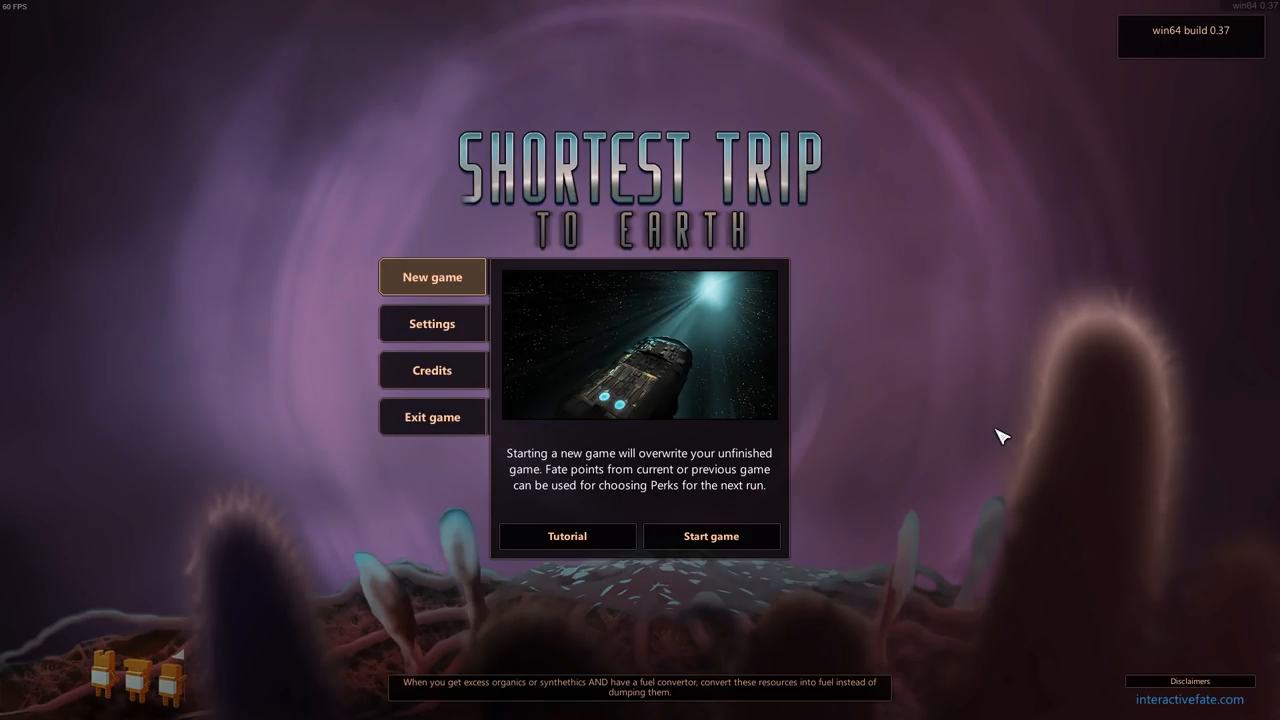
mouse_move(976, 458)
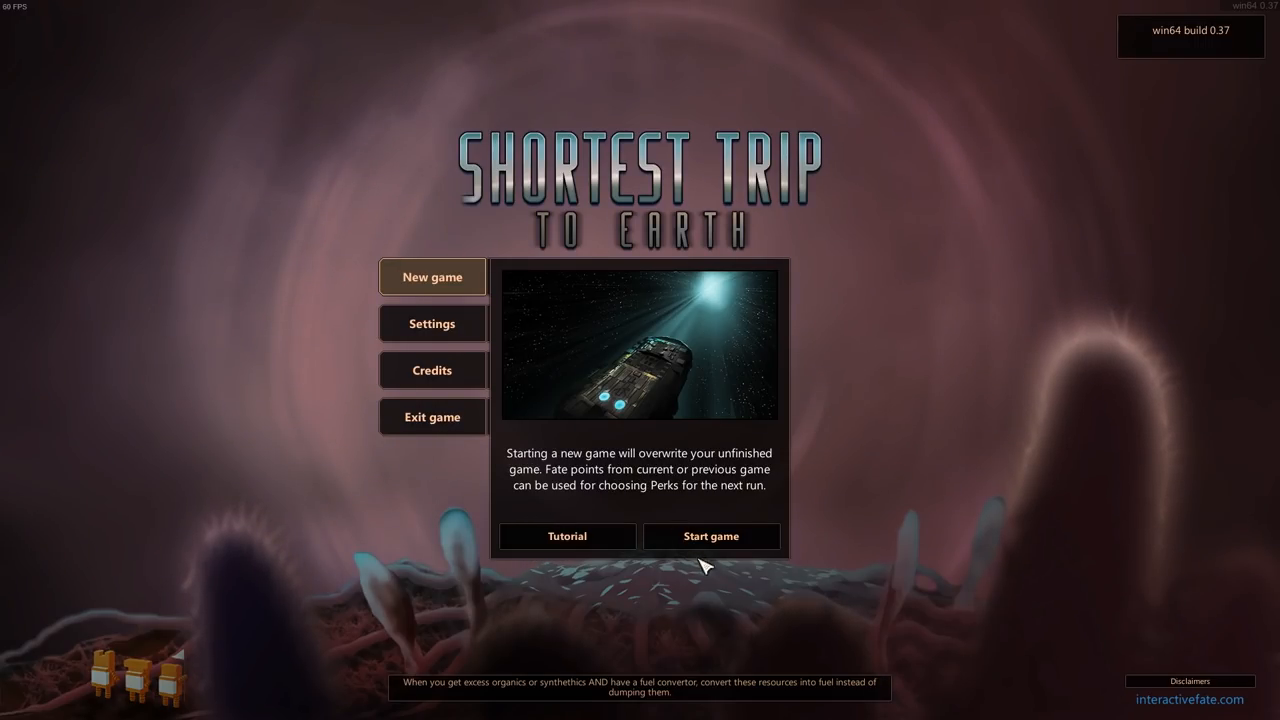
- Start the new game to reach the starting-sector choice showing Sector 1 – The Closest Star
left_click(712, 536)
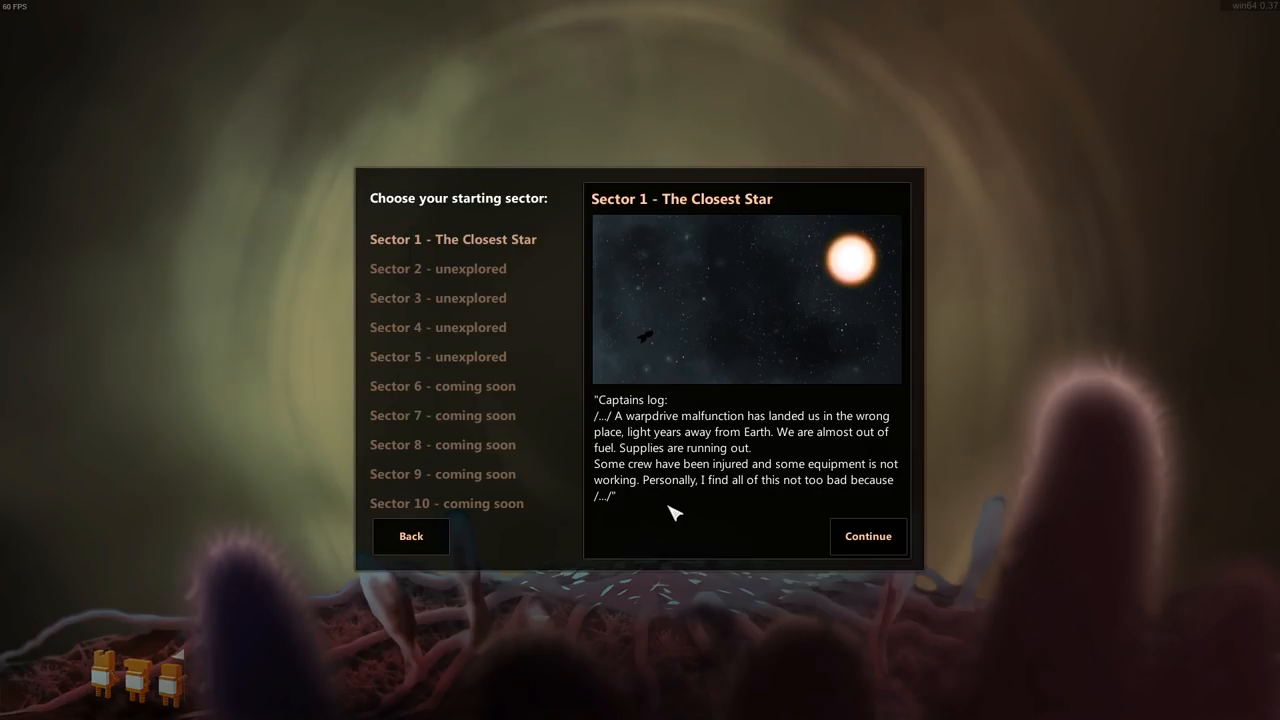
mouse_move(682, 516)
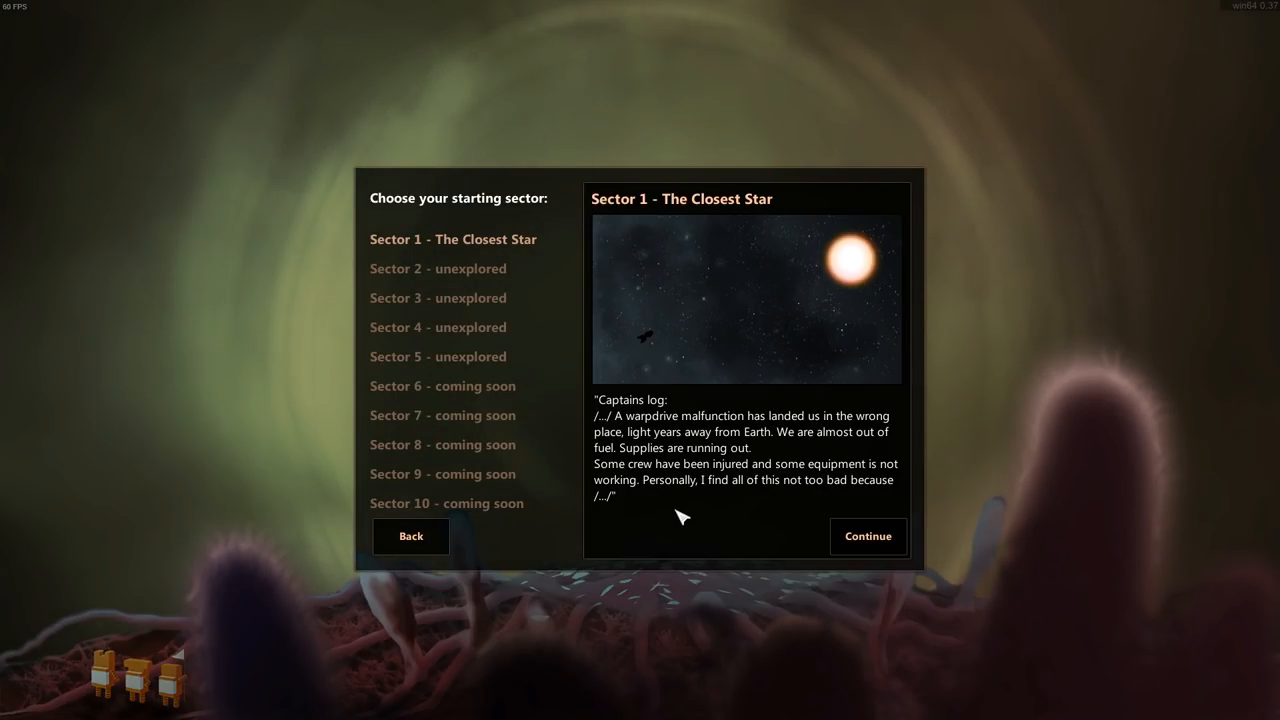
mouse_move(476, 290)
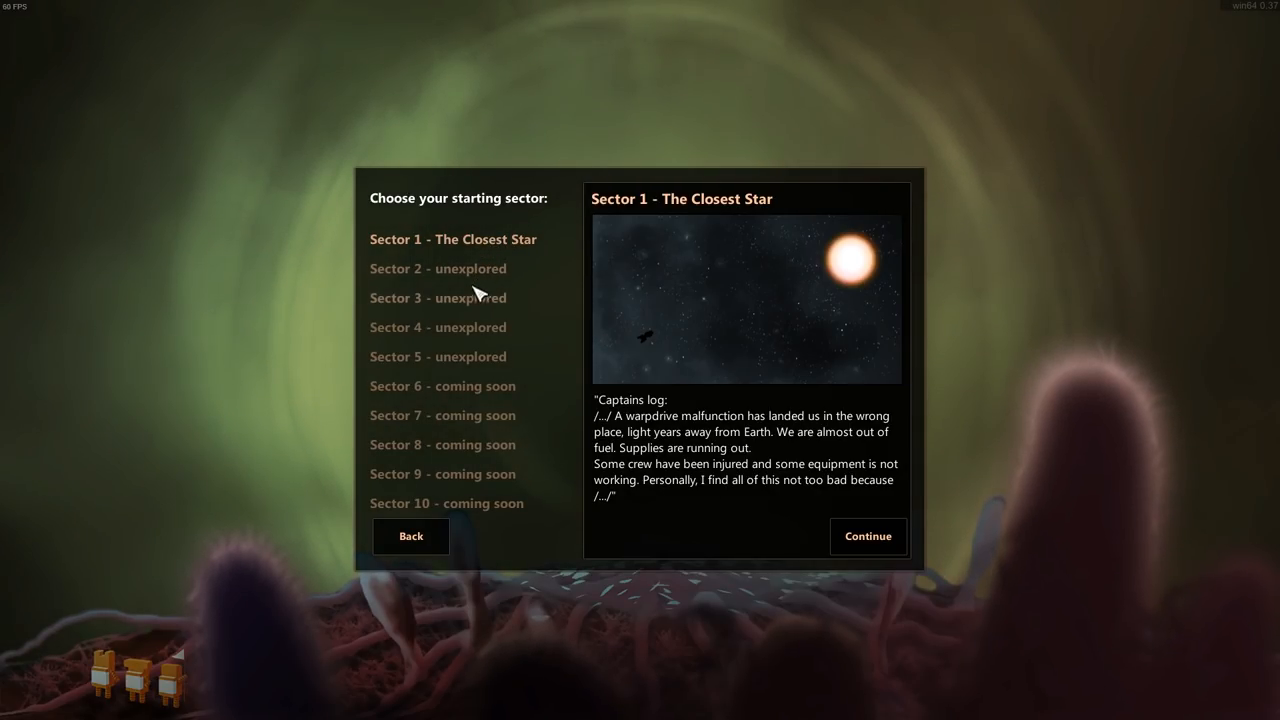
mouse_move(510, 224)
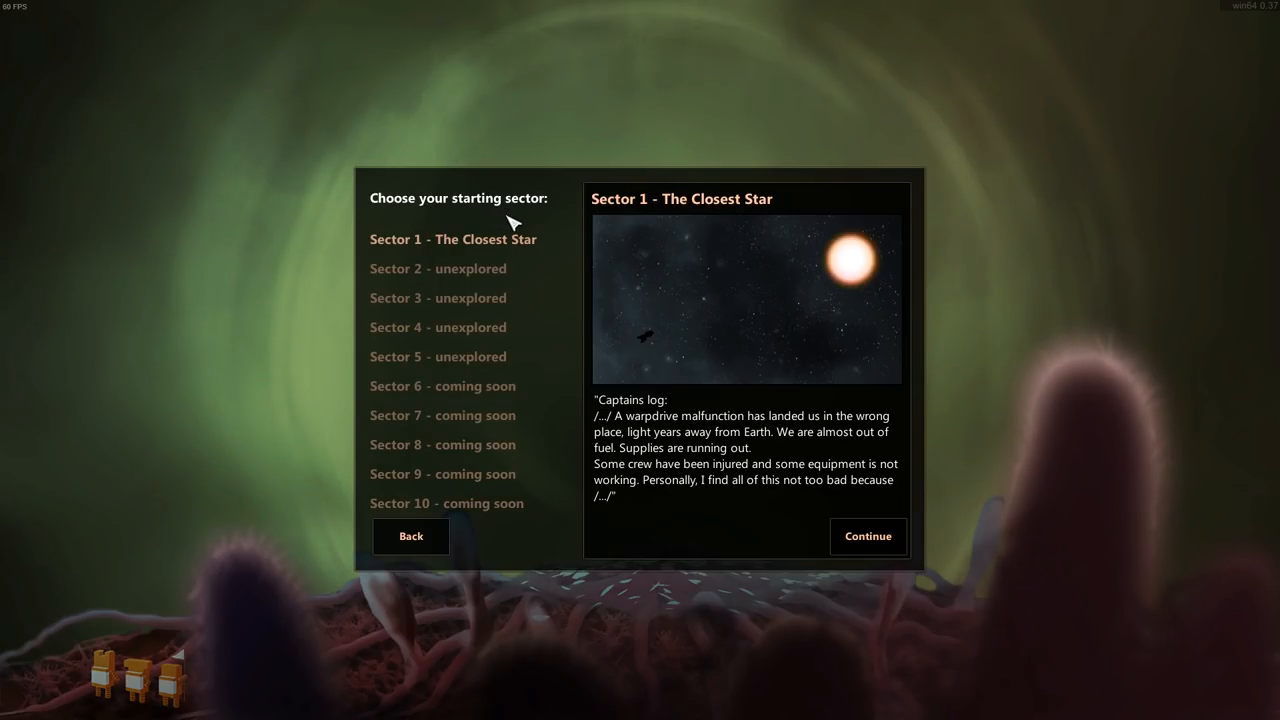
mouse_move(642, 442)
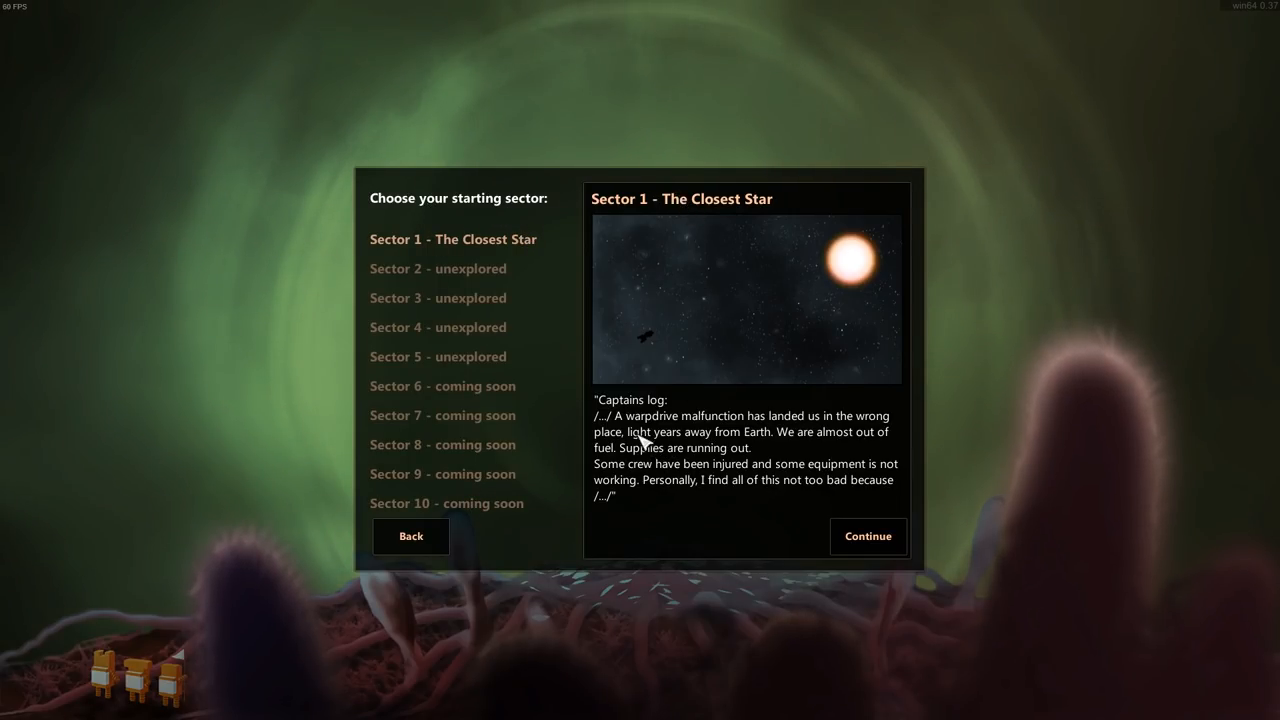
mouse_move(710, 432)
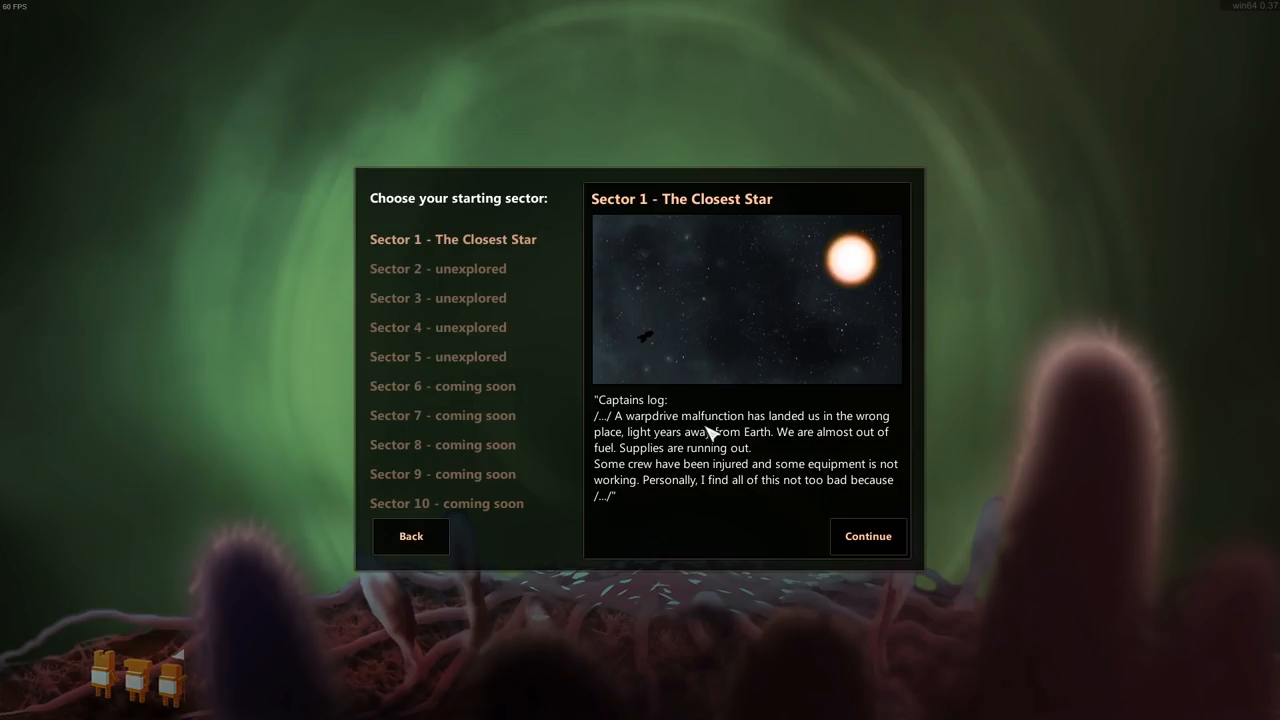
mouse_move(650, 456)
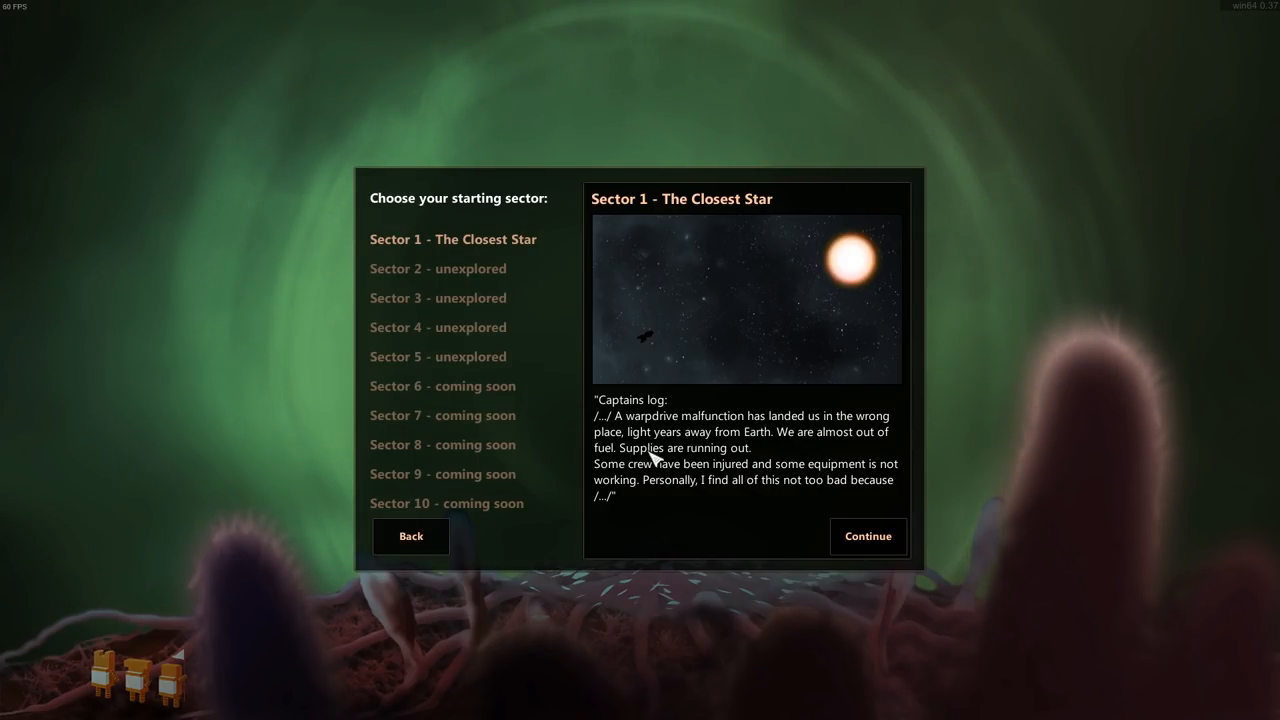
mouse_move(784, 452)
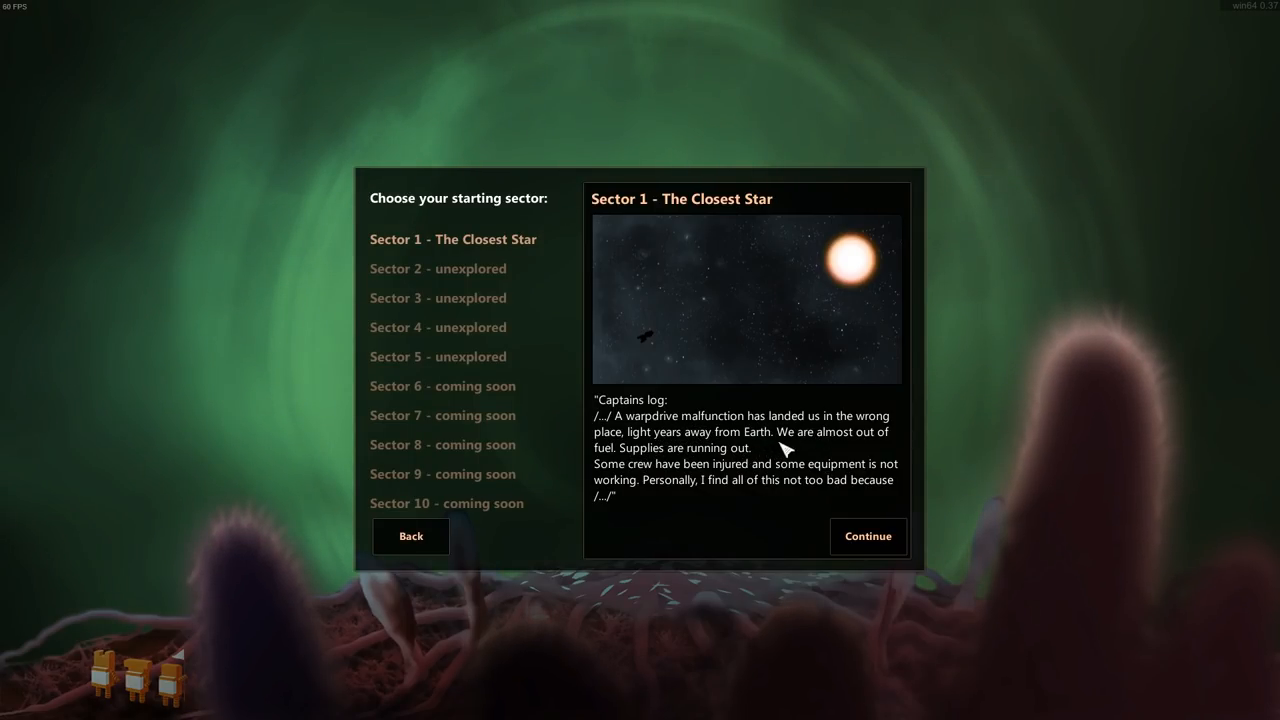
mouse_move(640, 486)
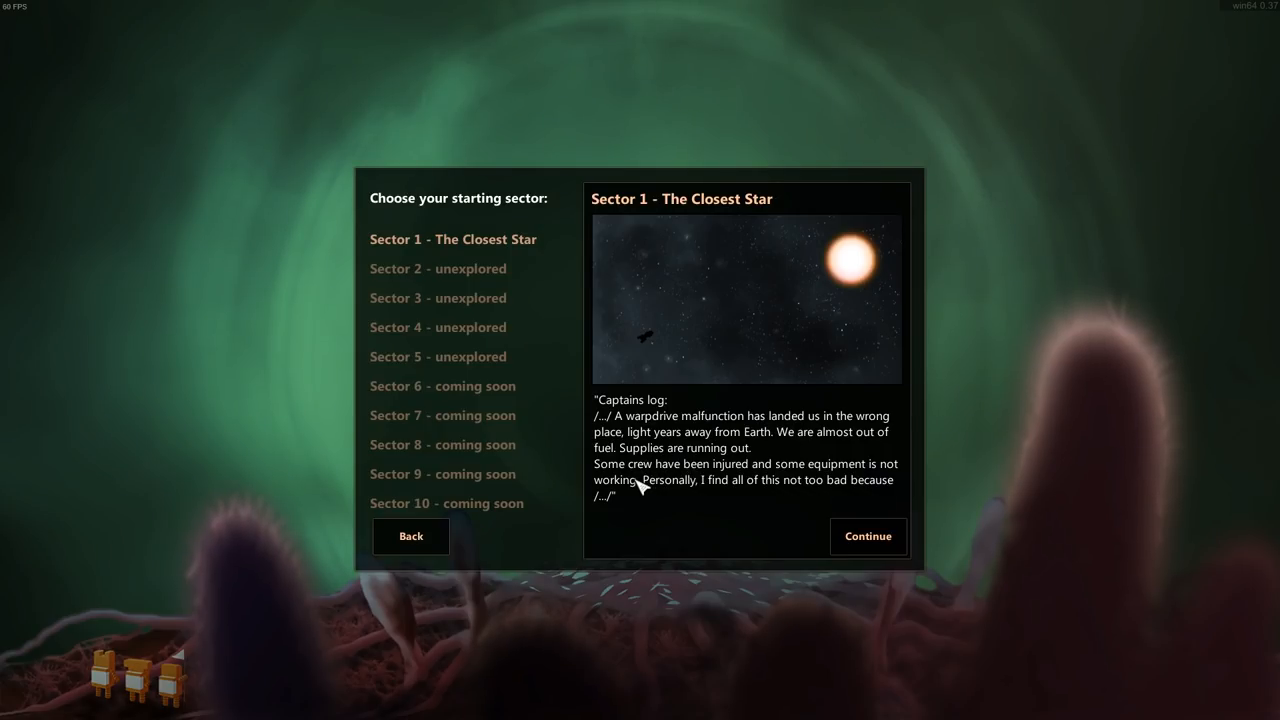
mouse_move(620, 496)
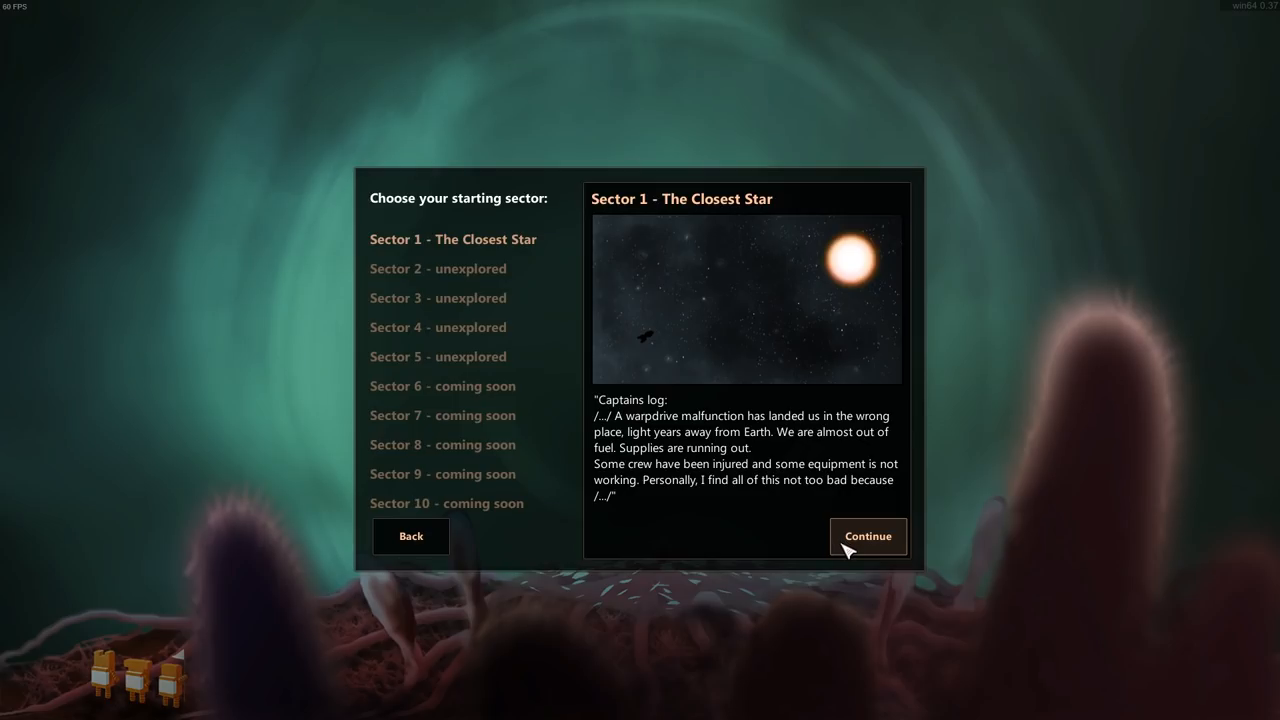
left_click(868, 536)
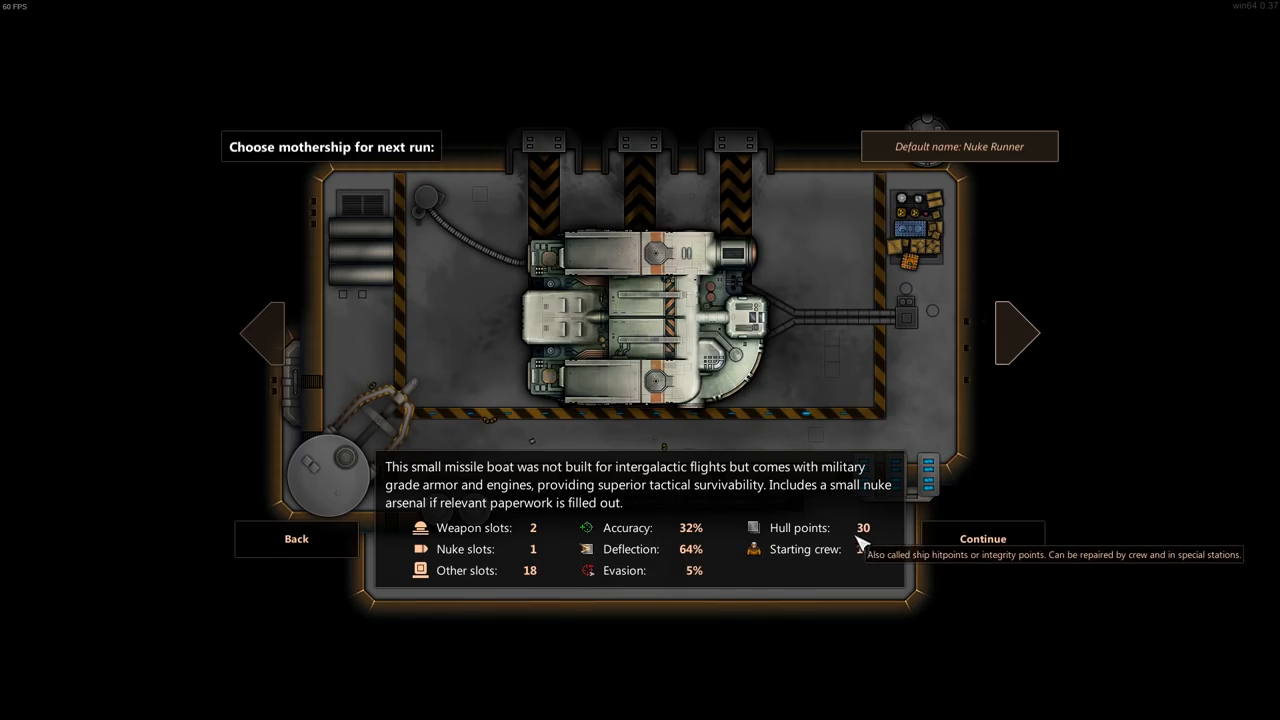
mouse_move(384, 558)
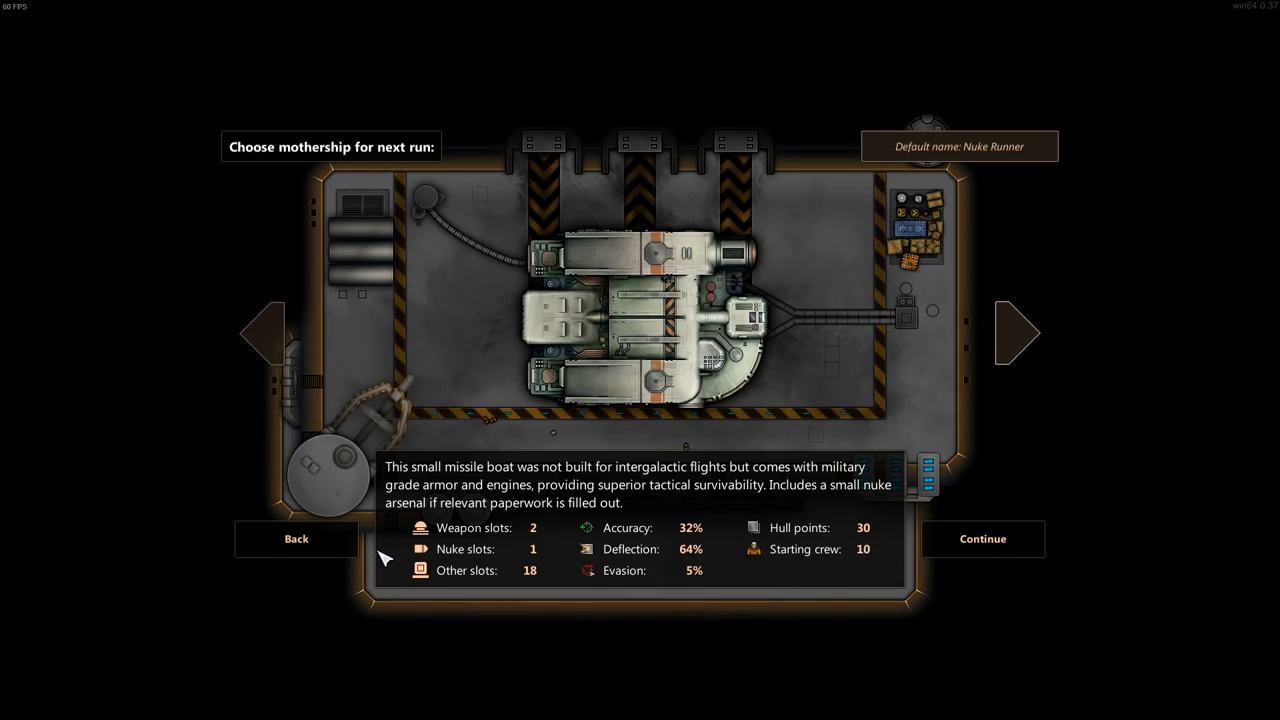
mouse_move(884, 148)
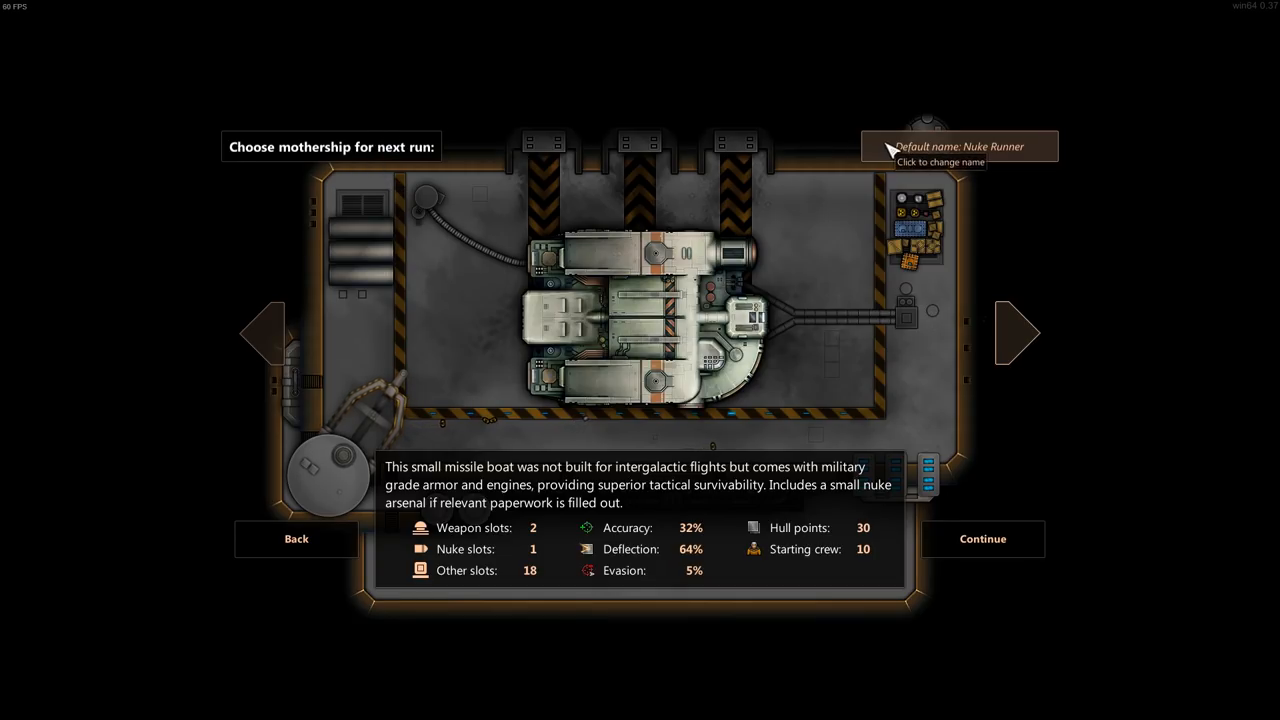
mouse_move(544, 492)
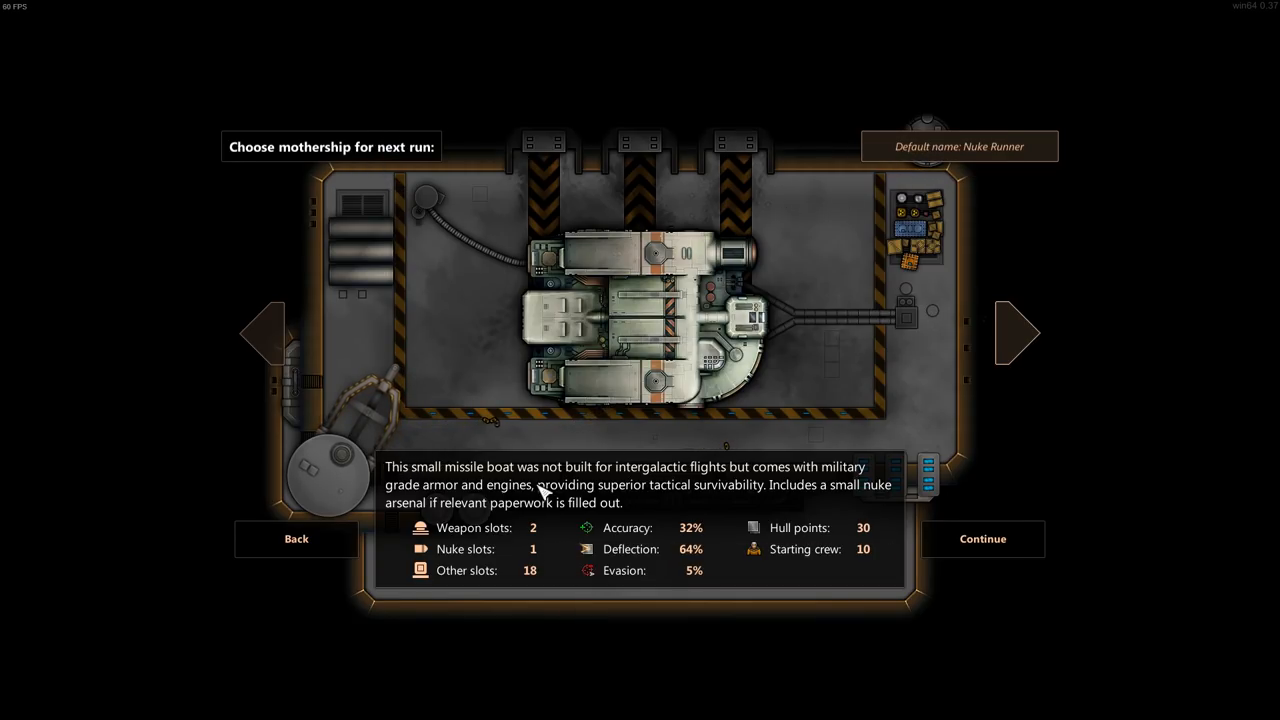
mouse_move(790, 480)
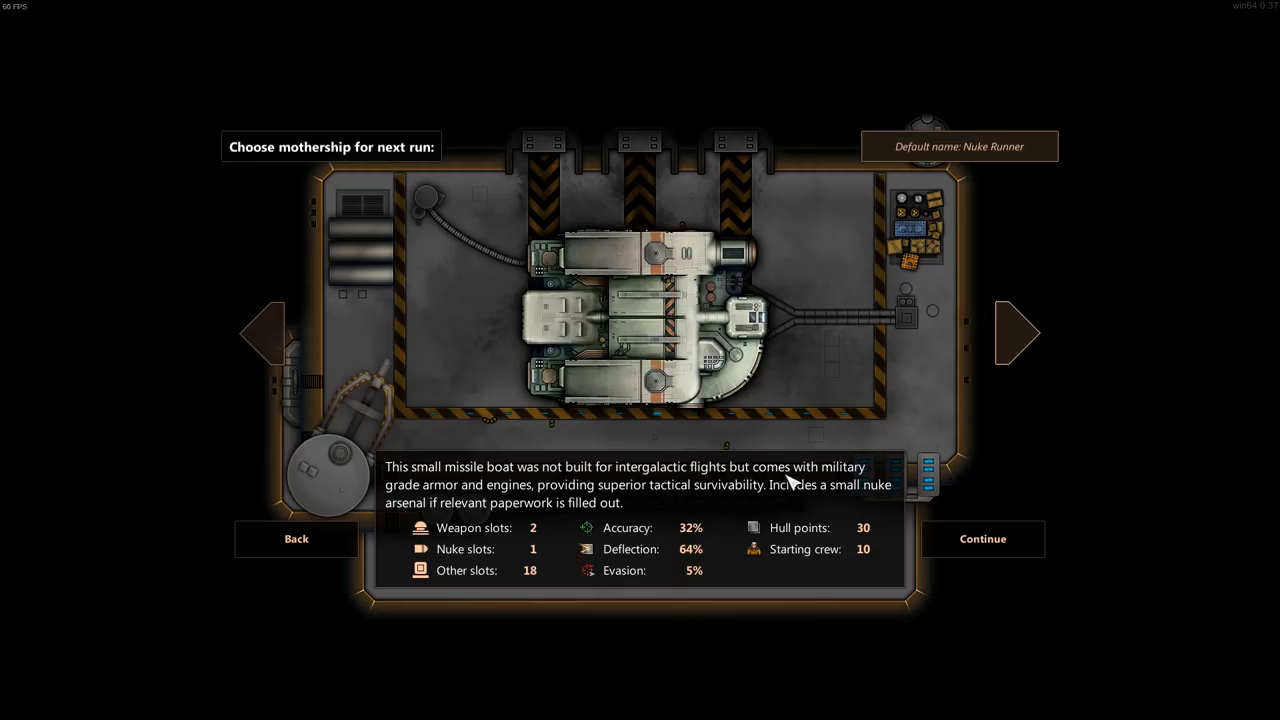
mouse_move(600, 510)
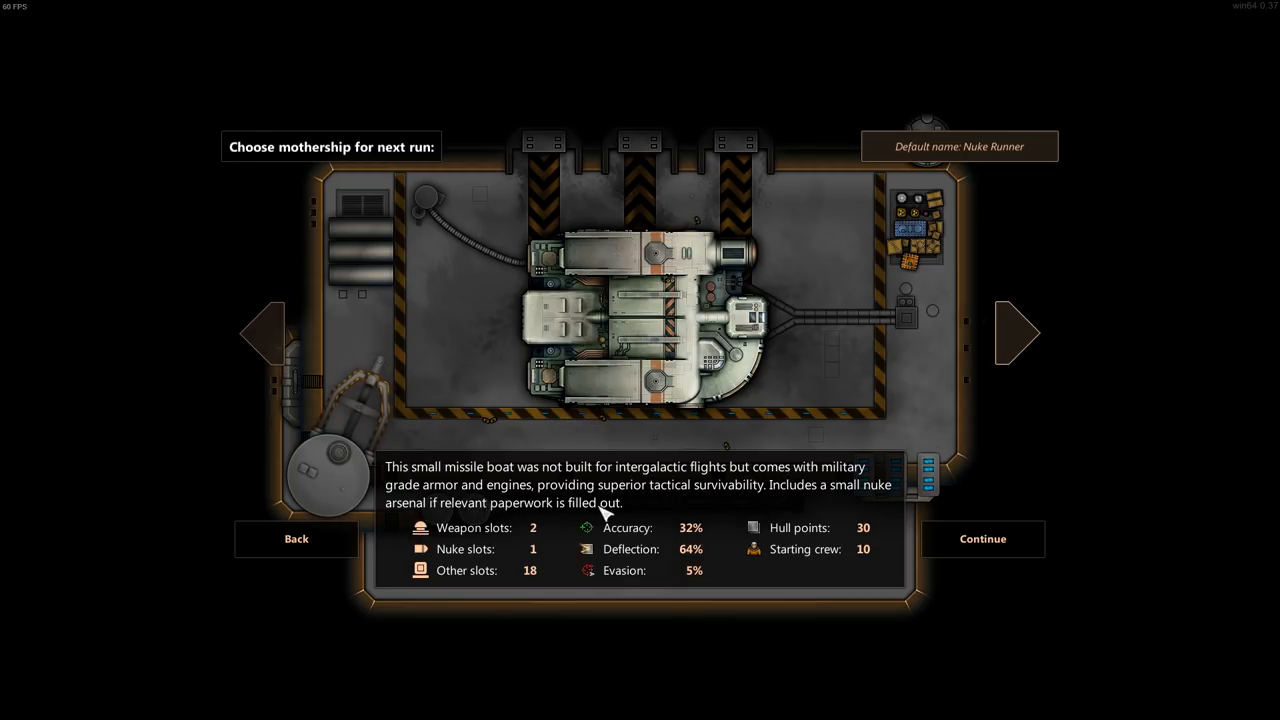
mouse_move(590, 518)
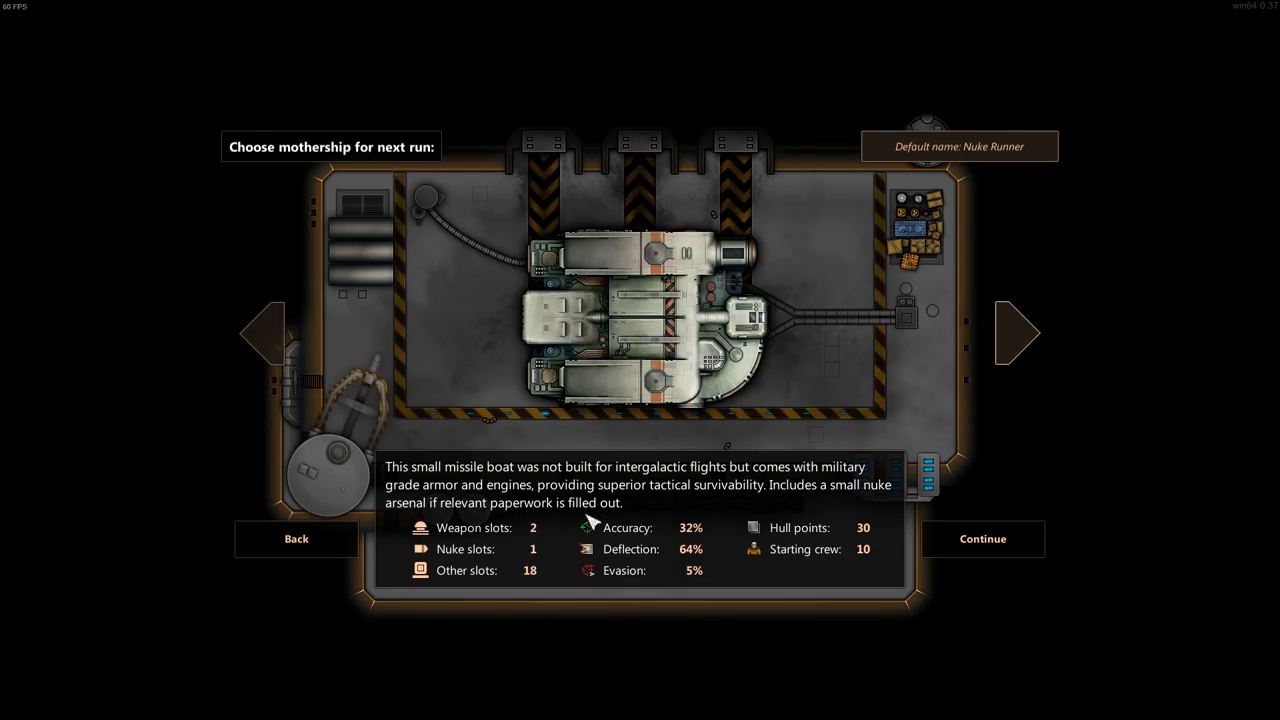
mouse_move(588, 528)
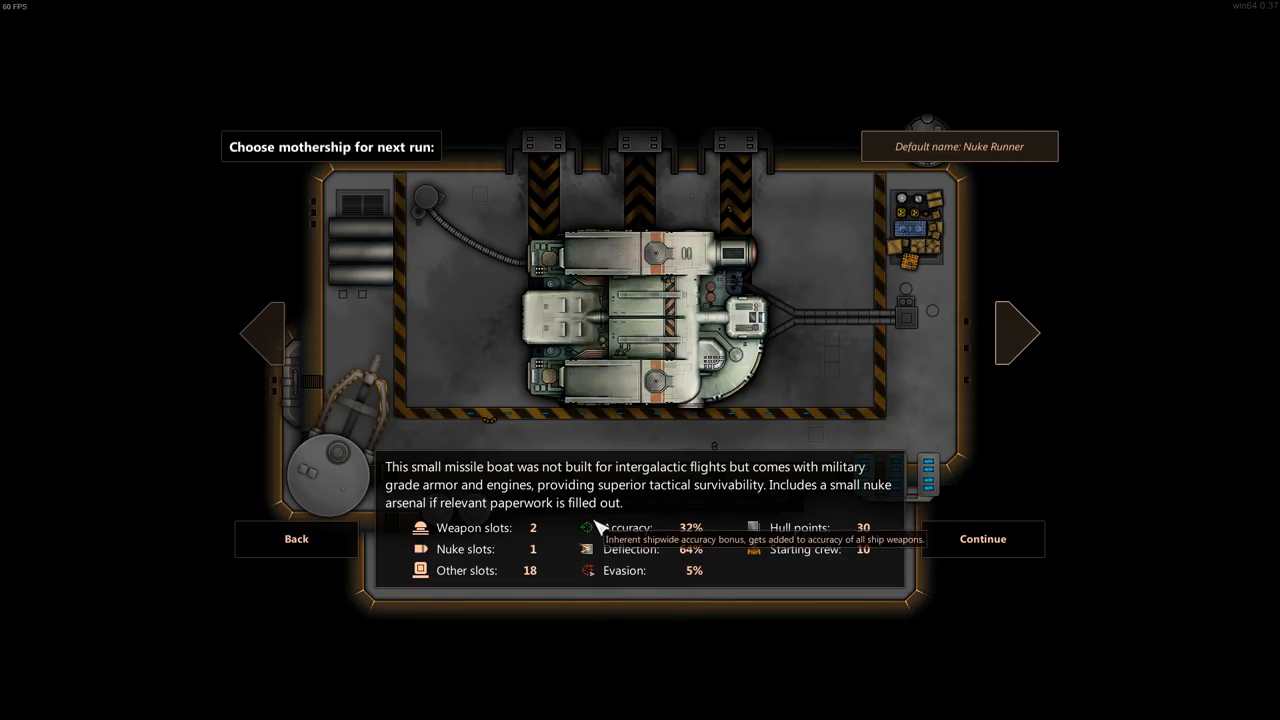
left_click(1016, 332)
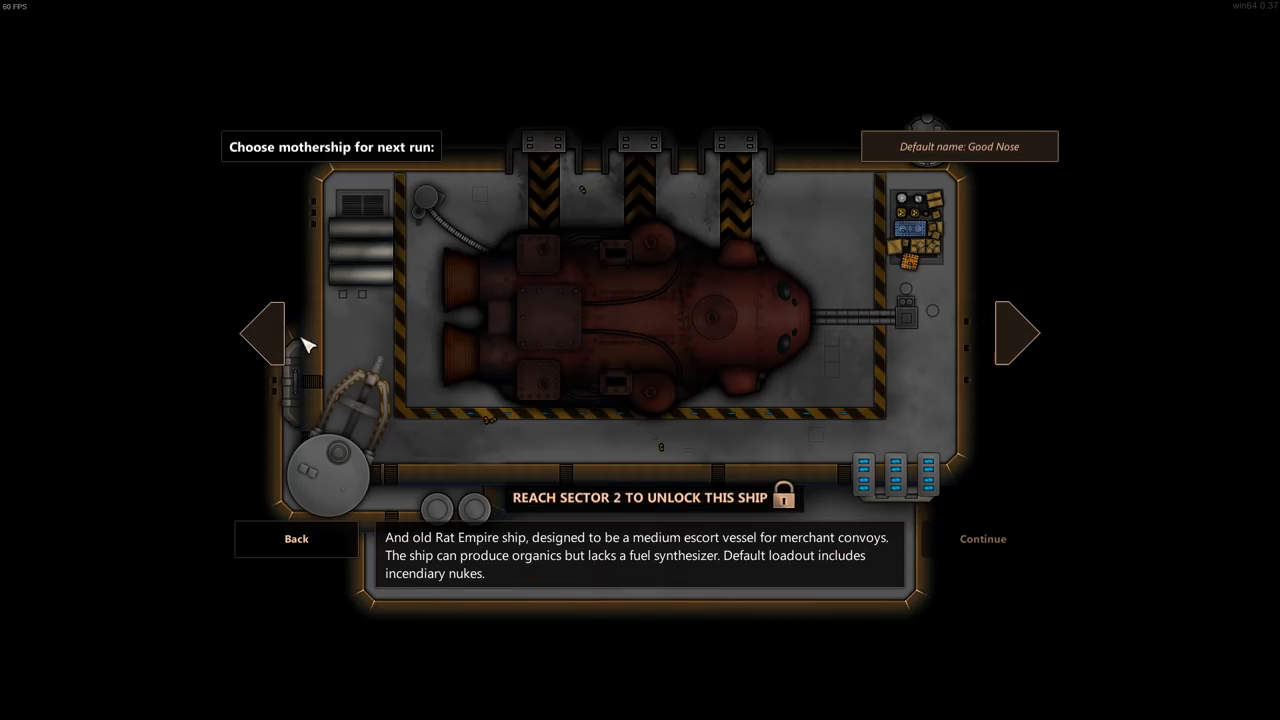
left_click(268, 332)
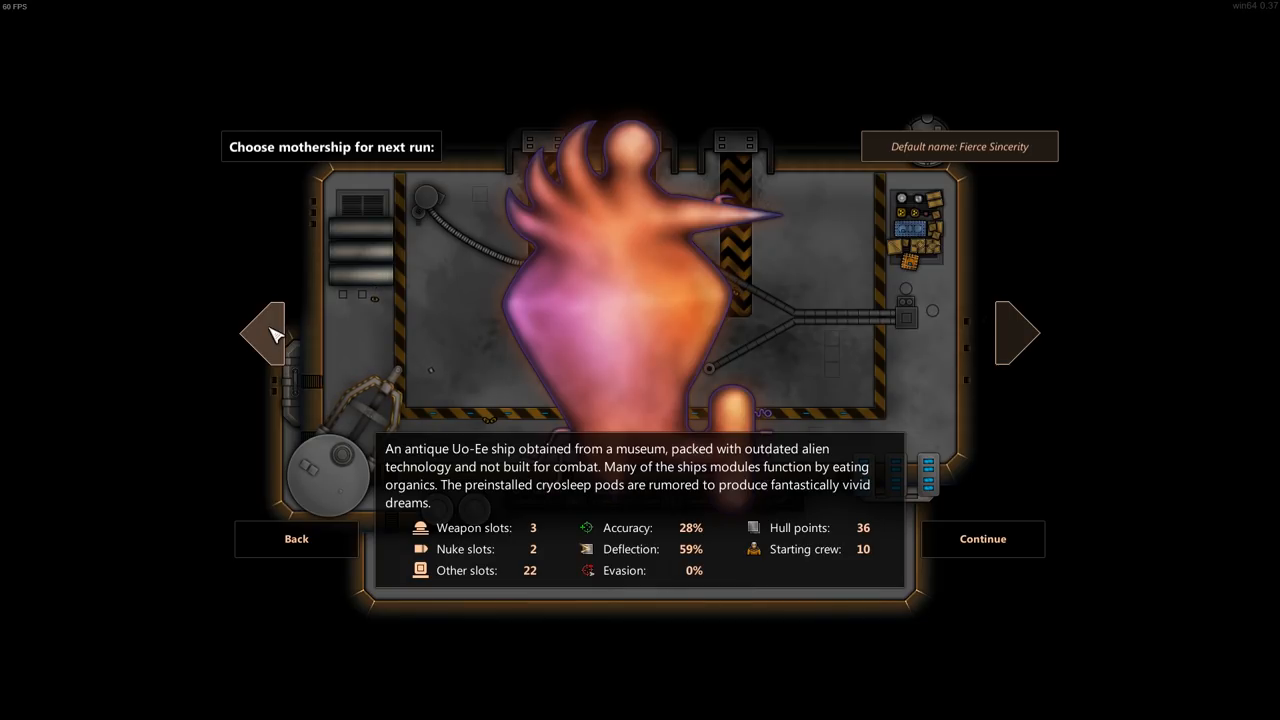
mouse_move(276, 344)
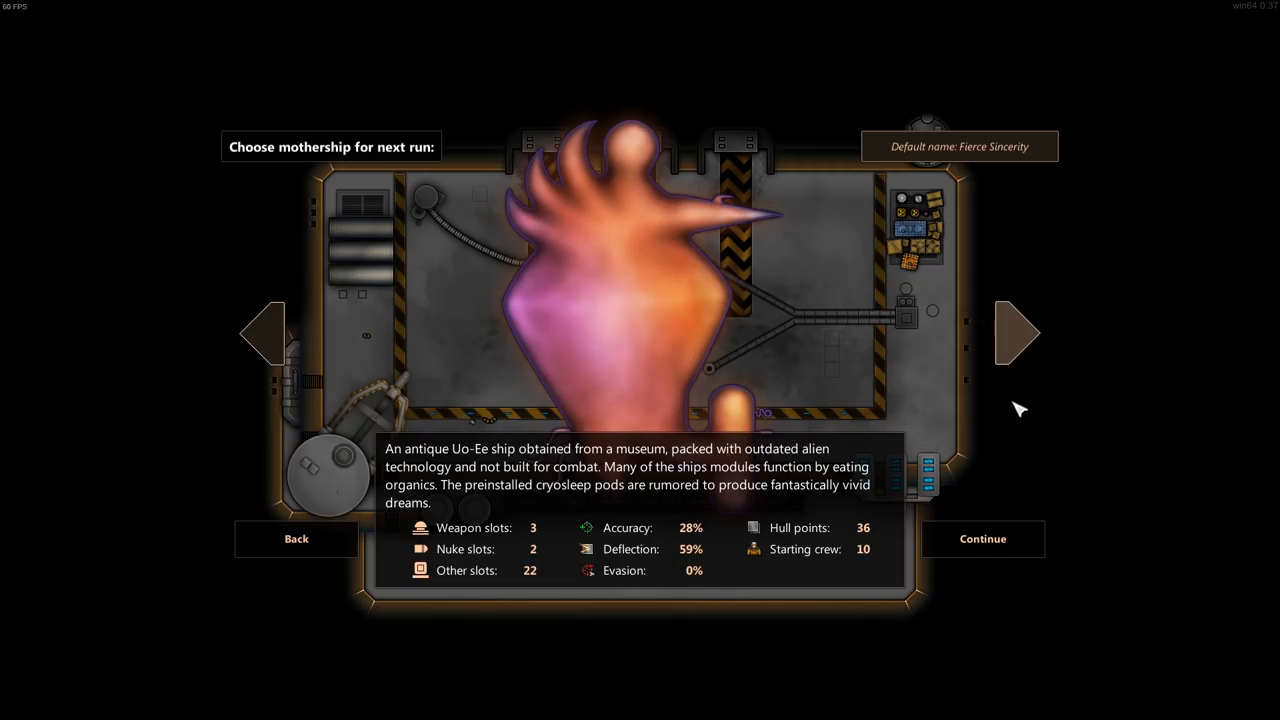
left_click(1016, 332)
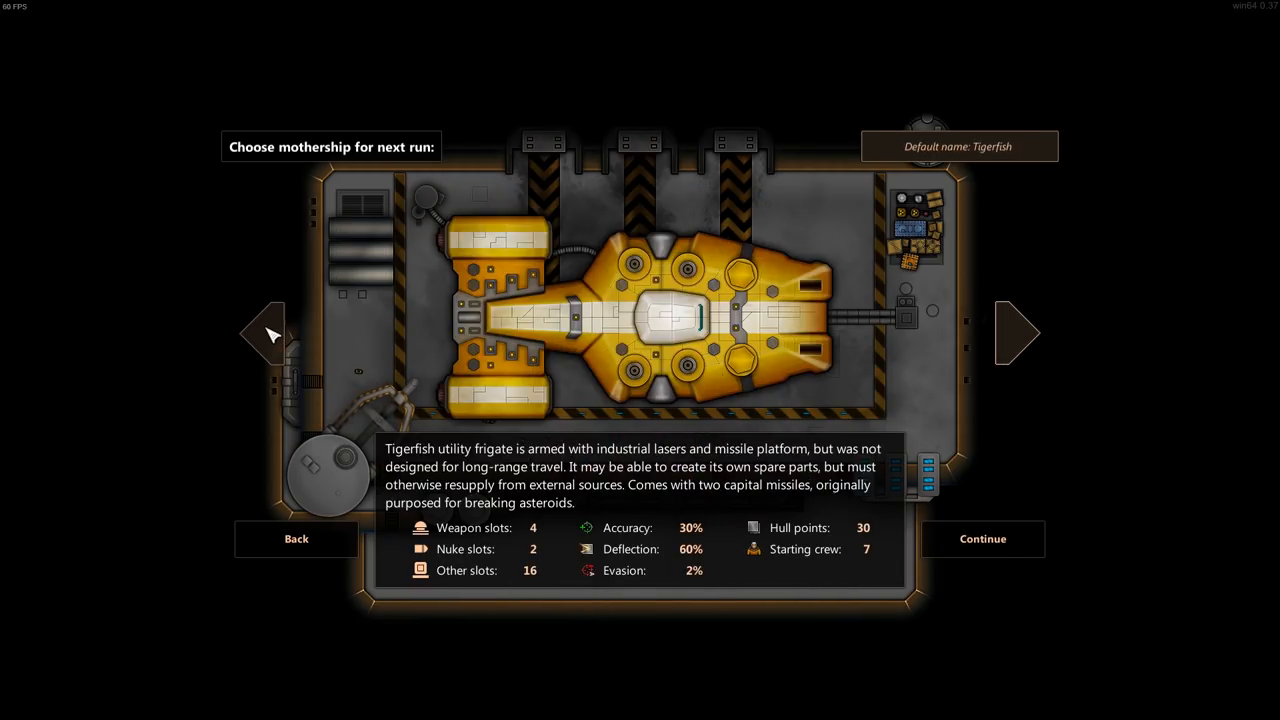
left_click(1016, 332)
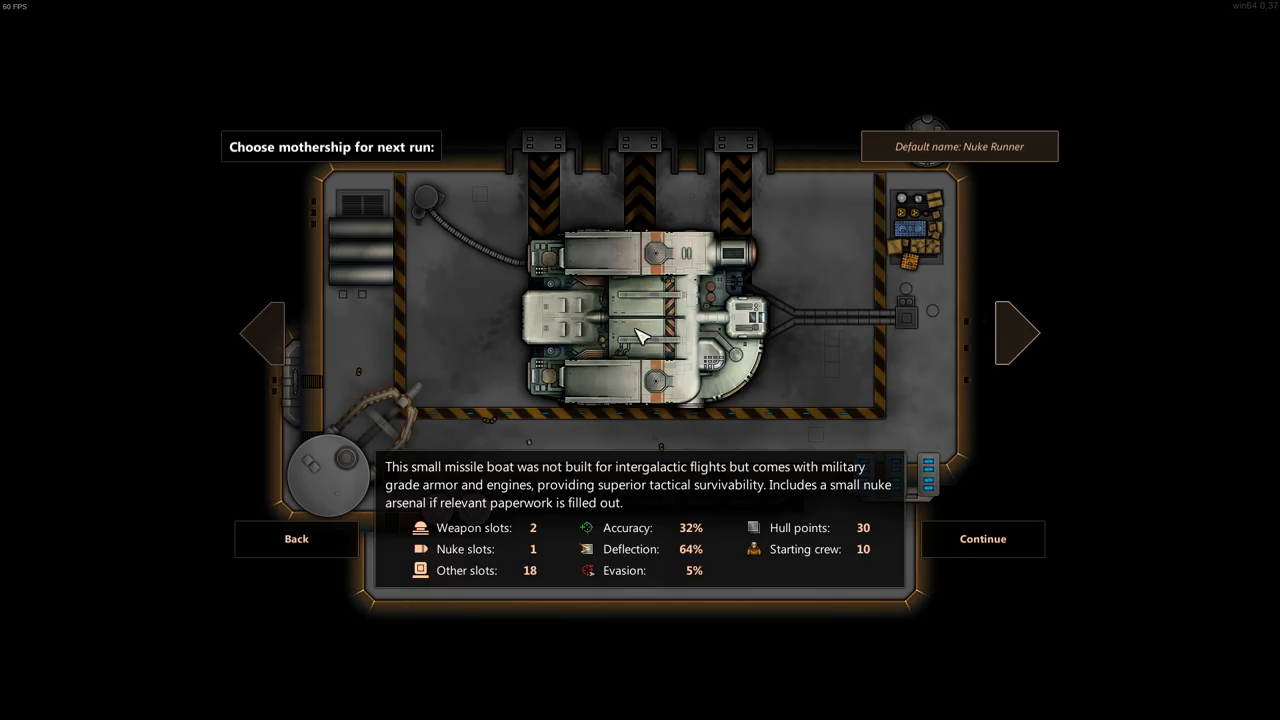
mouse_move(640, 330)
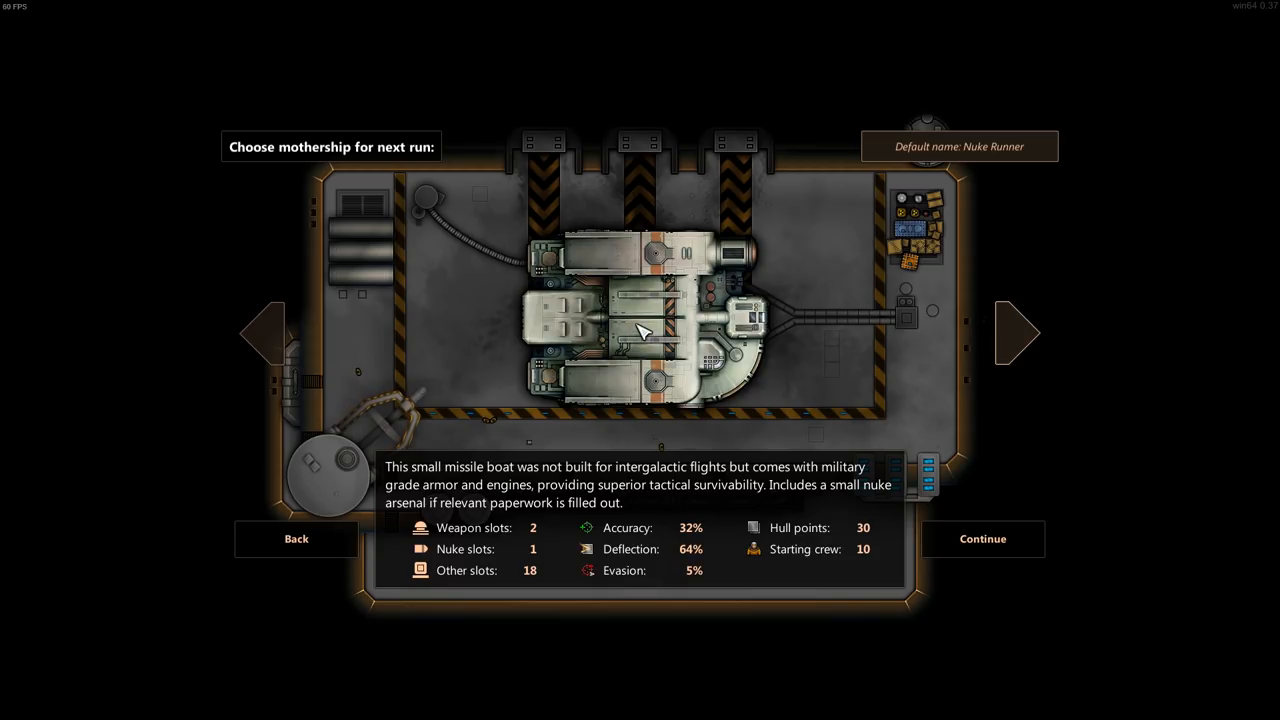
mouse_move(990, 148)
type("a")
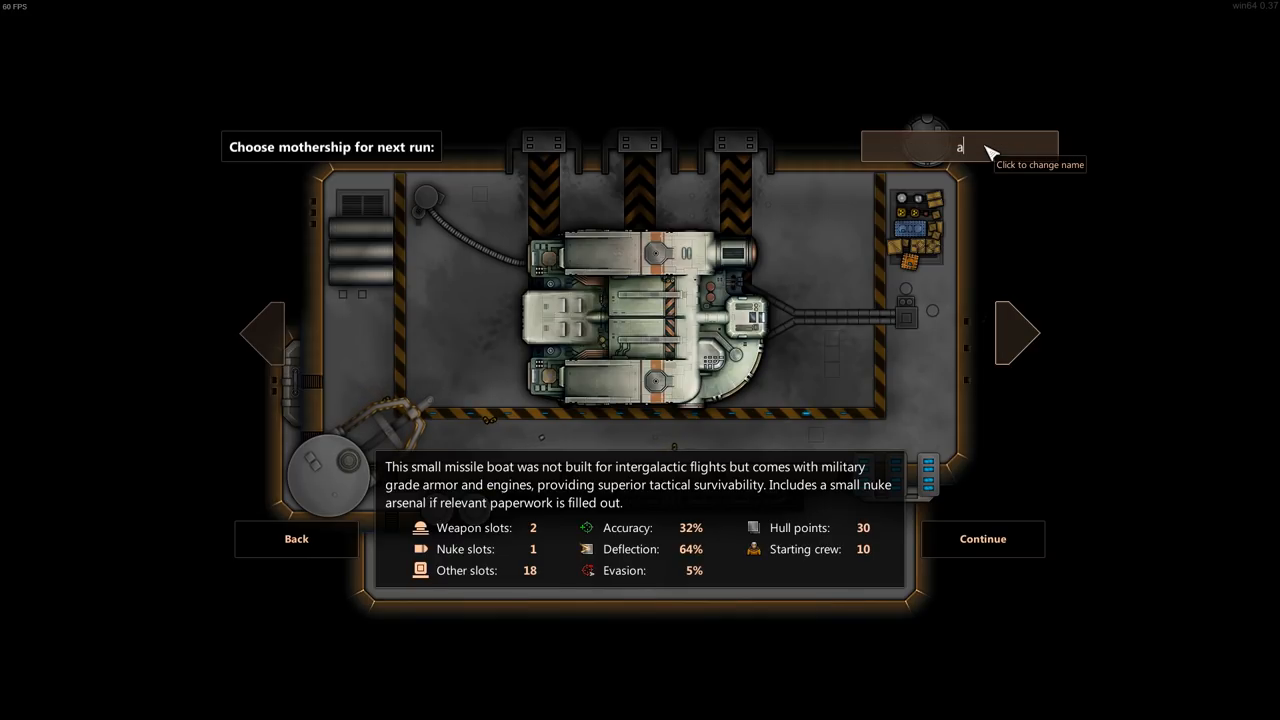
- Rename the mothership to 'Cromulent Archer' and confirm it for the run
type("Cromule")
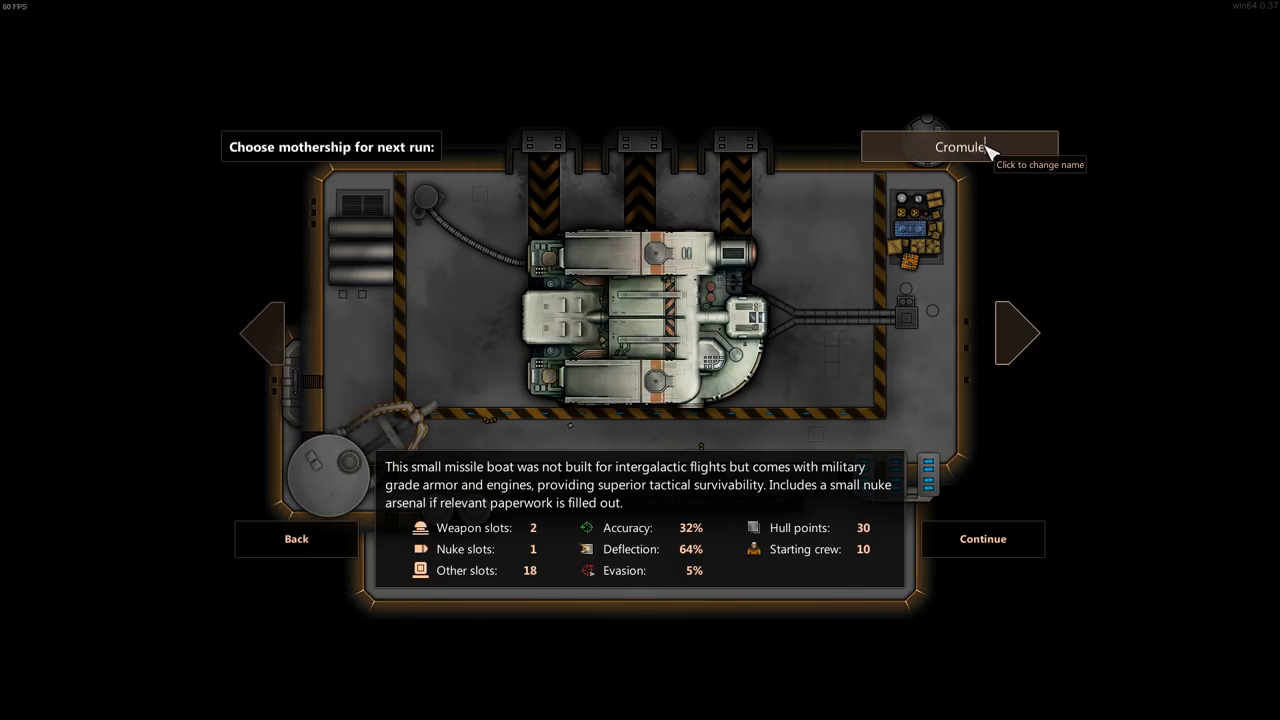
type("nt d")
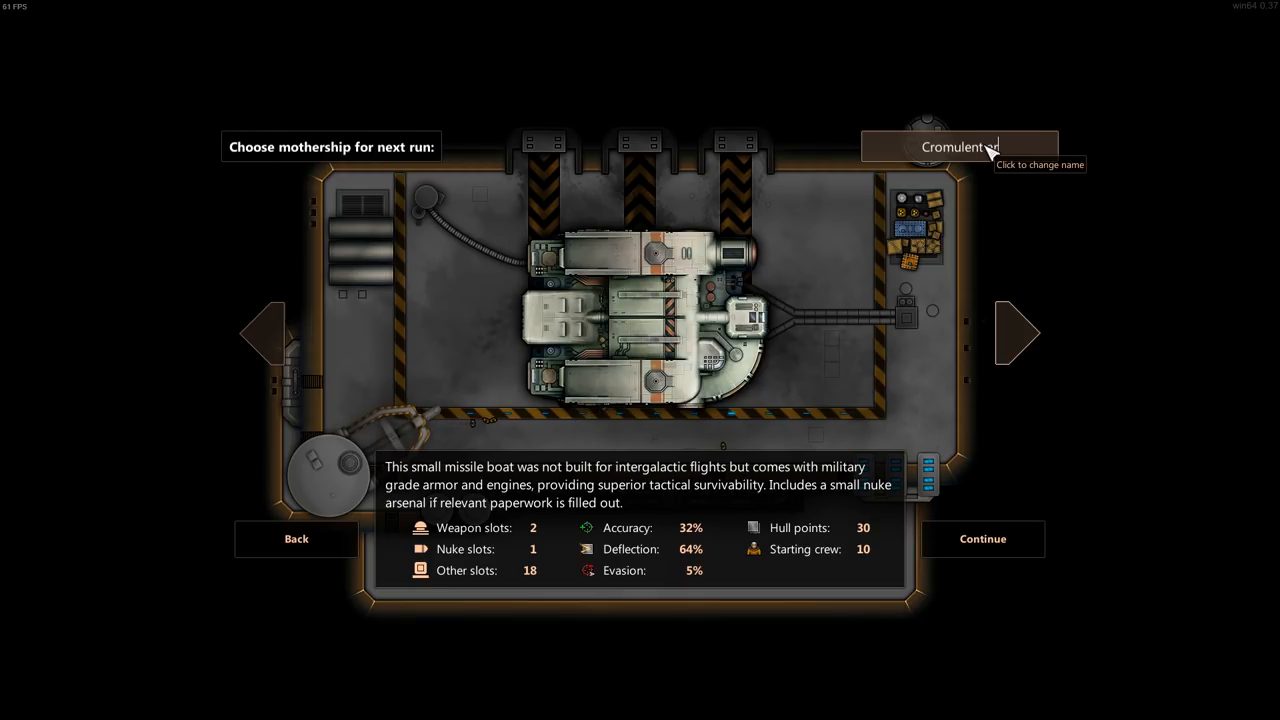
type("Archer")
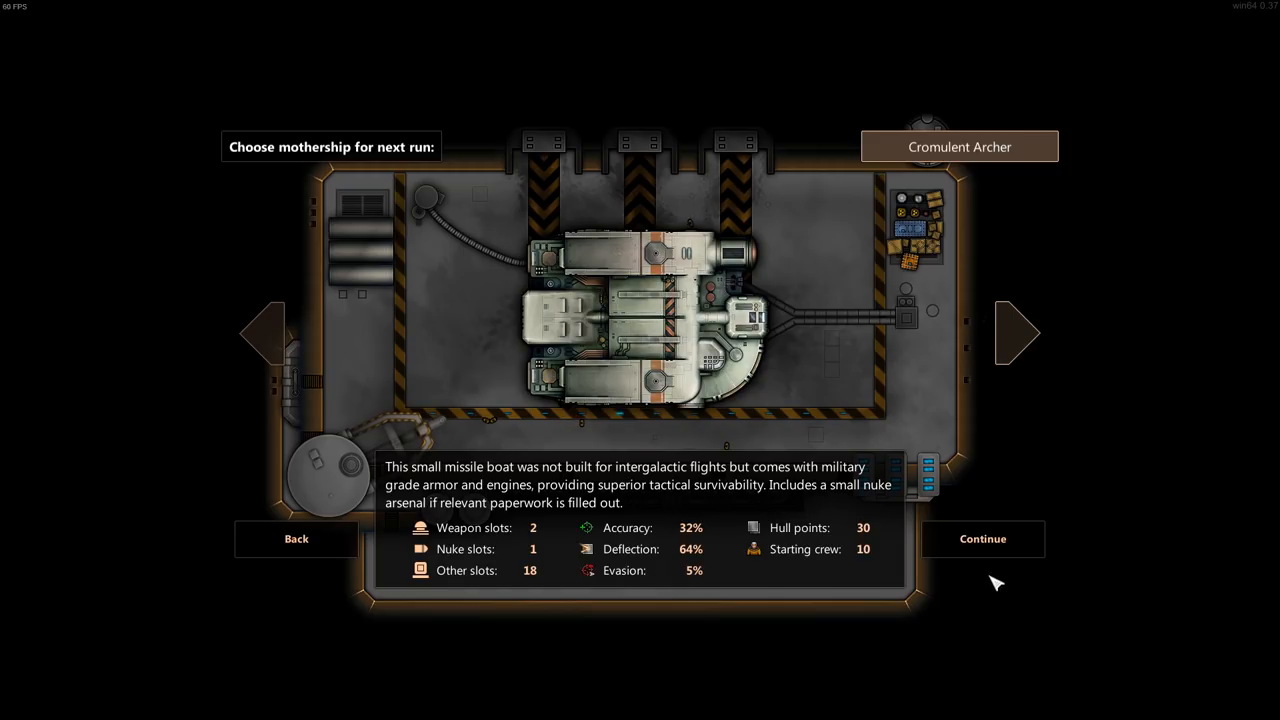
mouse_move(490, 552)
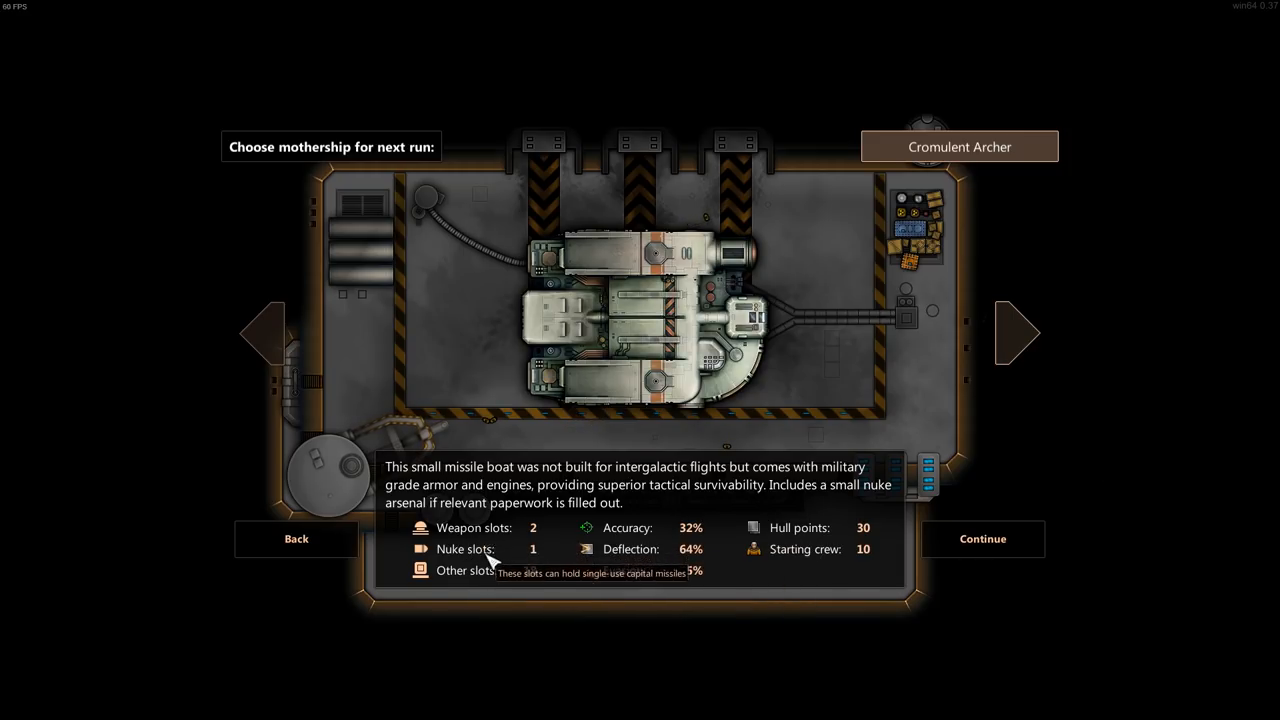
mouse_move(540, 580)
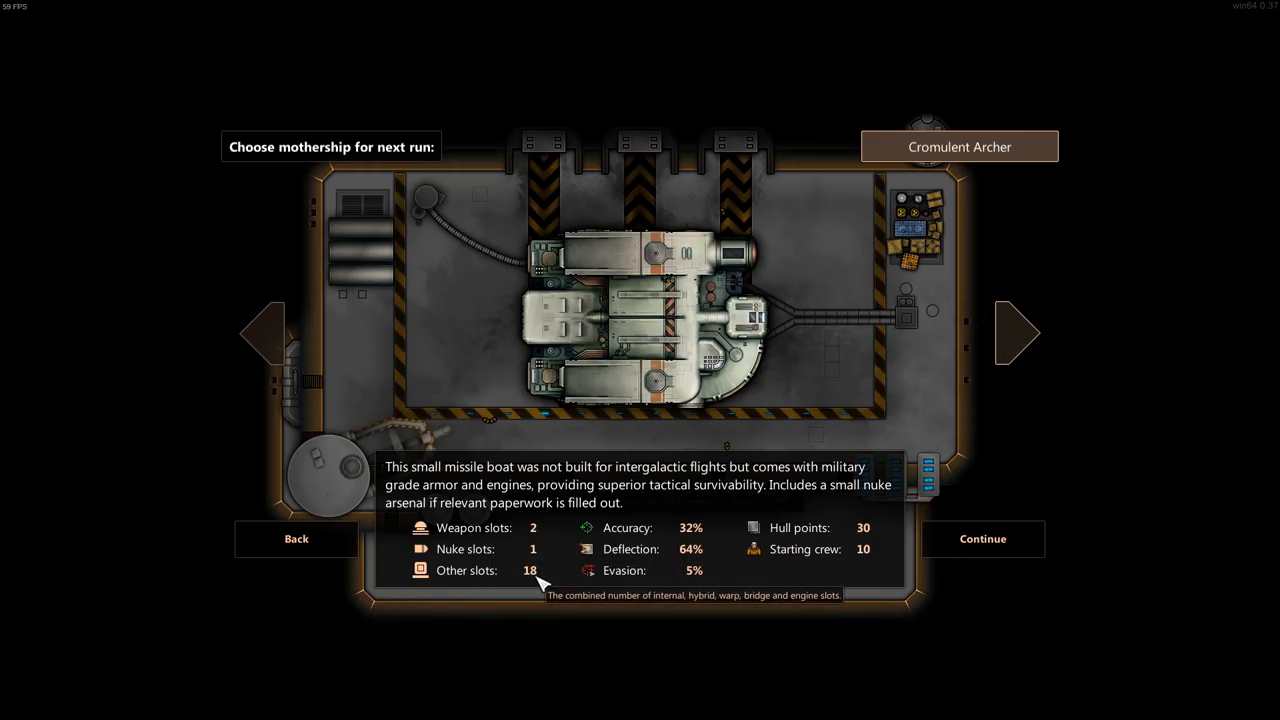
mouse_move(700, 530)
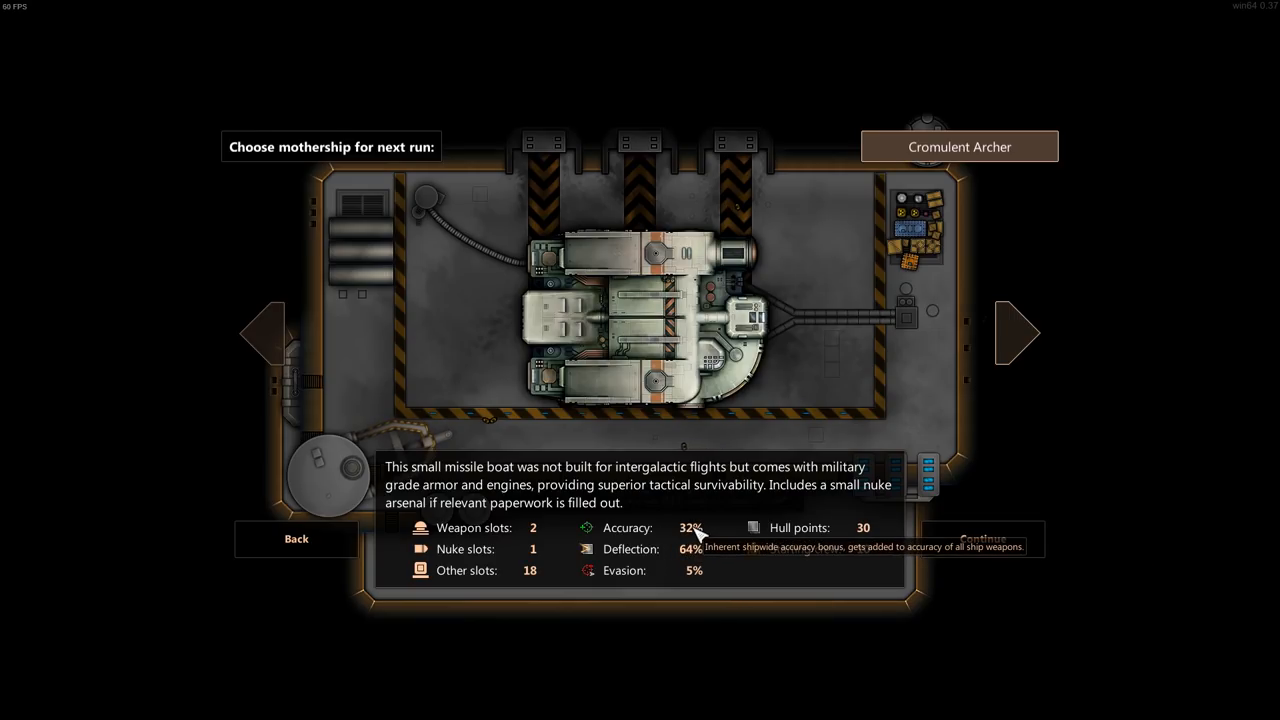
mouse_move(694, 548)
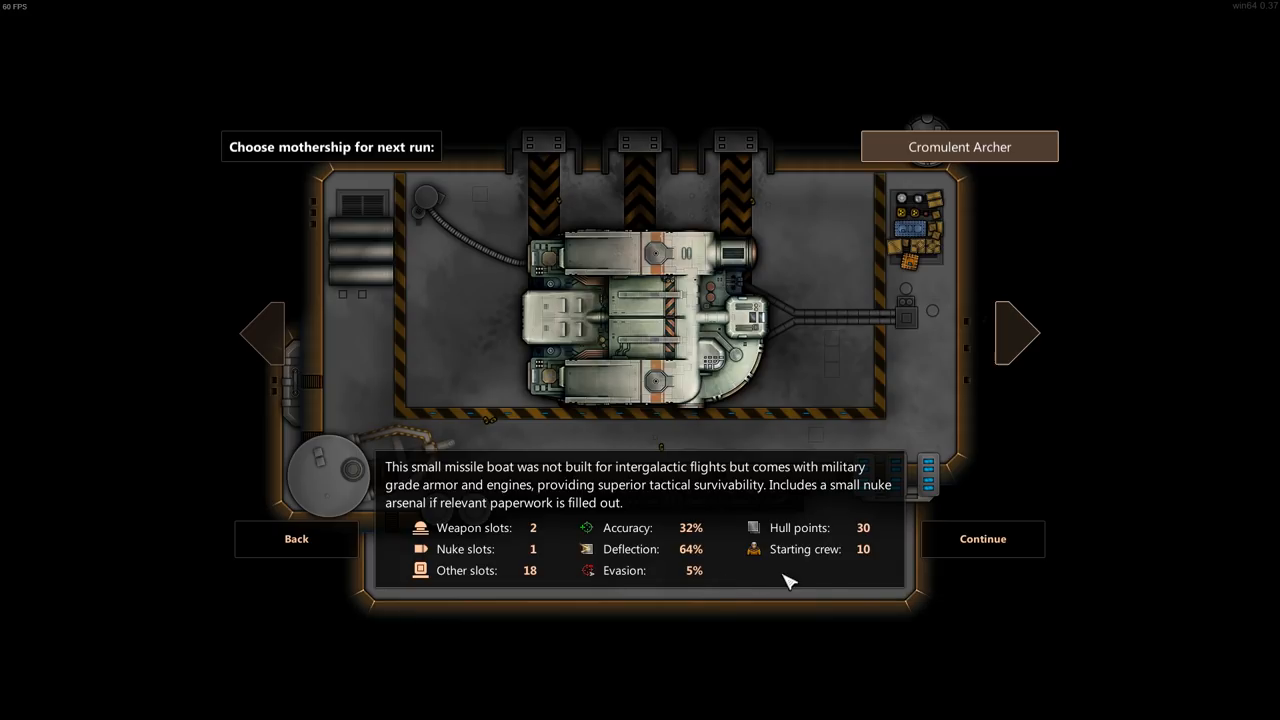
mouse_move(870, 544)
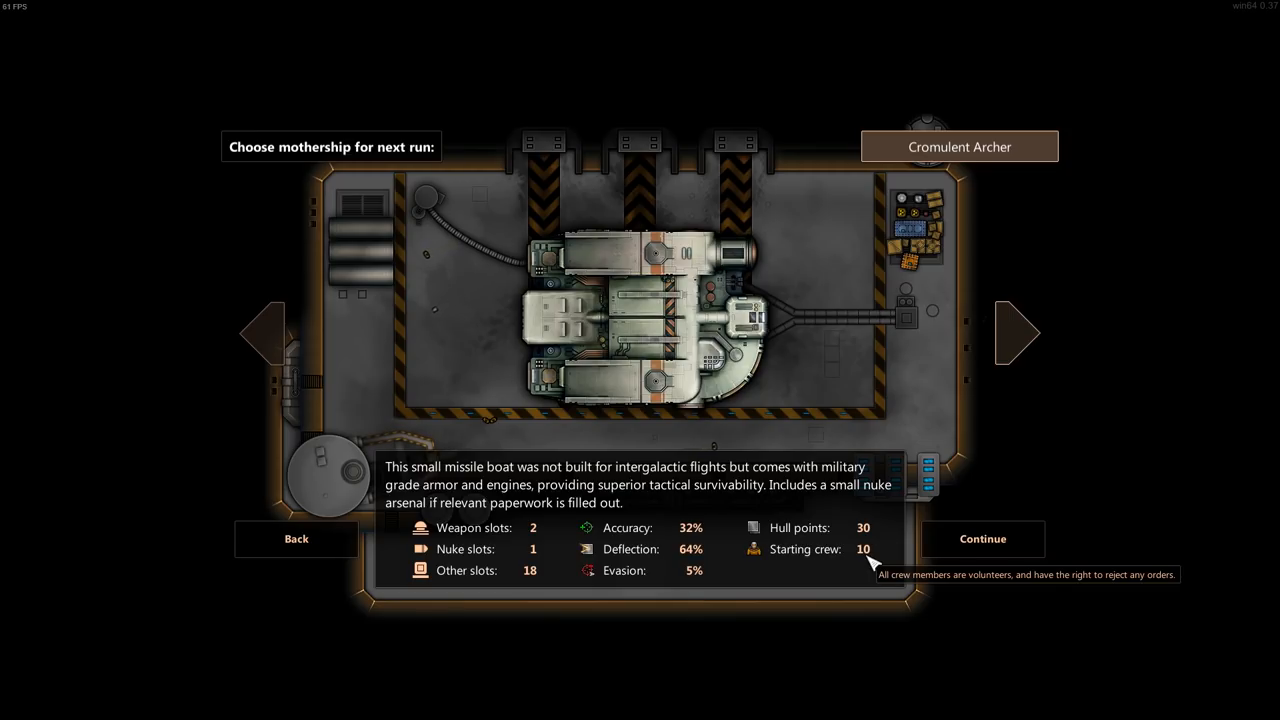
left_click(982, 538)
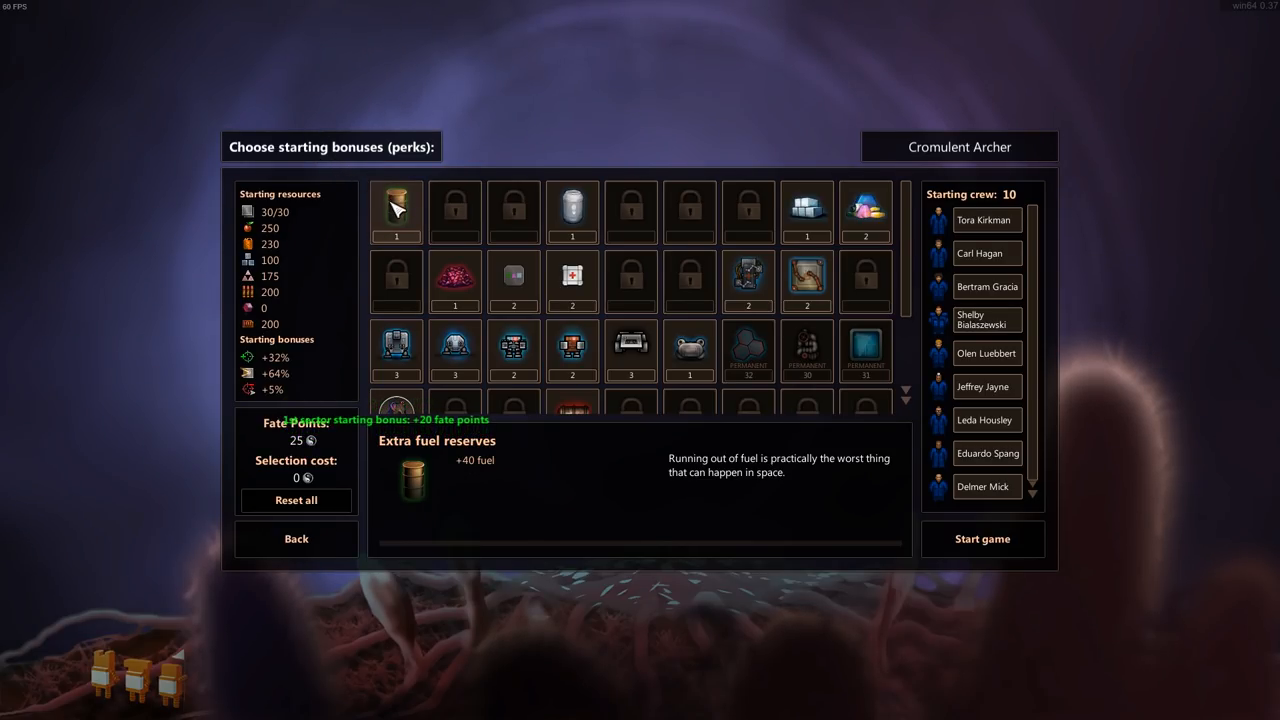
mouse_move(572, 210)
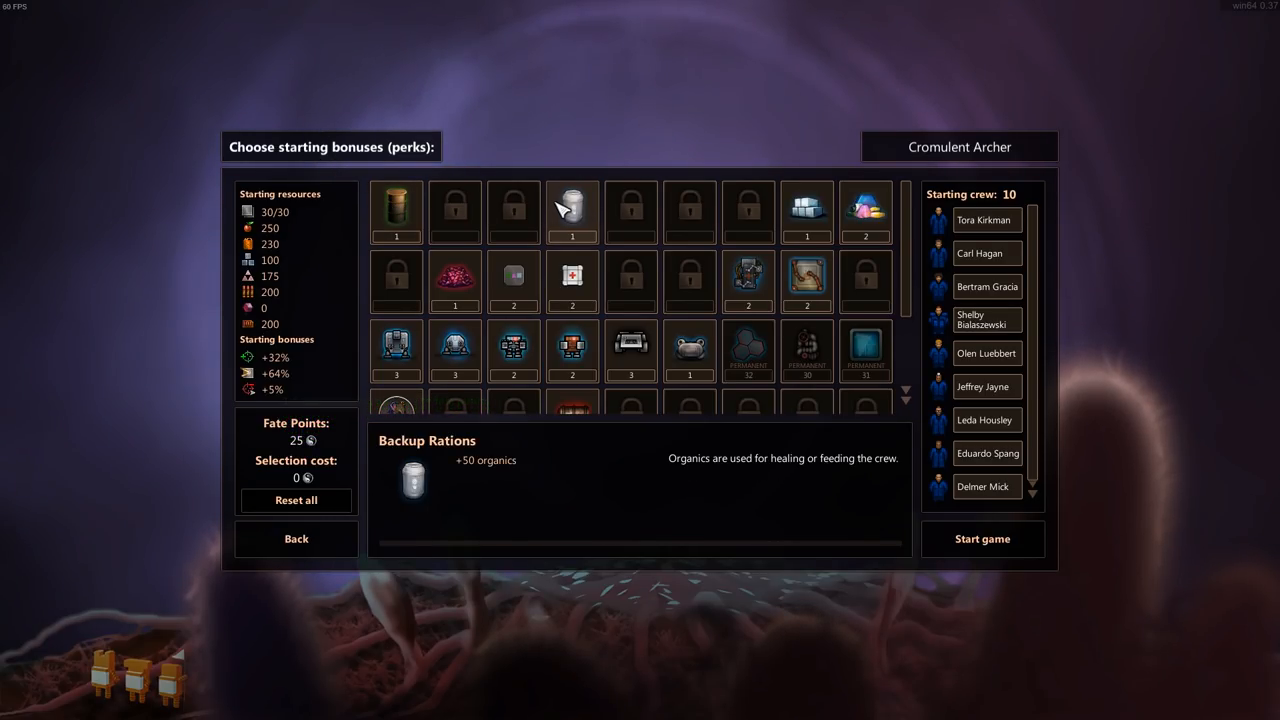
mouse_move(600, 216)
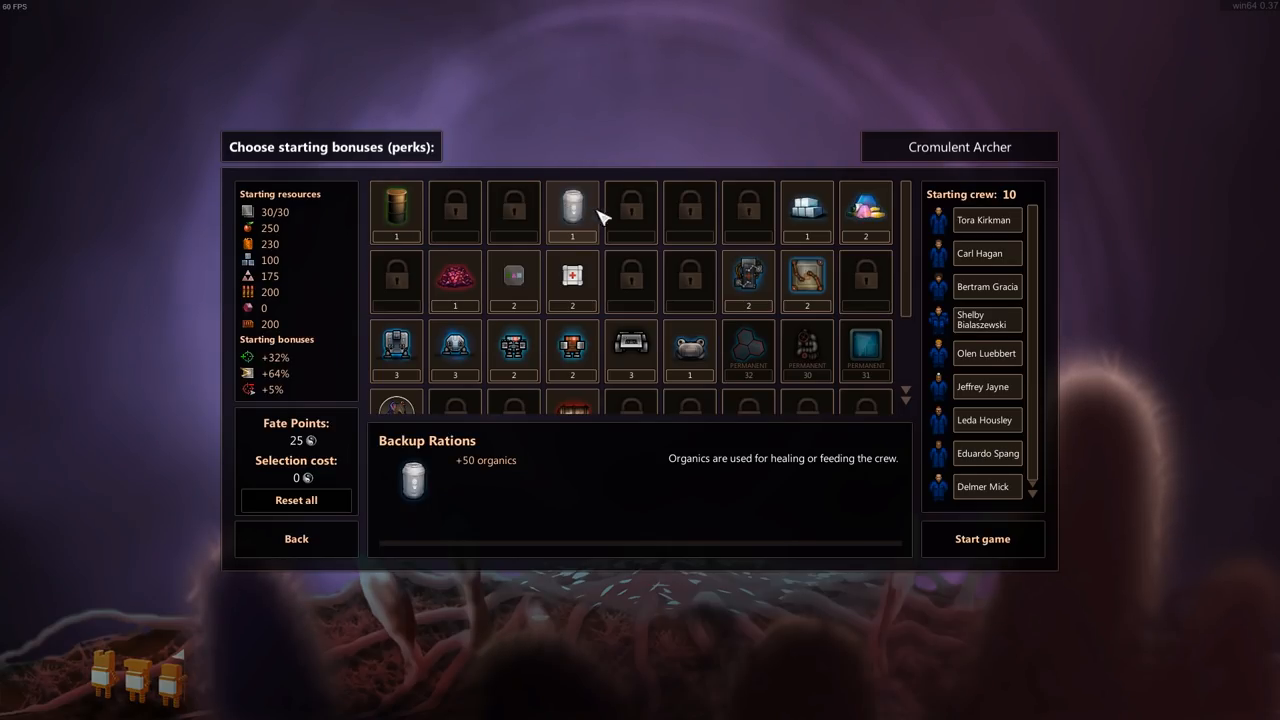
mouse_move(808, 212)
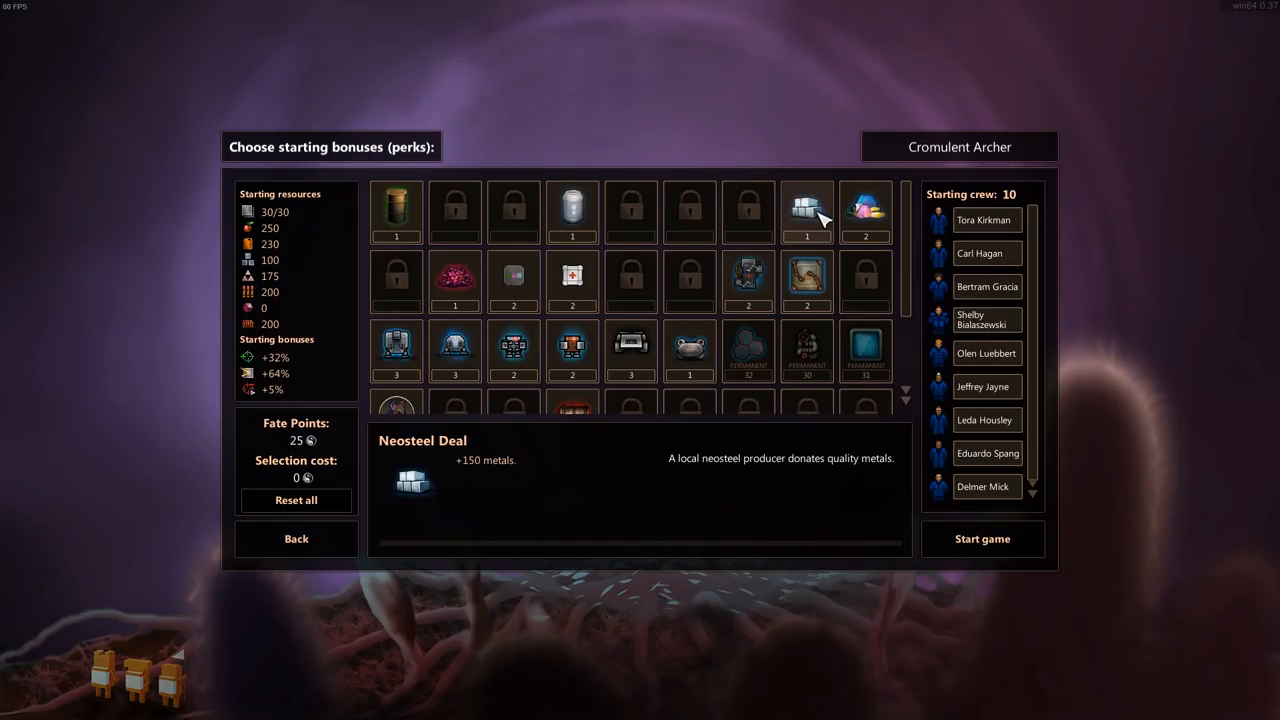
mouse_move(866, 212)
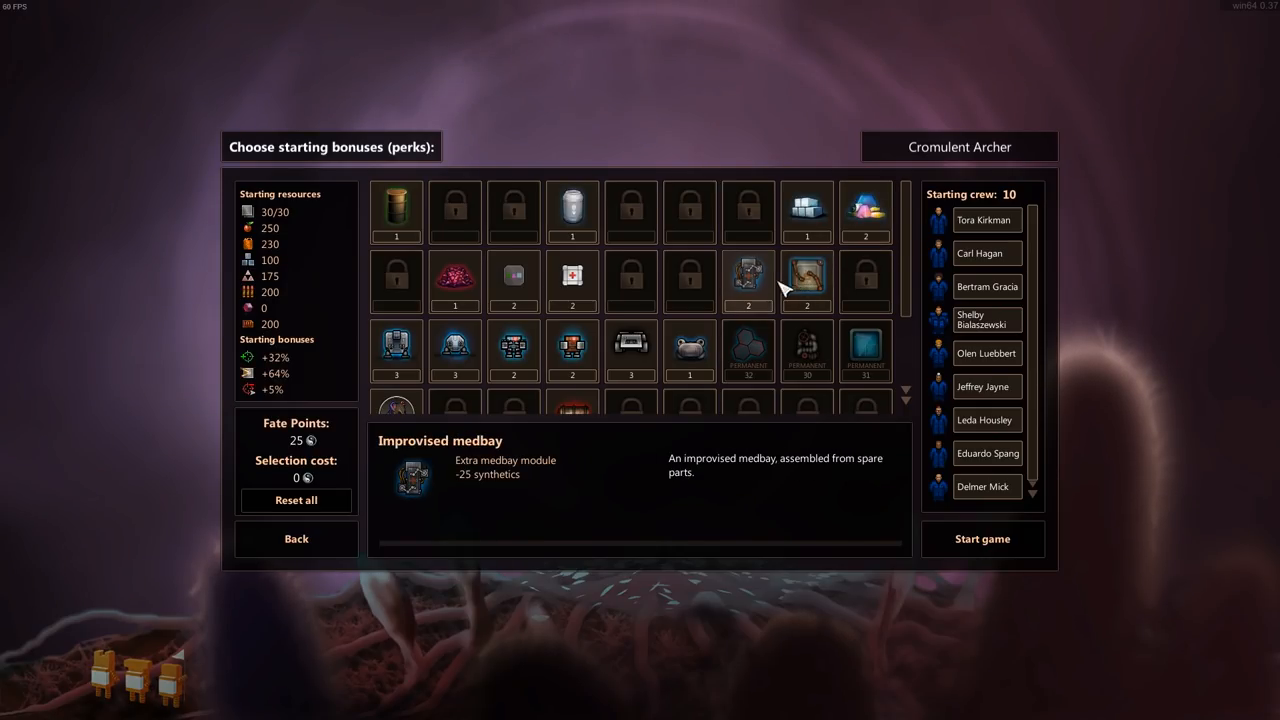
mouse_move(512, 276)
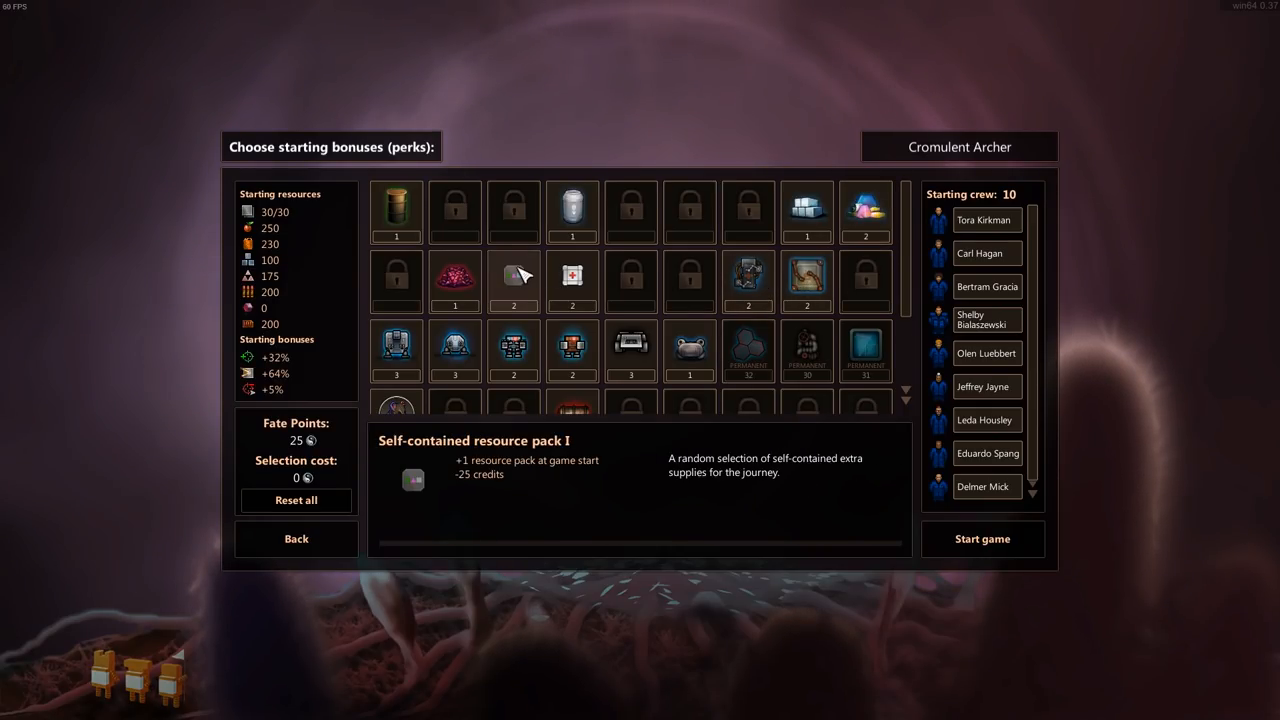
mouse_move(516, 288)
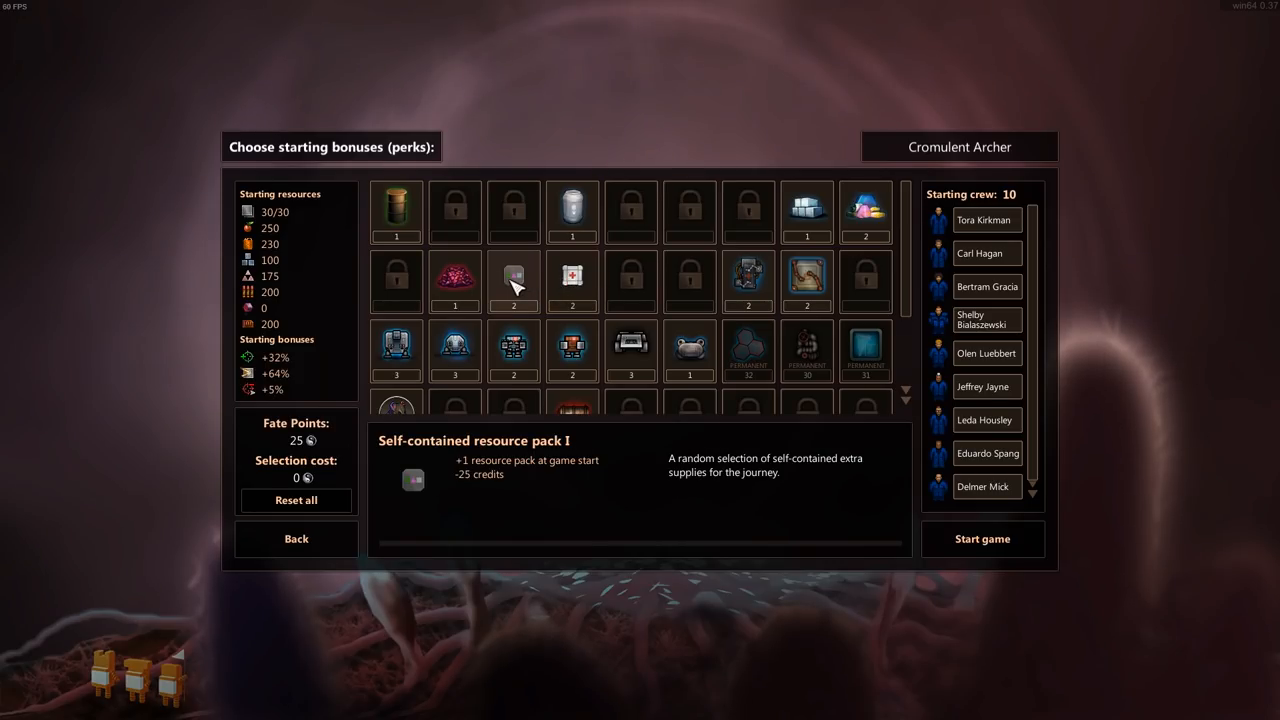
mouse_move(396, 350)
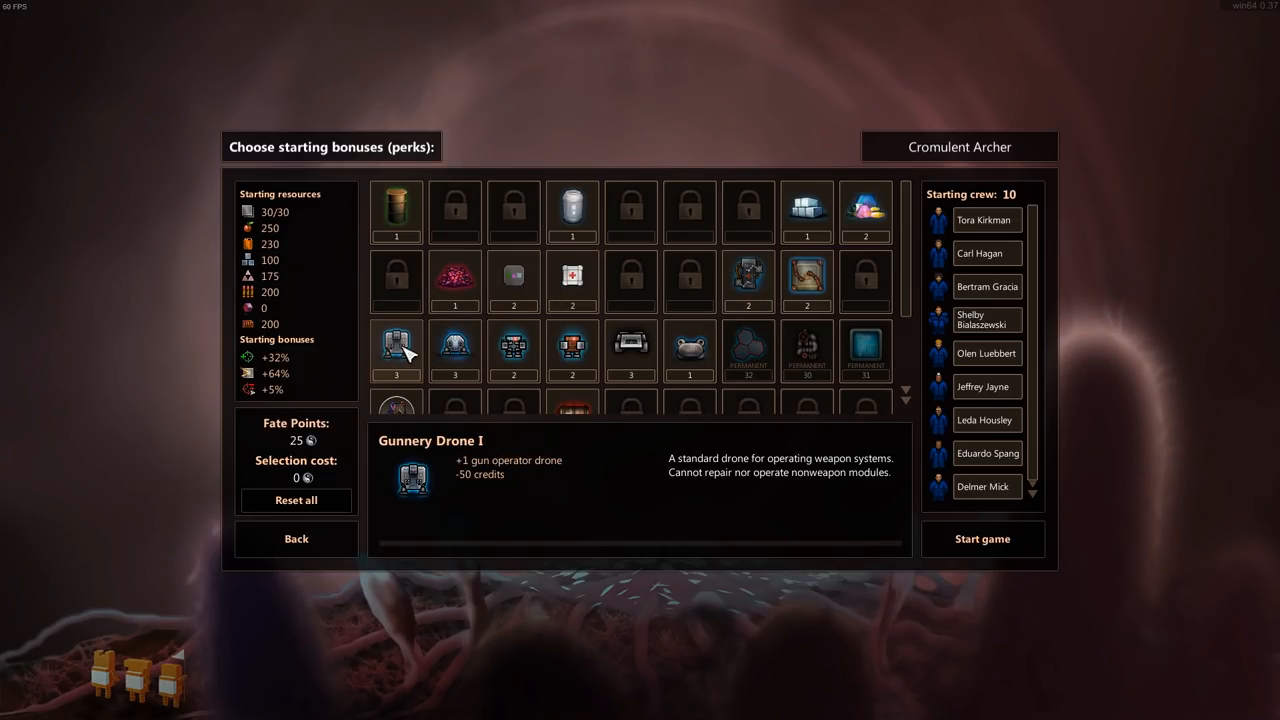
mouse_move(690, 350)
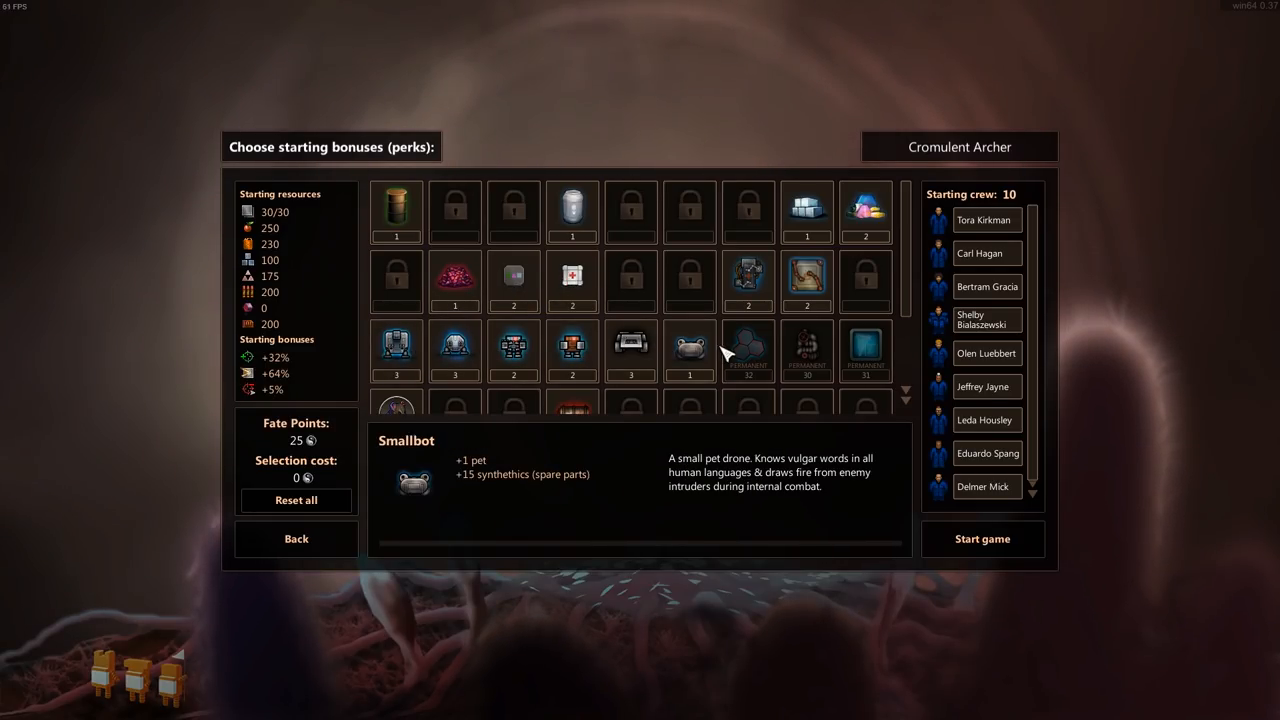
- Select the Backup Rations, DIY backup weapon and DIY backup sensor starting perks
scroll("down", 3)
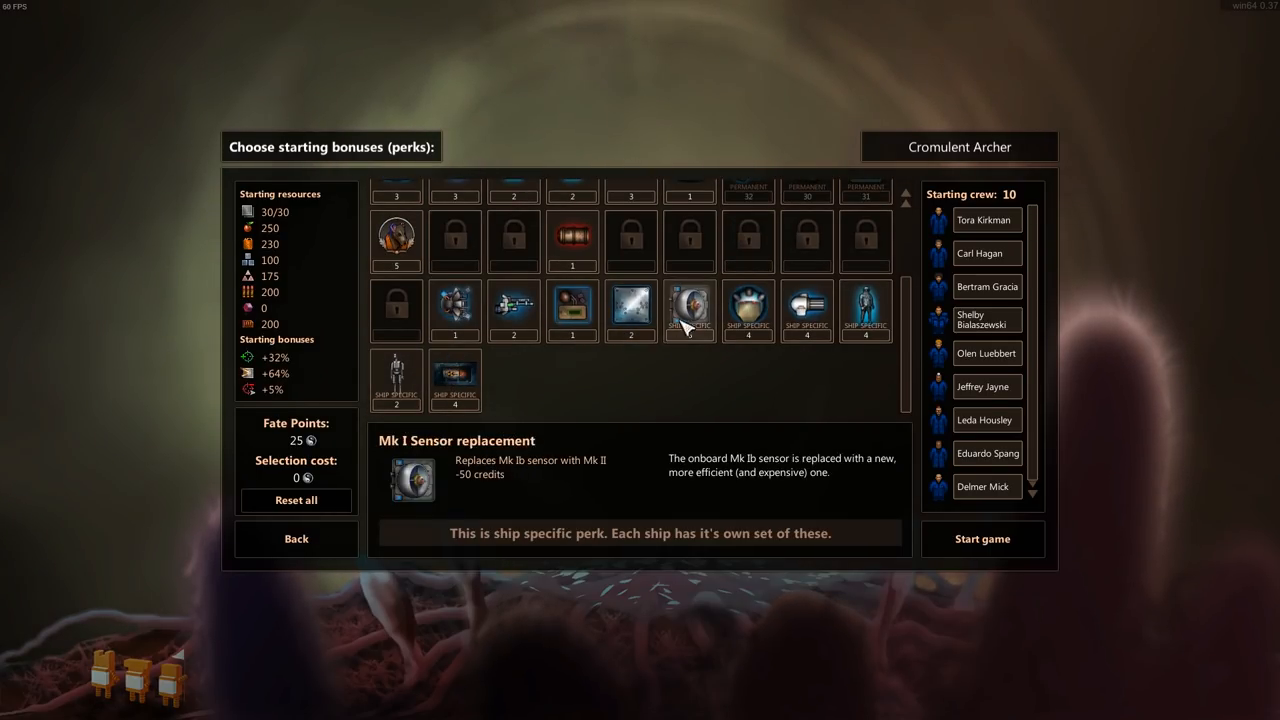
mouse_move(684, 332)
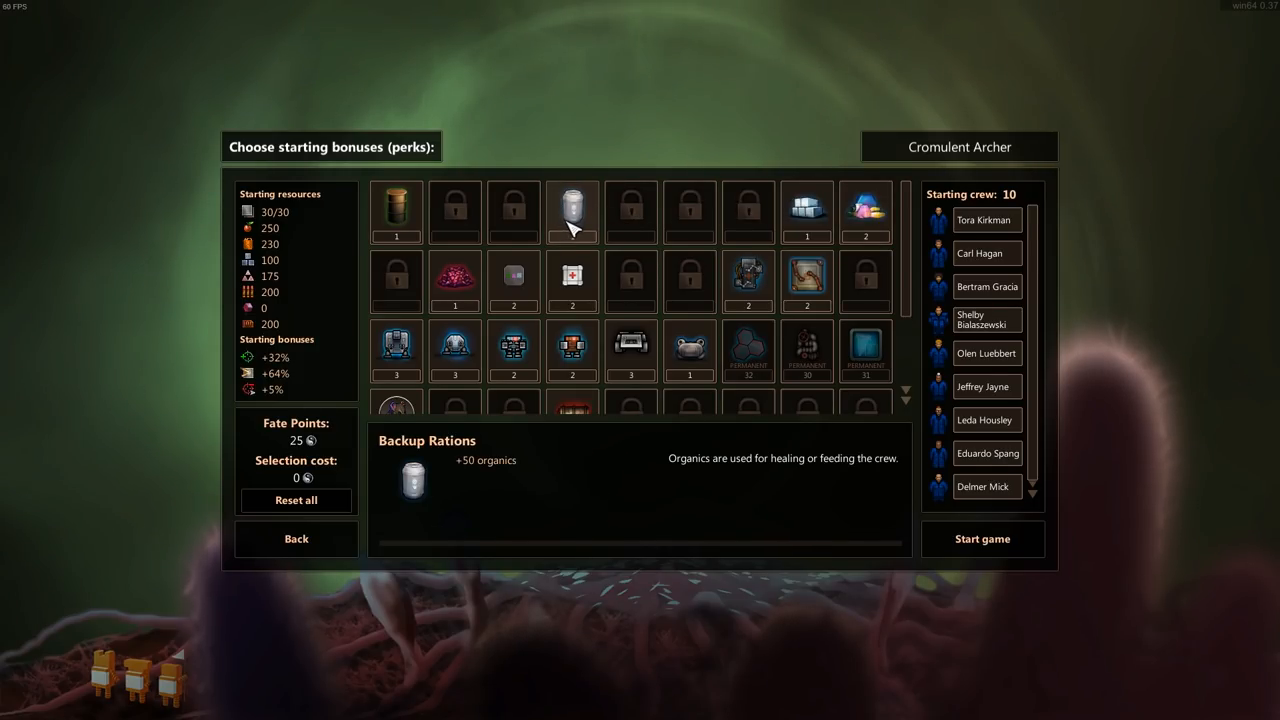
mouse_move(748, 284)
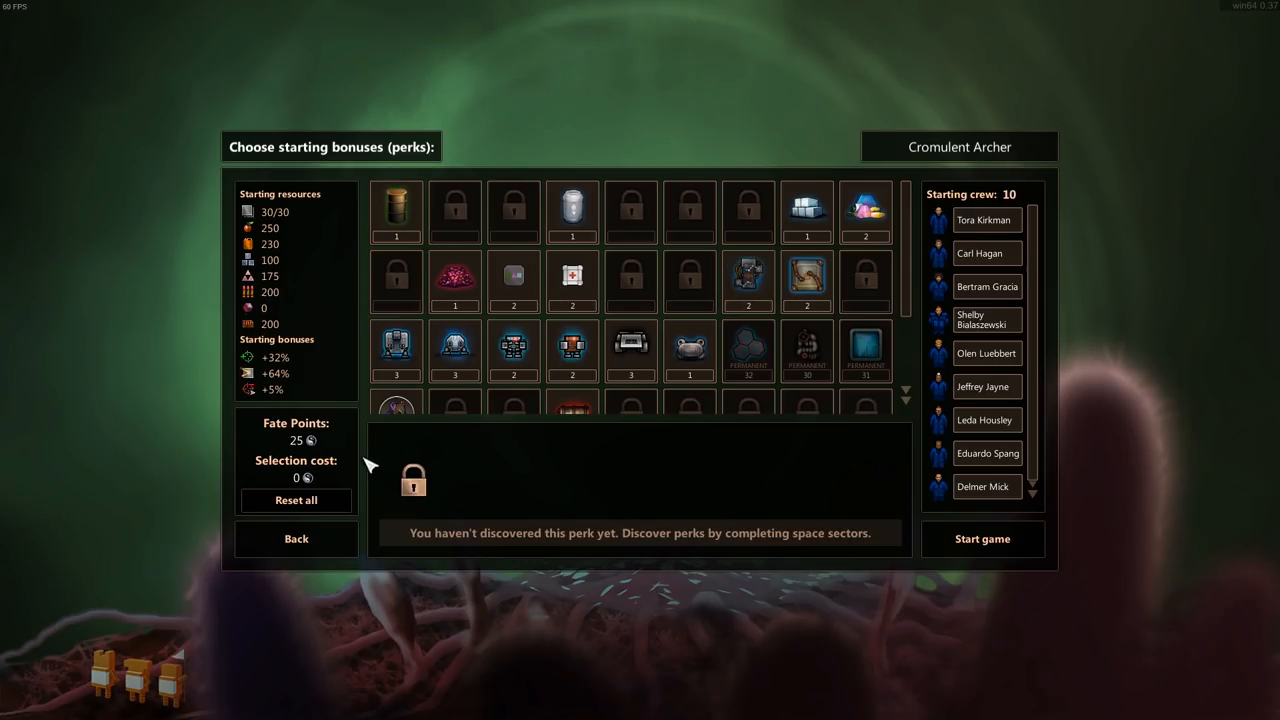
left_click(572, 212)
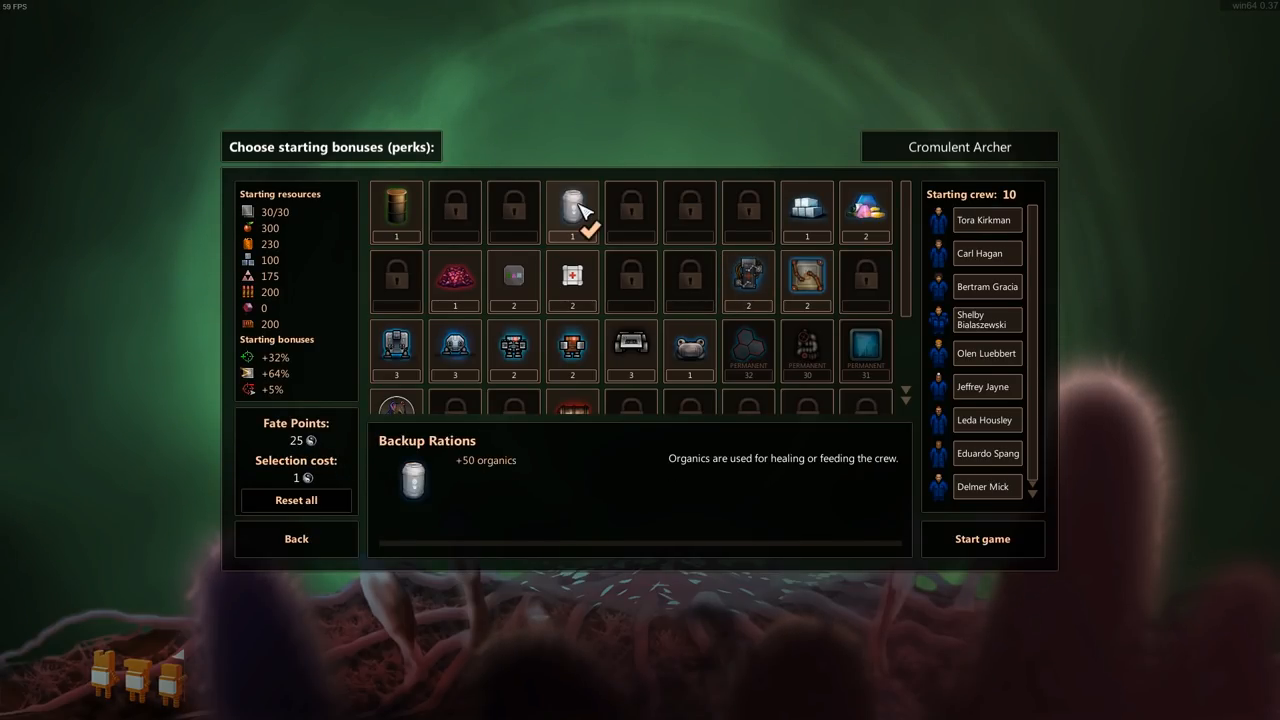
mouse_move(396, 410)
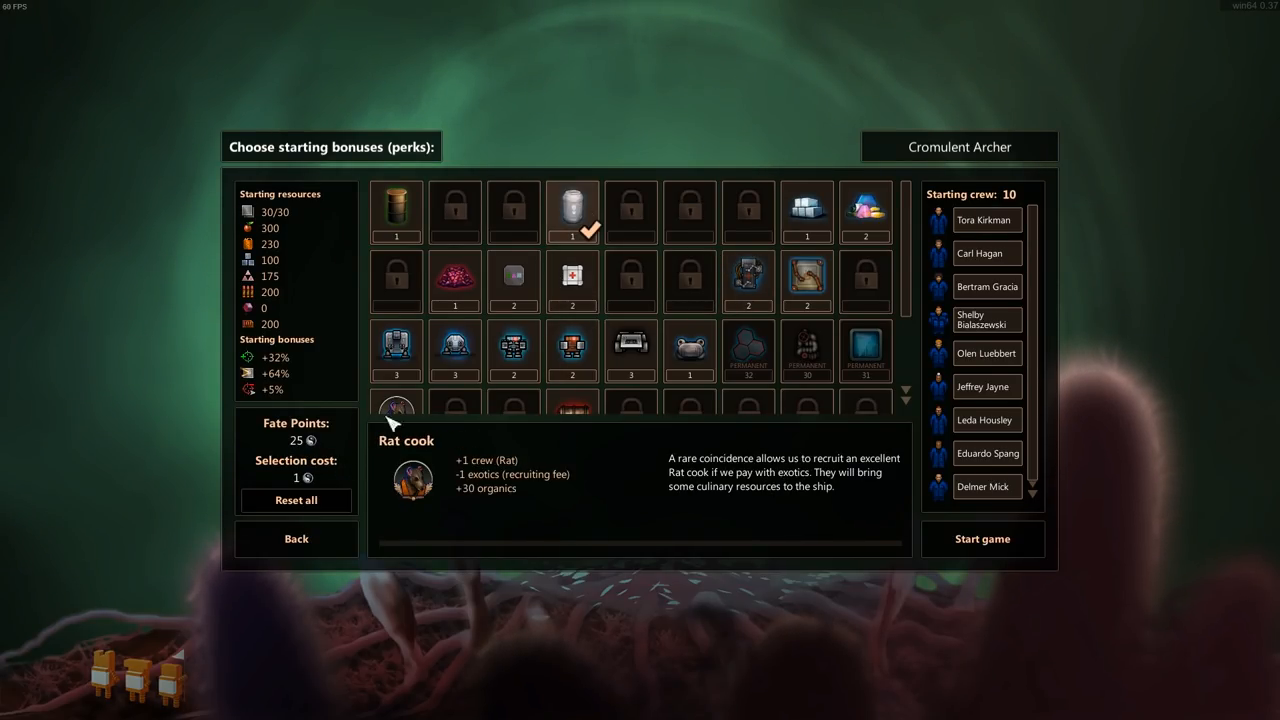
scroll("down", 3)
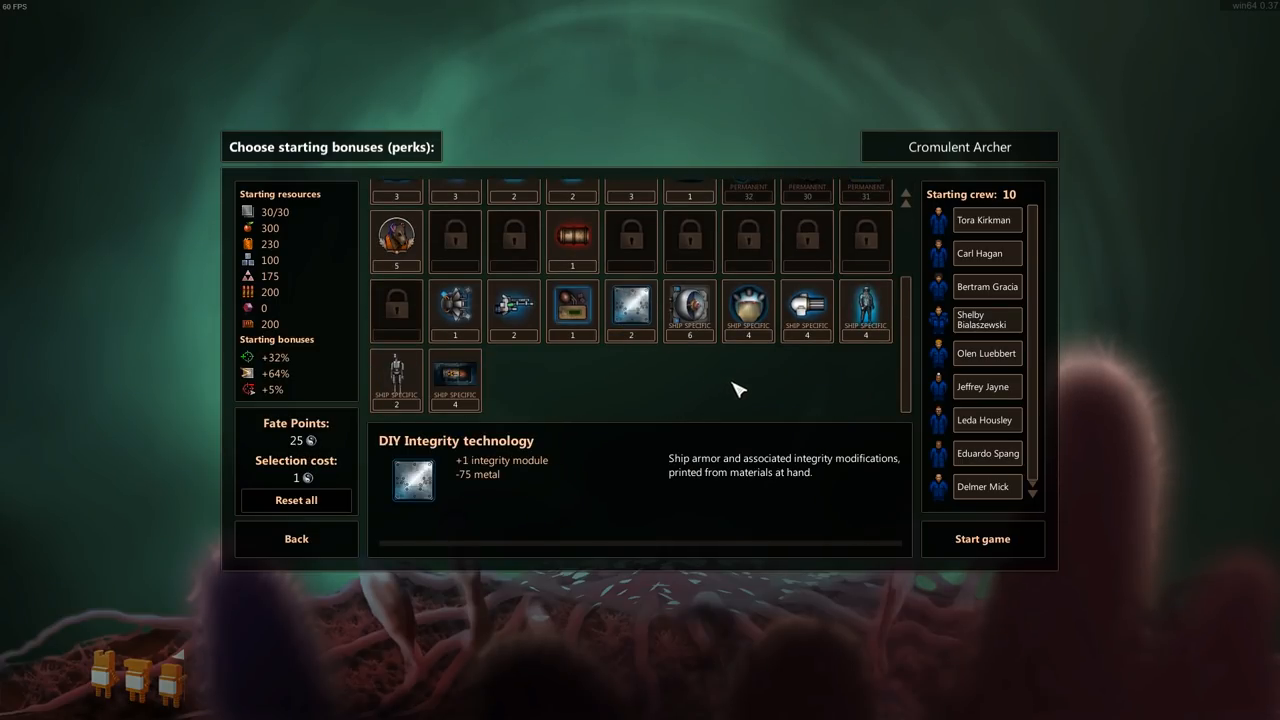
mouse_move(808, 310)
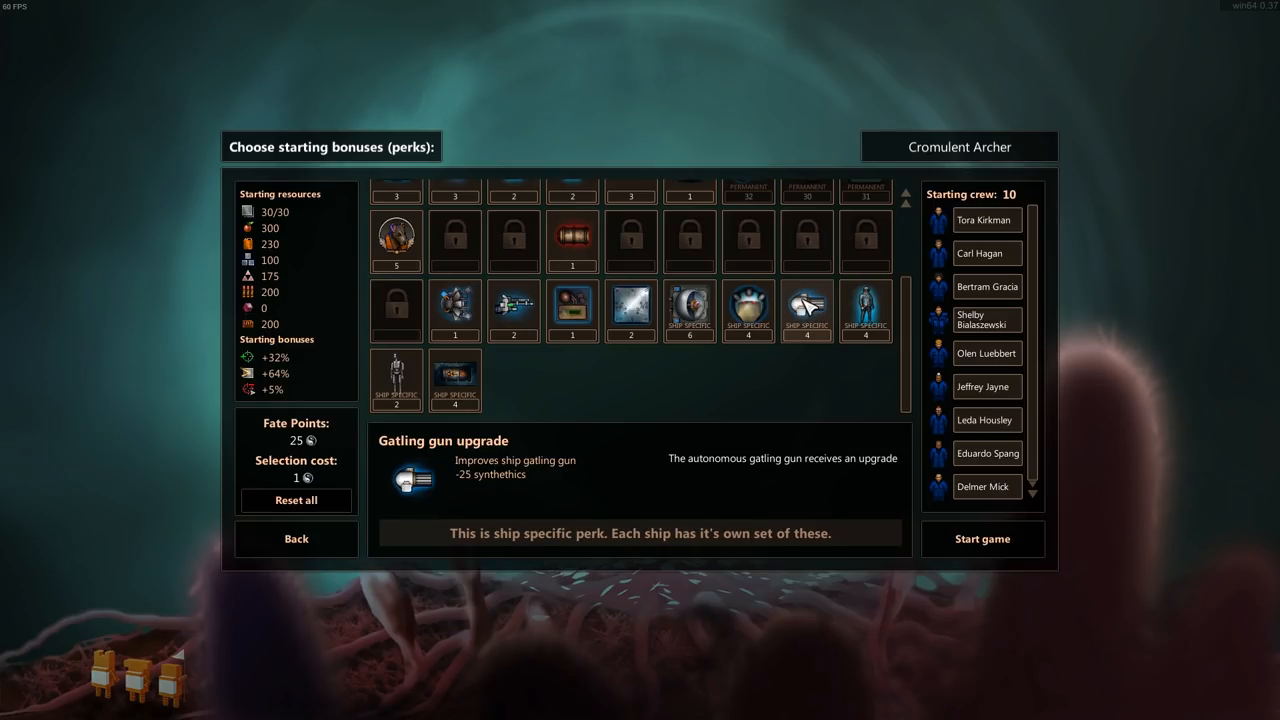
left_click(808, 310)
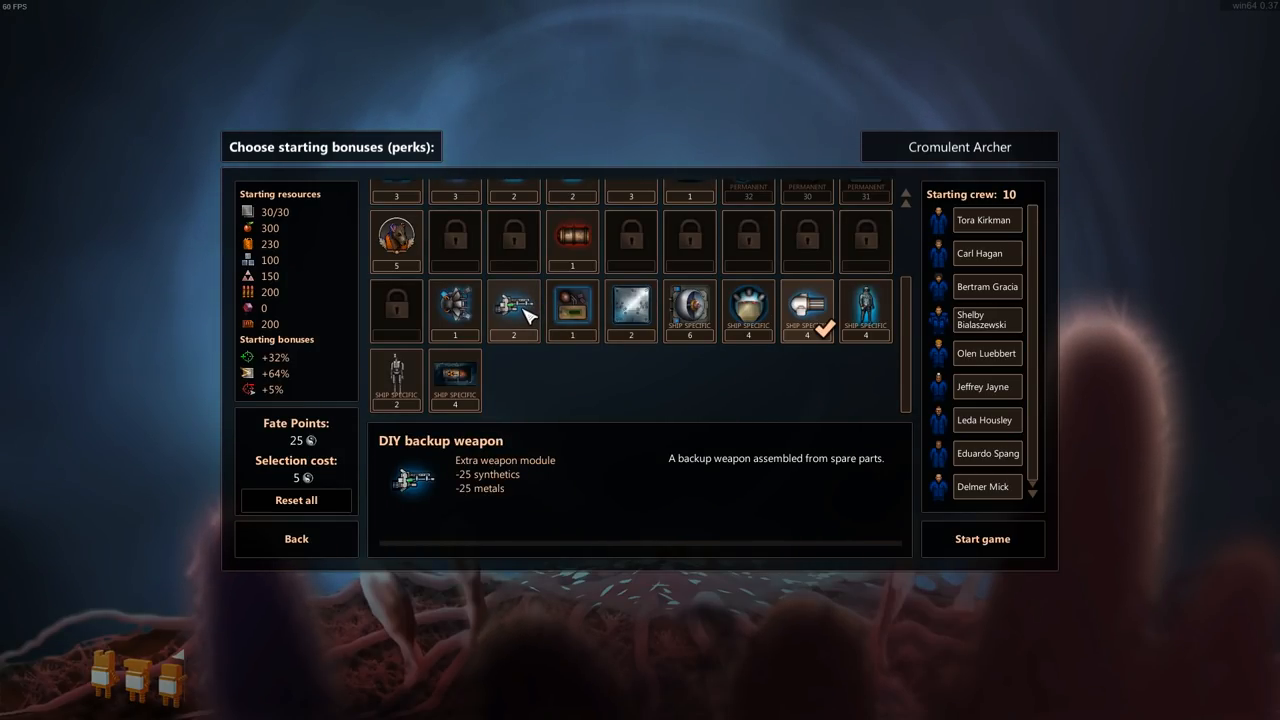
left_click(456, 310)
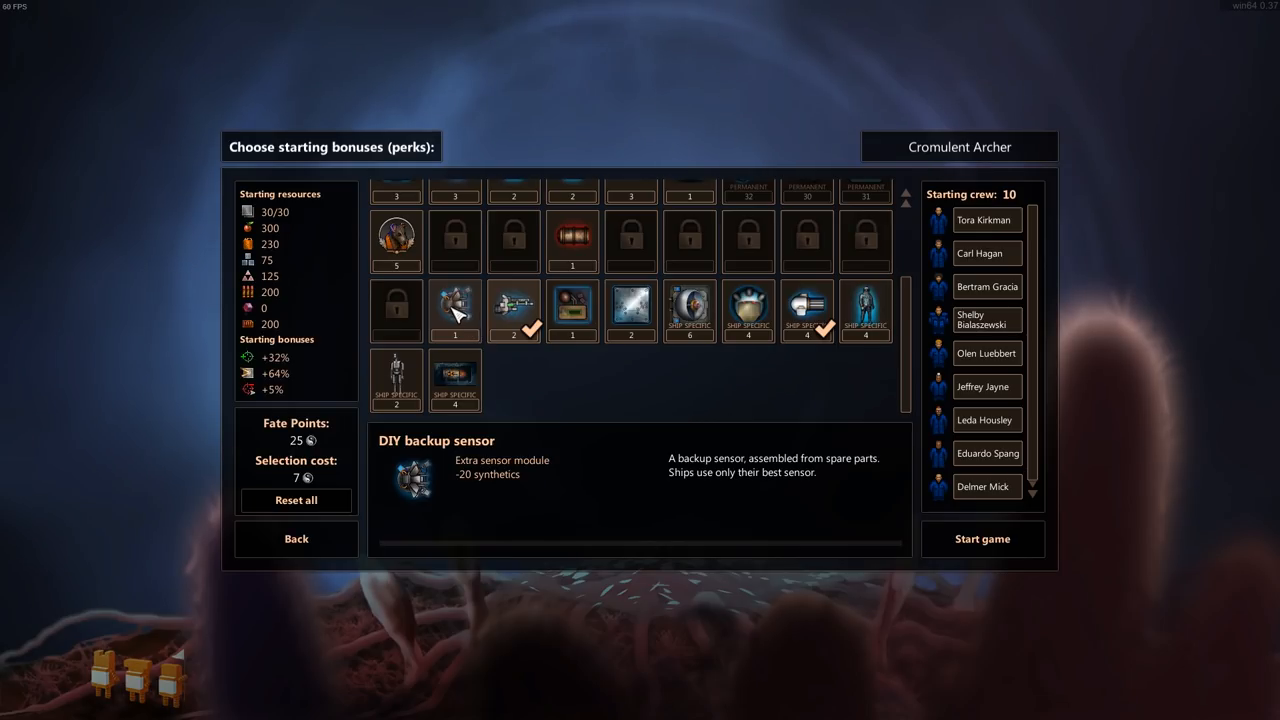
mouse_move(464, 320)
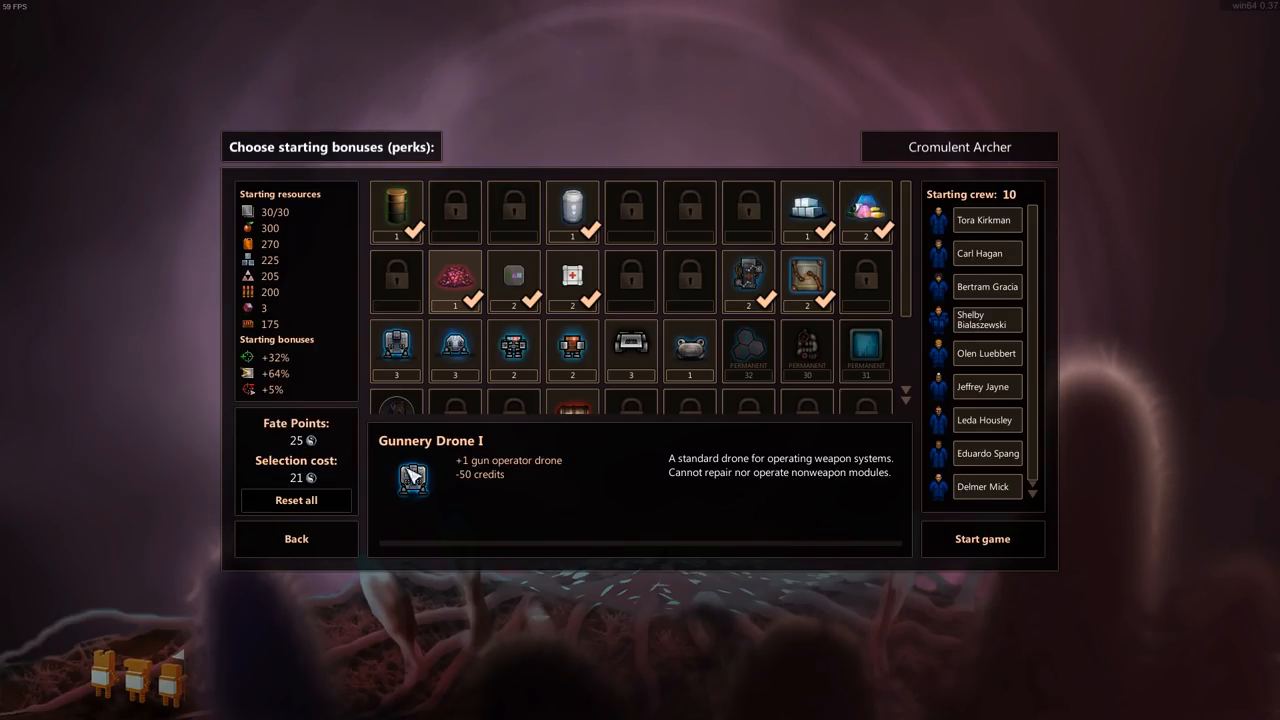
- Decline starting with unused points, then add Maintenance drone and DIY Cryosleep pod to use all 25
left_click(982, 540)
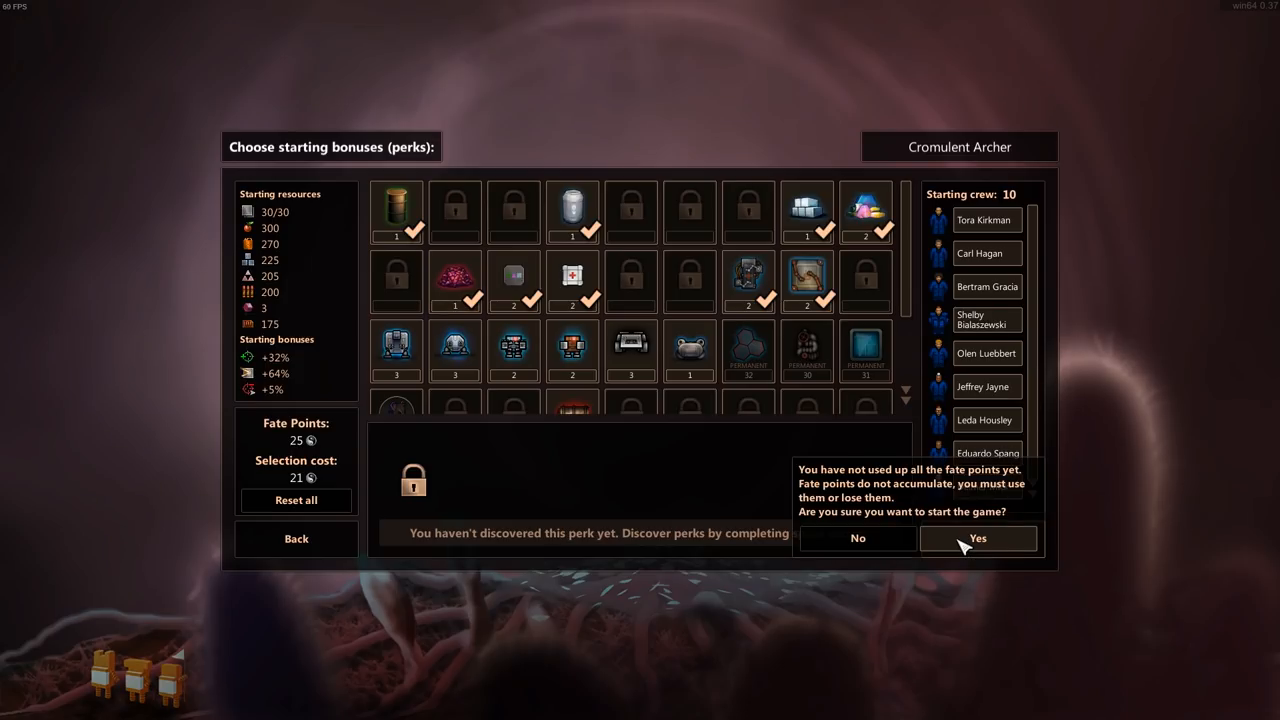
mouse_move(930, 496)
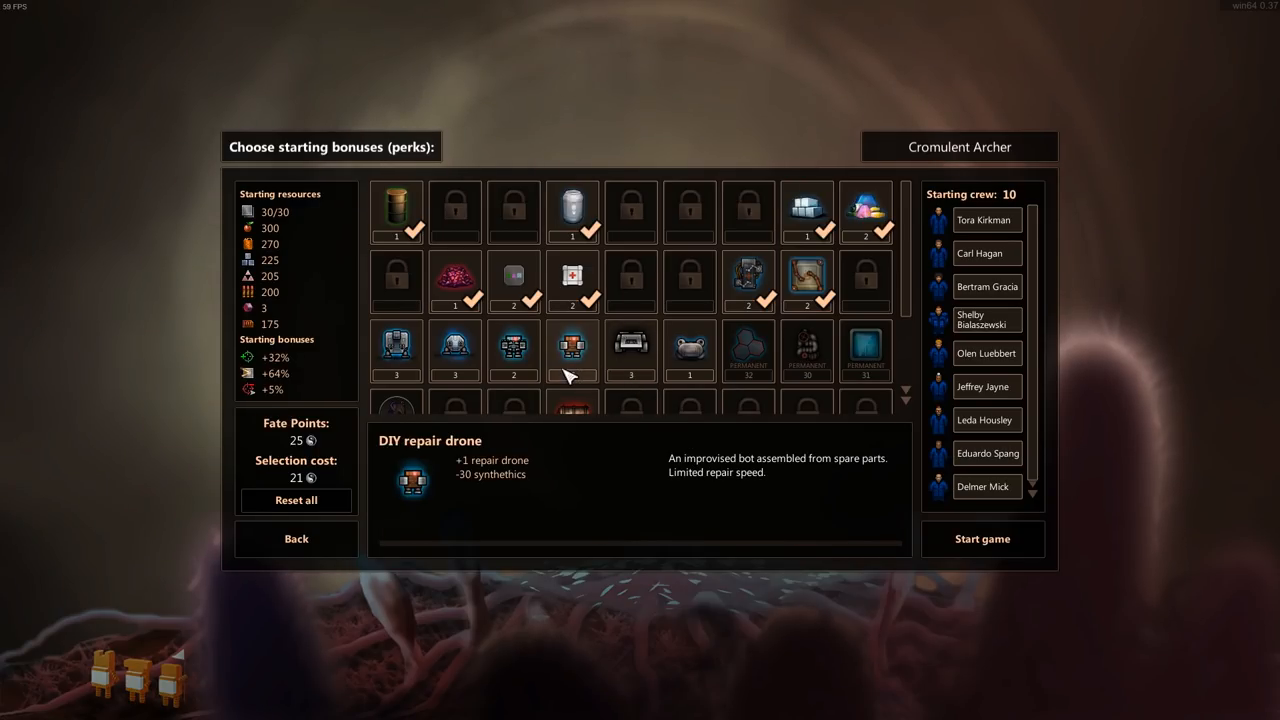
mouse_move(456, 352)
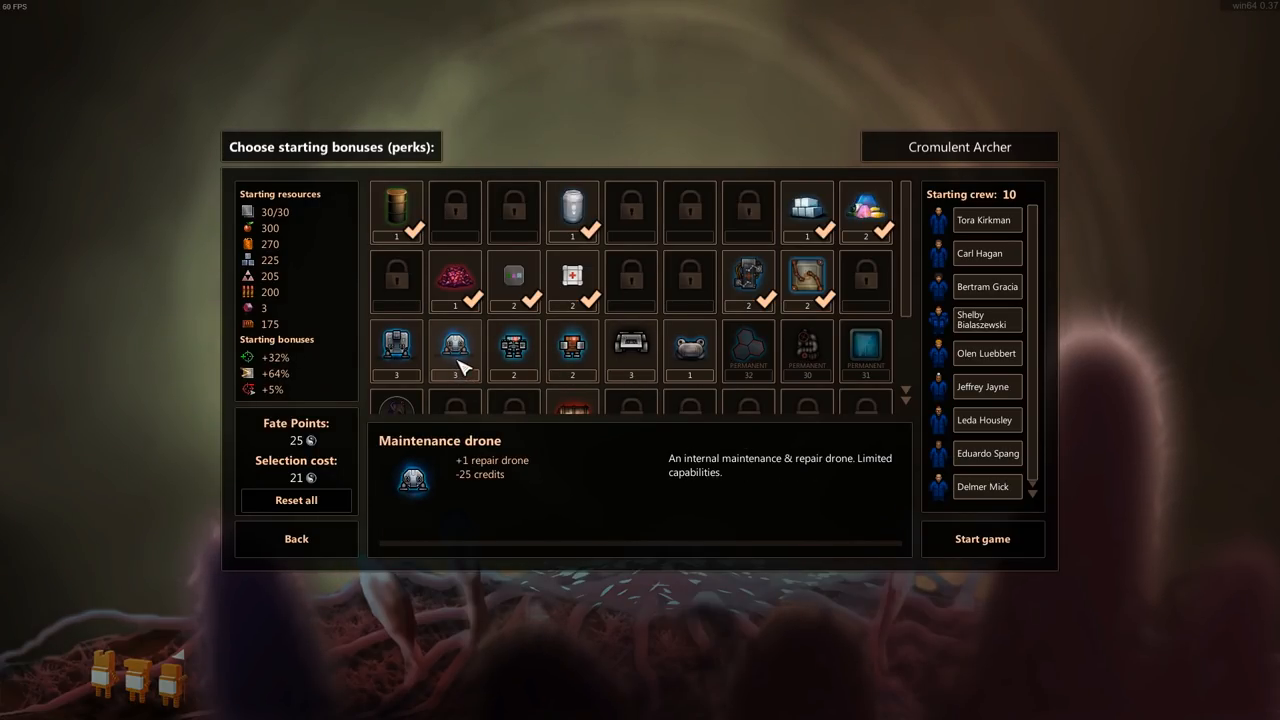
mouse_move(468, 356)
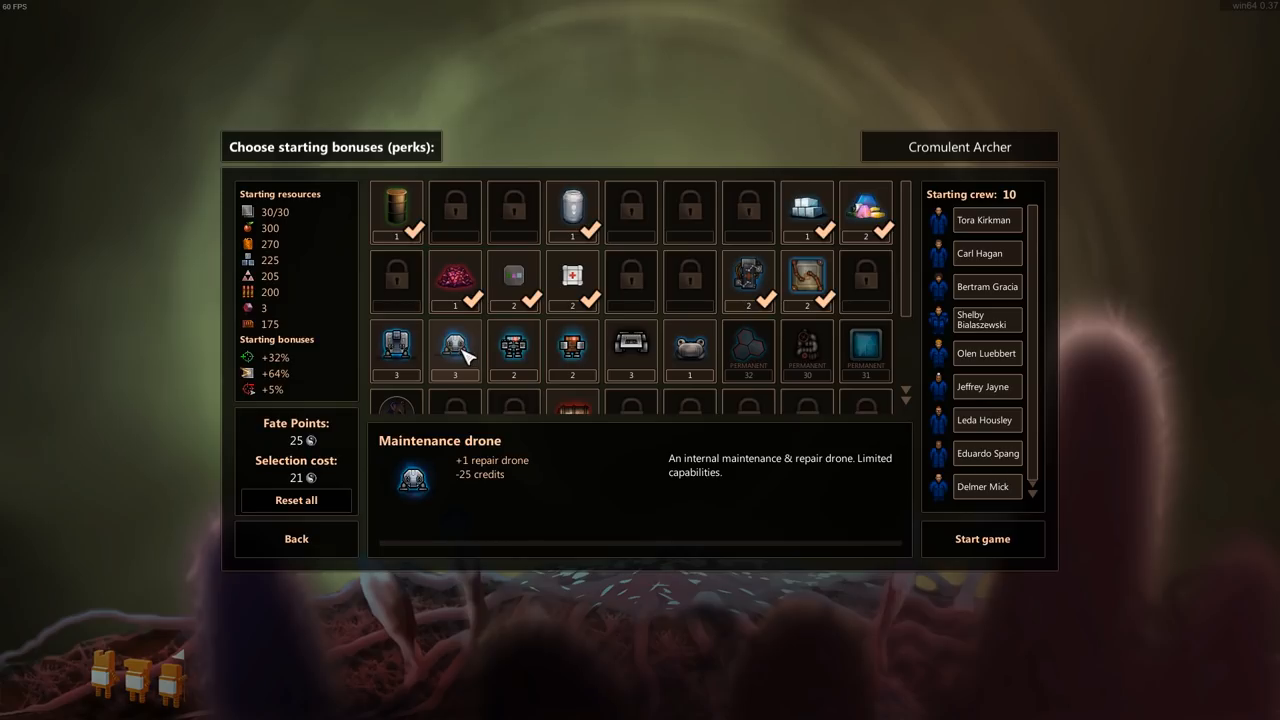
mouse_move(440, 360)
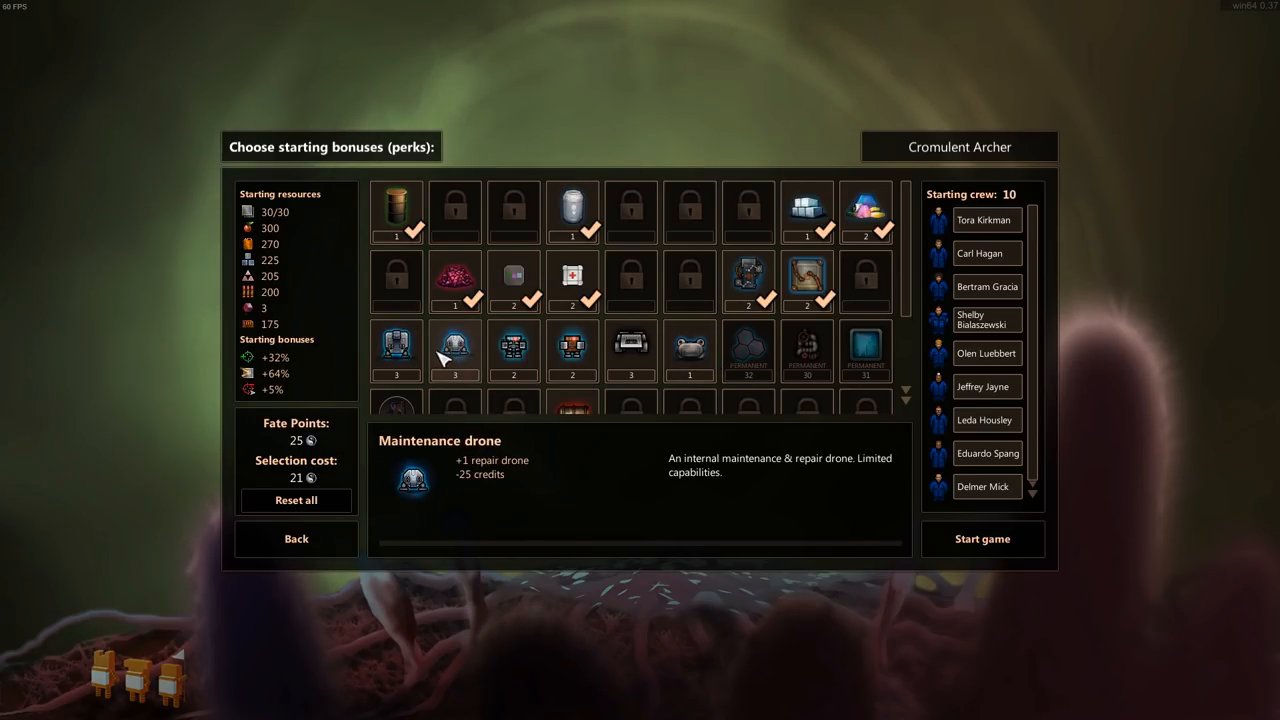
left_click(454, 352)
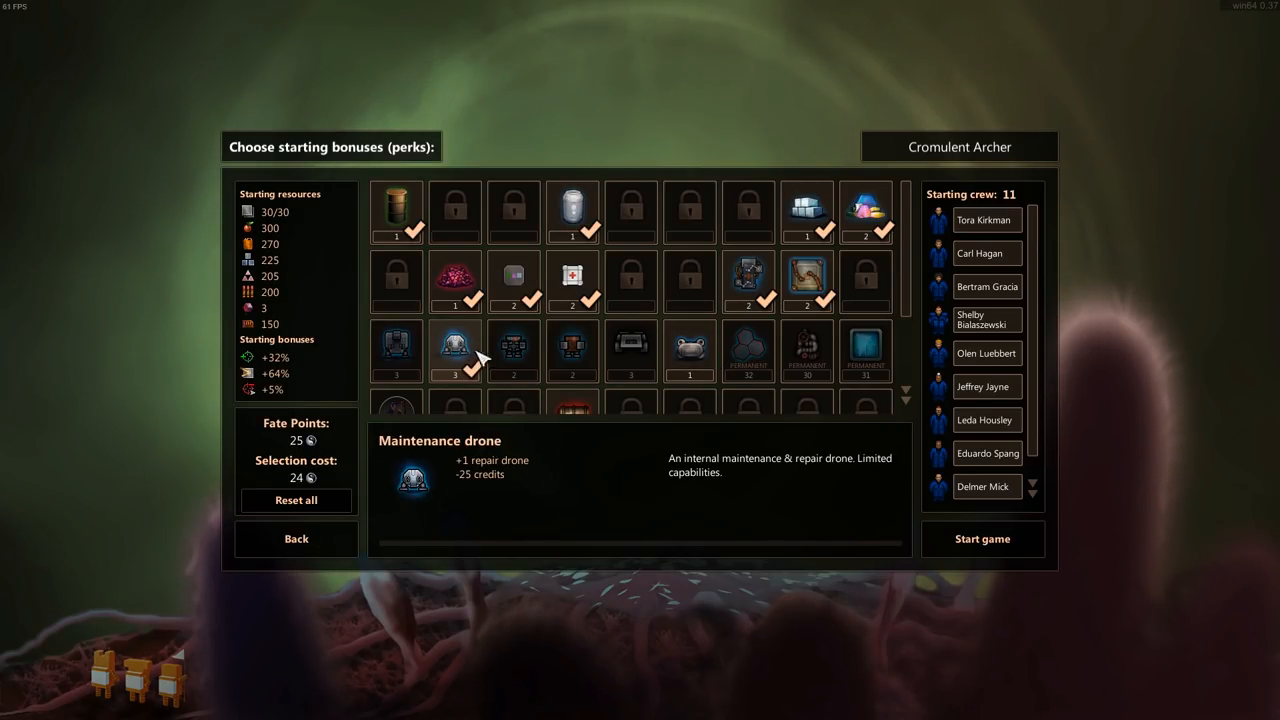
mouse_move(396, 212)
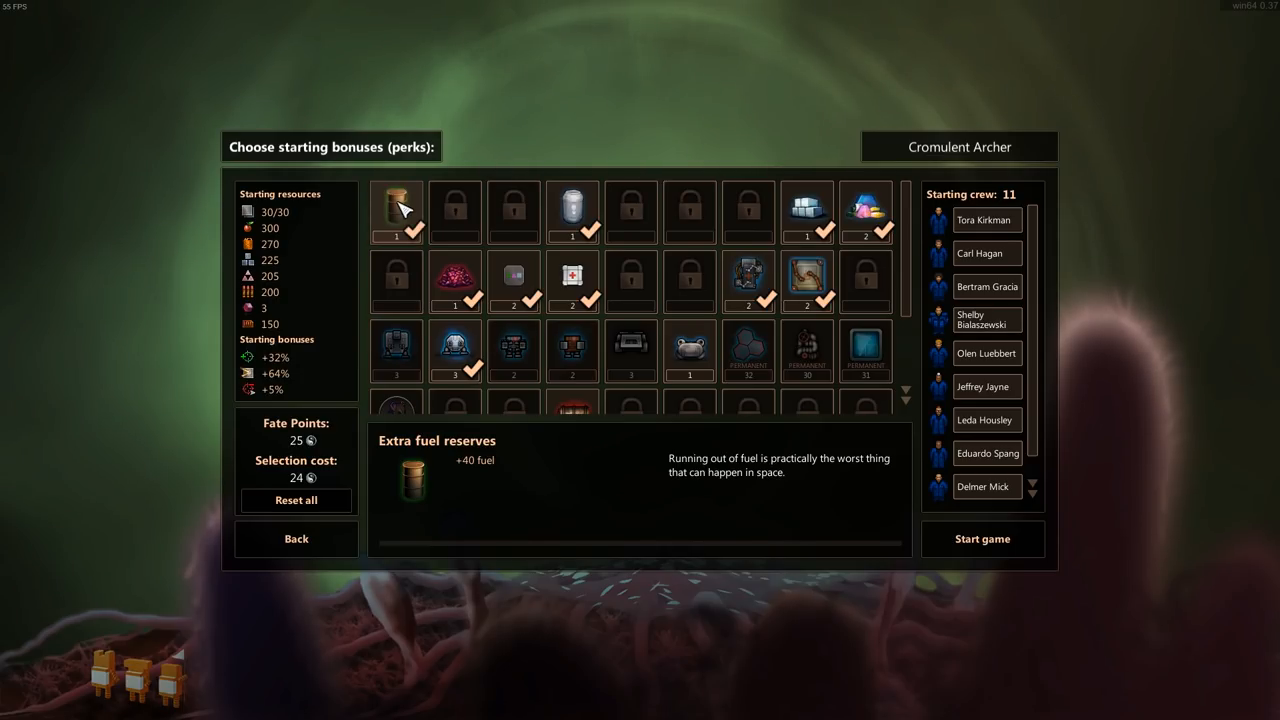
scroll("down", 3)
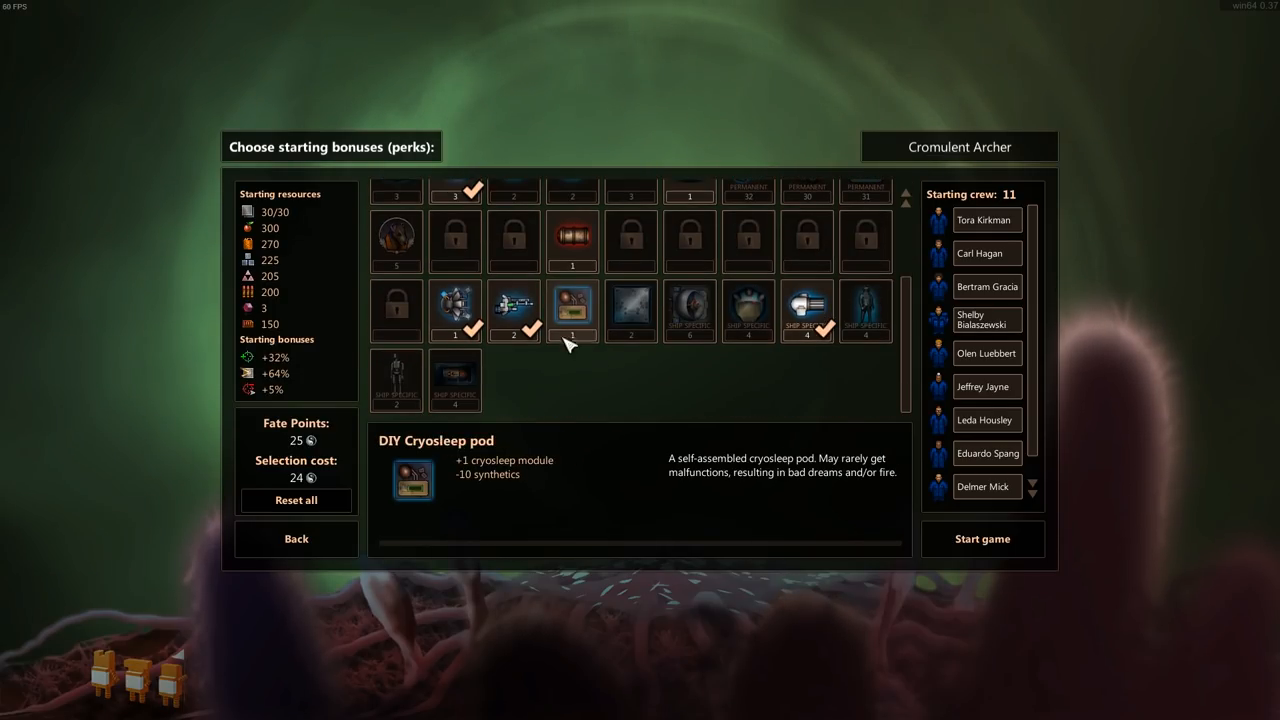
mouse_move(576, 318)
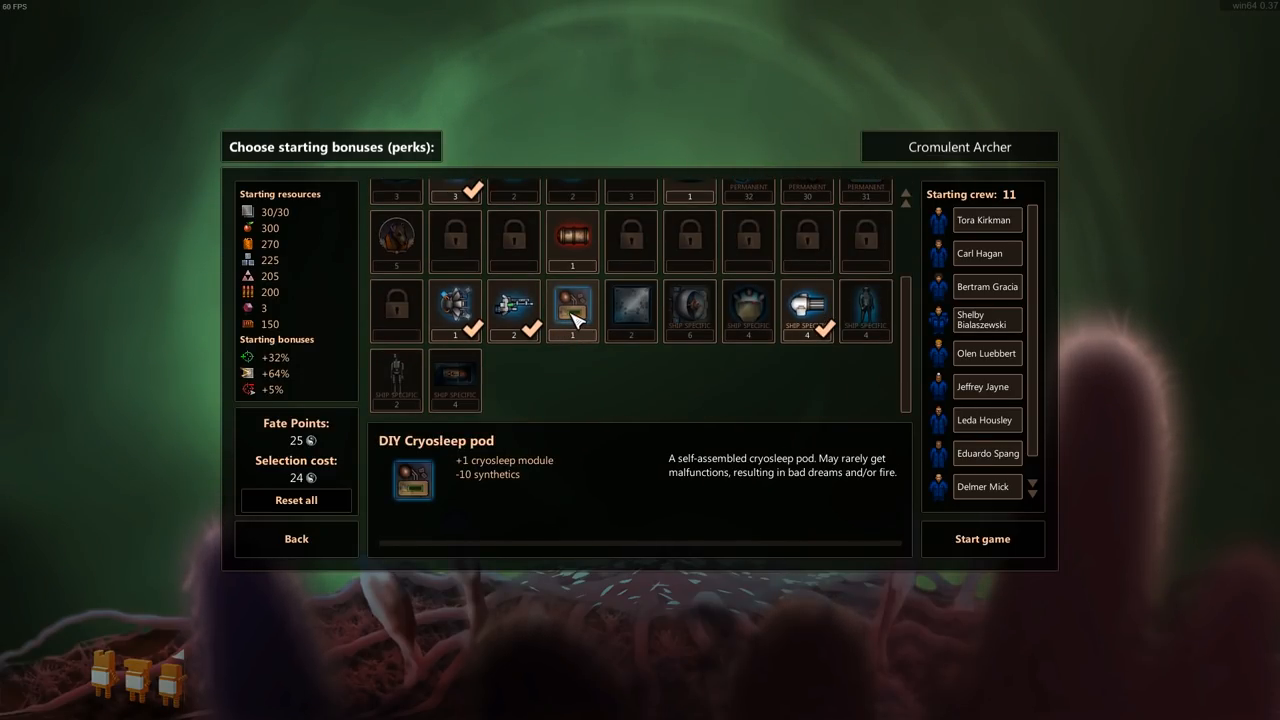
left_click(572, 312)
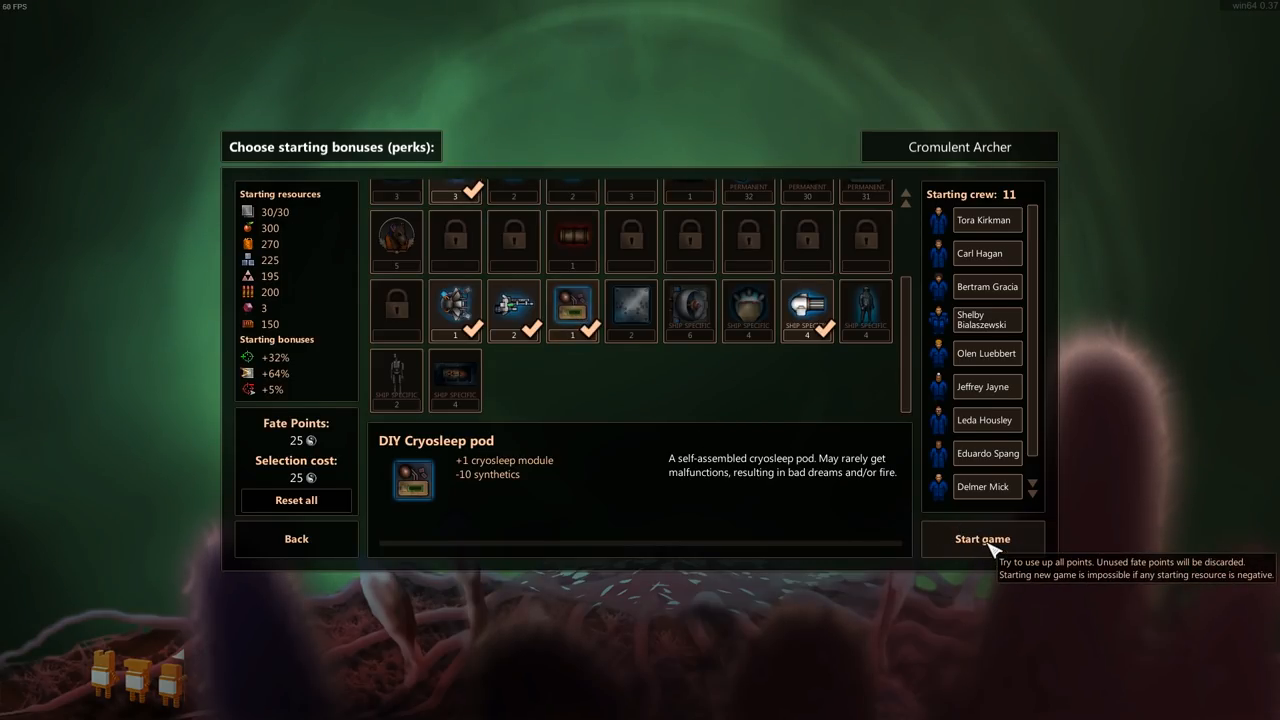
- Begin the run with all fate points spent and switch to the ship's interior view
left_click(982, 540)
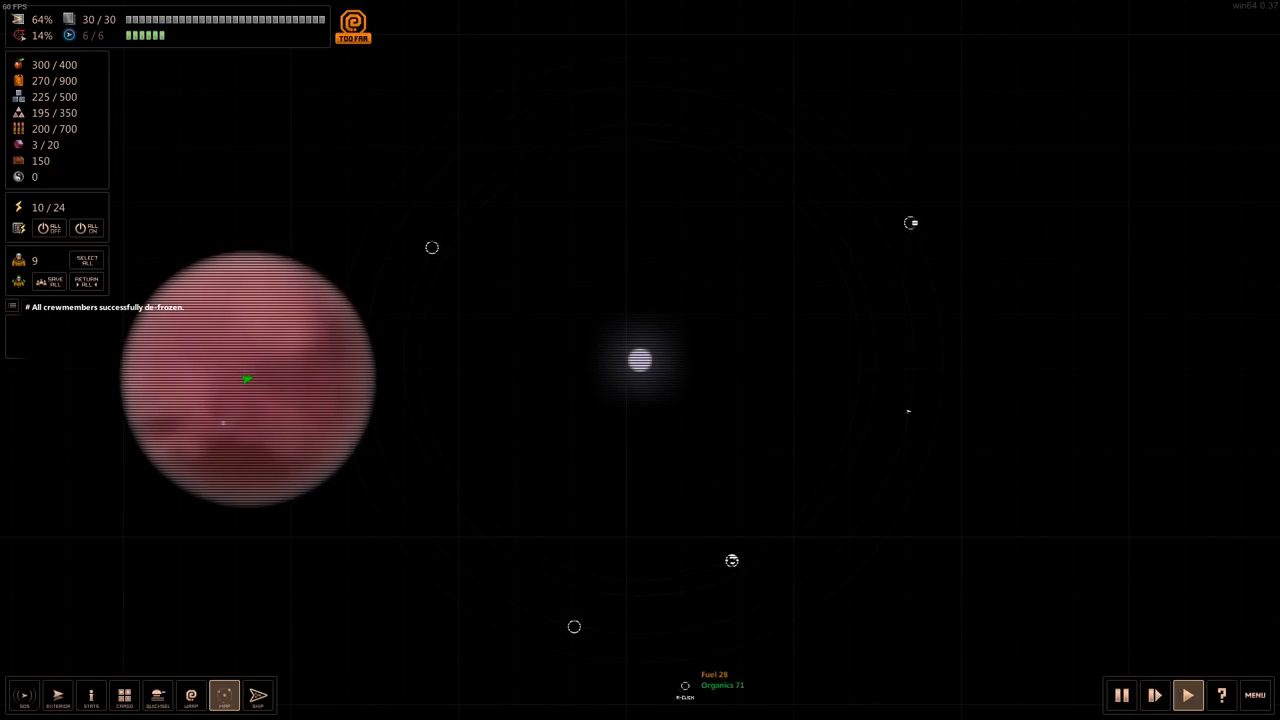
left_click(256, 694)
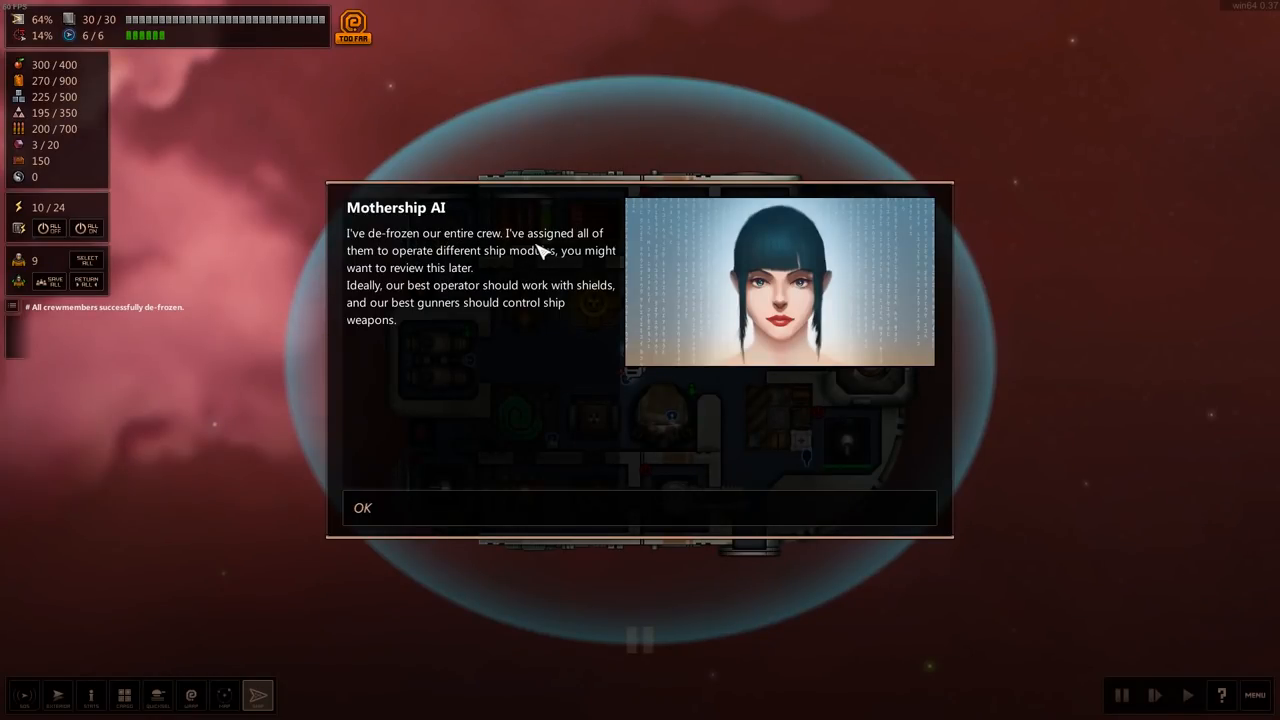
mouse_move(502, 268)
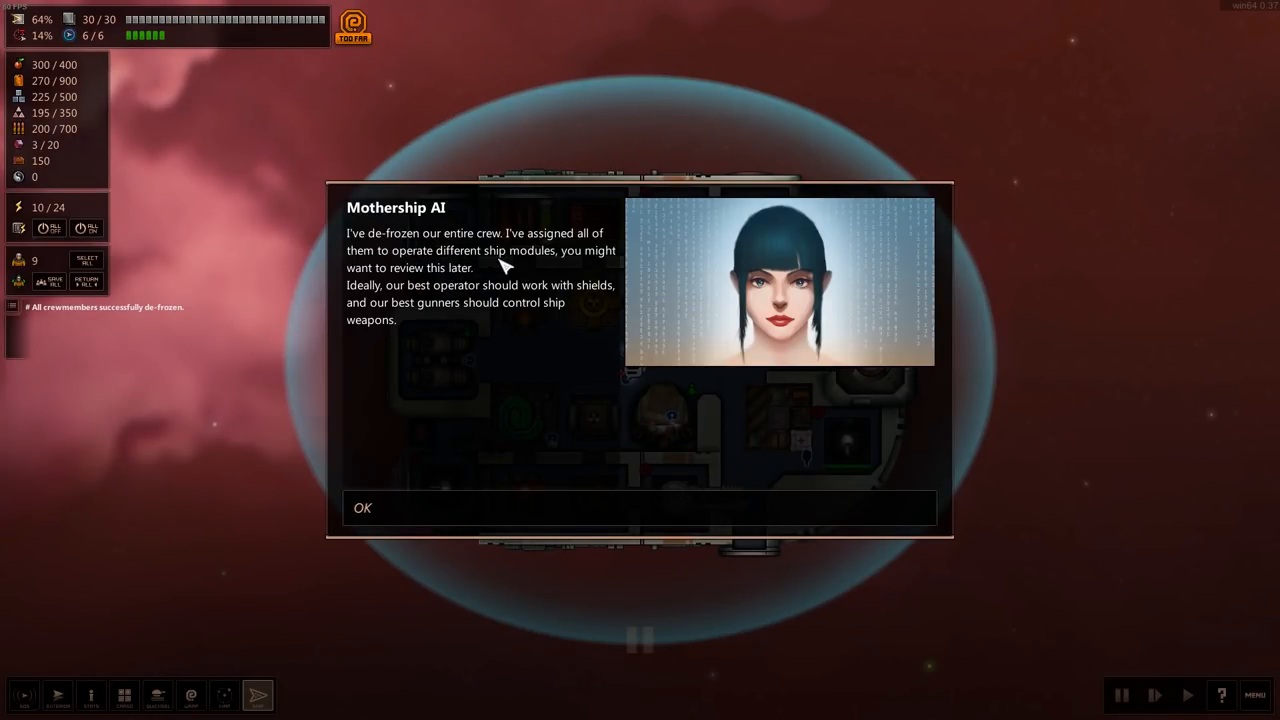
mouse_move(500, 316)
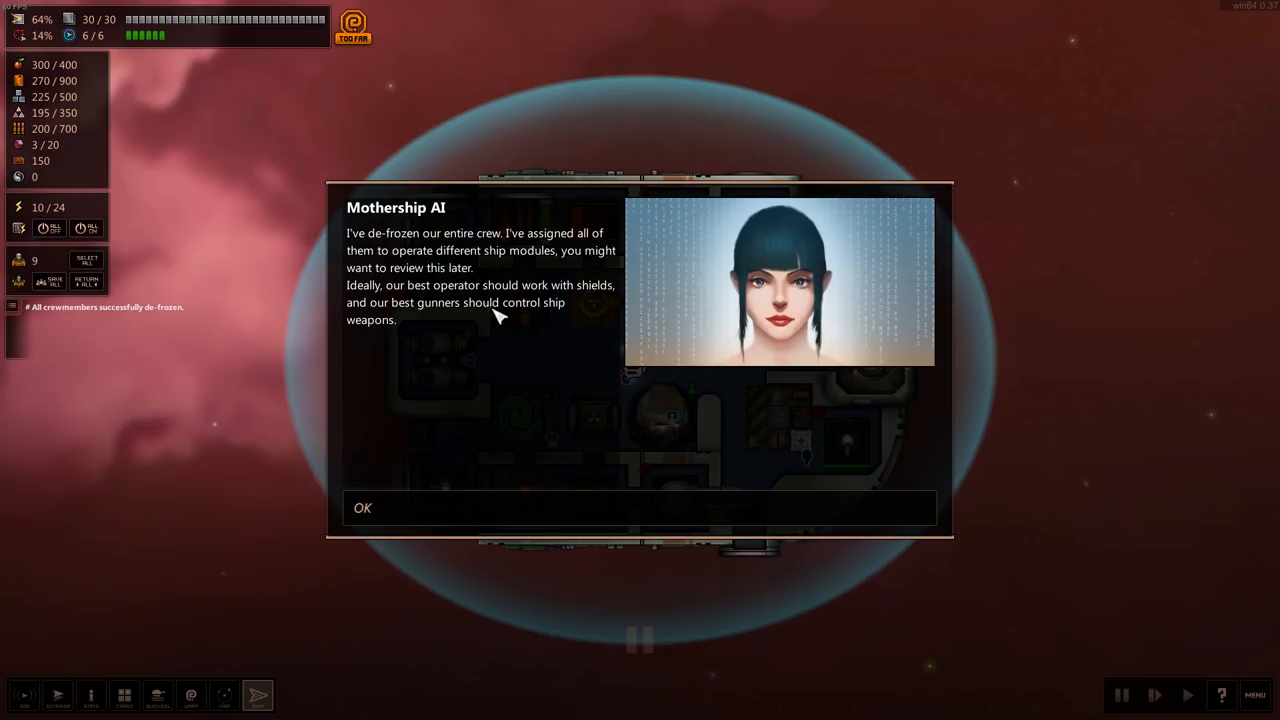
mouse_move(560, 418)
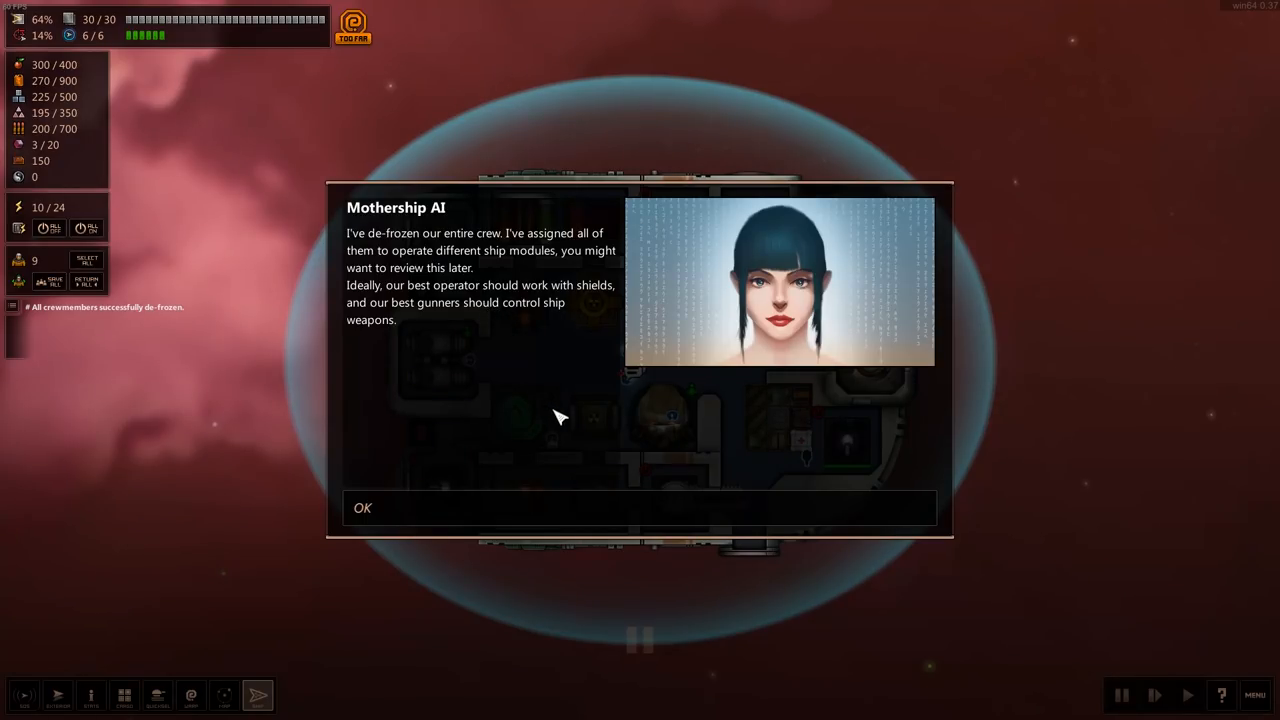
mouse_move(498, 350)
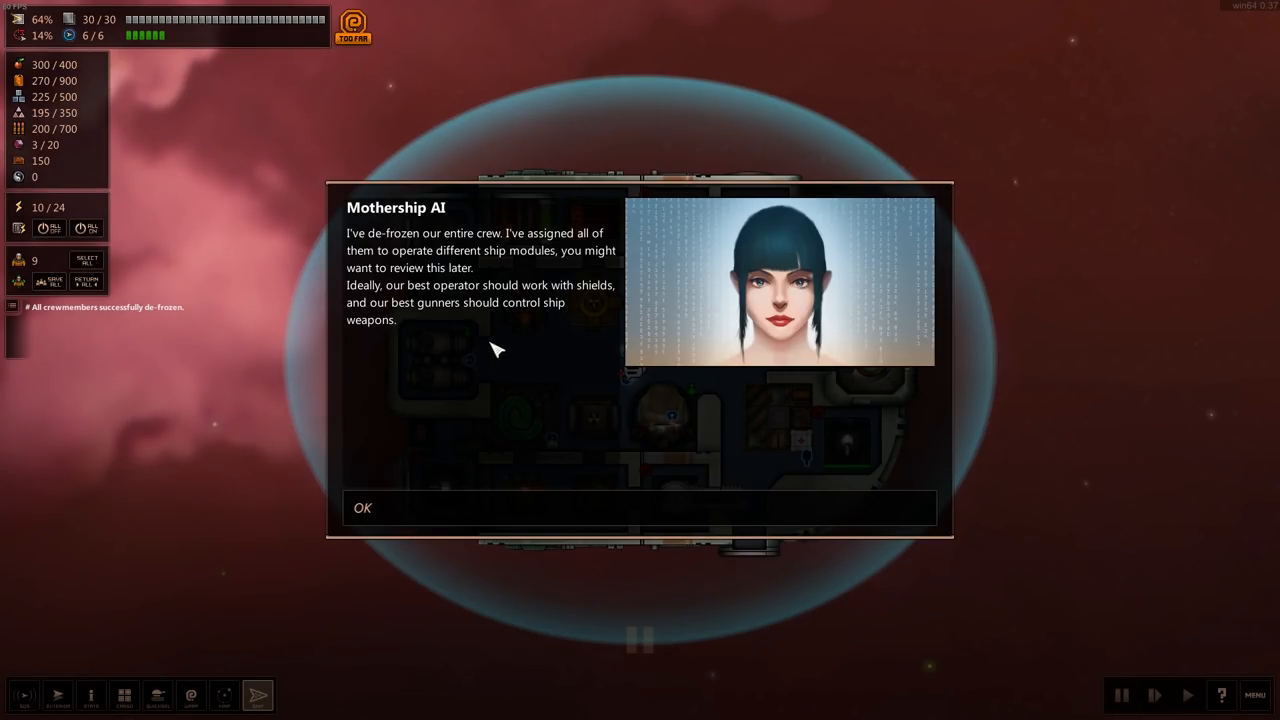
- Dismiss the Mothership AI's crew de-frozen notice
left_click(362, 508)
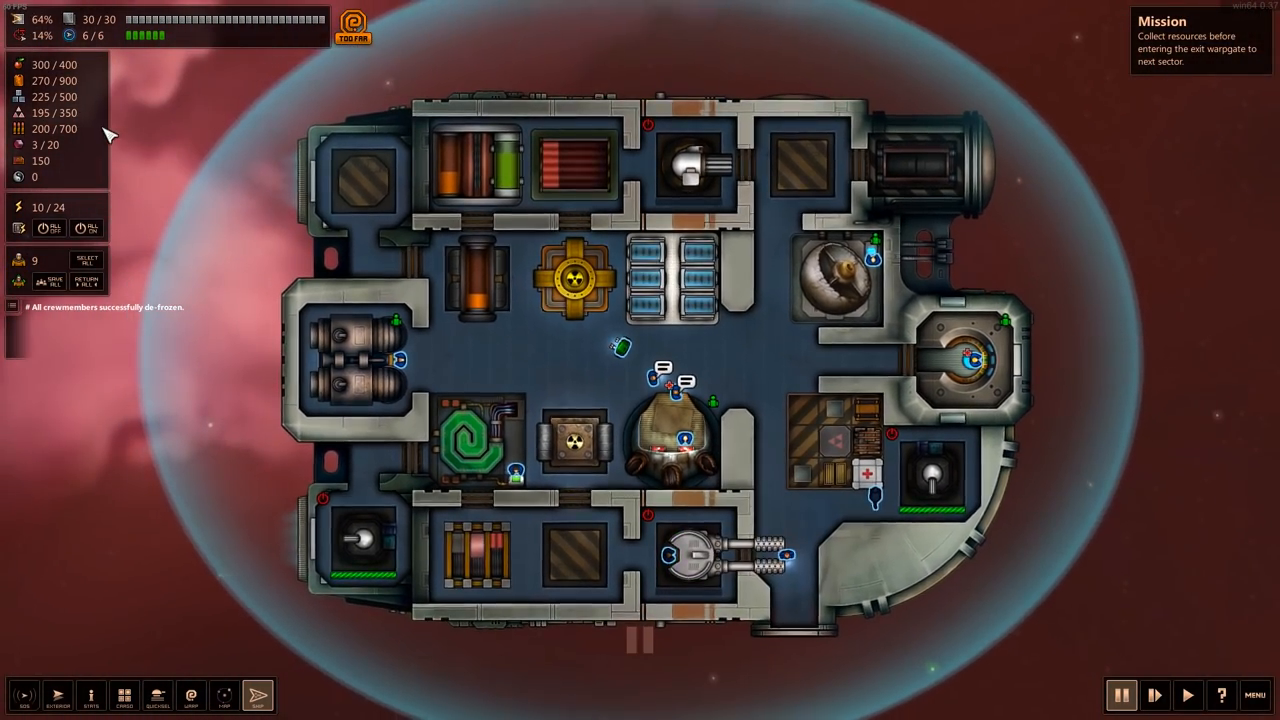
mouse_move(90, 20)
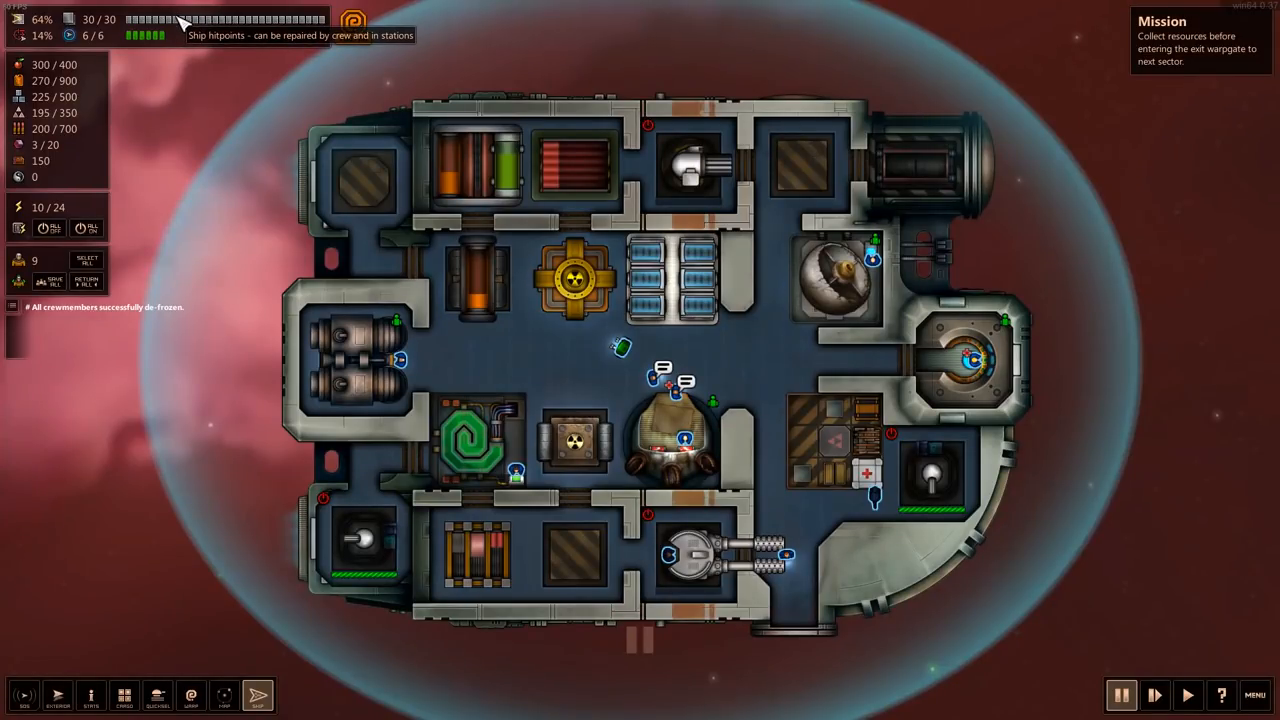
mouse_move(352, 24)
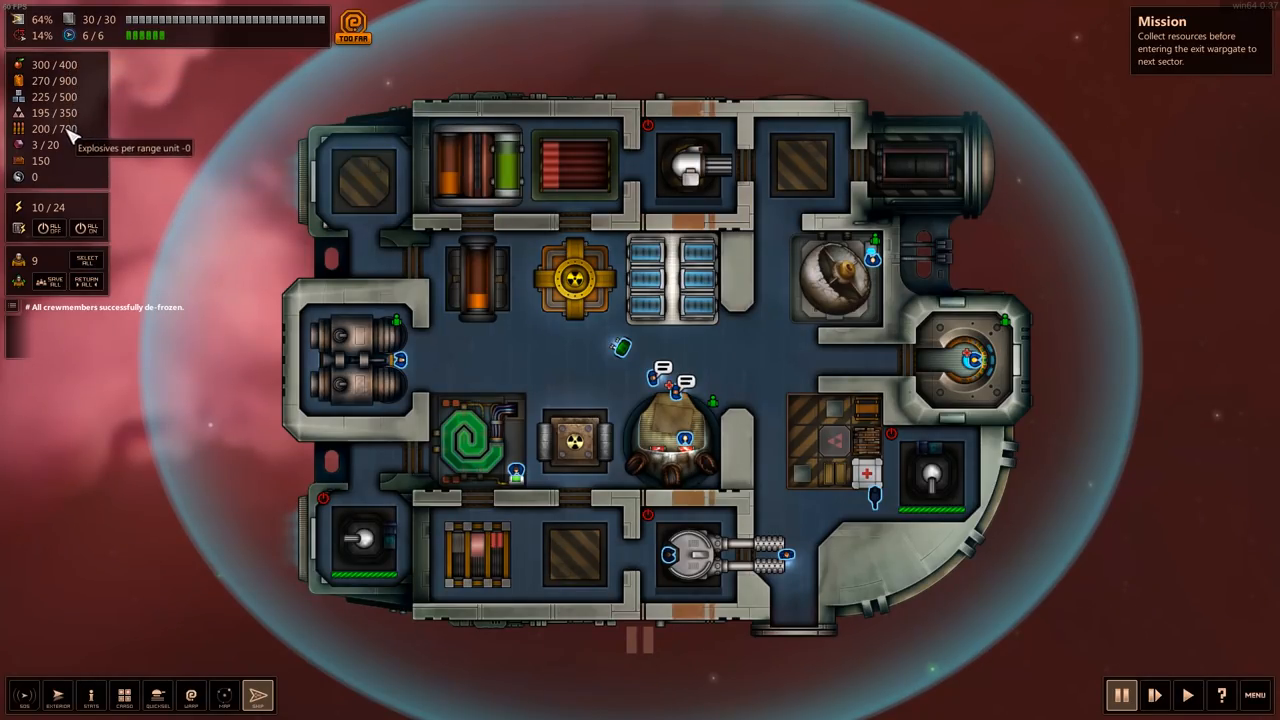
mouse_move(50, 228)
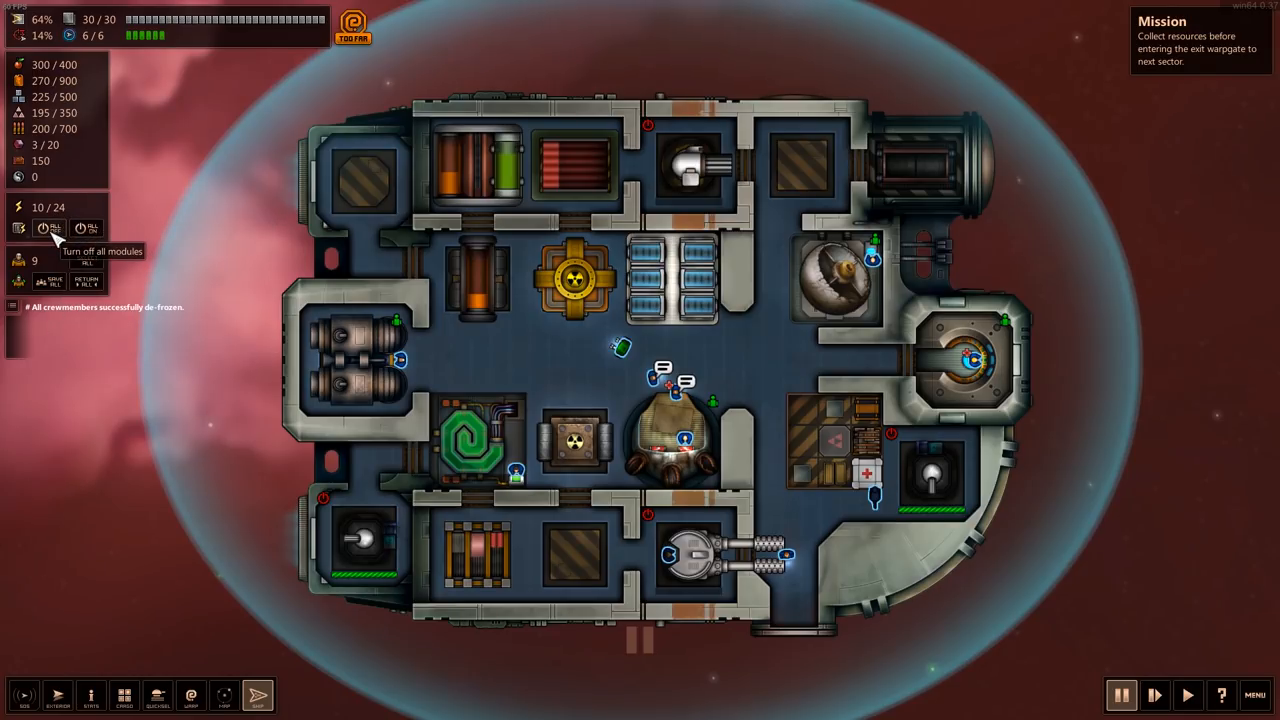
mouse_move(88, 228)
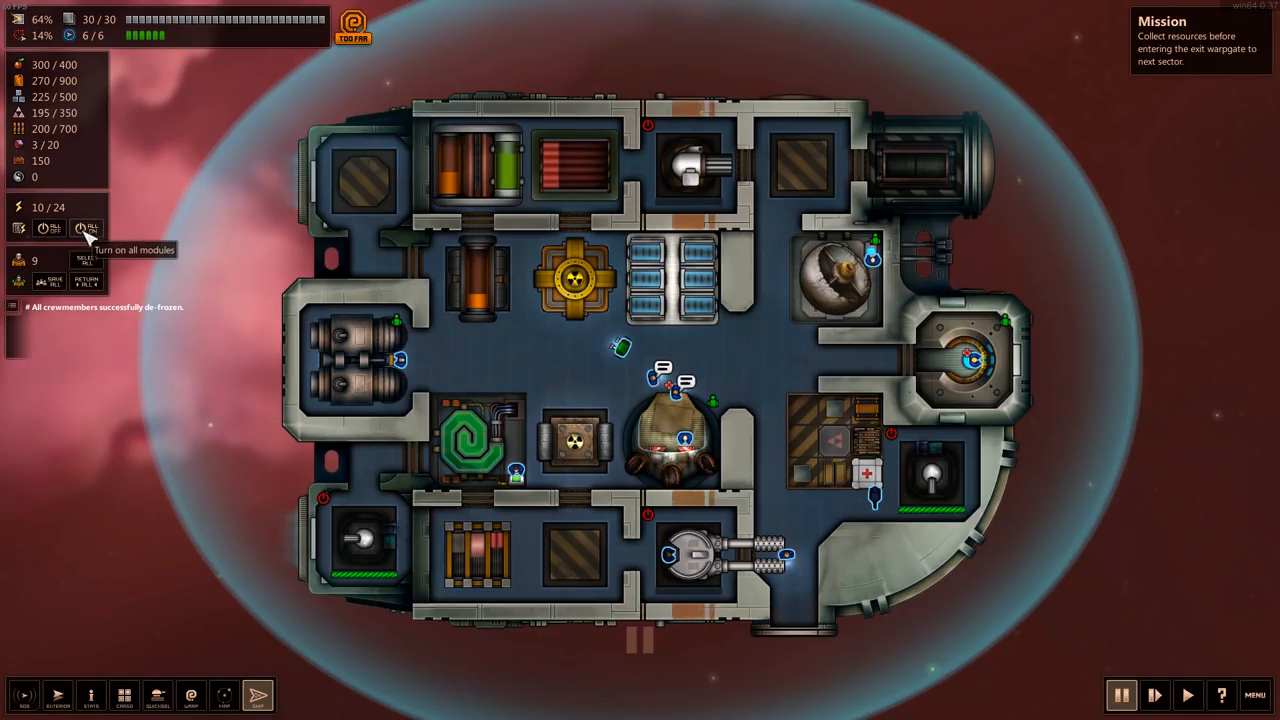
mouse_move(20, 262)
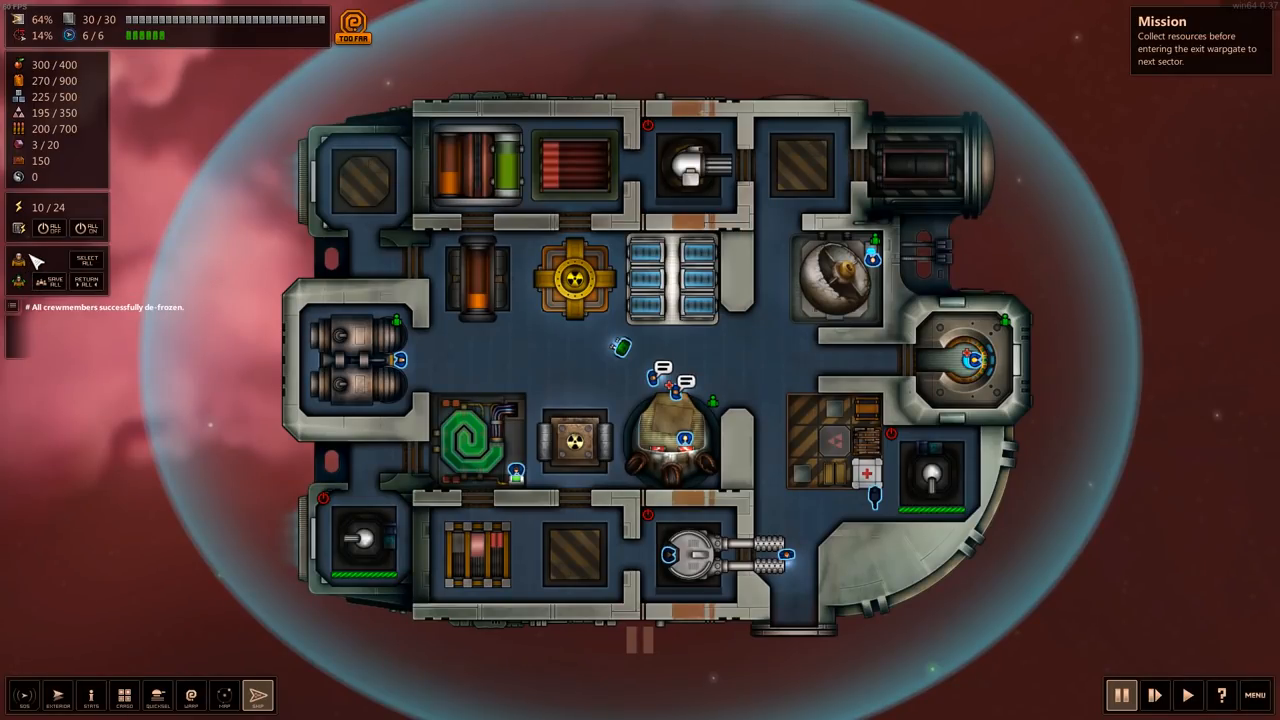
mouse_move(86, 260)
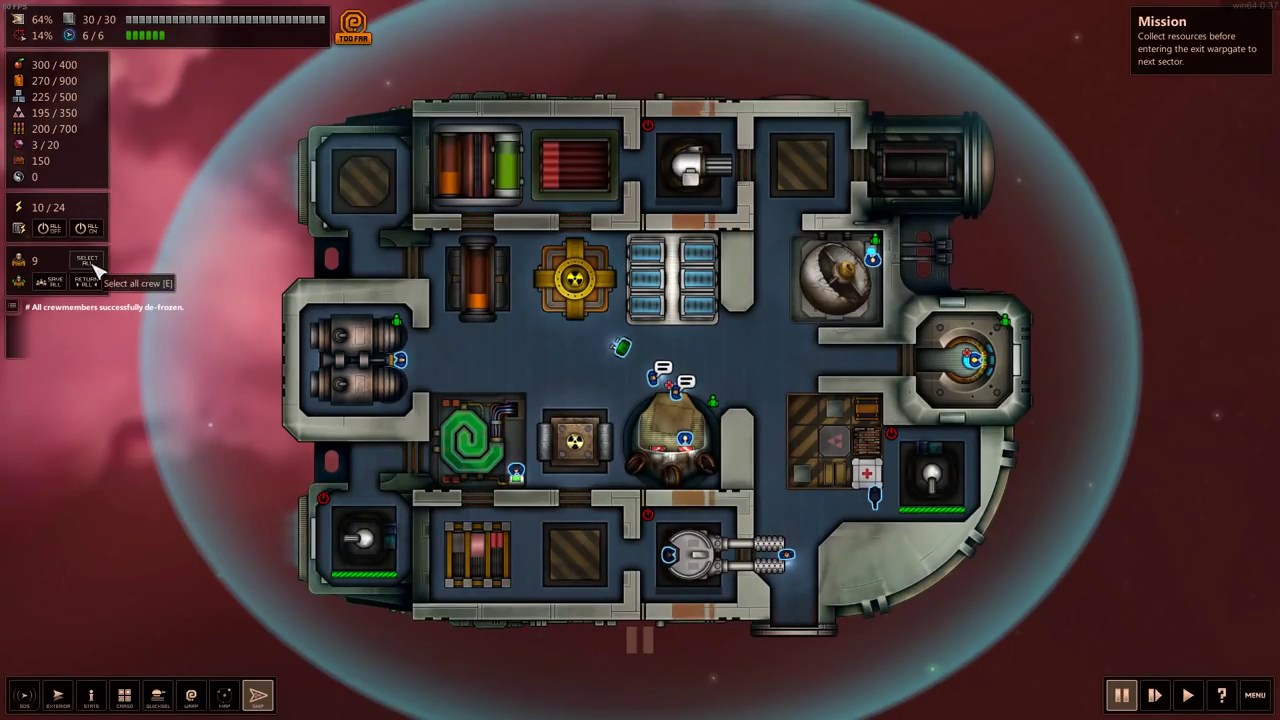
mouse_move(22, 694)
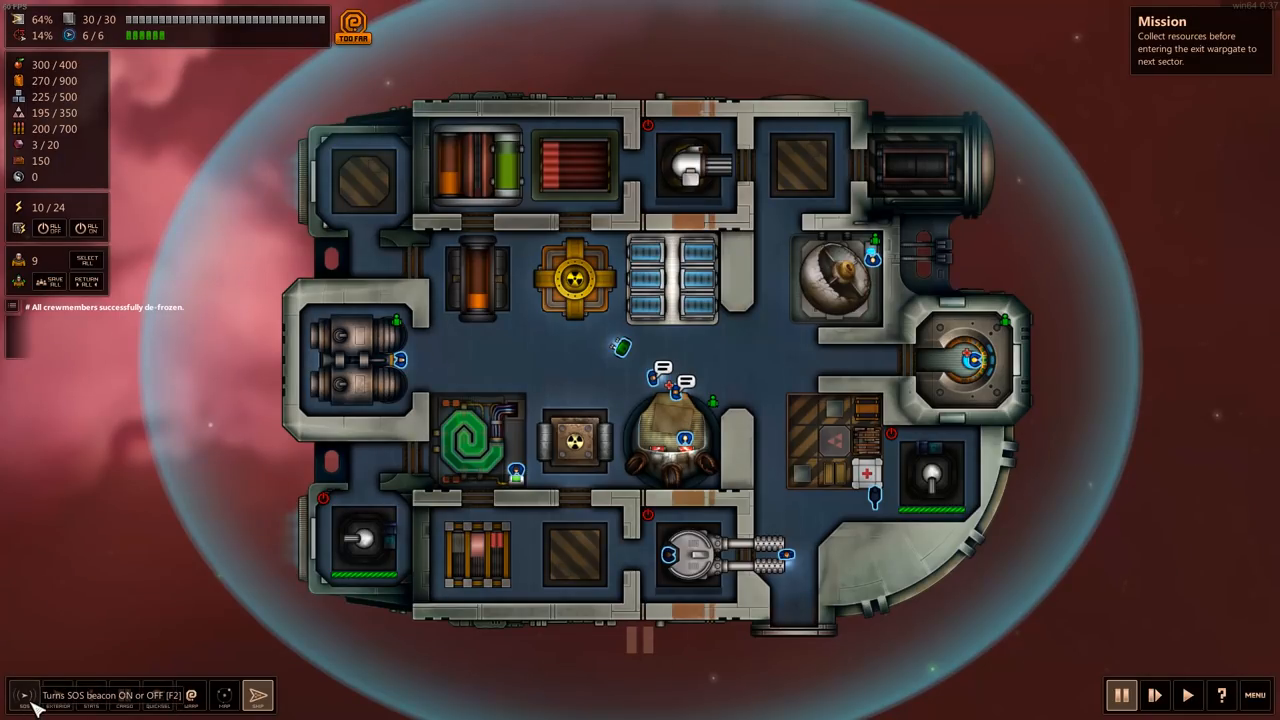
- Return from the Cromulent Archer interior to the star system map
left_click(224, 696)
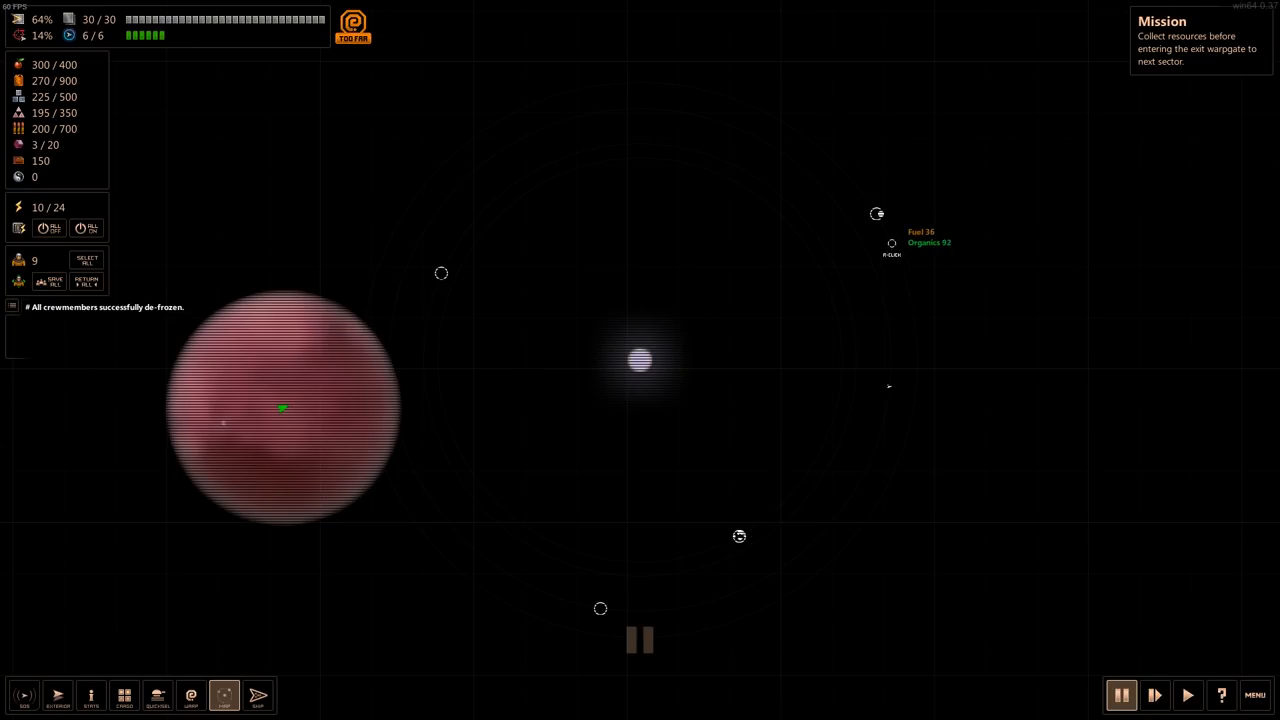
mouse_move(442, 276)
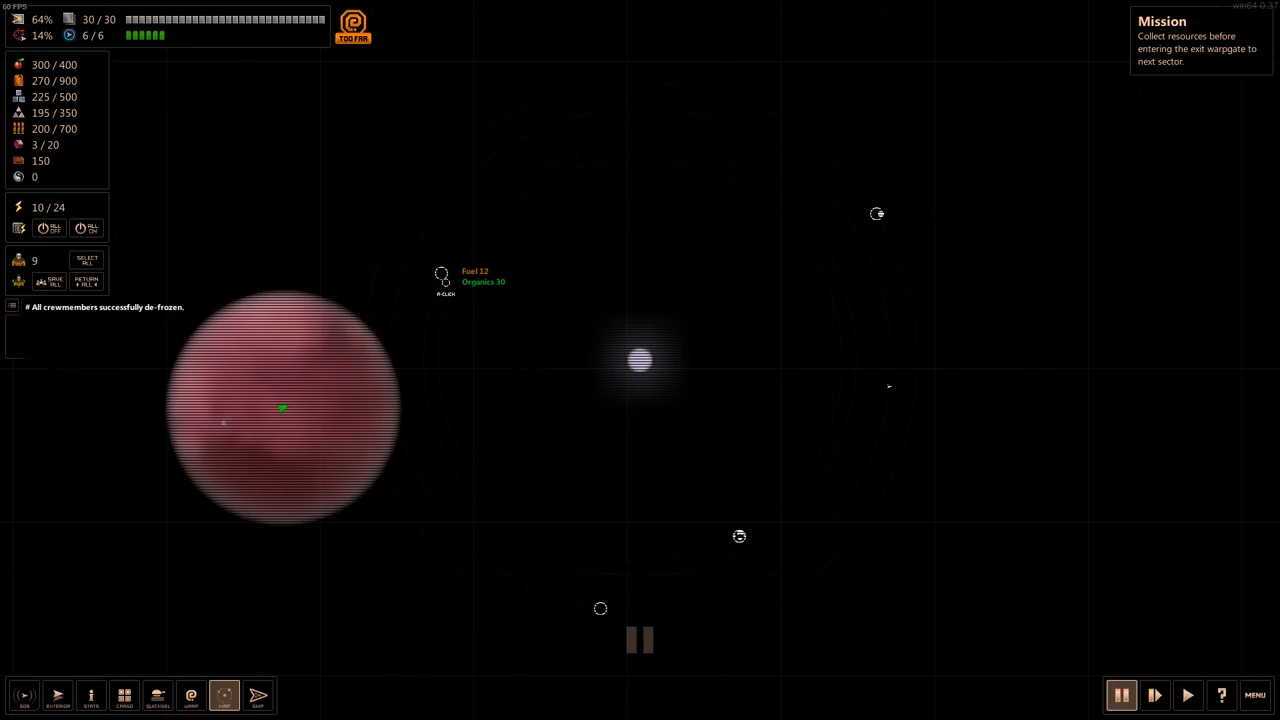
mouse_move(156, 696)
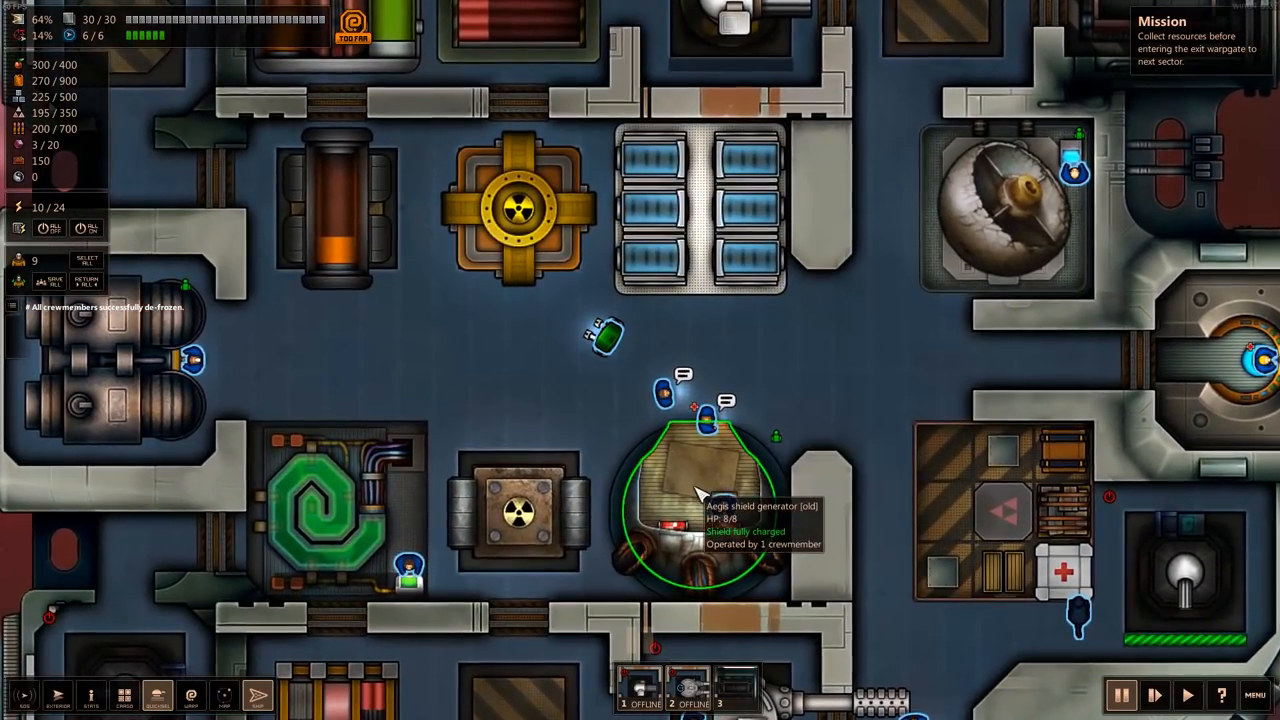
- Inspect the shield generator and select the lower-gun crewmember to review modules and crew
left_click(700, 500)
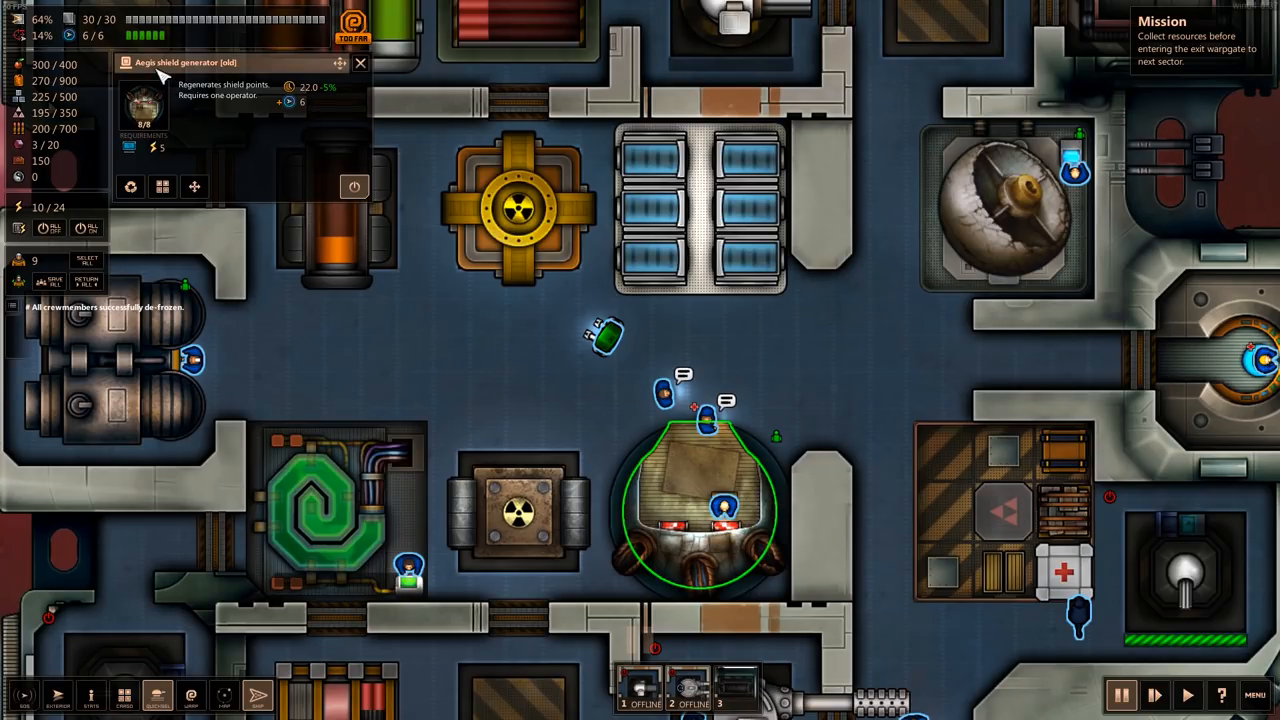
mouse_move(710, 414)
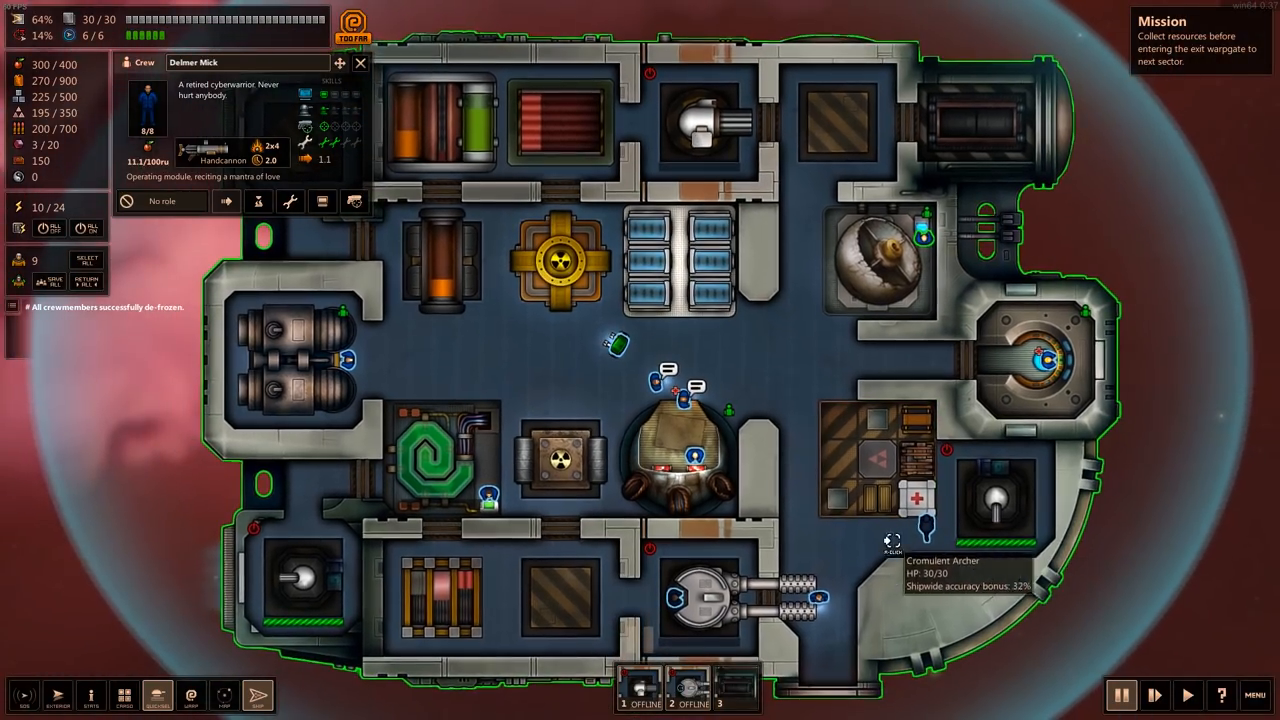
left_click(676, 596)
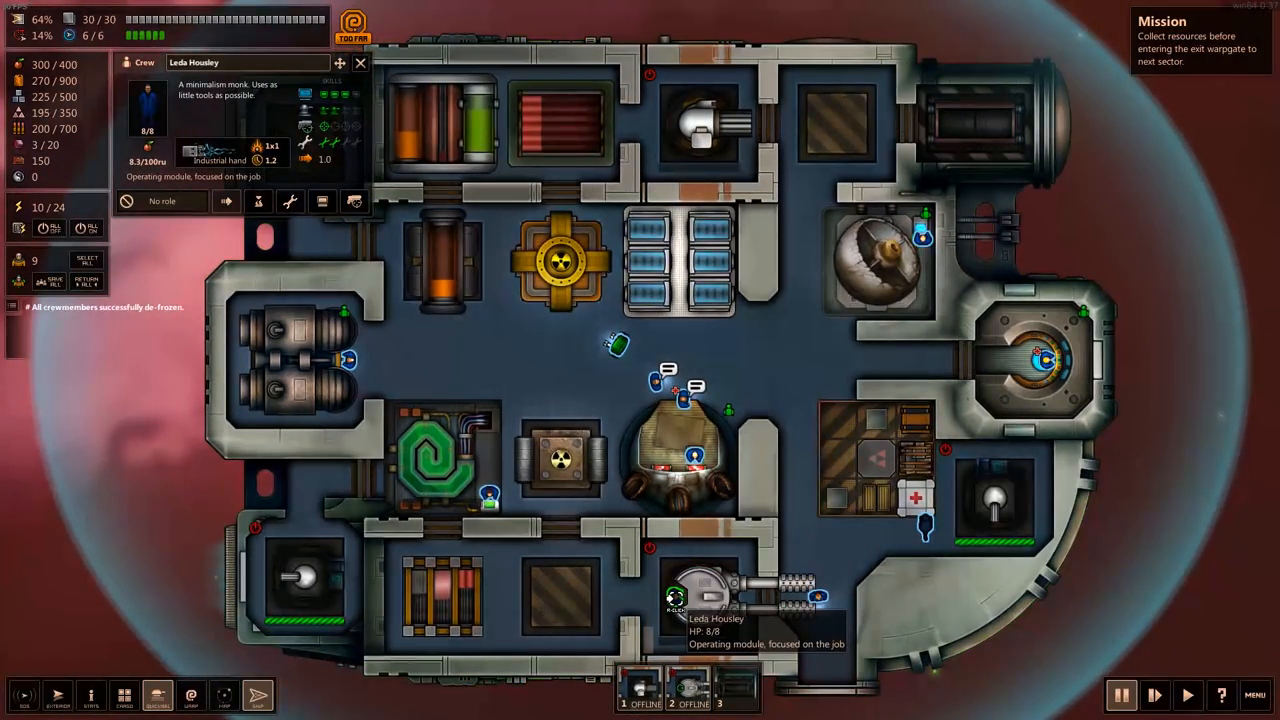
left_click(680, 456)
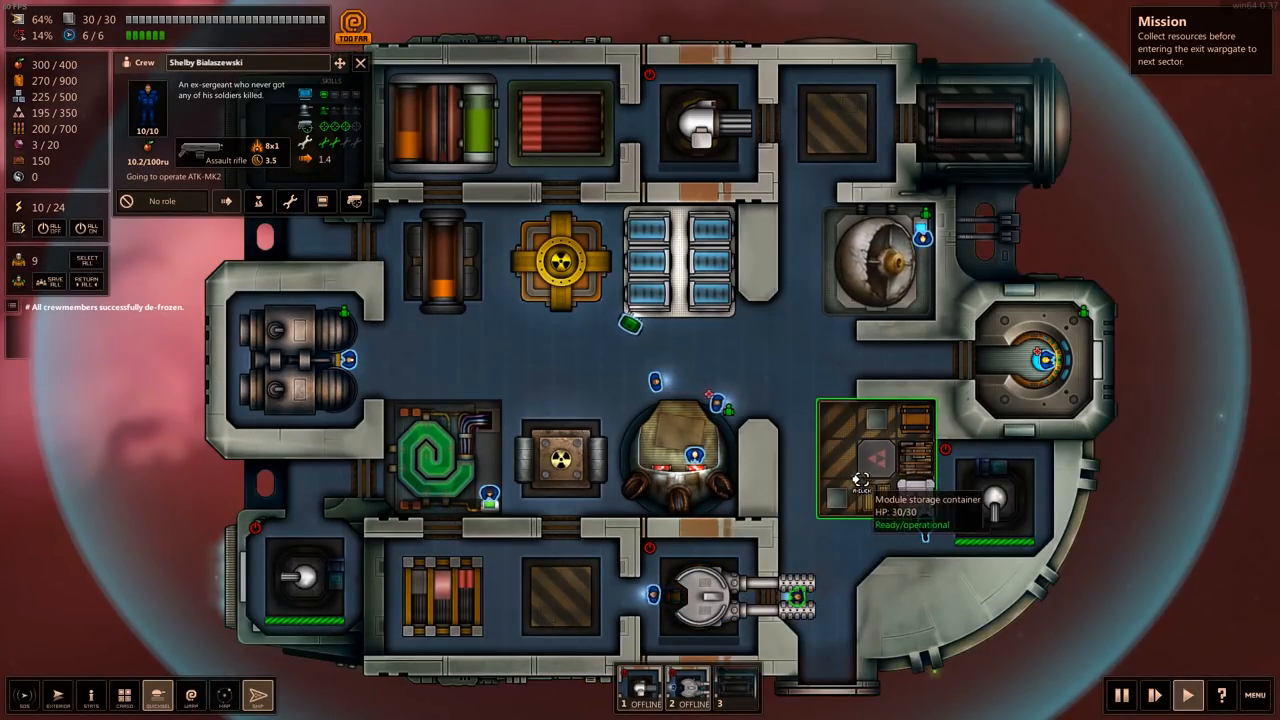
mouse_move(1016, 362)
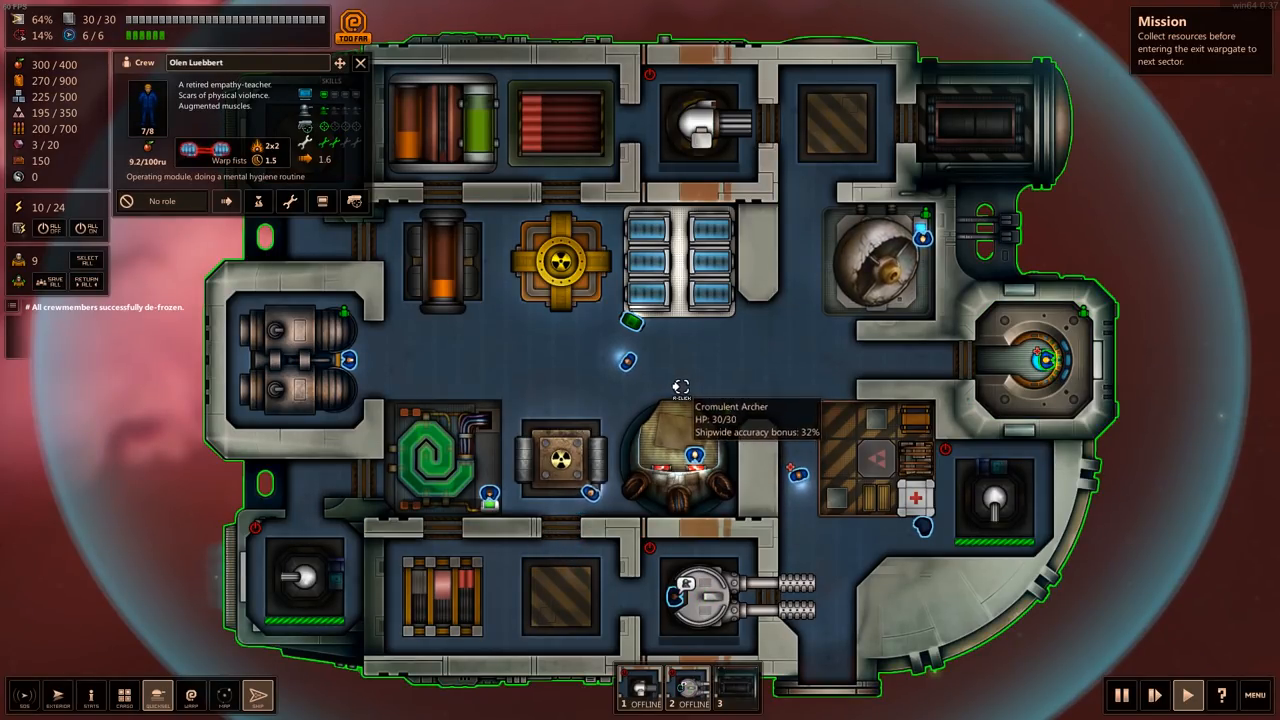
left_click(710, 120)
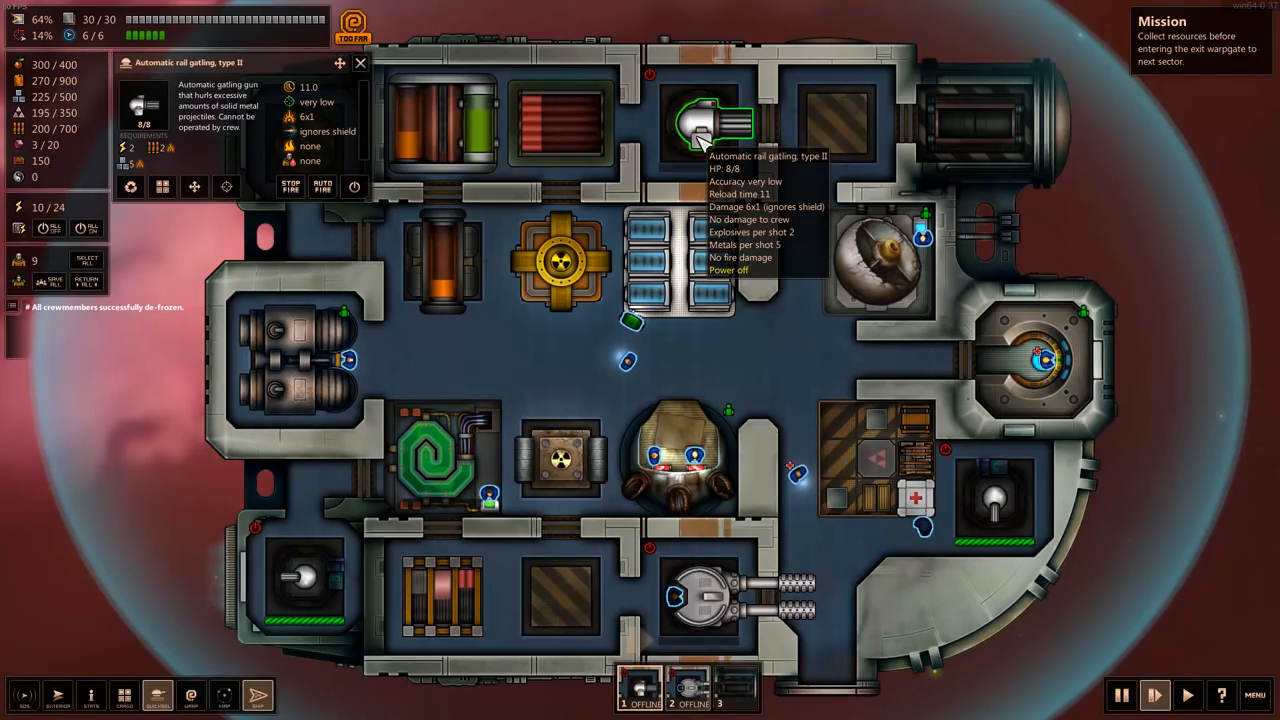
mouse_move(676, 460)
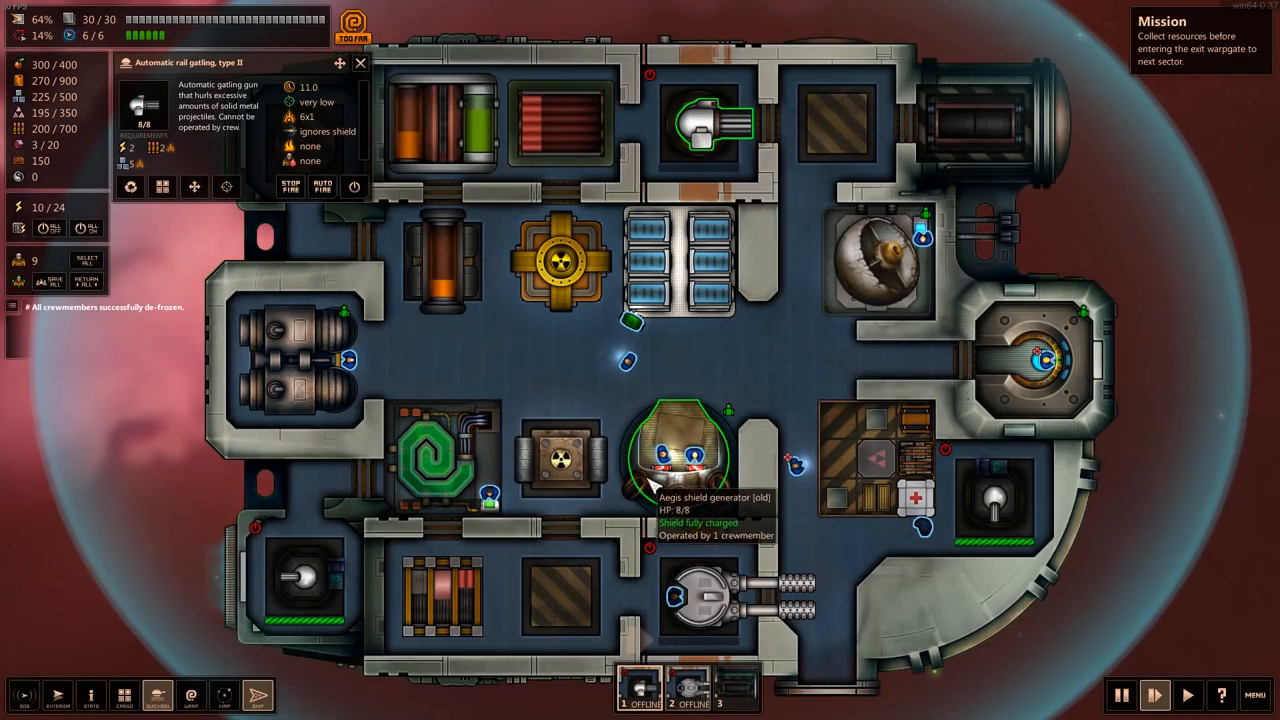
mouse_move(744, 390)
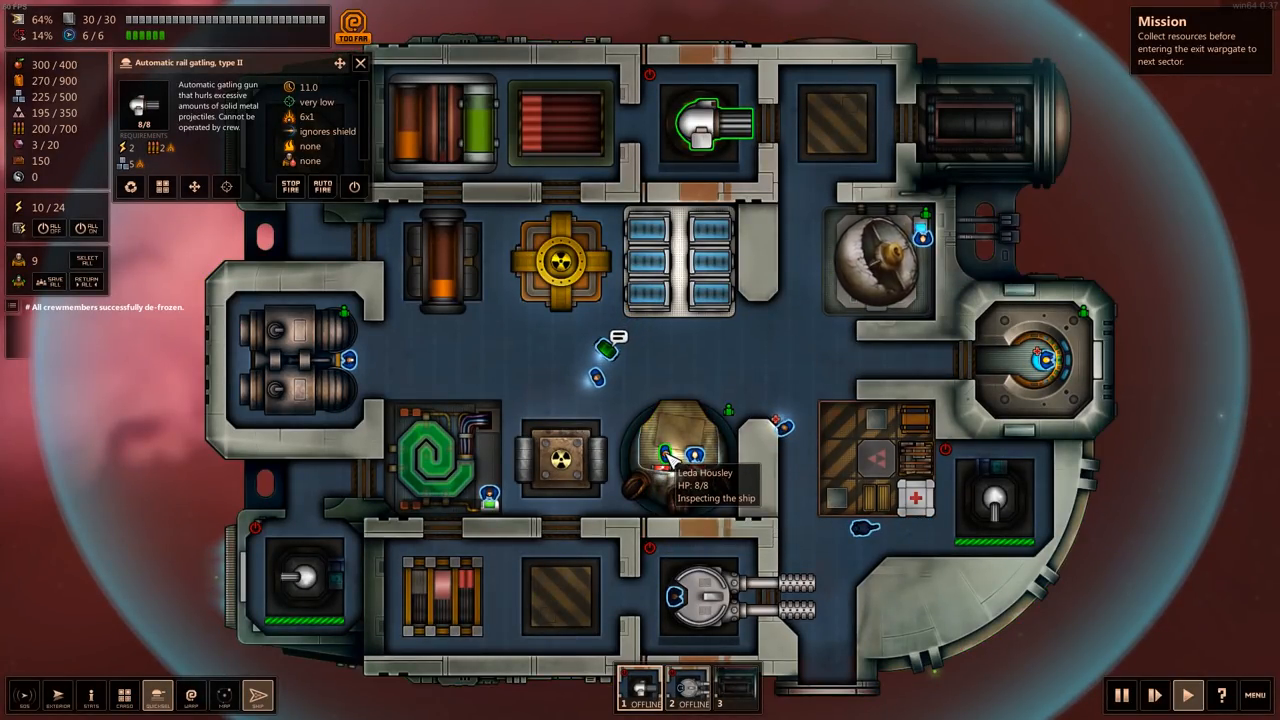
- Reassign the ship-inspecting crewmember to operate the point-defence turret
left_click(670, 456)
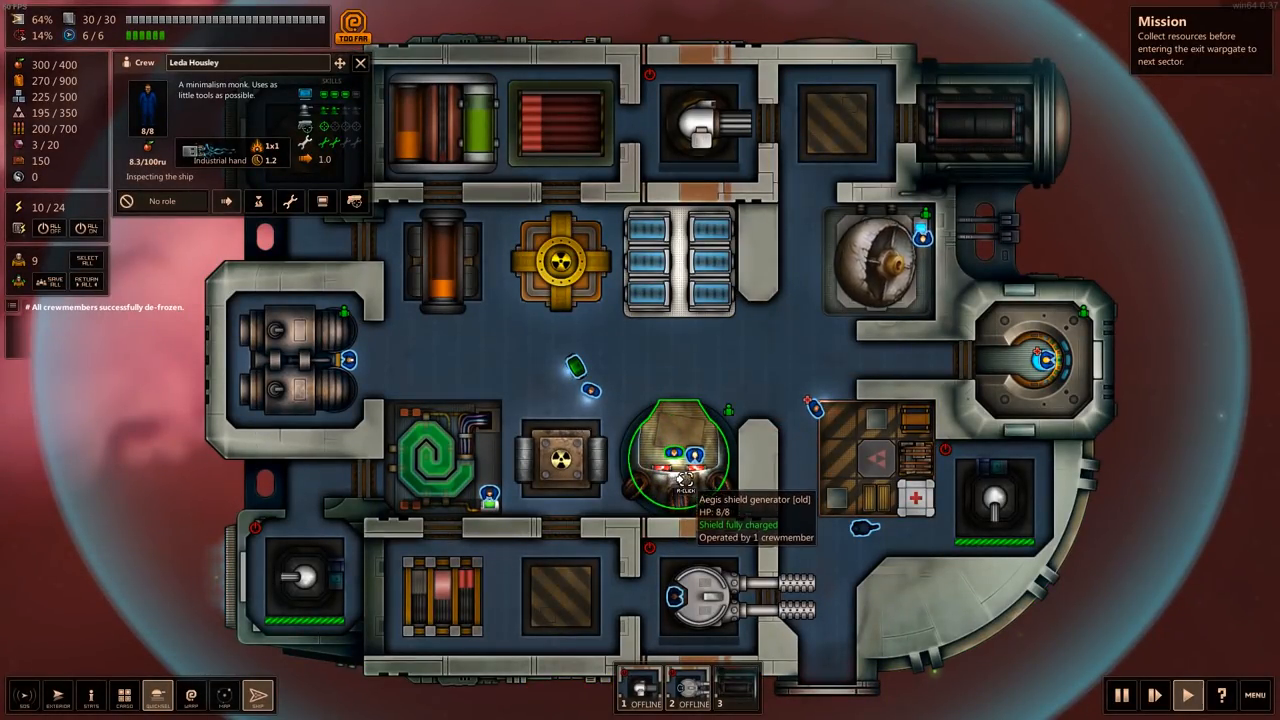
left_click(436, 456)
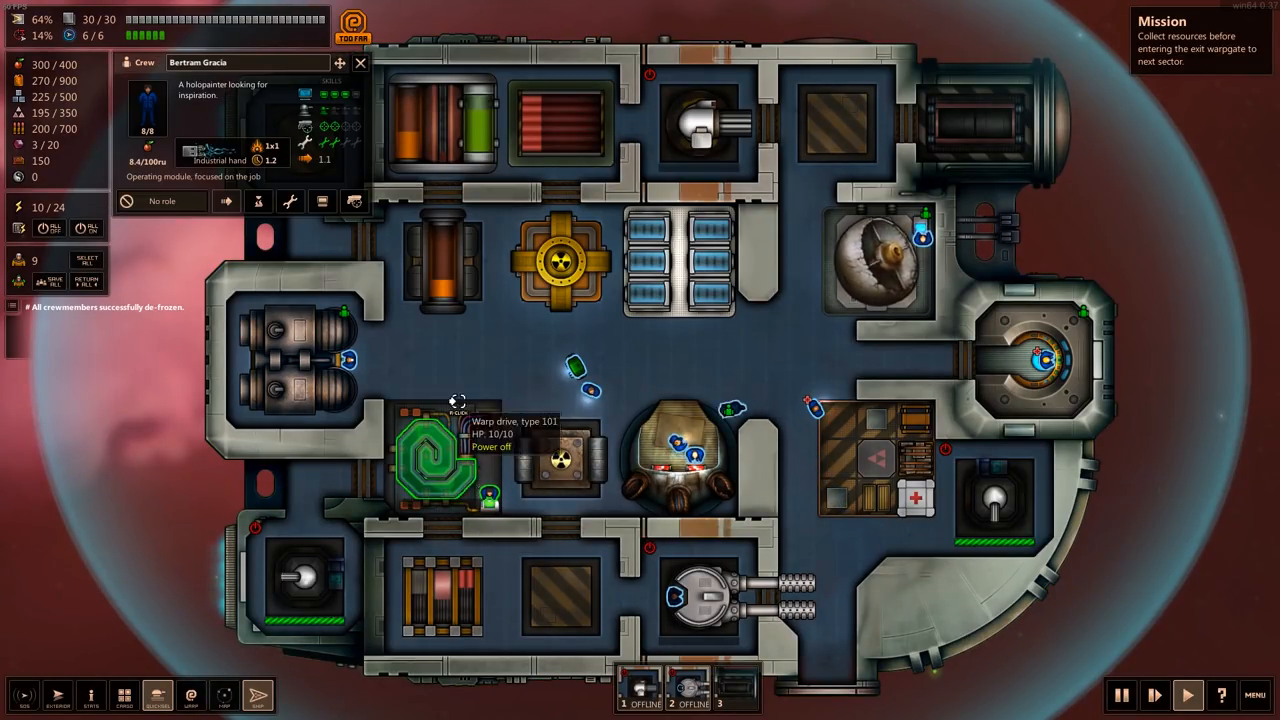
mouse_move(304, 128)
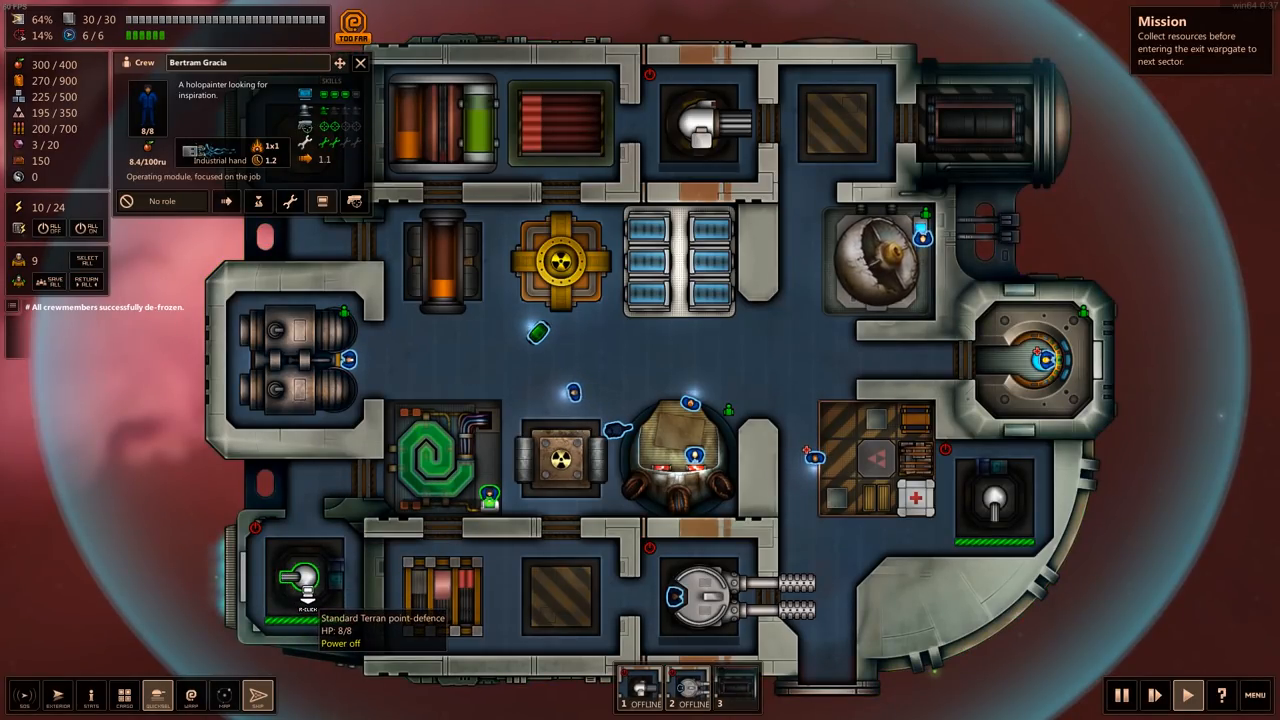
left_click(550, 400)
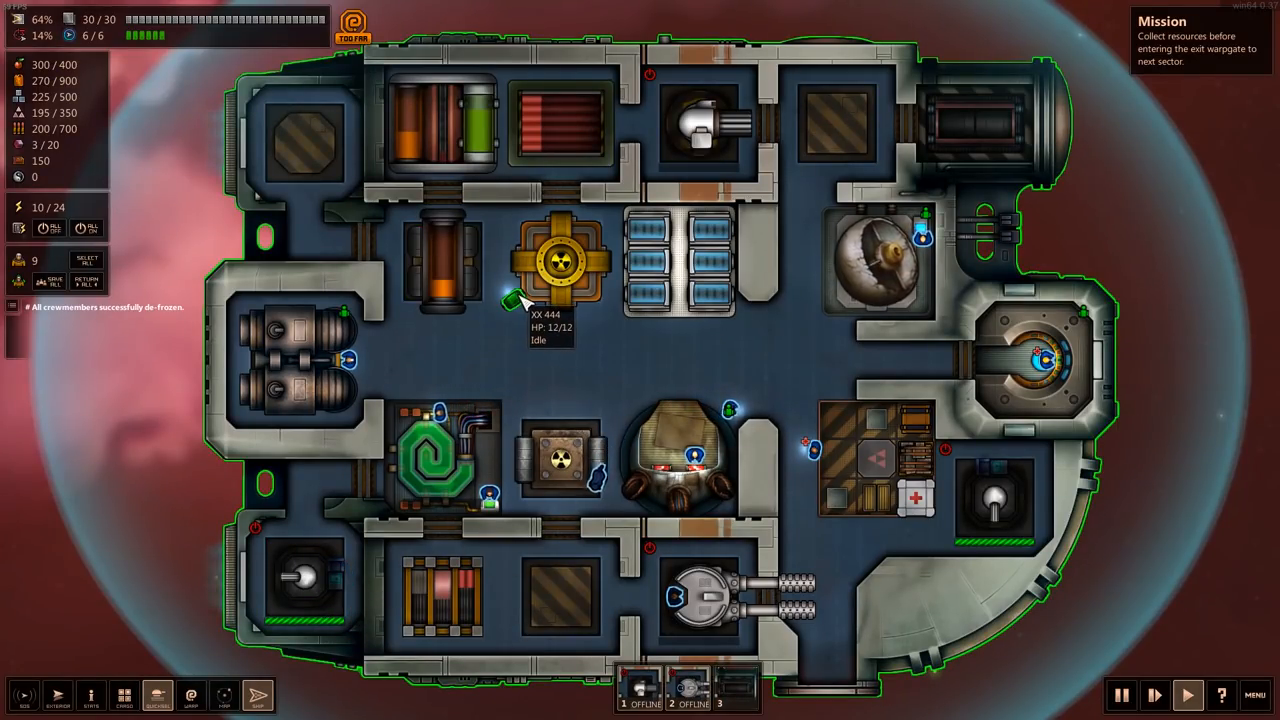
left_click(516, 300)
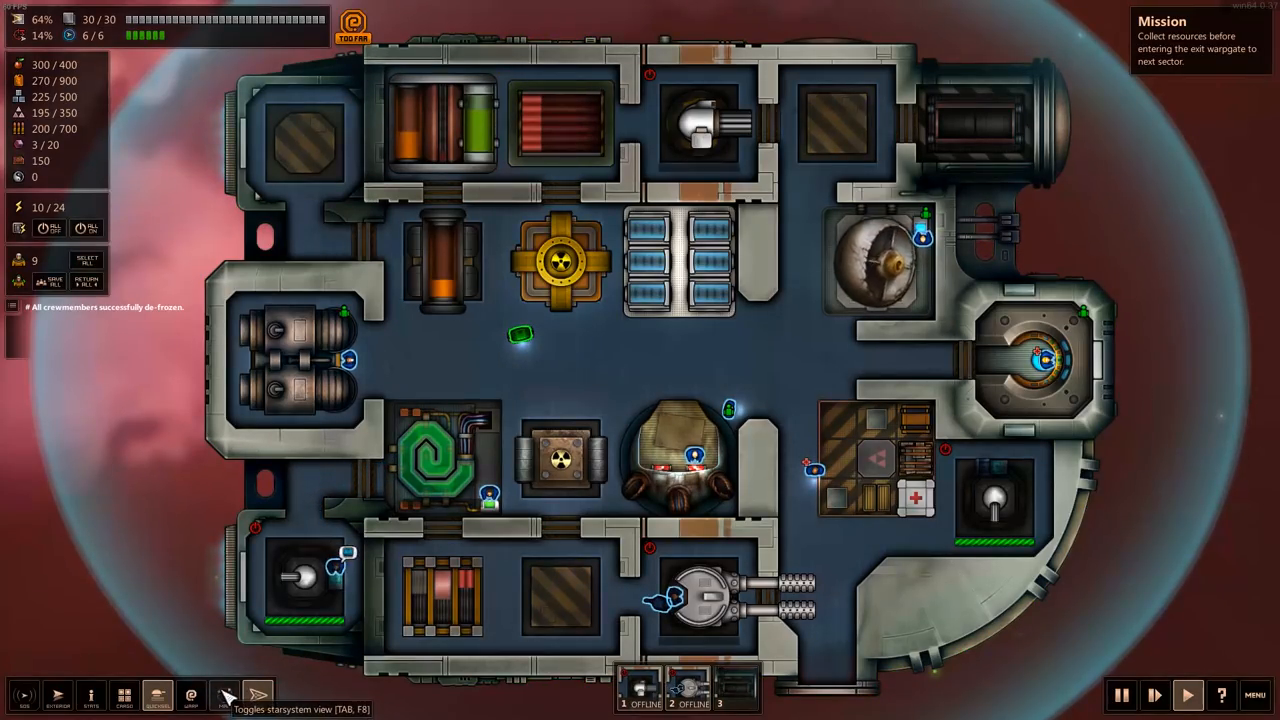
- Research the non-carbon planet with brute mining and read the Operations completed report
left_click(224, 696)
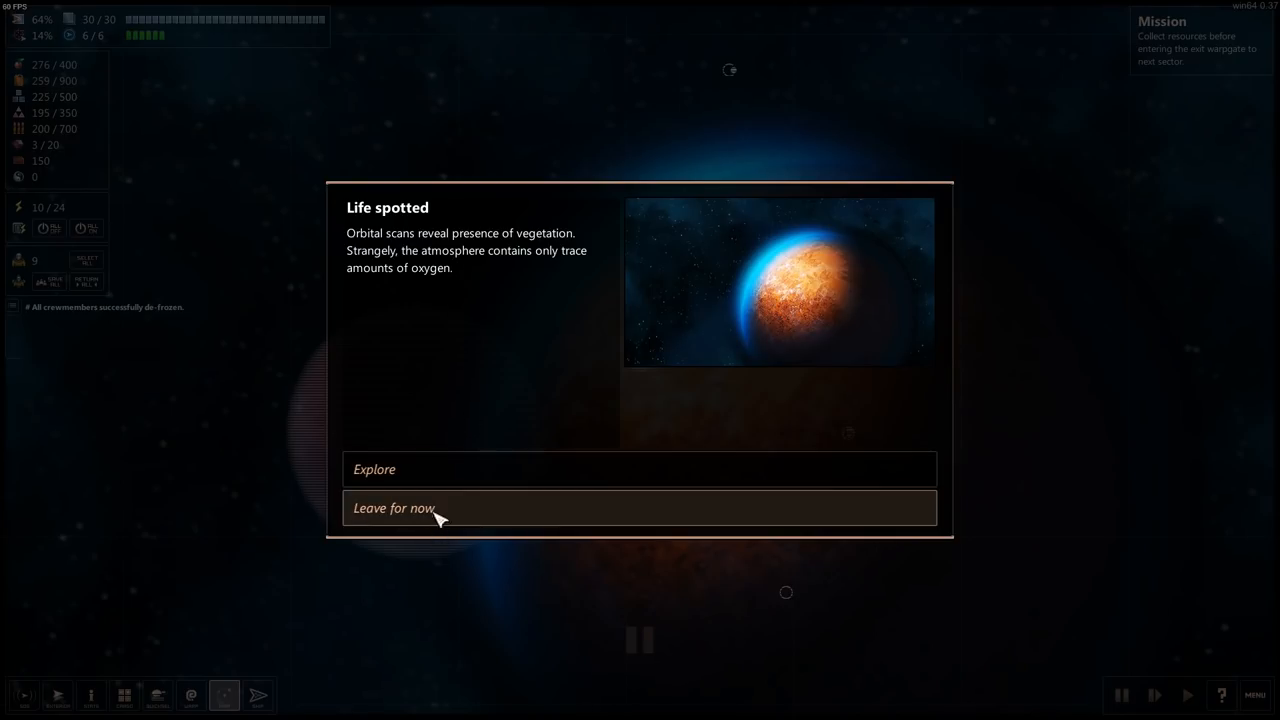
mouse_move(436, 470)
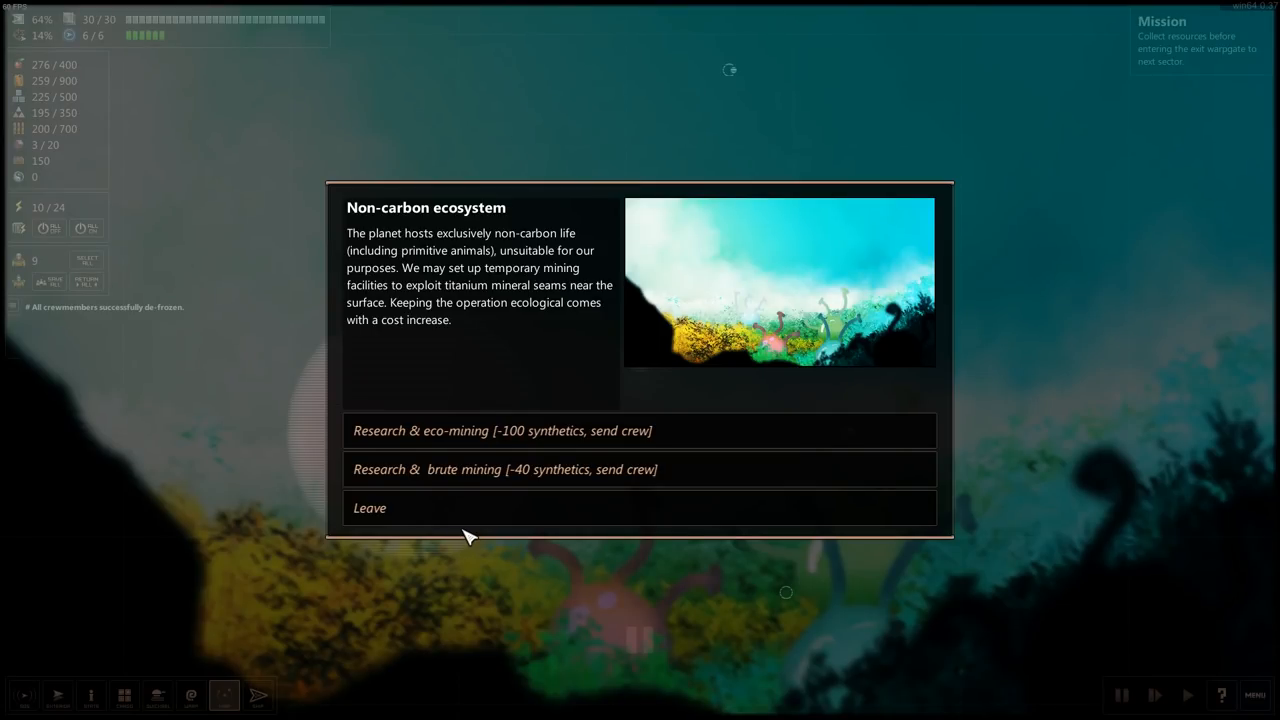
mouse_move(500, 442)
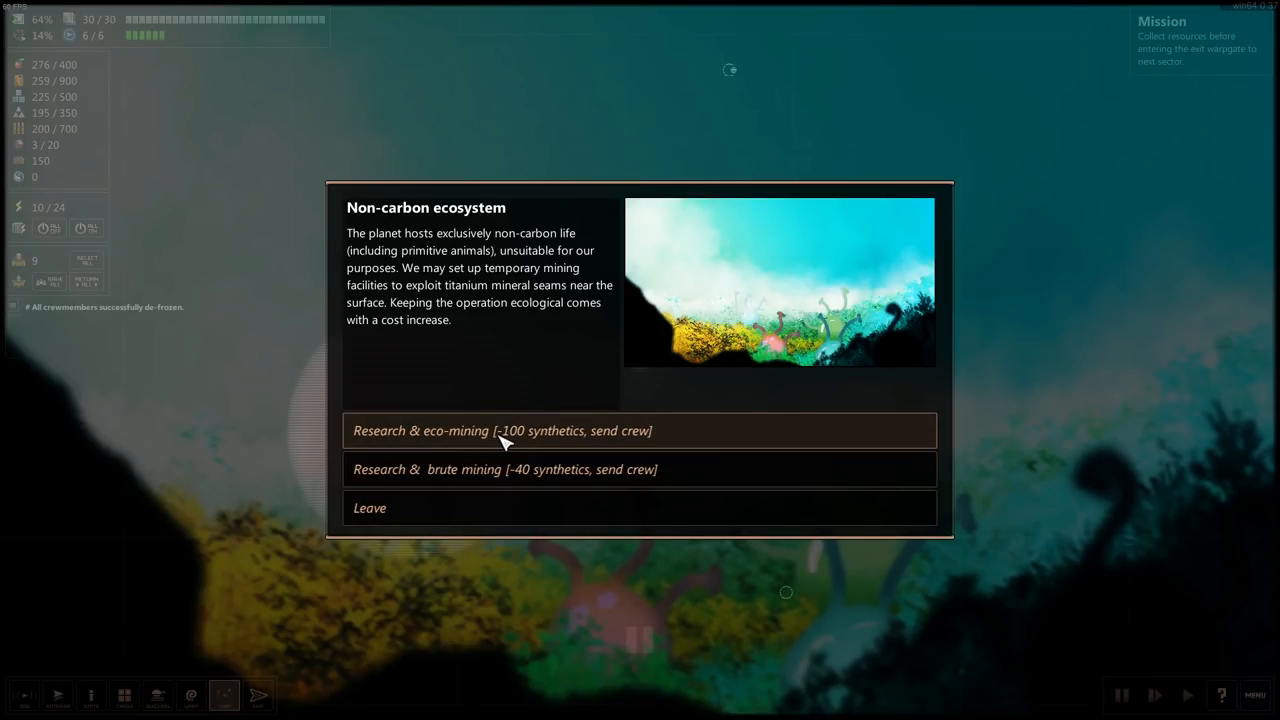
mouse_move(530, 456)
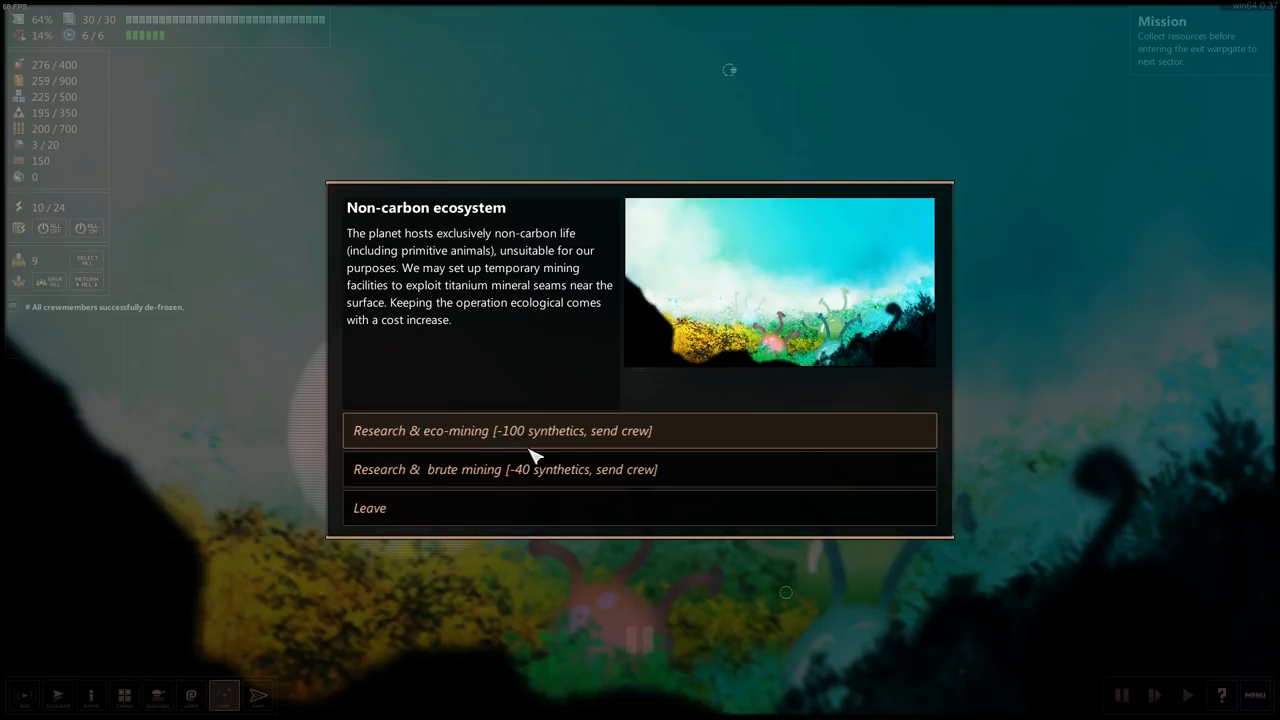
mouse_move(540, 444)
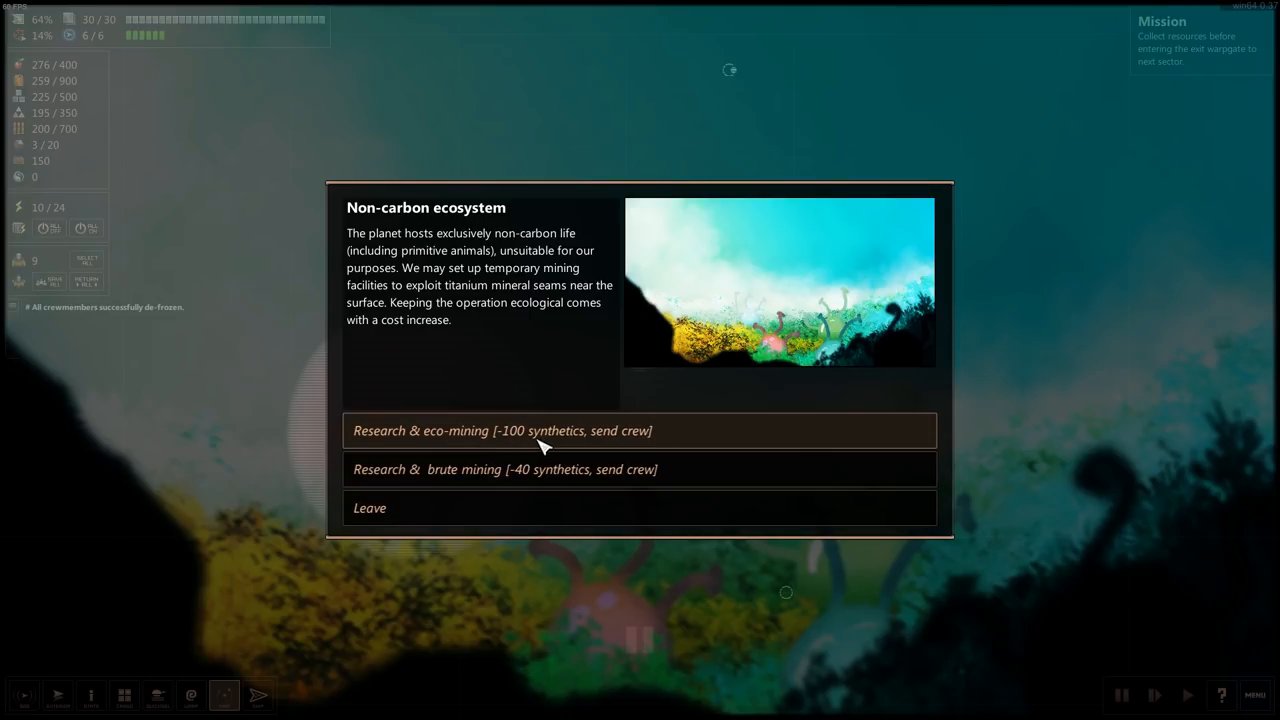
mouse_move(504, 468)
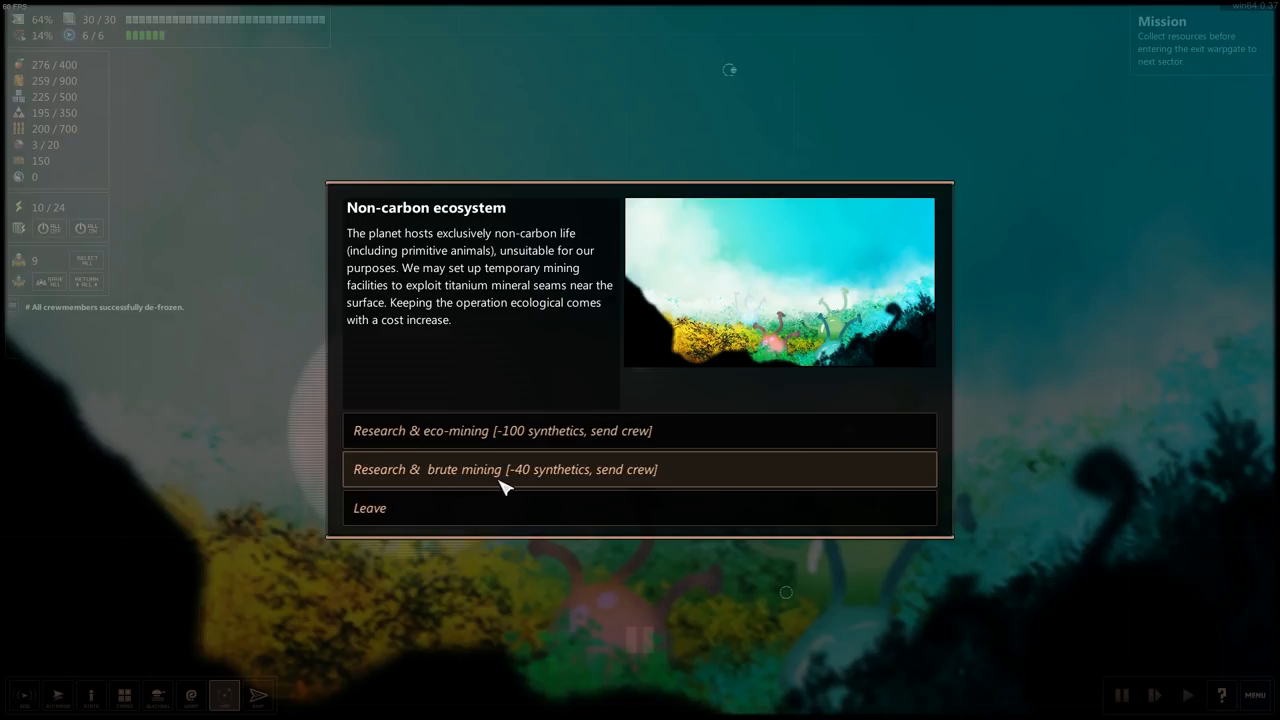
mouse_move(544, 430)
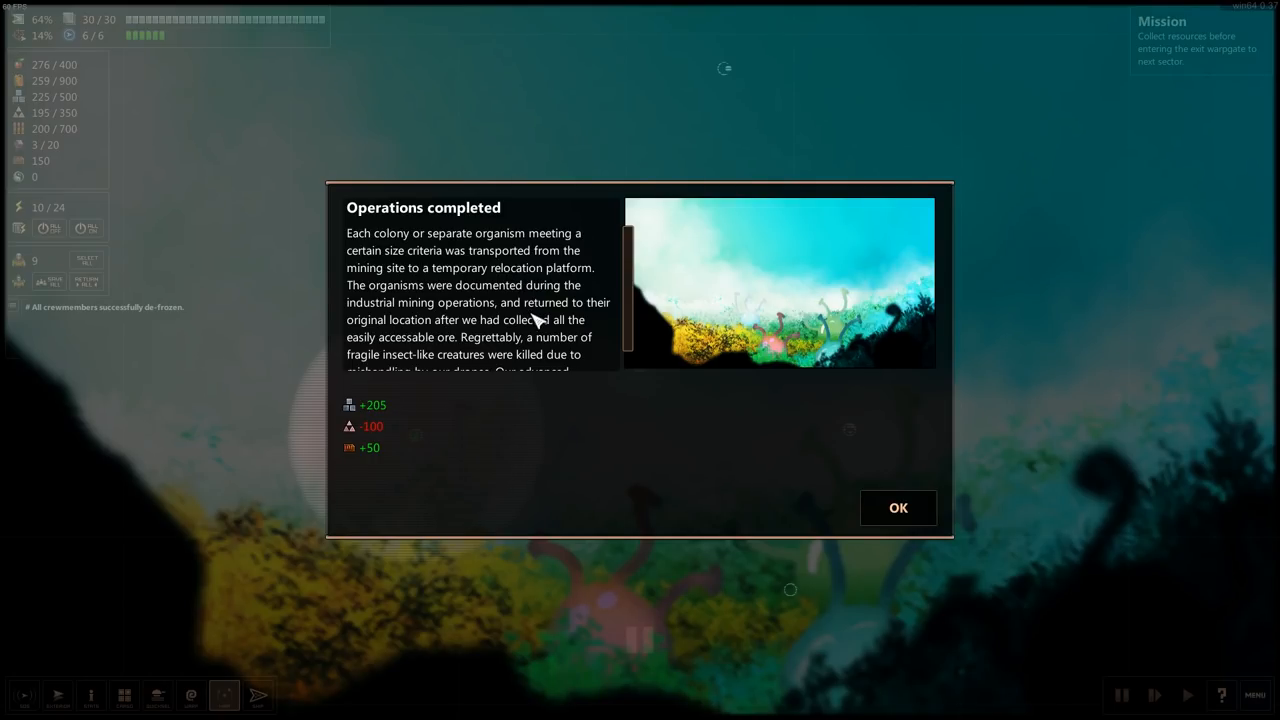
mouse_move(436, 304)
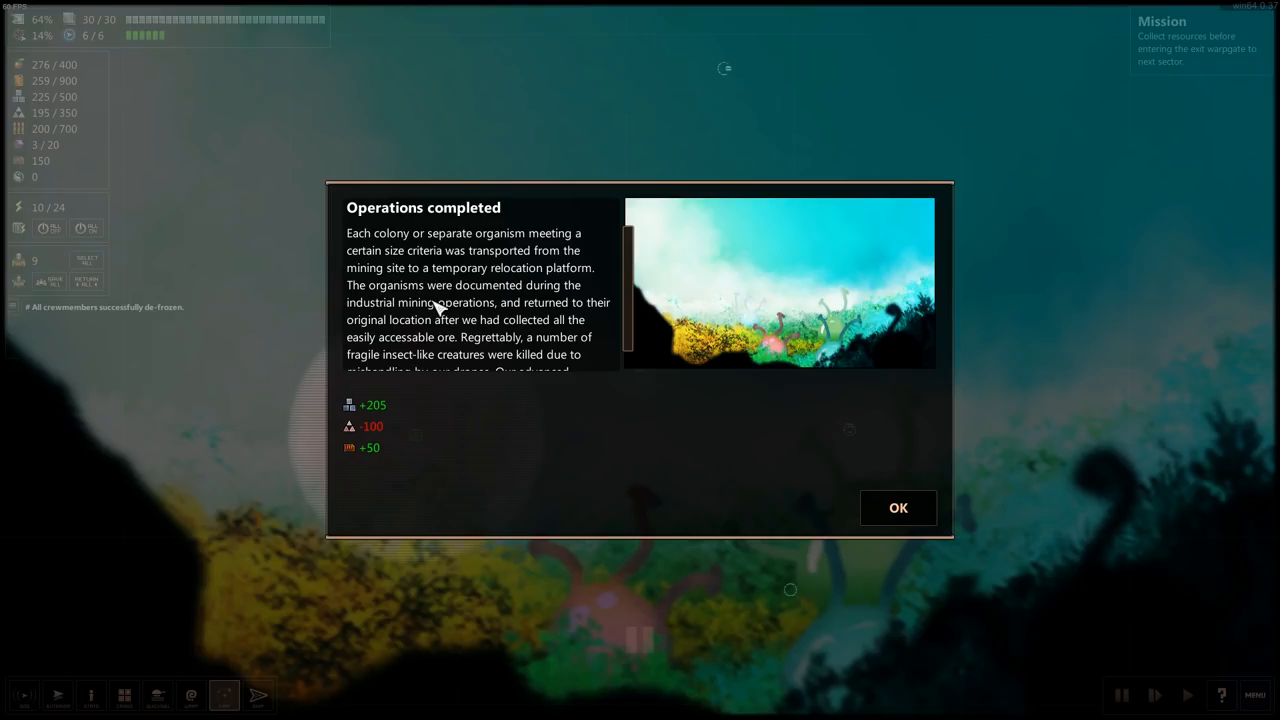
mouse_move(564, 340)
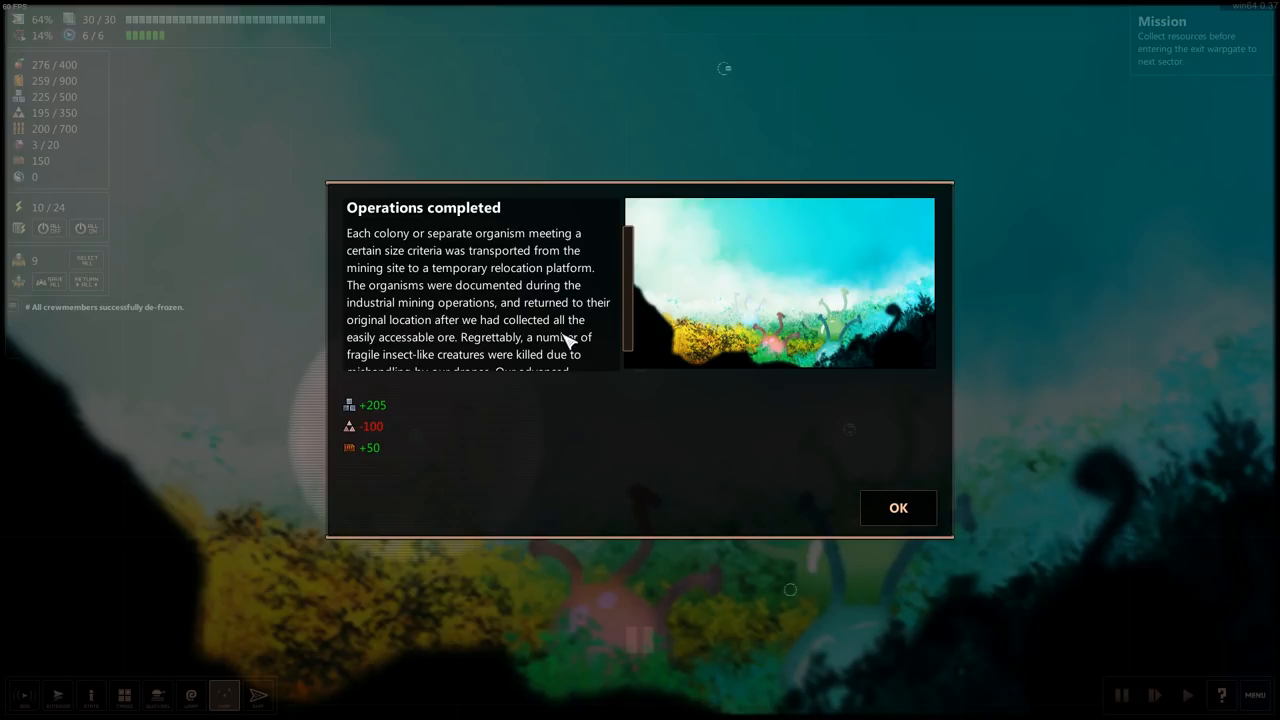
scroll("down", 3)
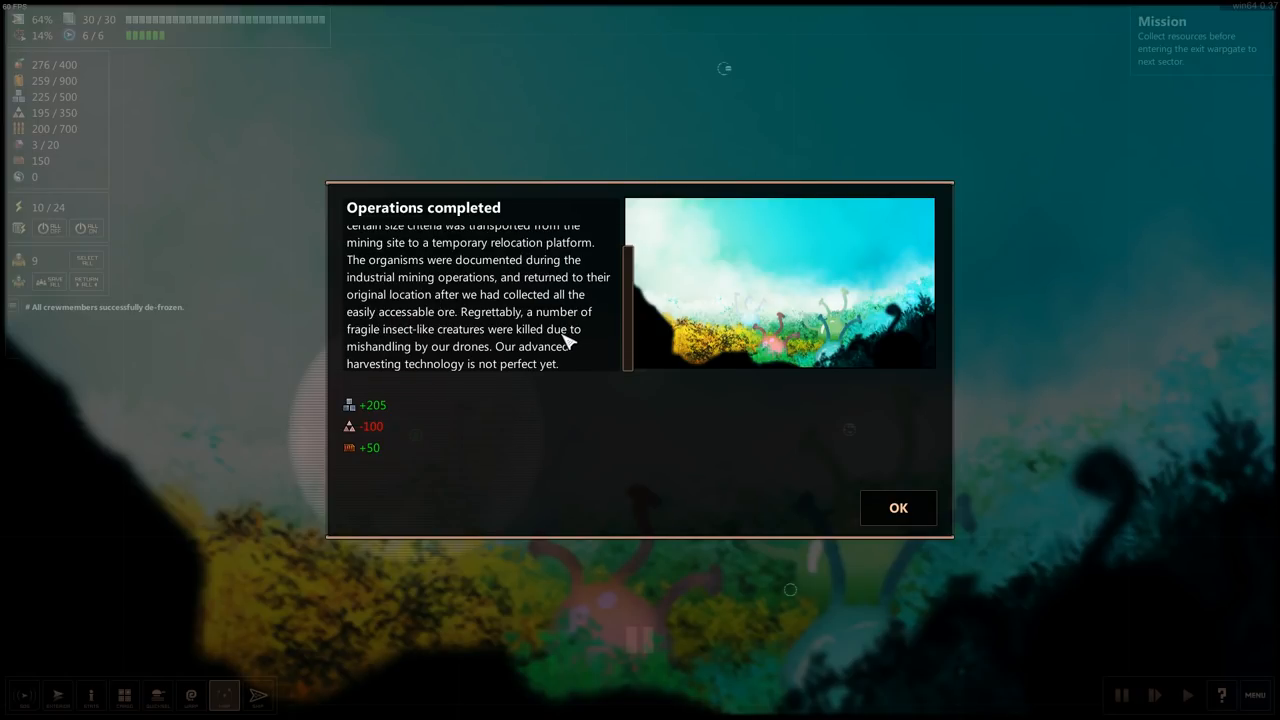
mouse_move(404, 350)
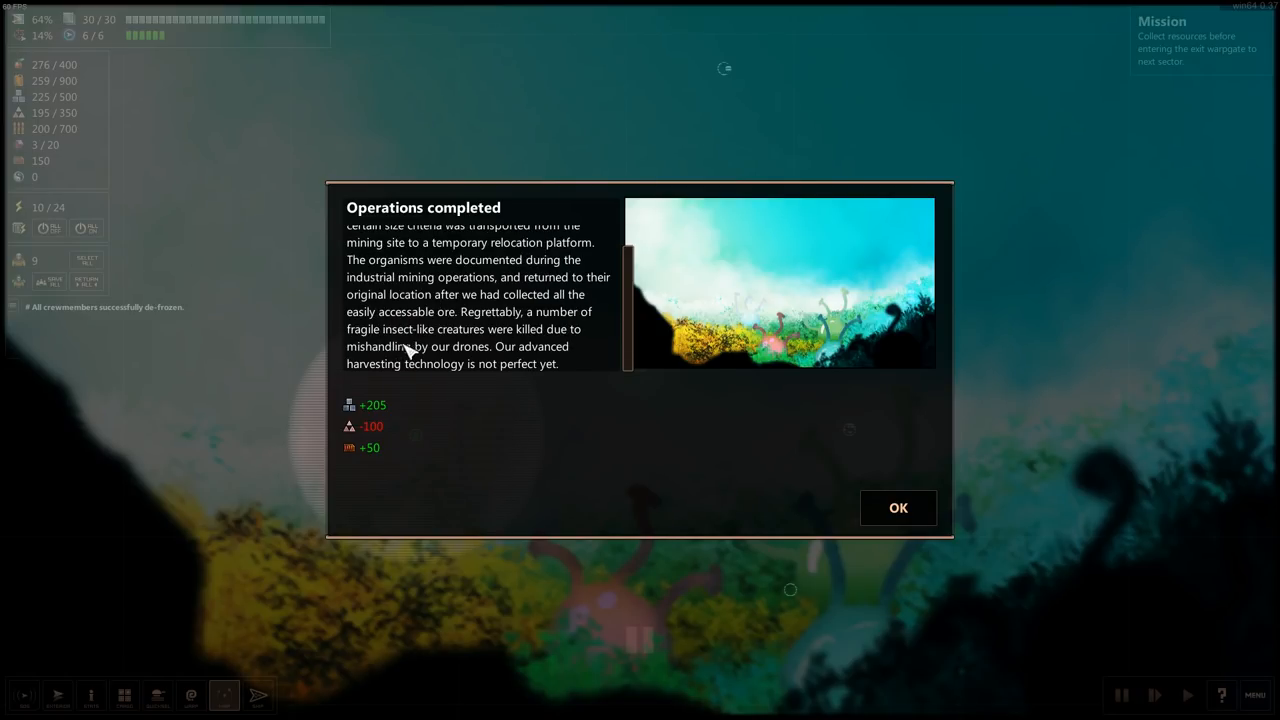
mouse_move(404, 370)
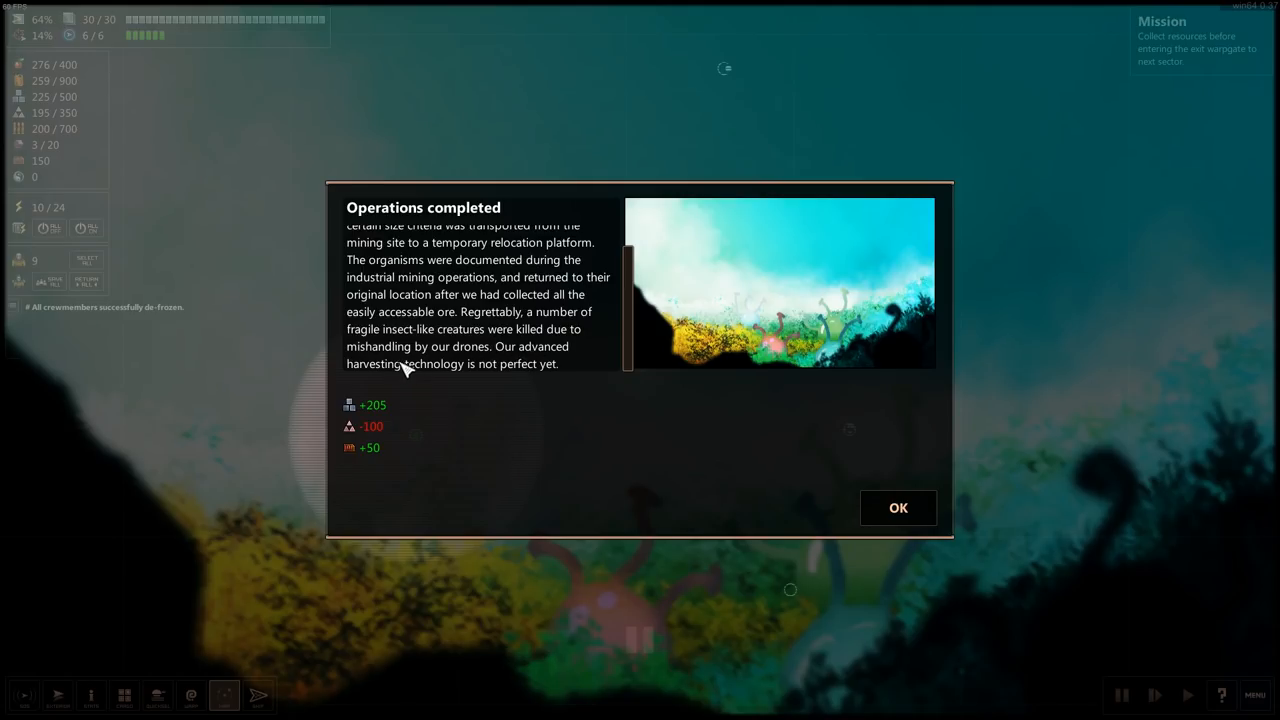
mouse_move(564, 374)
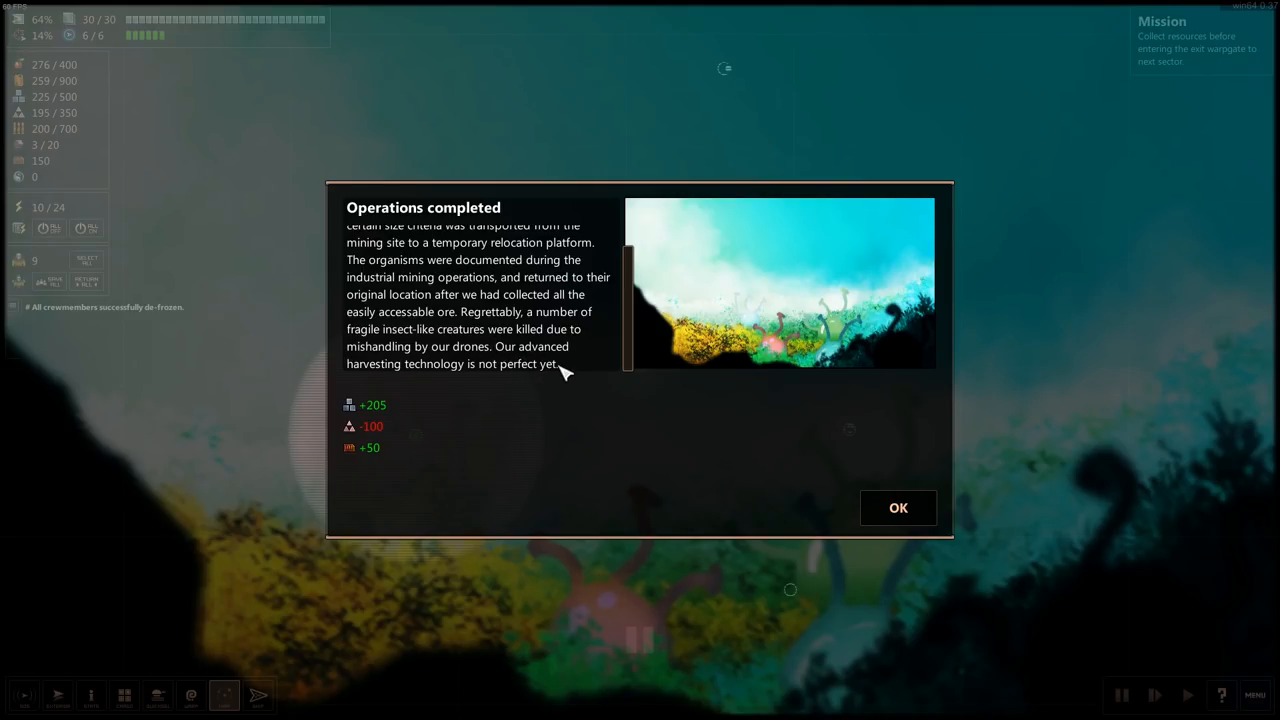
mouse_move(378, 428)
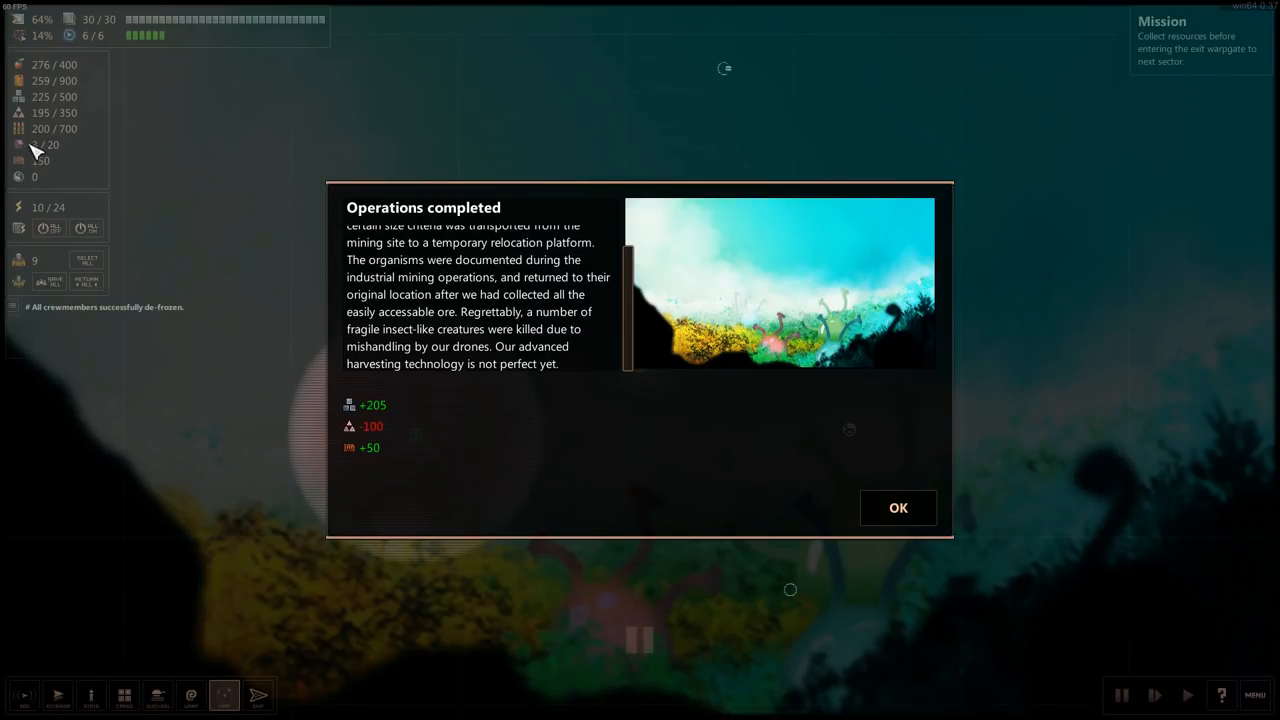
- Dismiss the mining report, view the resources help page and close it to return to the star map
left_click(896, 508)
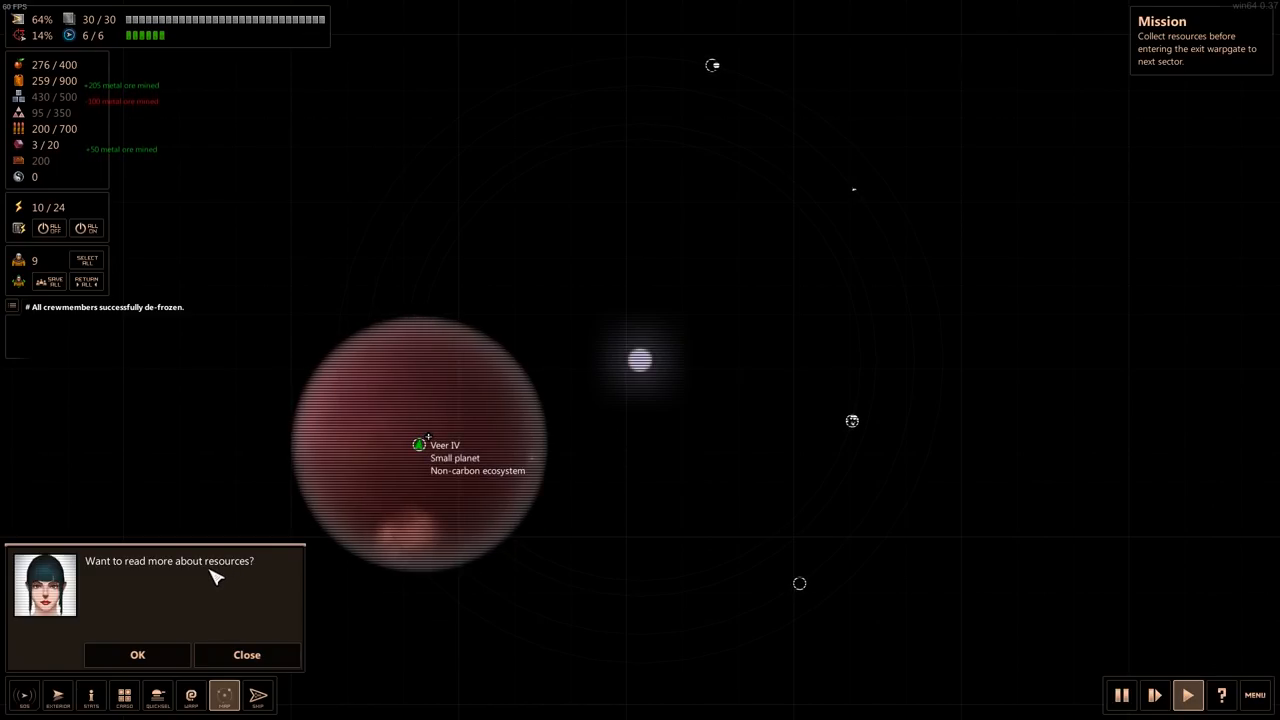
left_click(136, 654)
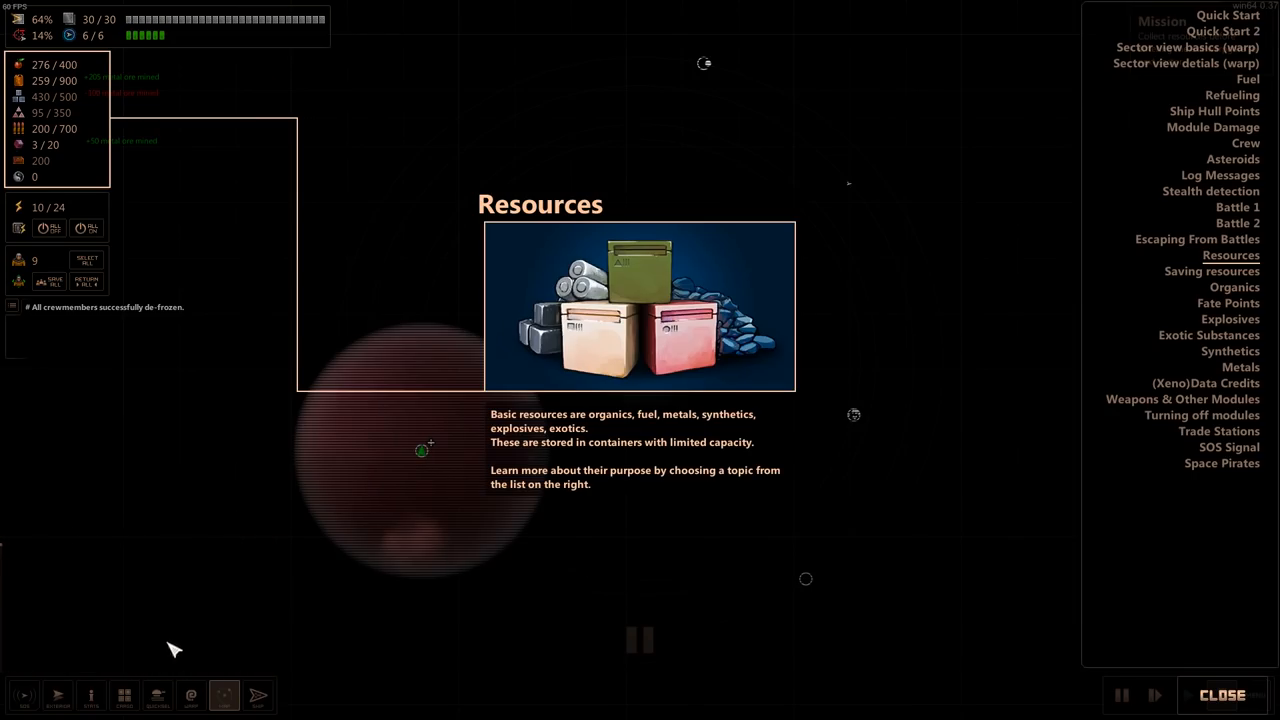
mouse_move(1200, 630)
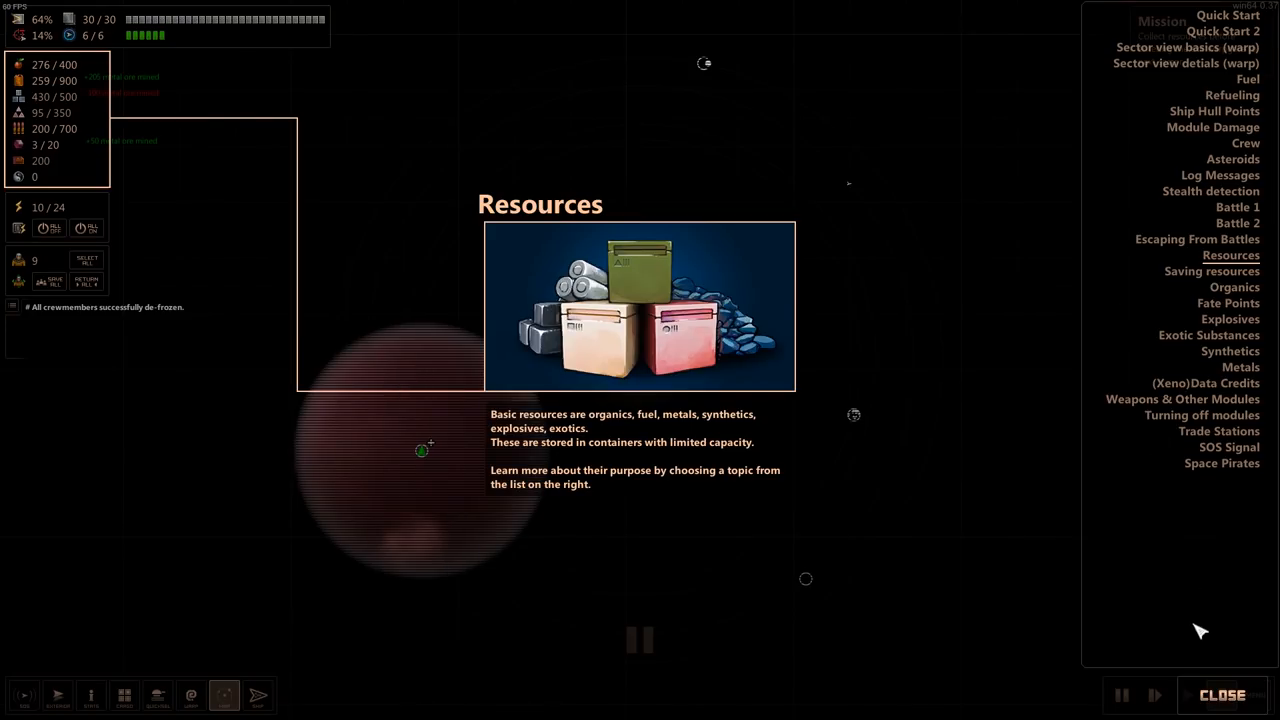
left_click(1222, 694)
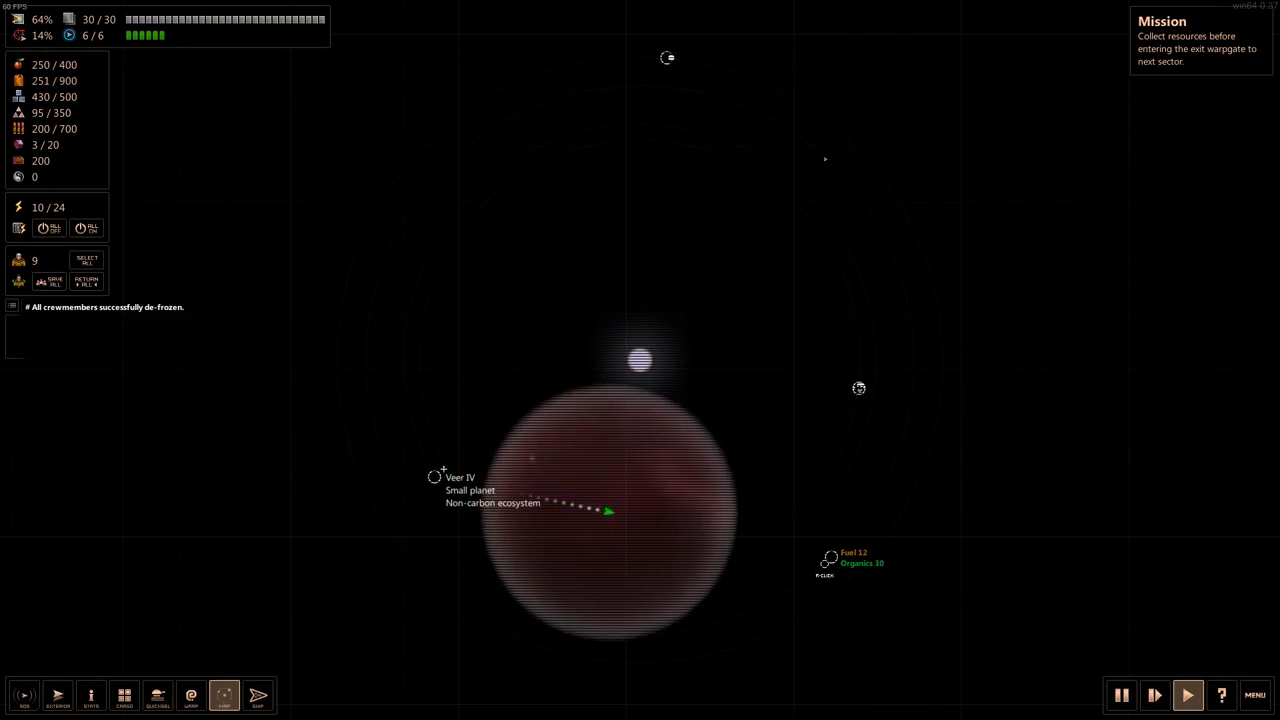
- Visit Veer I and acknowledge that its gravity is too strong for operations
left_click(836, 552)
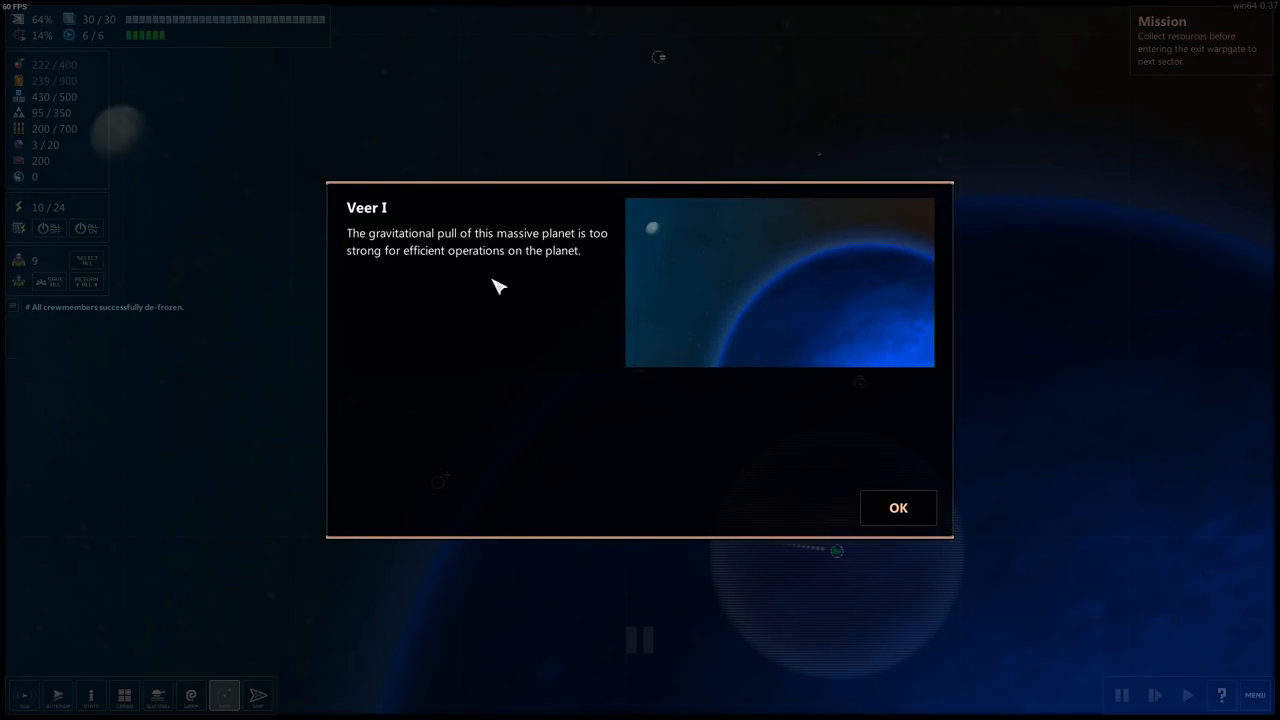
mouse_move(896, 576)
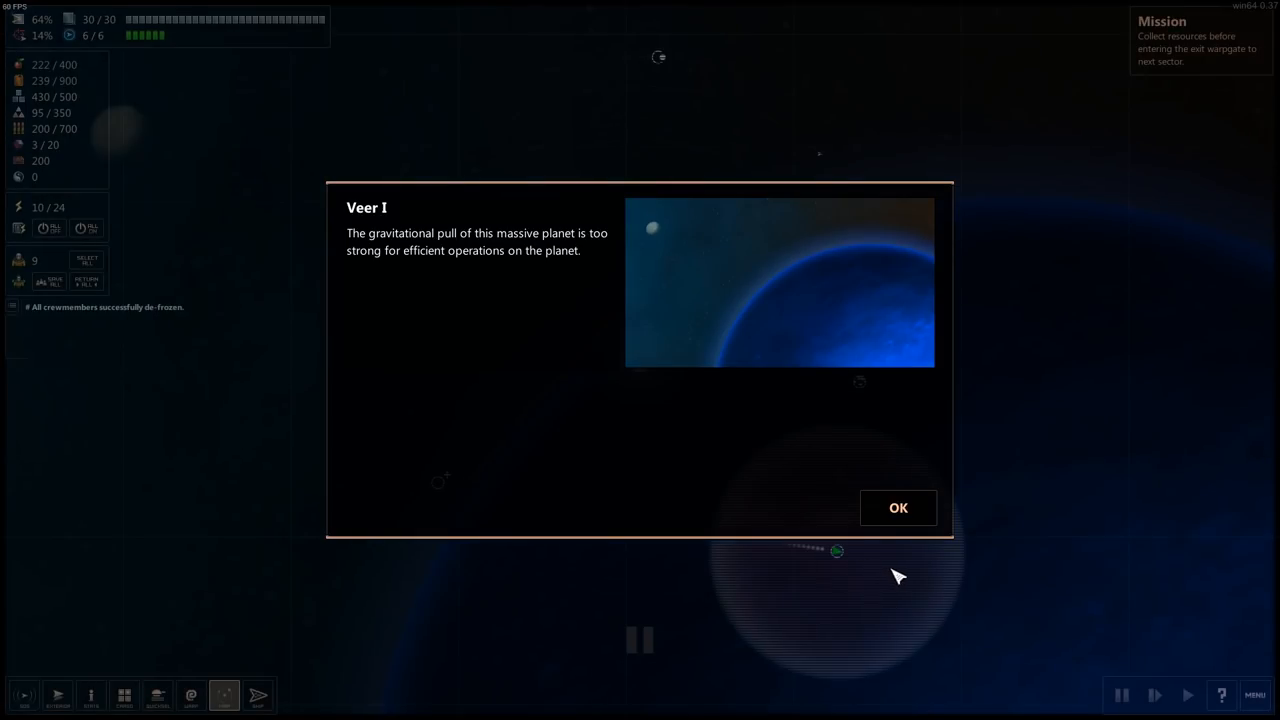
left_click(896, 508)
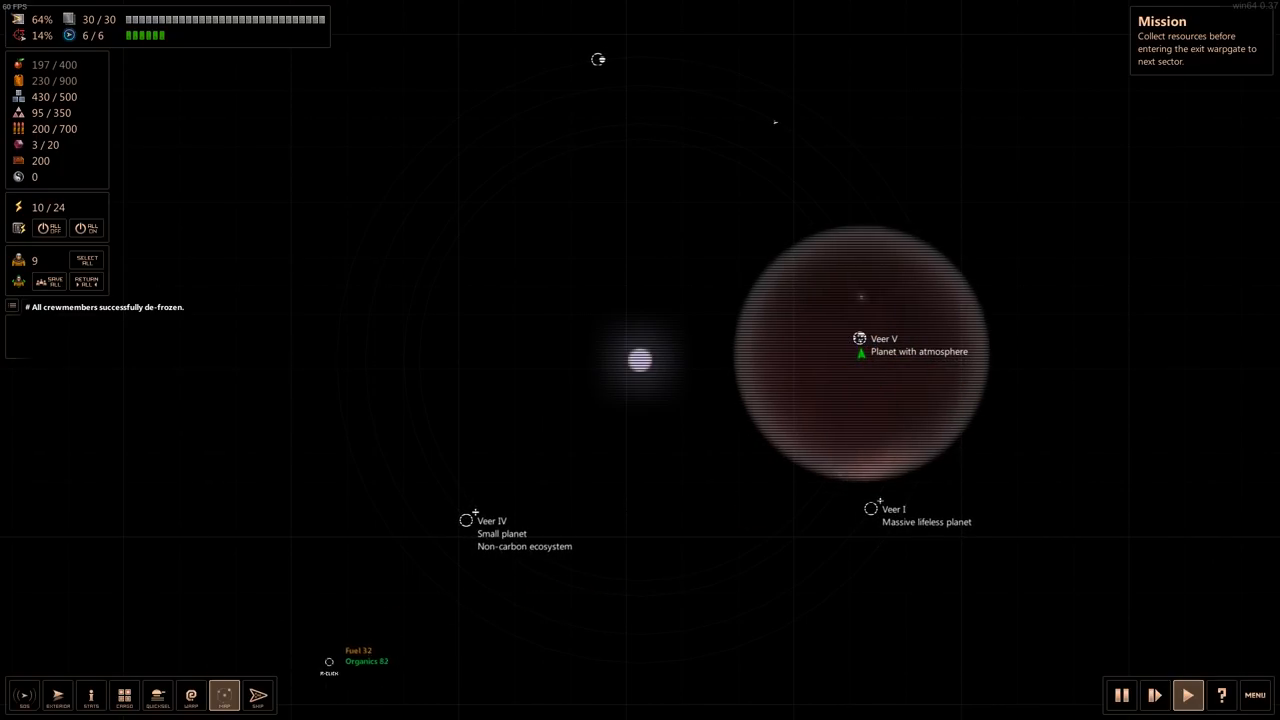
- Explore Veer V, research and eco-harvest its mushrooms for +122 and +40, and accept the results
left_click(860, 338)
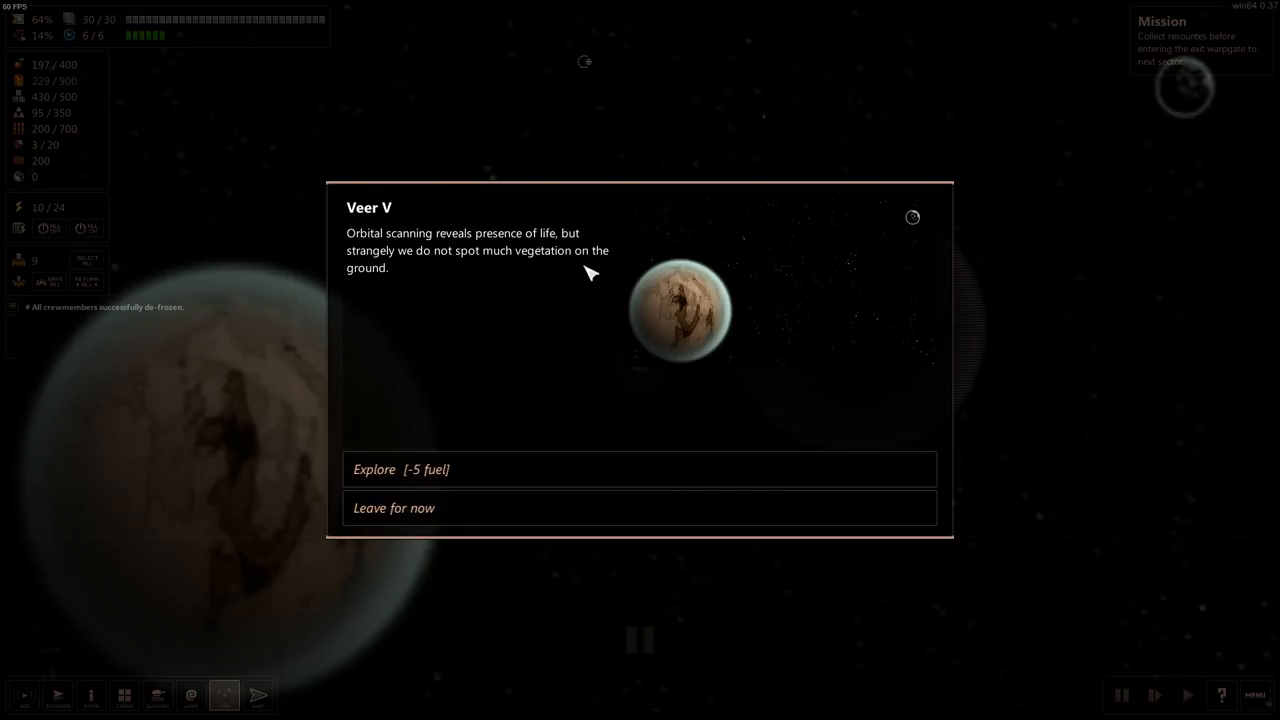
mouse_move(590, 298)
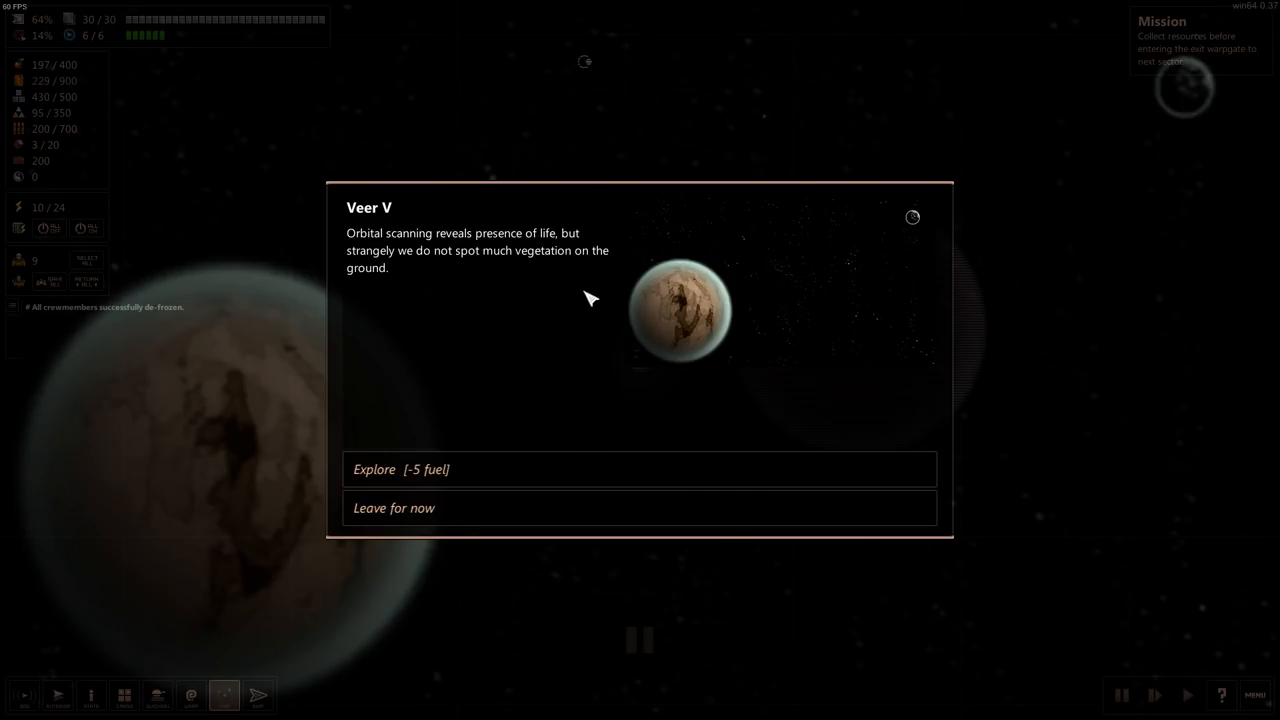
mouse_move(220, 252)
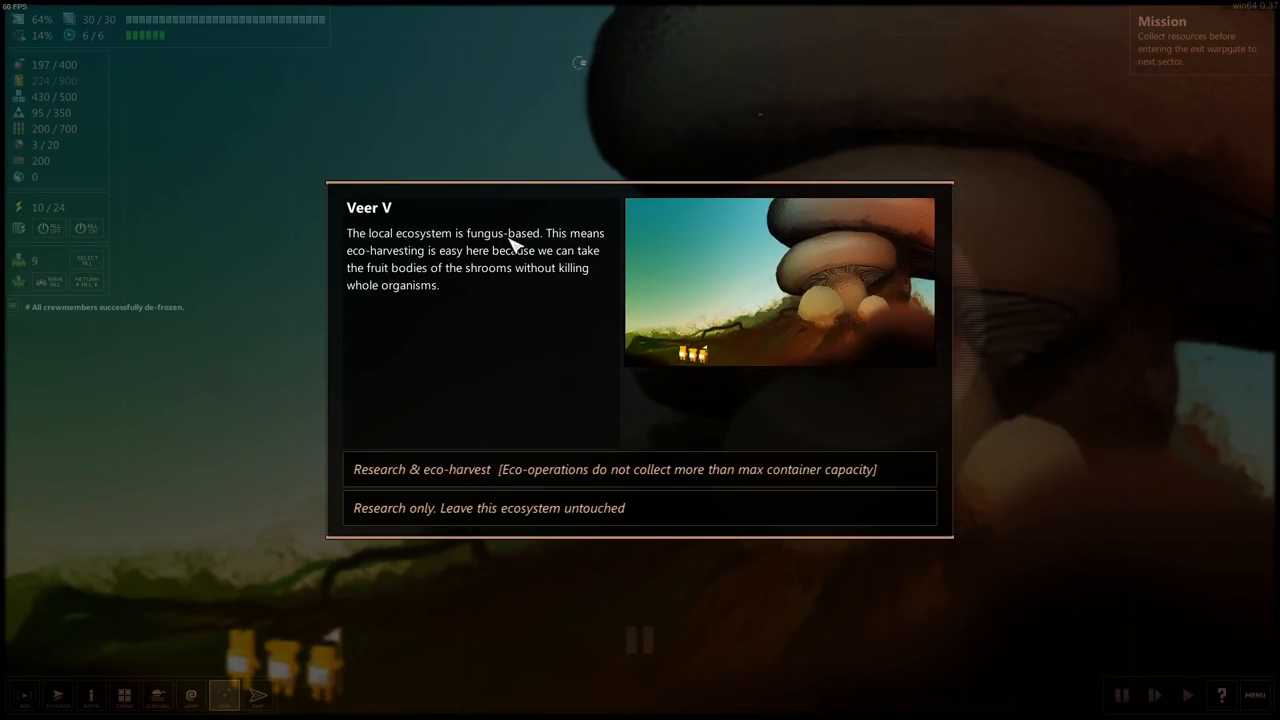
mouse_move(548, 318)
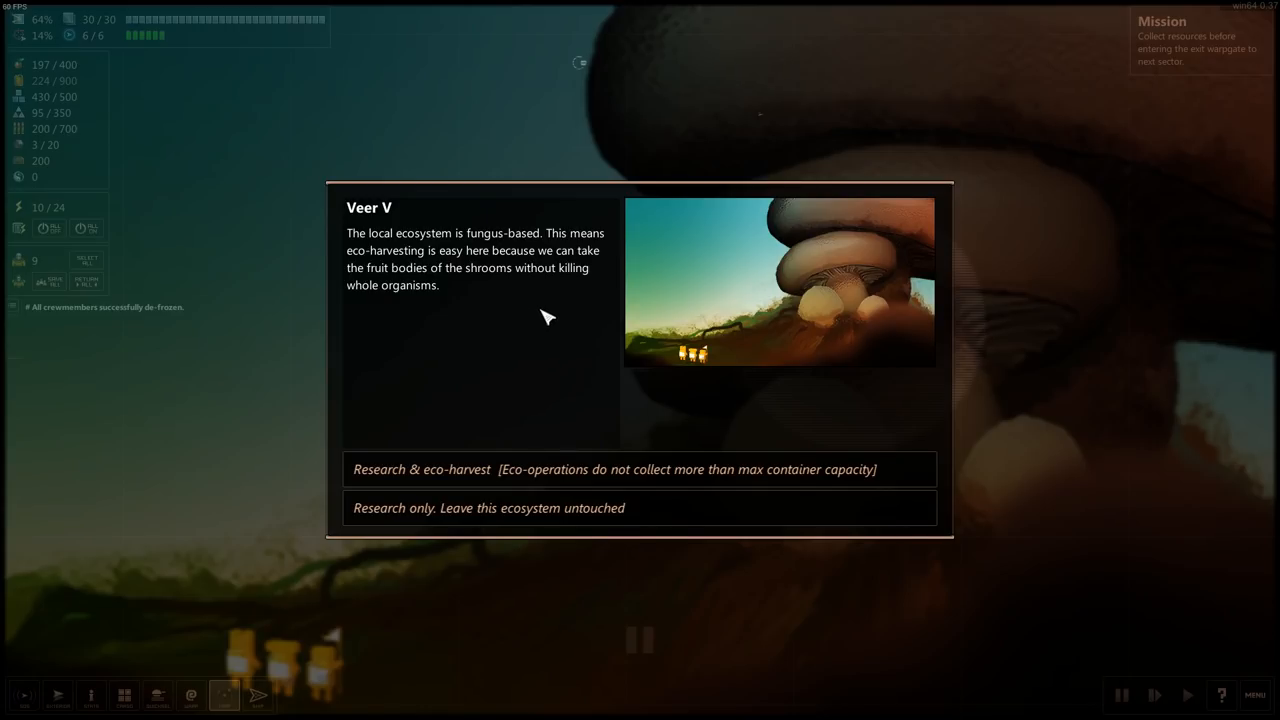
mouse_move(540, 360)
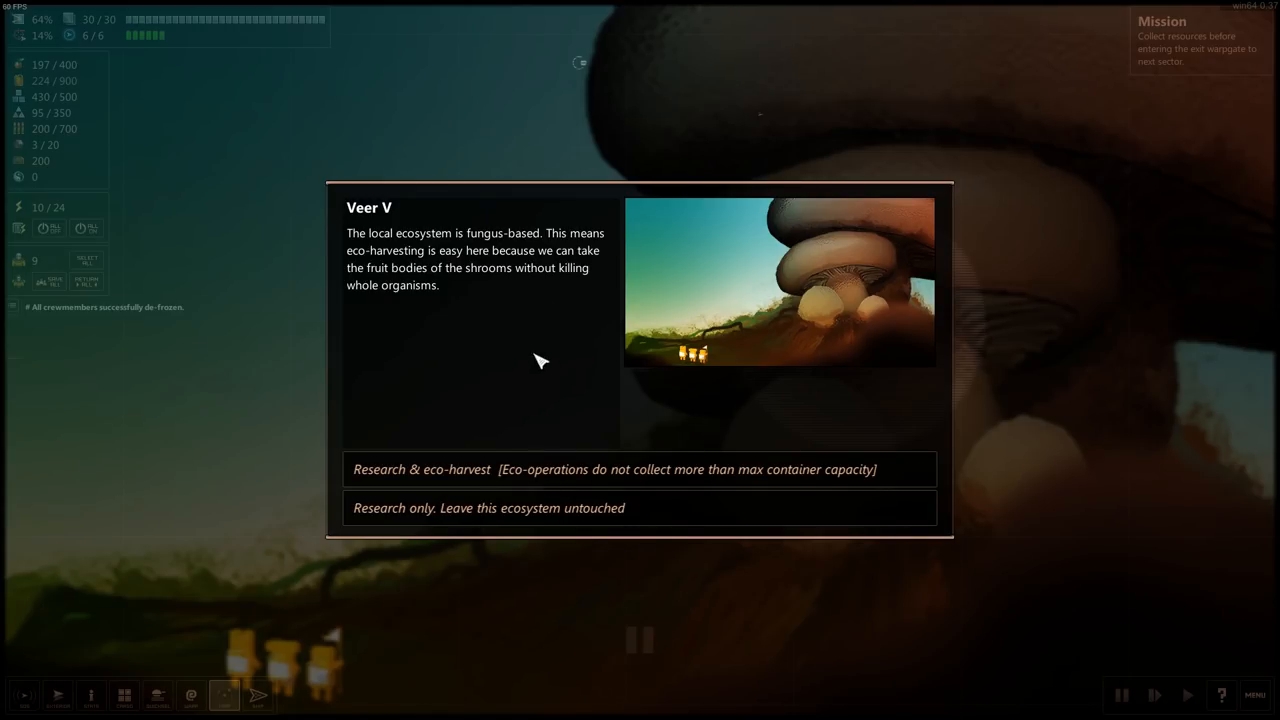
mouse_move(510, 436)
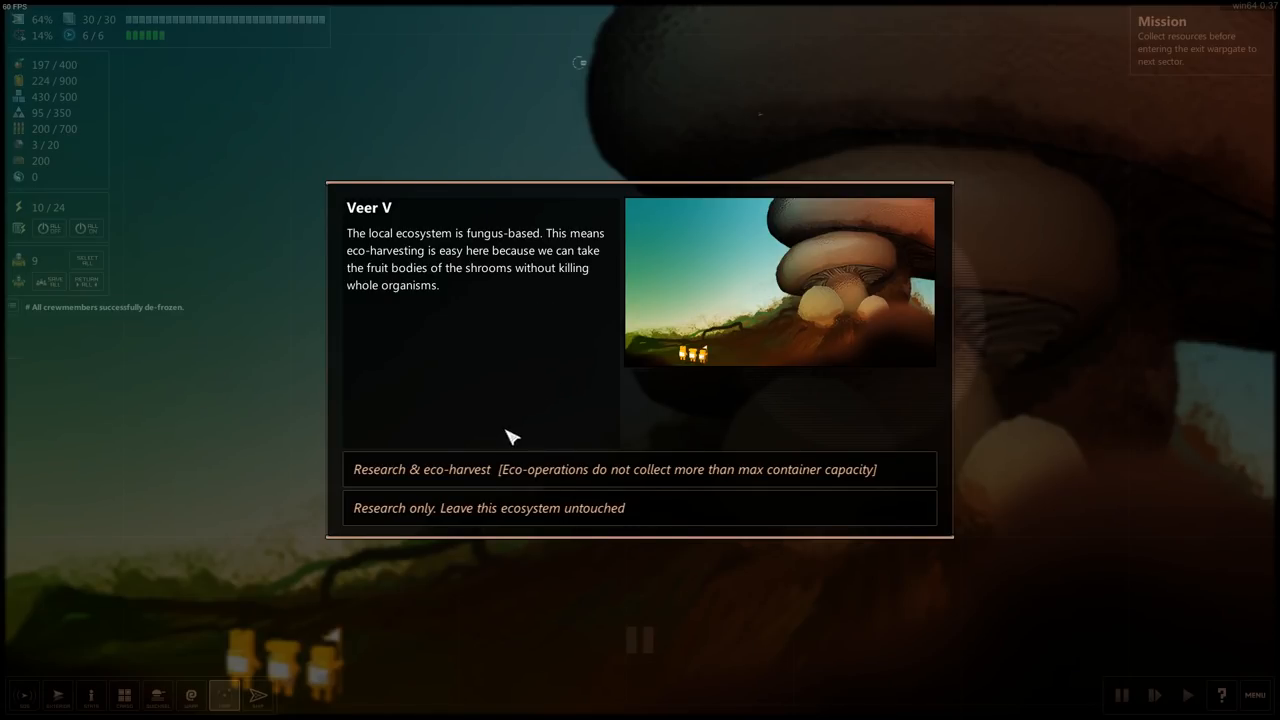
mouse_move(504, 508)
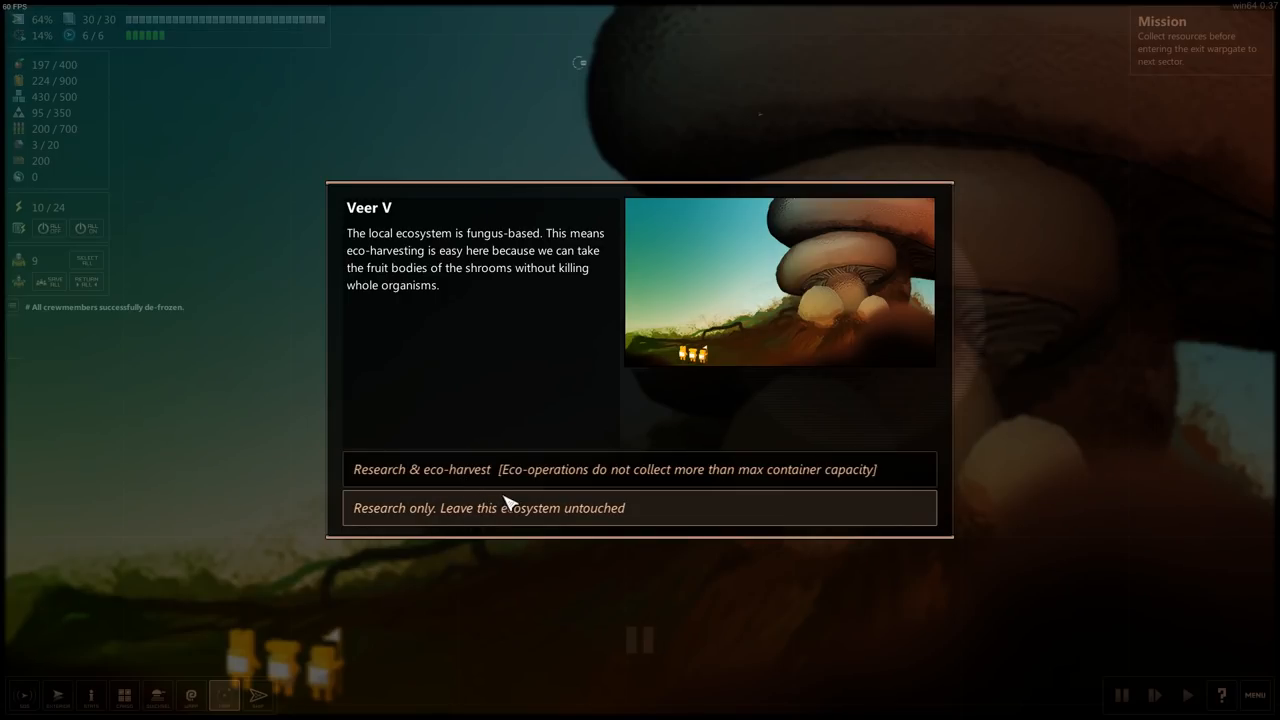
mouse_move(676, 512)
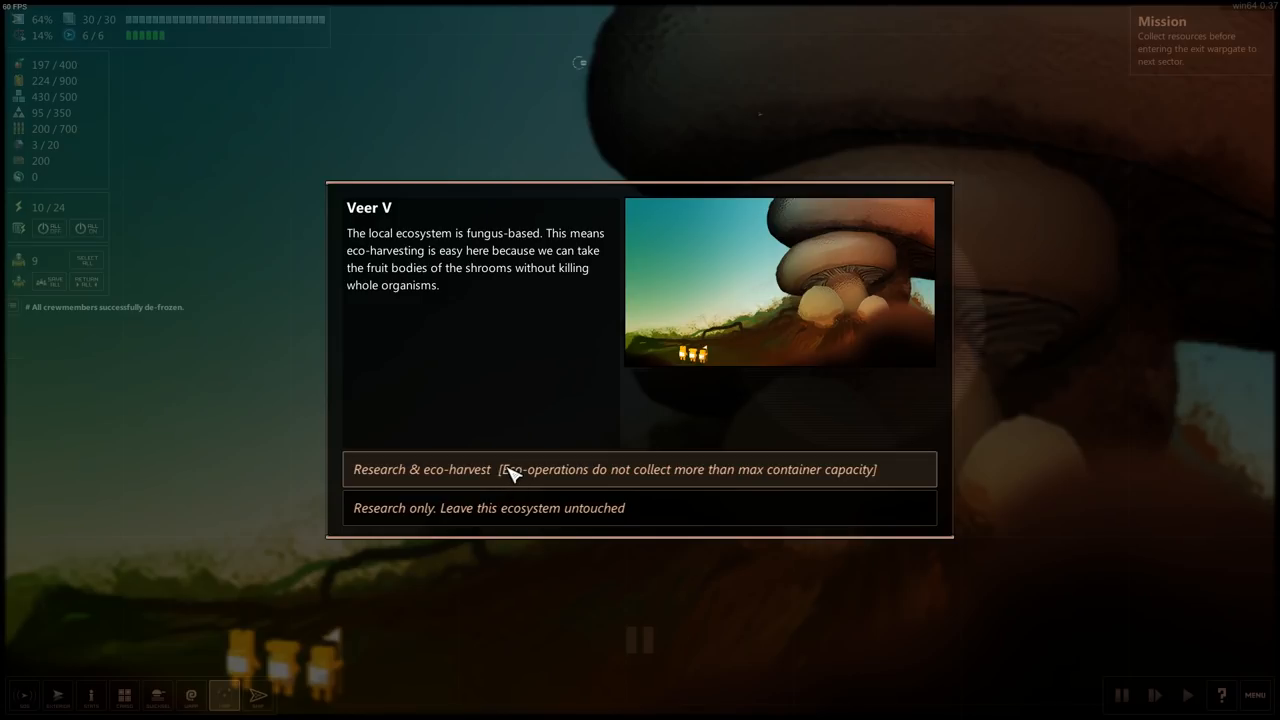
left_click(614, 468)
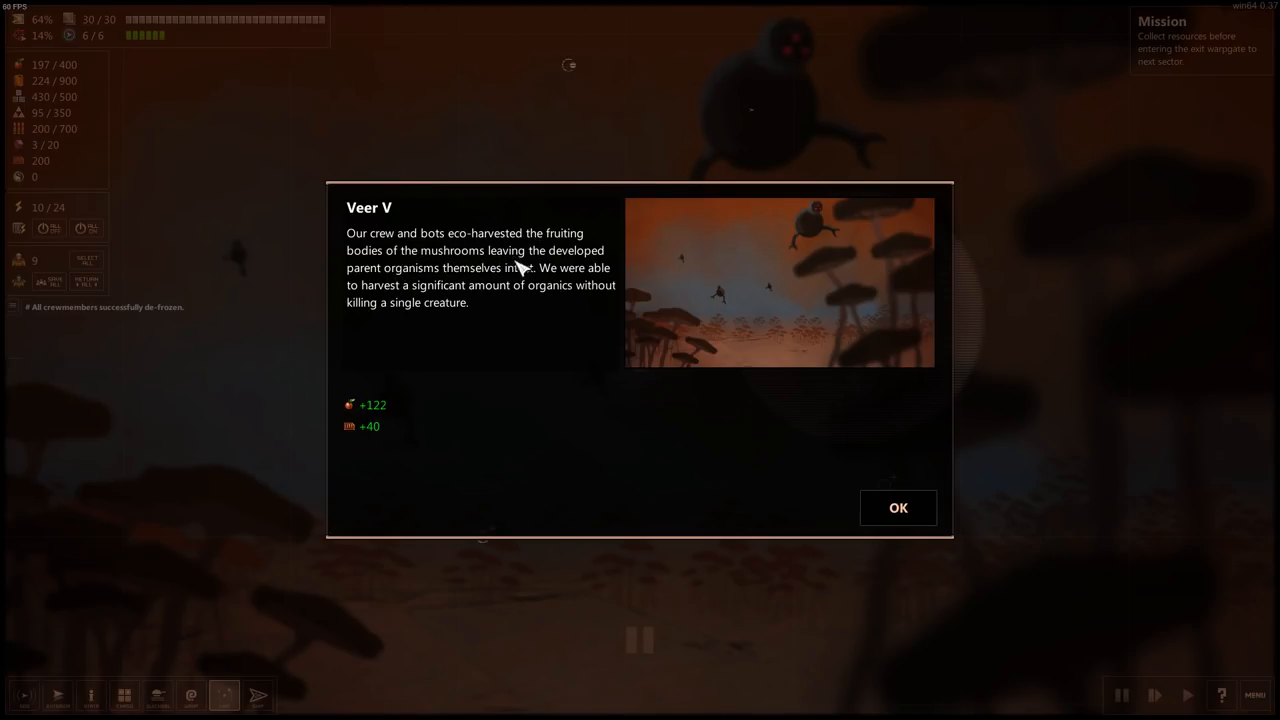
mouse_move(592, 438)
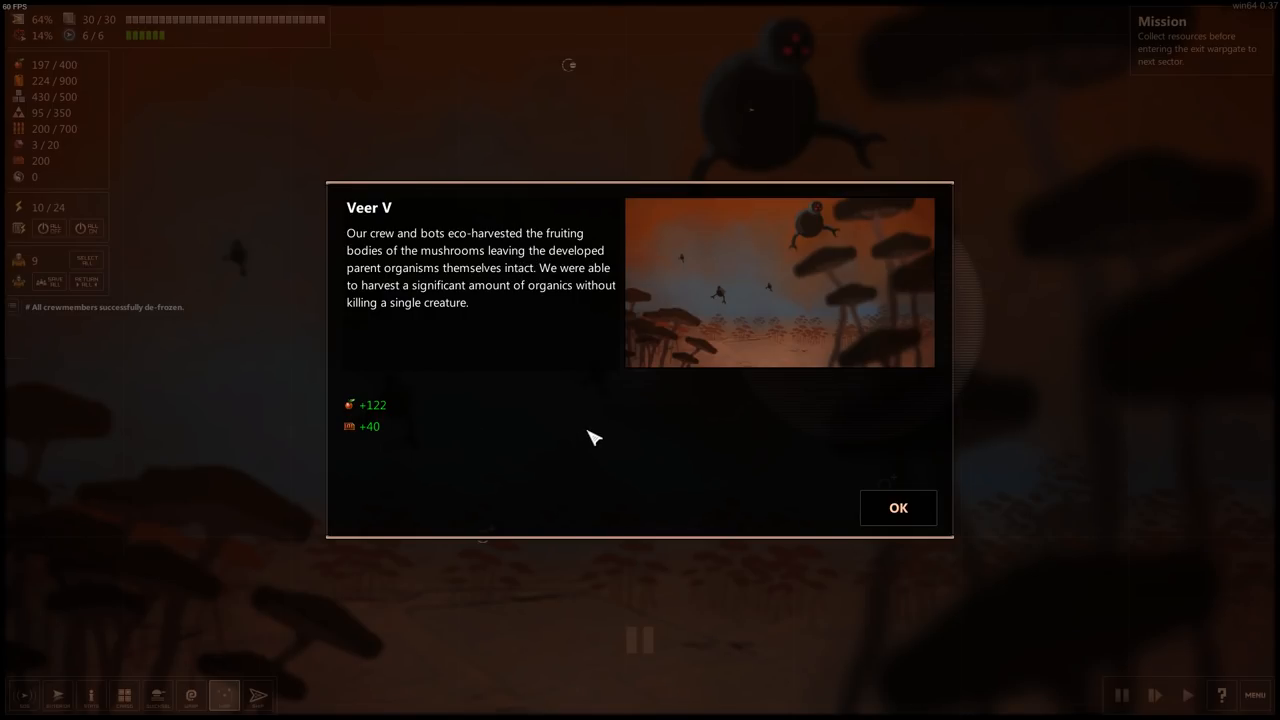
mouse_move(364, 320)
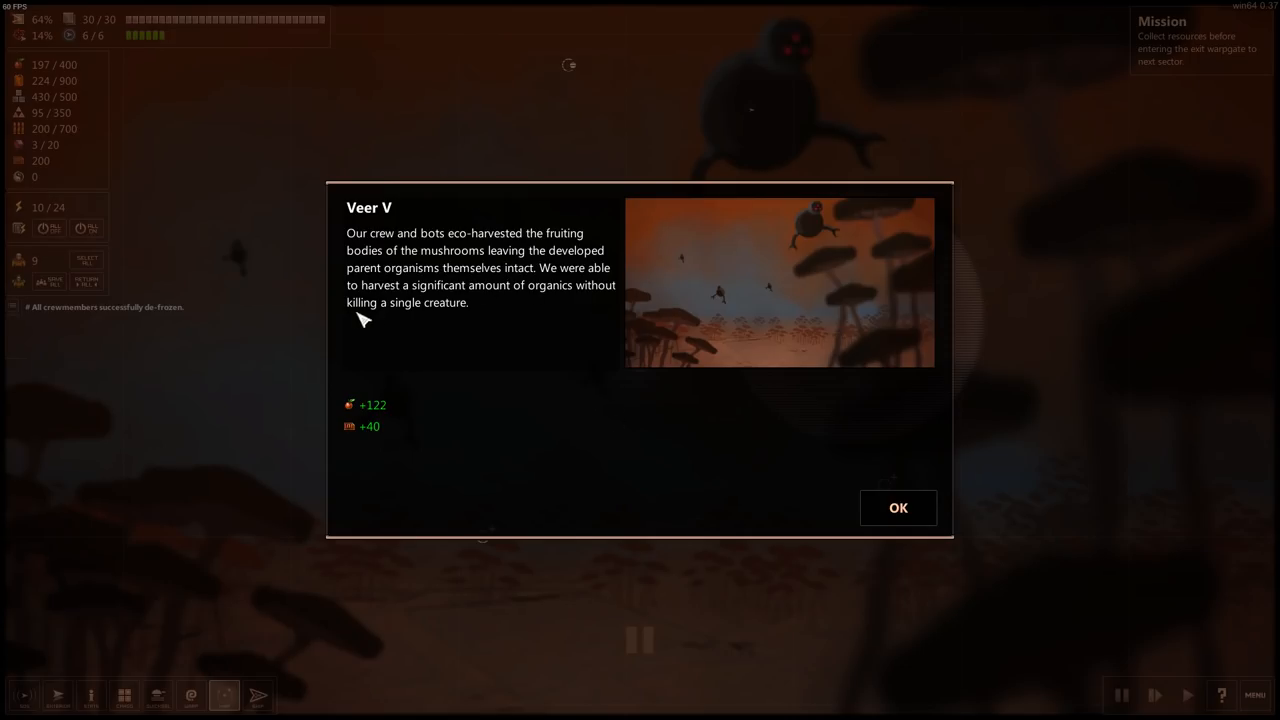
mouse_move(864, 512)
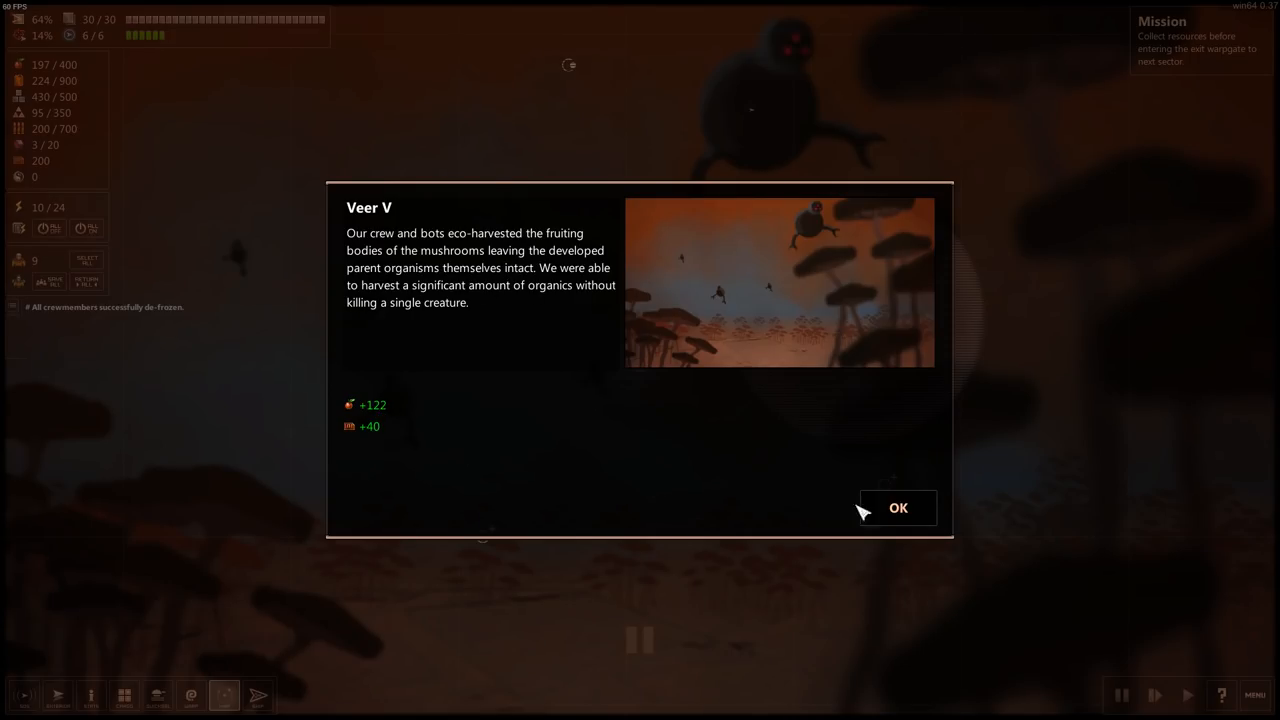
left_click(896, 508)
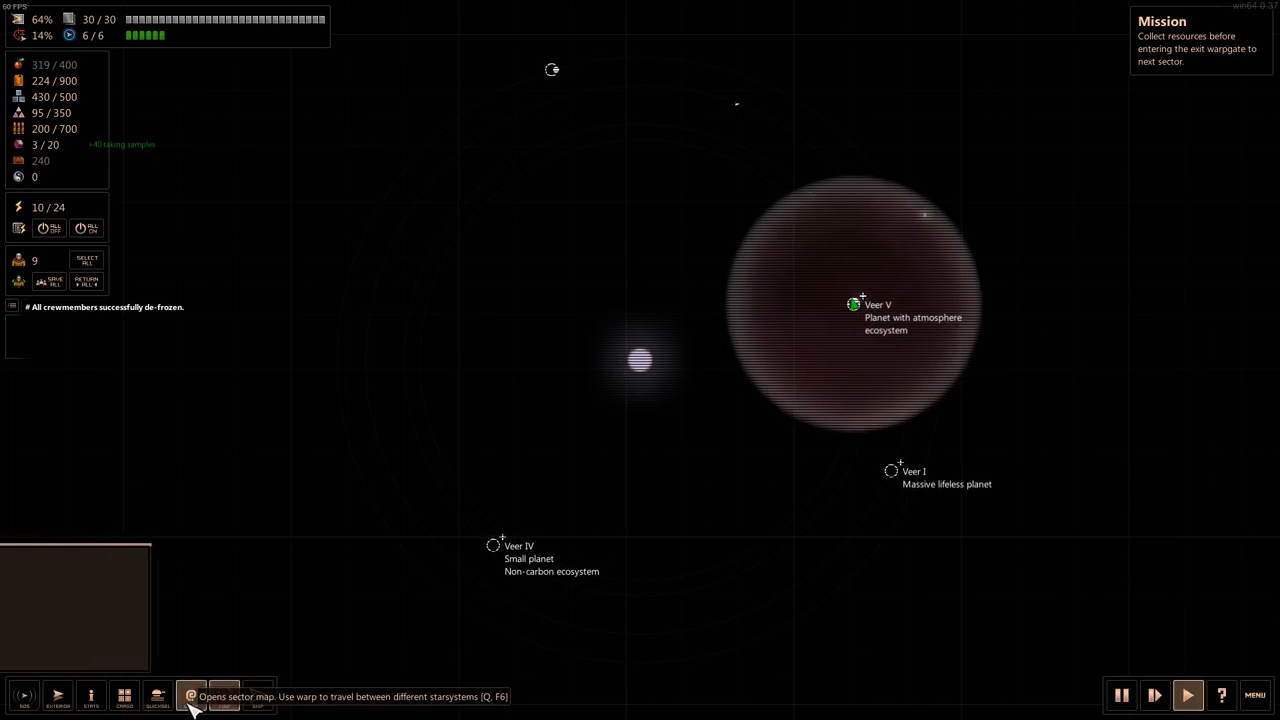
- Collect +36 starfuel from the tanker carcass, then head for the gas giant Veer II
left_click(190, 696)
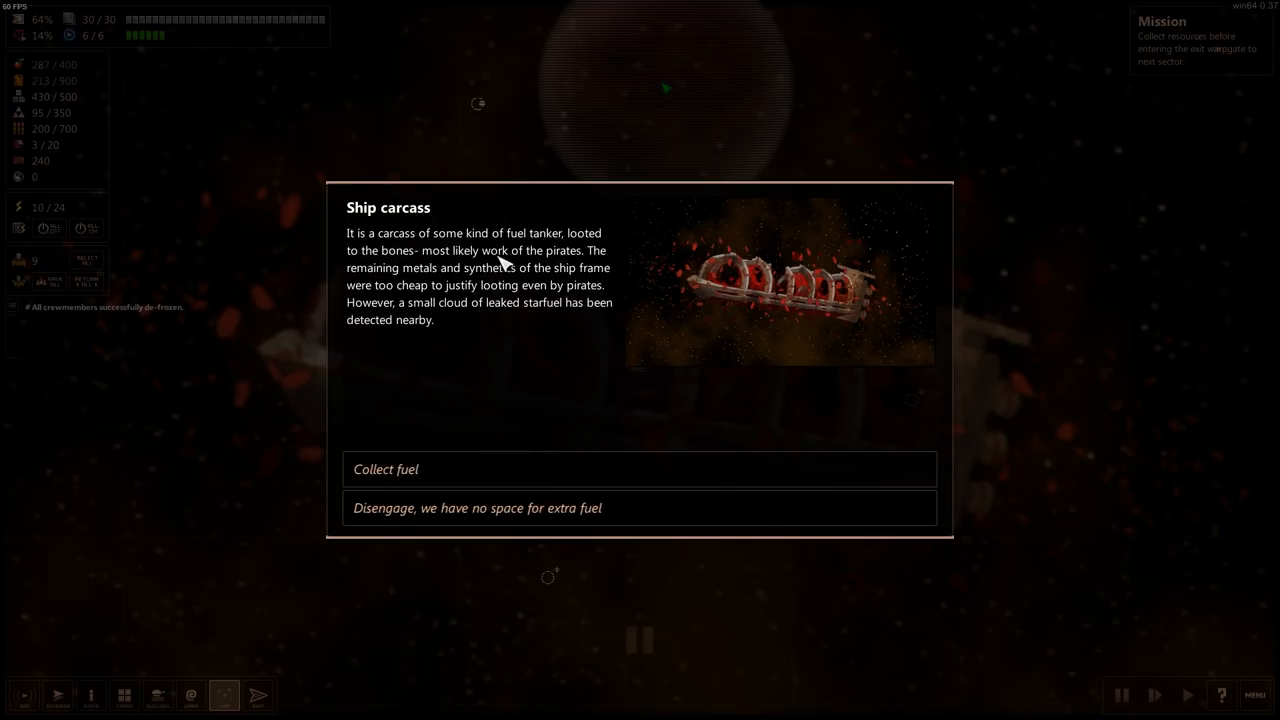
mouse_move(544, 268)
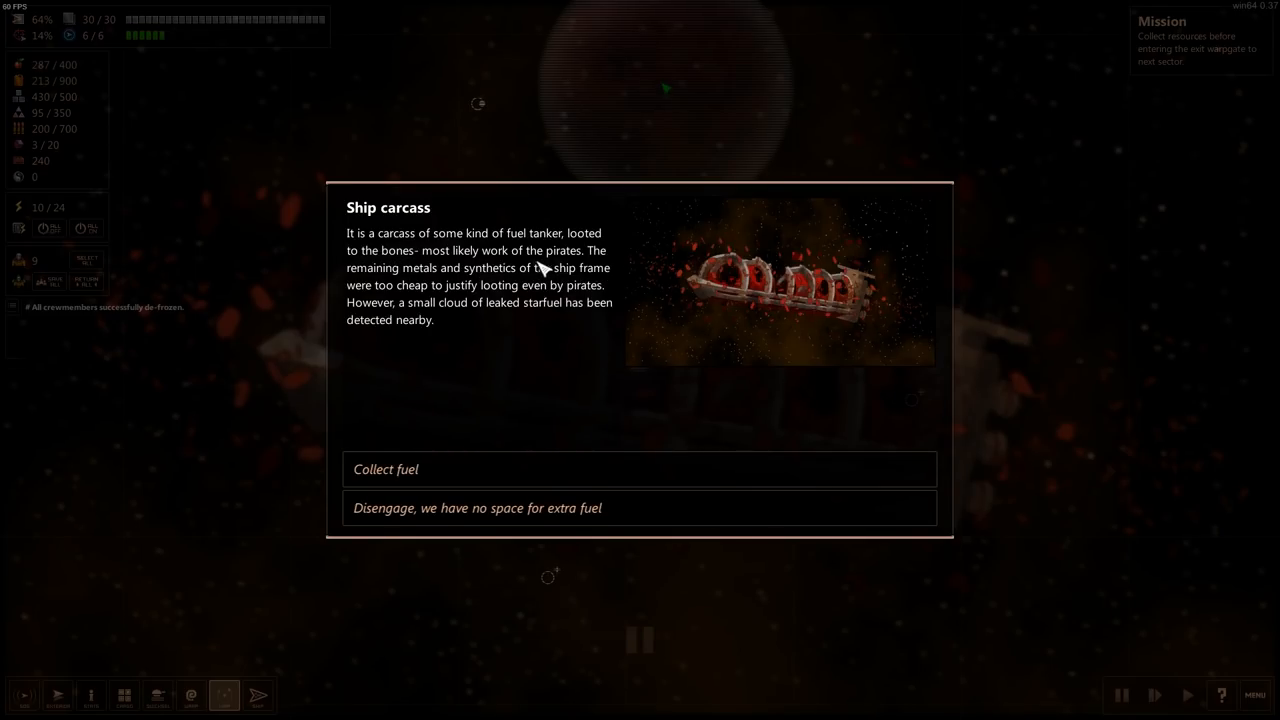
mouse_move(500, 288)
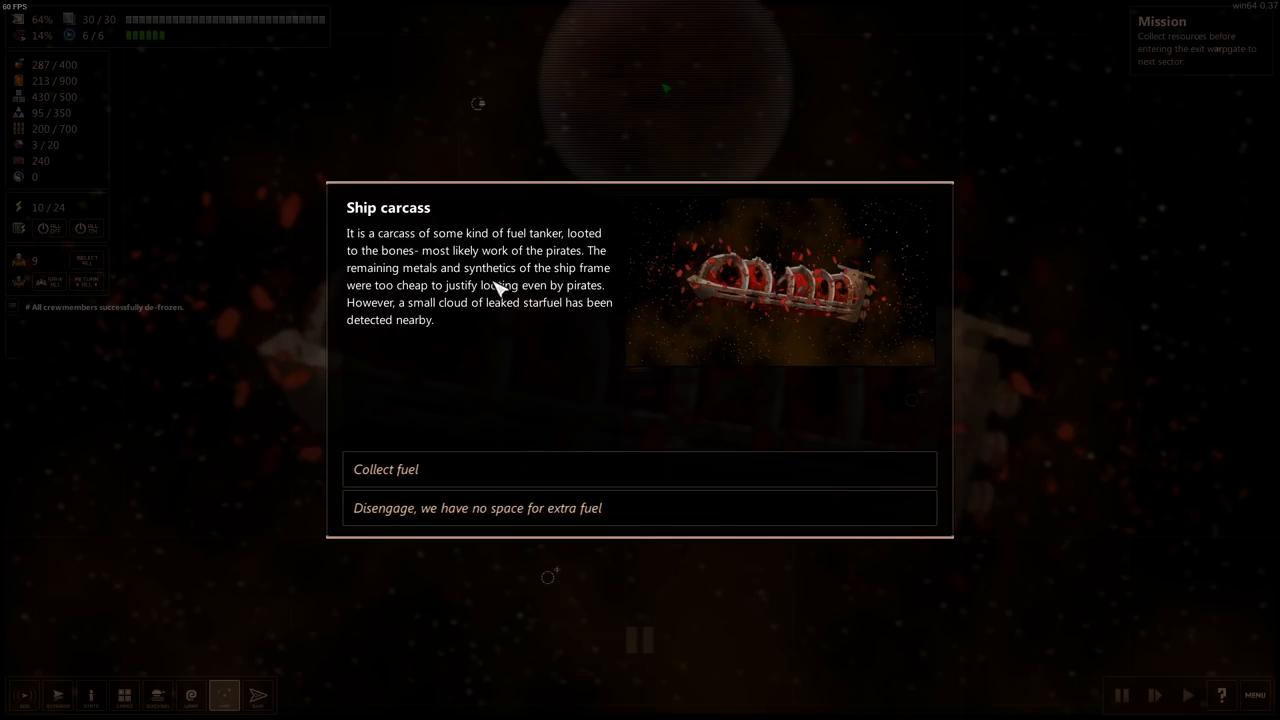
mouse_move(490, 308)
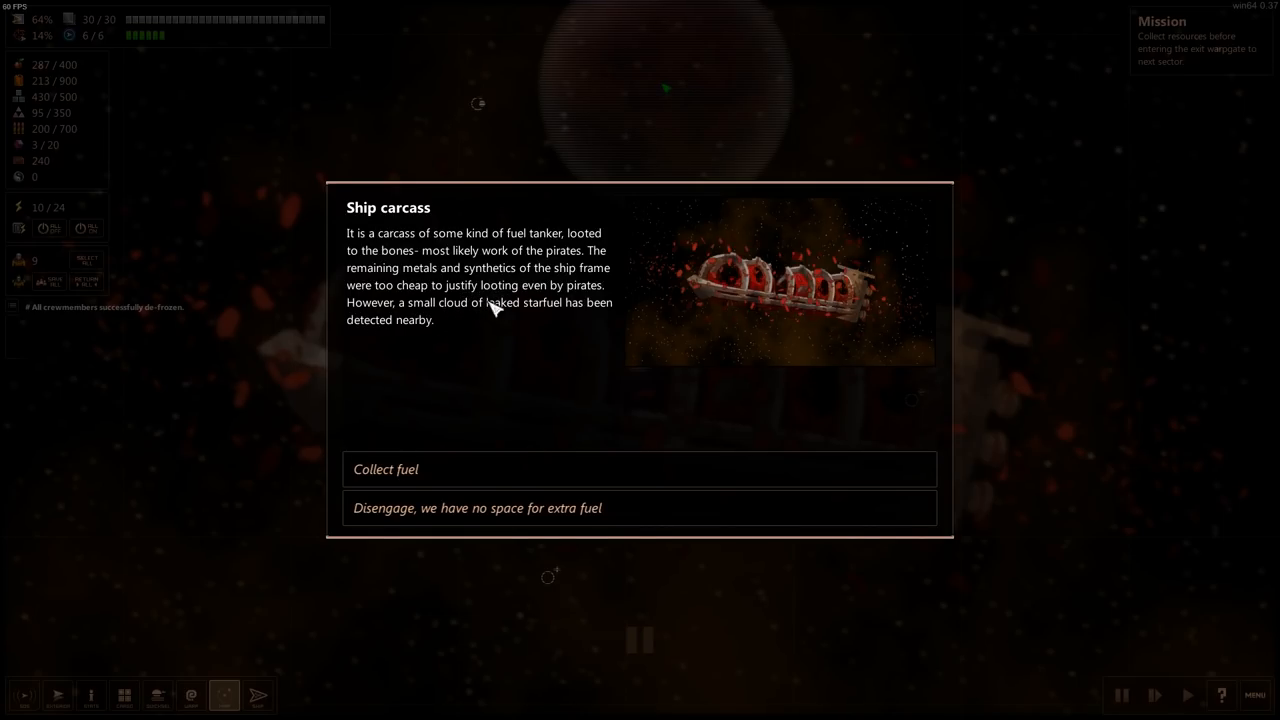
mouse_move(528, 328)
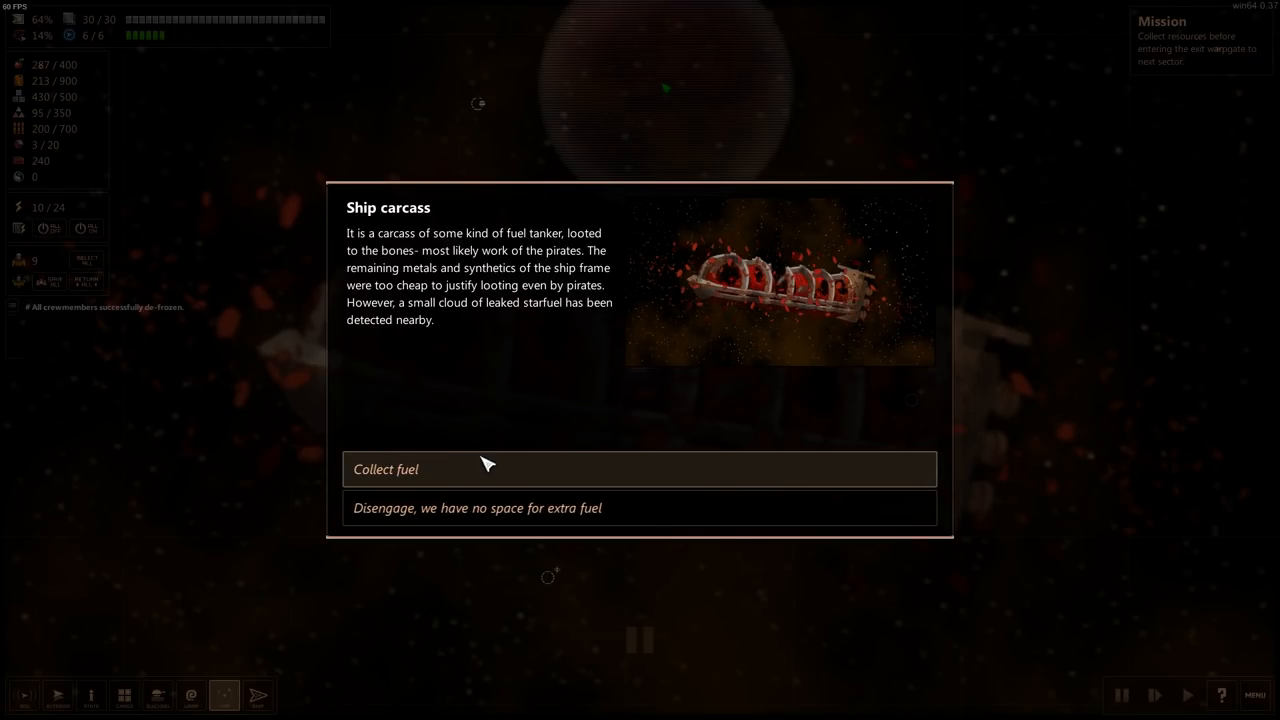
mouse_move(504, 484)
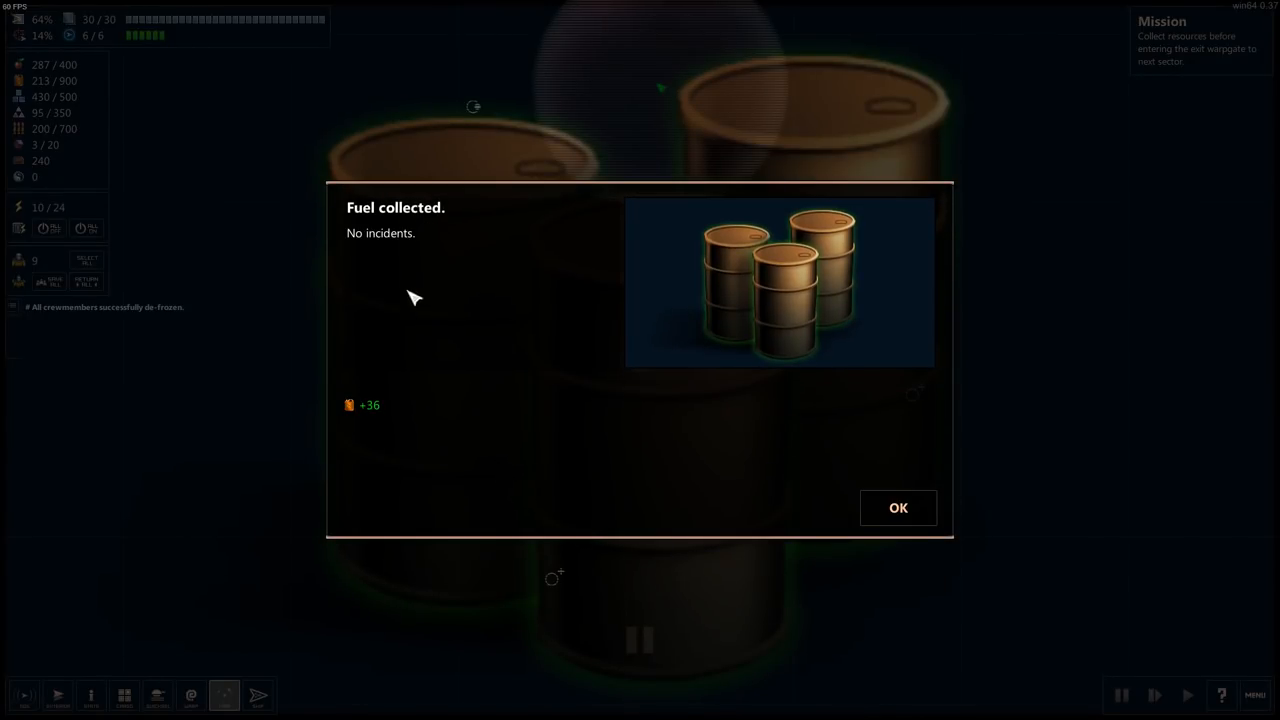
left_click(896, 508)
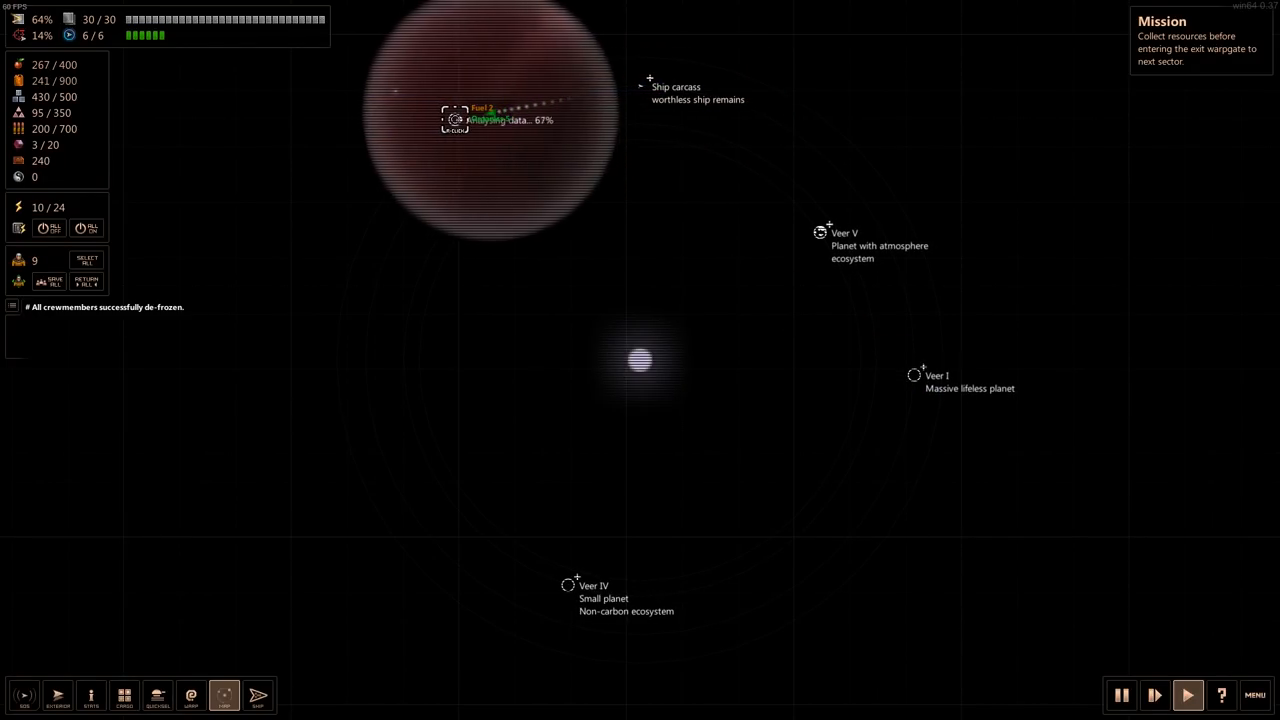
left_click(640, 360)
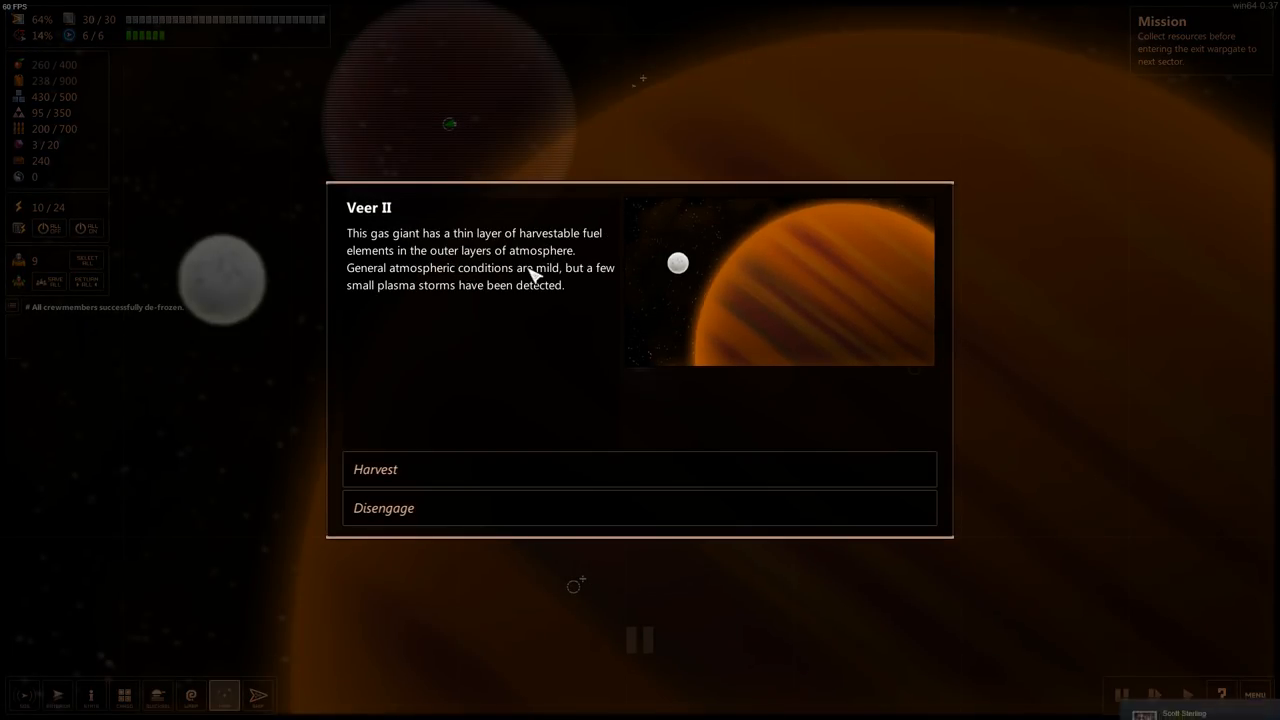
mouse_move(410, 284)
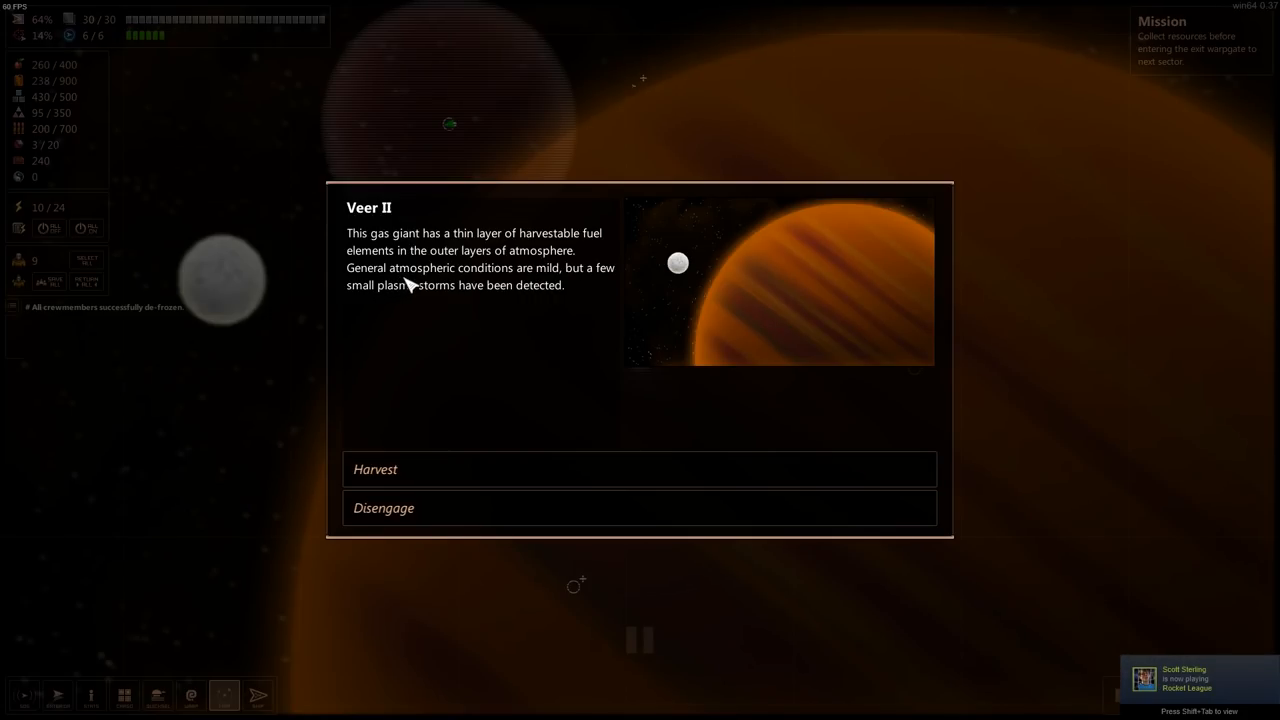
mouse_move(596, 288)
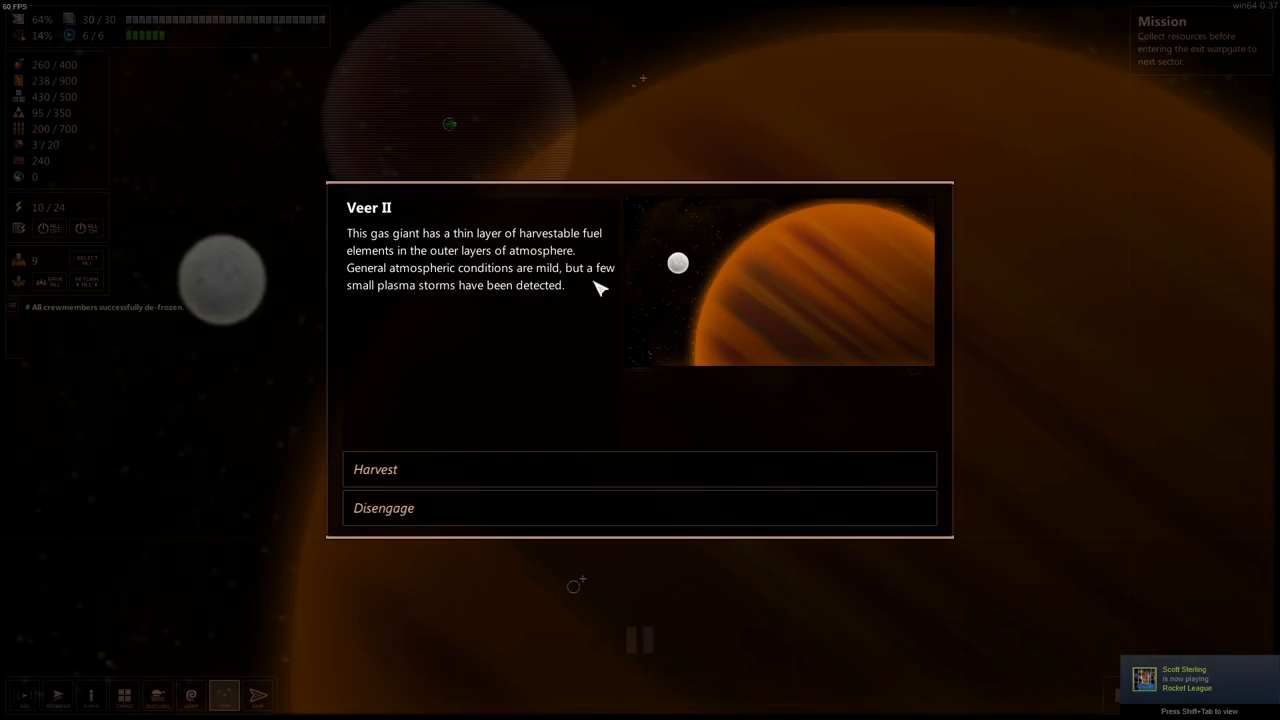
mouse_move(470, 344)
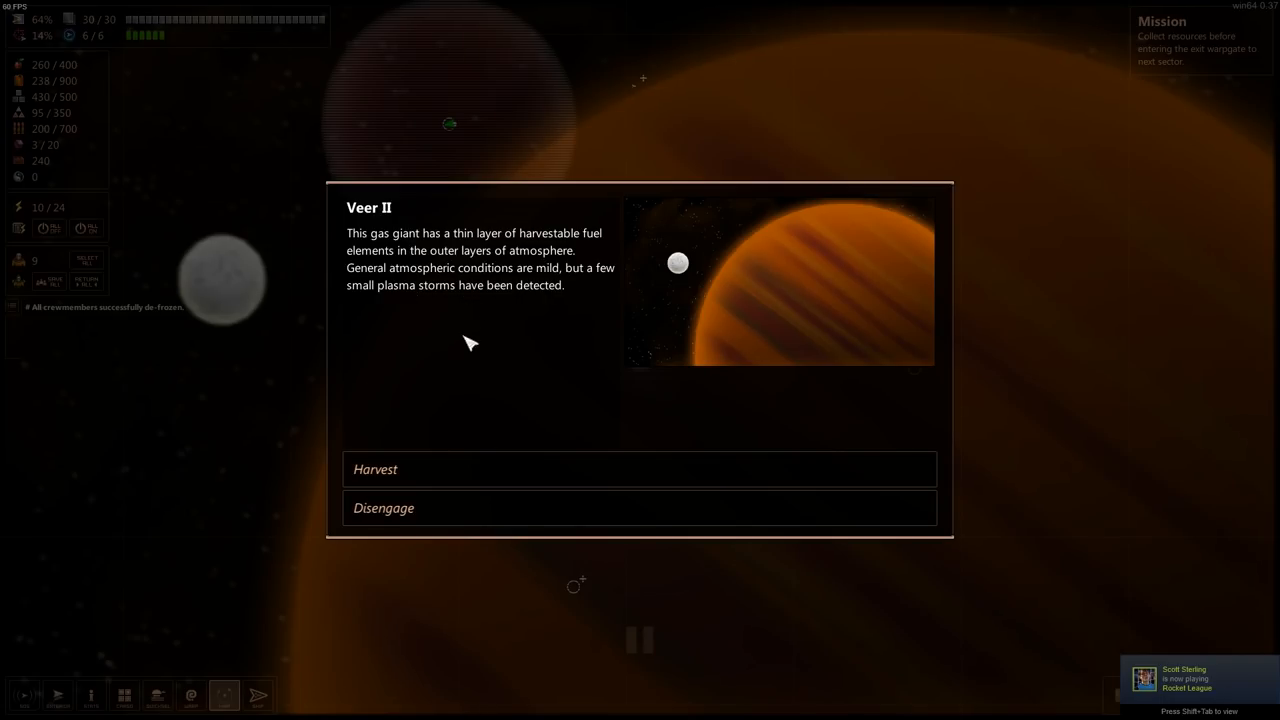
- Harvest Veer II's atmosphere for +100 fuel and accept the mining report
left_click(640, 468)
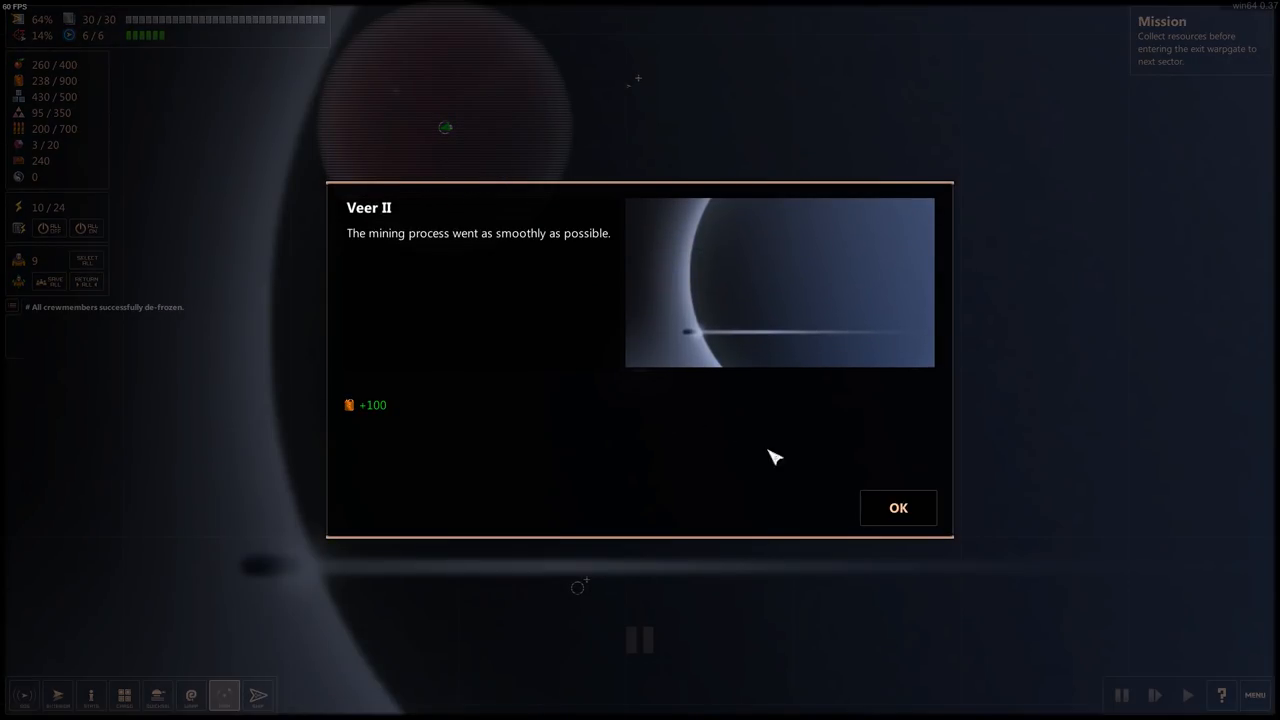
left_click(896, 508)
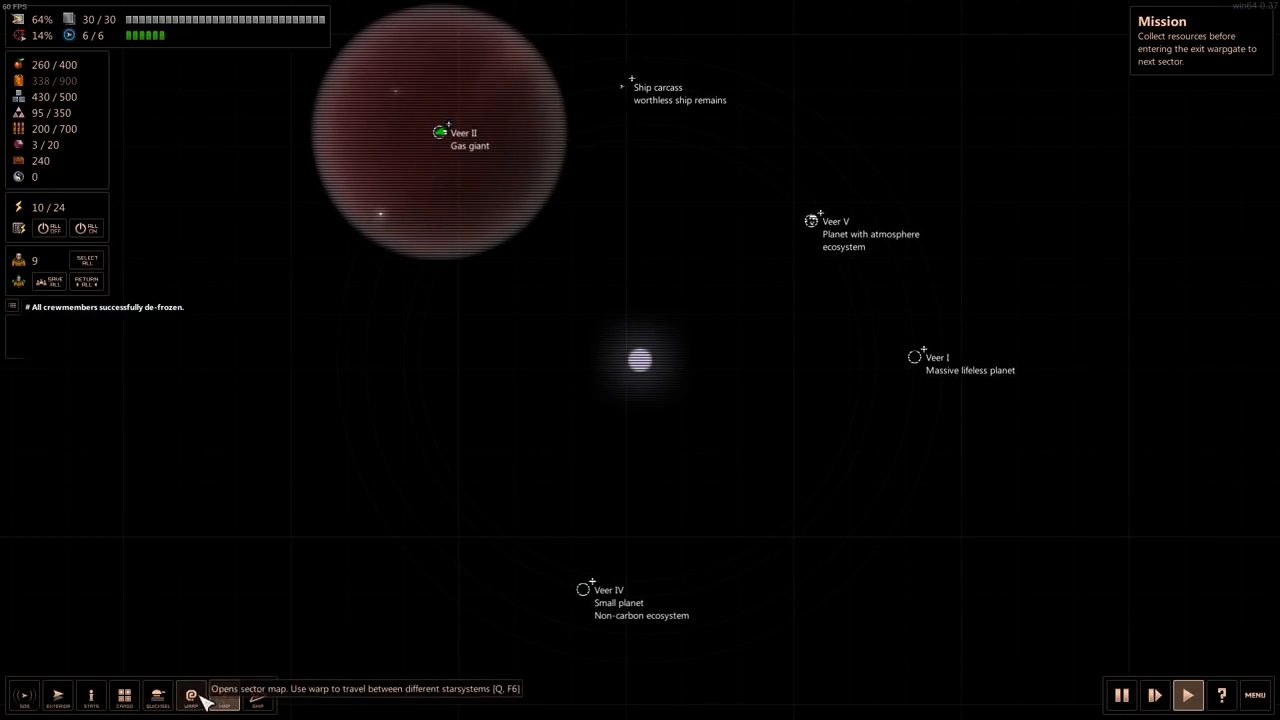
- Select Meranus on the sector map and warp the ship there
left_click(190, 696)
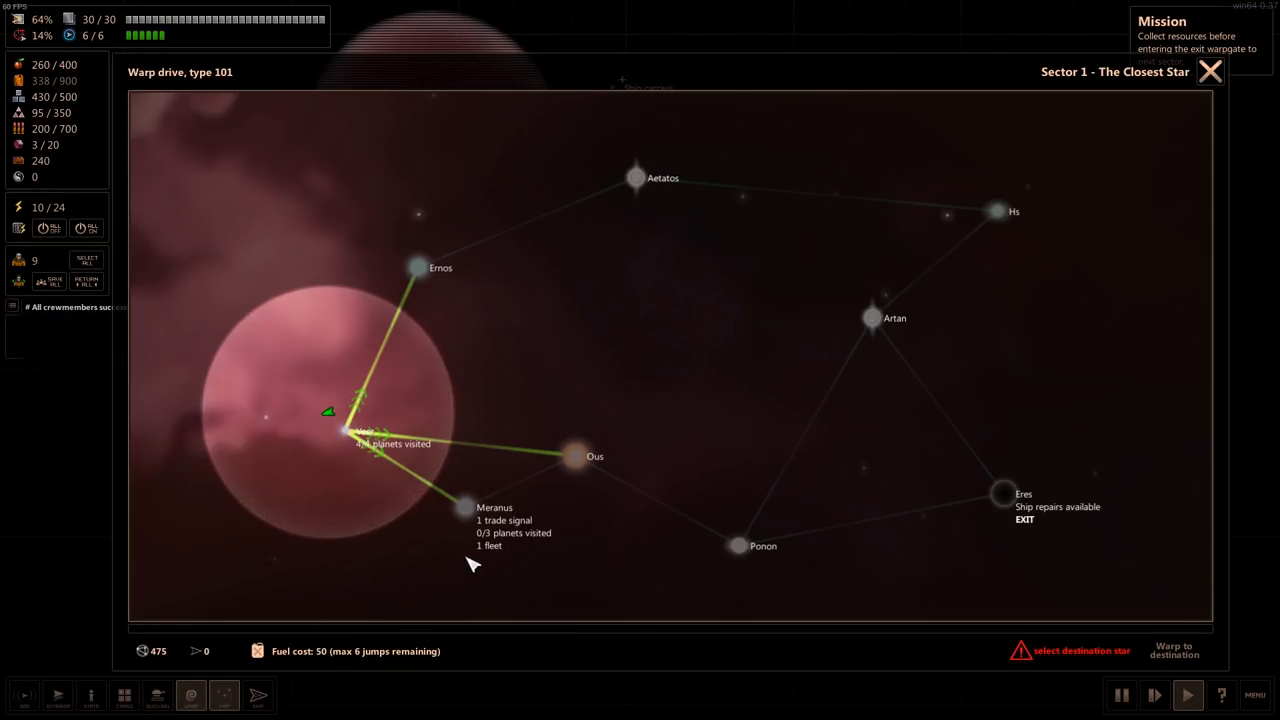
mouse_move(518, 552)
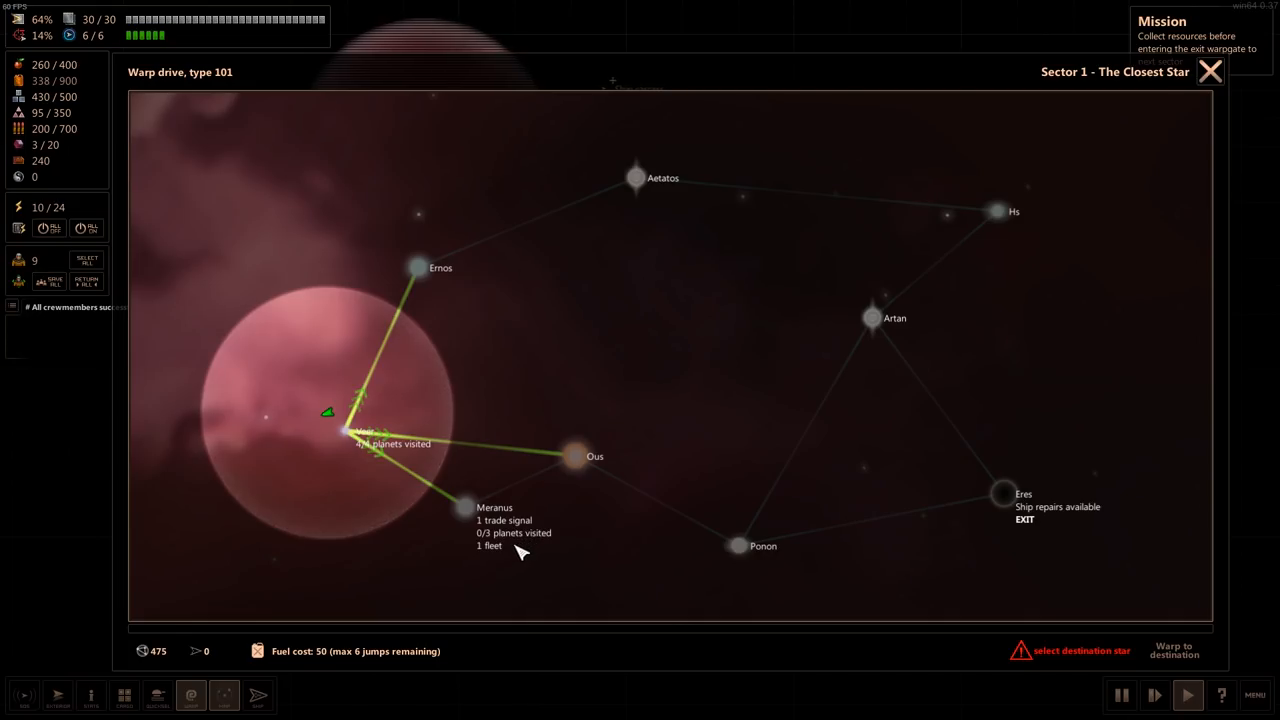
left_click(576, 456)
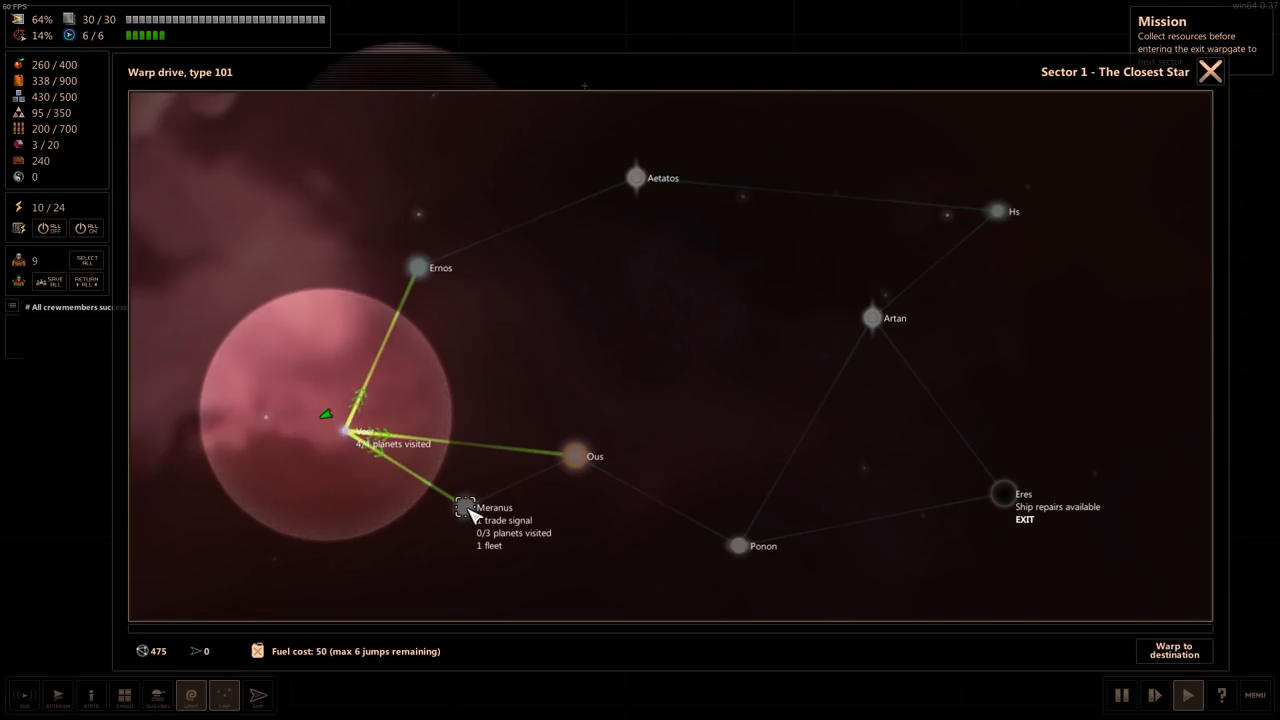
left_click(1174, 650)
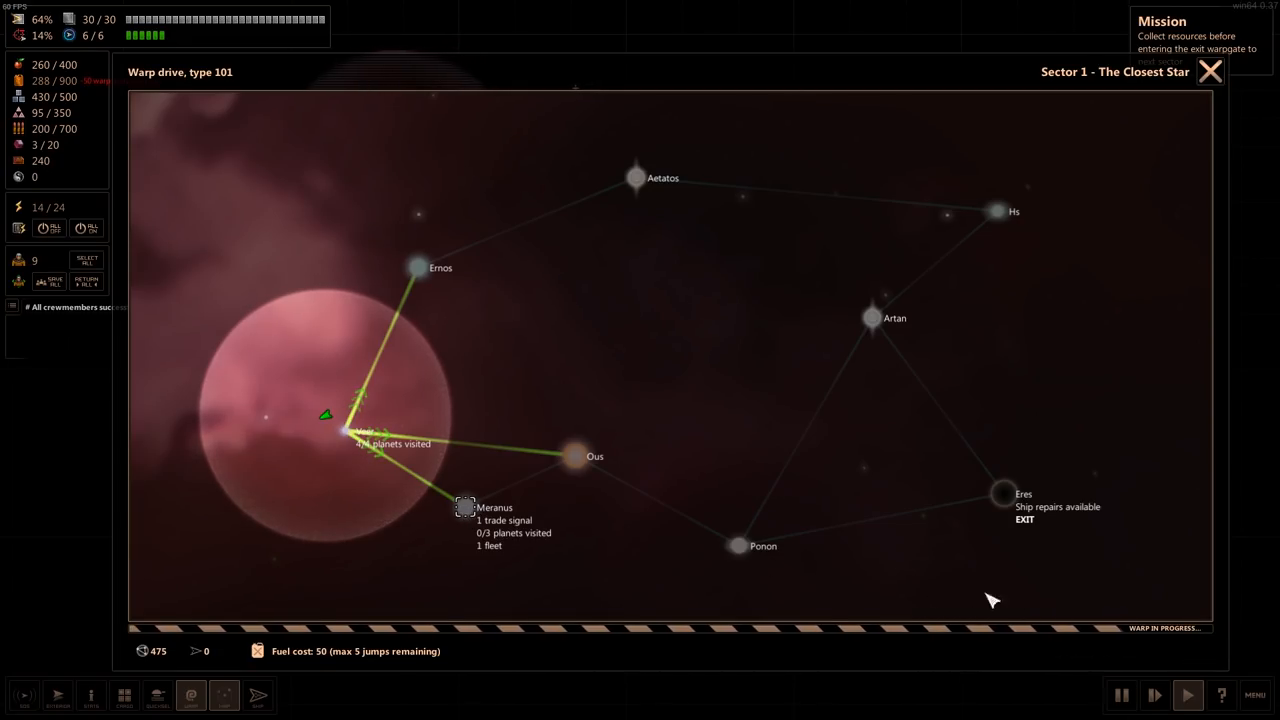
left_click(576, 456)
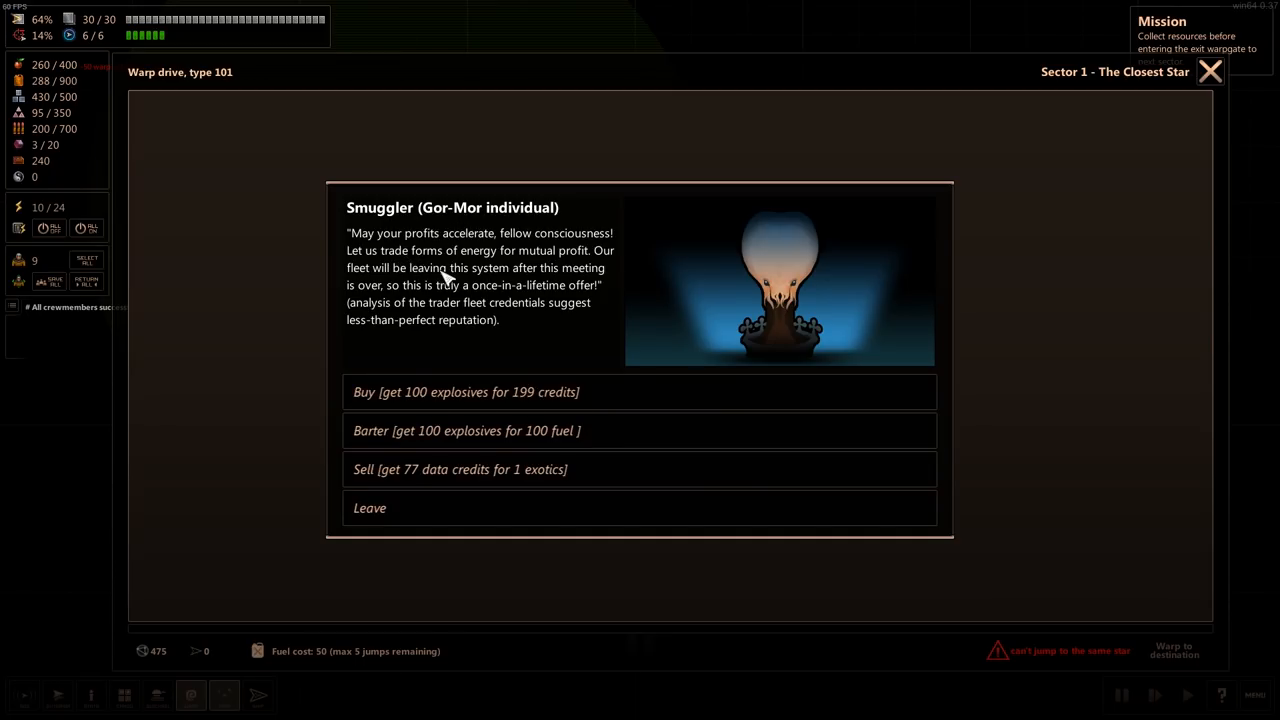
mouse_move(378, 268)
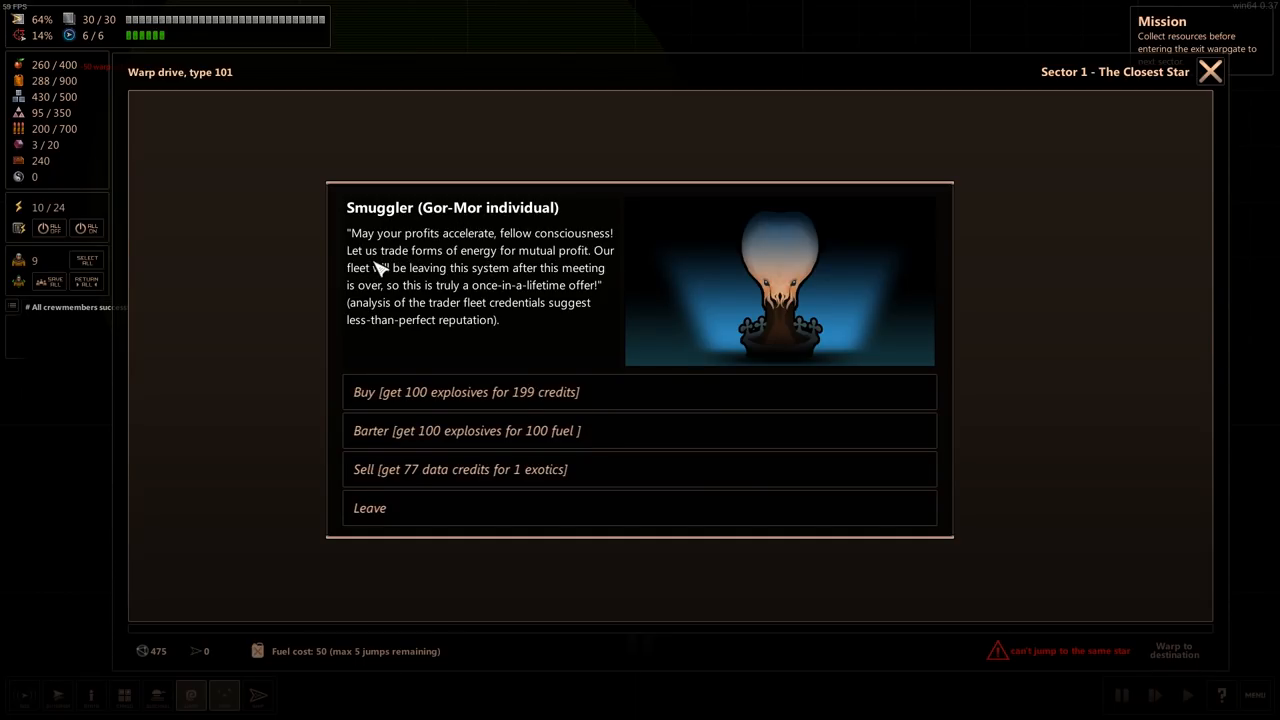
mouse_move(584, 270)
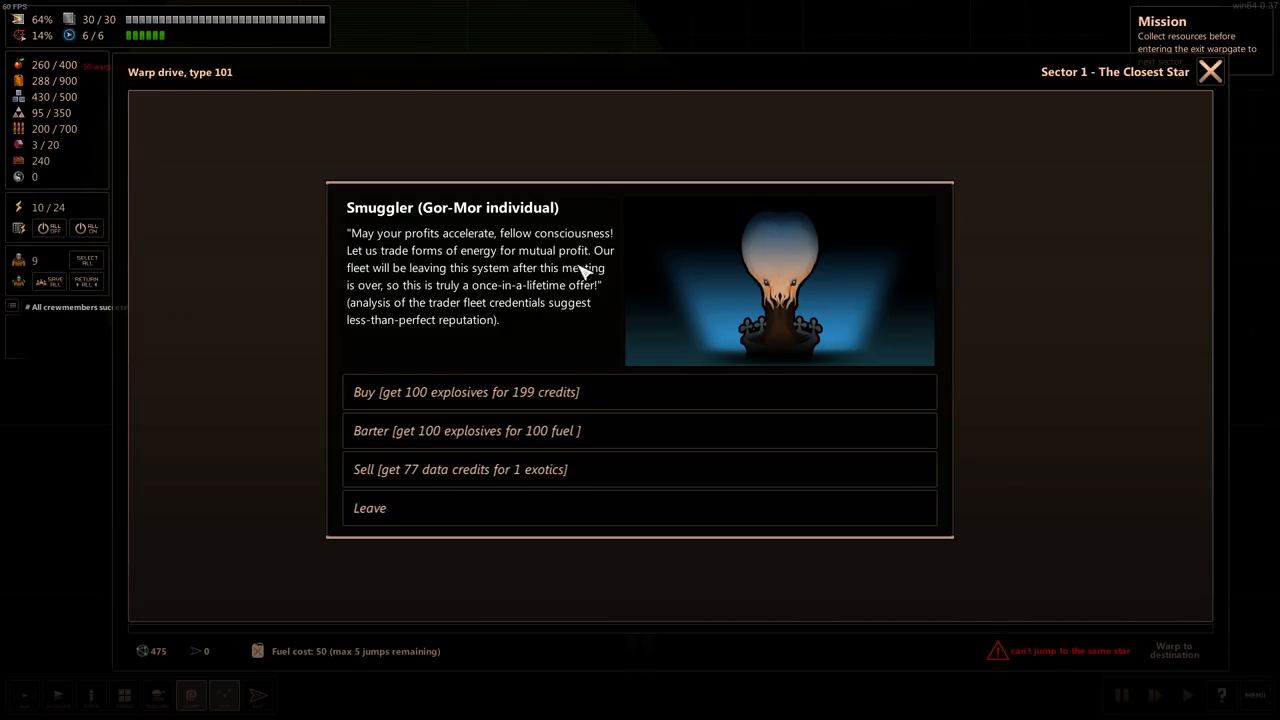
mouse_move(484, 280)
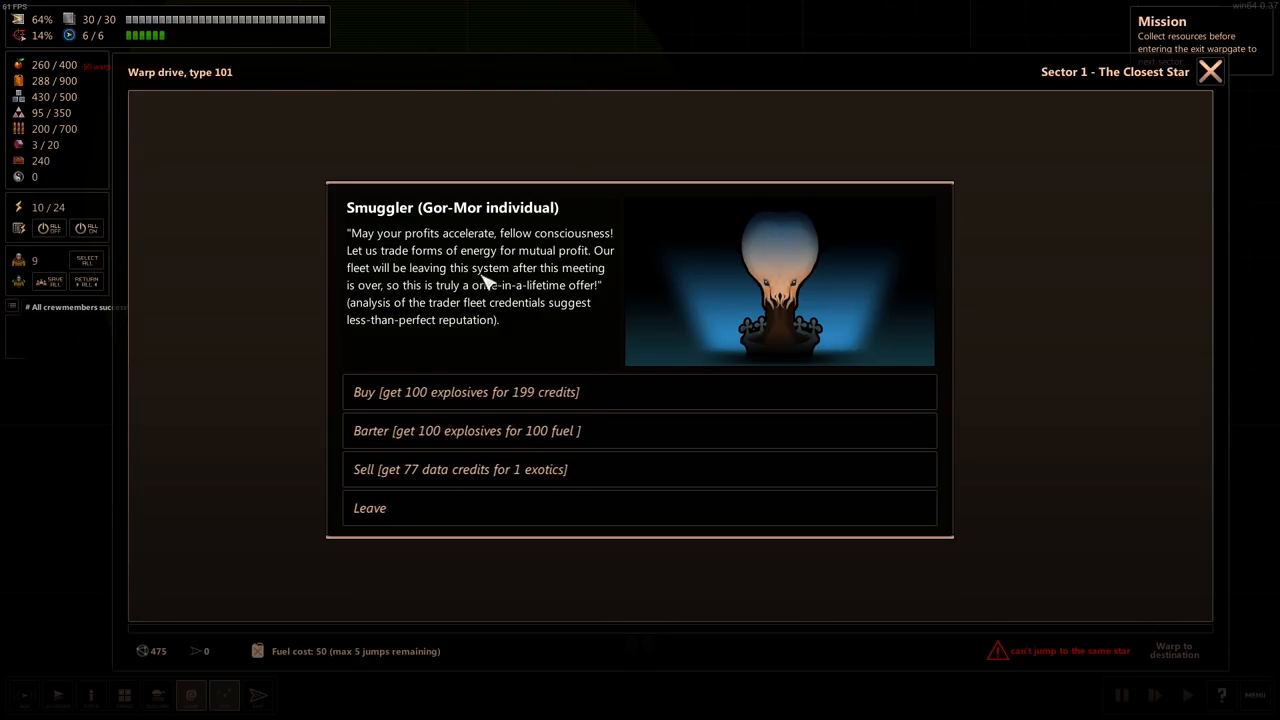
mouse_move(520, 304)
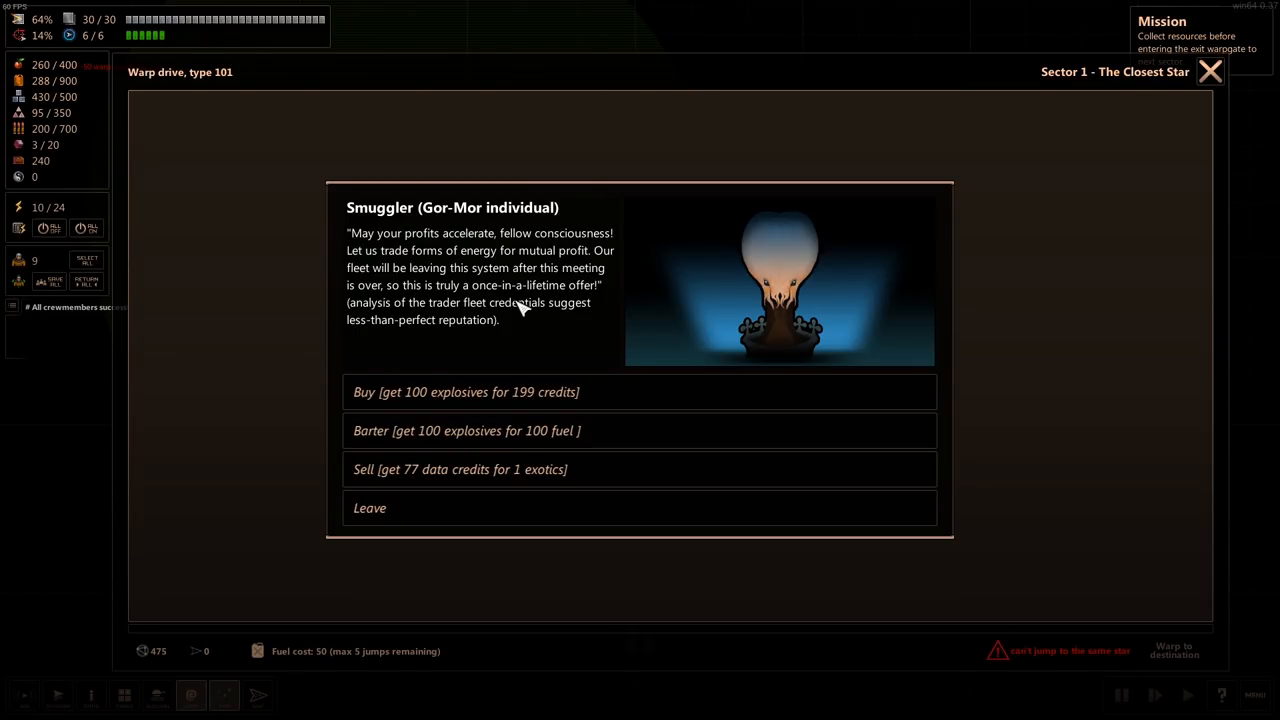
mouse_move(504, 360)
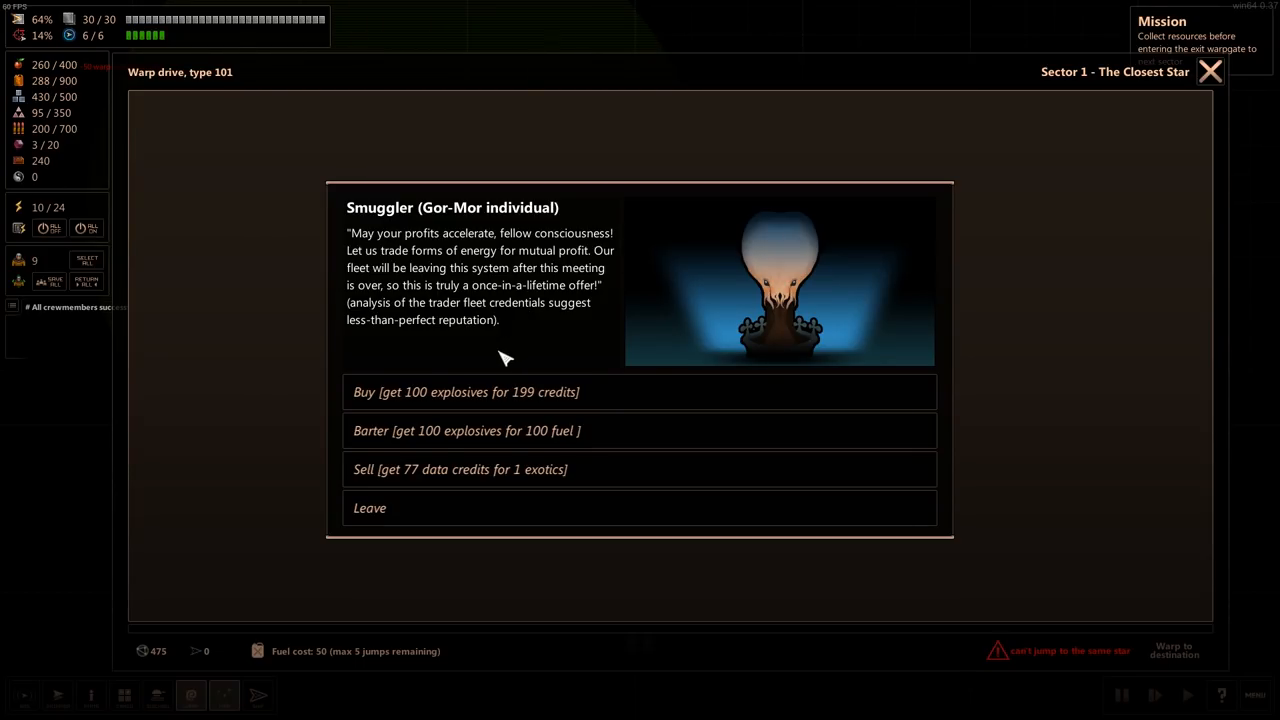
mouse_move(538, 328)
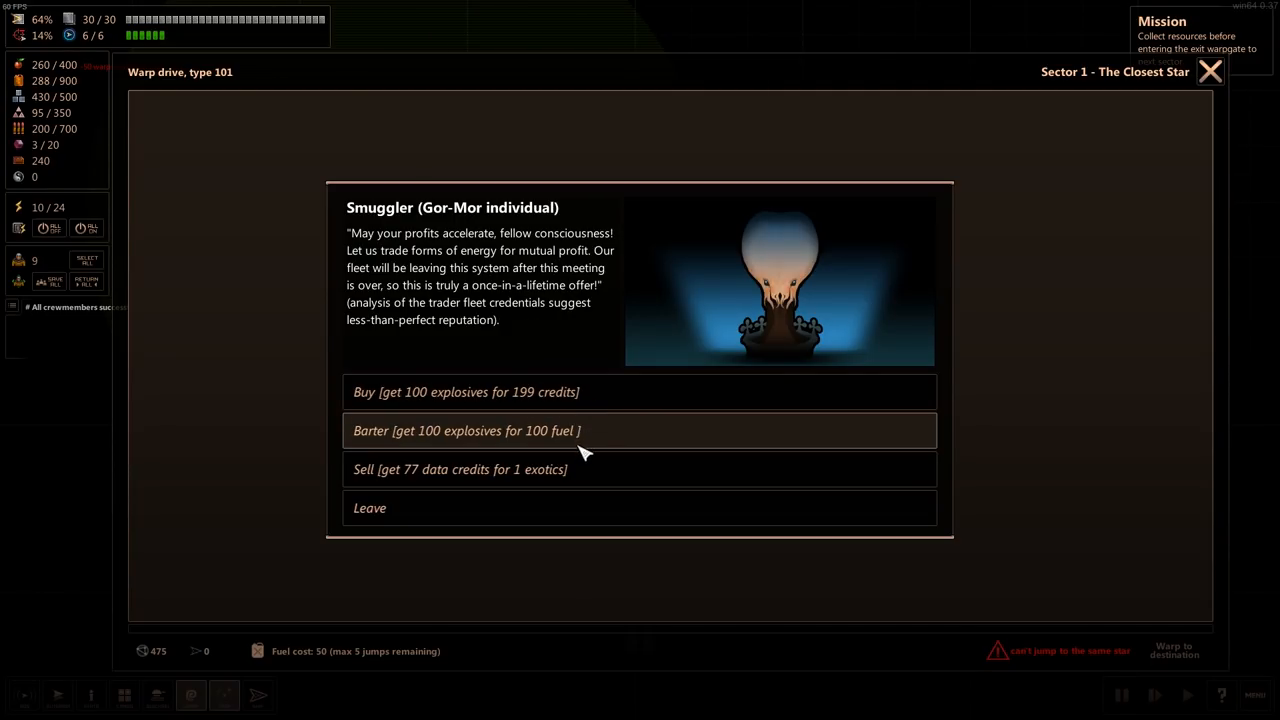
mouse_move(570, 480)
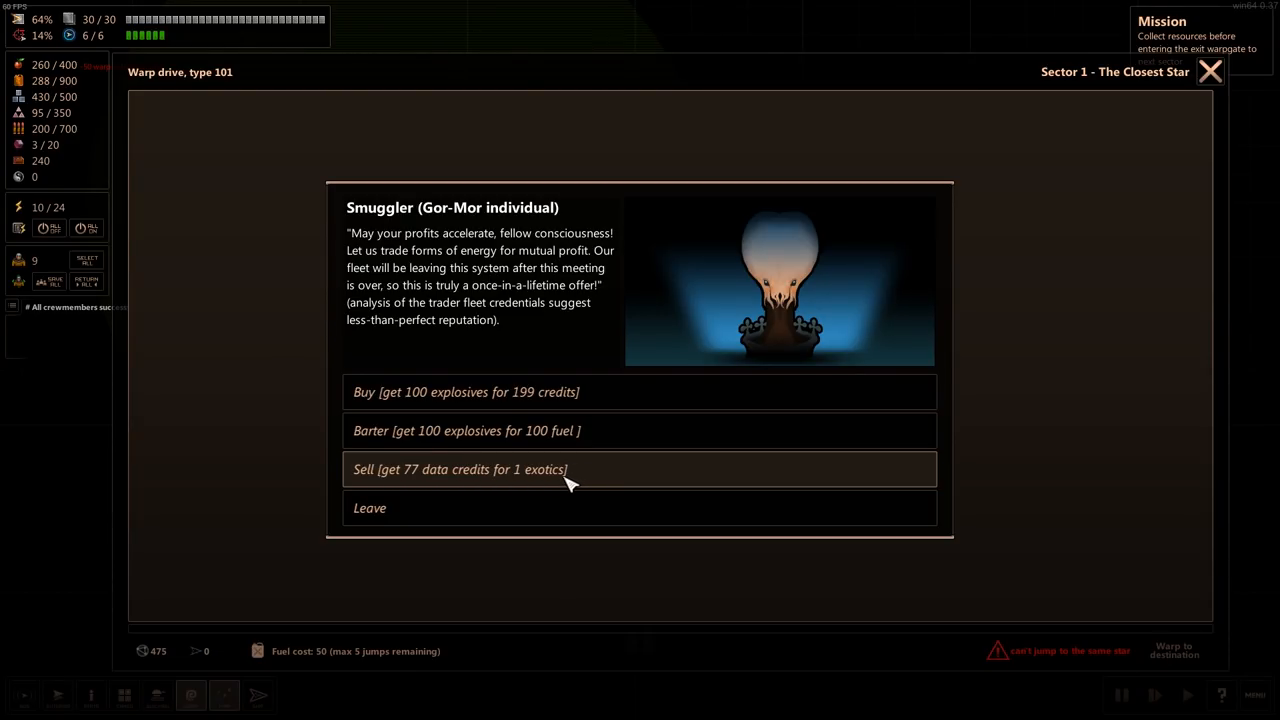
mouse_move(464, 472)
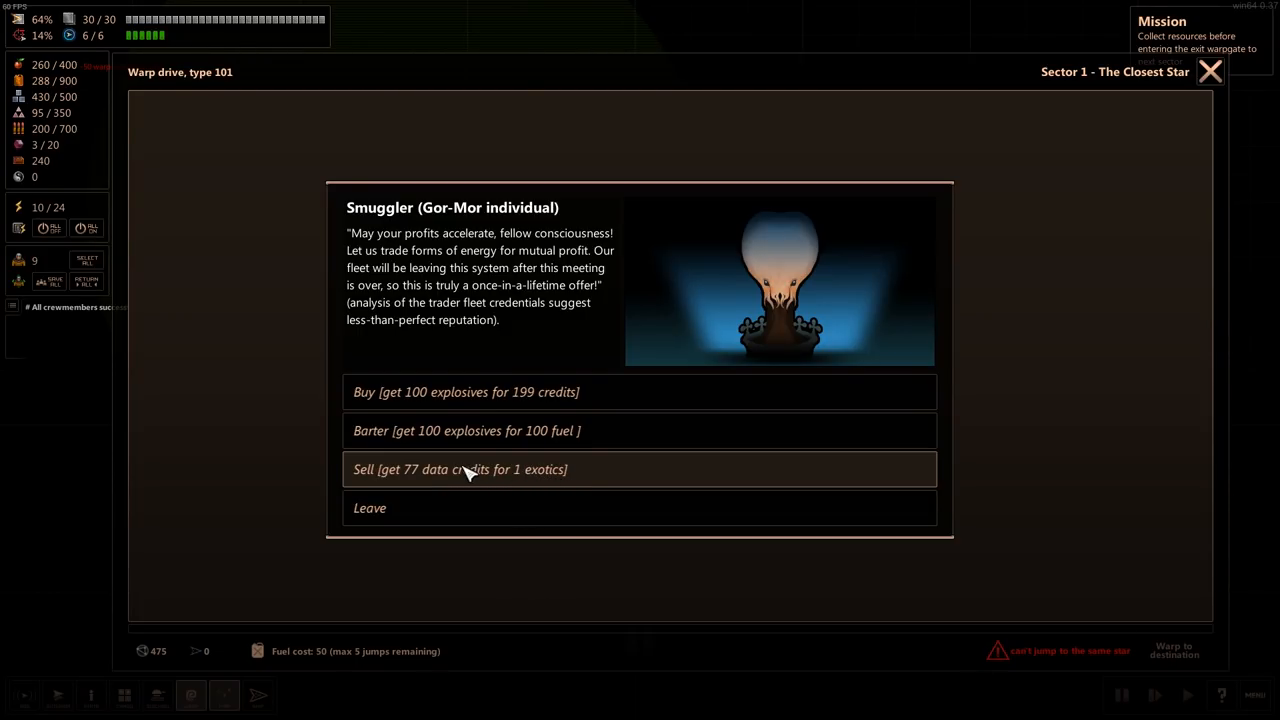
- Sell 1 exotic to the Gor-Mor smuggler for 77 data credits
left_click(460, 468)
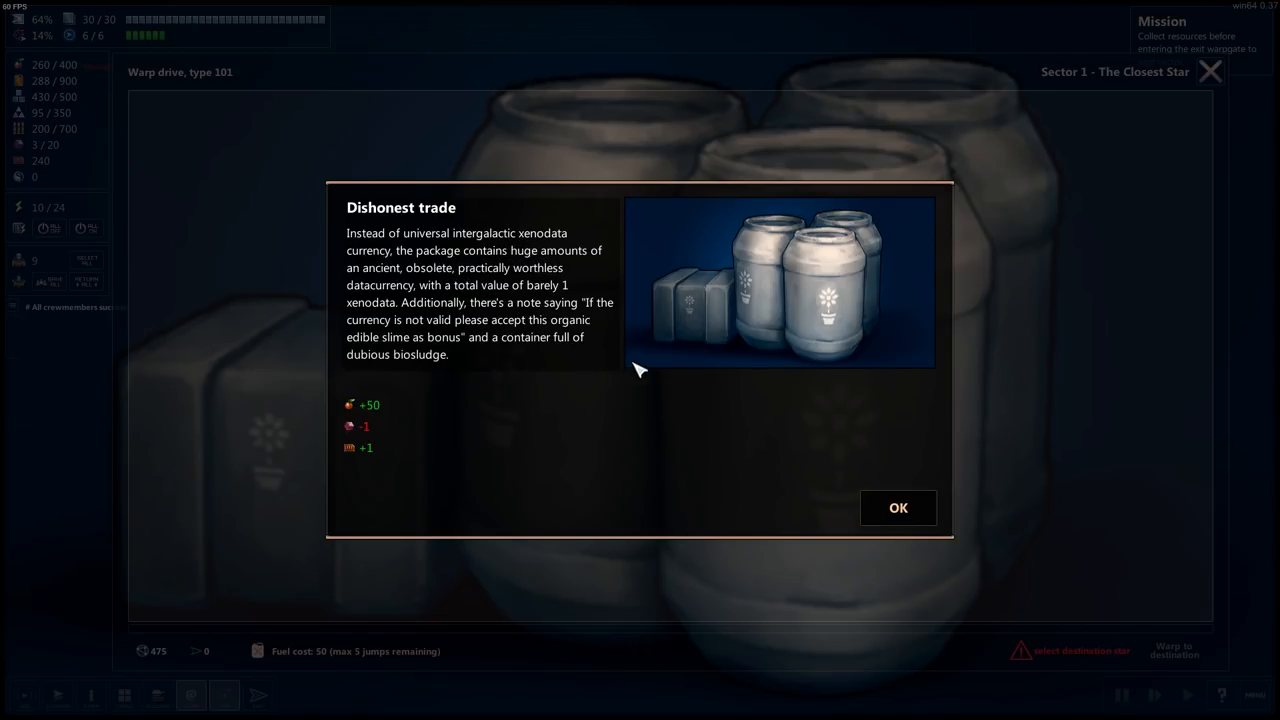
mouse_move(640, 352)
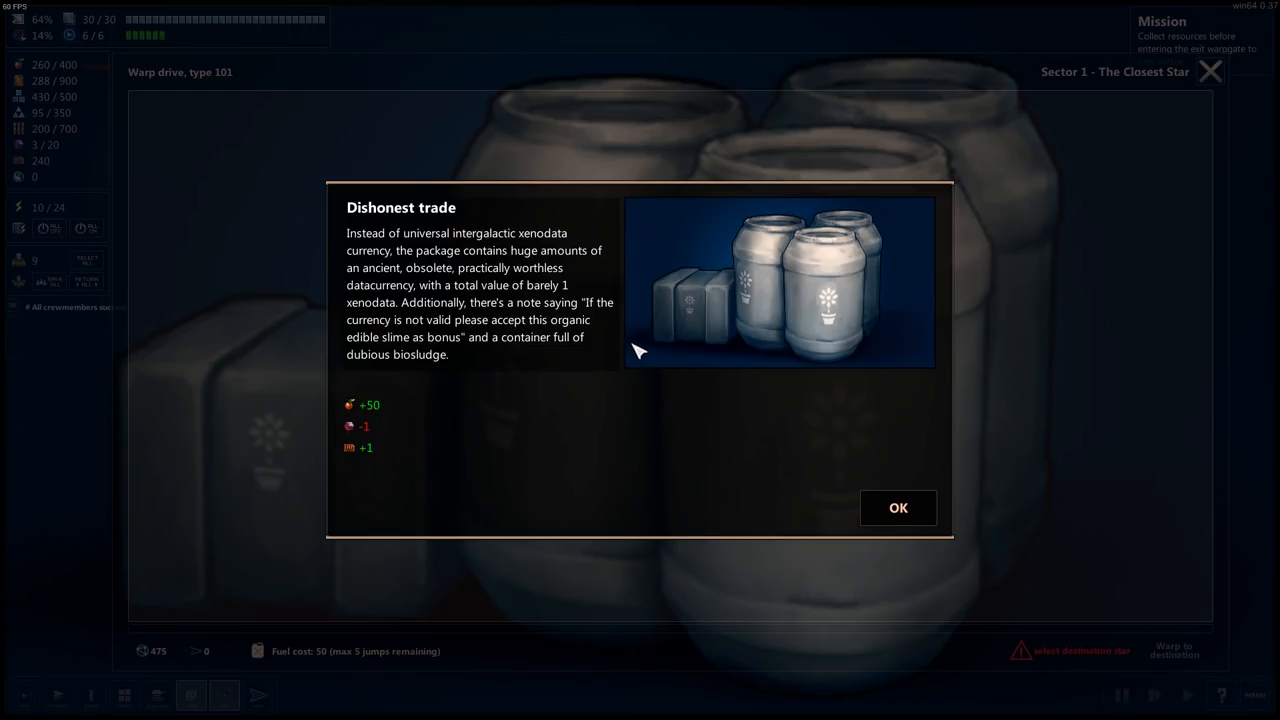
mouse_move(556, 376)
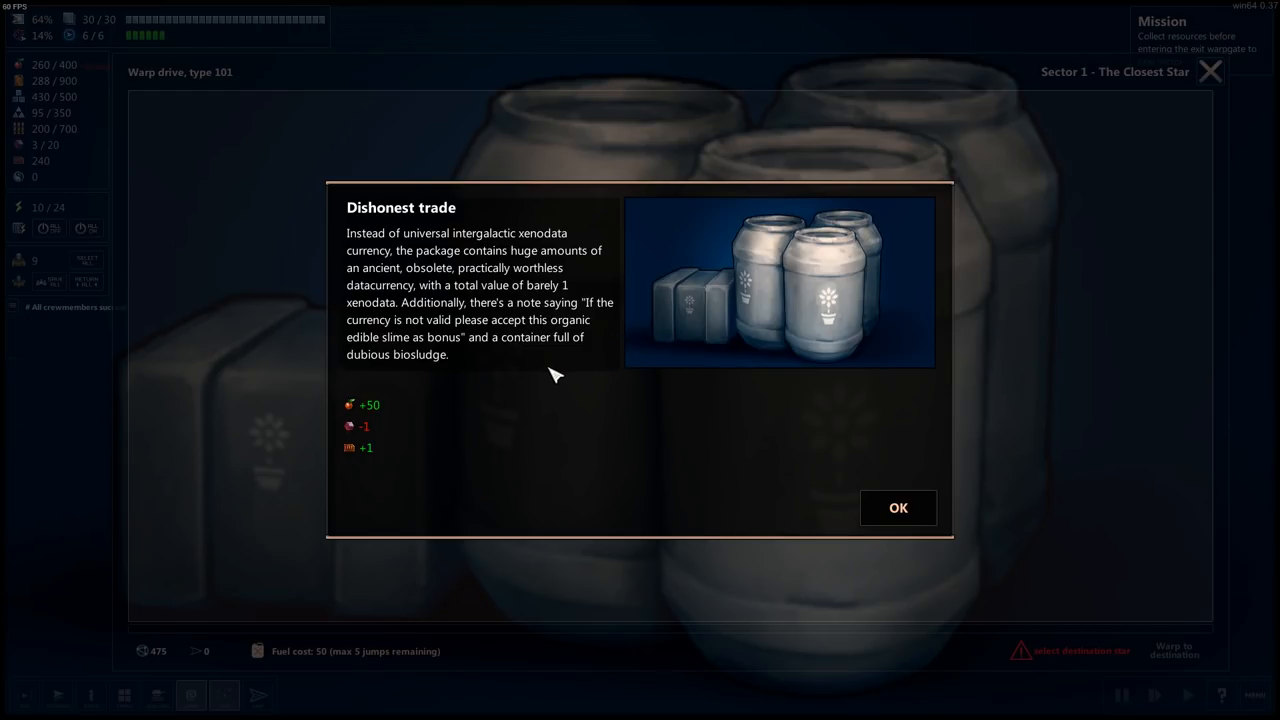
mouse_move(476, 370)
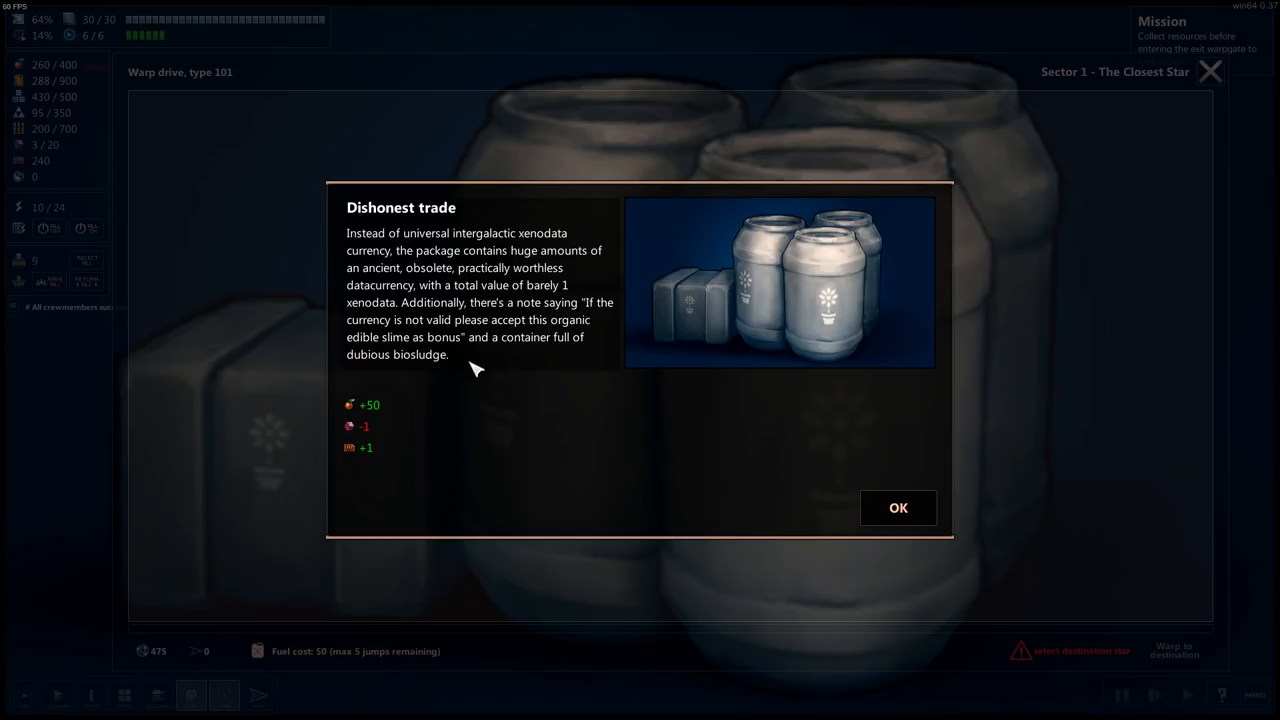
mouse_move(370, 412)
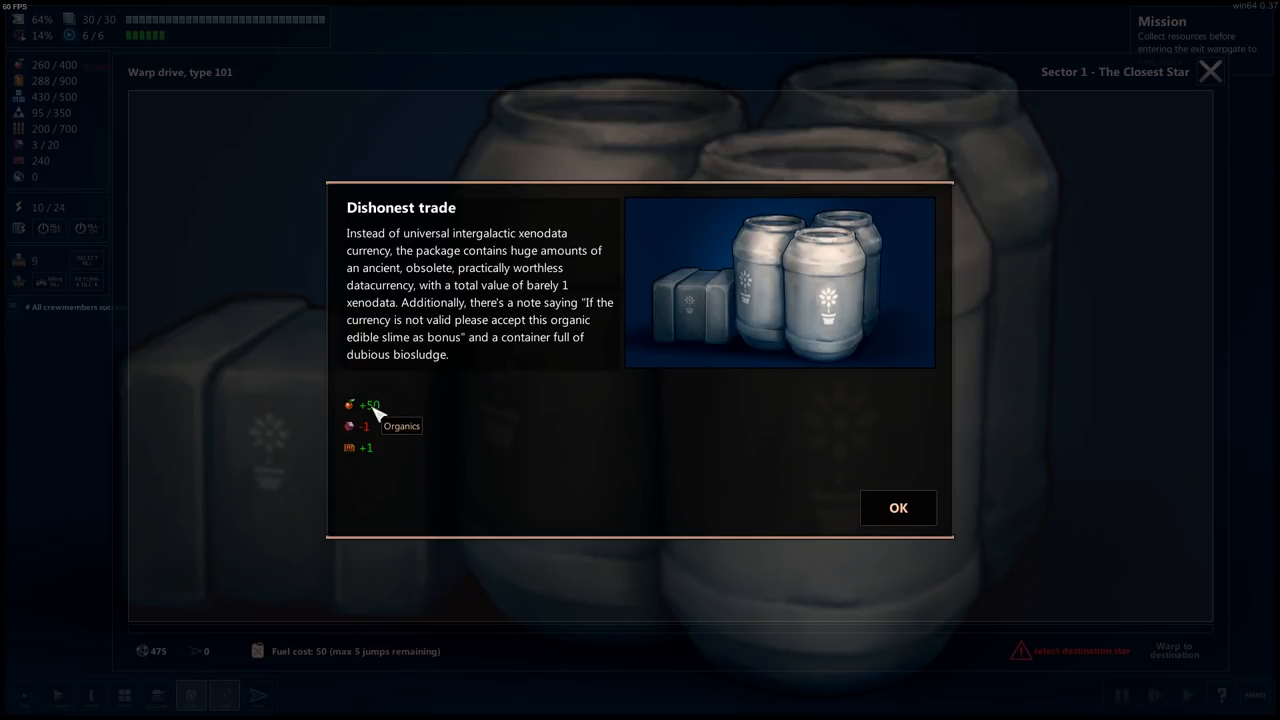
mouse_move(368, 432)
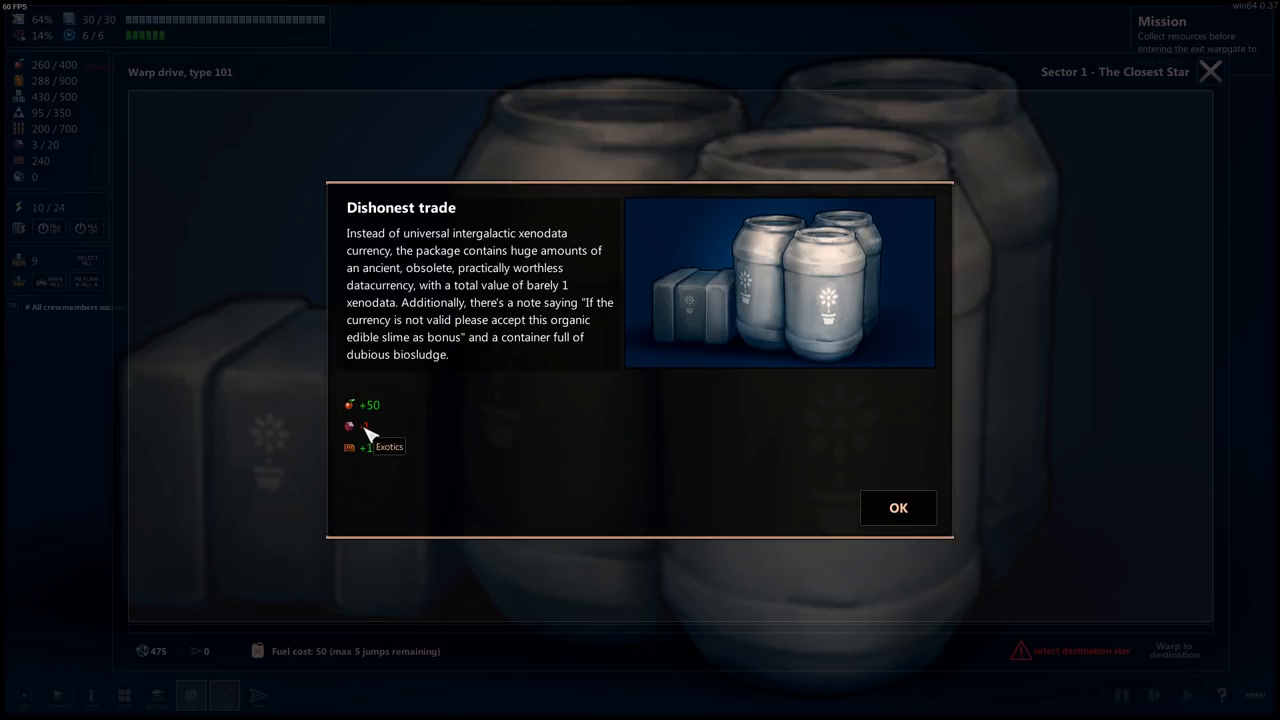
mouse_move(384, 408)
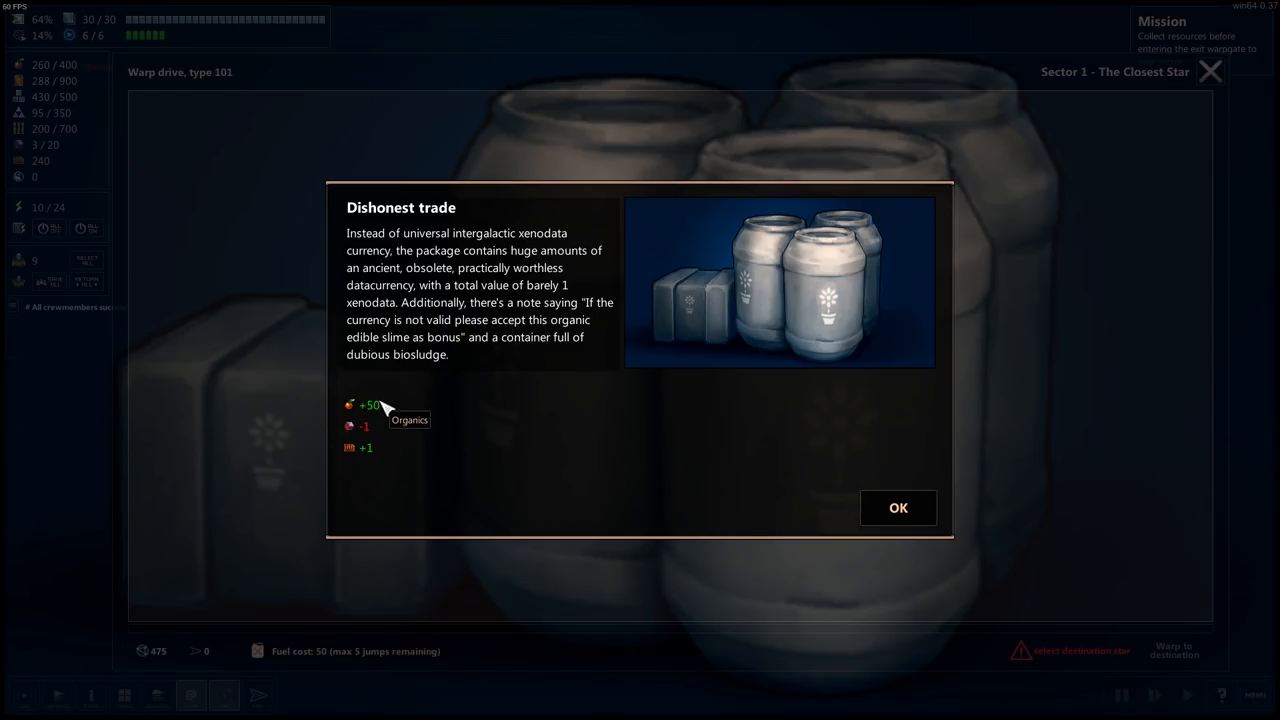
- Accept the dishonest trade result of +50 for two lost resources
left_click(896, 508)
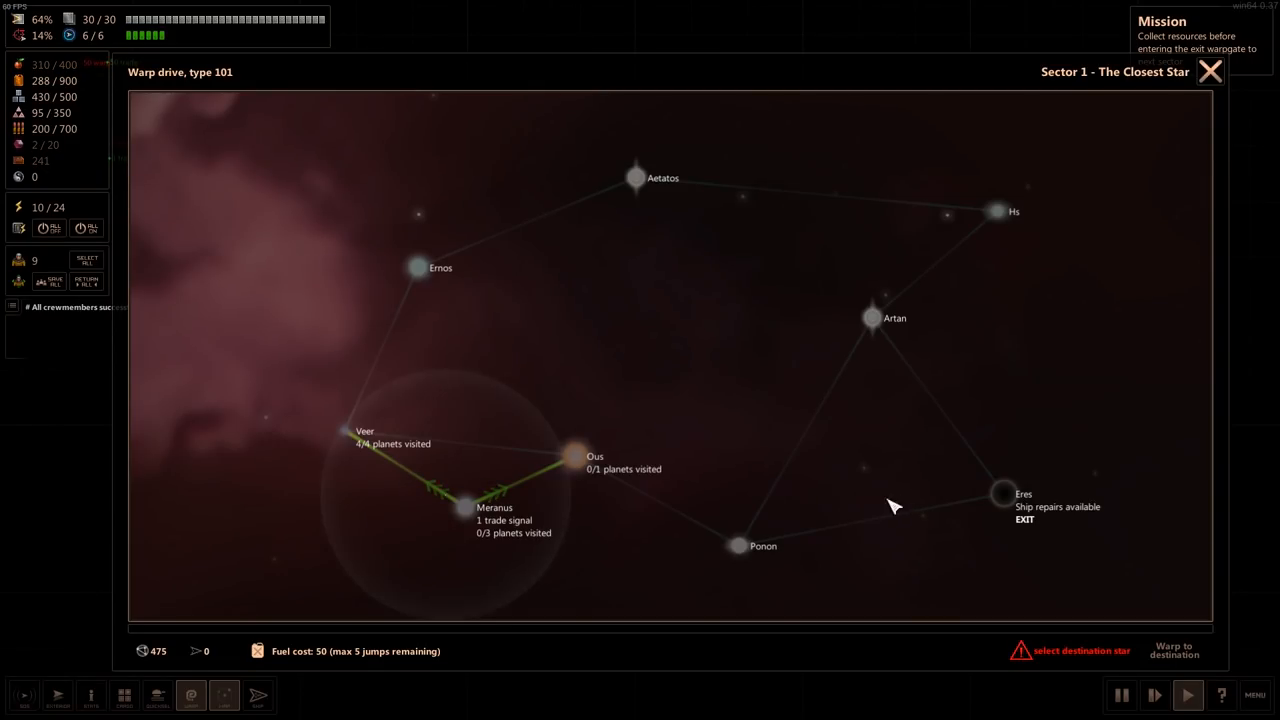
- Warp back to Meranus and approach the red planet Meranus V
left_click(470, 500)
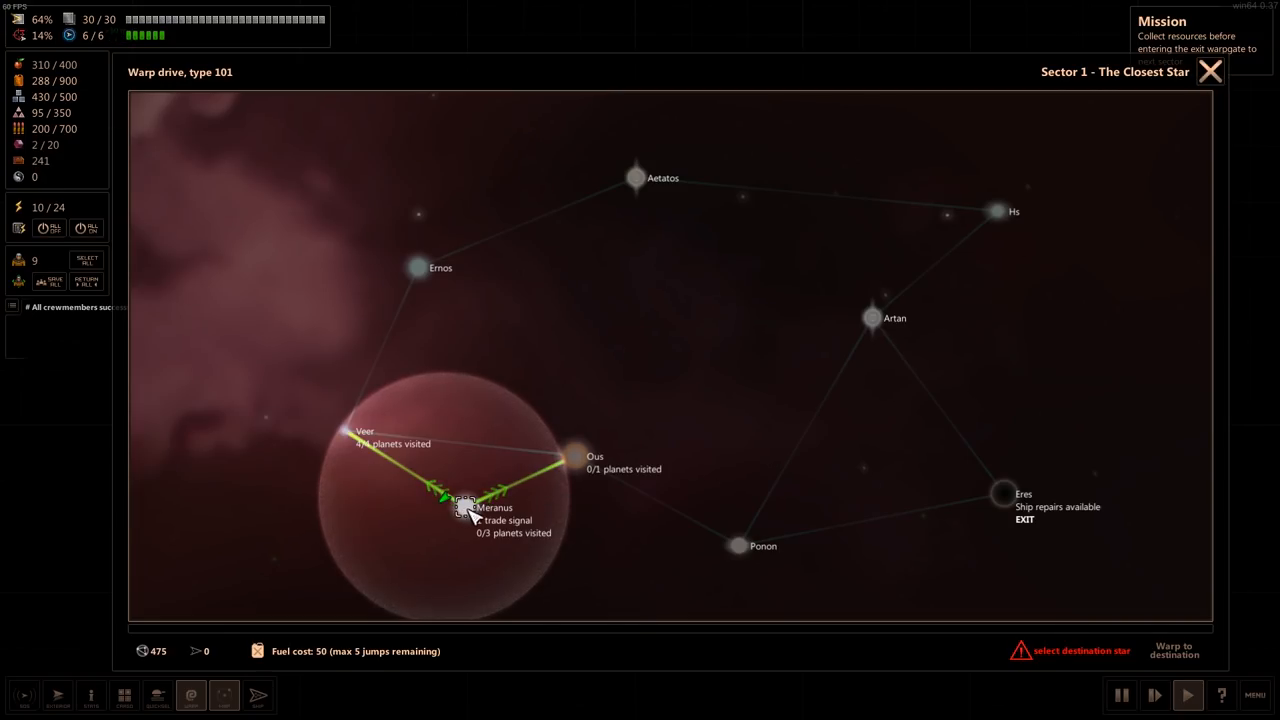
left_click(464, 508)
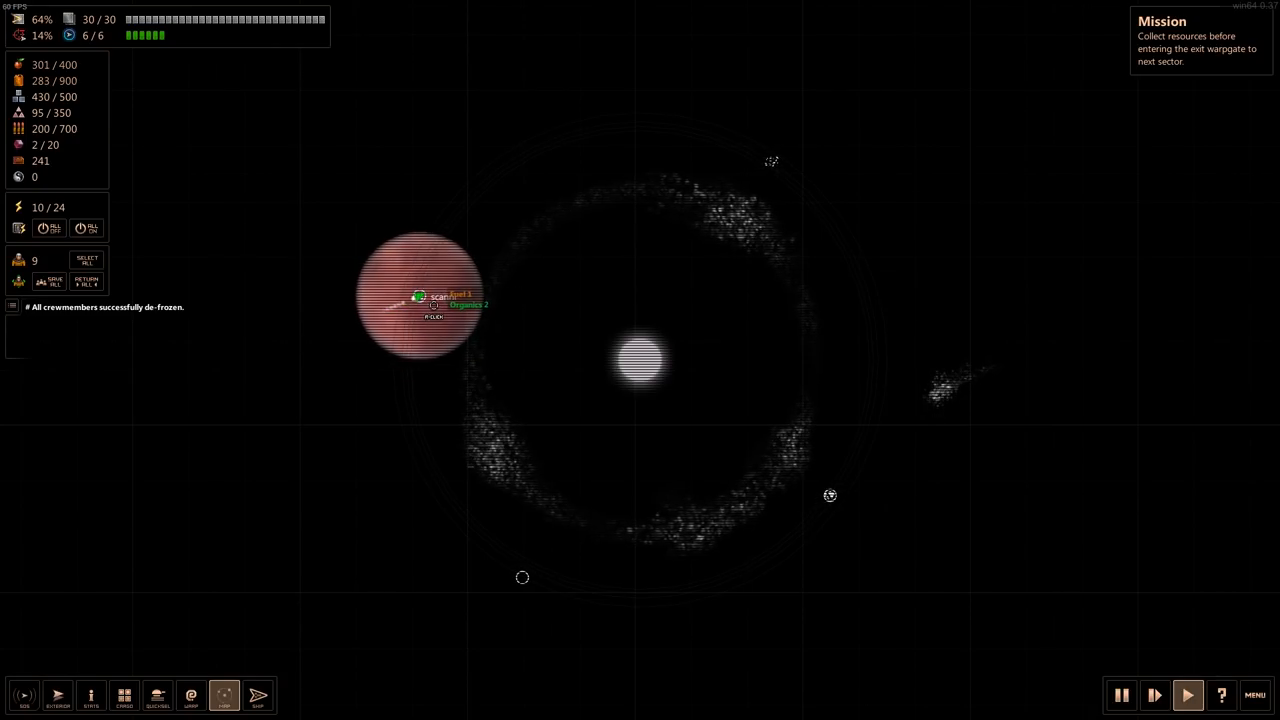
left_click(418, 296)
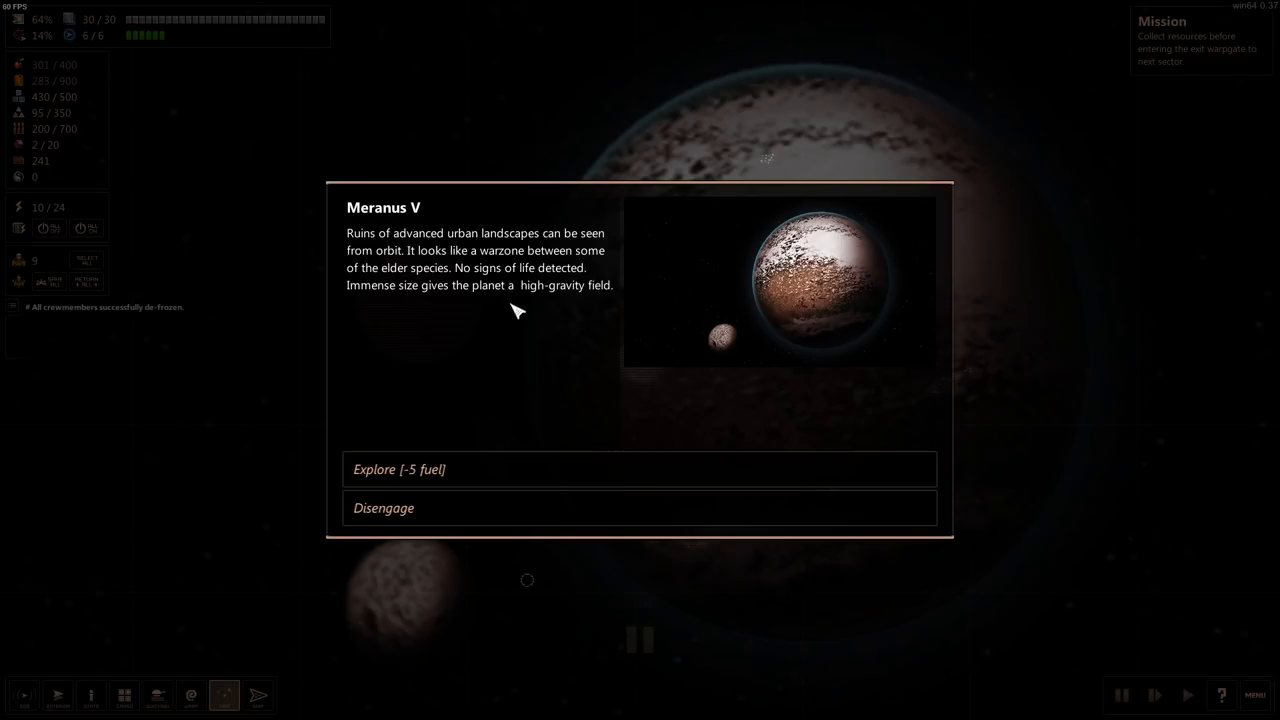
mouse_move(478, 276)
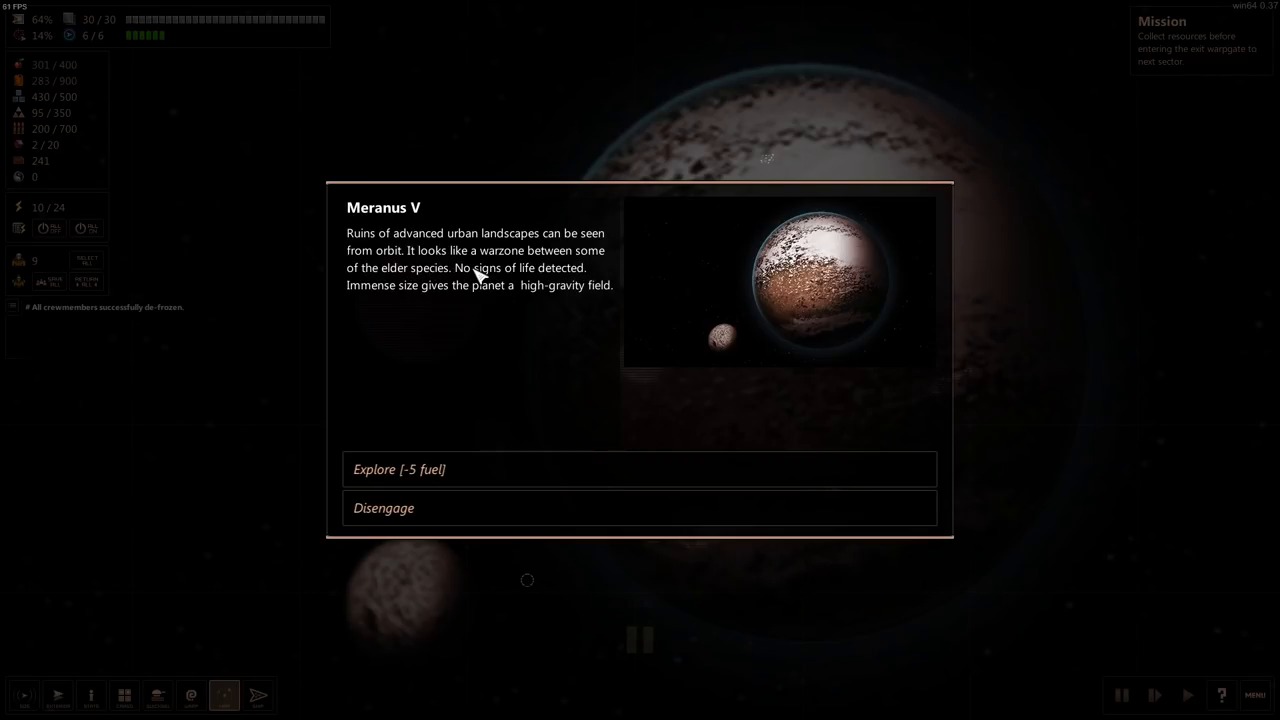
mouse_move(512, 284)
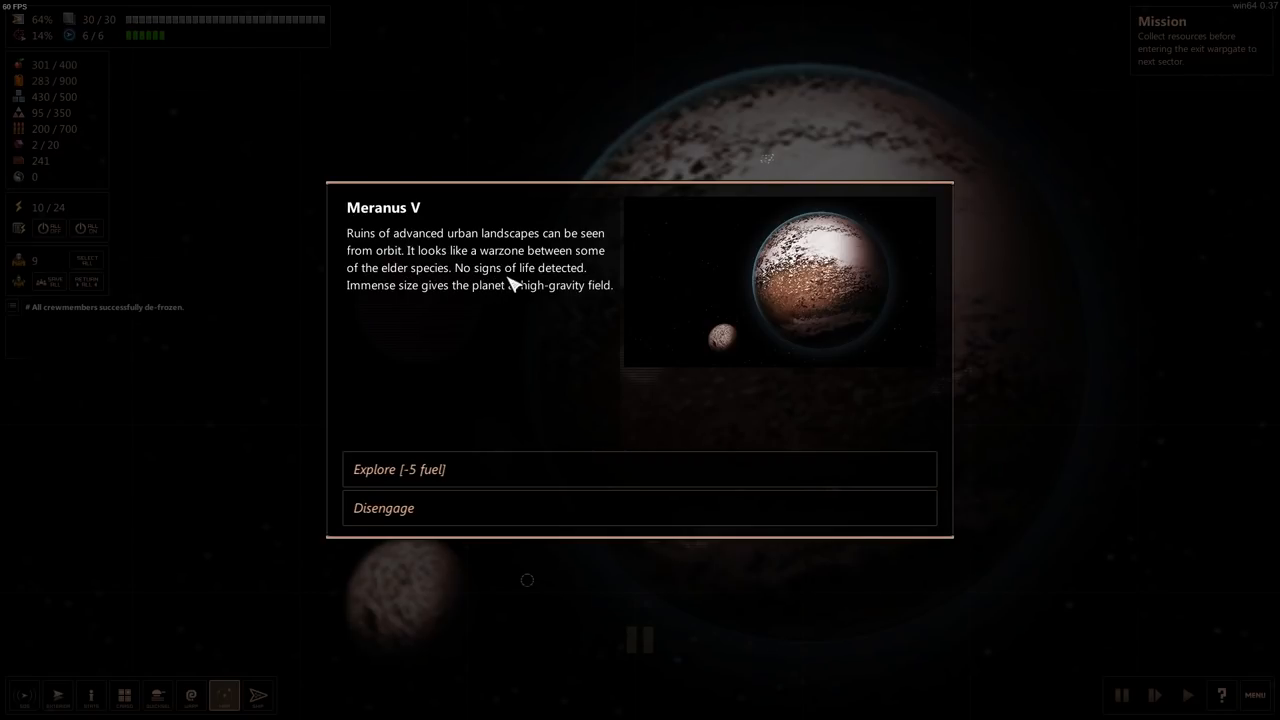
mouse_move(448, 302)
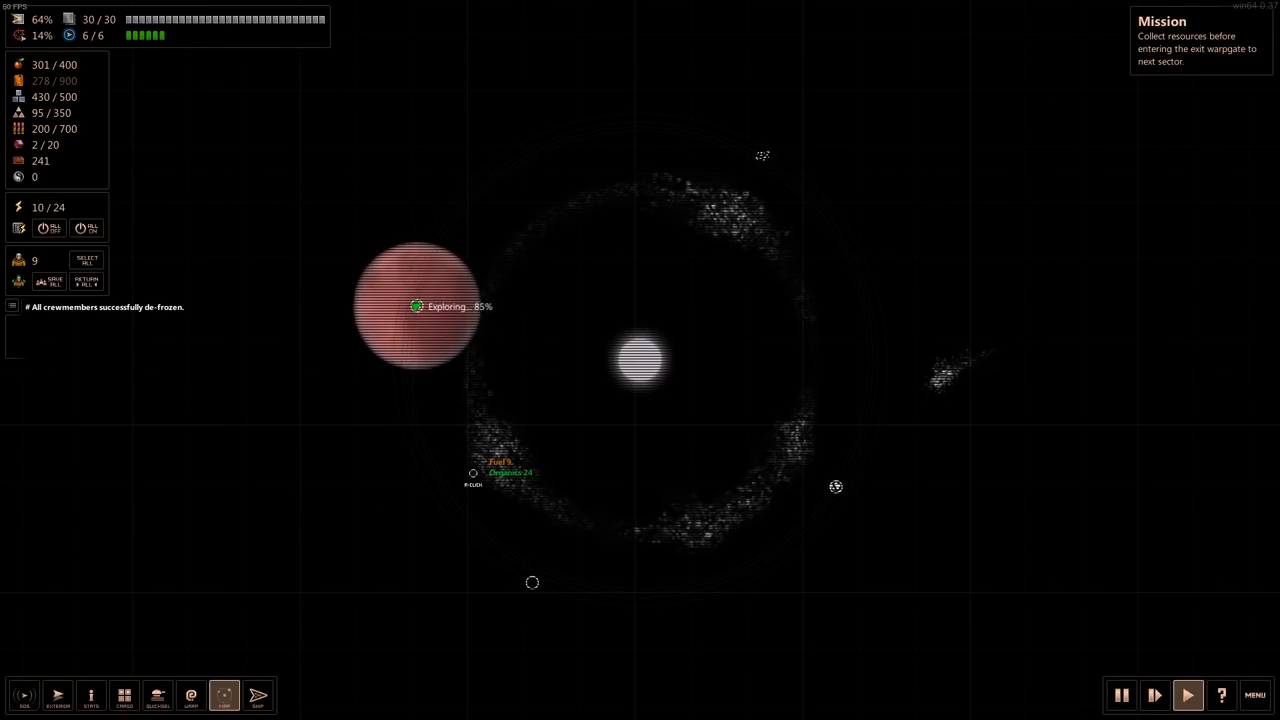
- Explore Meranus V for 5 fuel, revealing broken habitation domes to scavenge
left_click(416, 304)
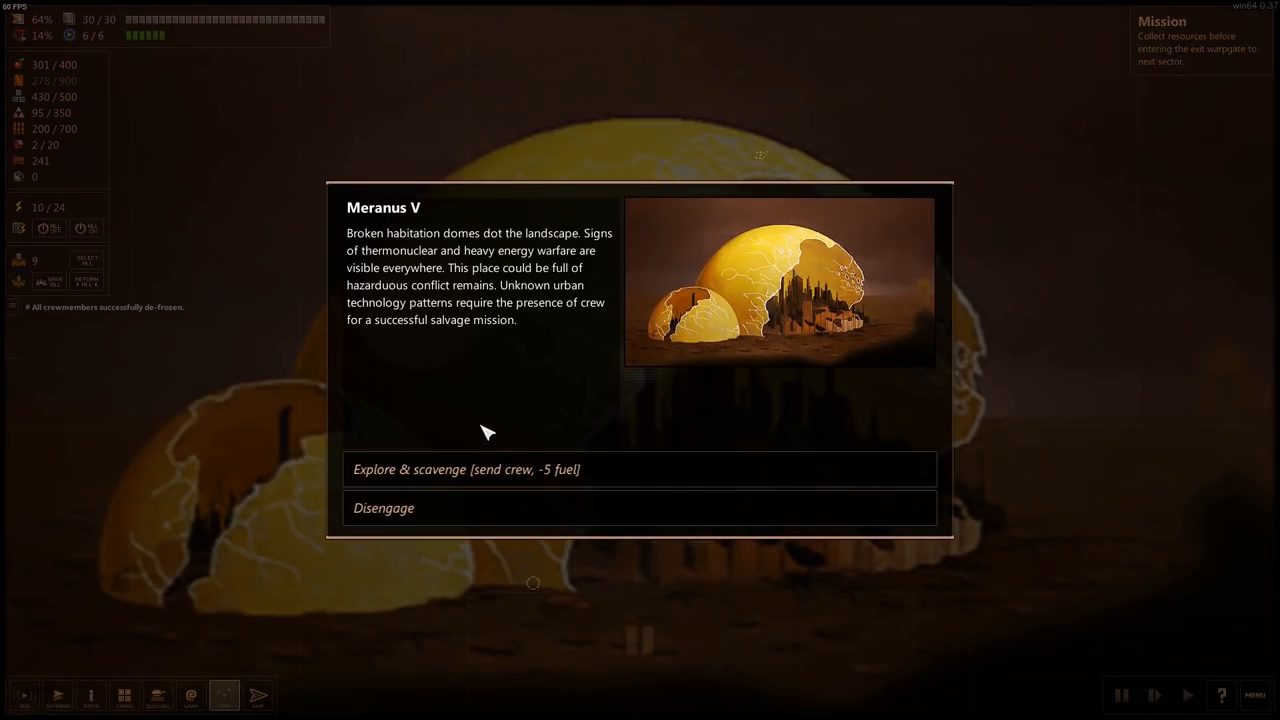
mouse_move(576, 250)
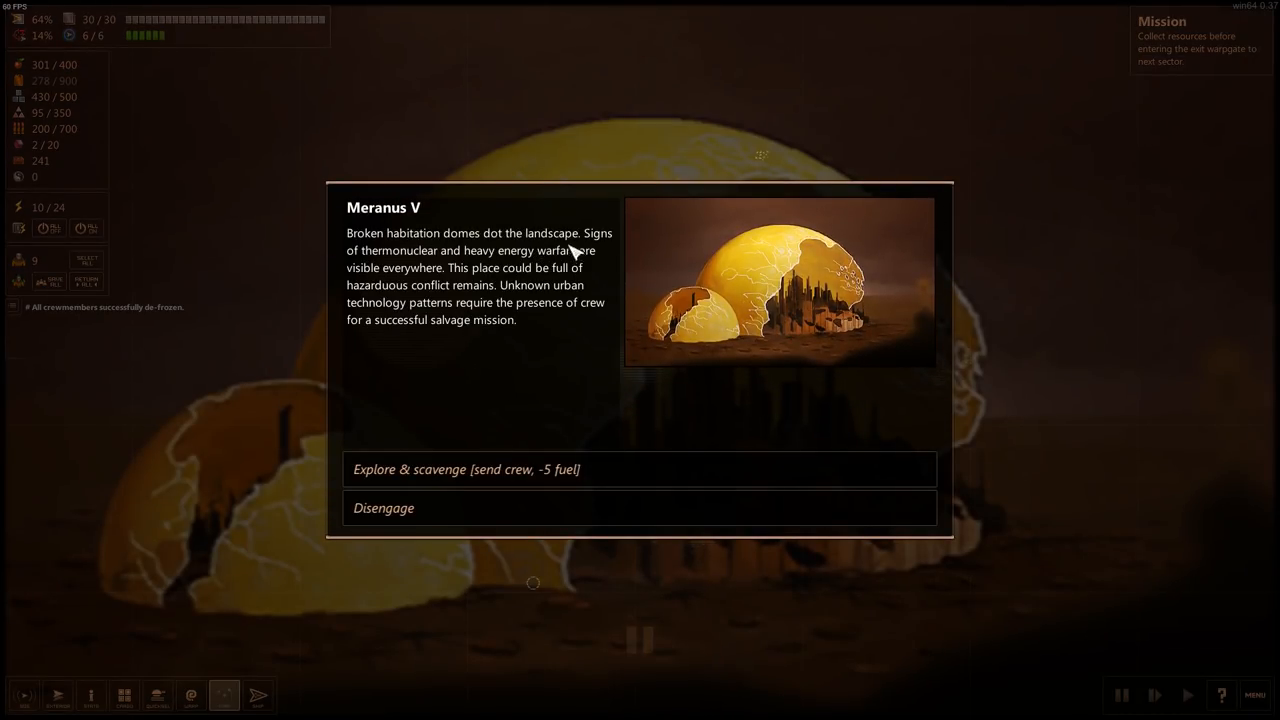
mouse_move(476, 290)
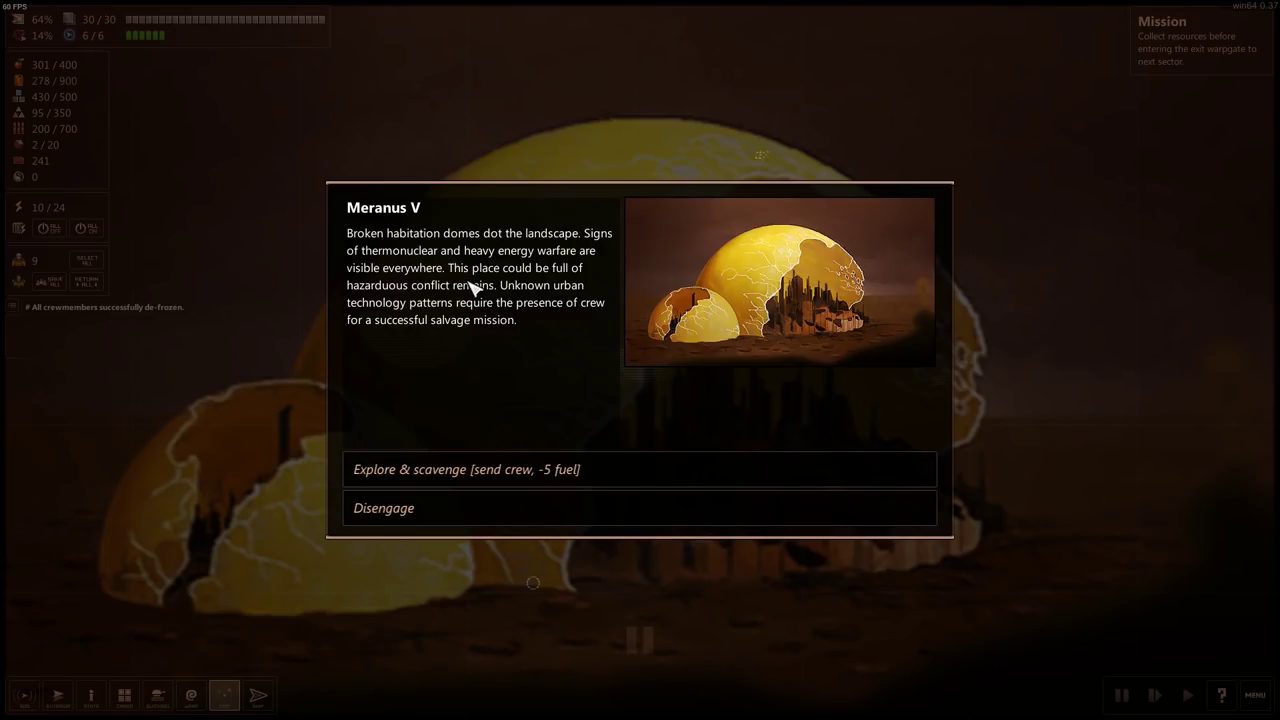
mouse_move(572, 358)
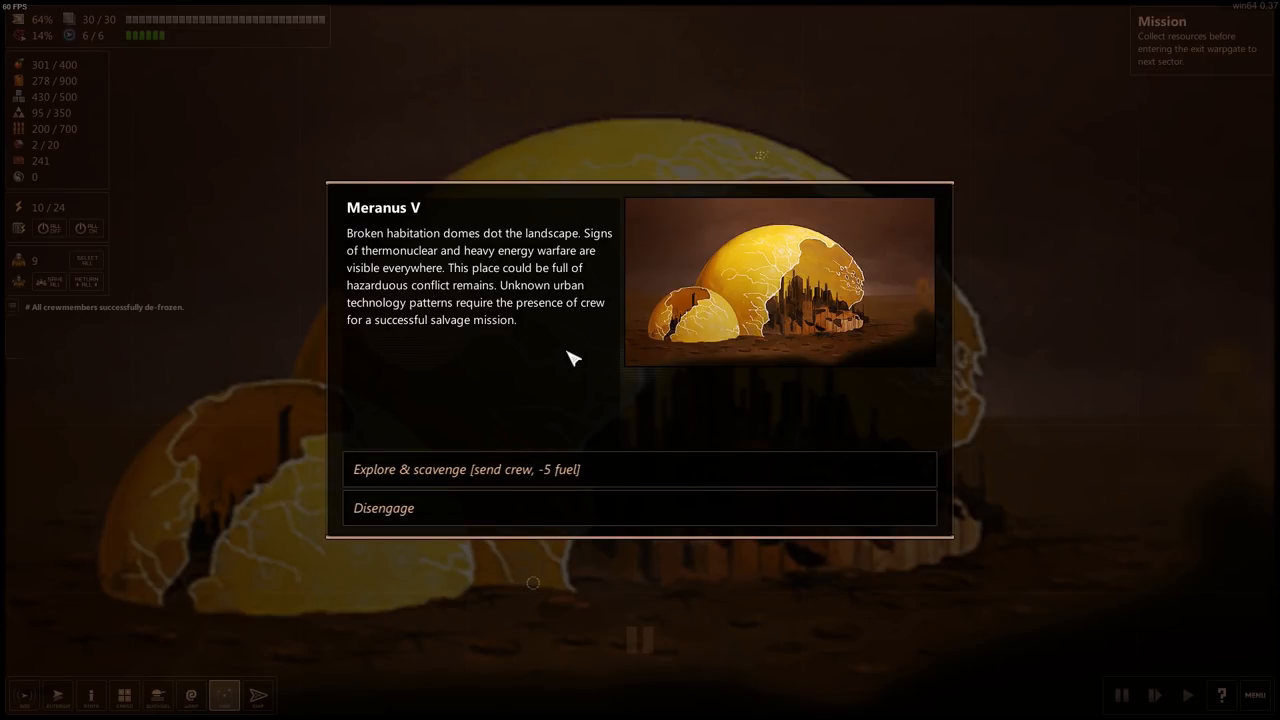
mouse_move(524, 448)
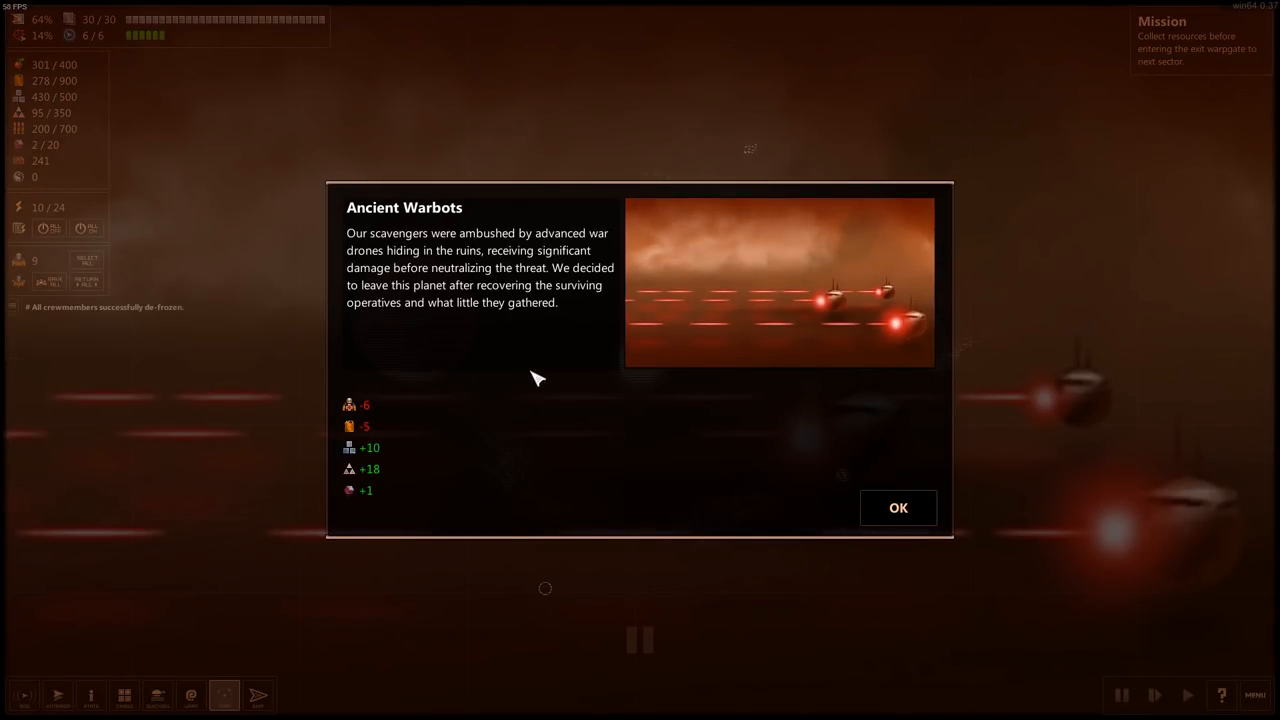
mouse_move(510, 260)
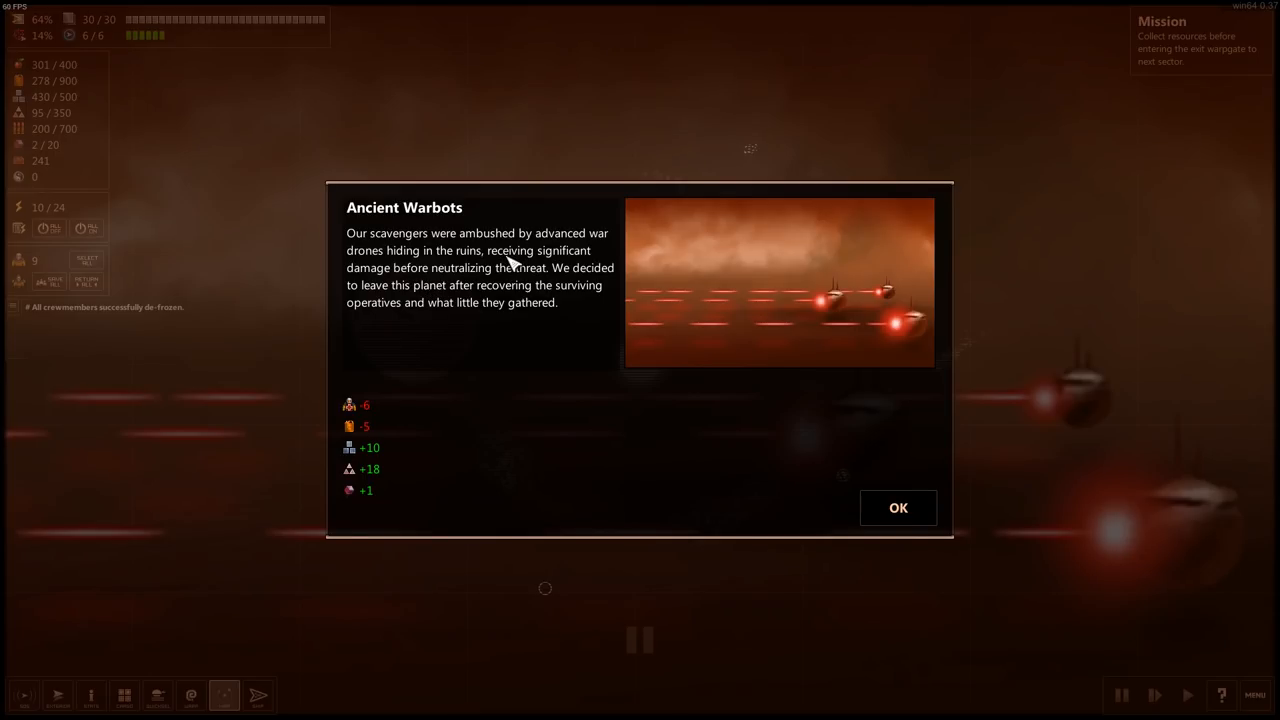
mouse_move(598, 288)
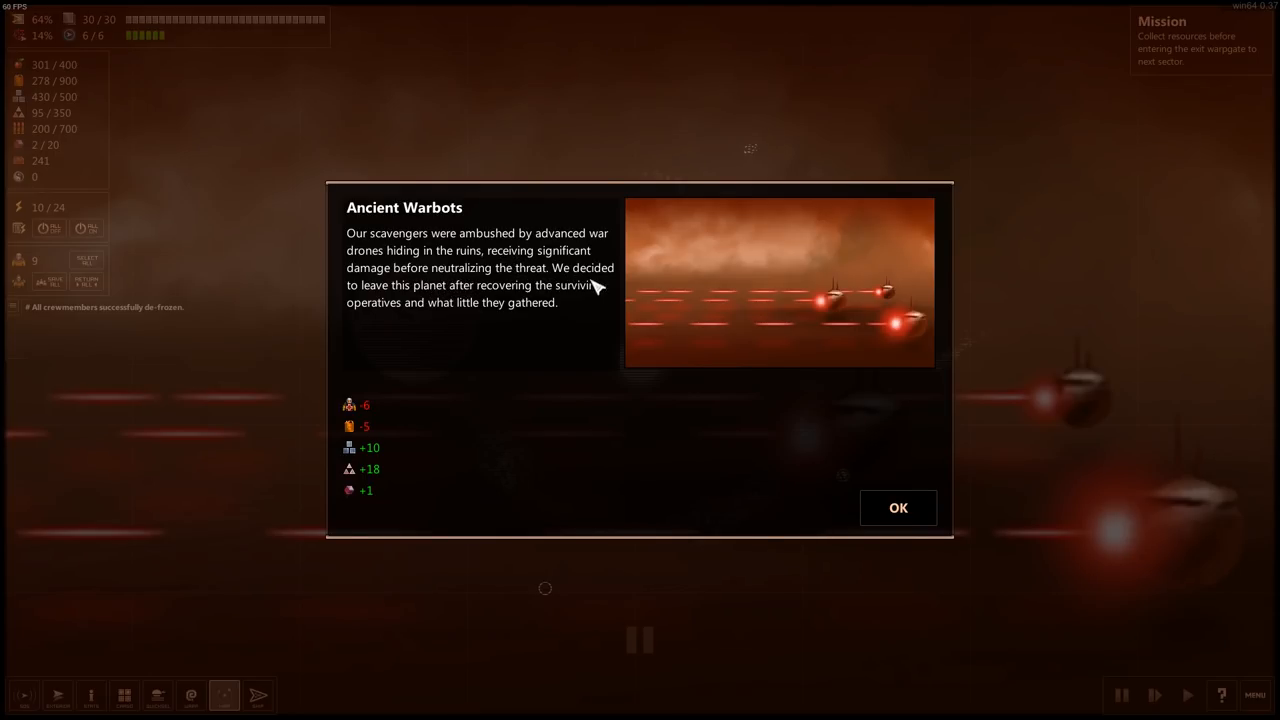
mouse_move(488, 302)
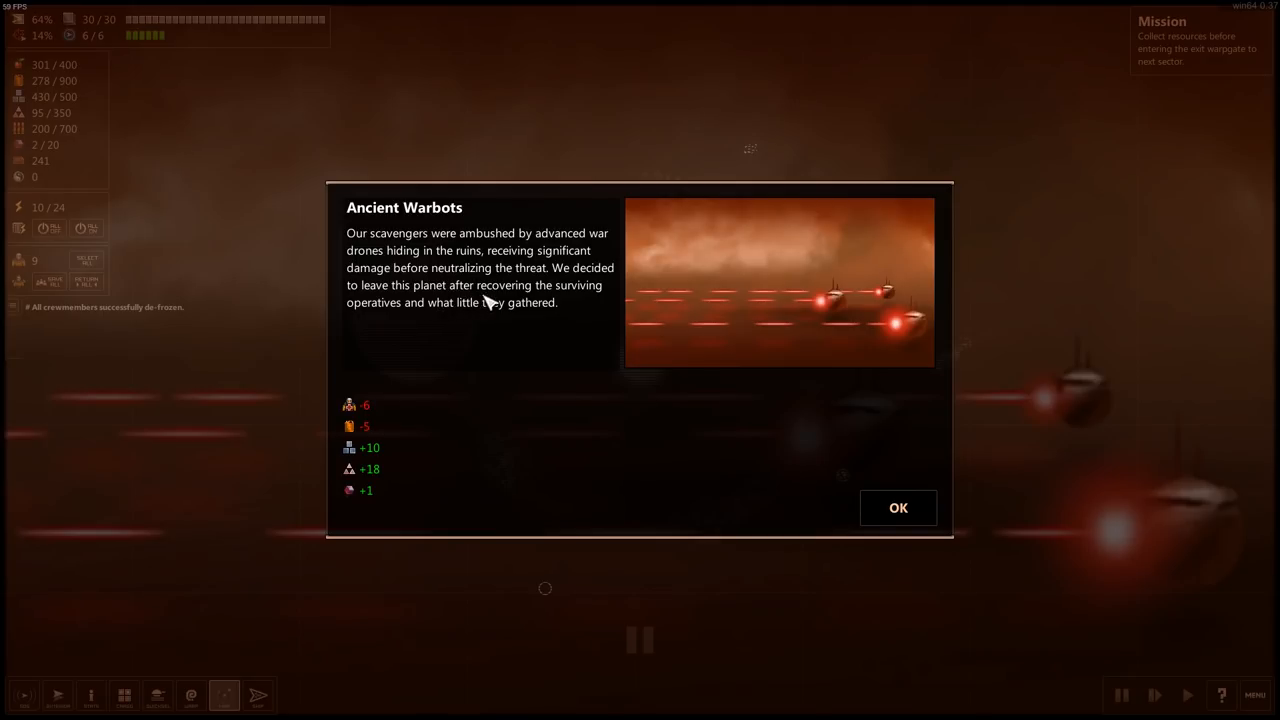
mouse_move(476, 320)
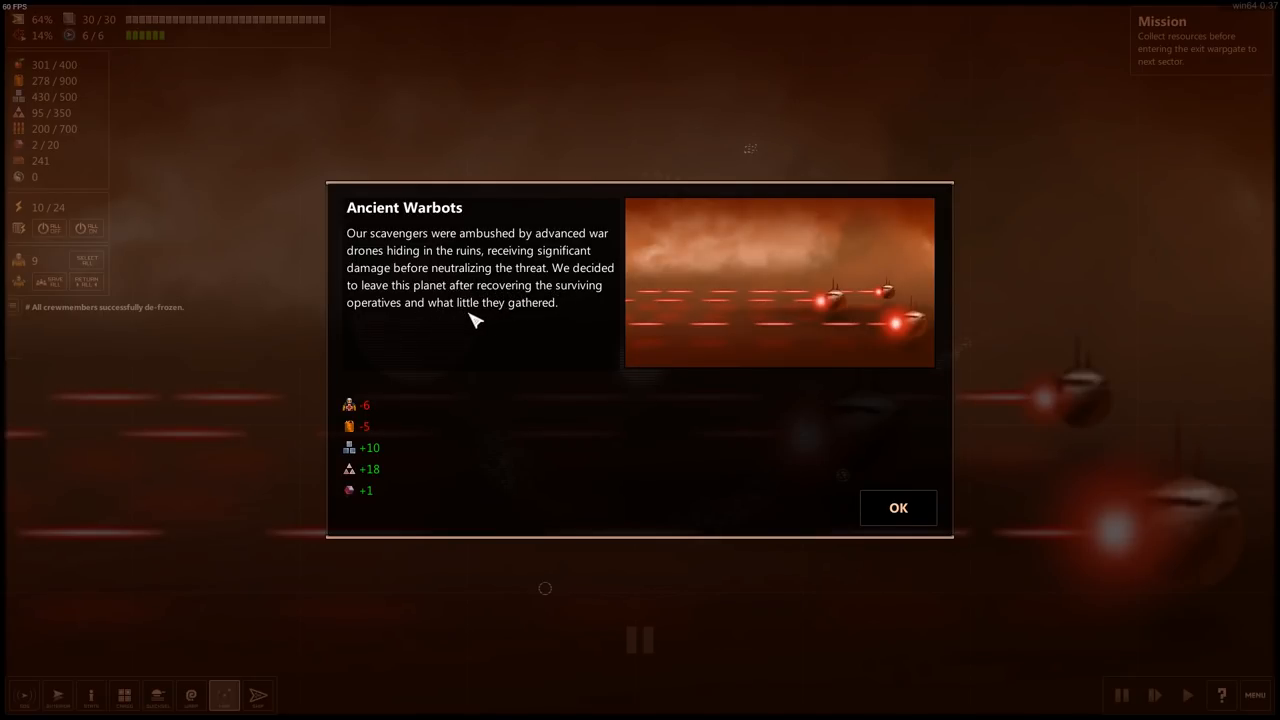
mouse_move(360, 408)
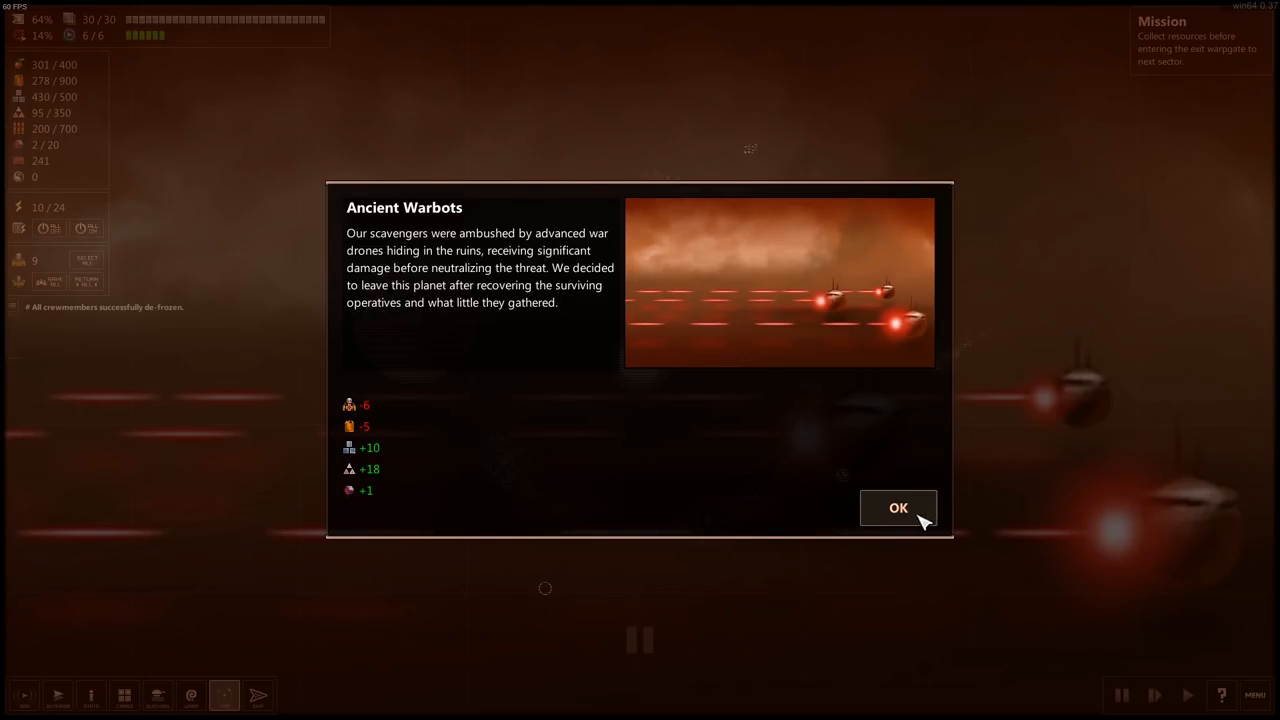
- Dismiss the Ancient Warbots ambush report and return to the ship interior
left_click(898, 508)
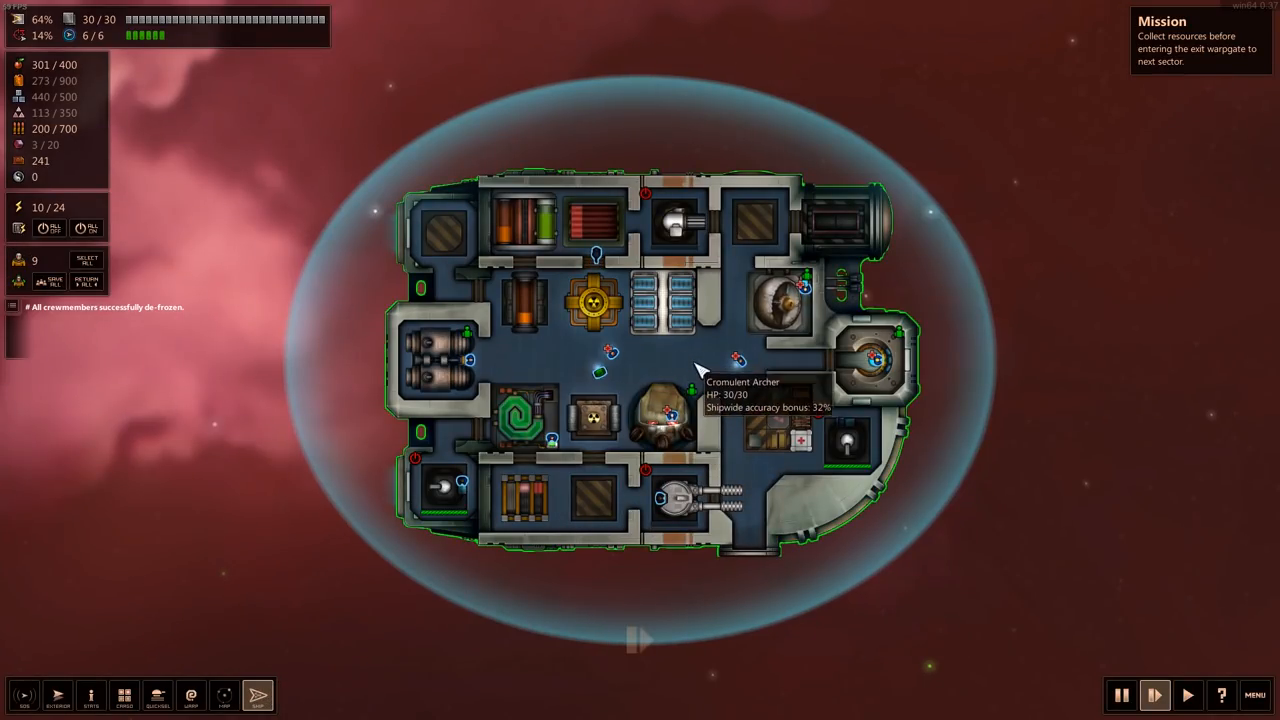
left_click(600, 350)
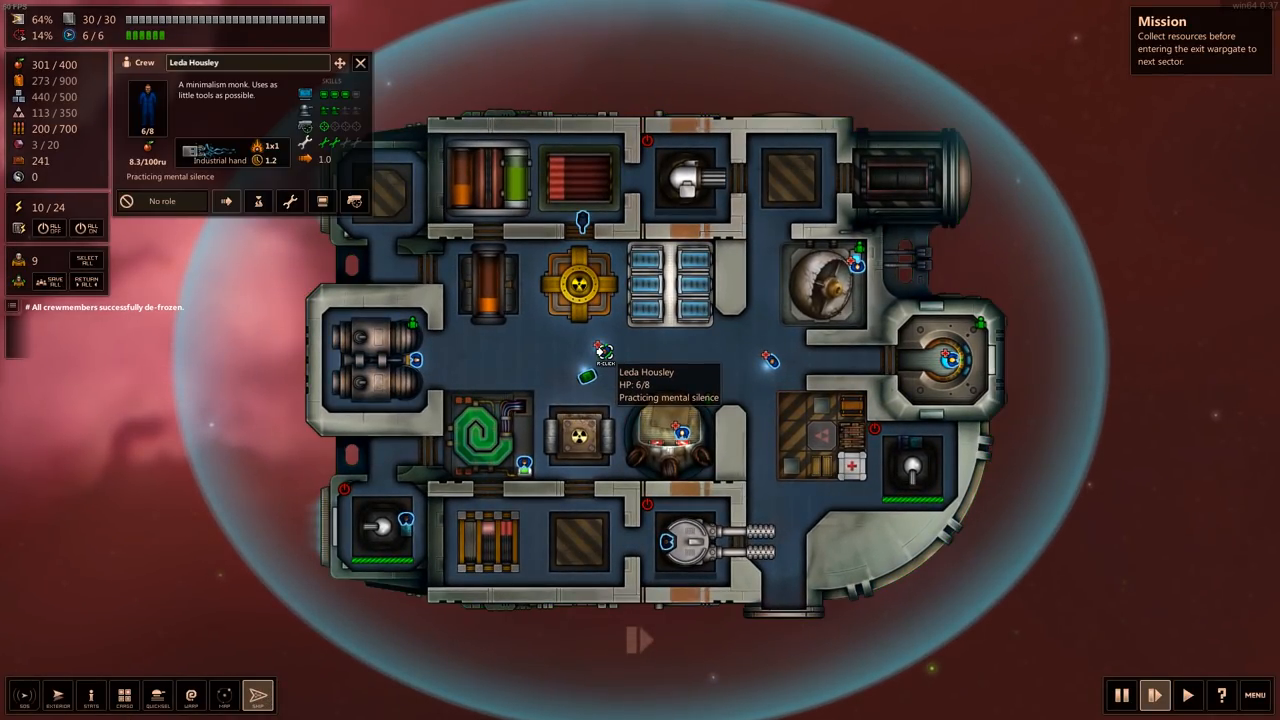
mouse_move(324, 160)
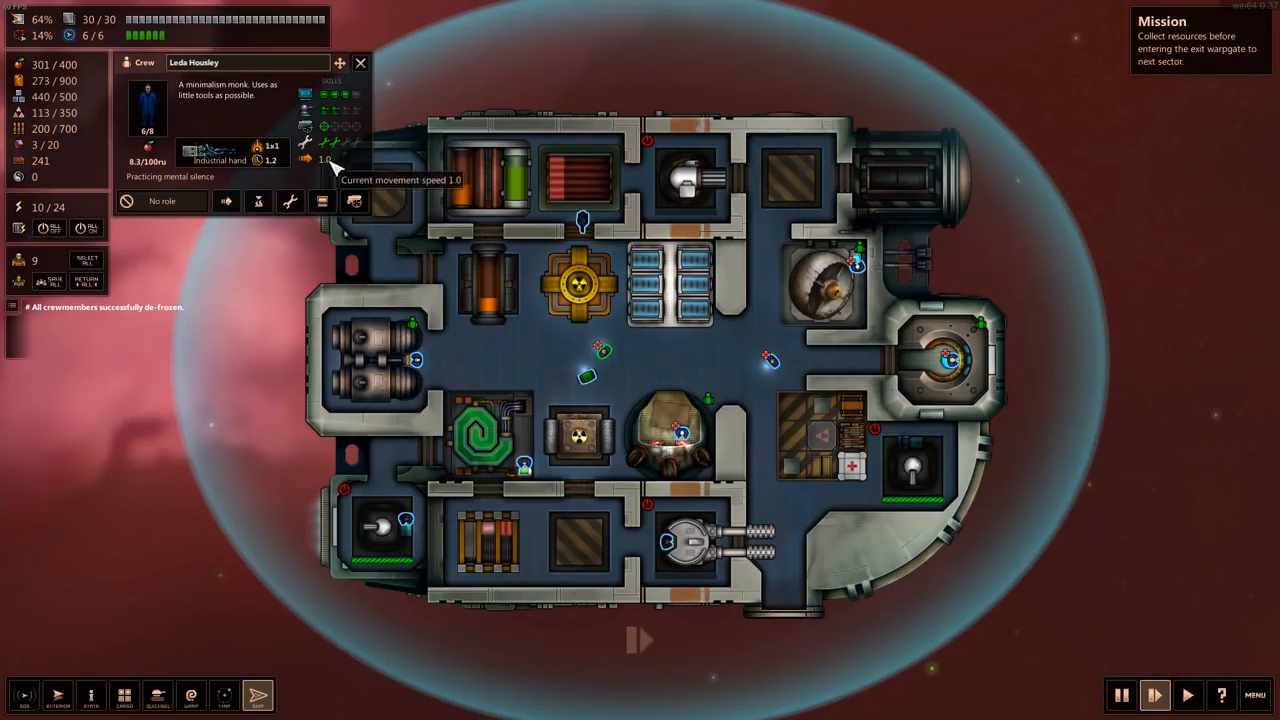
mouse_move(160, 176)
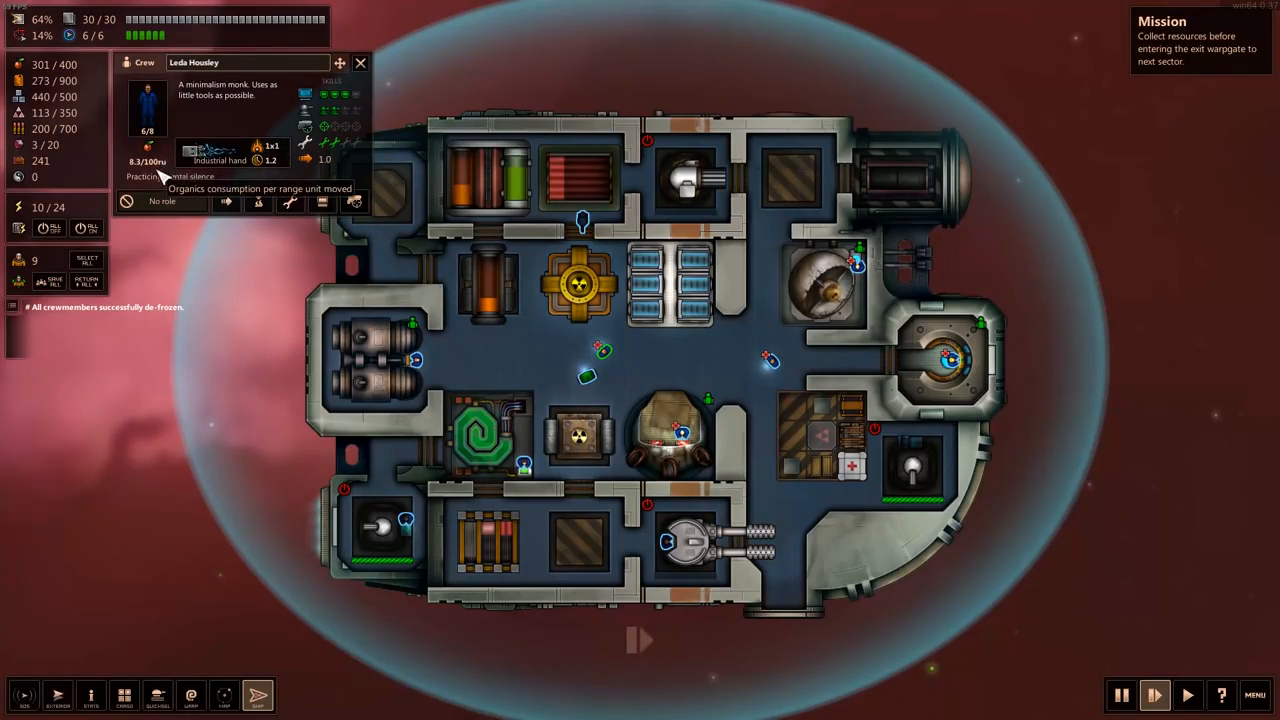
mouse_move(644, 372)
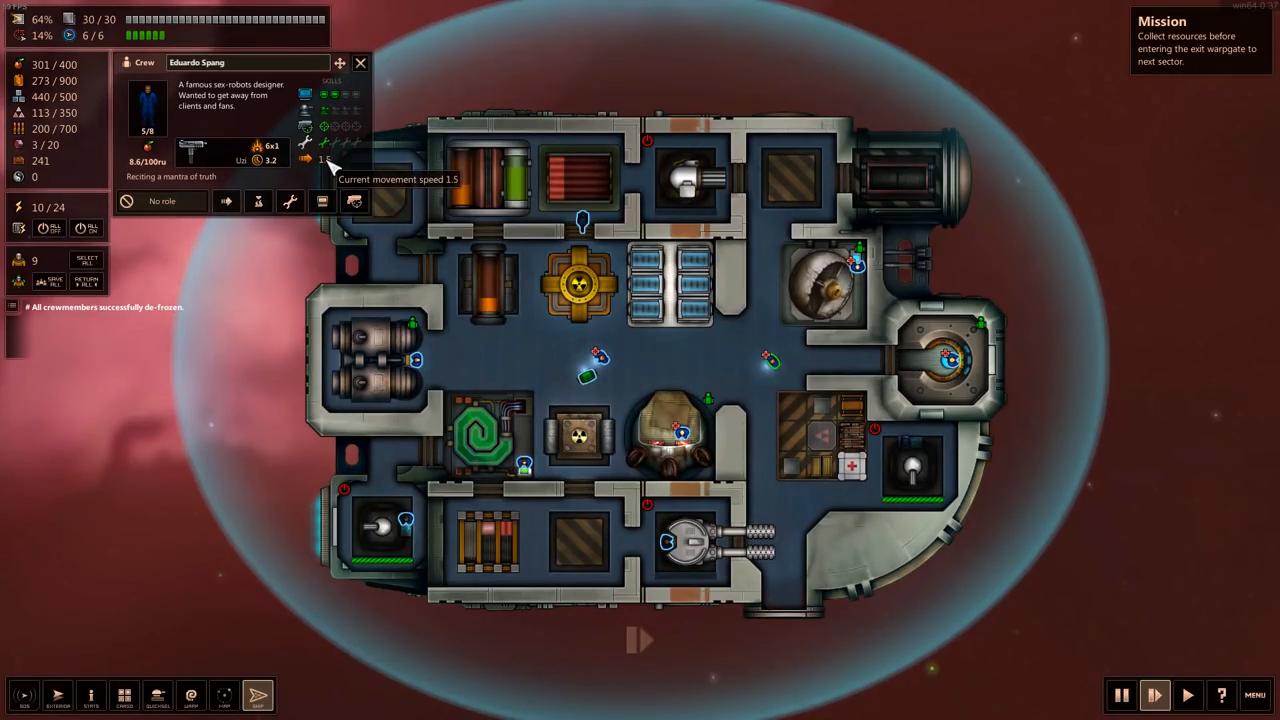
mouse_move(256, 100)
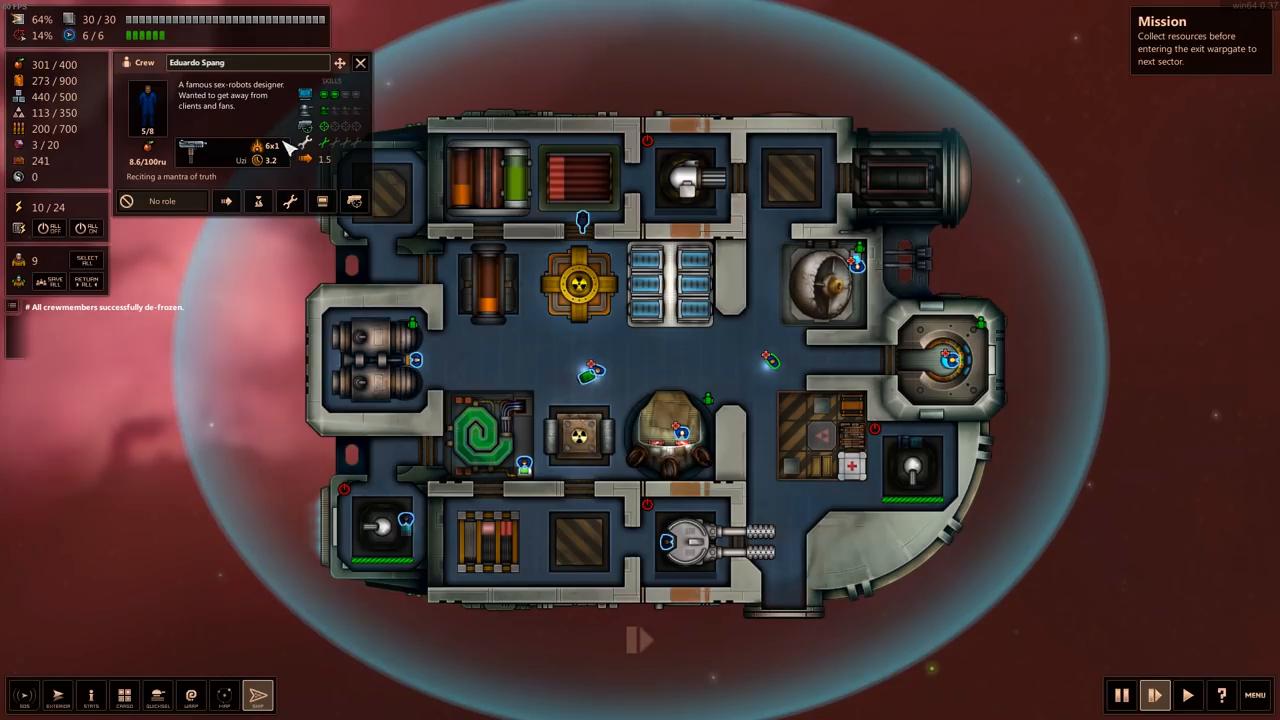
mouse_move(290, 200)
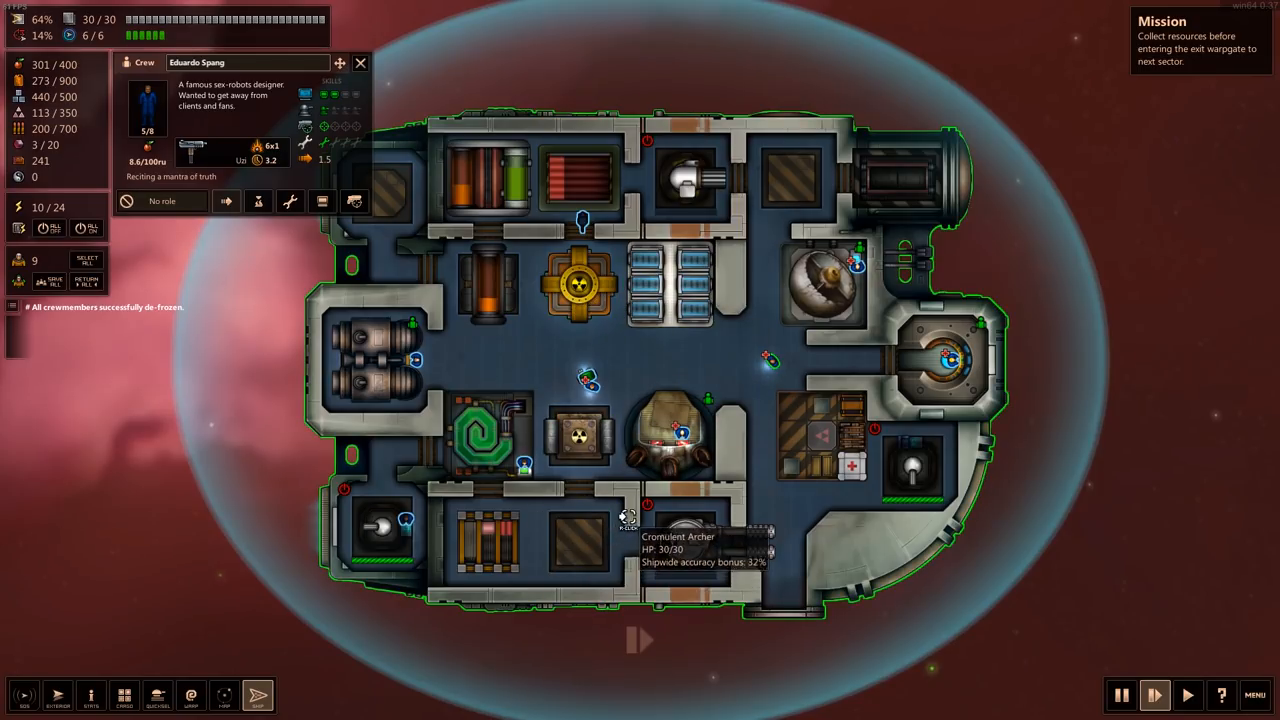
mouse_move(684, 432)
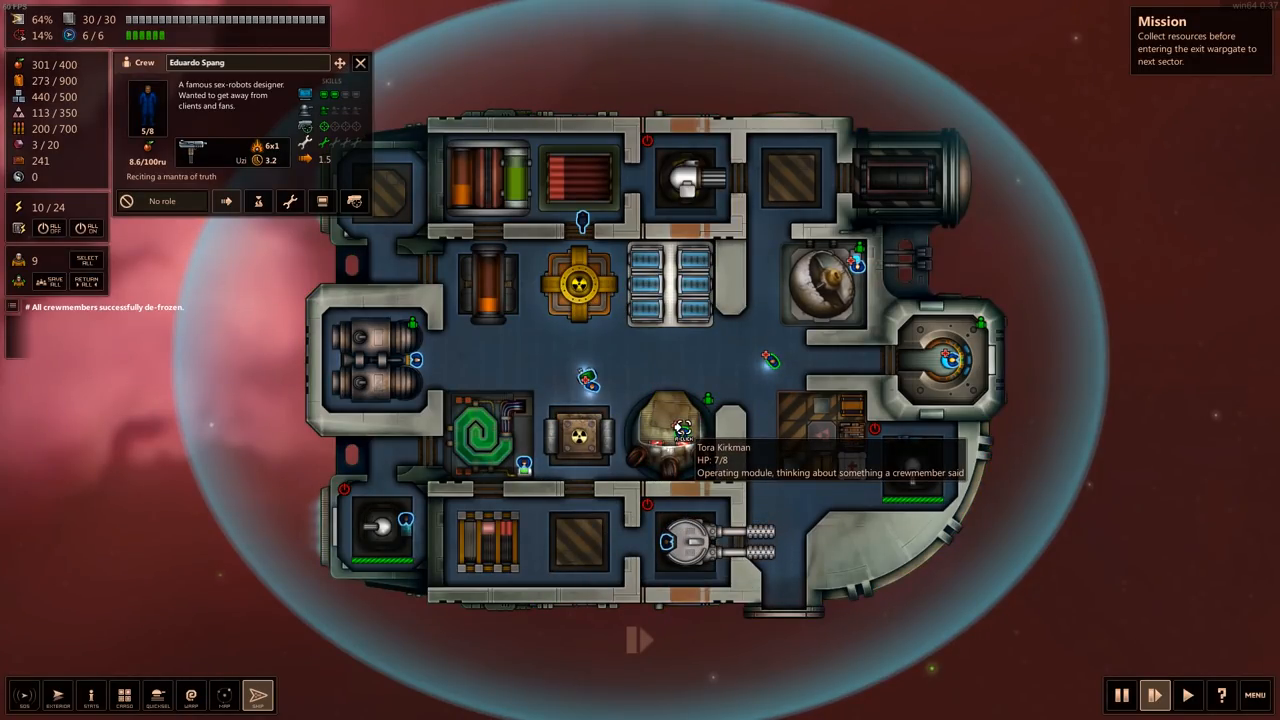
left_click(680, 430)
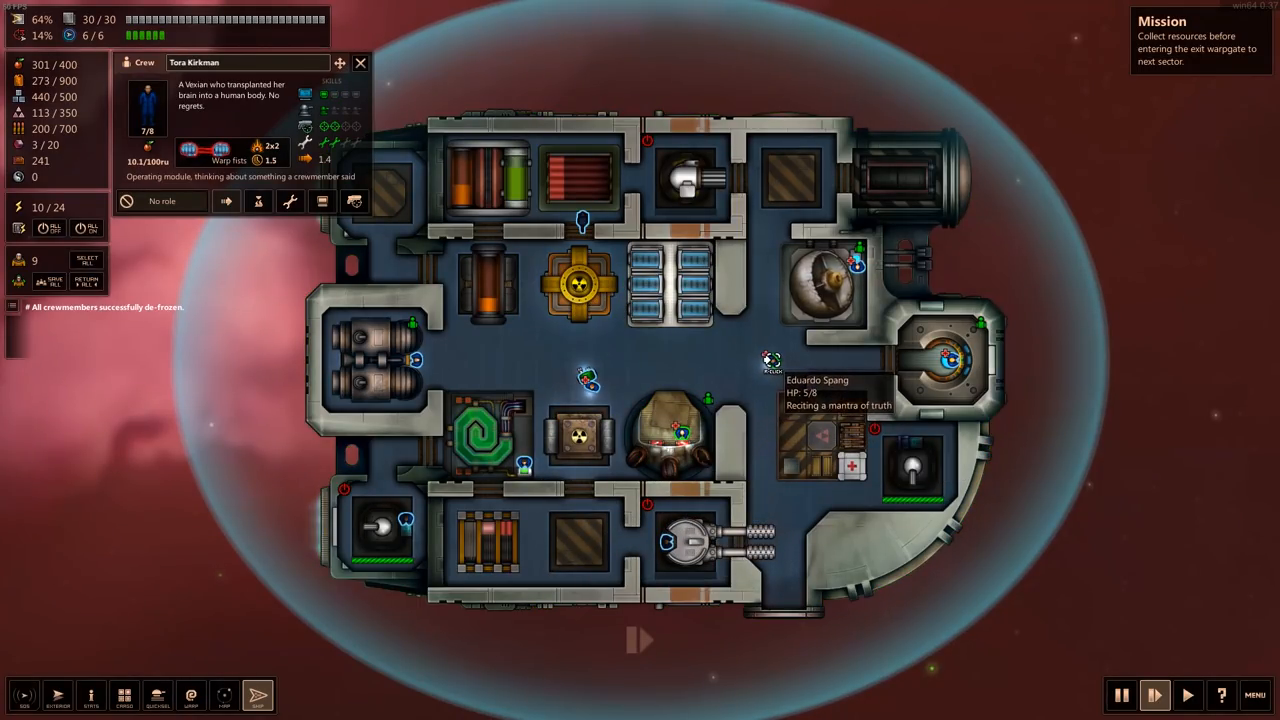
left_click(772, 360)
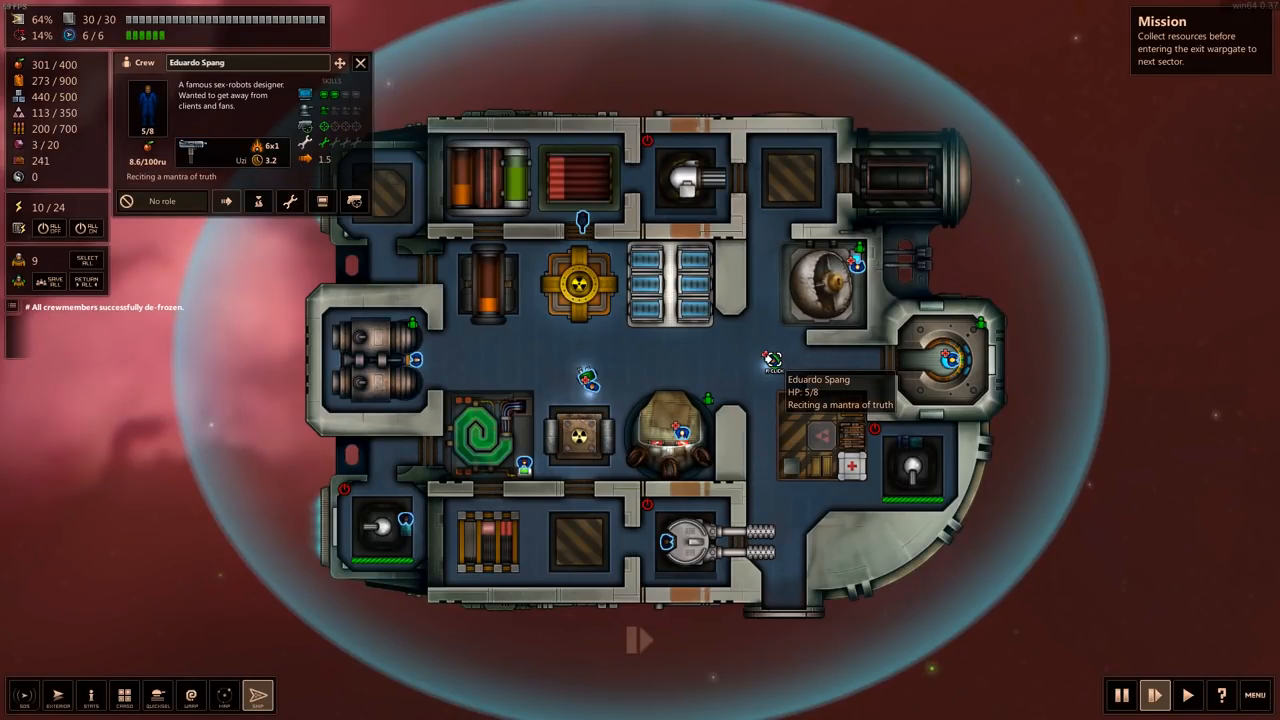
left_click(844, 464)
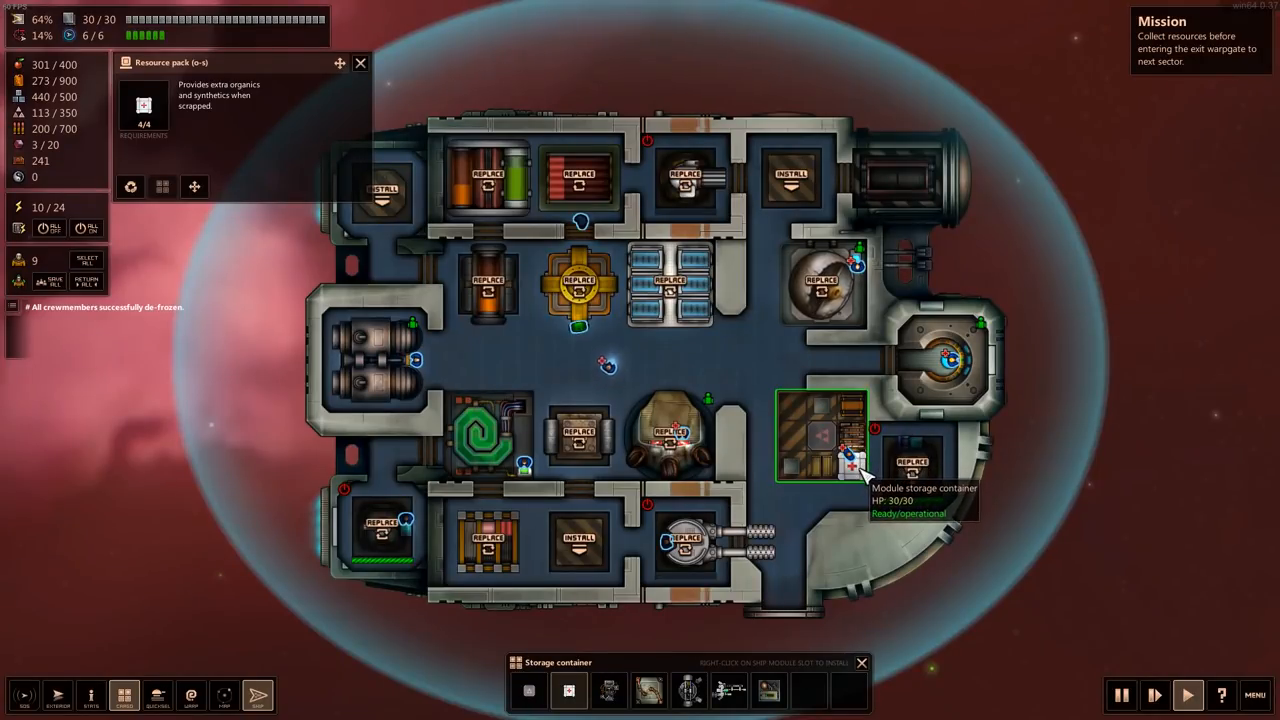
mouse_move(570, 690)
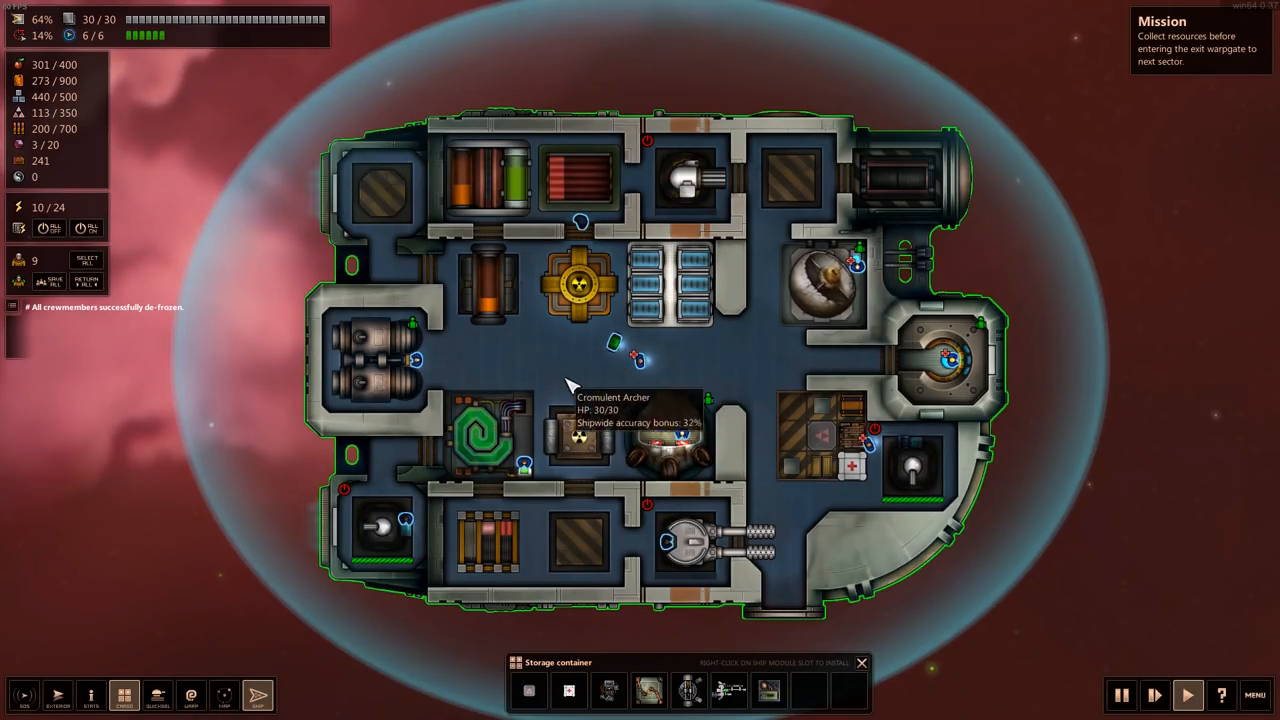
mouse_move(484, 184)
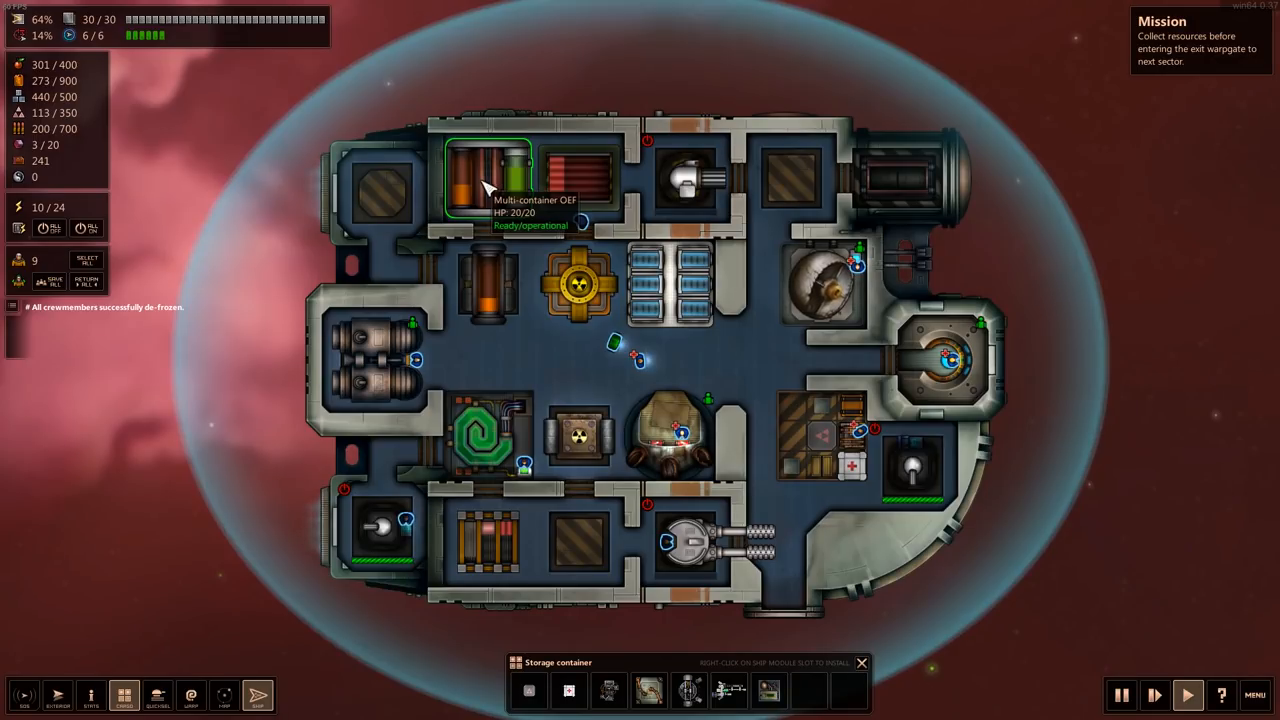
mouse_move(950, 690)
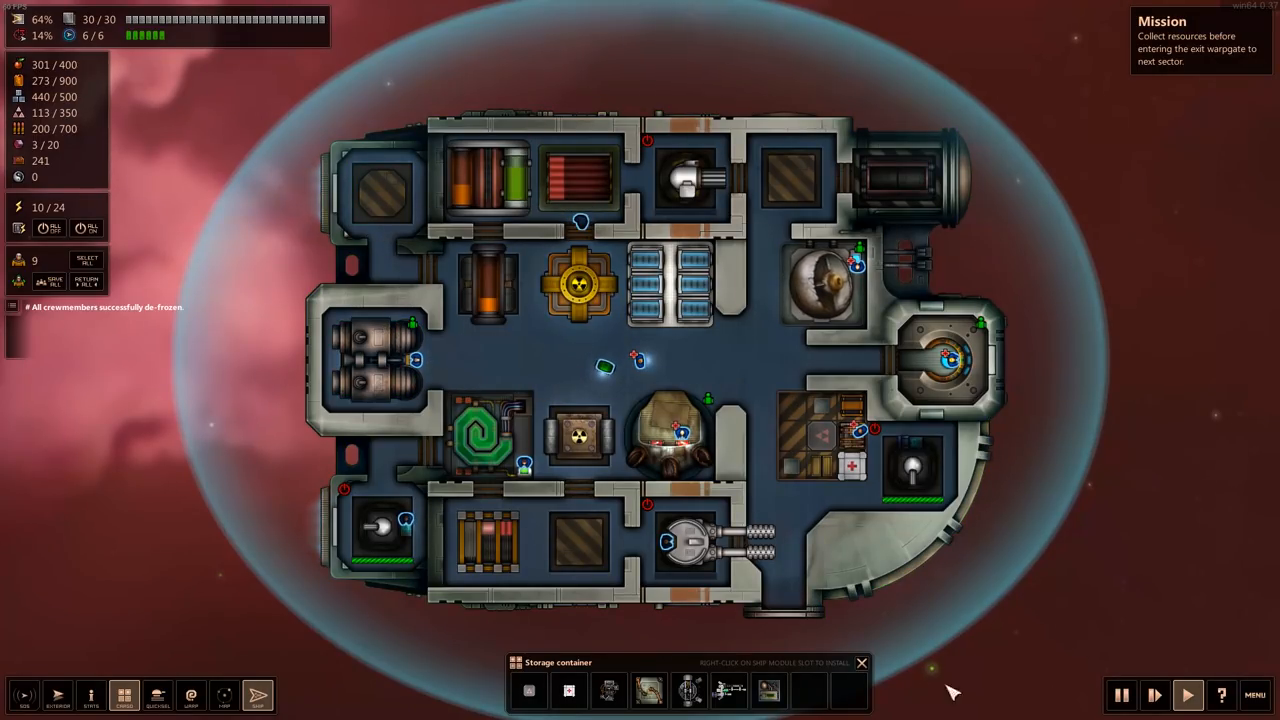
- Inspect the module storage container holding disassembled modules
left_click(820, 430)
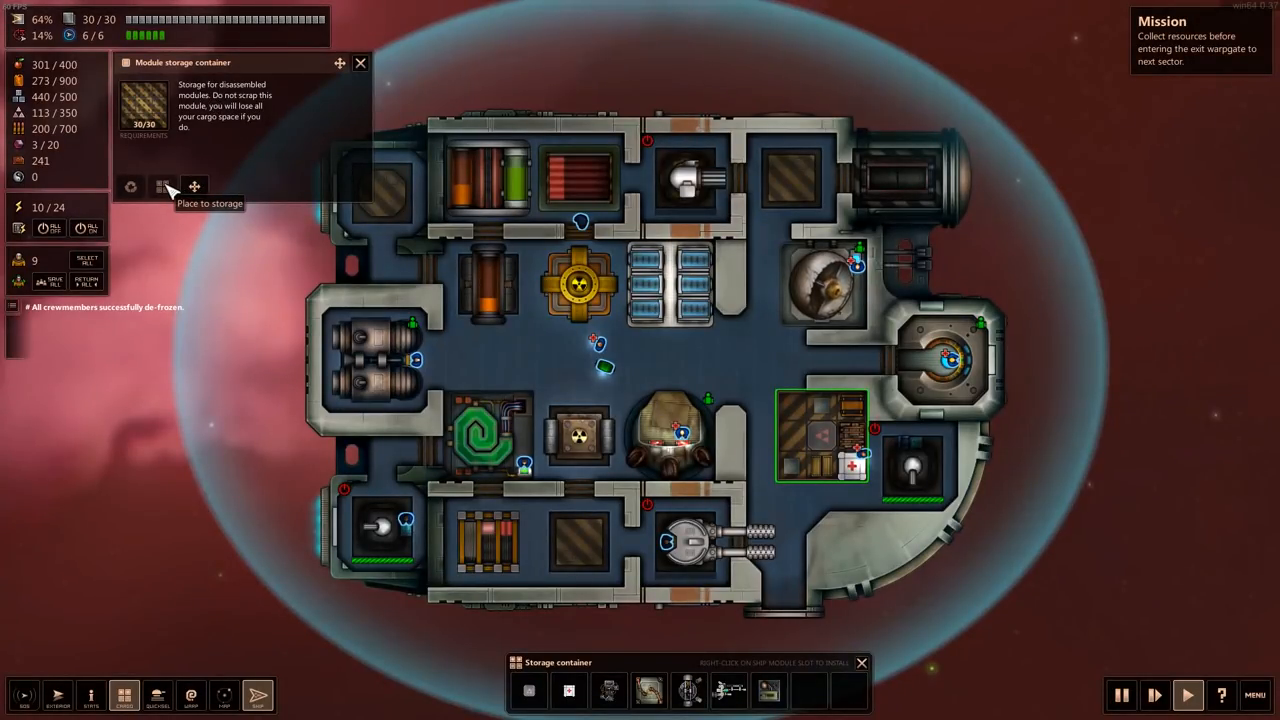
mouse_move(636, 688)
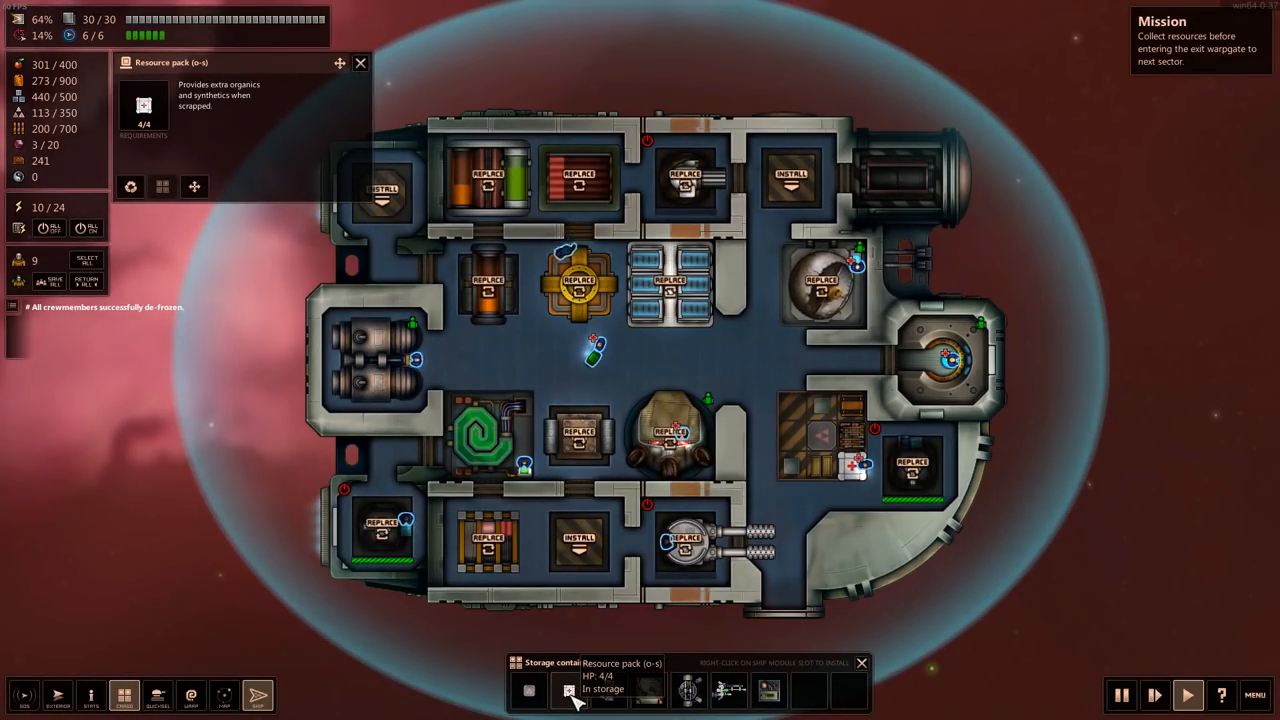
mouse_move(580, 540)
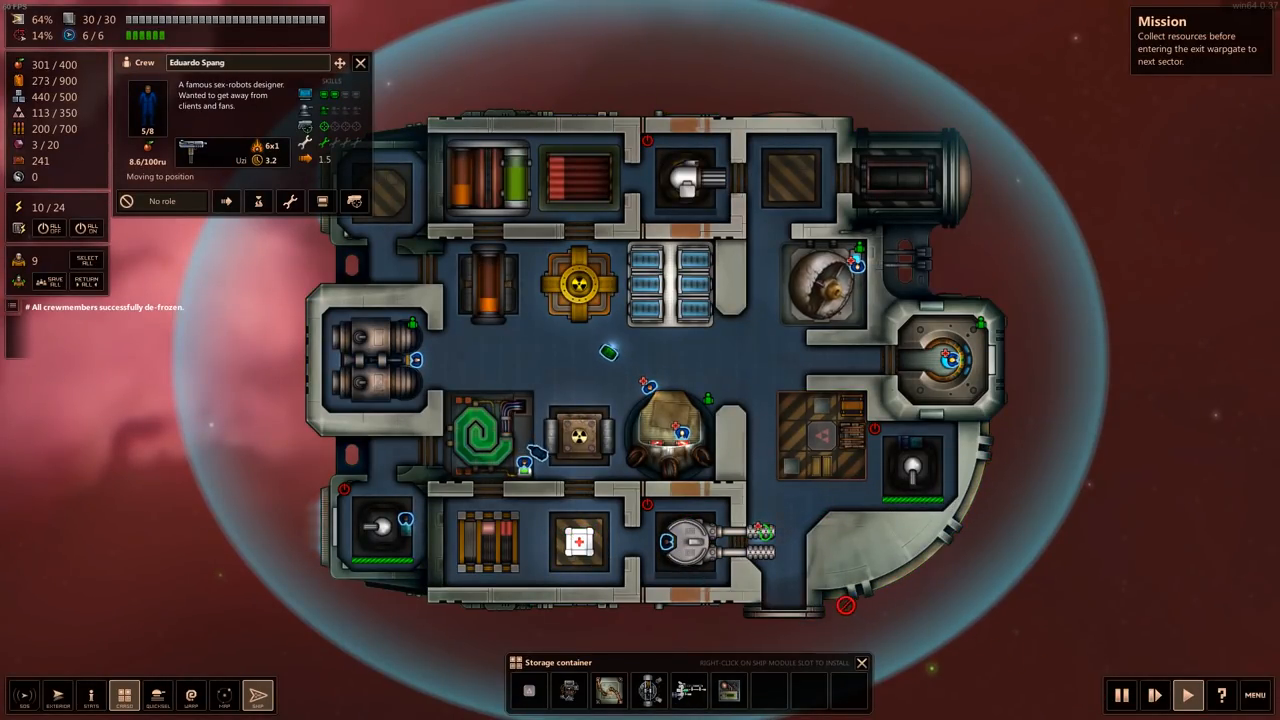
mouse_move(784, 570)
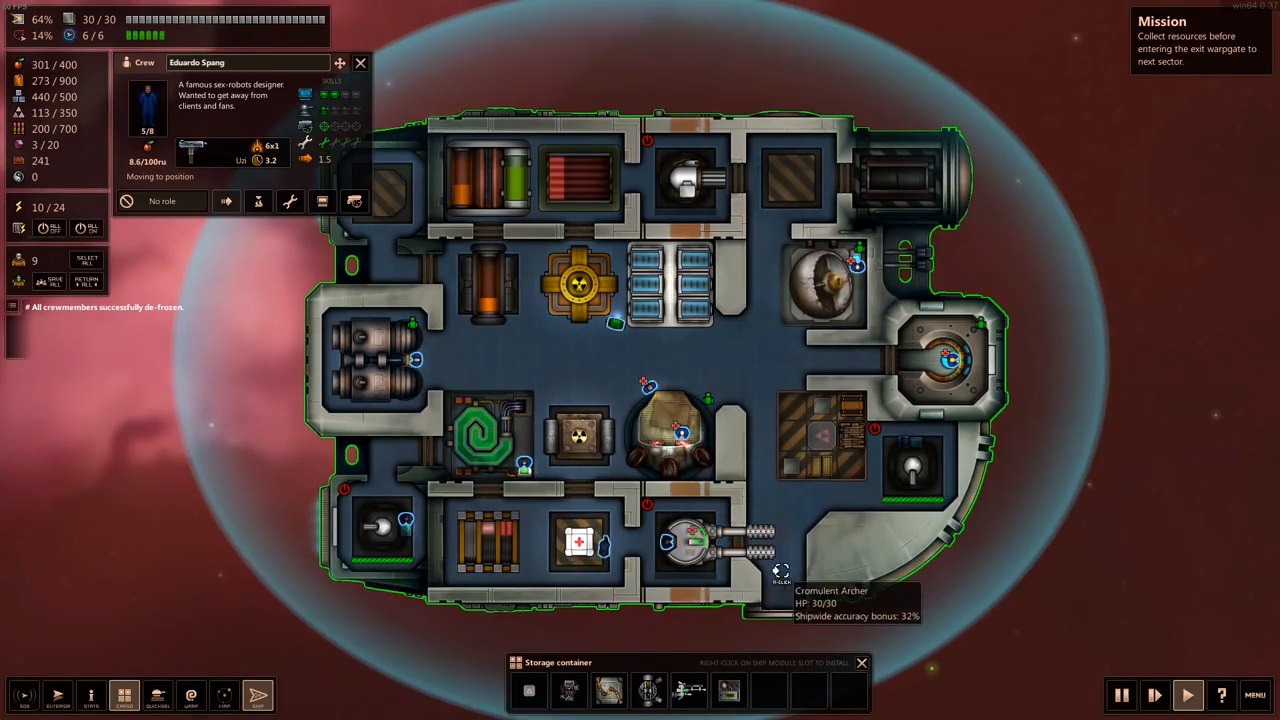
mouse_move(604, 560)
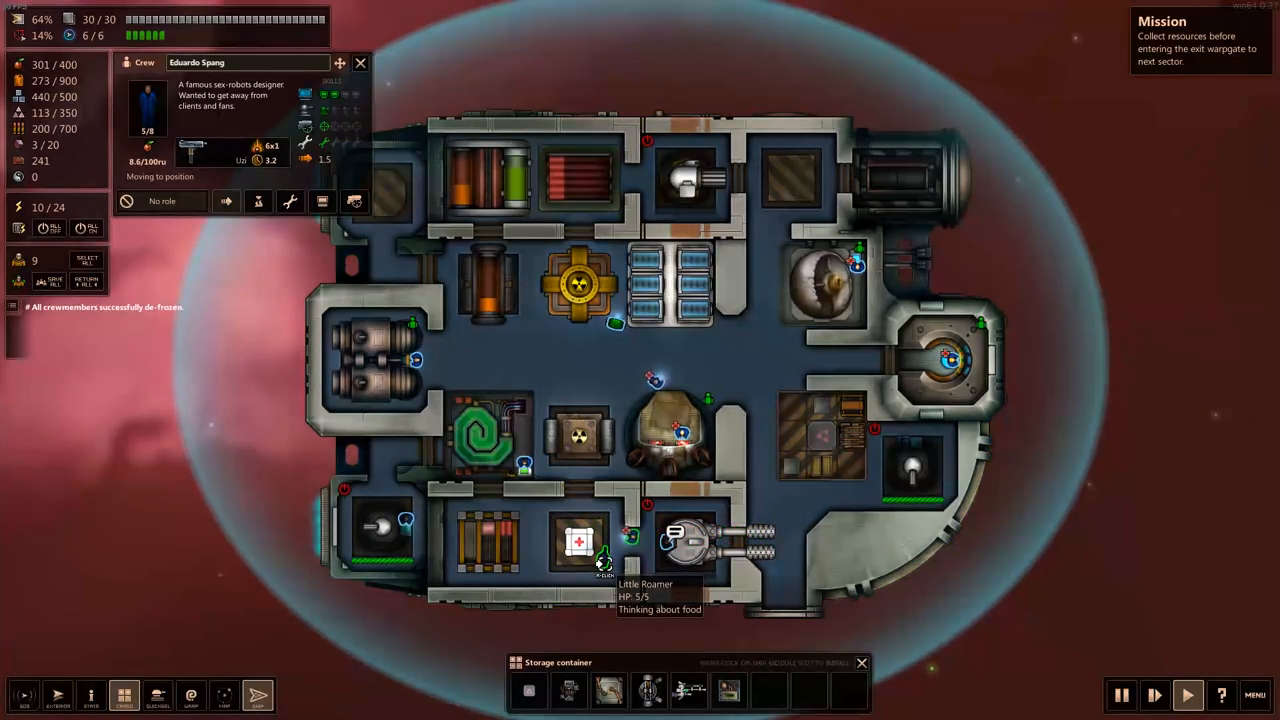
- Check the ship's pet, then Eduardo Spang resting at 5/8 HP in the medical room
left_click(600, 556)
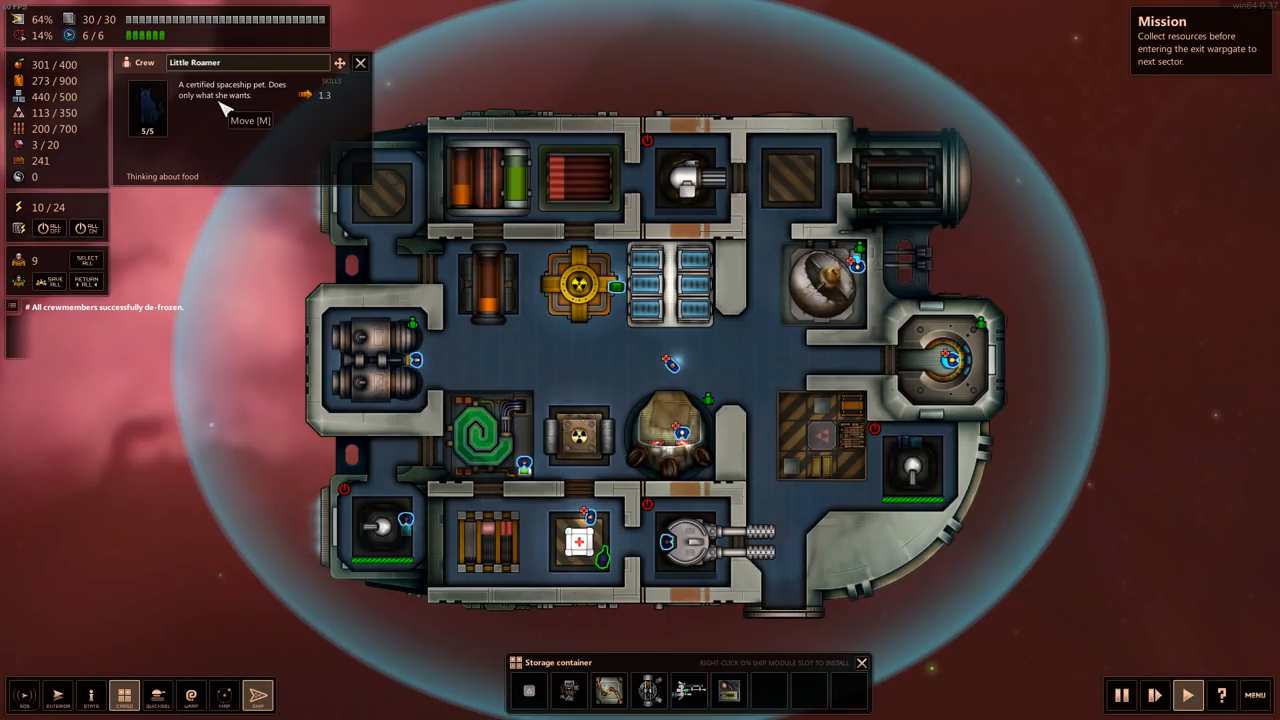
mouse_move(640, 600)
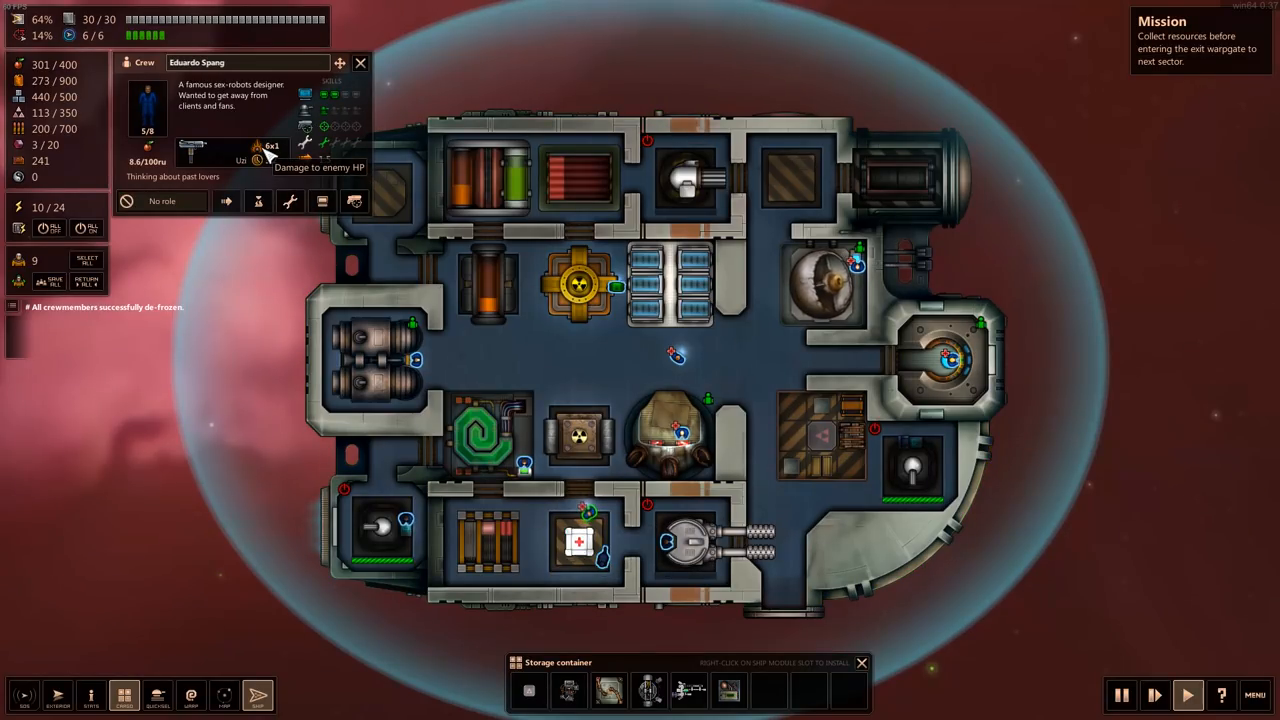
mouse_move(580, 492)
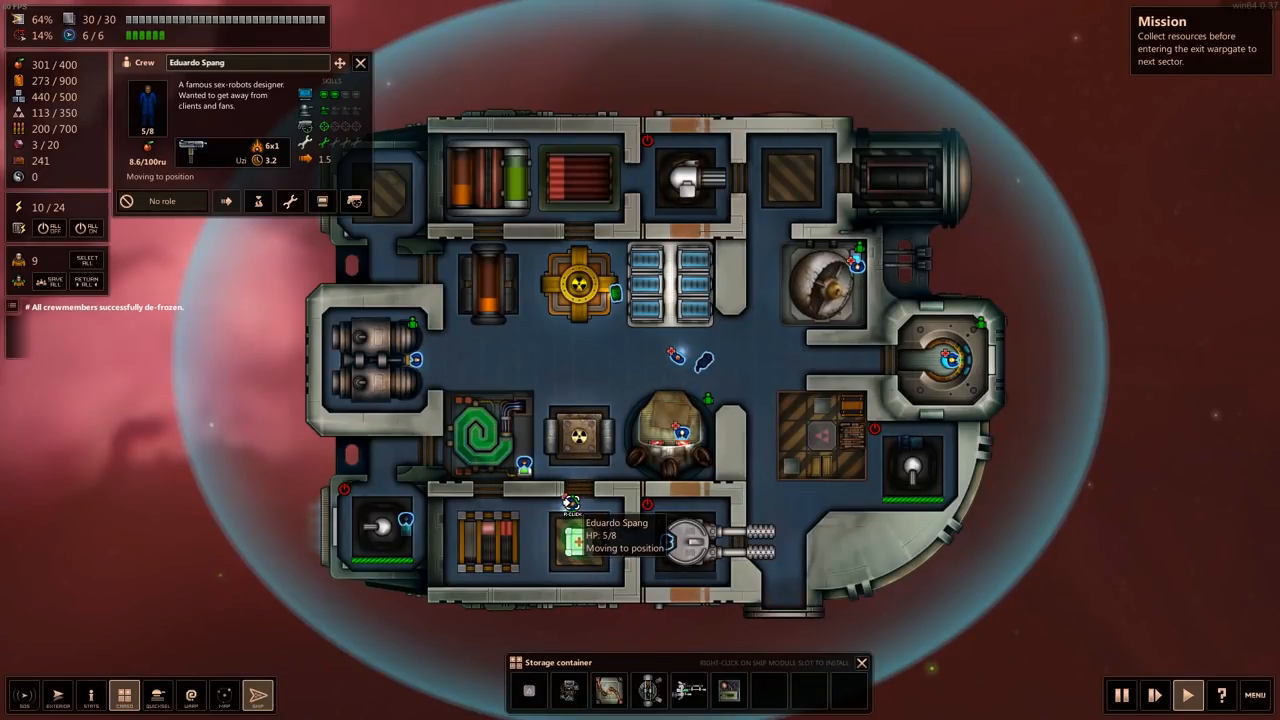
left_click(360, 62)
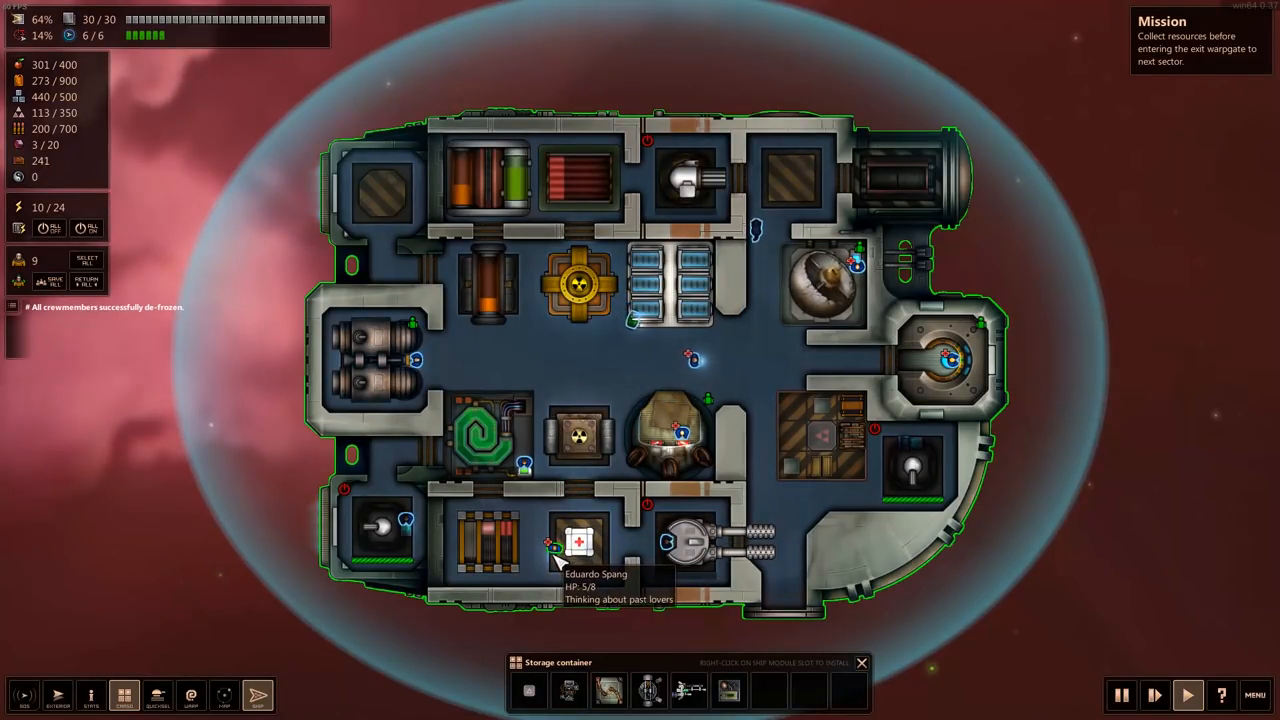
left_click(578, 540)
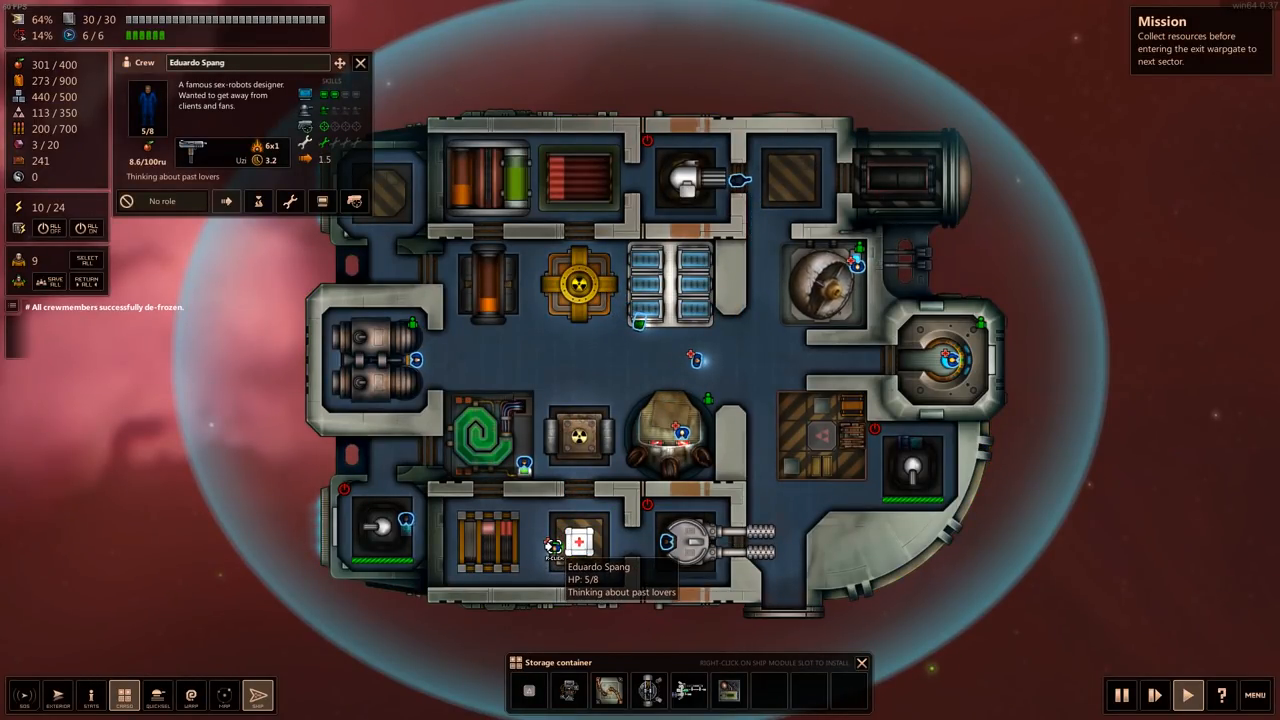
mouse_move(640, 480)
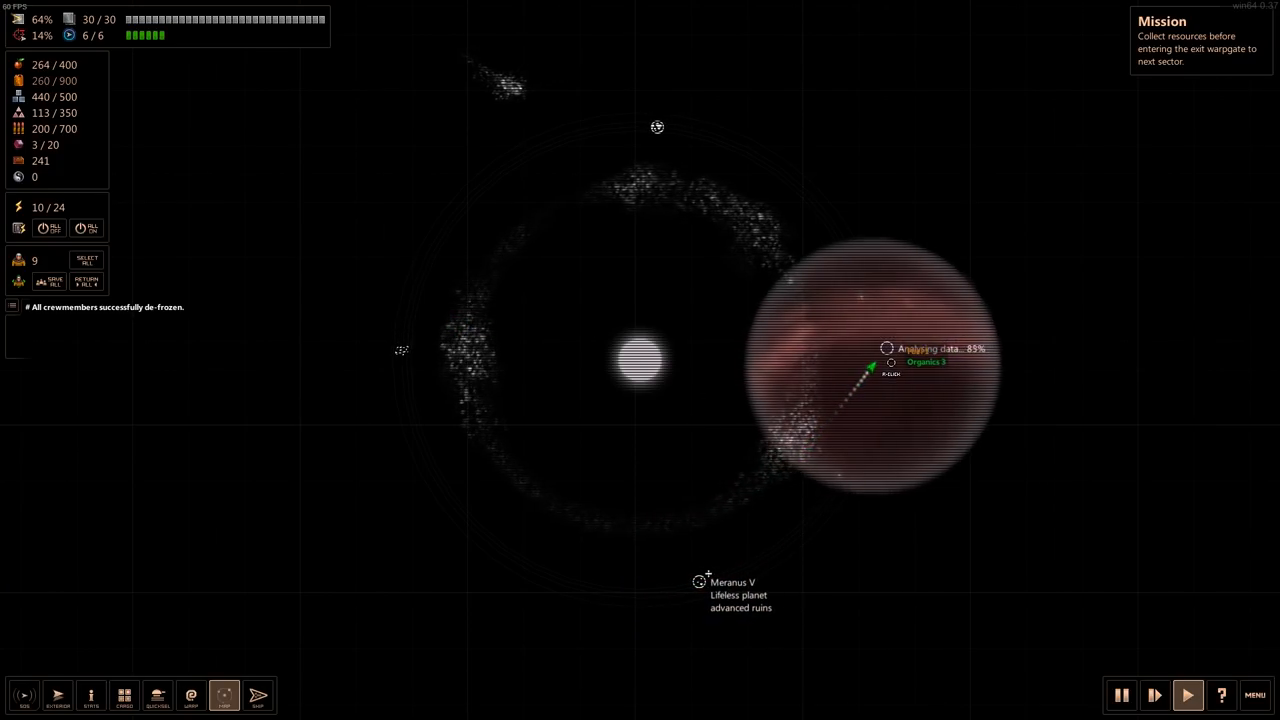
- Contact the Contemplator colony planet and request landing permission
left_click(890, 362)
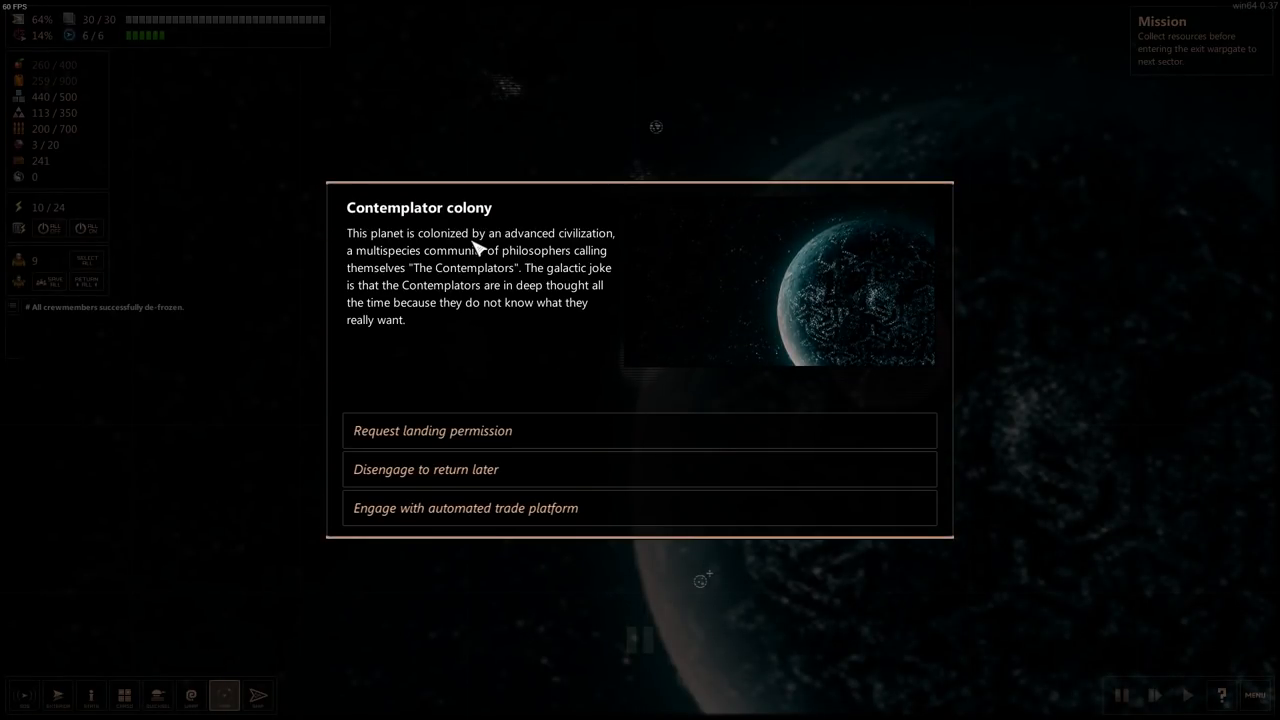
mouse_move(384, 264)
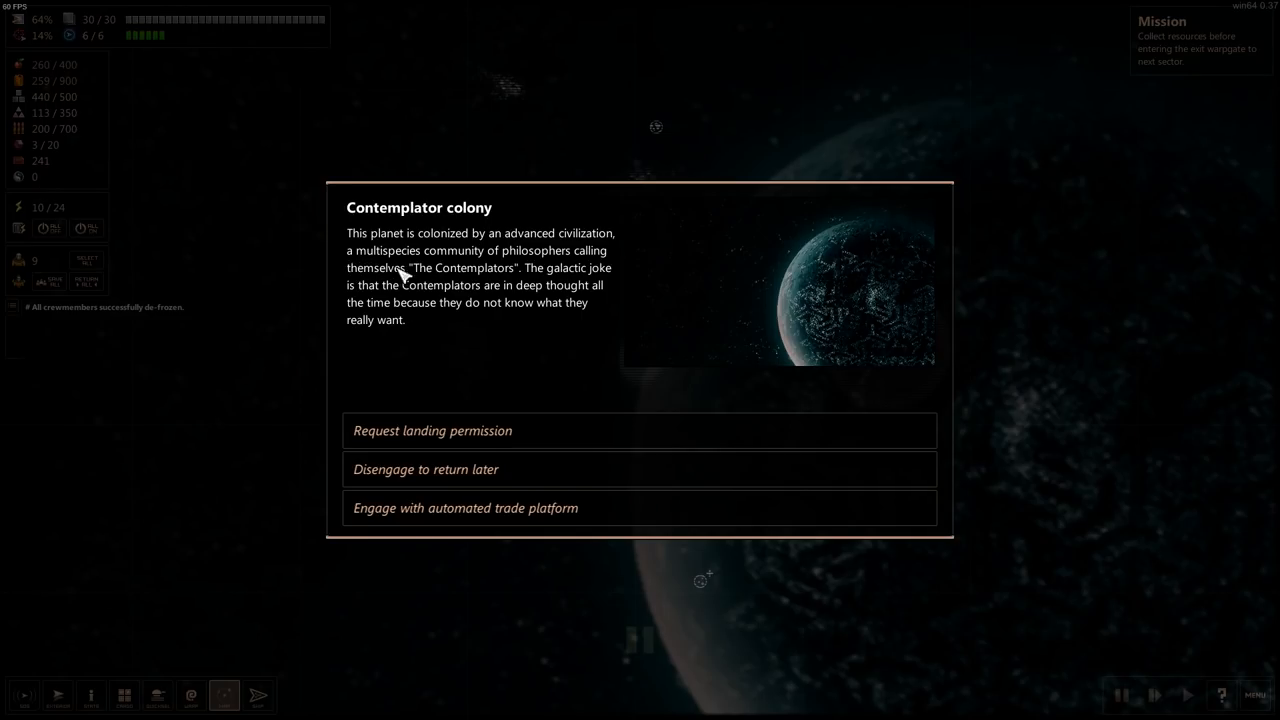
mouse_move(604, 360)
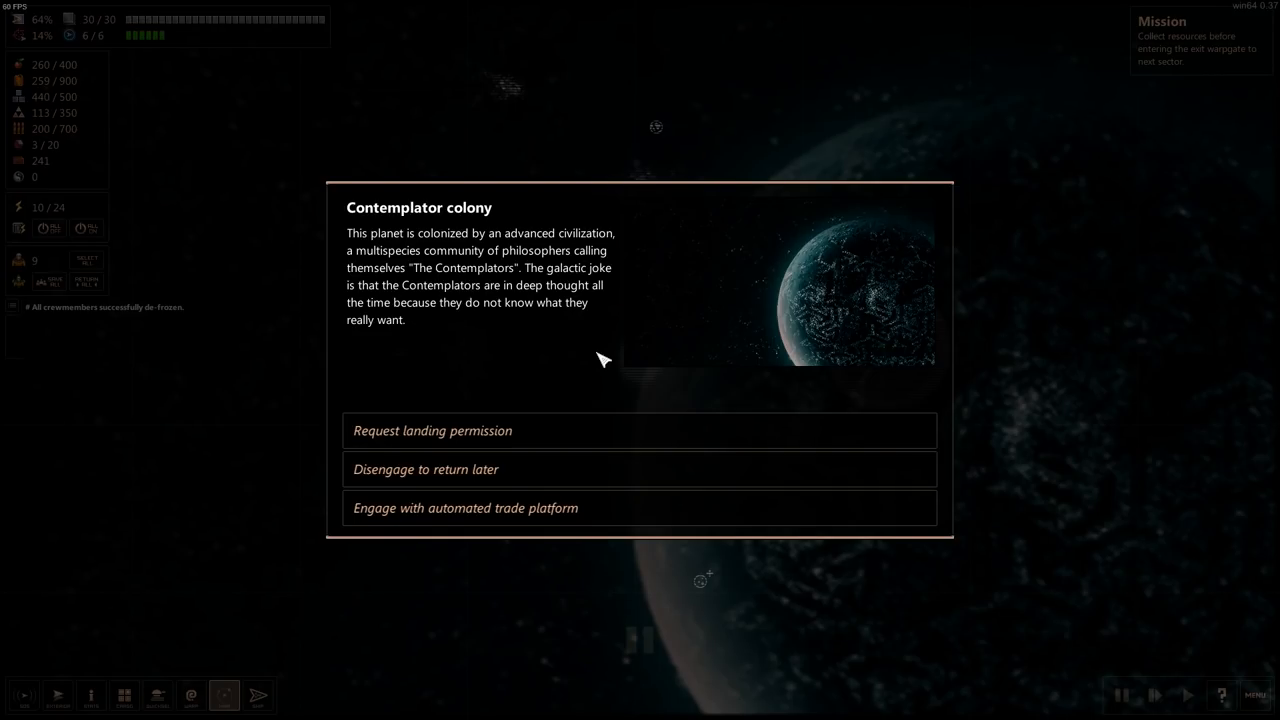
mouse_move(630, 512)
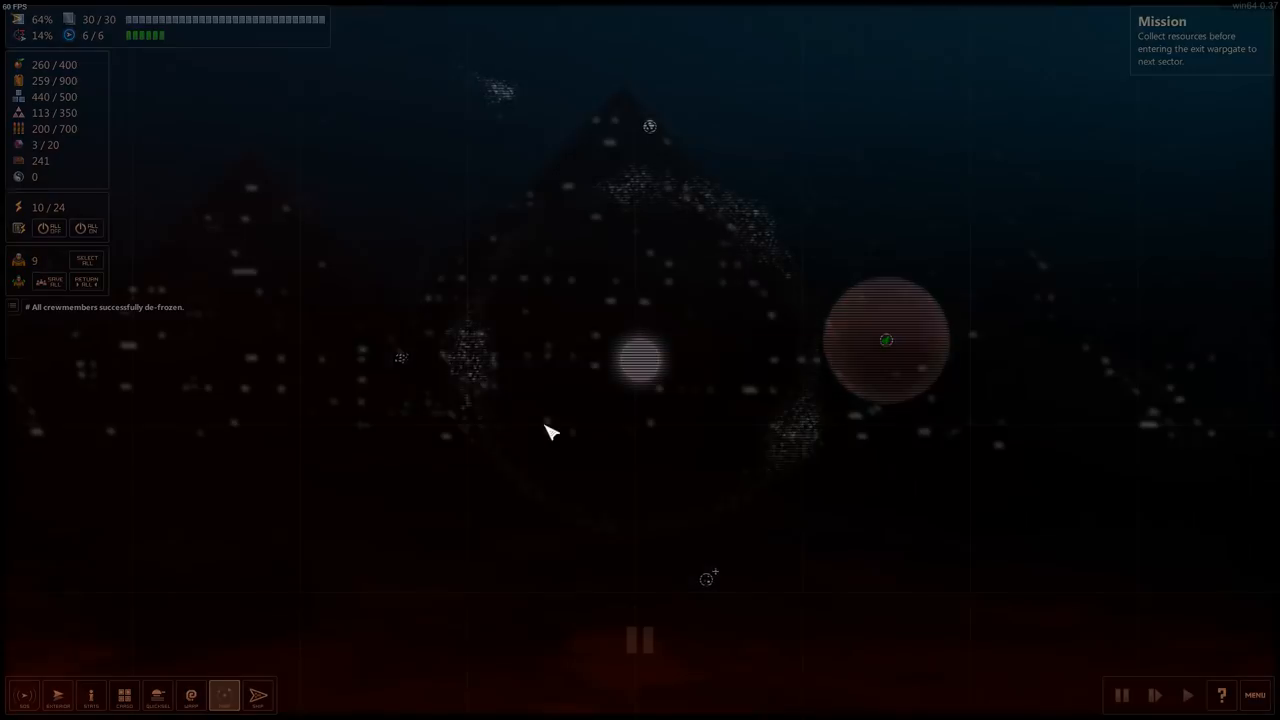
left_click(888, 340)
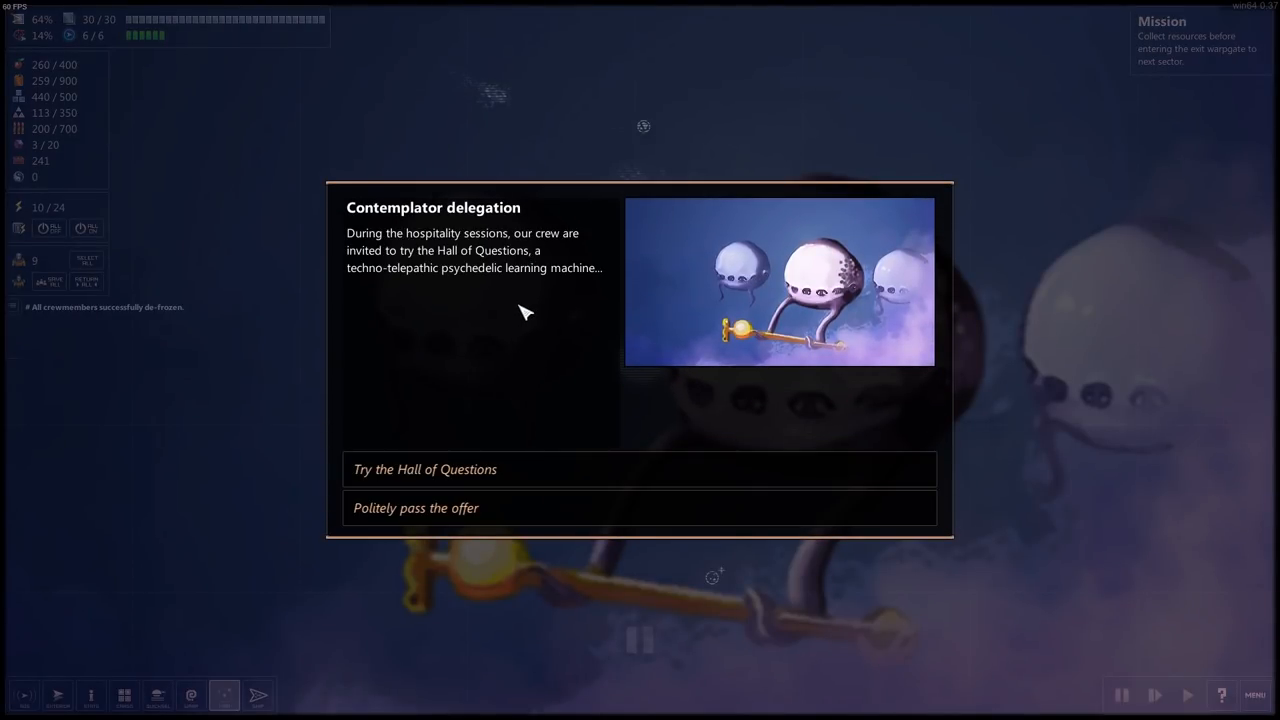
mouse_move(510, 268)
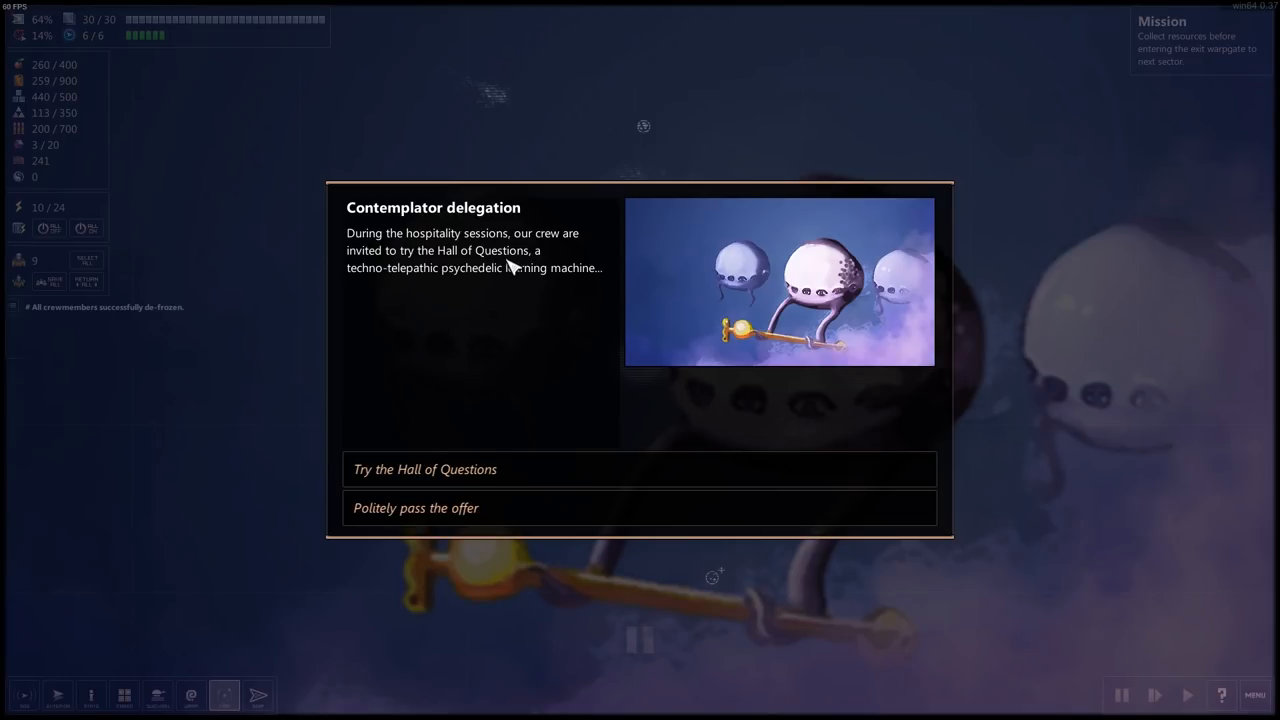
mouse_move(516, 282)
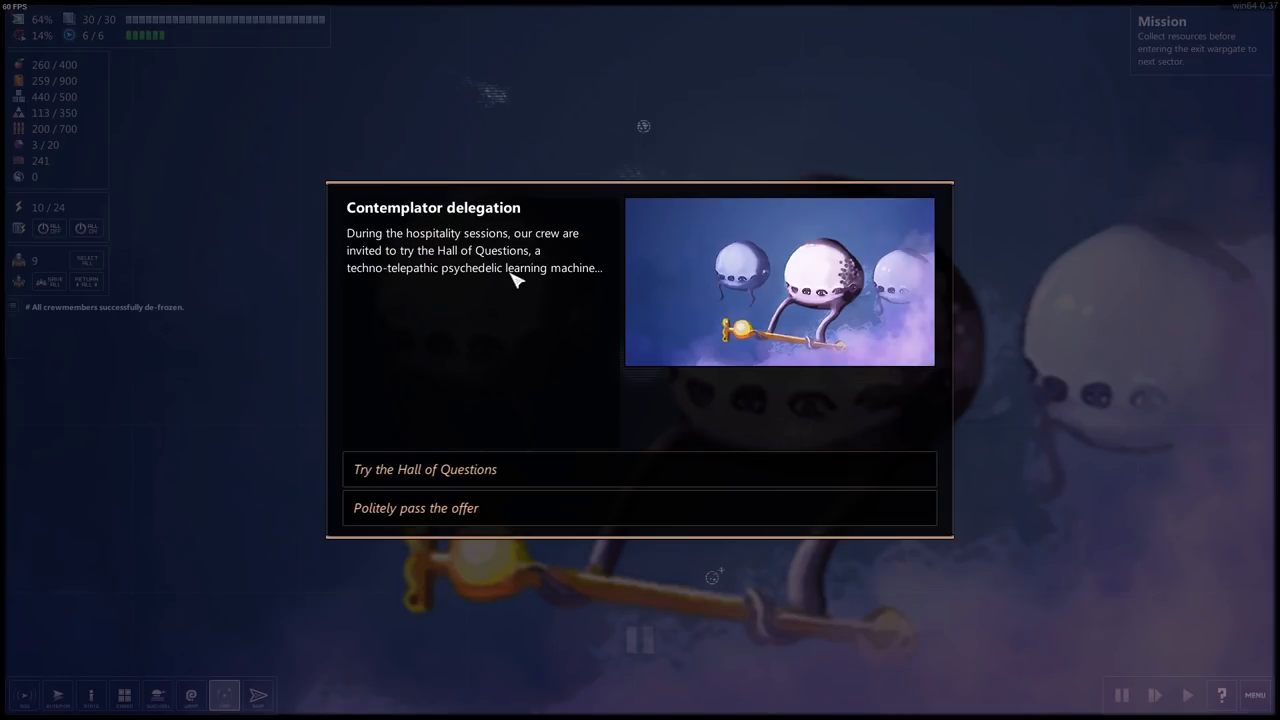
mouse_move(584, 284)
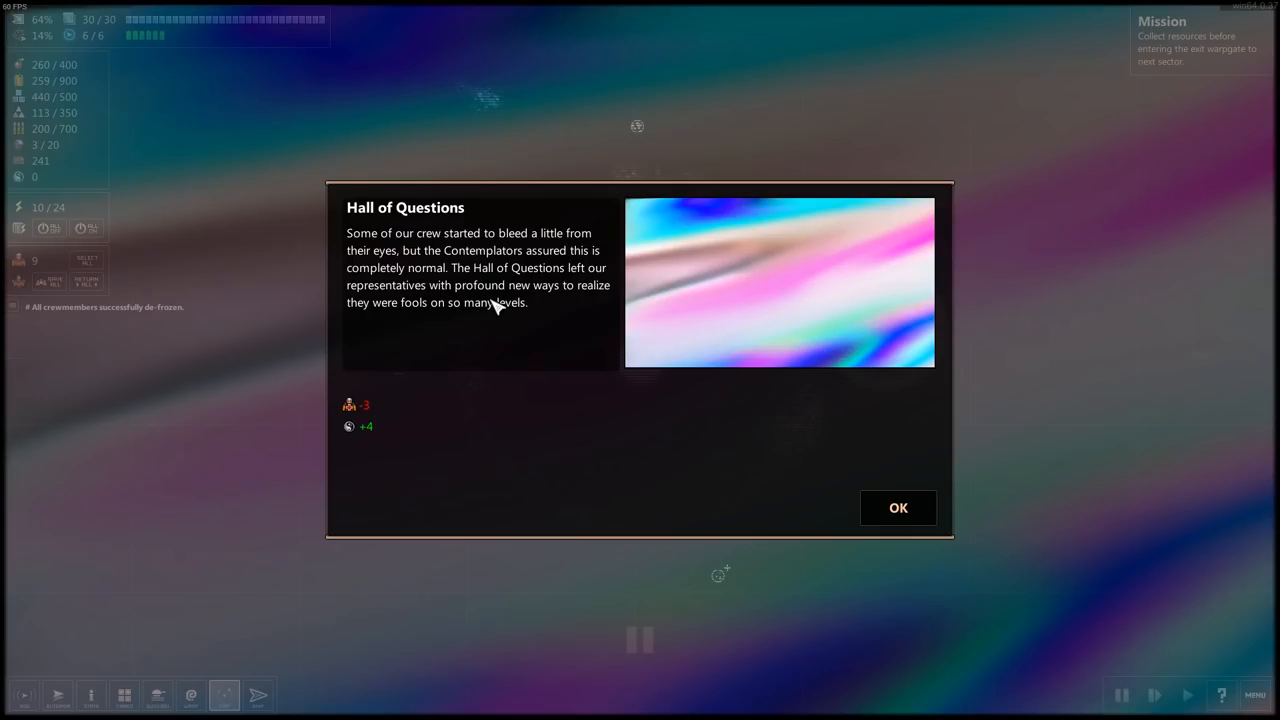
mouse_move(540, 308)
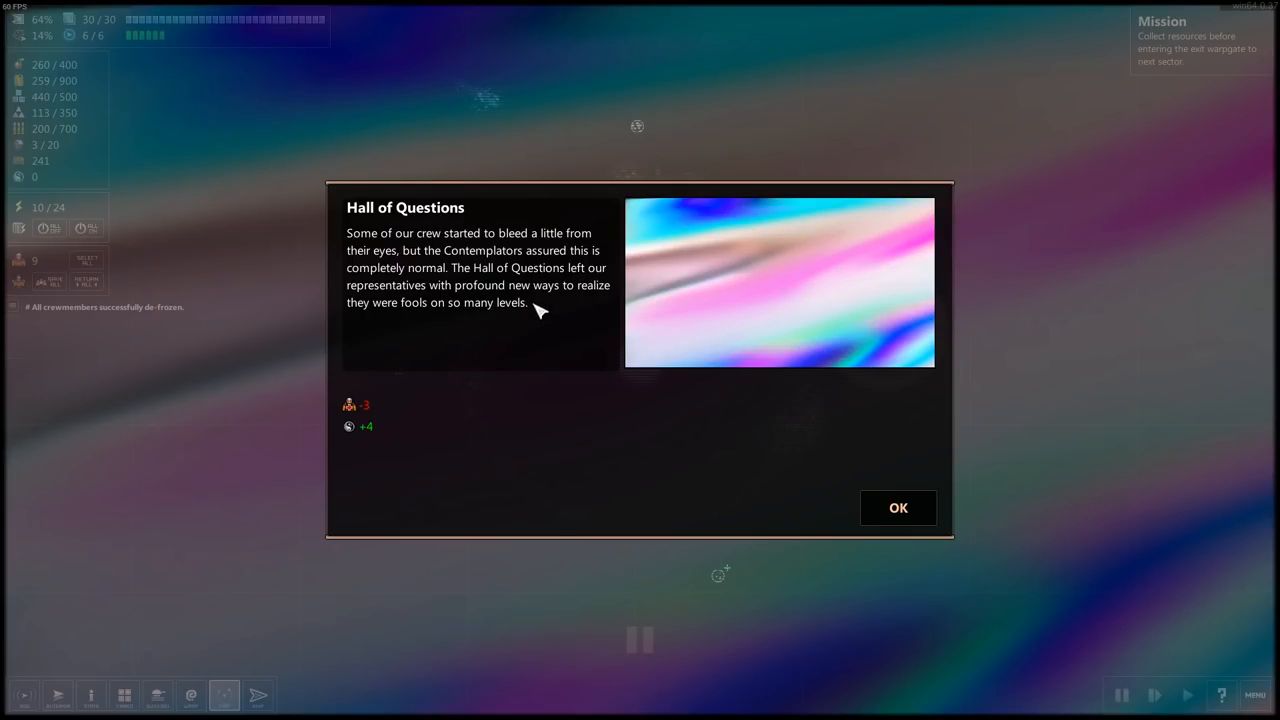
mouse_move(548, 304)
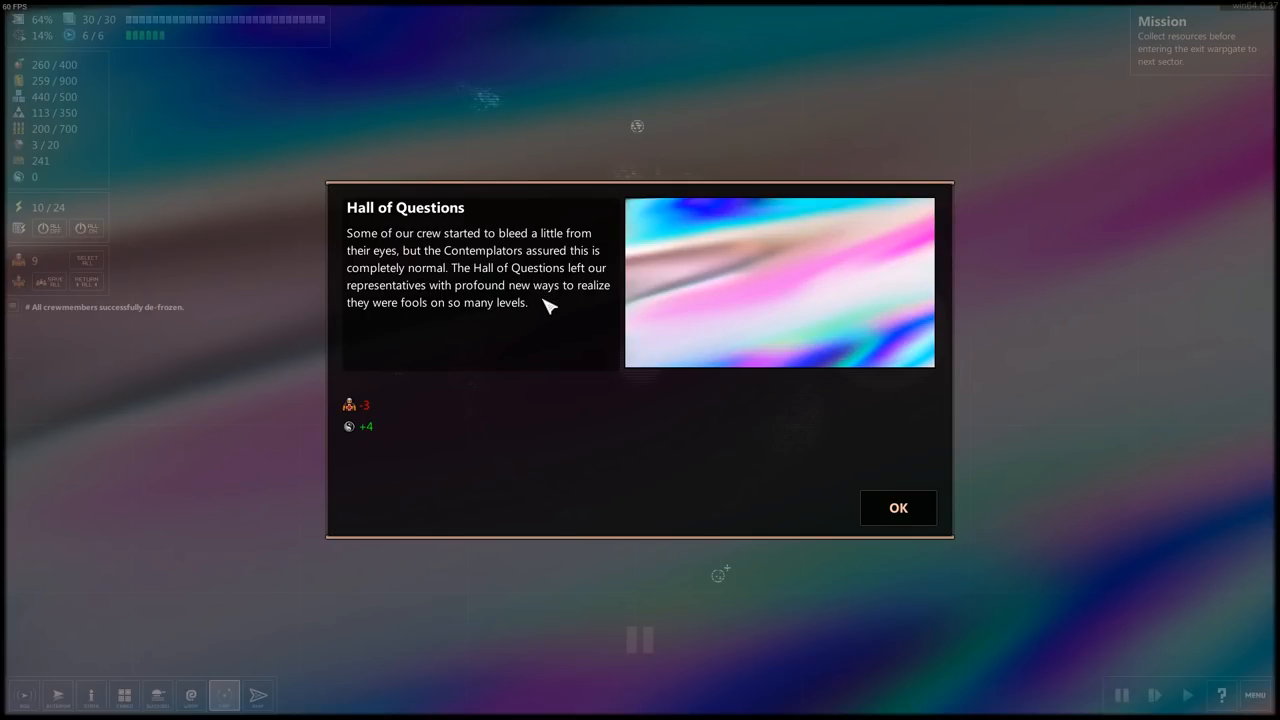
mouse_move(440, 300)
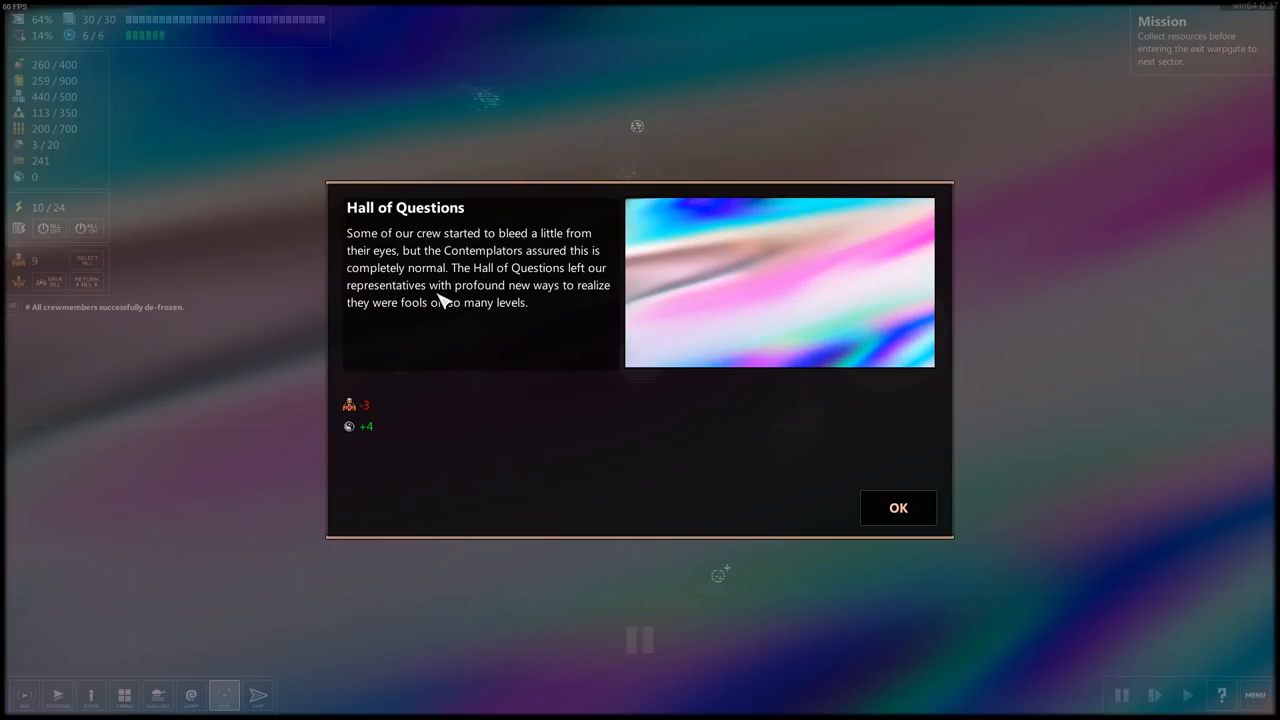
mouse_move(448, 324)
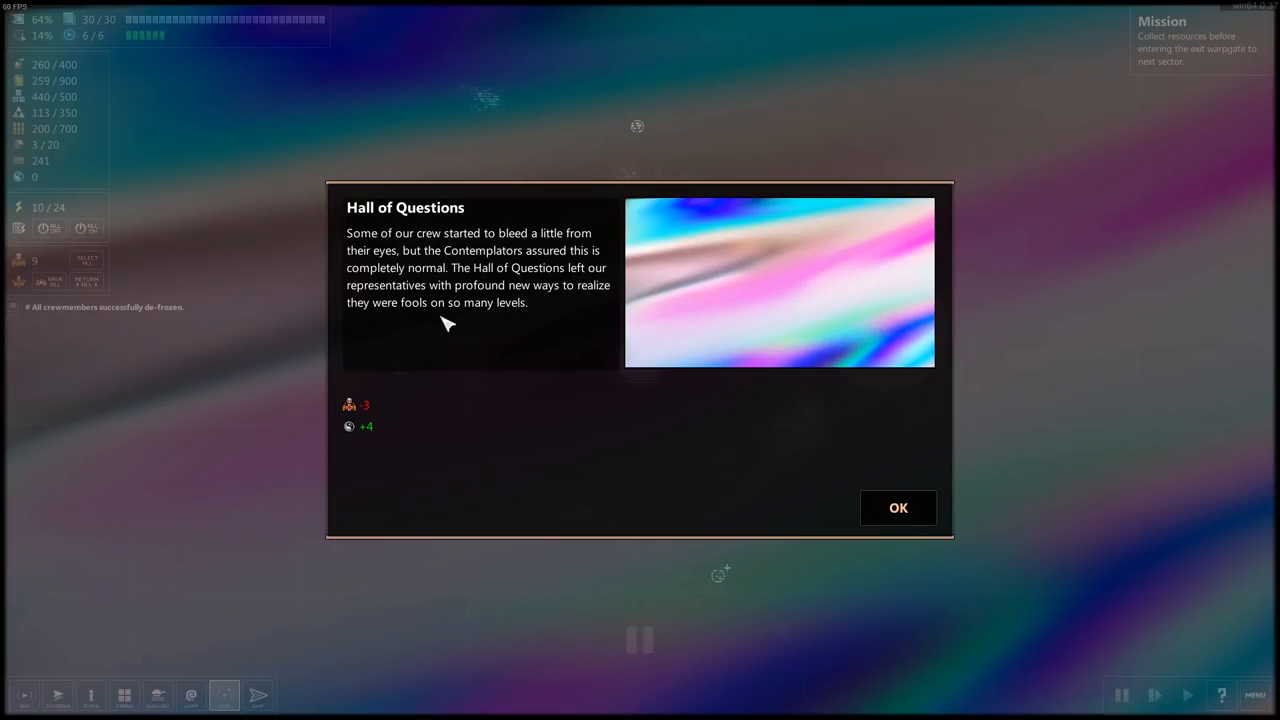
mouse_move(370, 410)
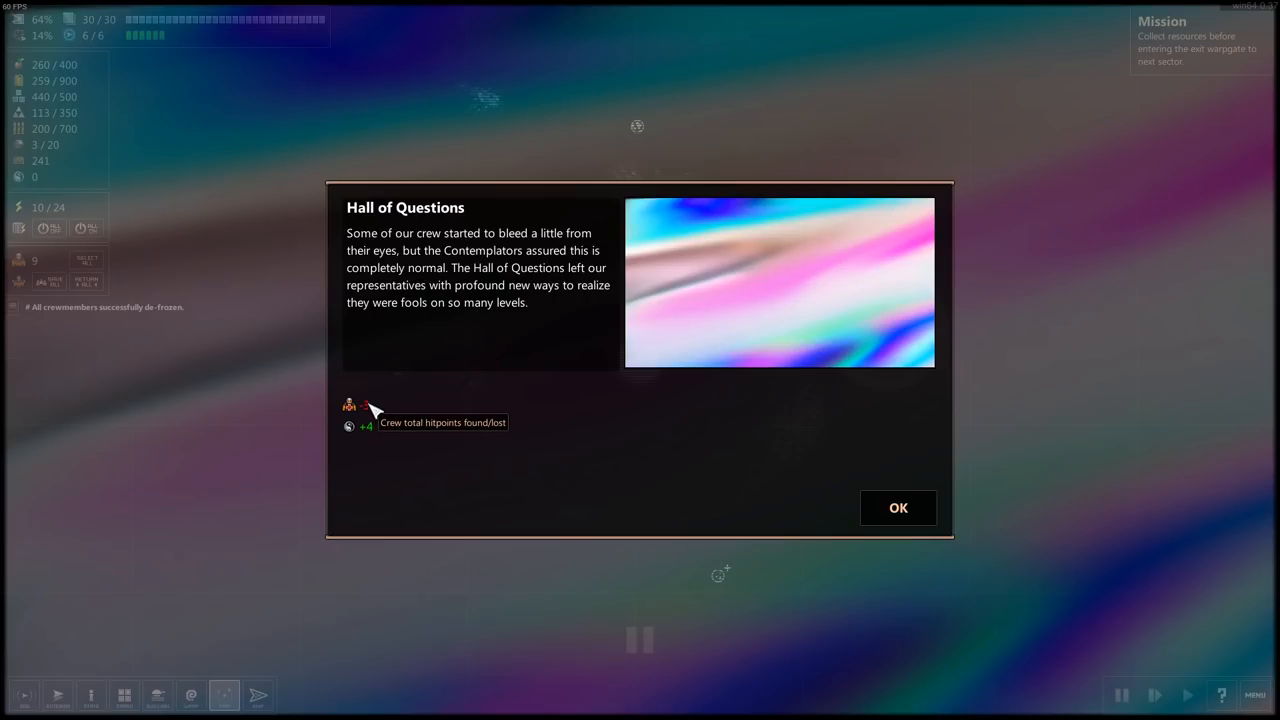
- Acknowledge the Hall of Questions hitpoint loss and accept the Contemplators' gifted module
left_click(896, 508)
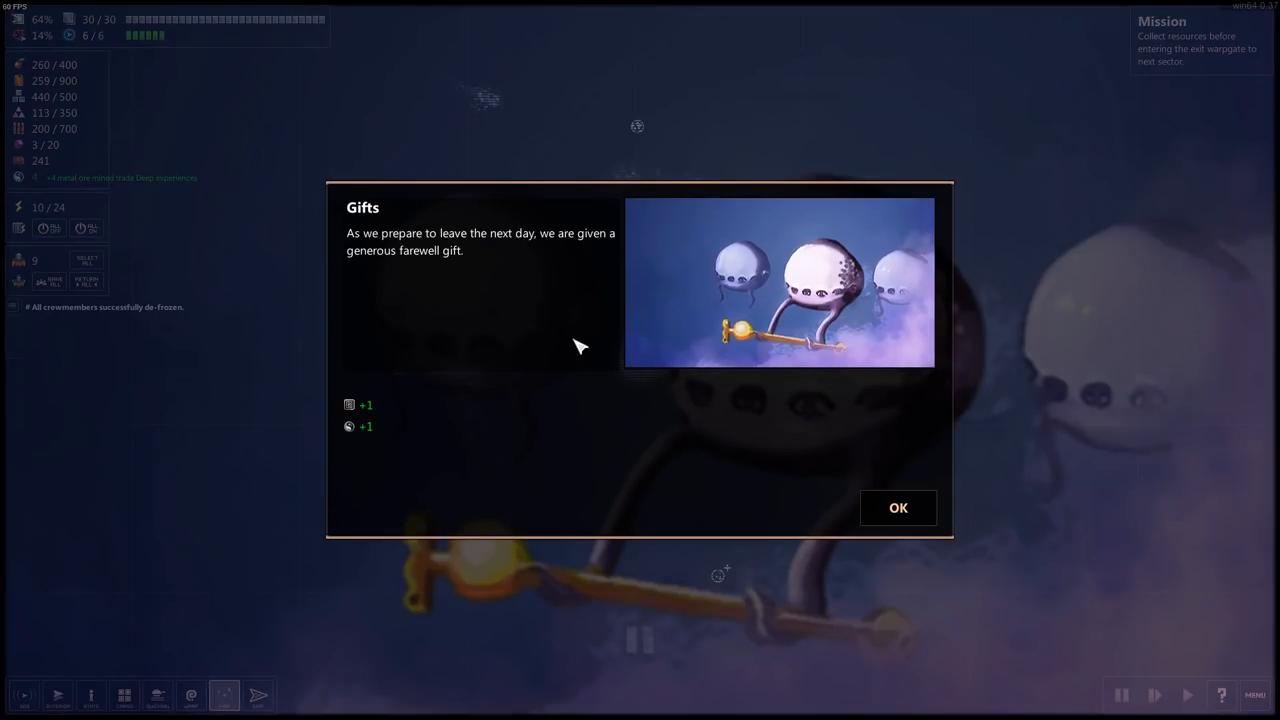
mouse_move(596, 330)
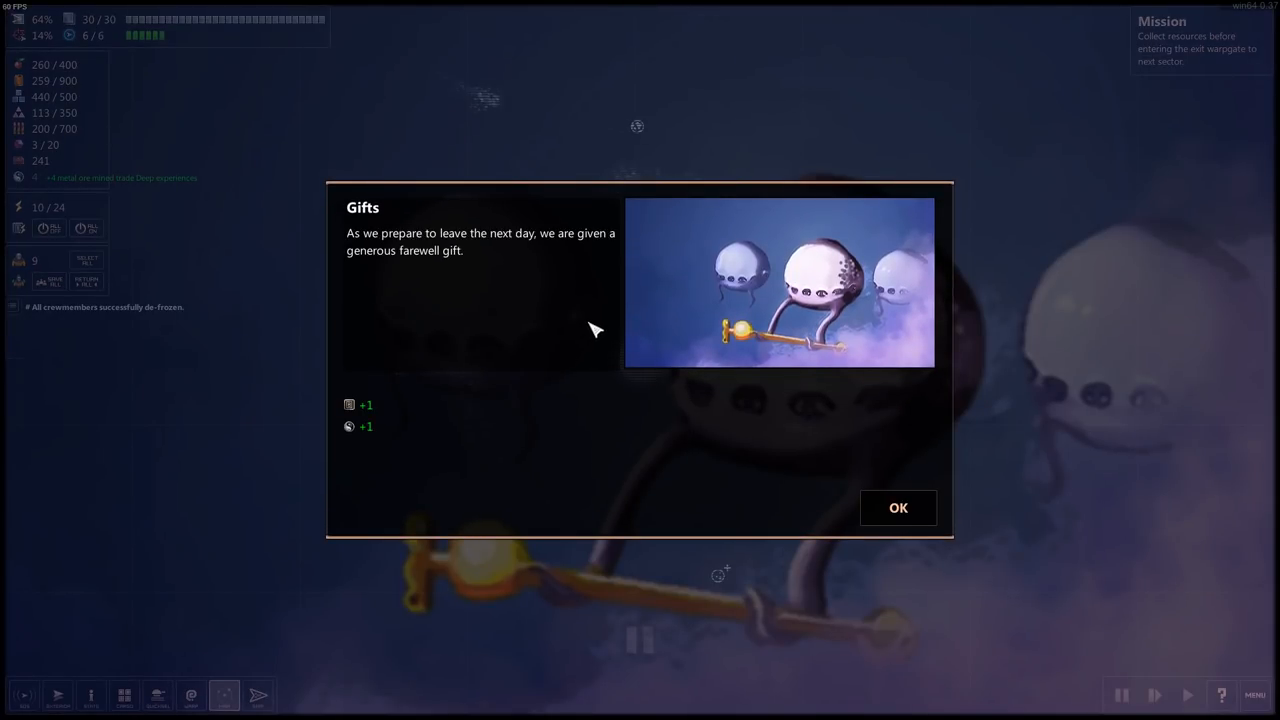
mouse_move(378, 420)
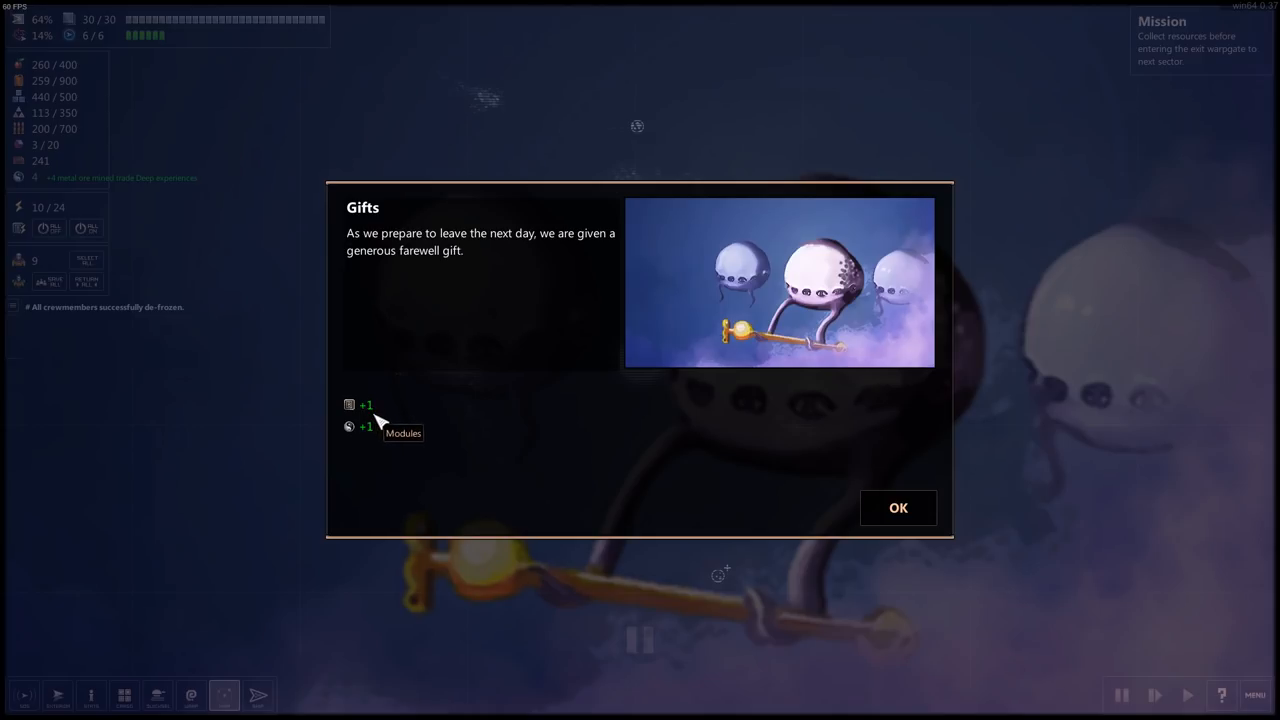
mouse_move(898, 508)
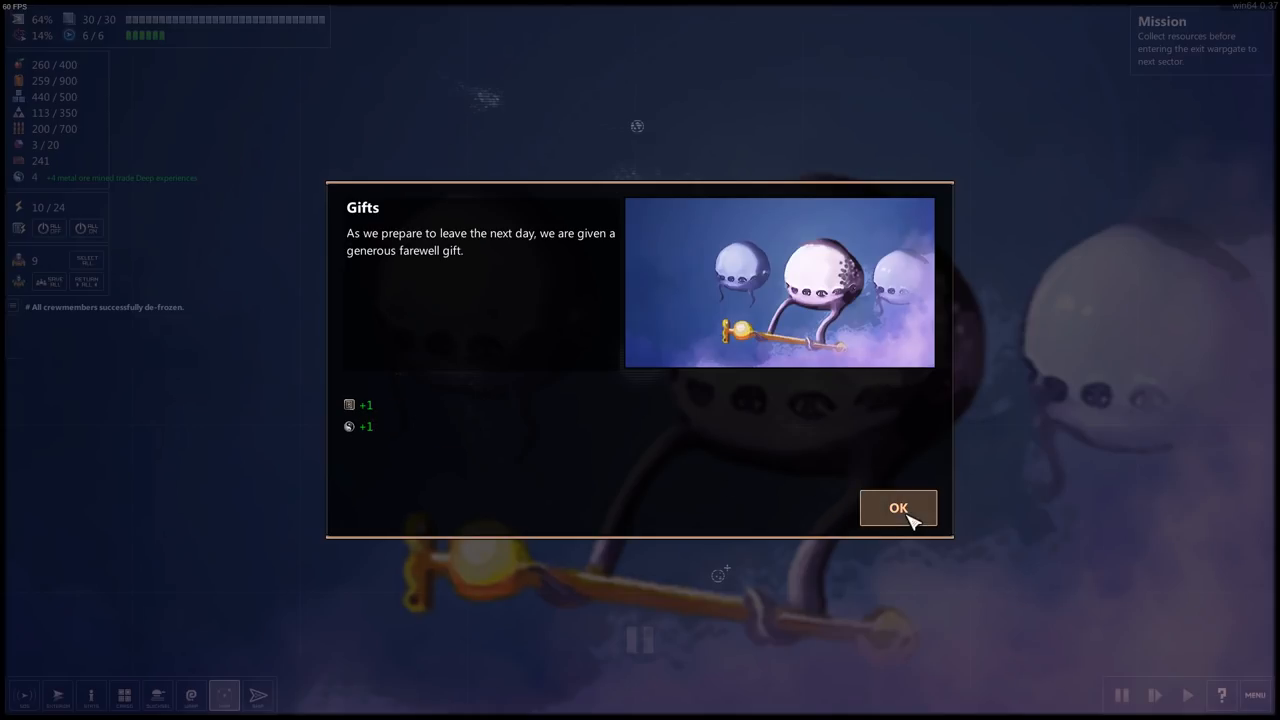
left_click(898, 508)
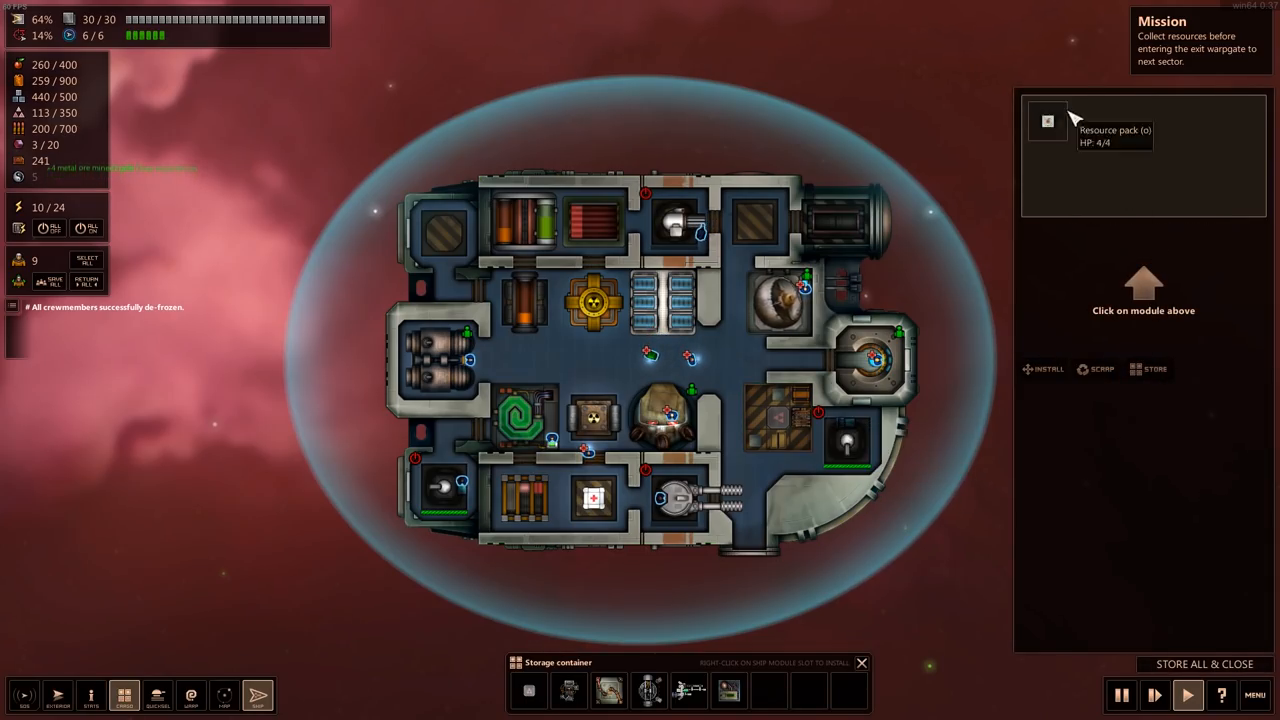
- Store the gifted items in cargo, pick the stored medical module, and return to the system view
left_click(1048, 122)
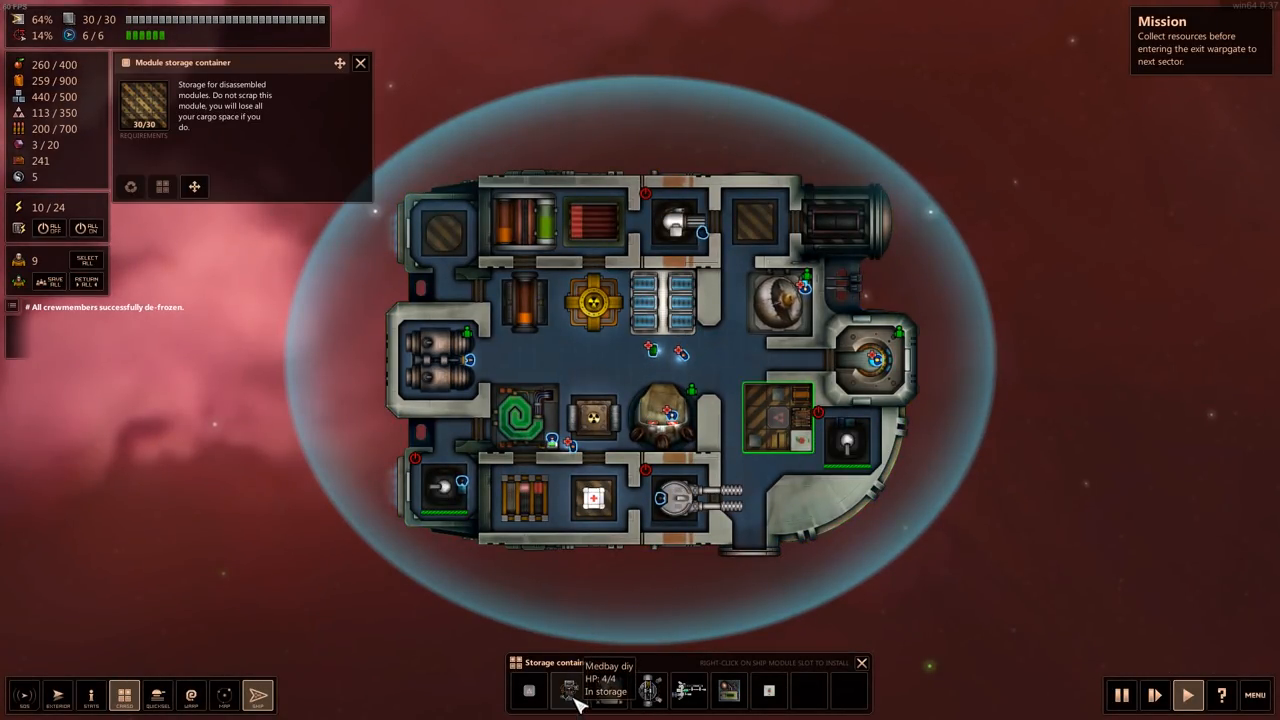
left_click(568, 690)
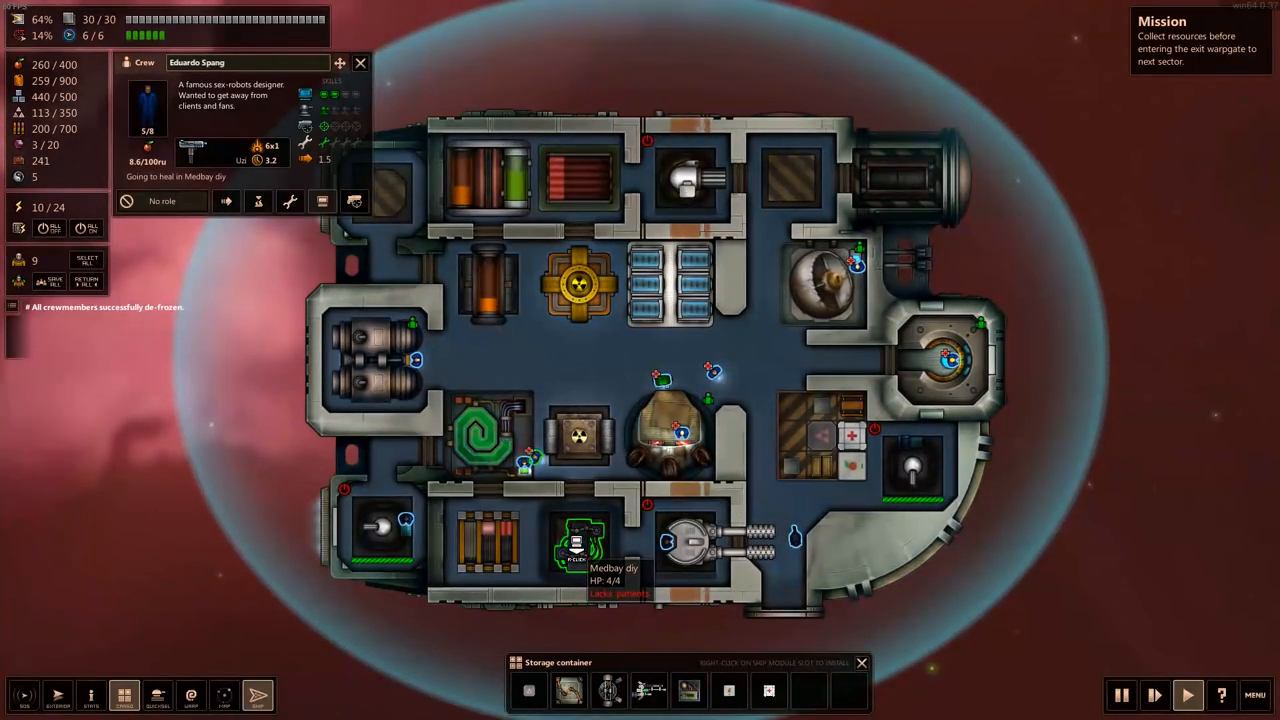
mouse_move(696, 572)
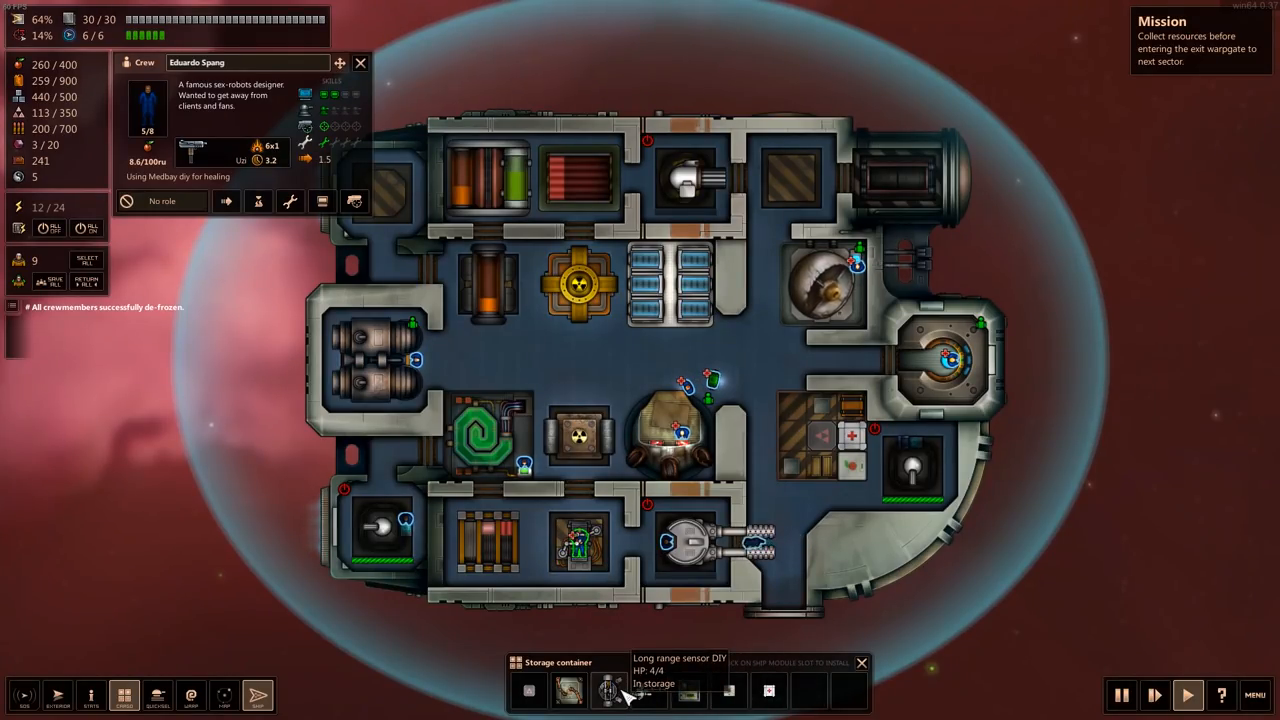
left_click(610, 690)
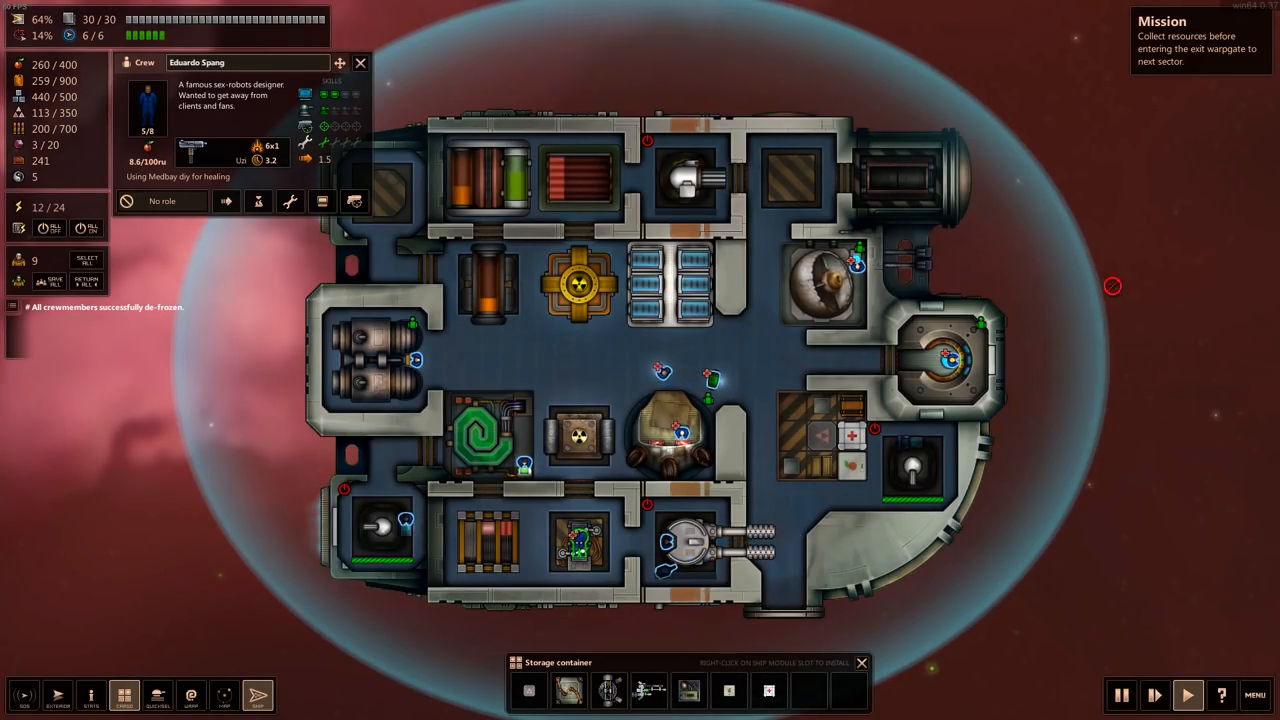
left_click(224, 696)
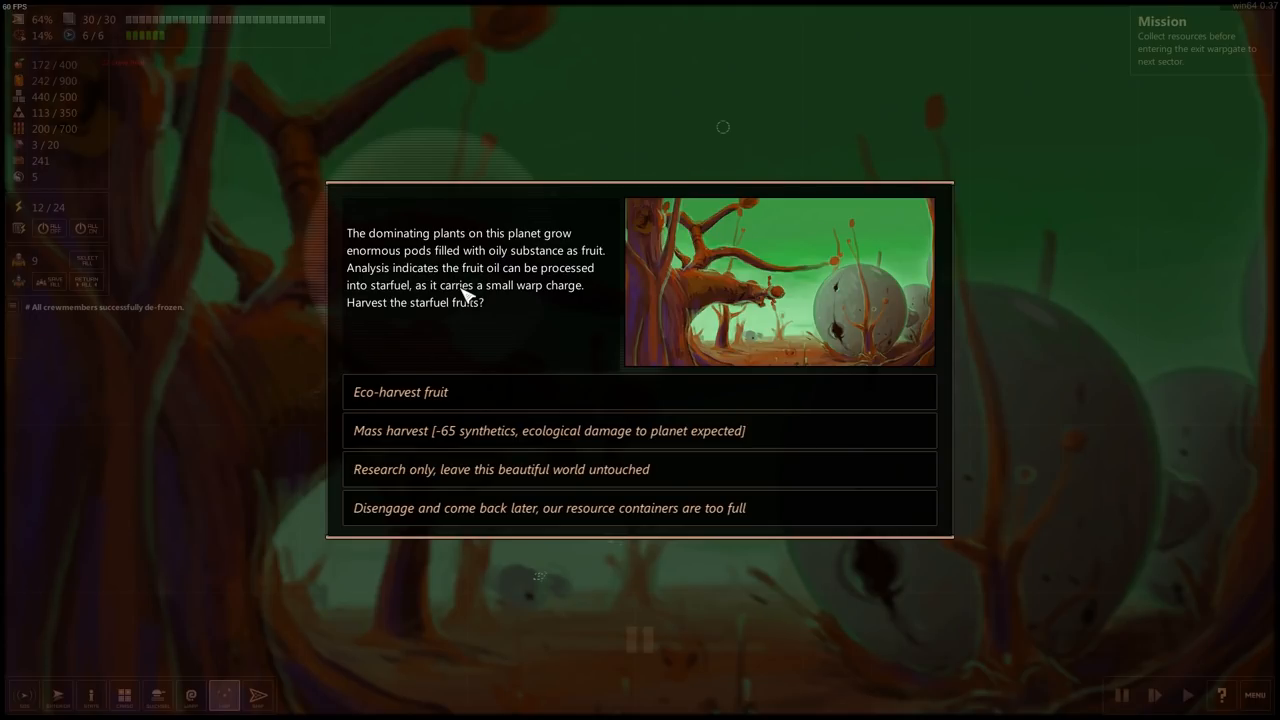
mouse_move(478, 278)
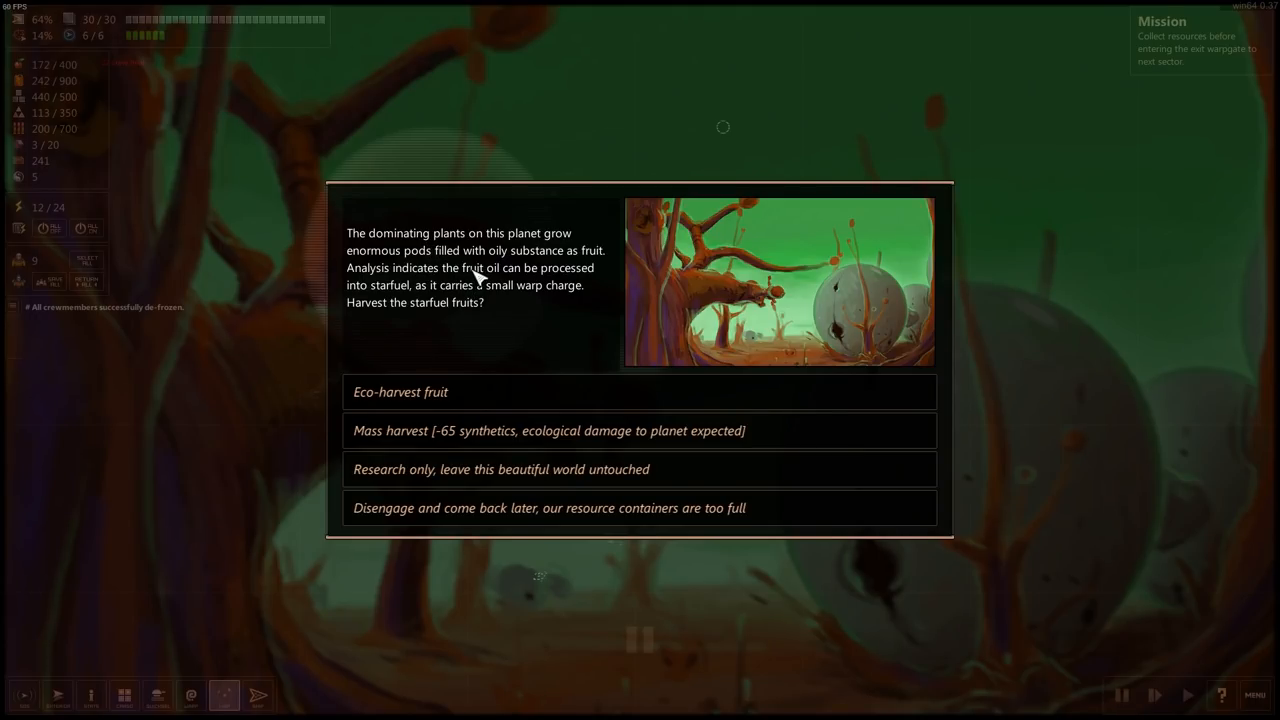
mouse_move(516, 272)
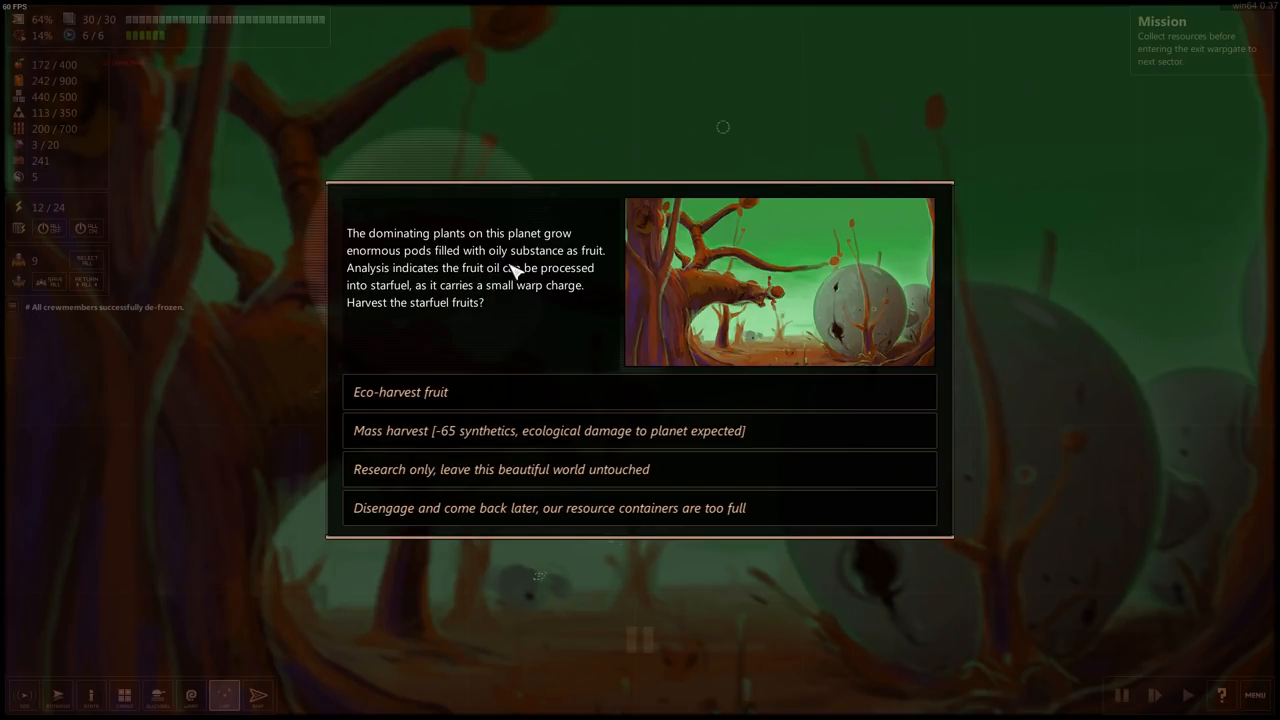
mouse_move(480, 290)
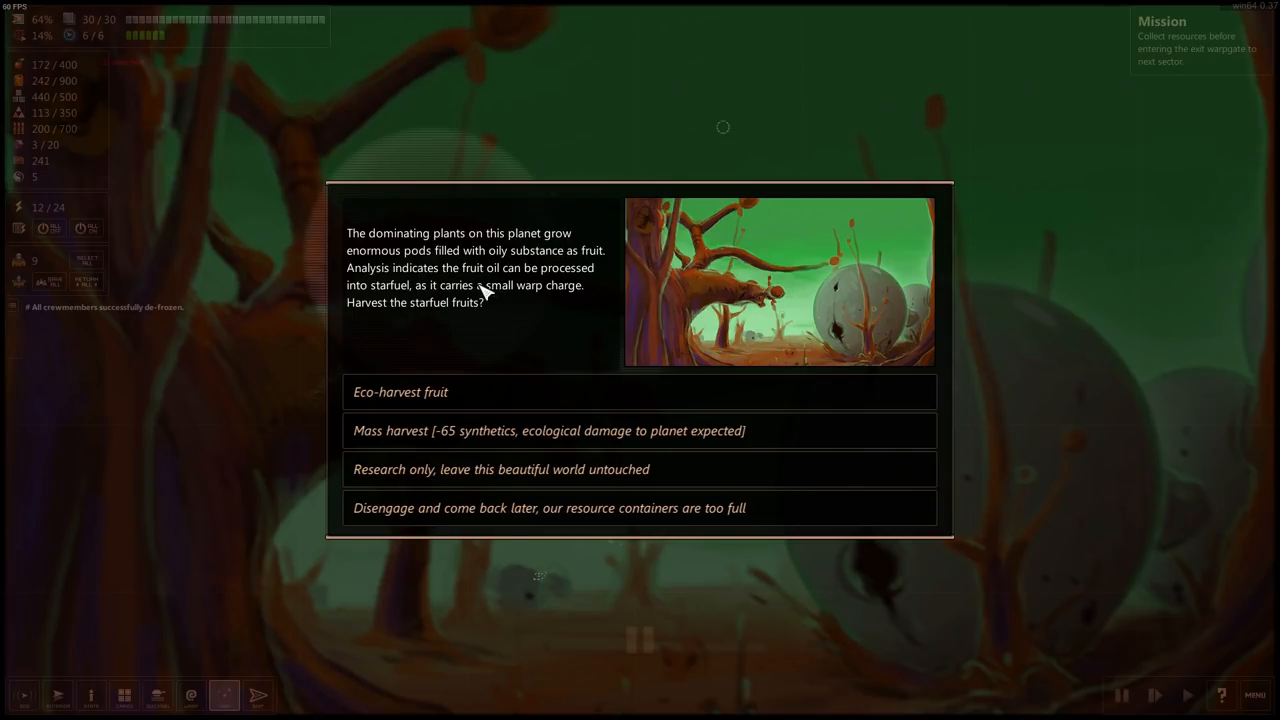
mouse_move(398, 292)
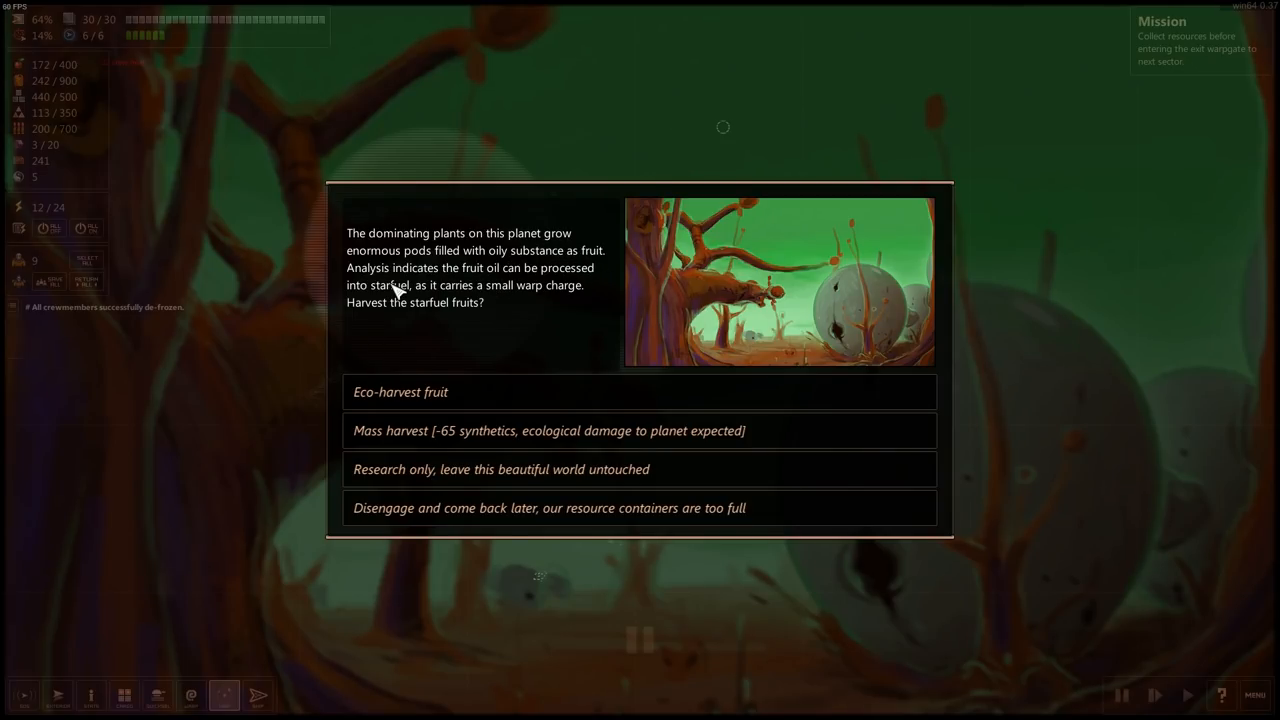
mouse_move(530, 290)
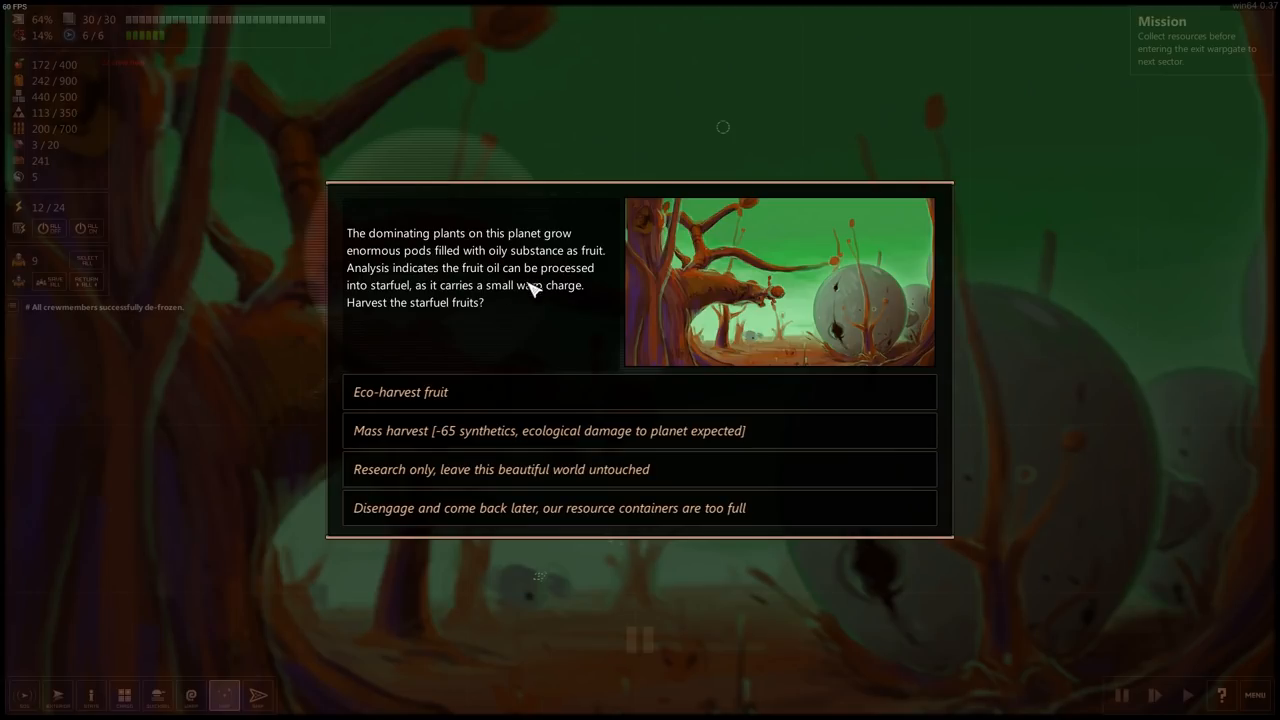
mouse_move(548, 312)
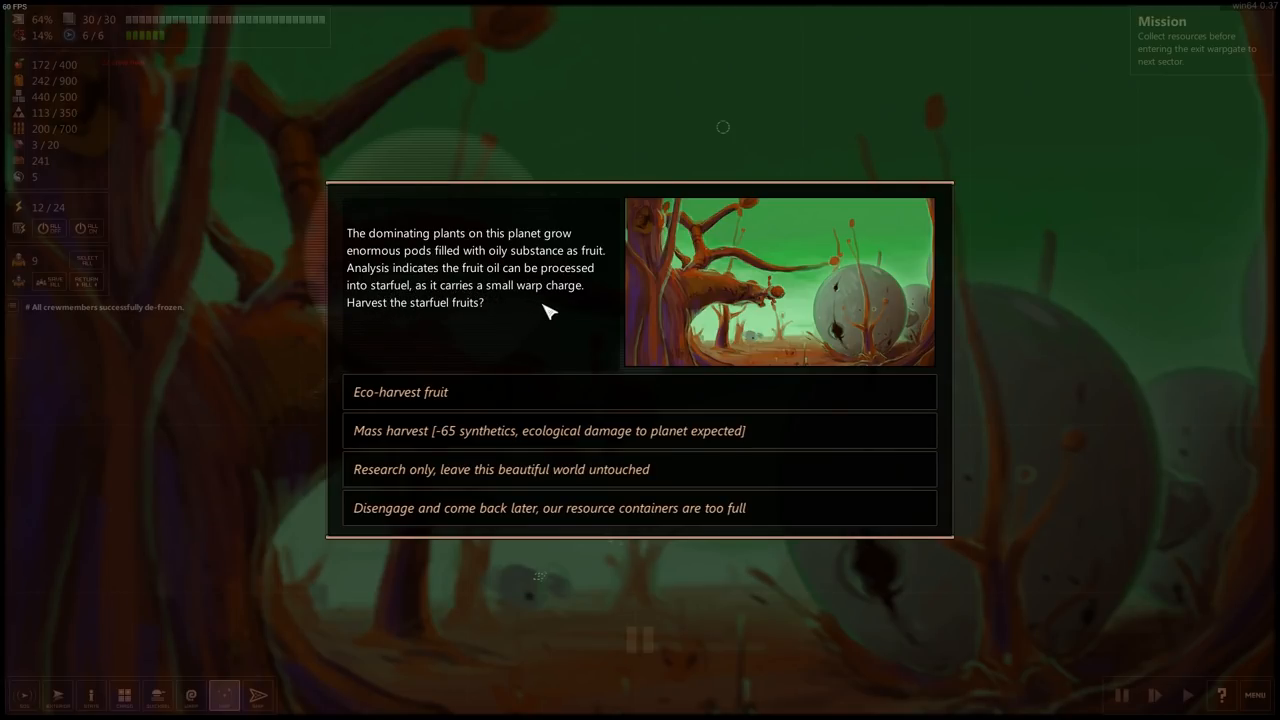
mouse_move(498, 334)
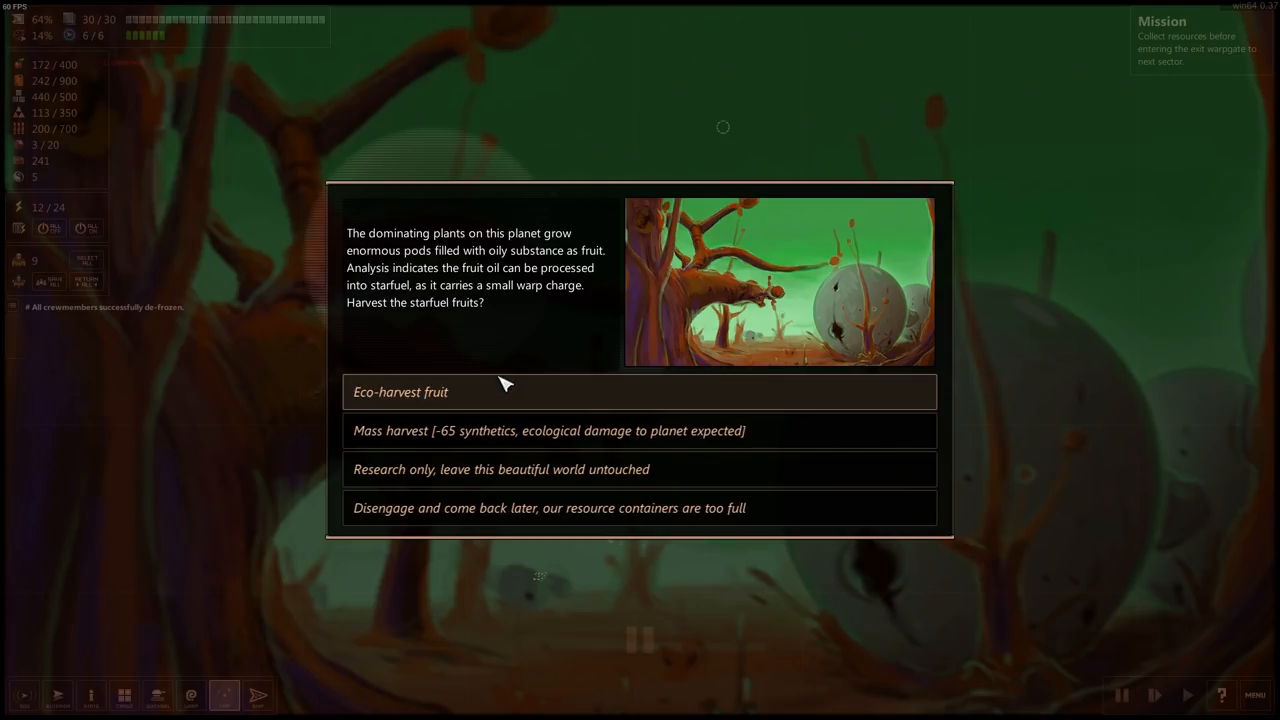
mouse_move(558, 450)
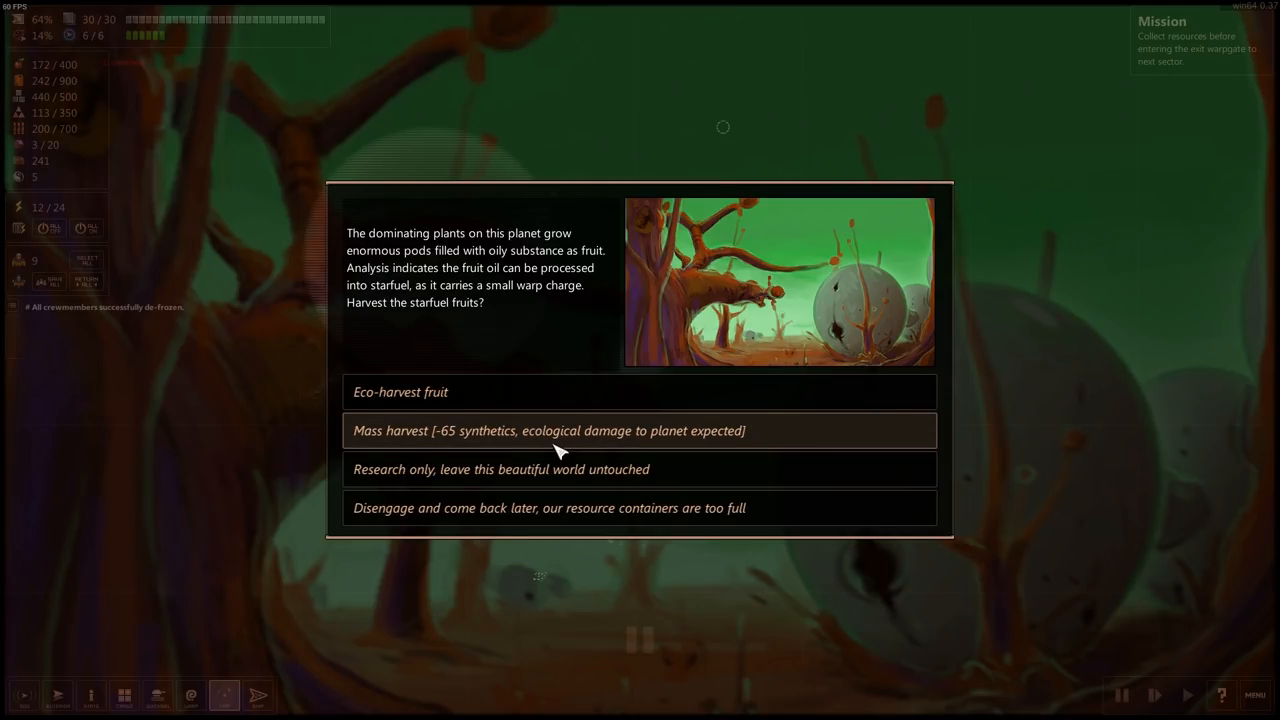
mouse_move(572, 488)
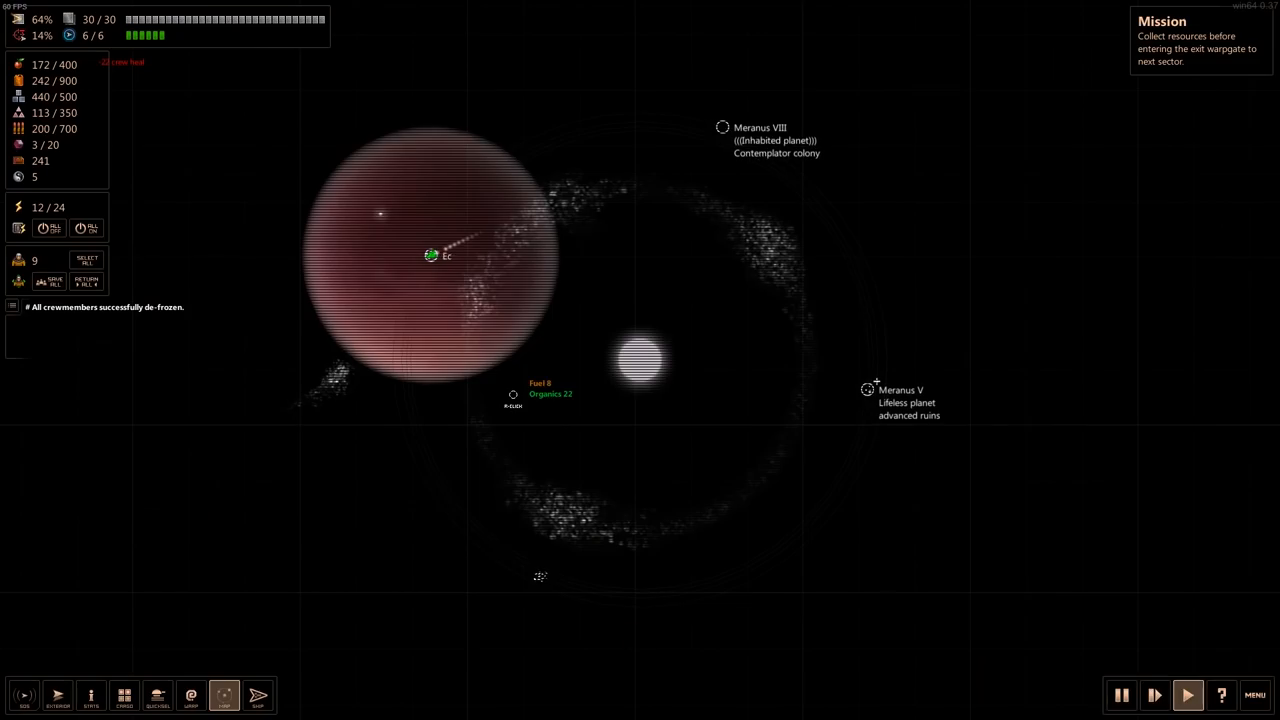
- Harvest Meranus V's starfuel fruits for +59 fuel and +90 organics and dismiss the report
left_click(866, 388)
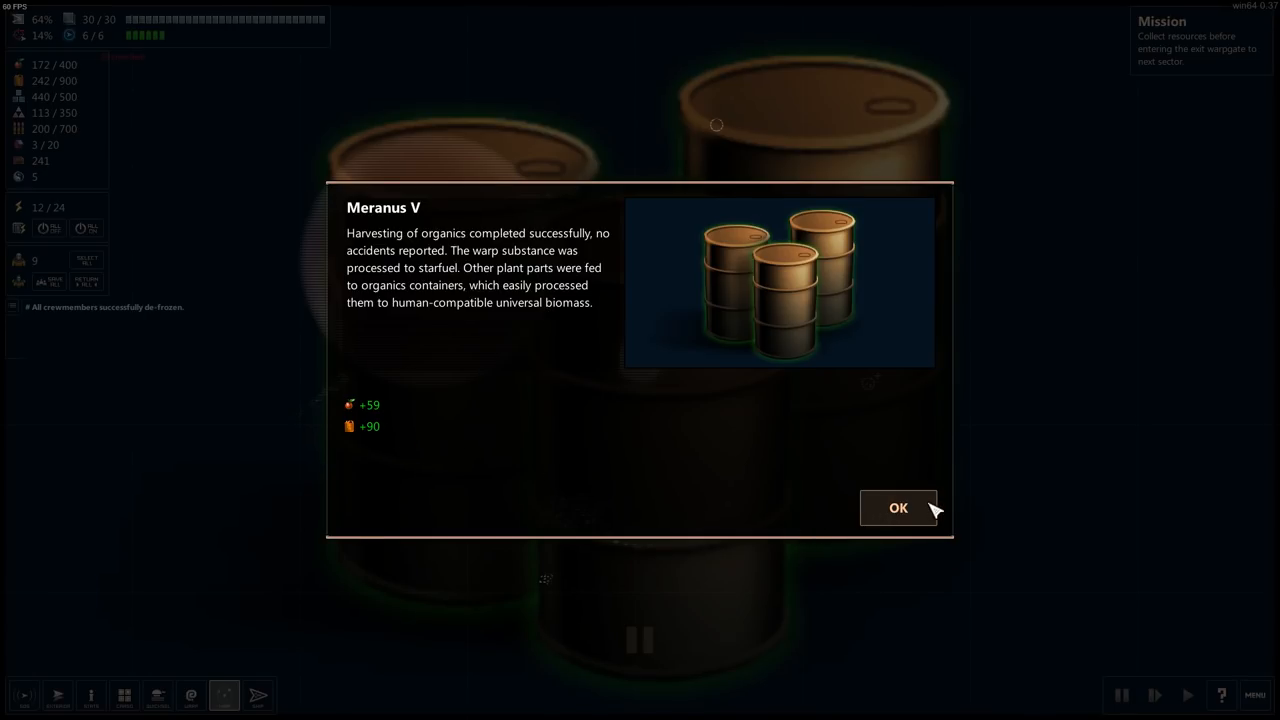
left_click(896, 508)
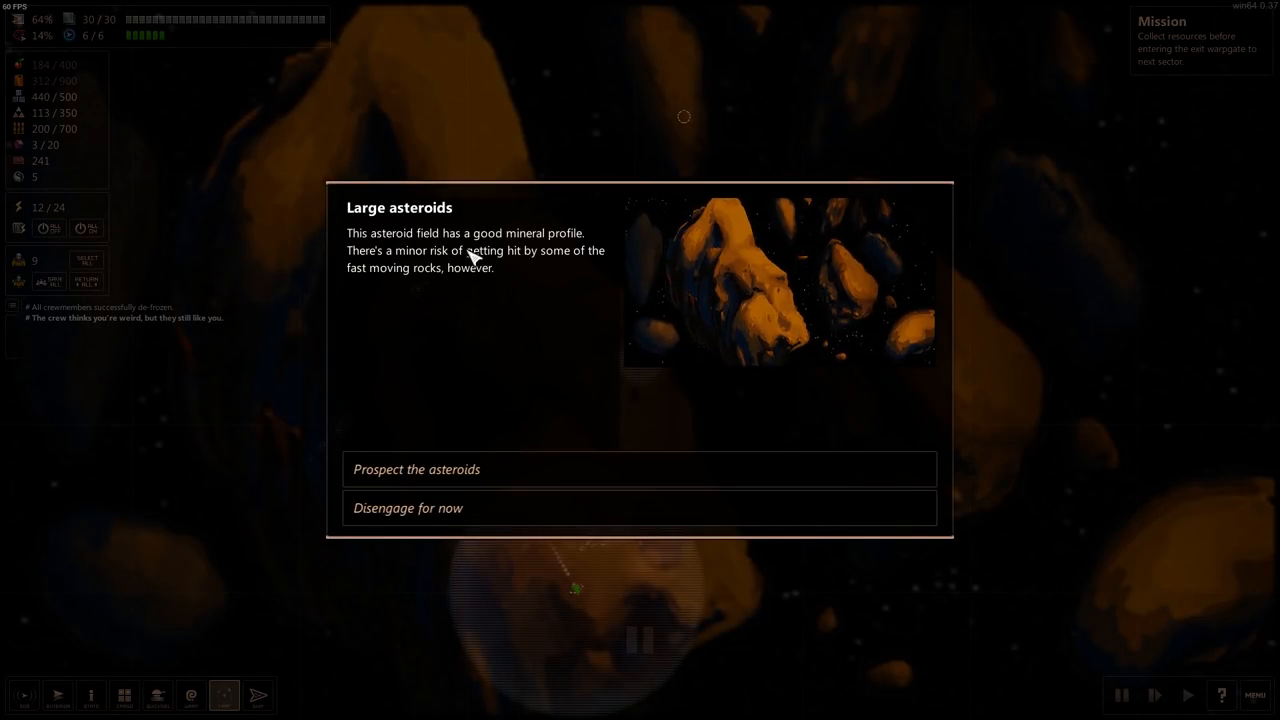
- Prospect the large asteroid field for +55 metals and bring up the star systems map
left_click(640, 468)
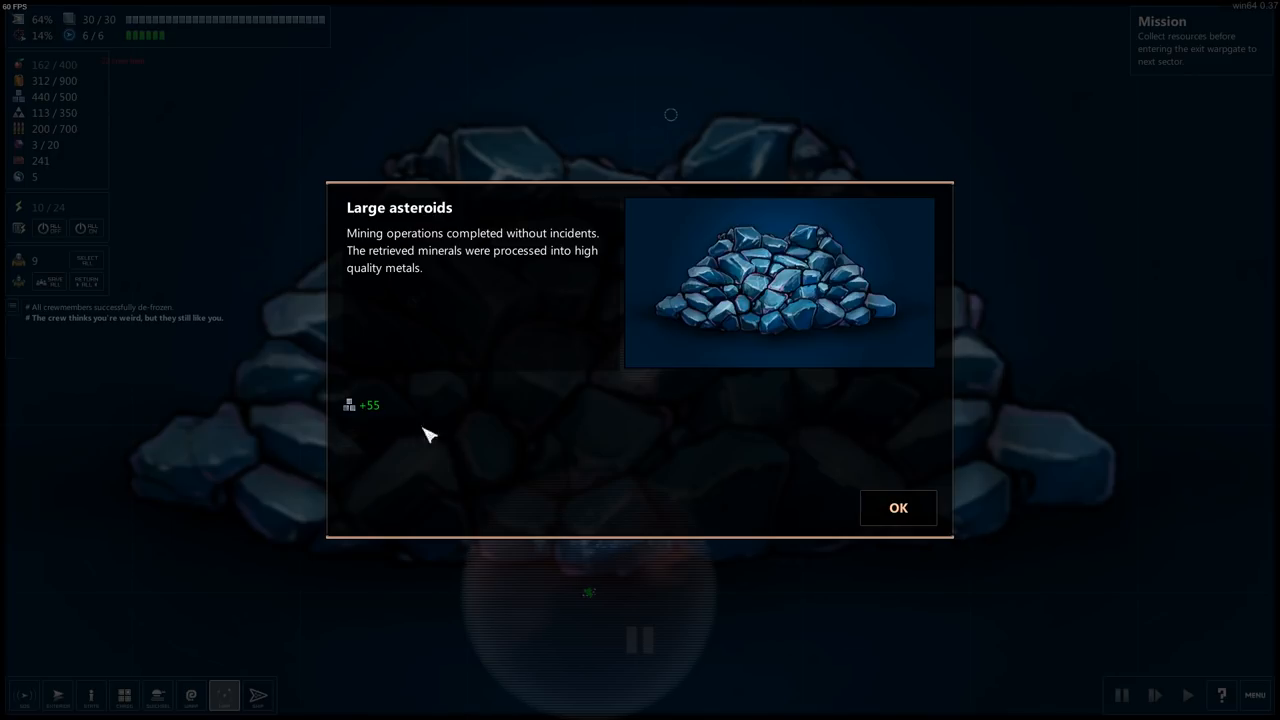
left_click(896, 508)
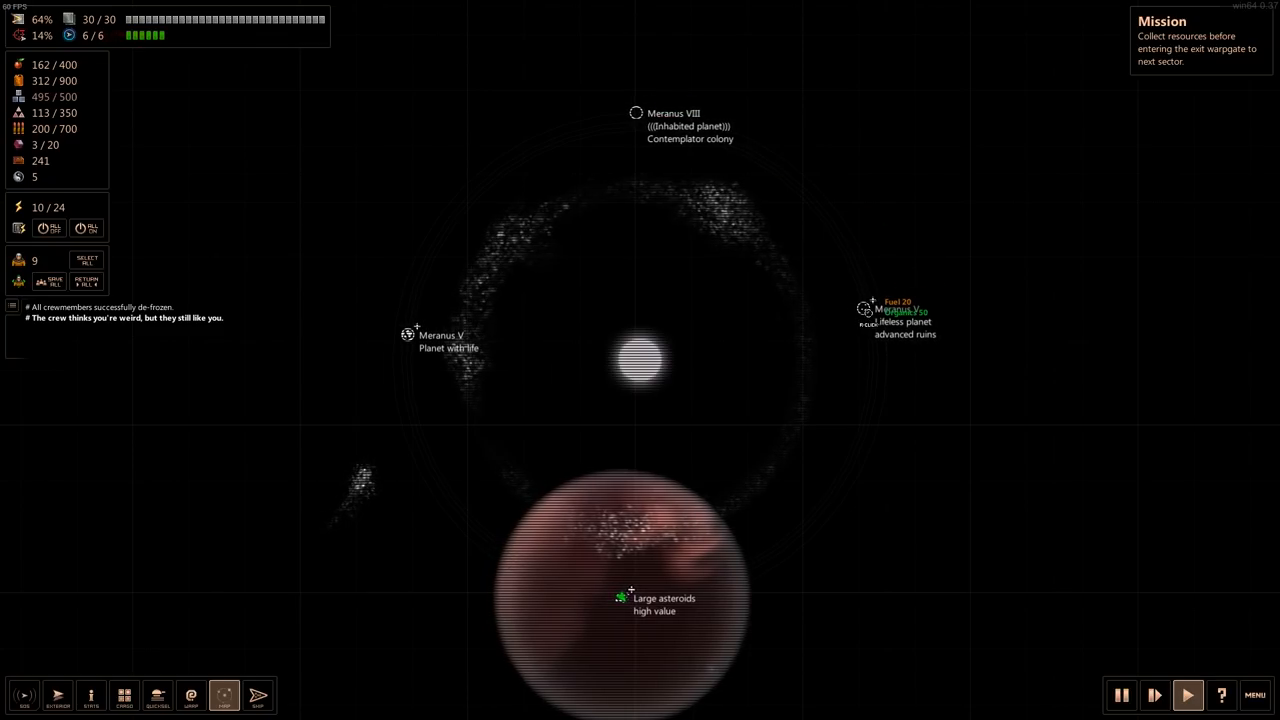
mouse_move(192, 696)
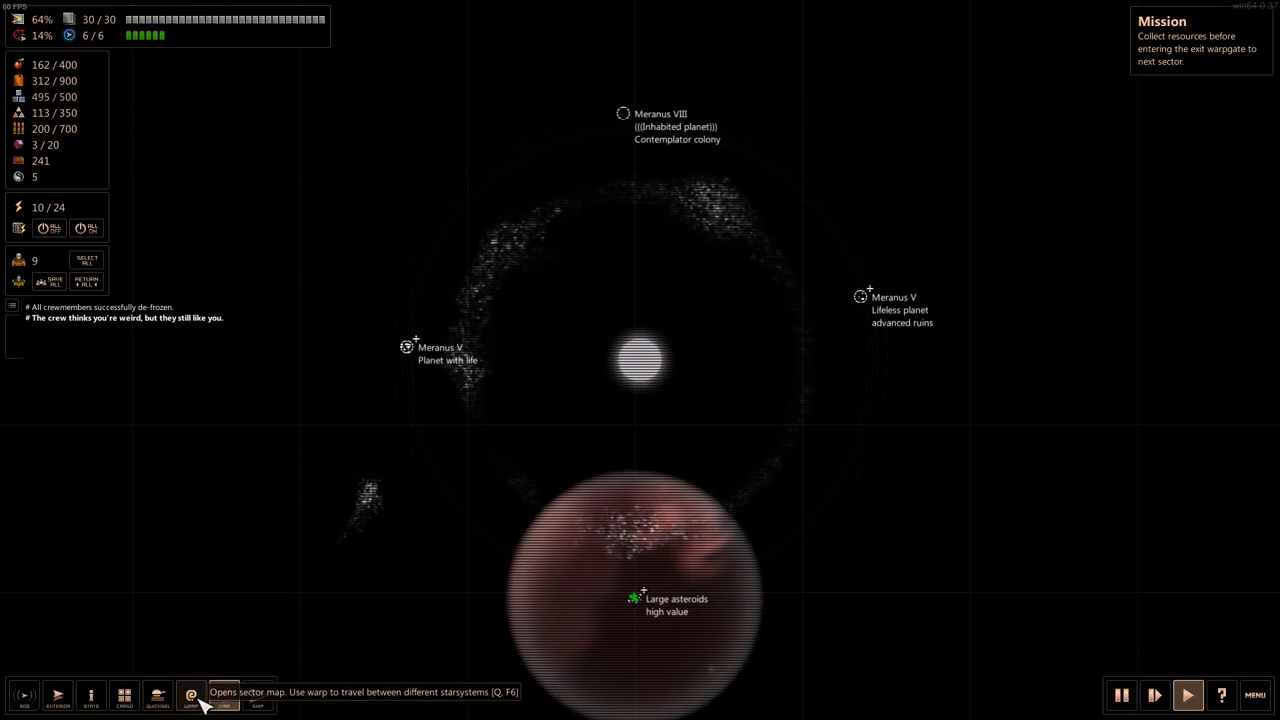
left_click(190, 696)
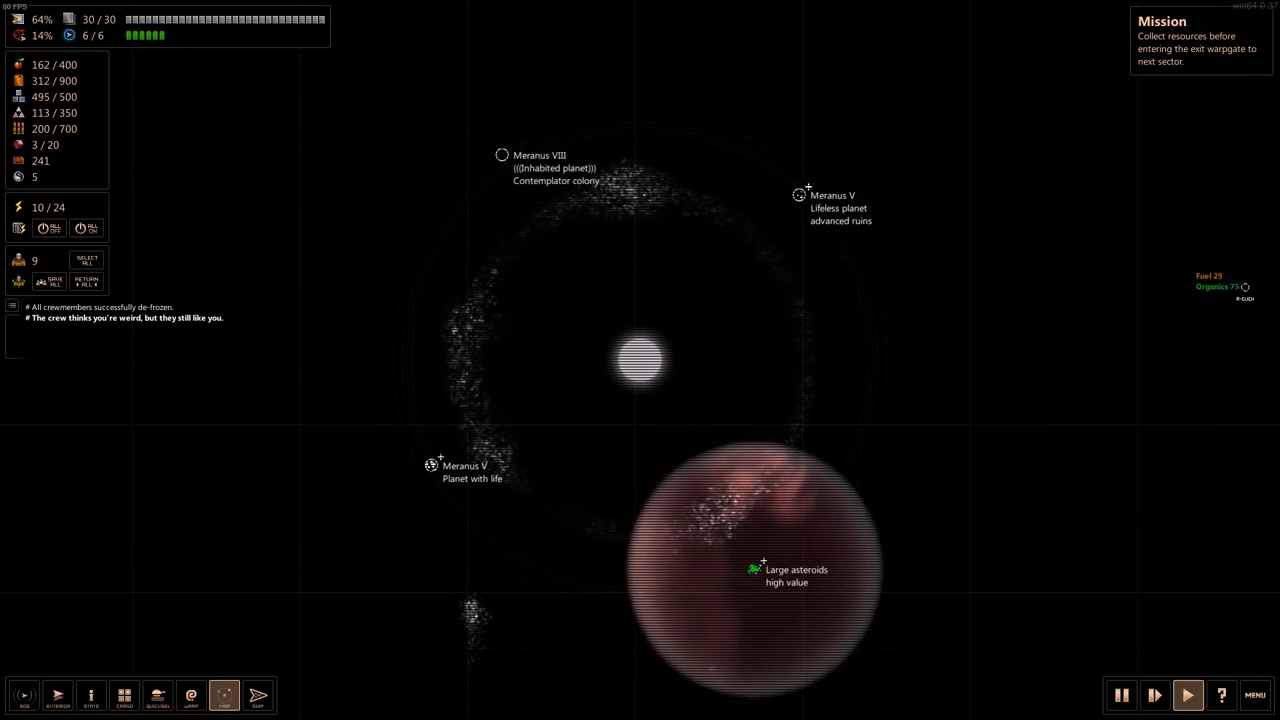
mouse_move(256, 696)
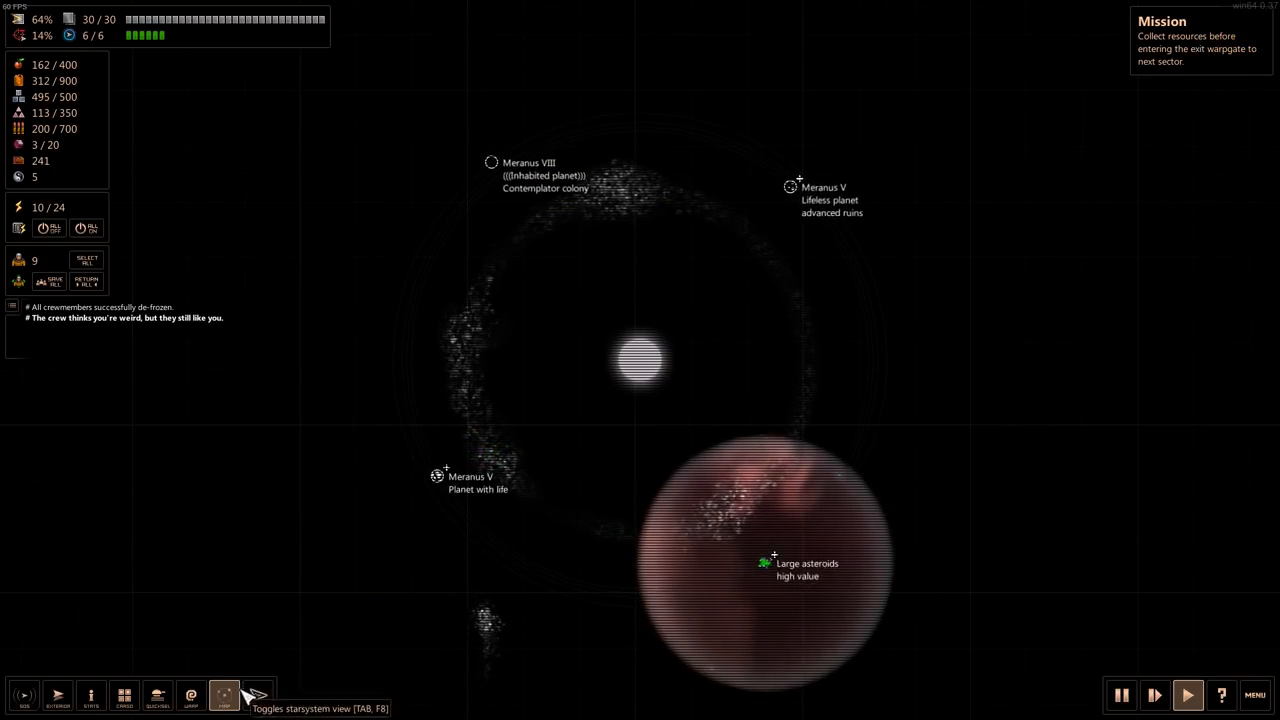
- Warp to the Ous system and open the gas giant Ous VI encounter
left_click(224, 696)
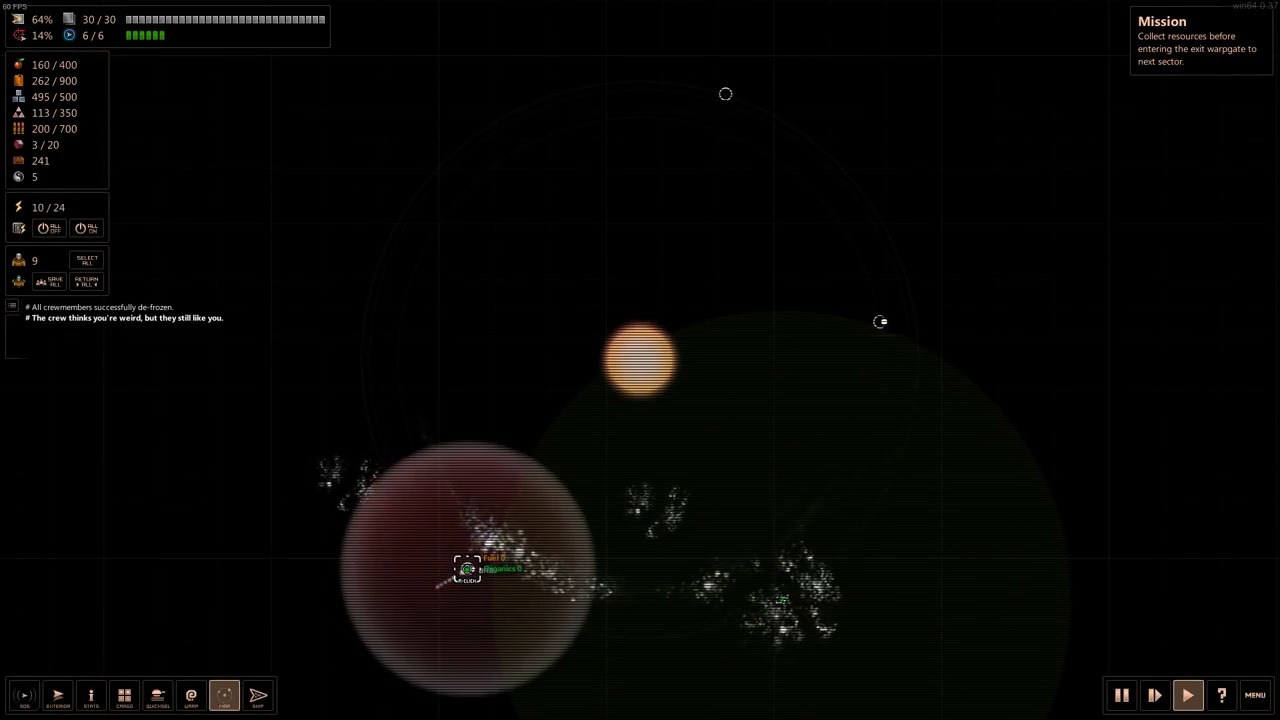
left_click(464, 570)
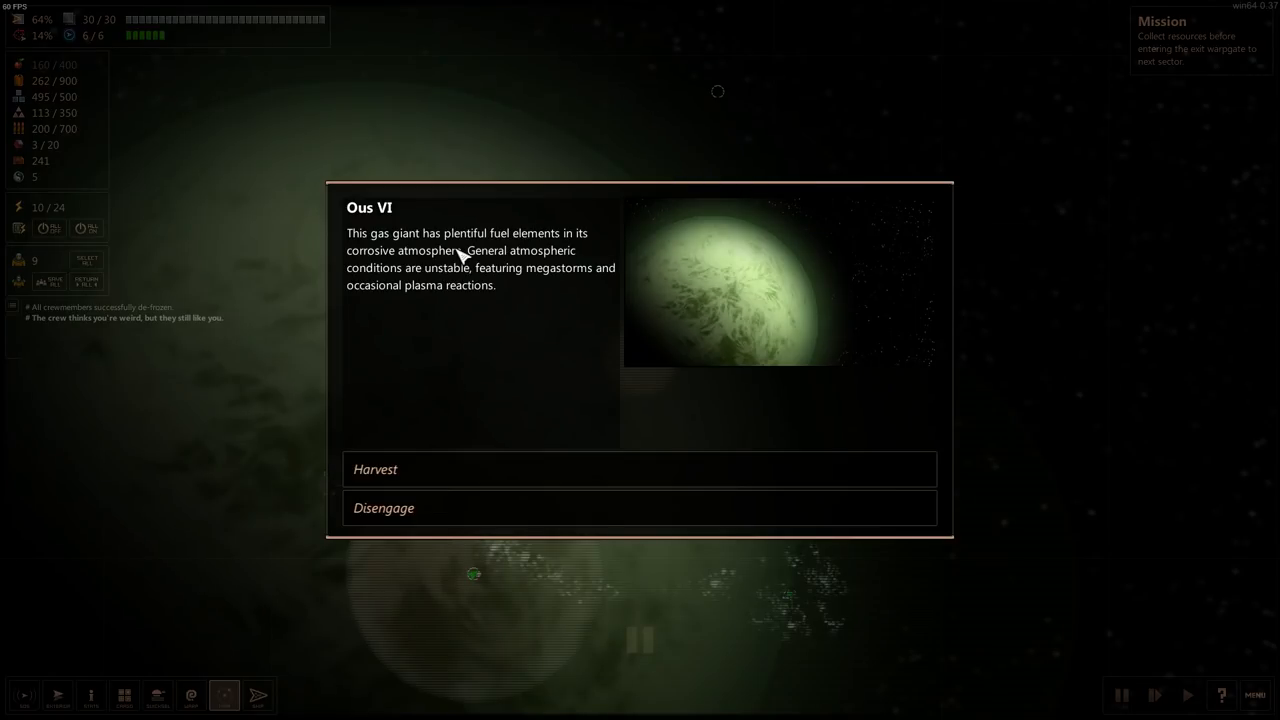
mouse_move(548, 256)
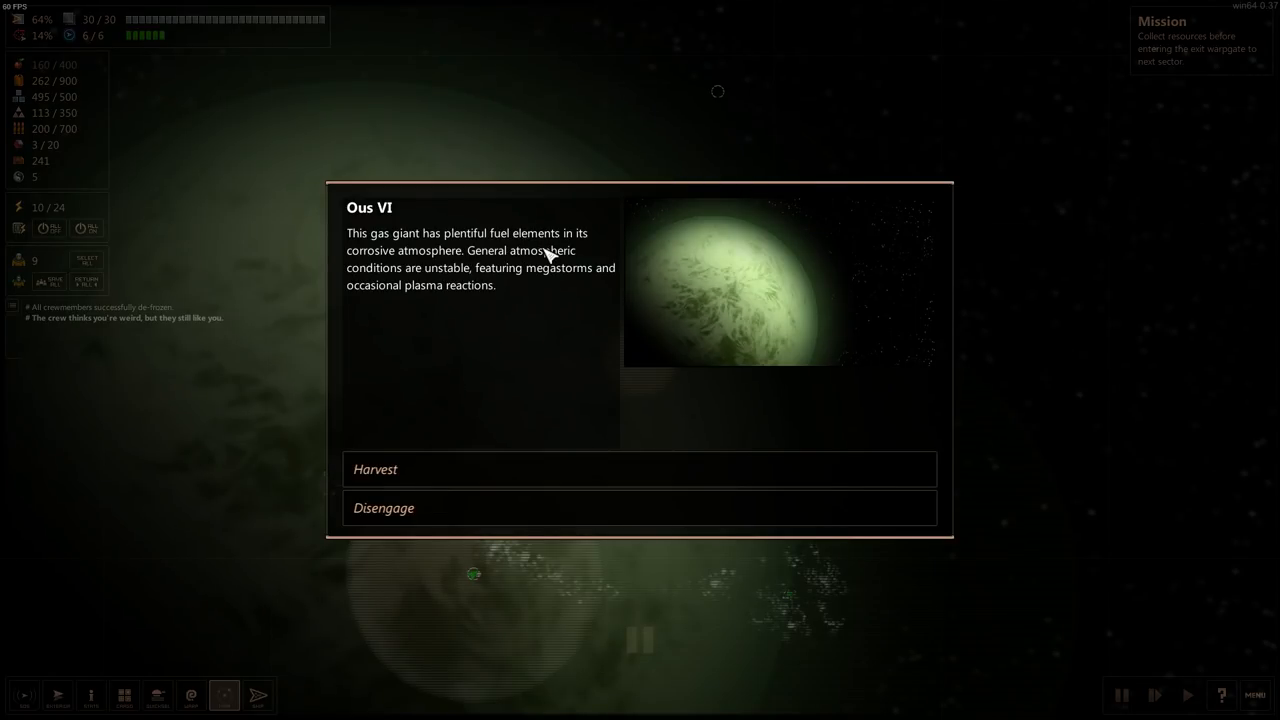
mouse_move(532, 272)
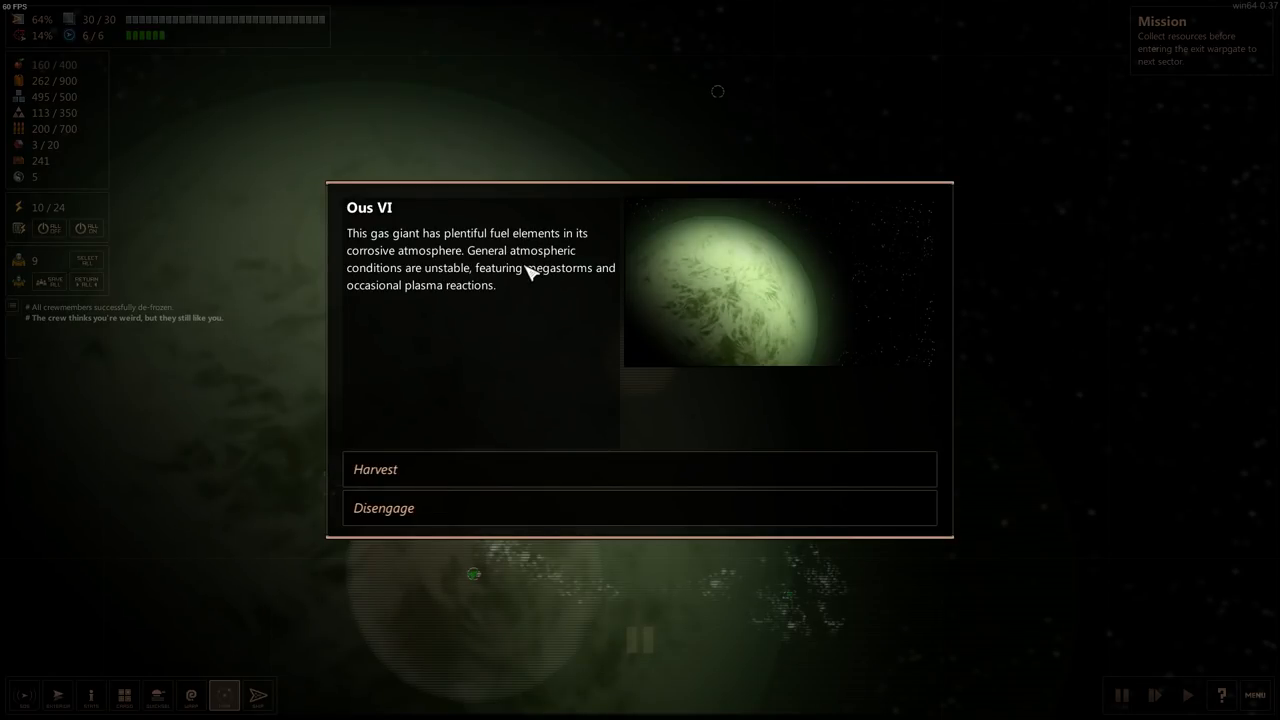
- Mine Ous VI's corrosive atmosphere for +189 fuel and dismiss the mining report
left_click(640, 468)
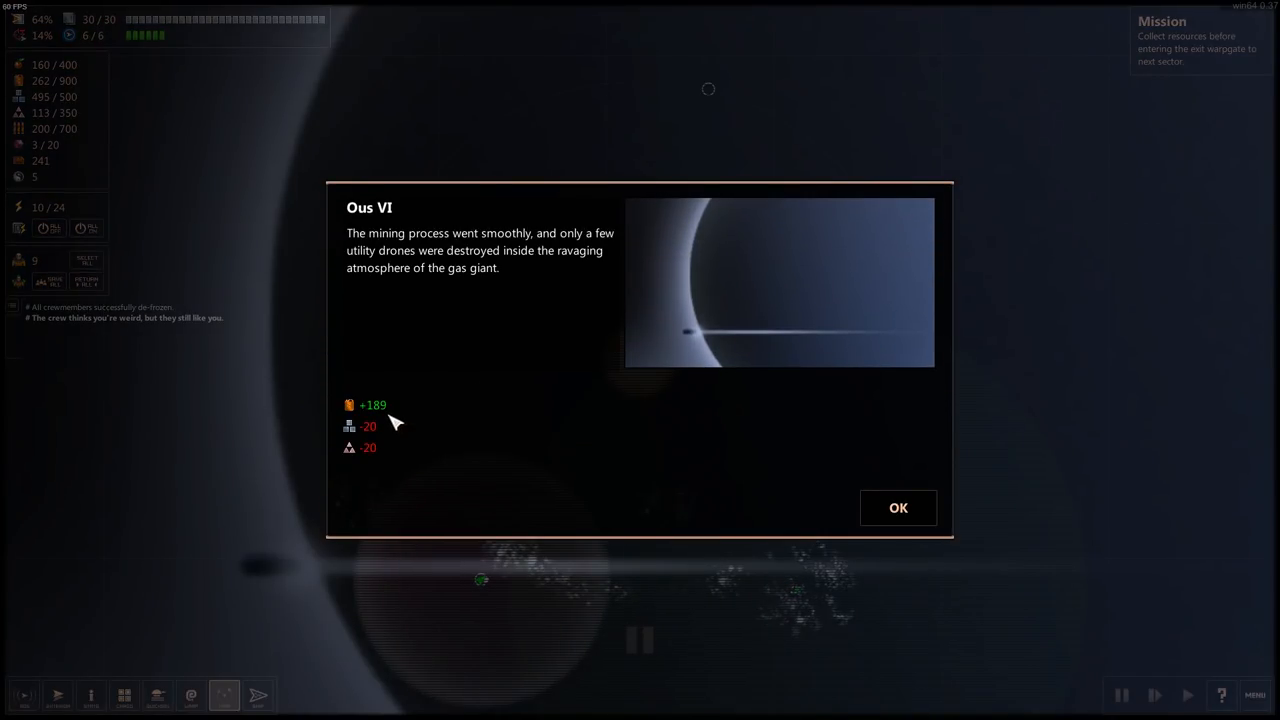
mouse_move(848, 500)
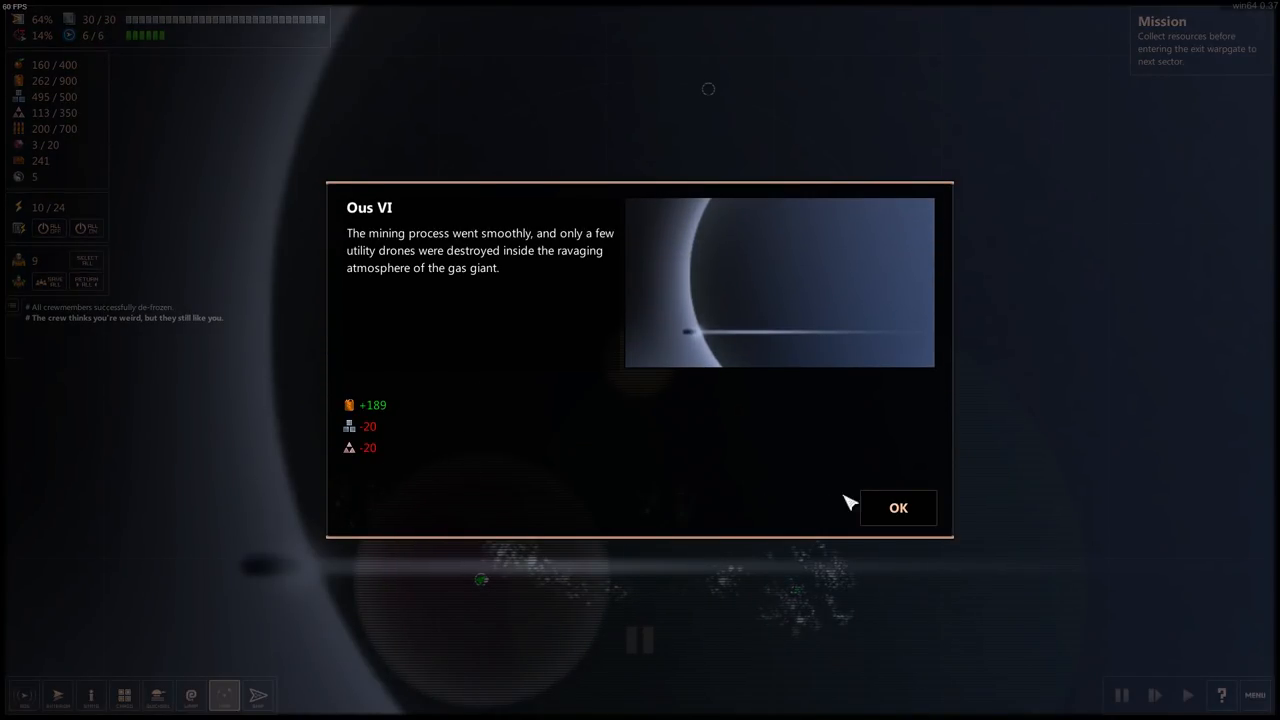
left_click(896, 508)
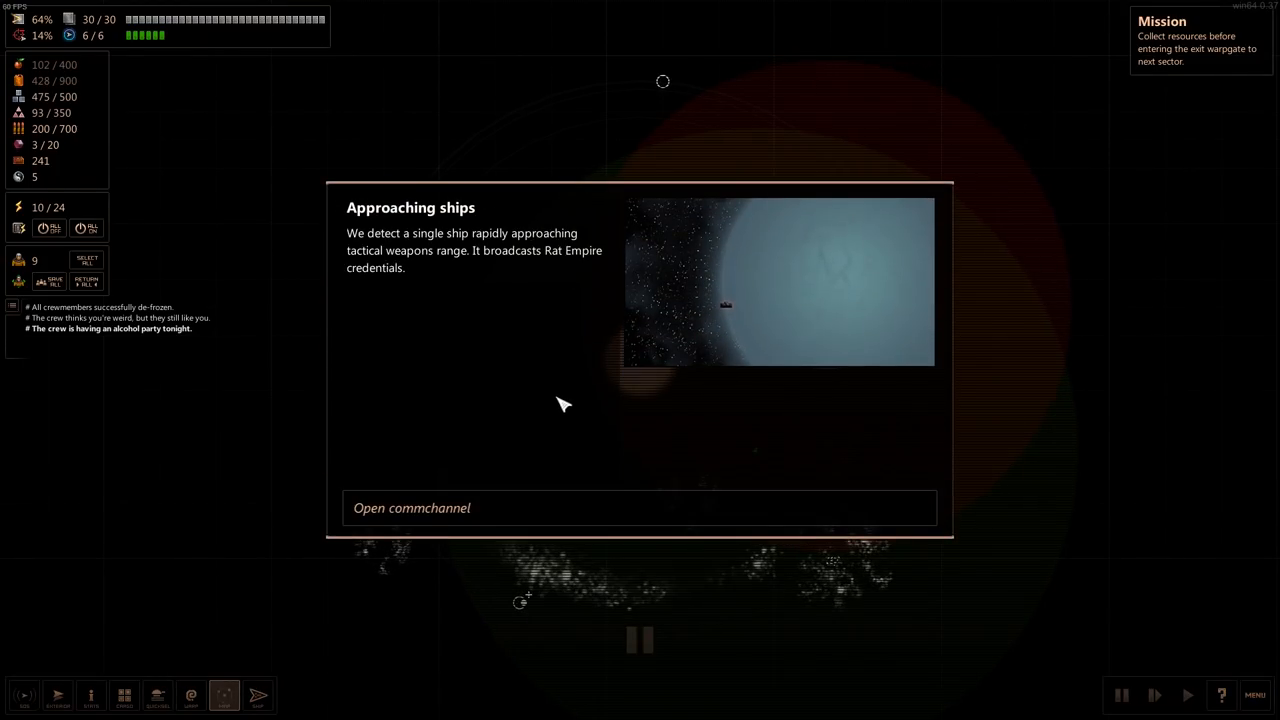
mouse_move(500, 268)
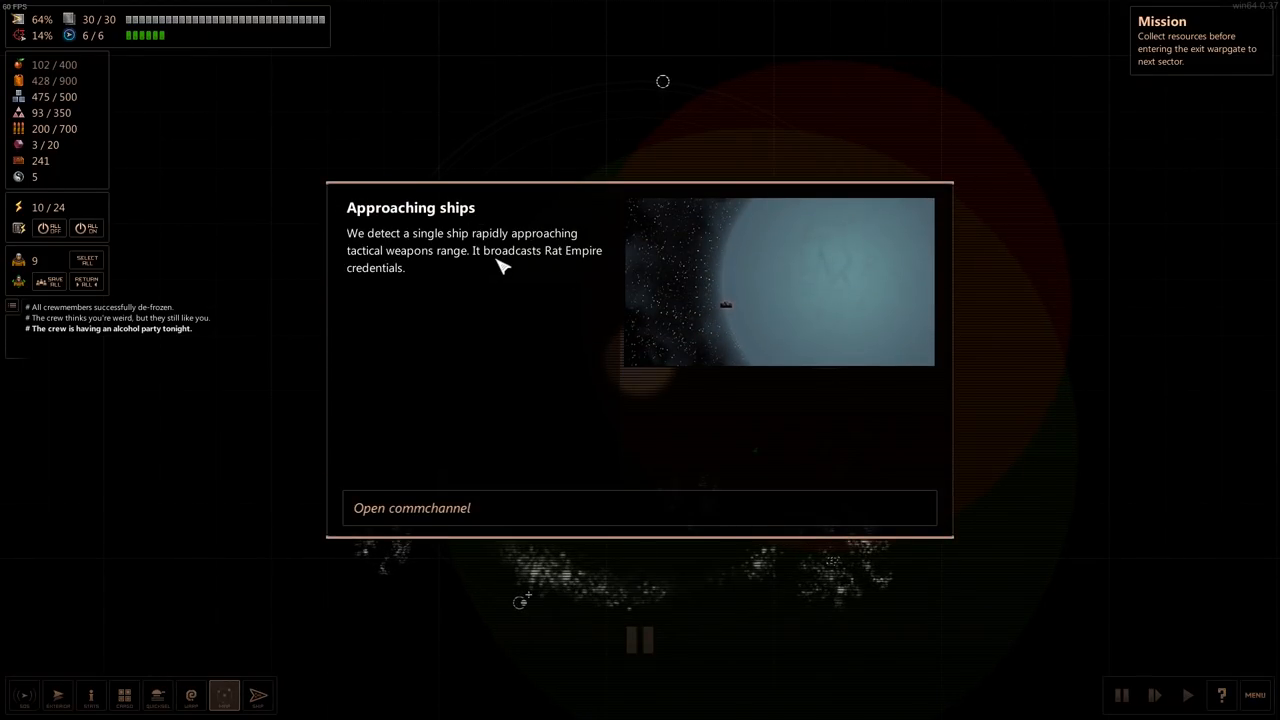
mouse_move(470, 508)
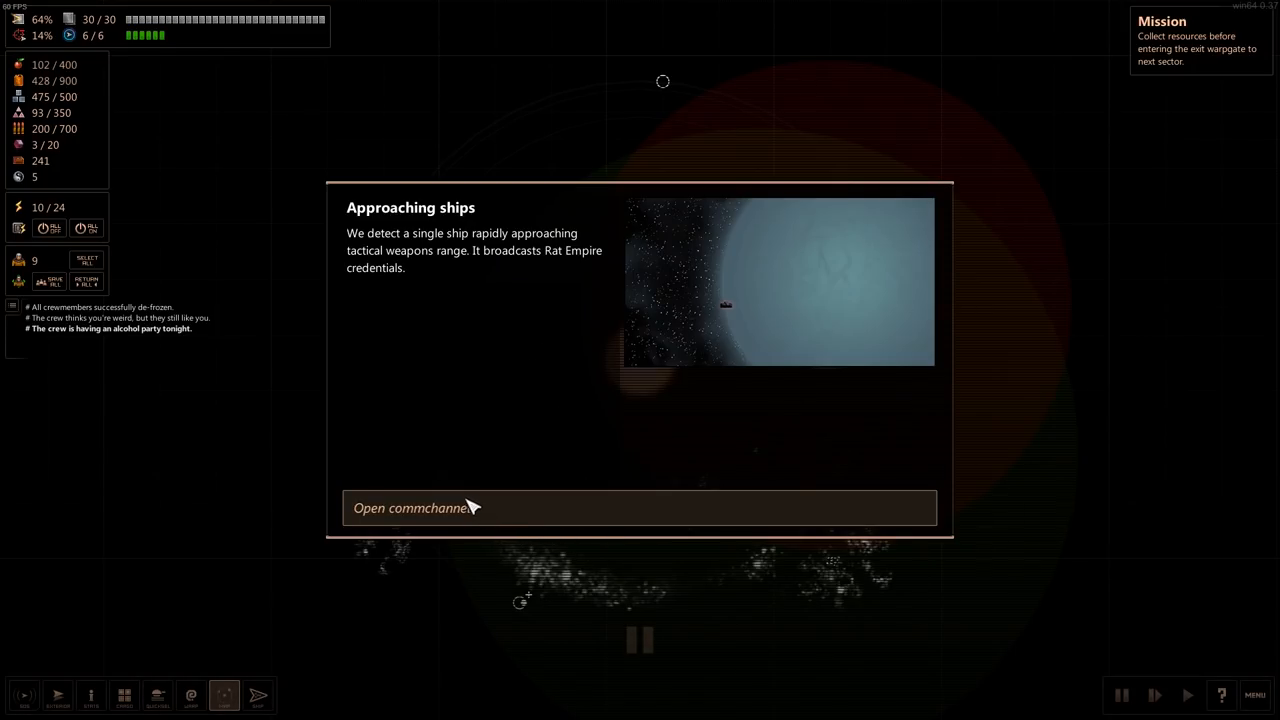
- Open the commchannel with the approaching Rat Empire ship to hear its tax demand
left_click(640, 508)
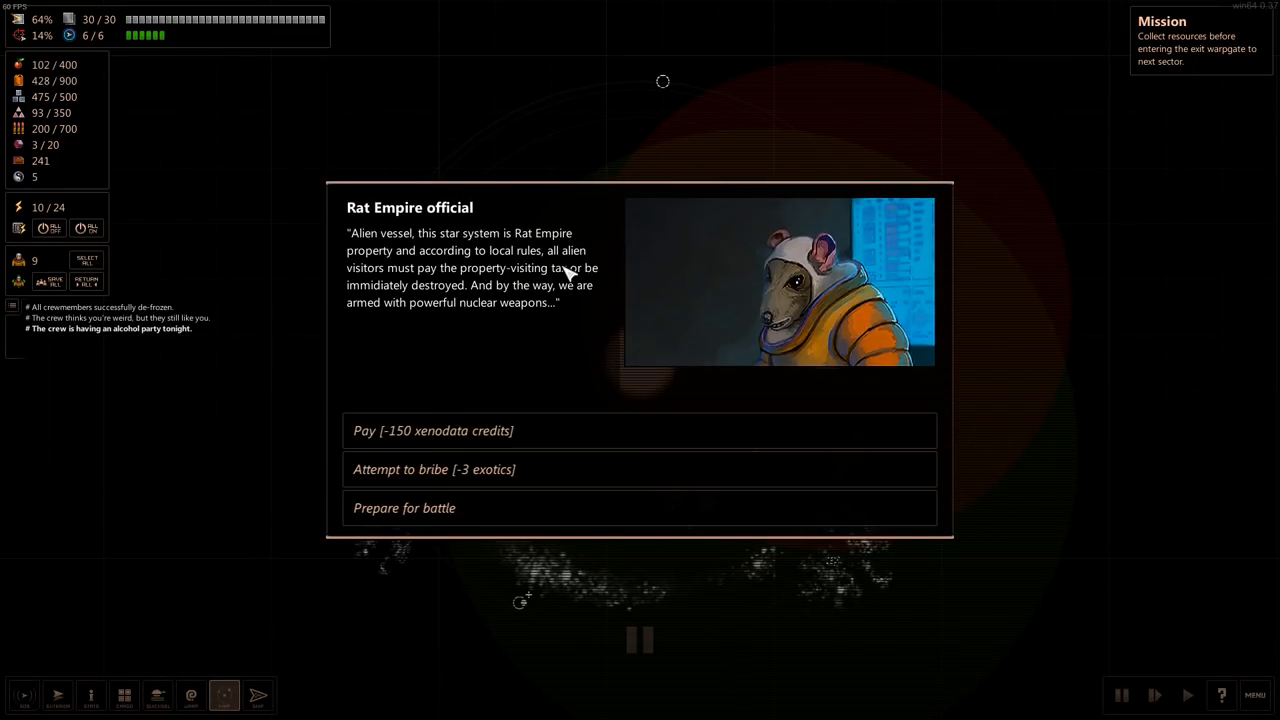
mouse_move(590, 302)
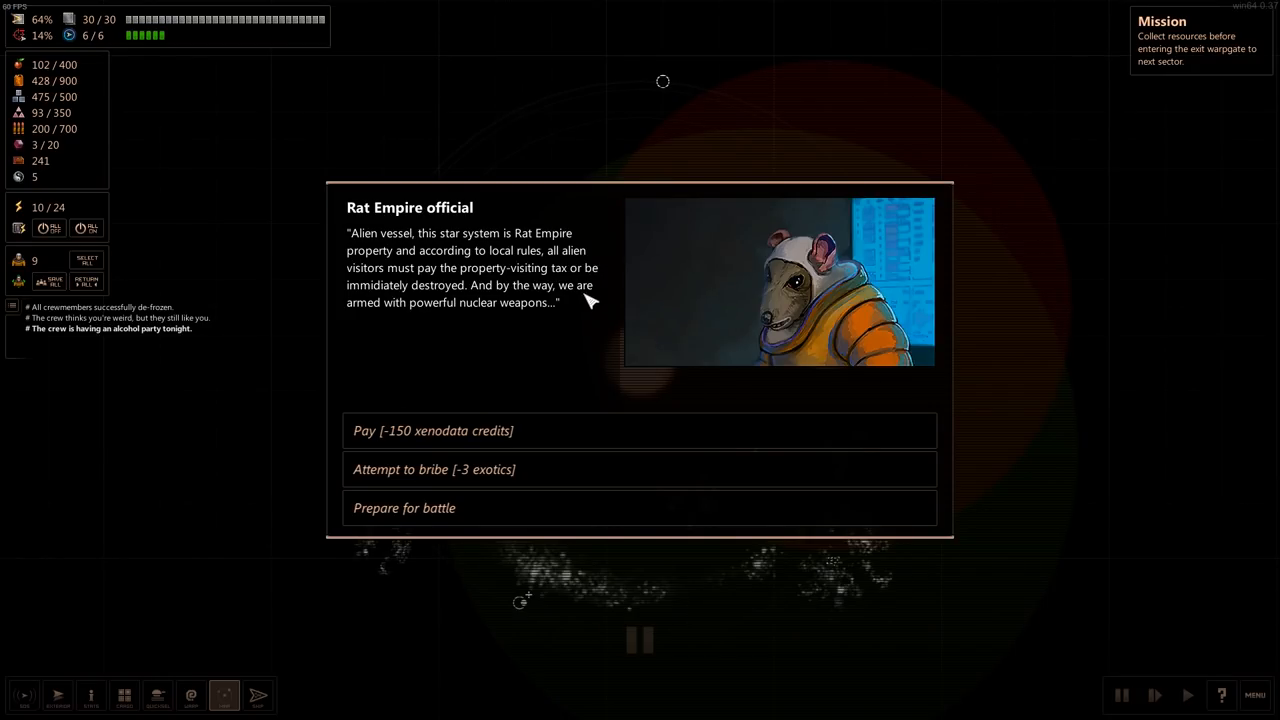
mouse_move(518, 410)
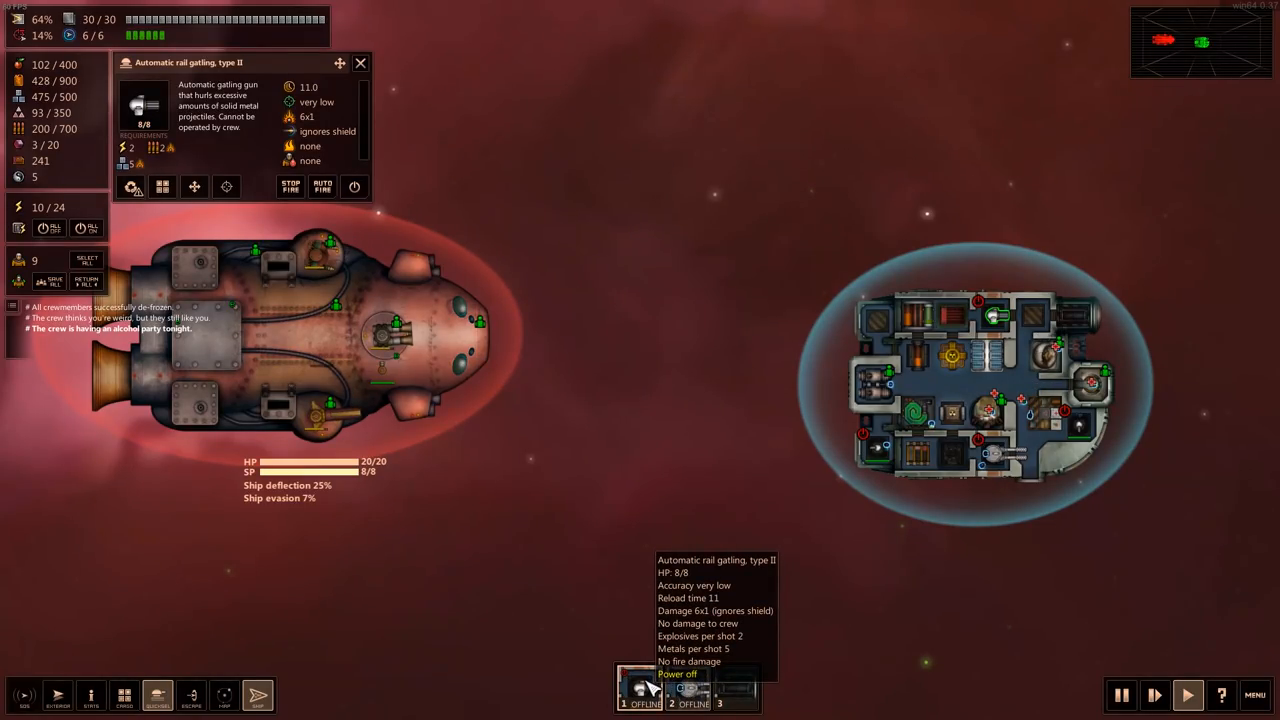
- Inspect the ATK-MK2 cannon, a crew member and the point-defence module during the battle
left_click(688, 688)
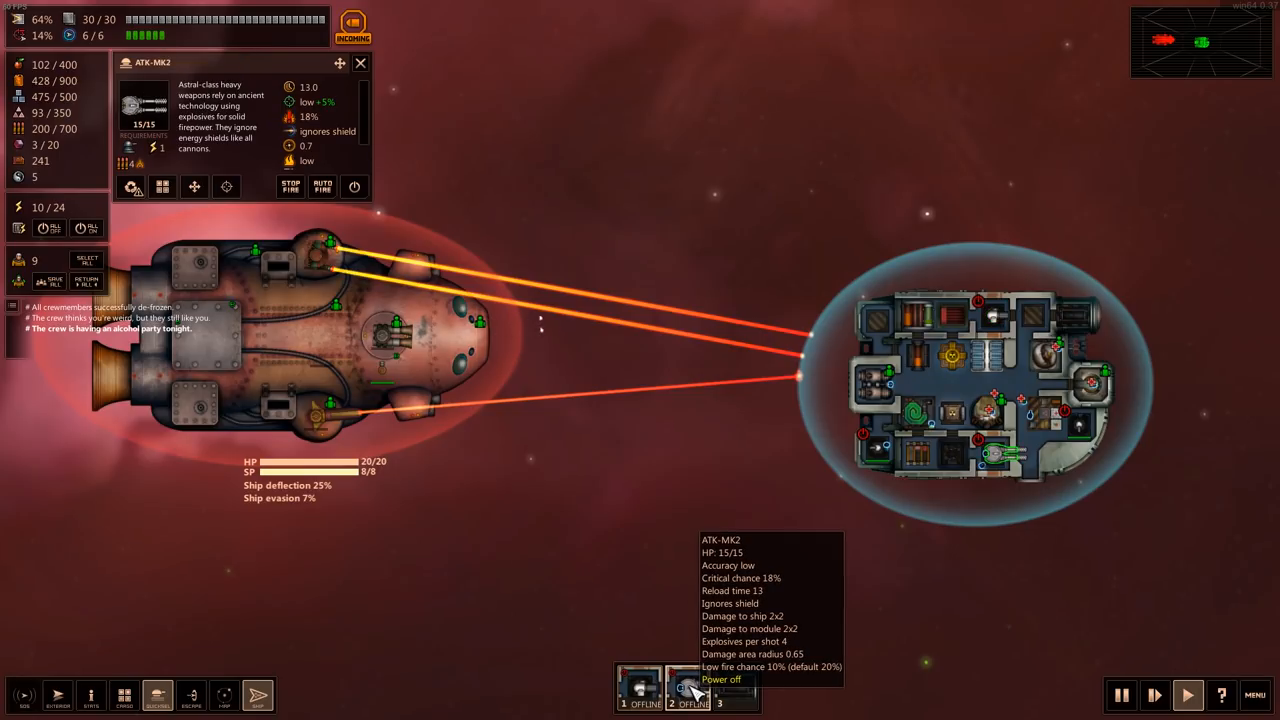
left_click(1120, 694)
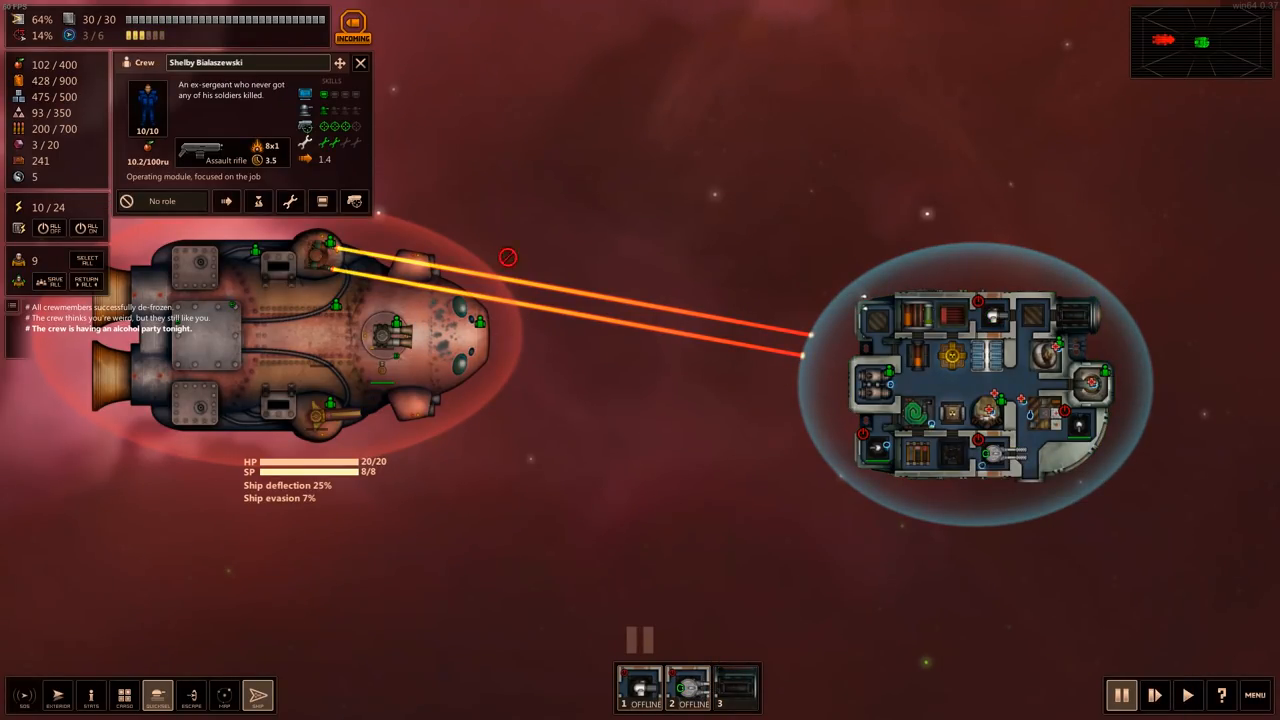
mouse_move(984, 444)
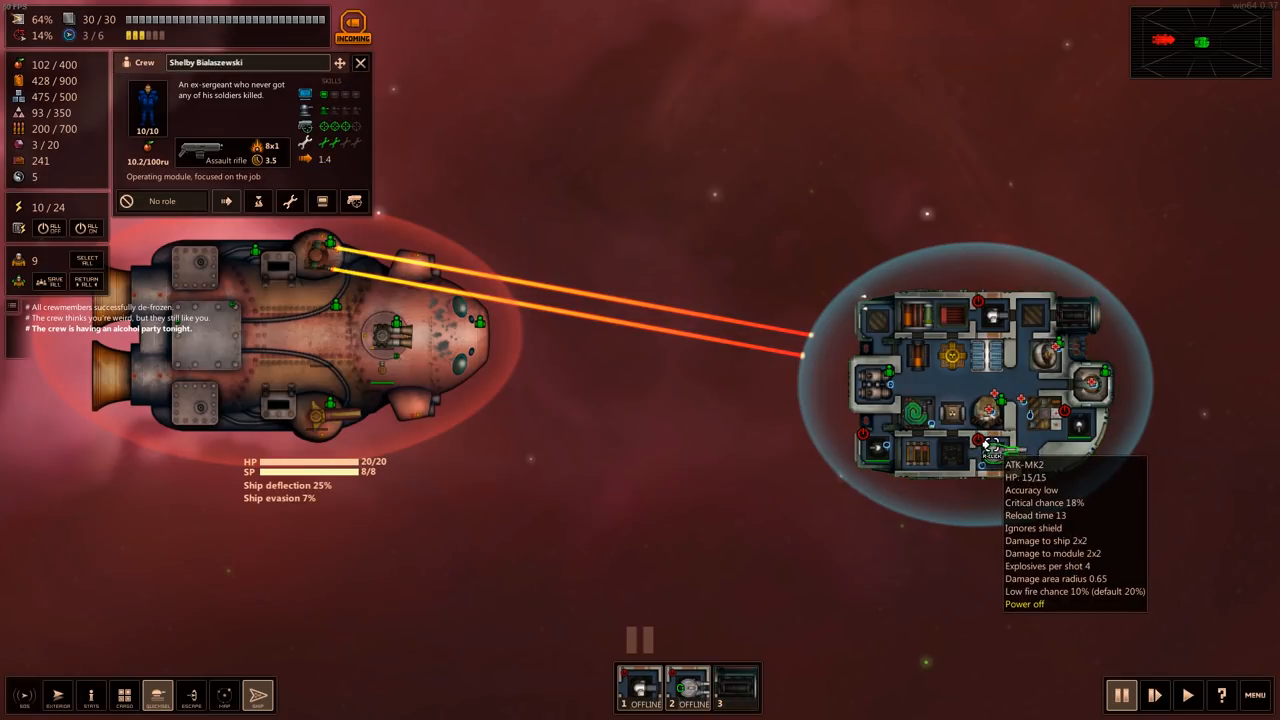
left_click(988, 444)
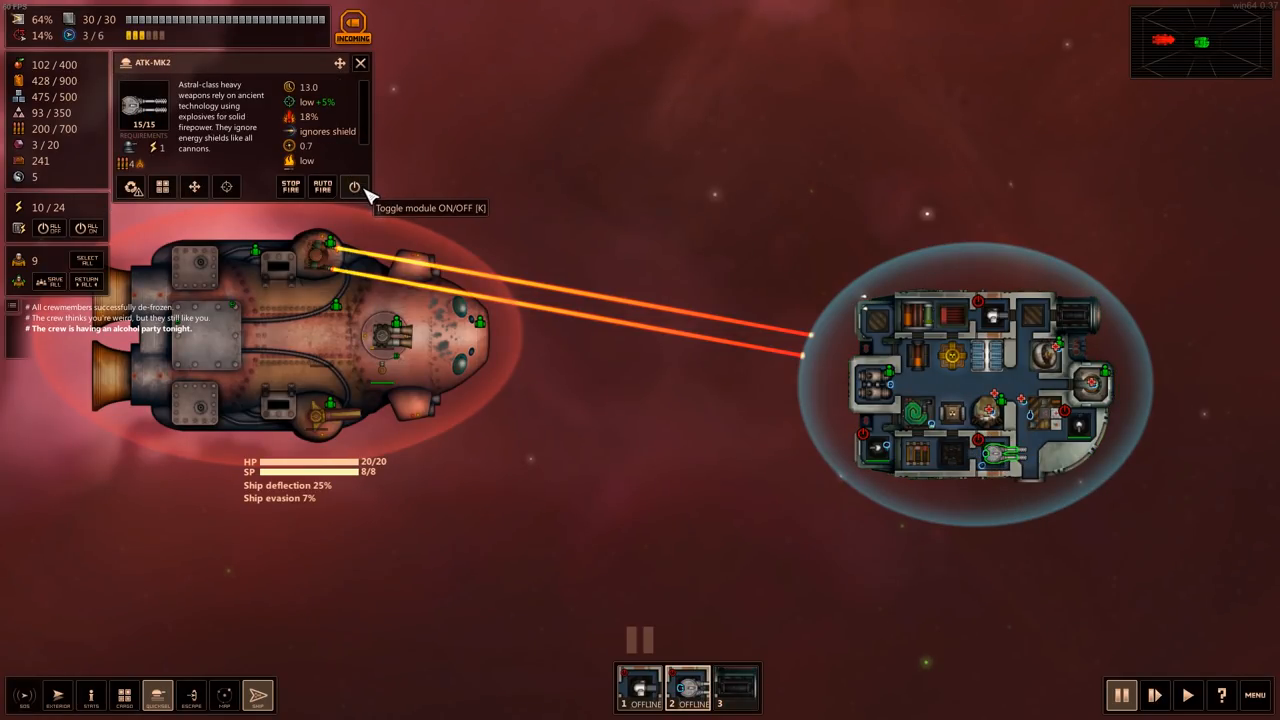
mouse_move(998, 398)
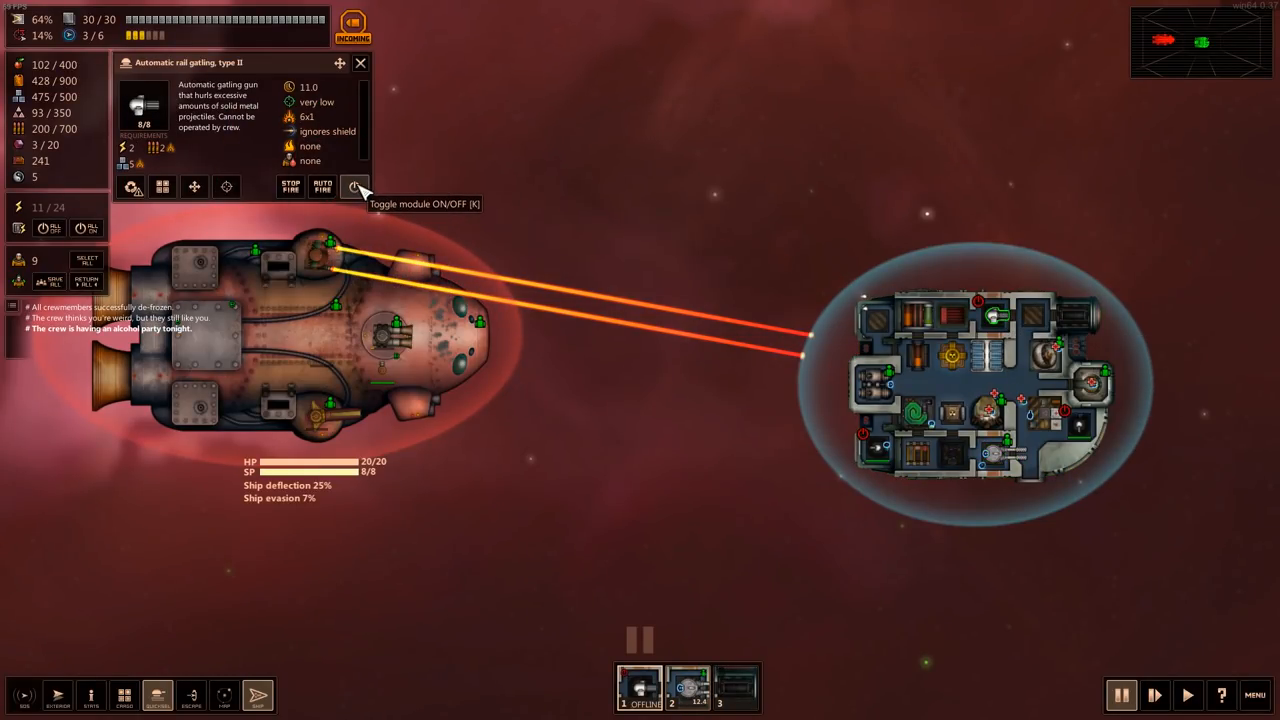
left_click(354, 188)
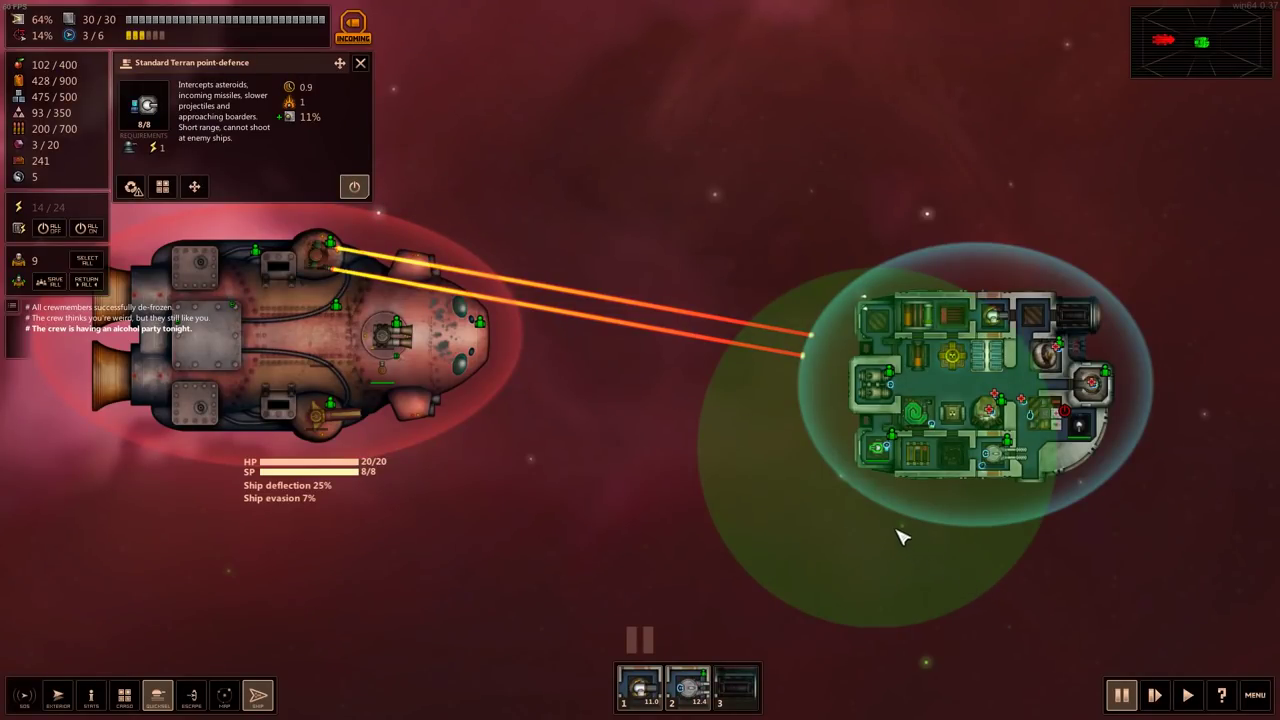
mouse_move(884, 450)
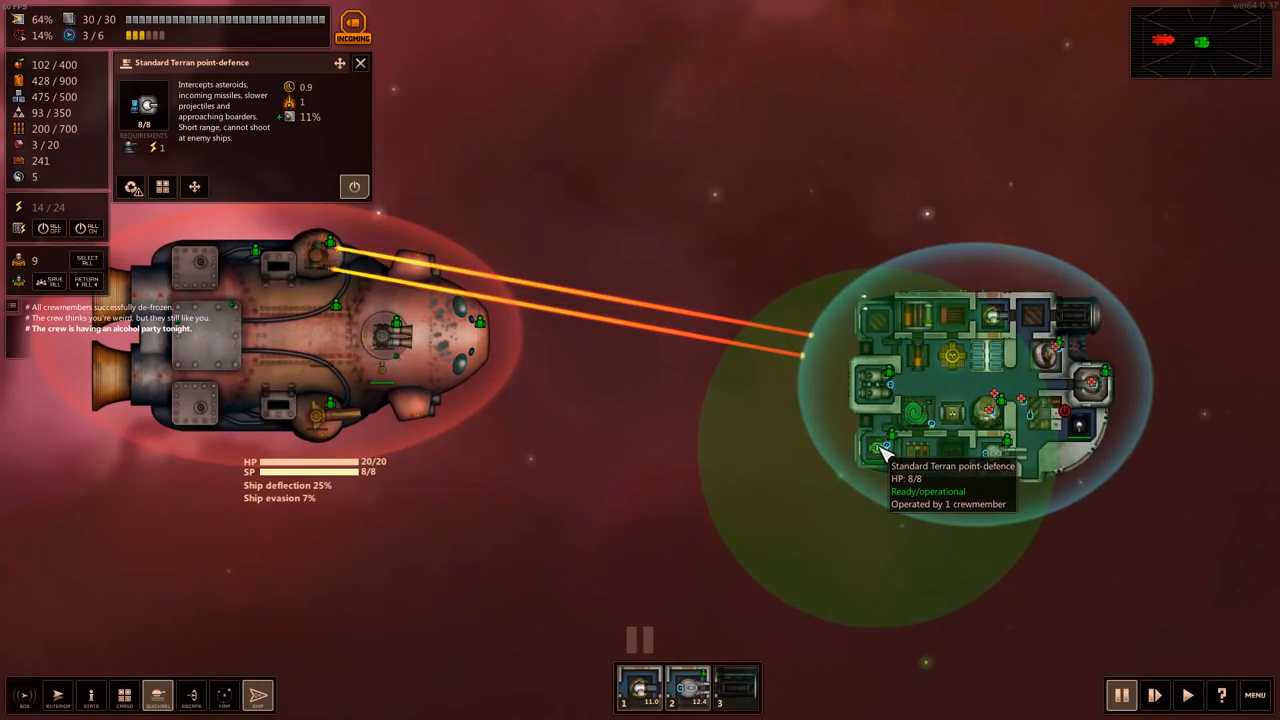
mouse_move(1000, 456)
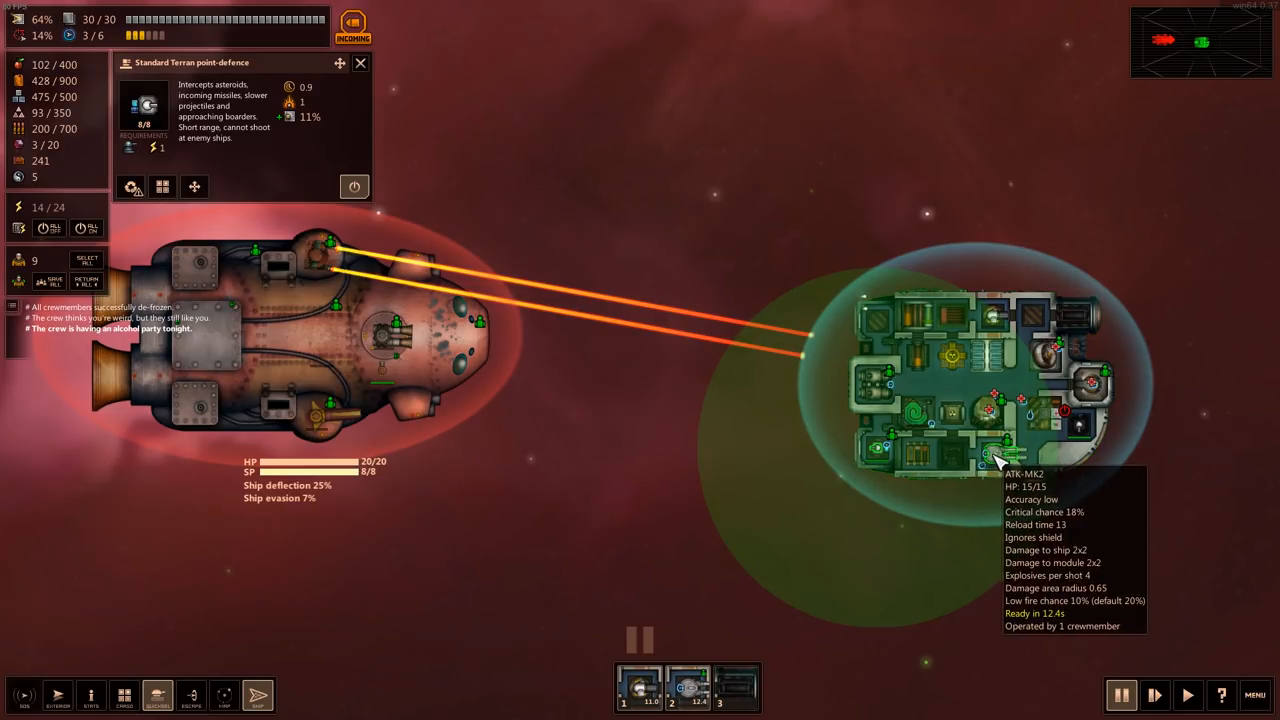
left_click(390, 332)
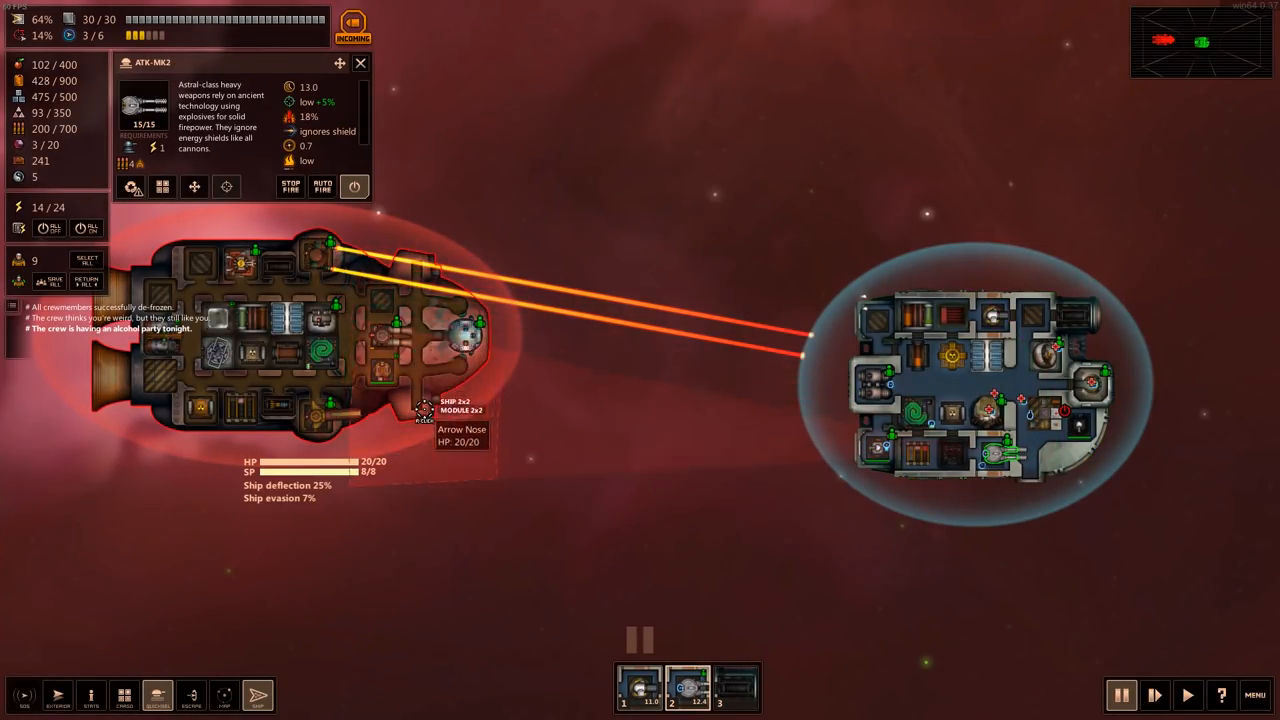
mouse_move(460, 332)
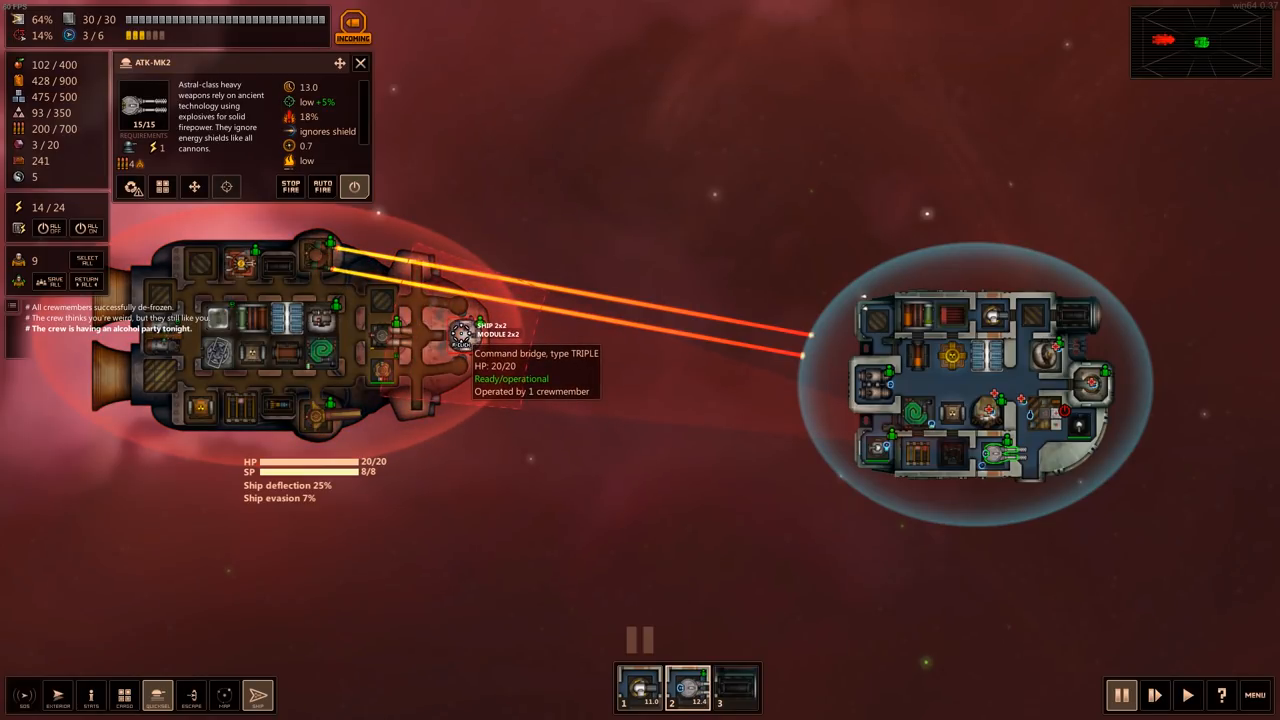
mouse_move(308, 336)
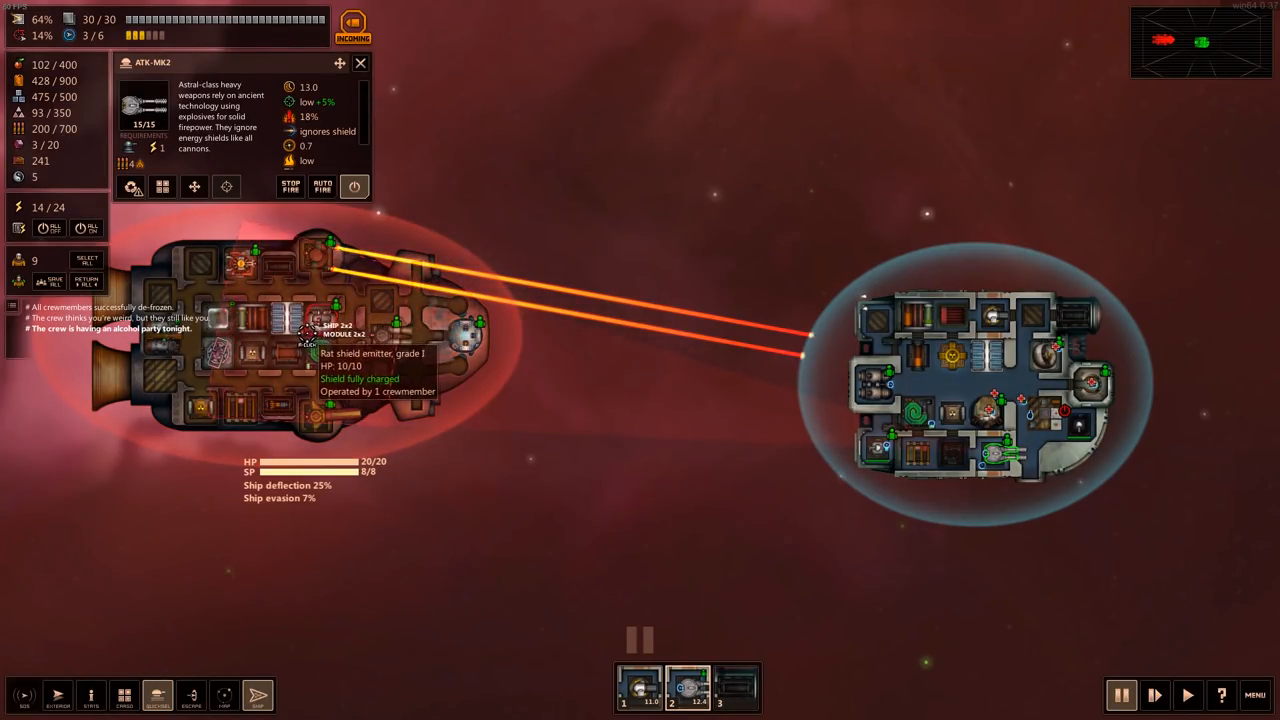
mouse_move(450, 332)
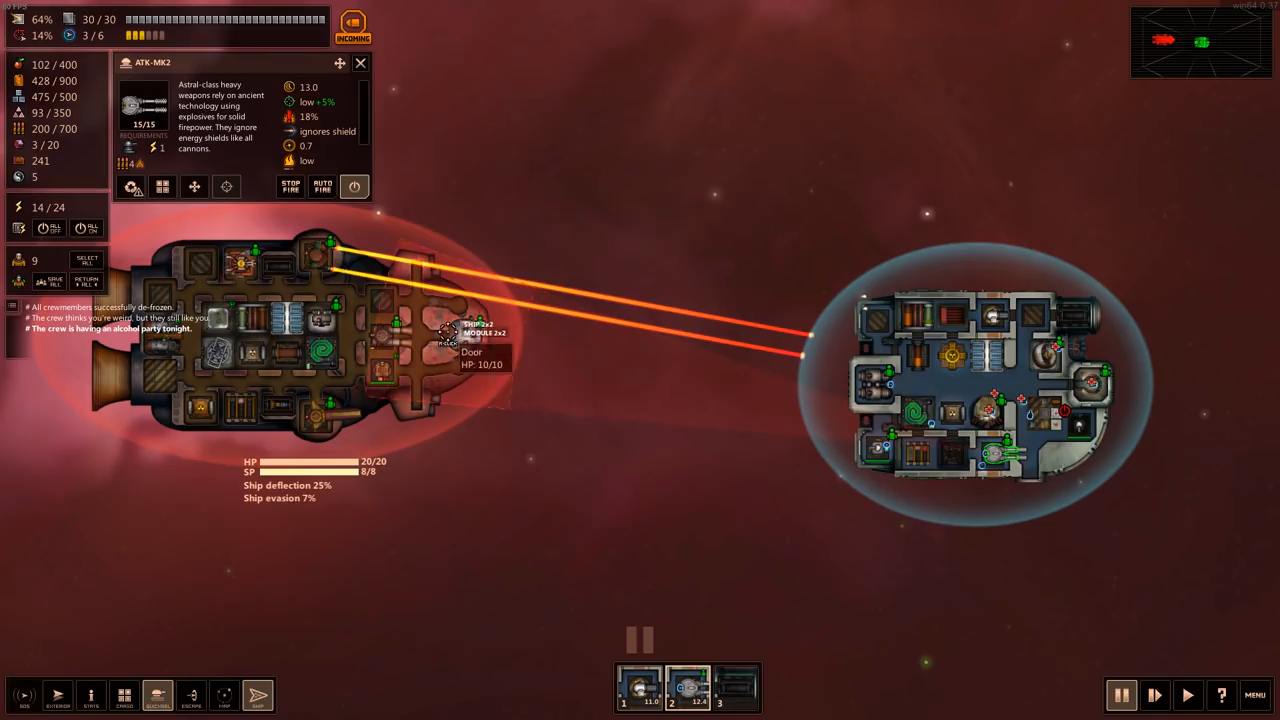
mouse_move(328, 364)
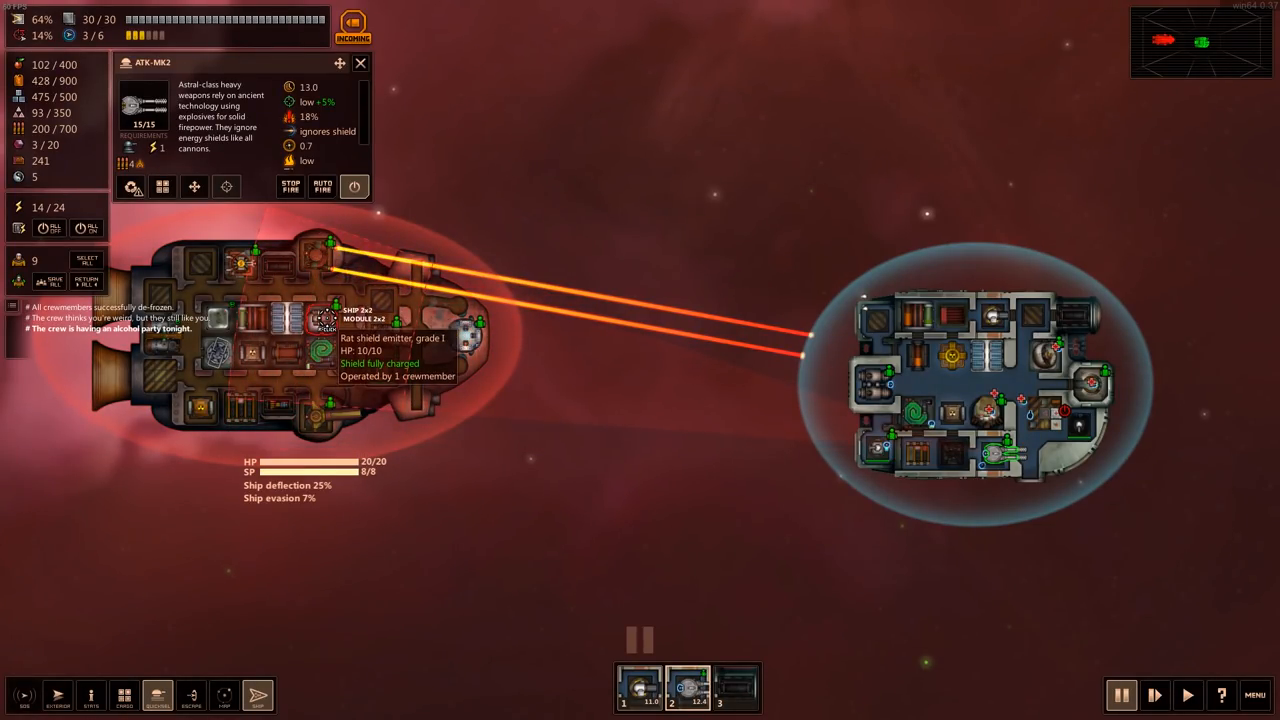
mouse_move(216, 352)
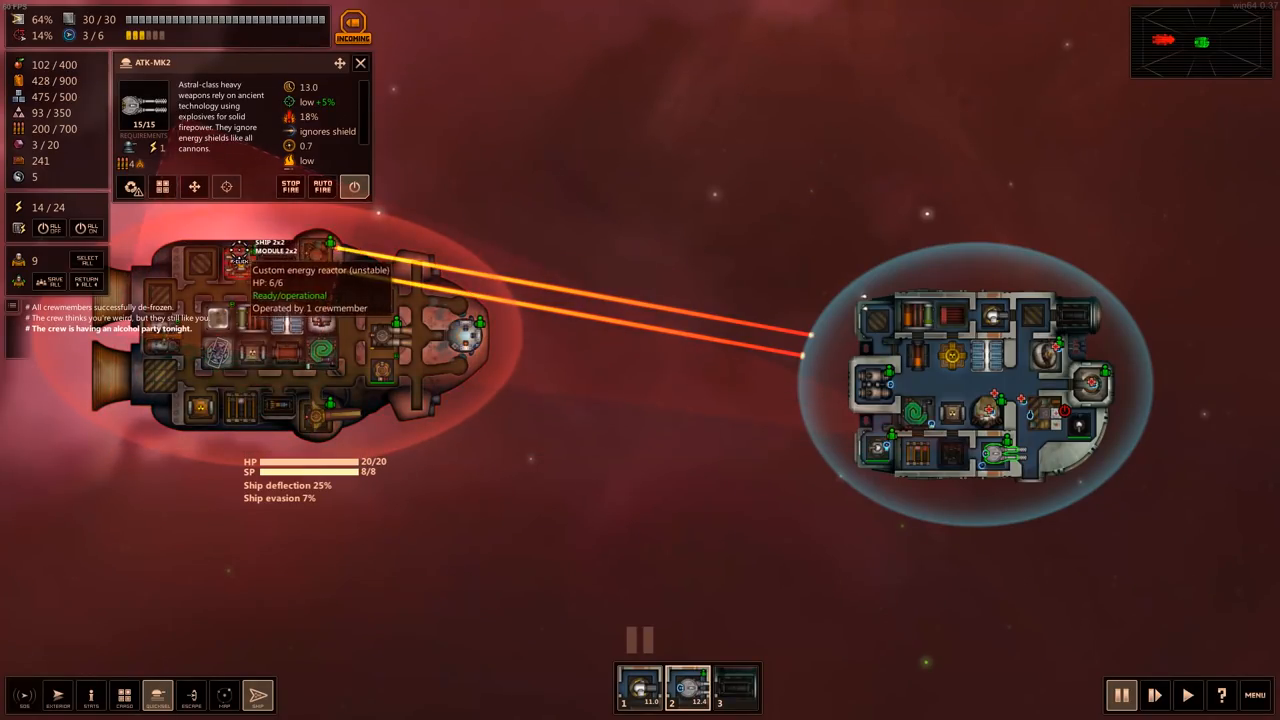
mouse_move(462, 318)
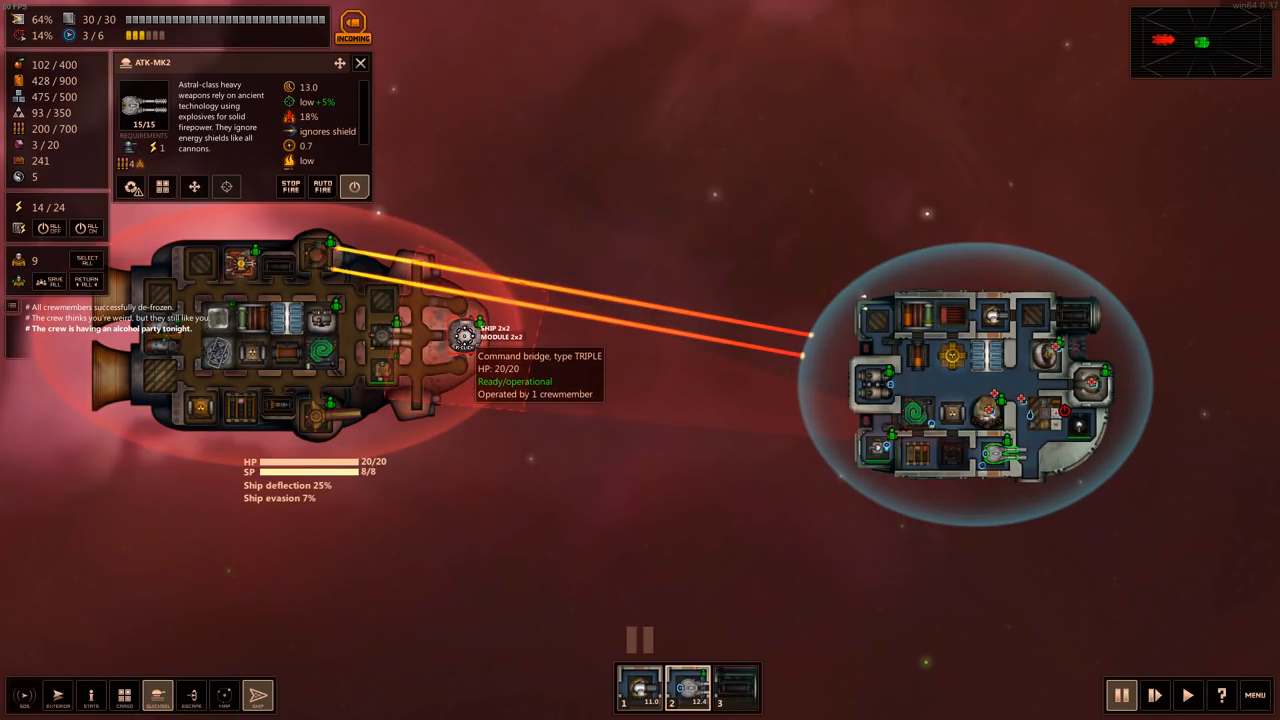
mouse_move(440, 330)
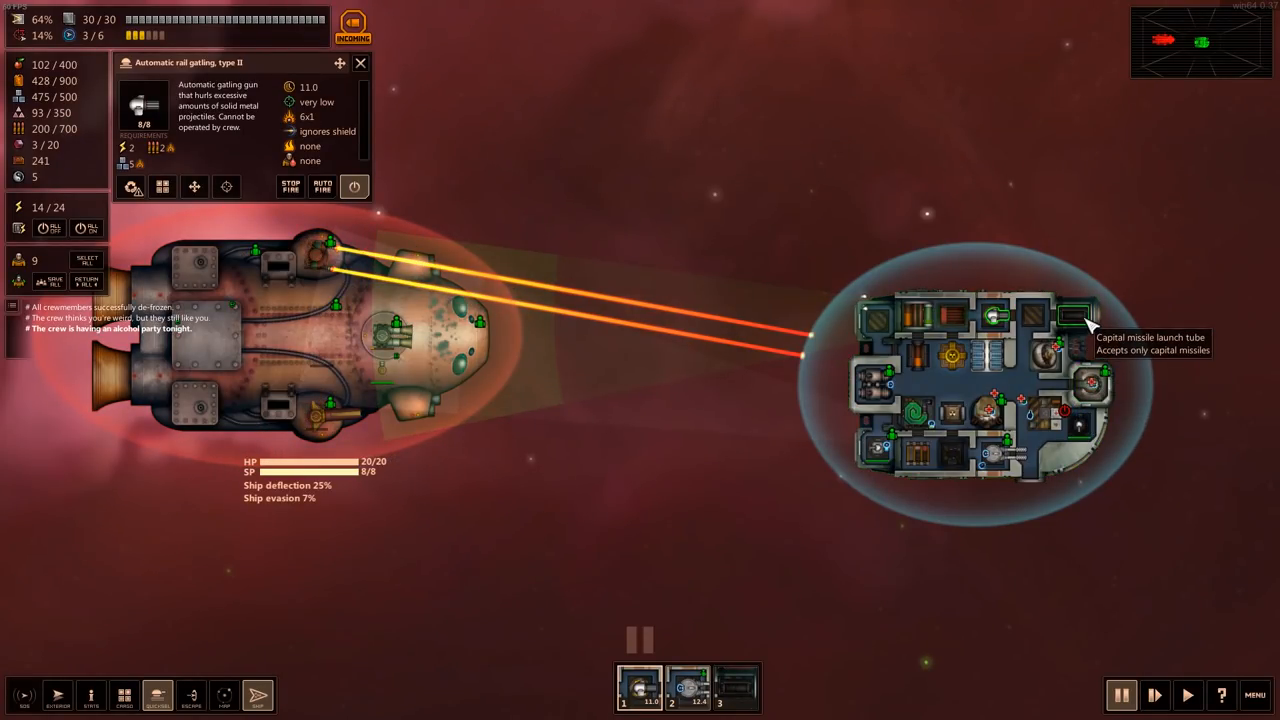
mouse_move(720, 704)
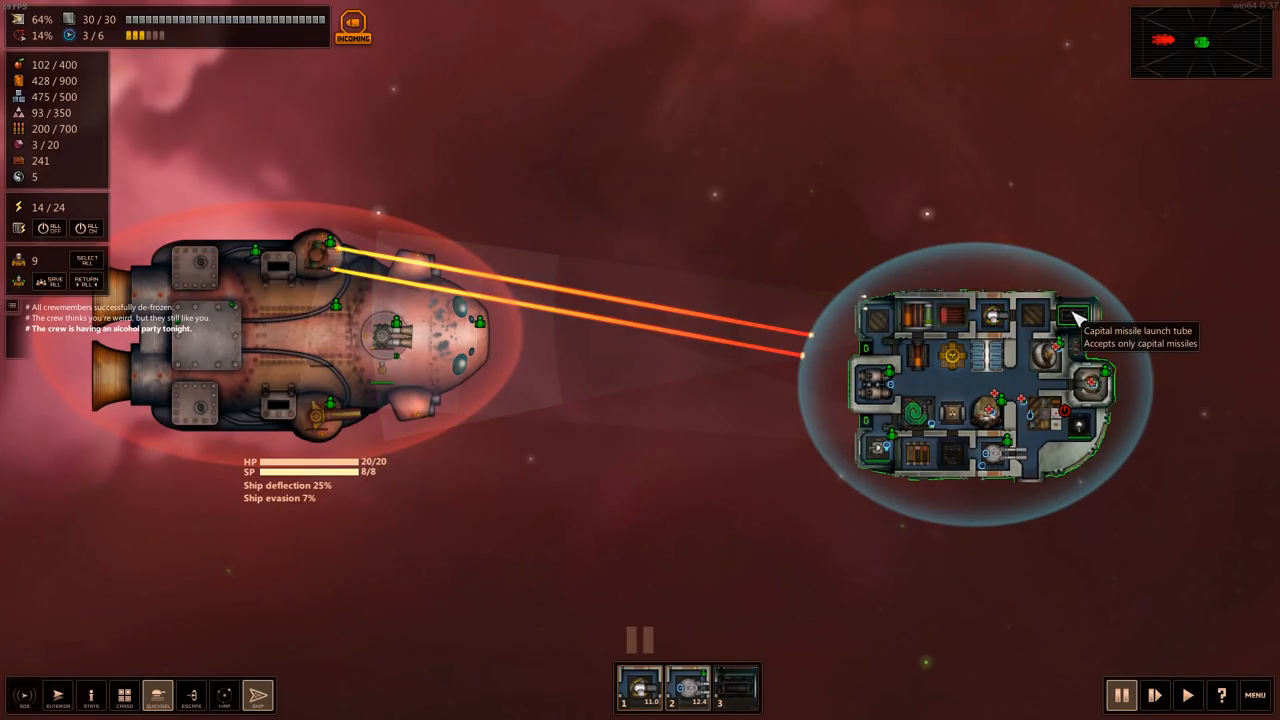
mouse_move(856, 660)
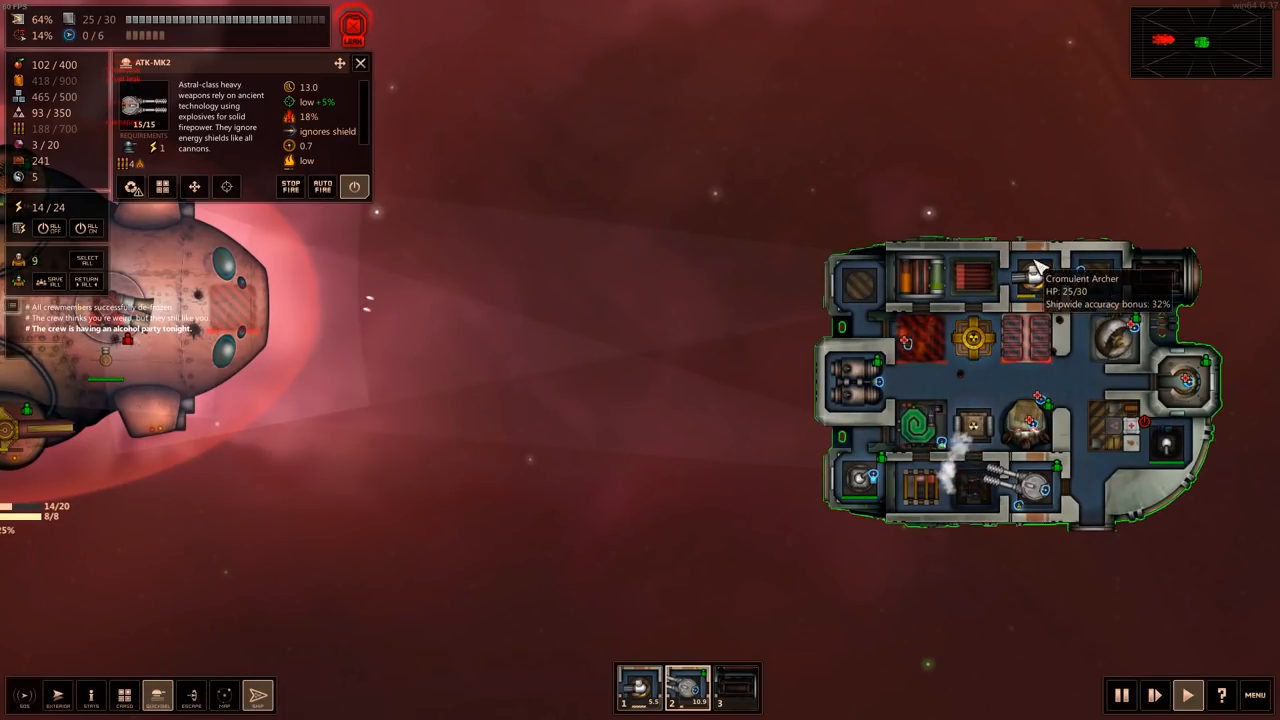
- Close the cannon details and check the command bridge while combat continues
left_click(360, 62)
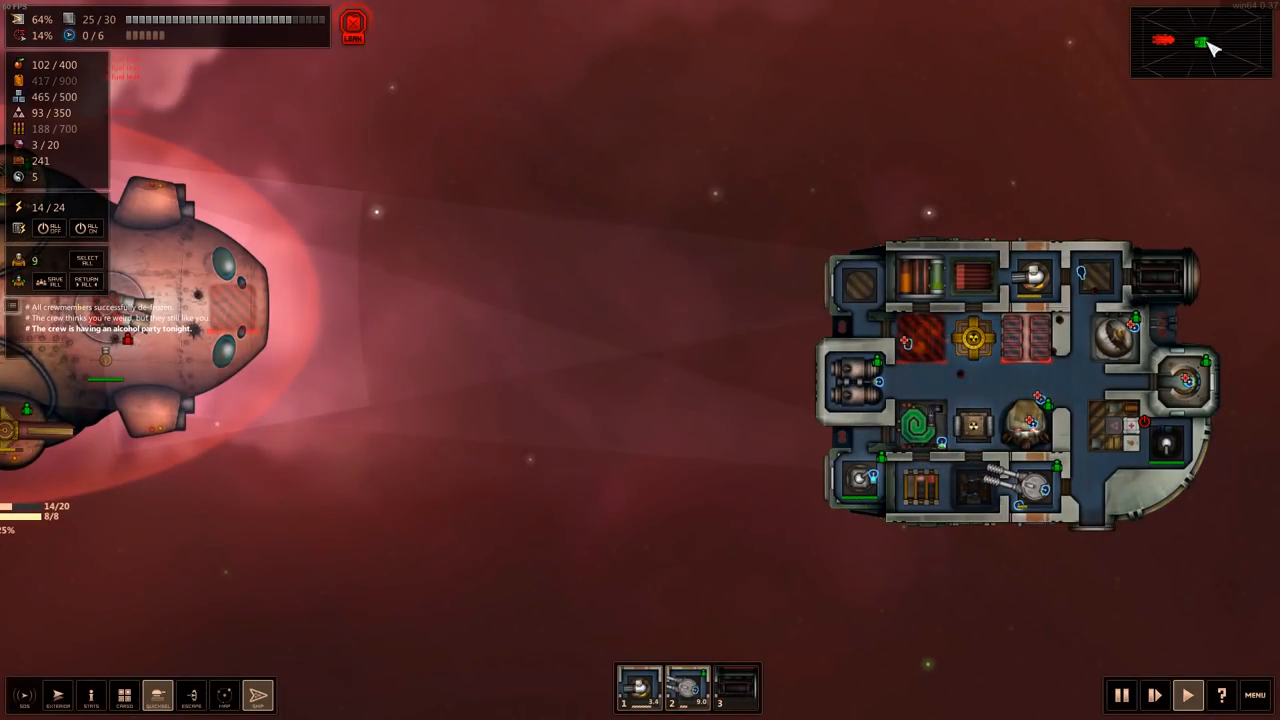
mouse_move(1184, 384)
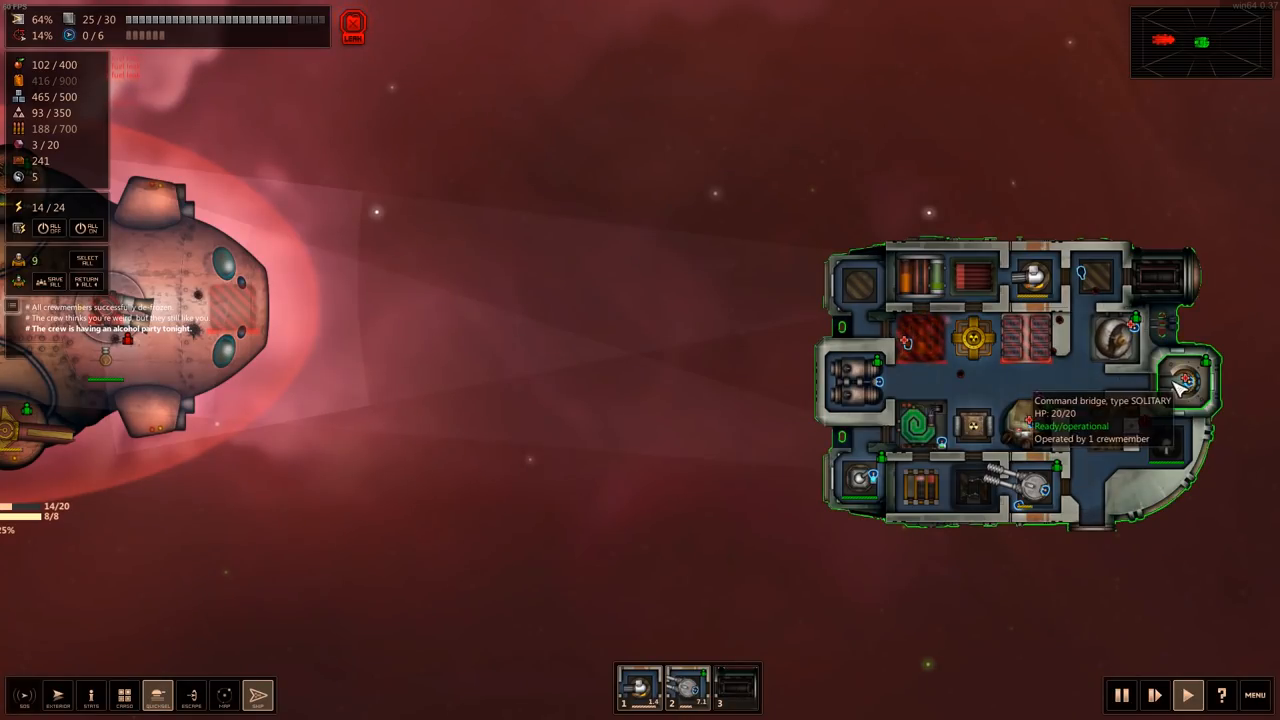
left_click(1184, 380)
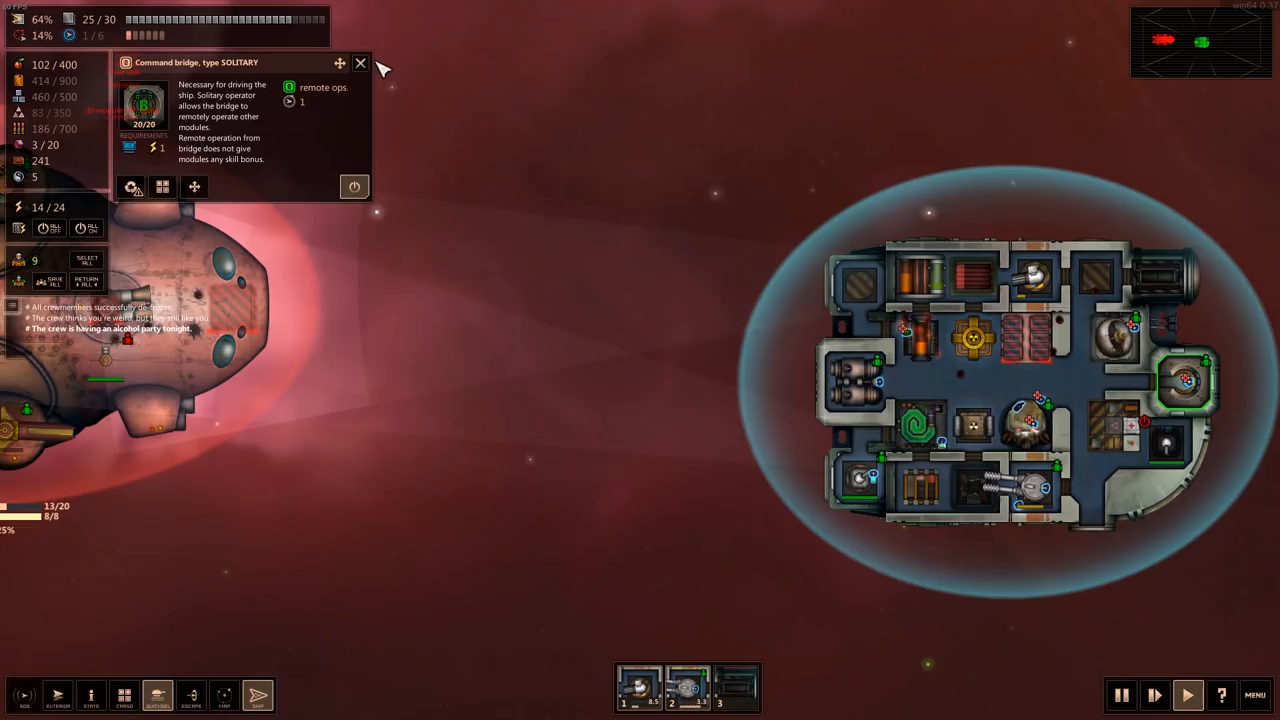
left_click(360, 62)
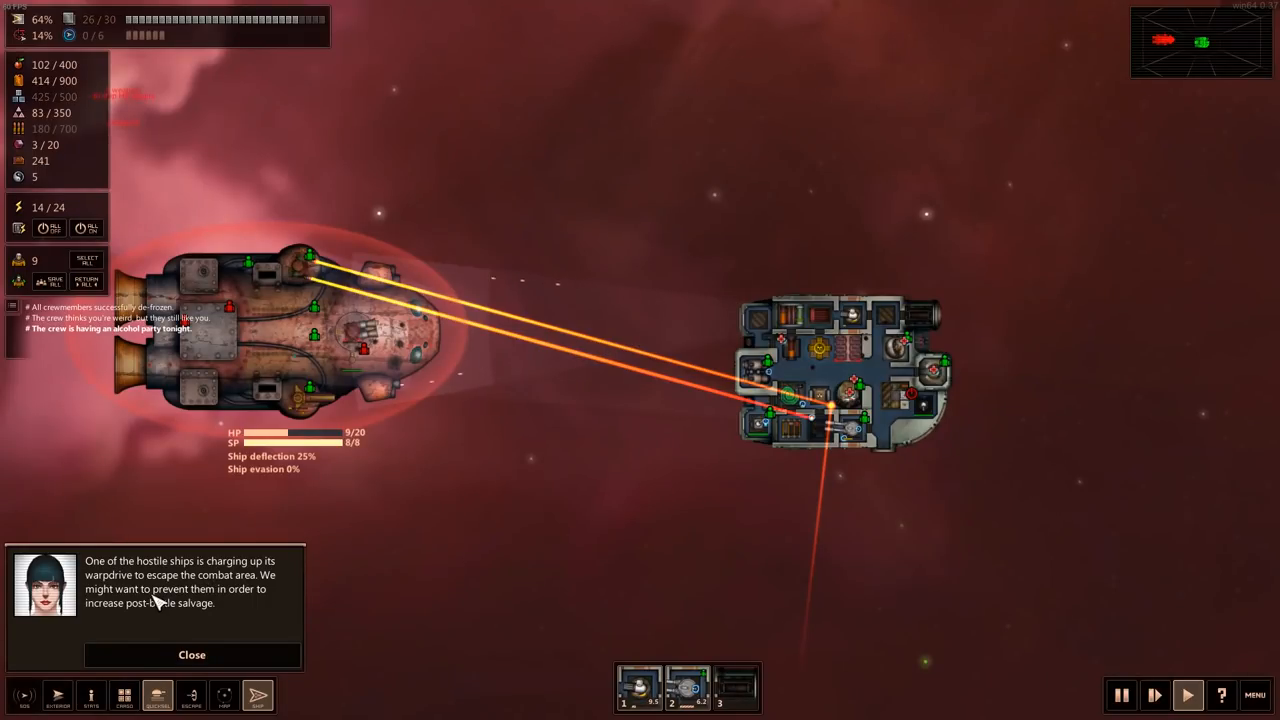
- Dismiss the escaping-ship warning and inspect the Aegis shield generator until the battle ends
left_click(192, 654)
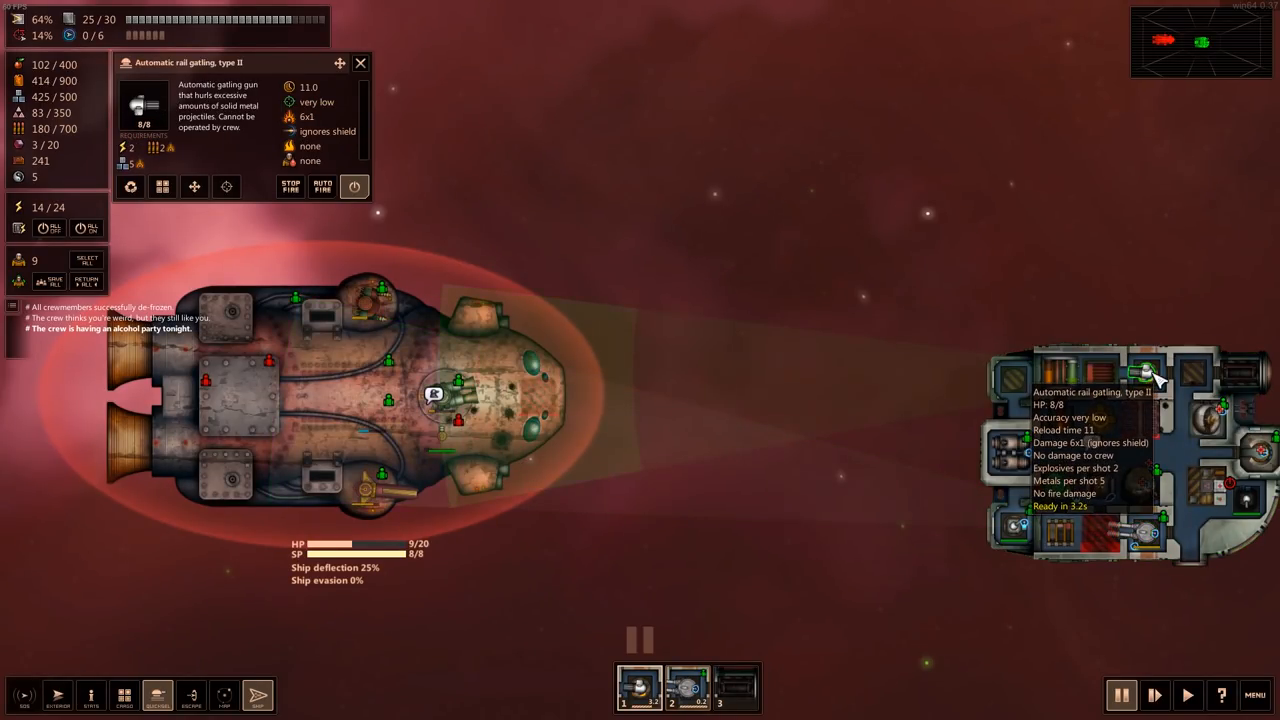
mouse_move(620, 496)
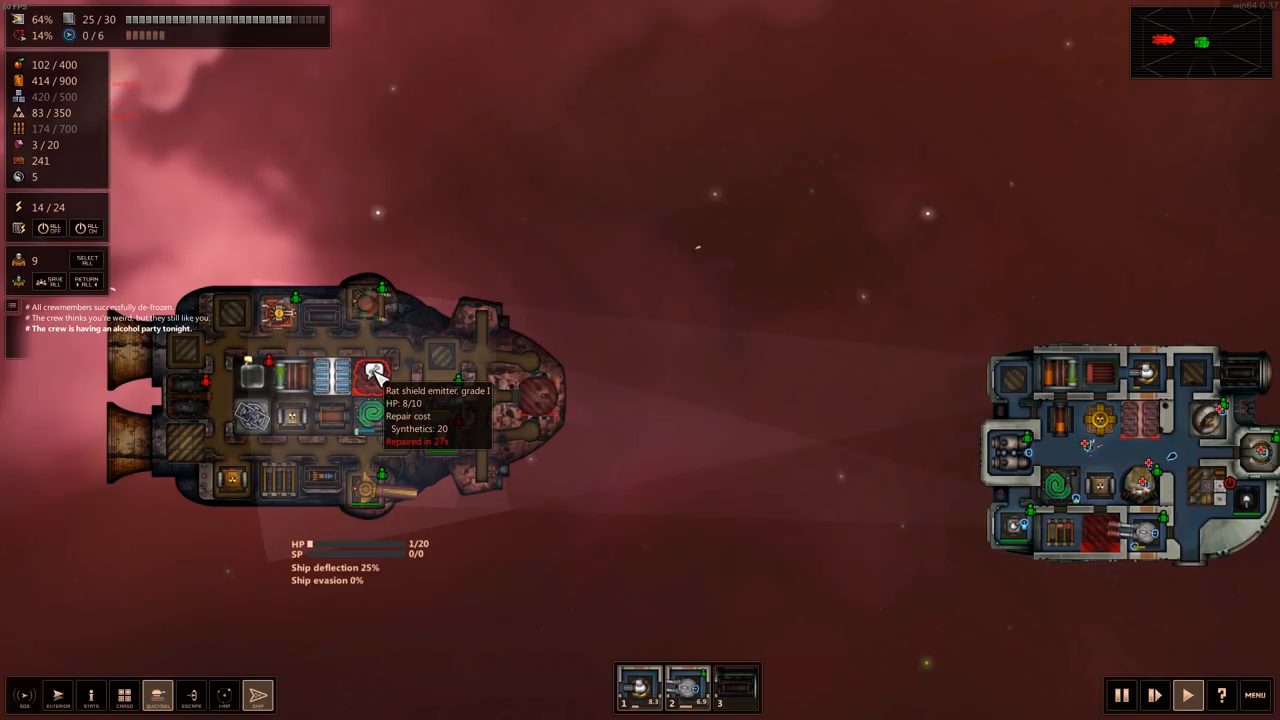
mouse_move(370, 414)
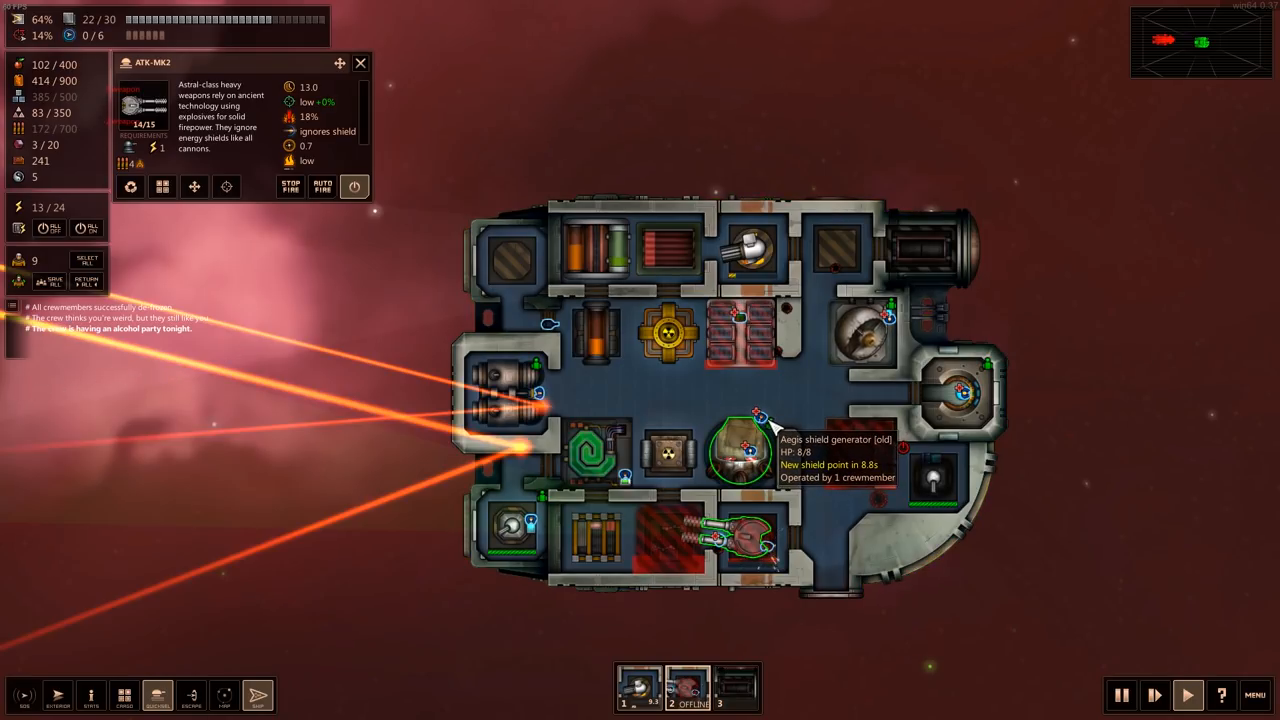
left_click(740, 456)
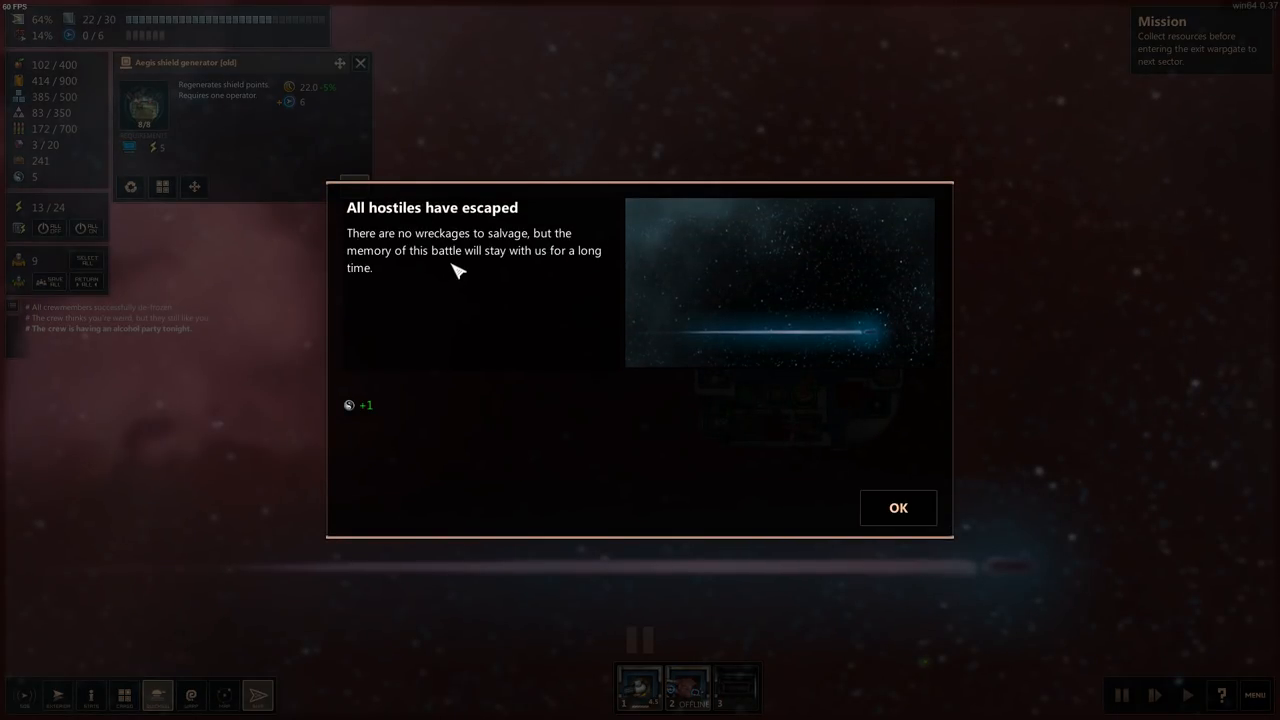
mouse_move(372, 424)
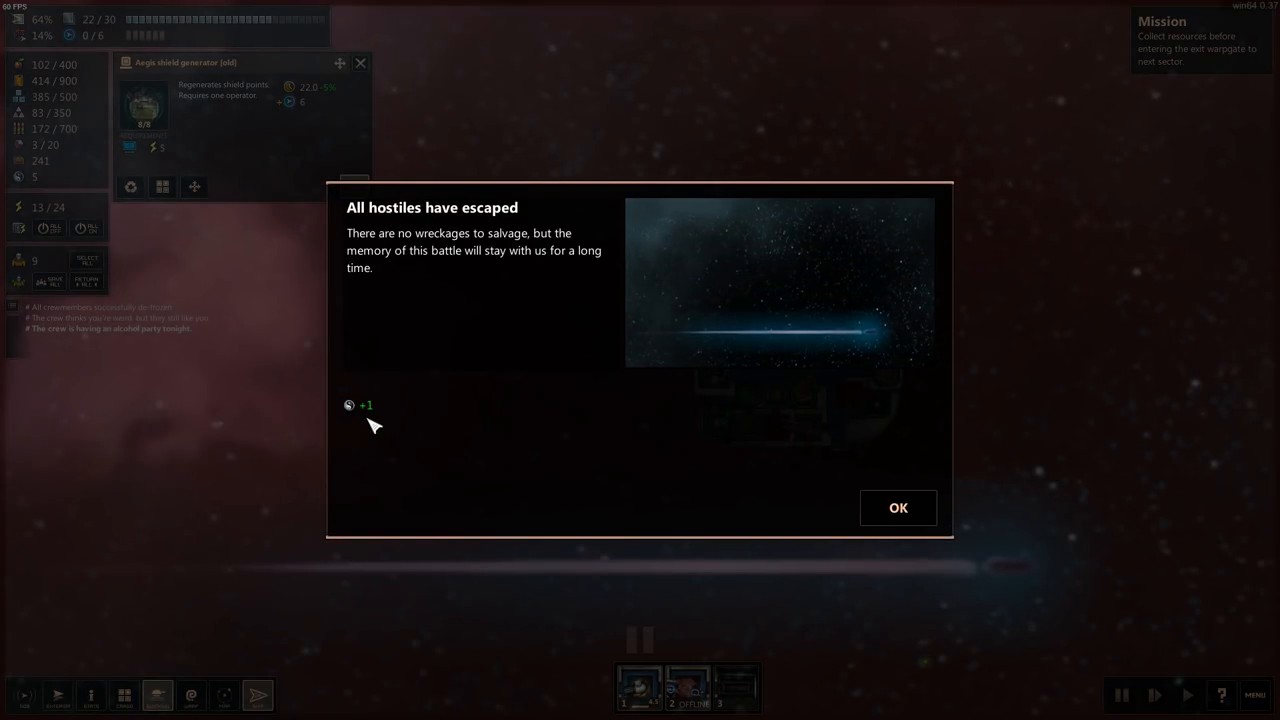
- Acknowledge that all hostiles escaped, leaving no wreckage to salvage
left_click(896, 508)
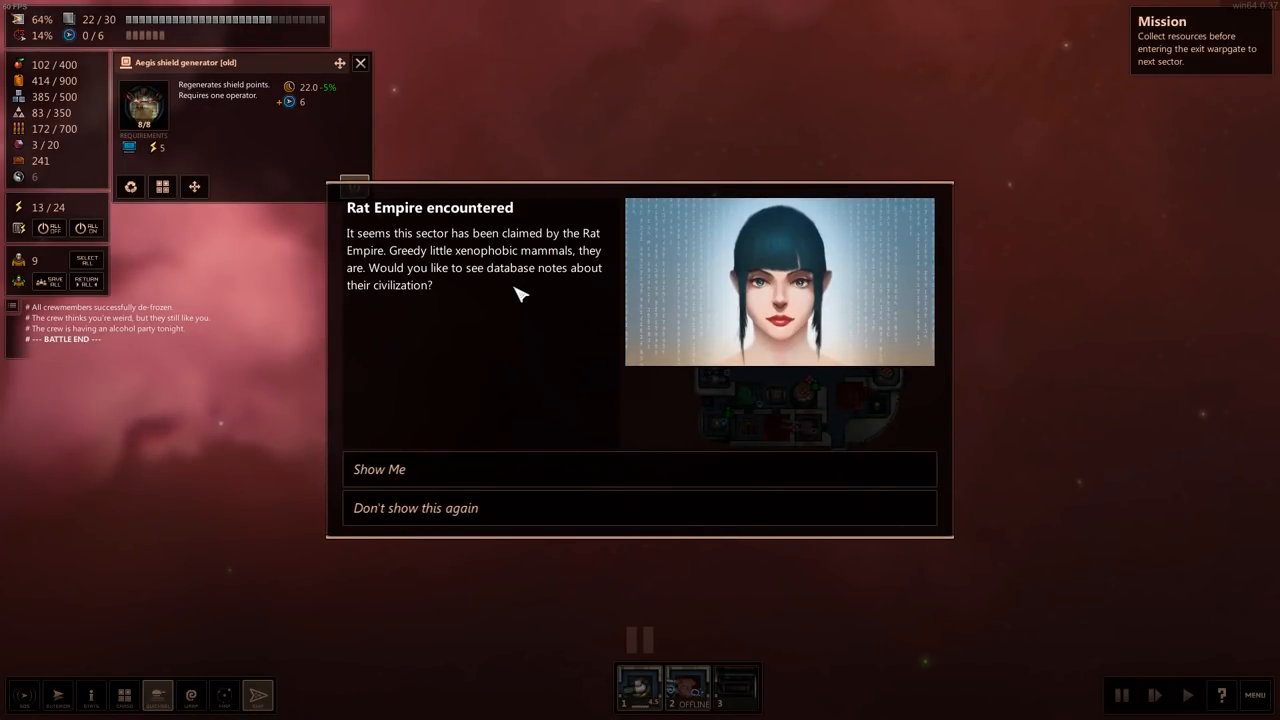
mouse_move(520, 400)
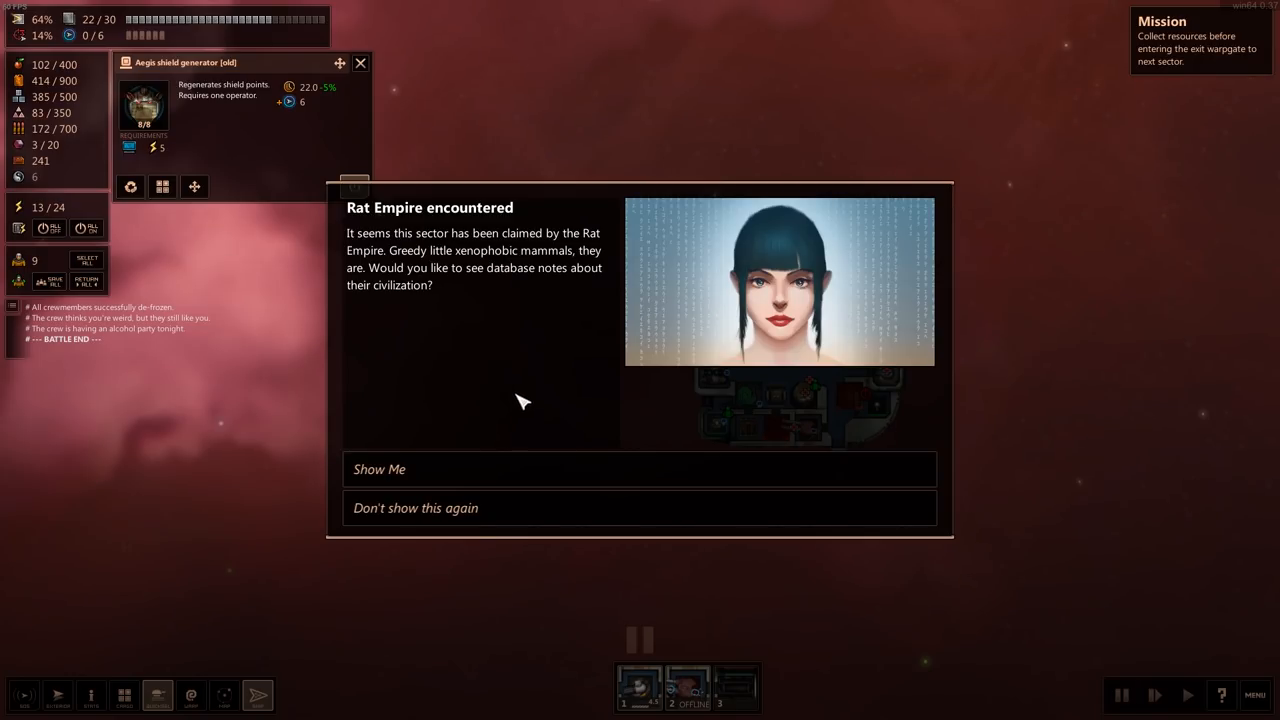
mouse_move(548, 368)
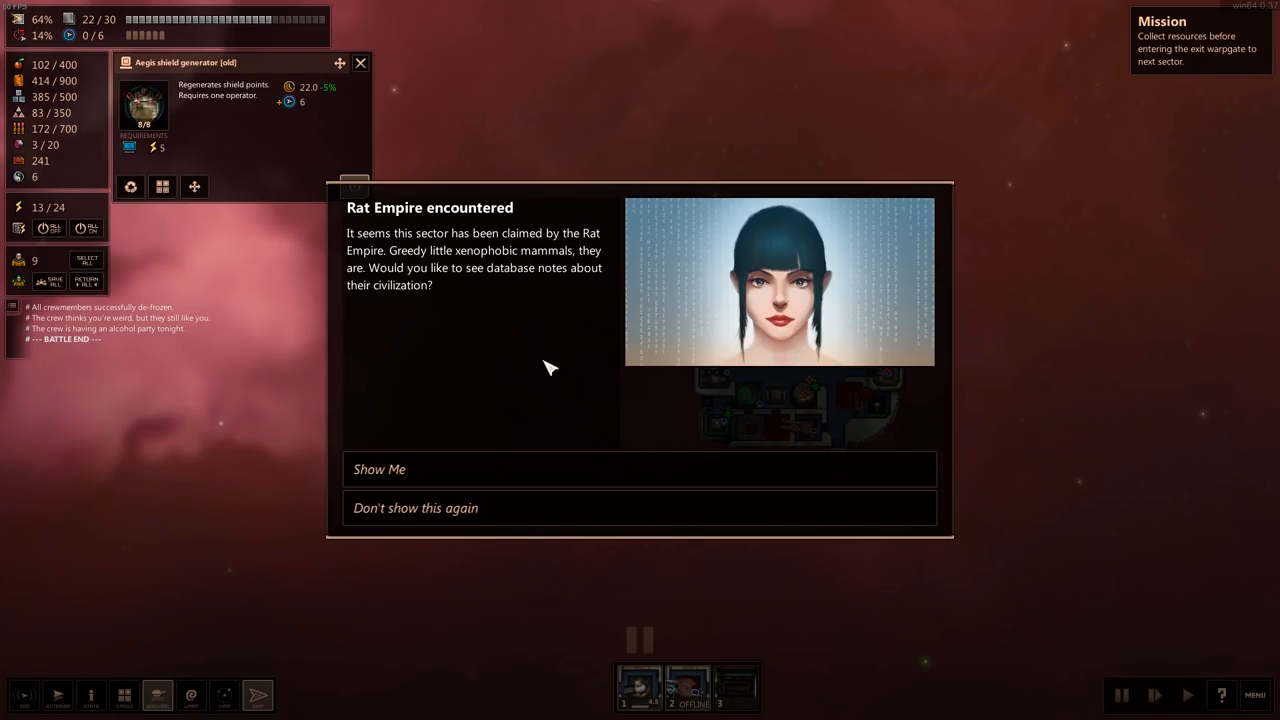
mouse_move(464, 512)
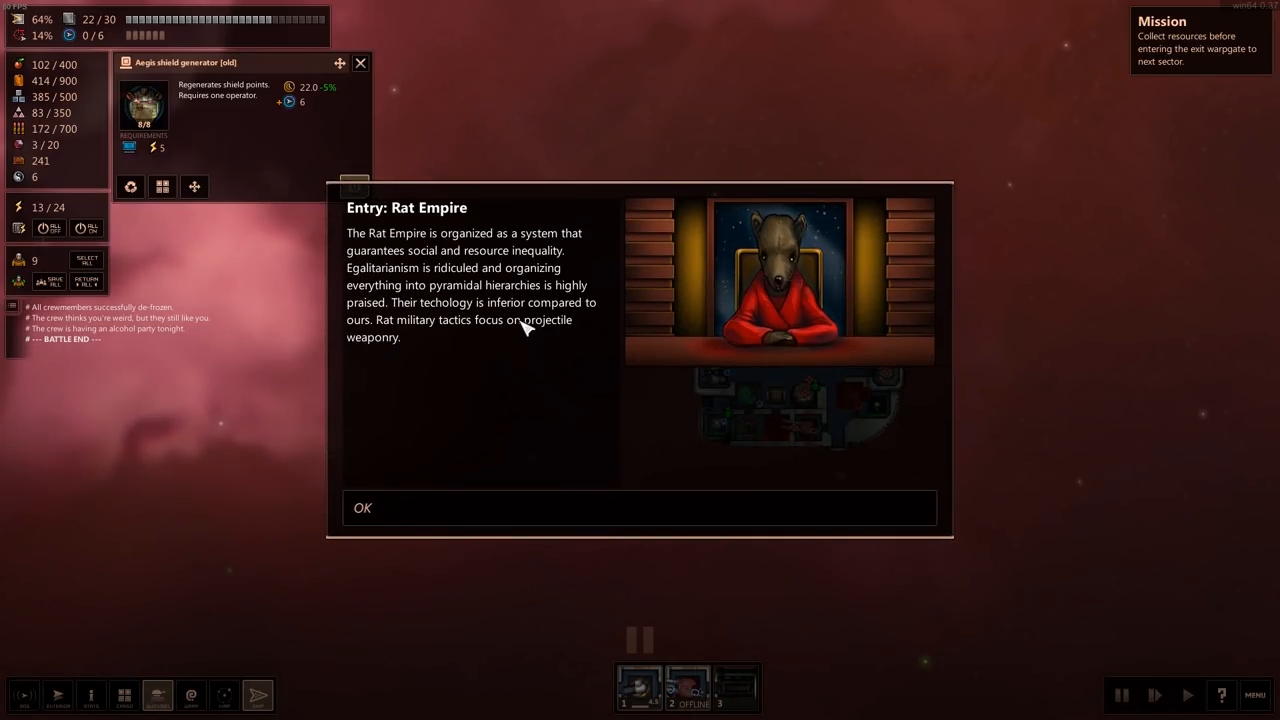
mouse_move(536, 256)
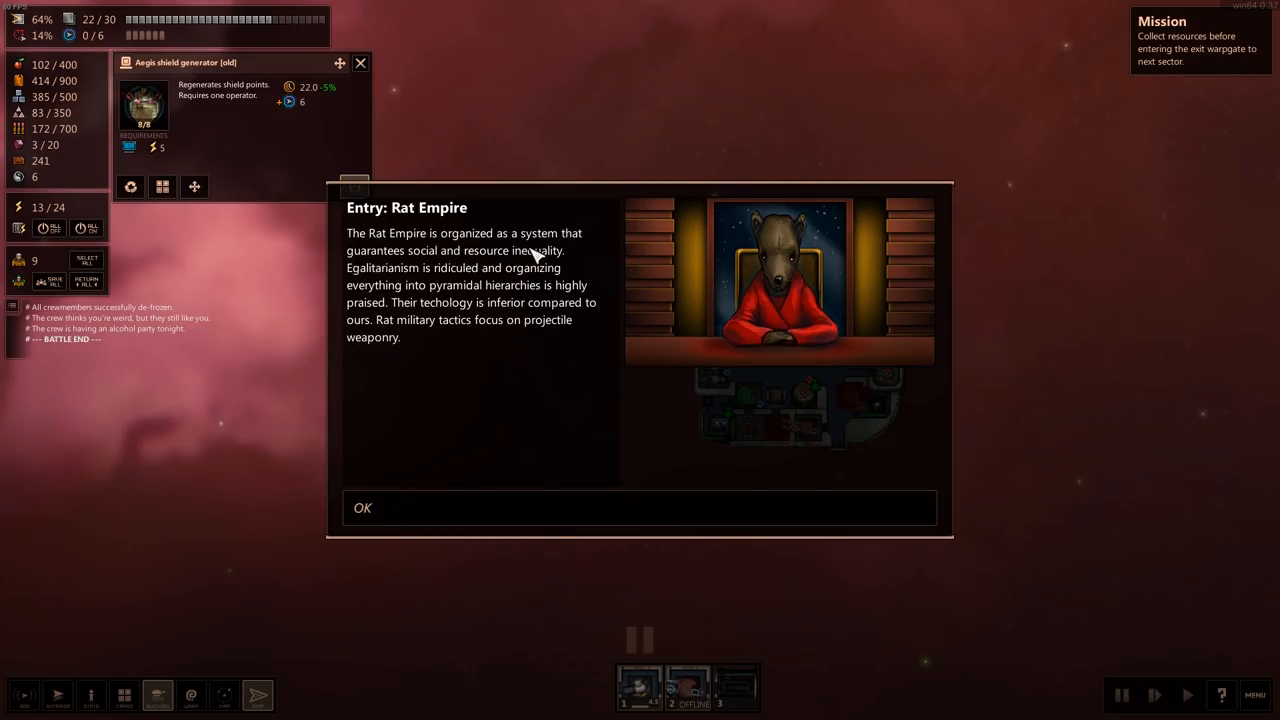
mouse_move(508, 270)
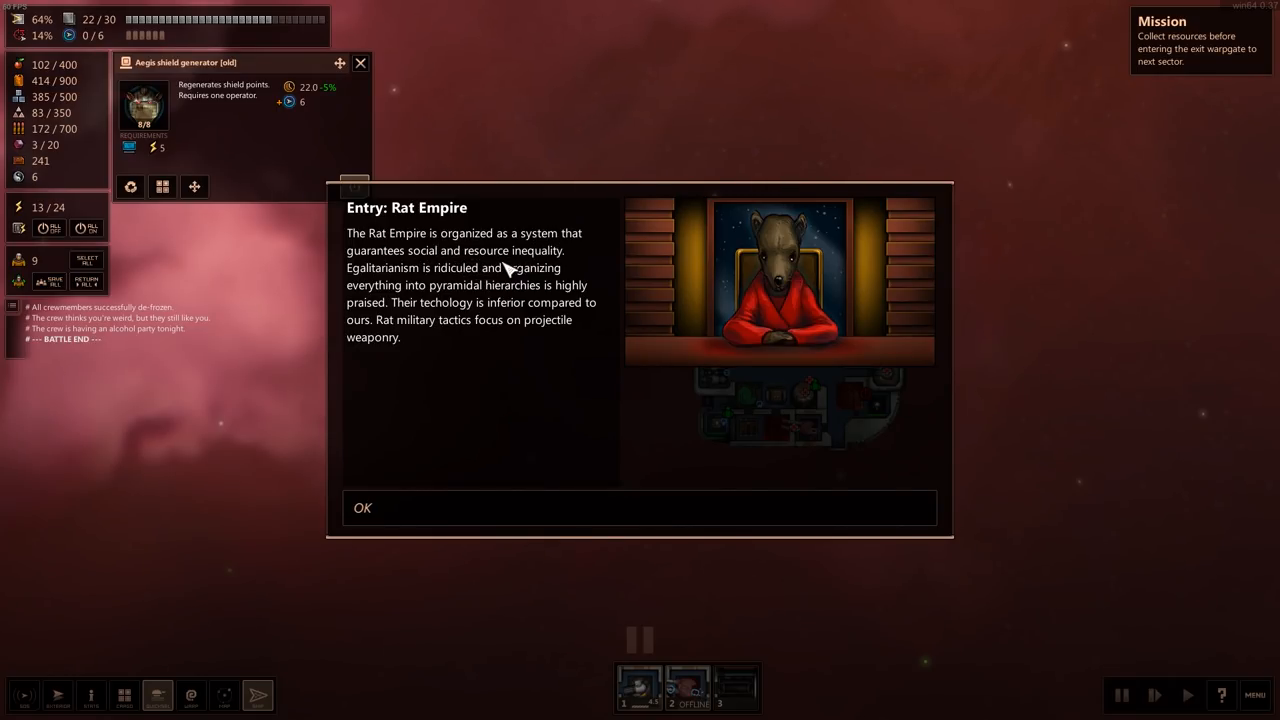
mouse_move(476, 284)
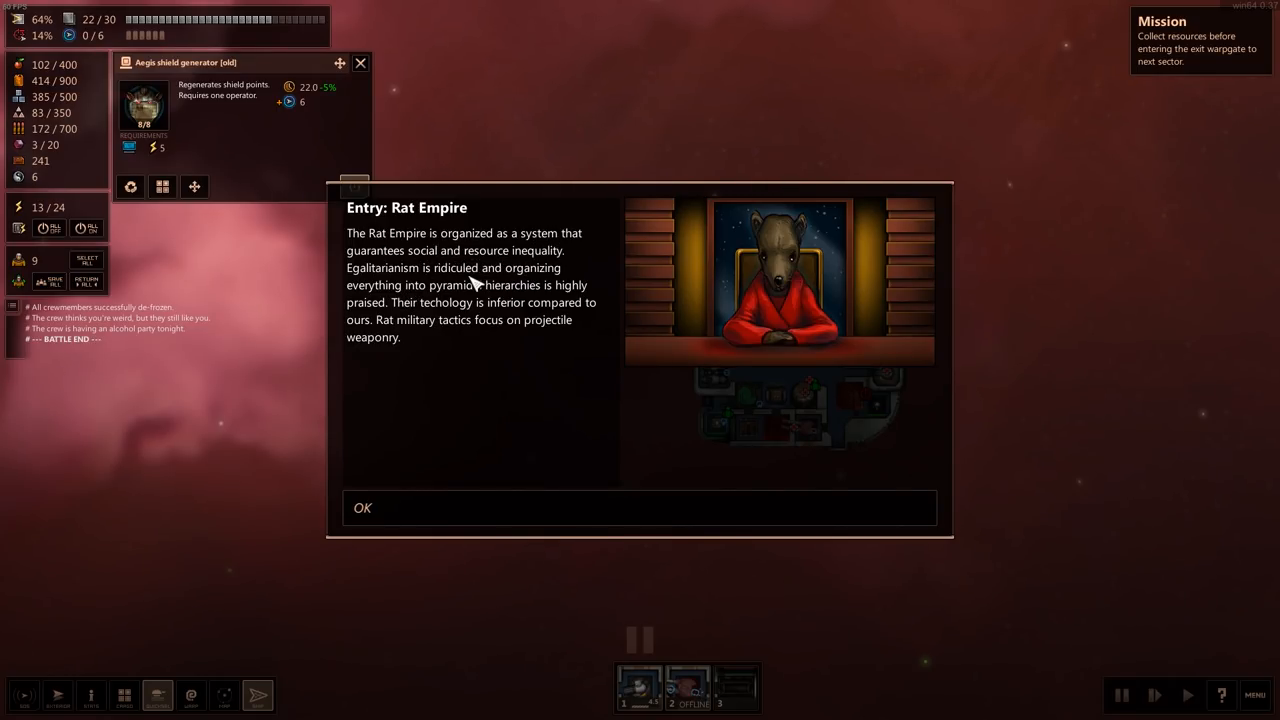
mouse_move(438, 318)
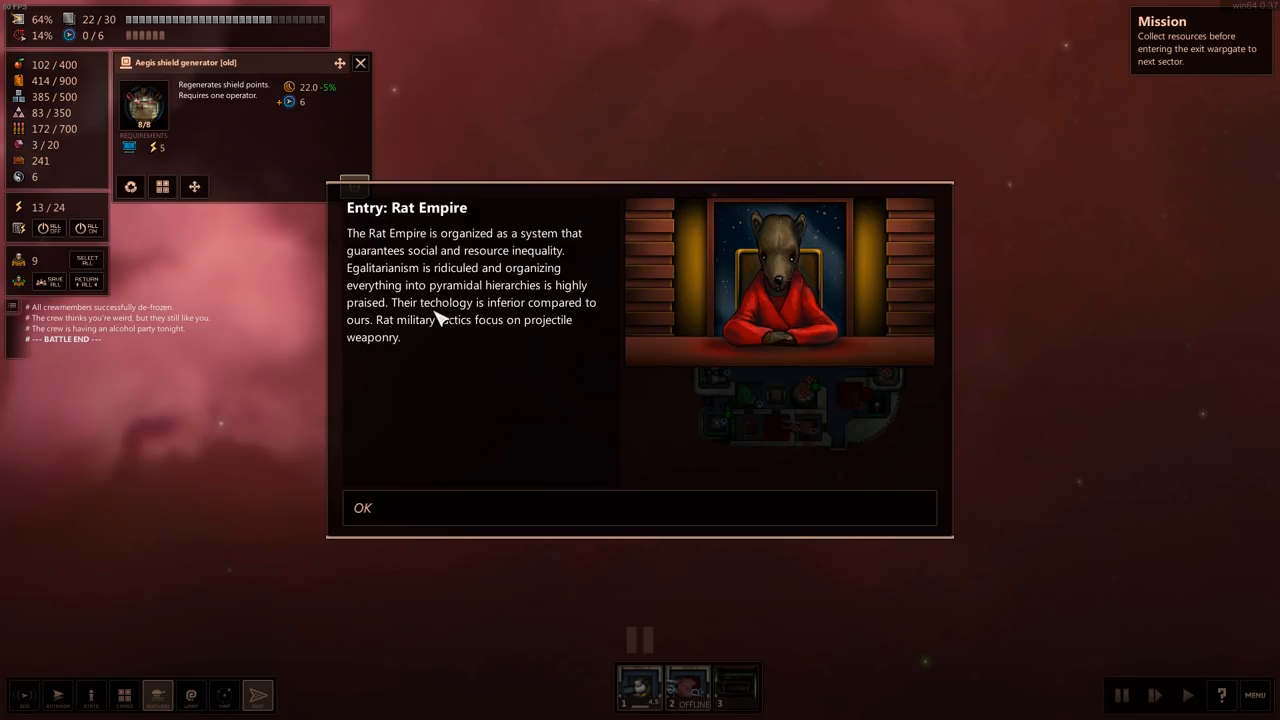
mouse_move(428, 332)
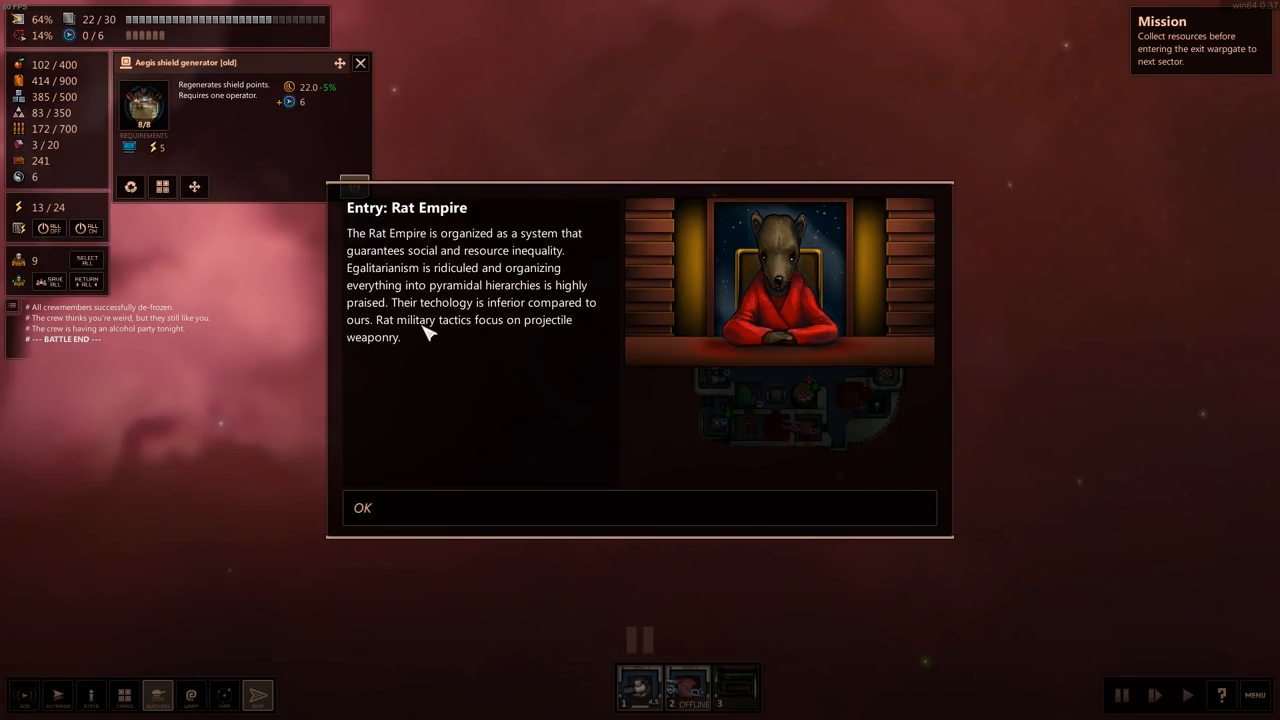
mouse_move(460, 420)
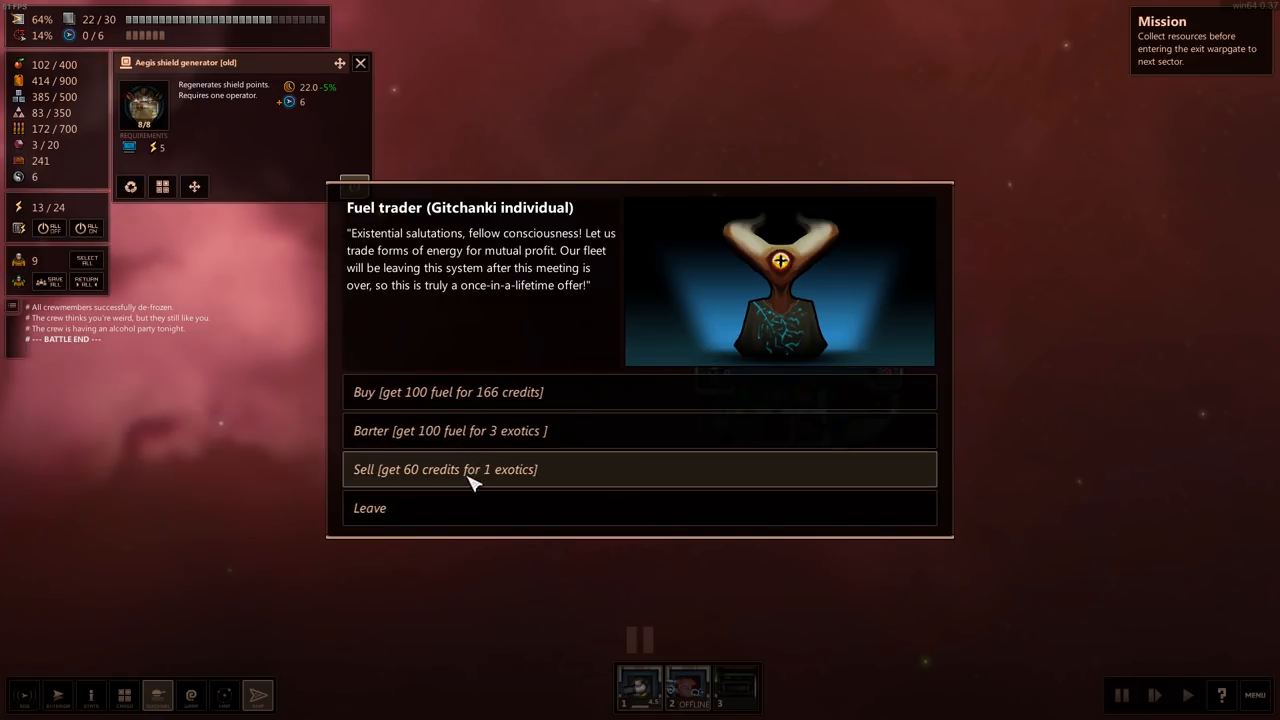
mouse_move(472, 508)
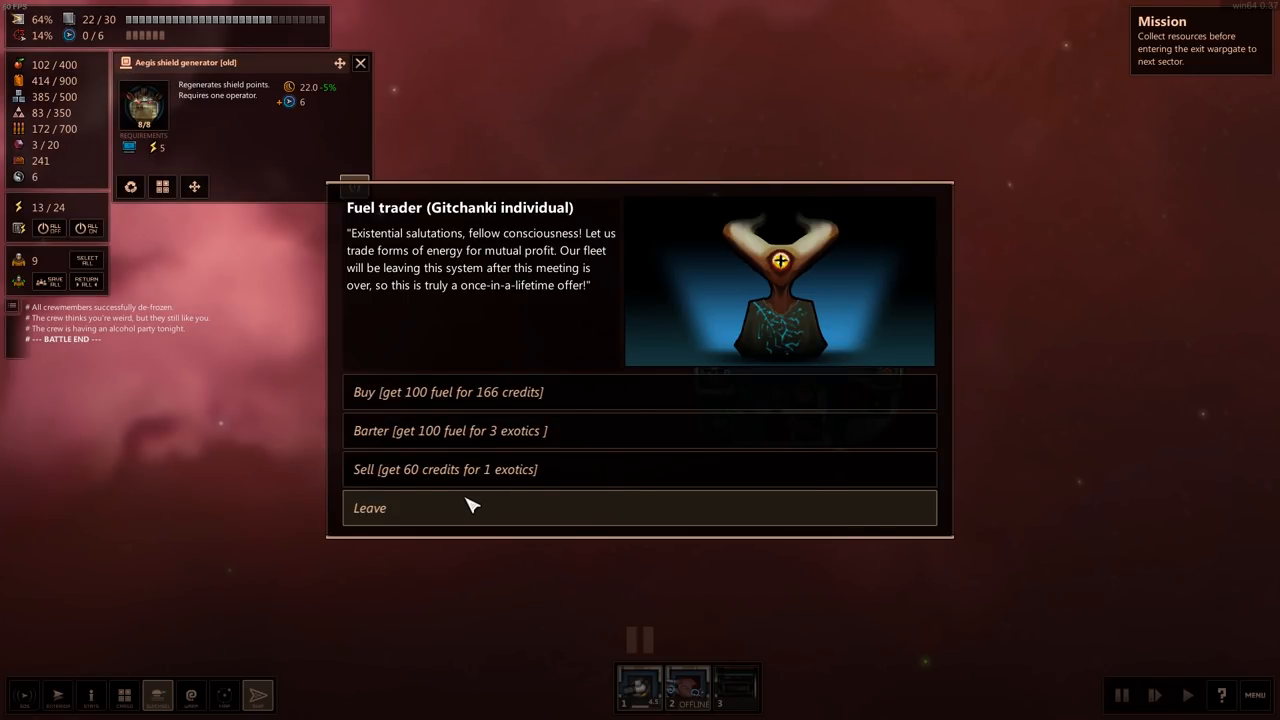
- Leave the Gitchanki fuel trader encounter without trading
left_click(368, 508)
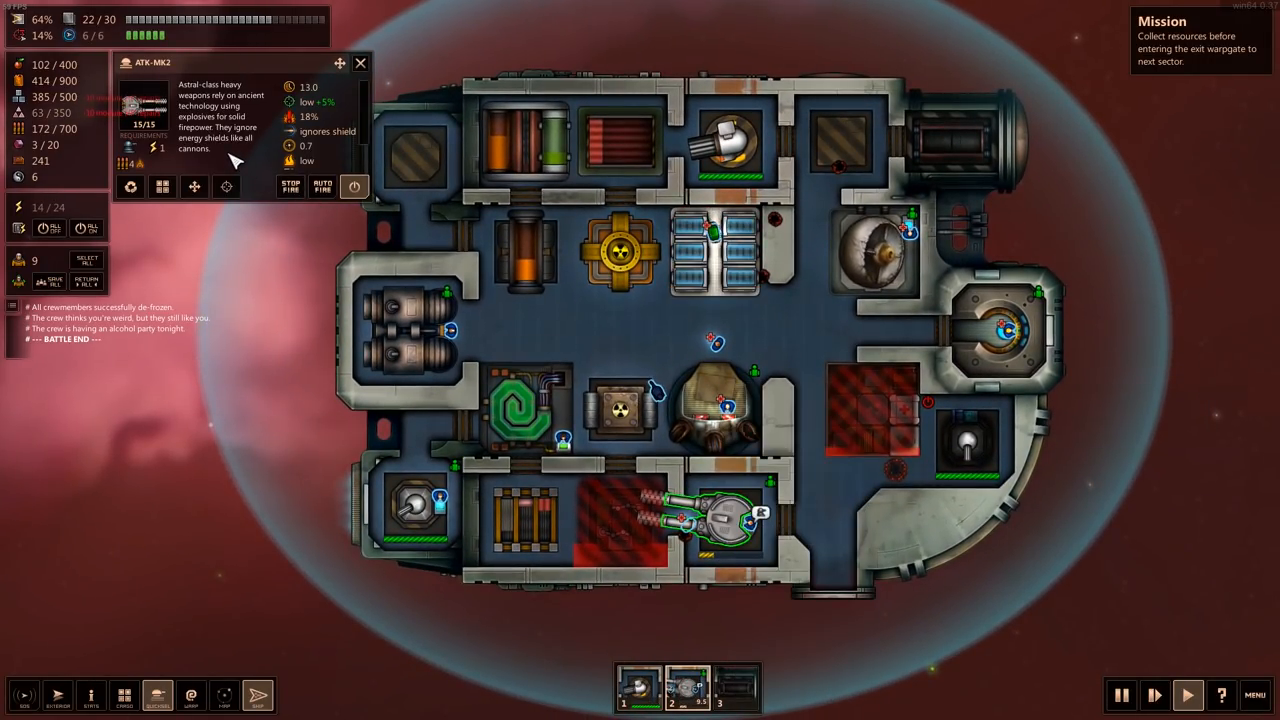
- Close the weapon panel and select crew member Leda Housley for reassignment
left_click(360, 62)
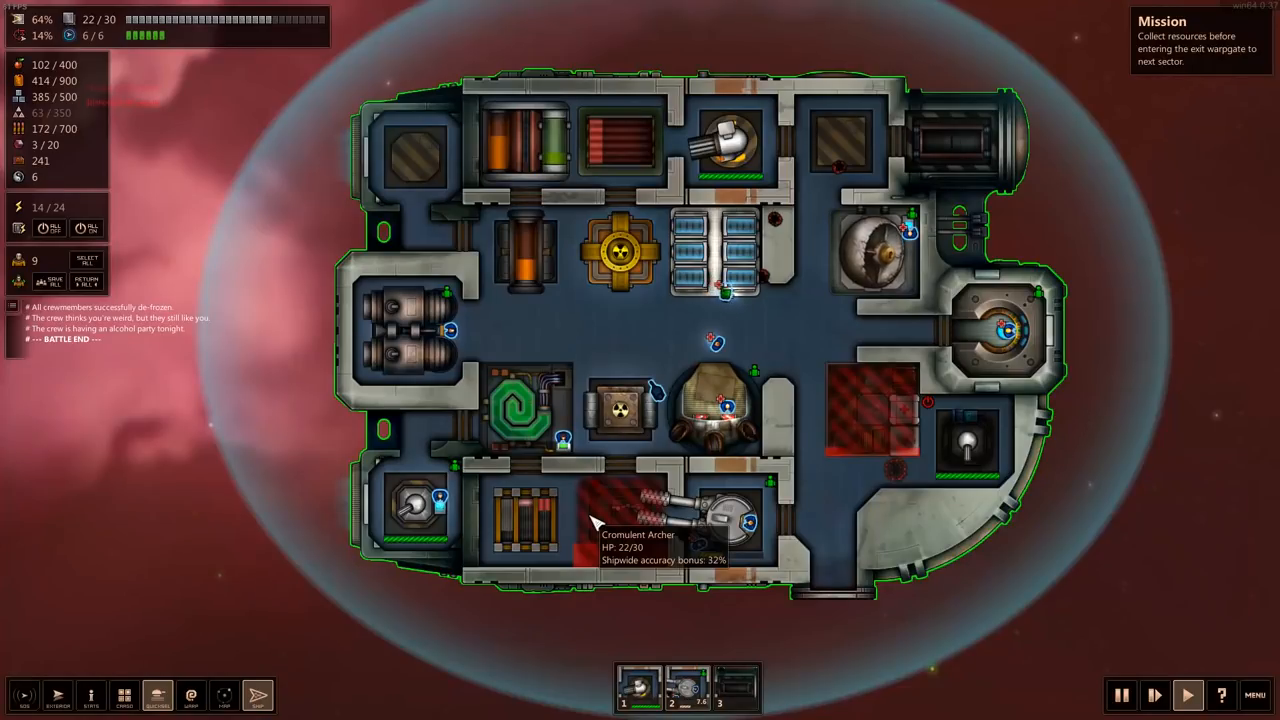
mouse_move(744, 410)
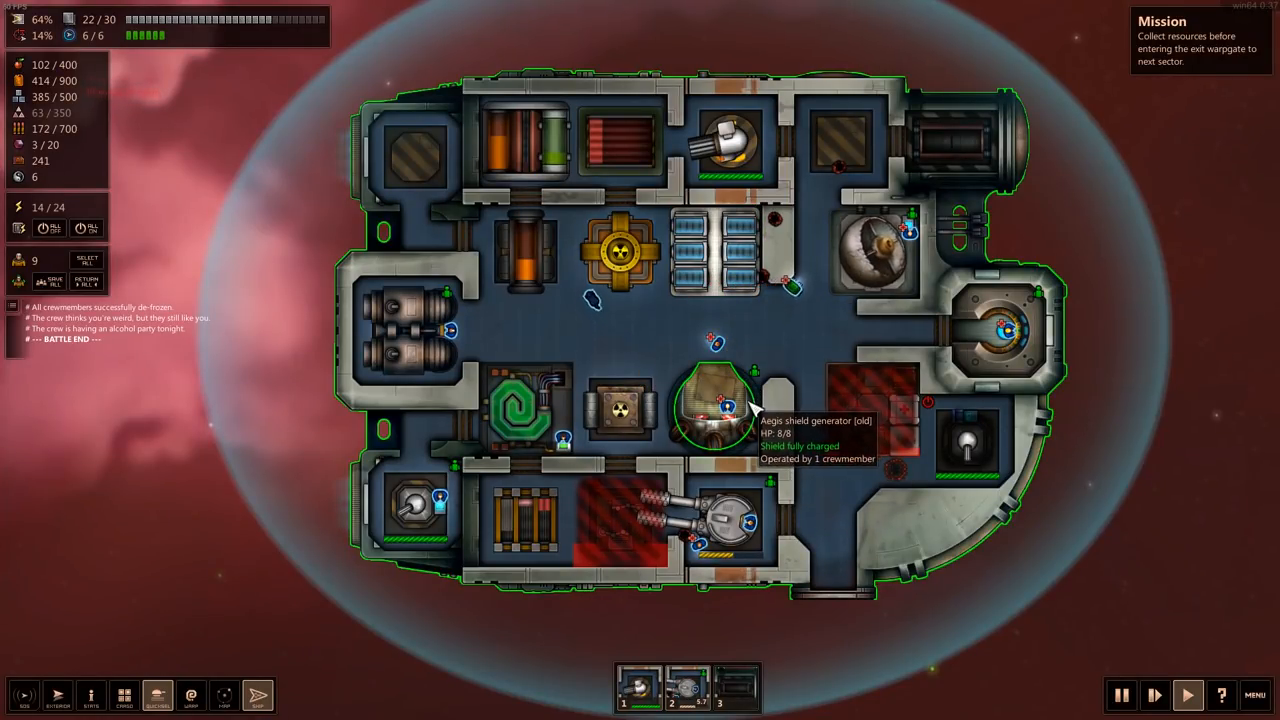
left_click(720, 400)
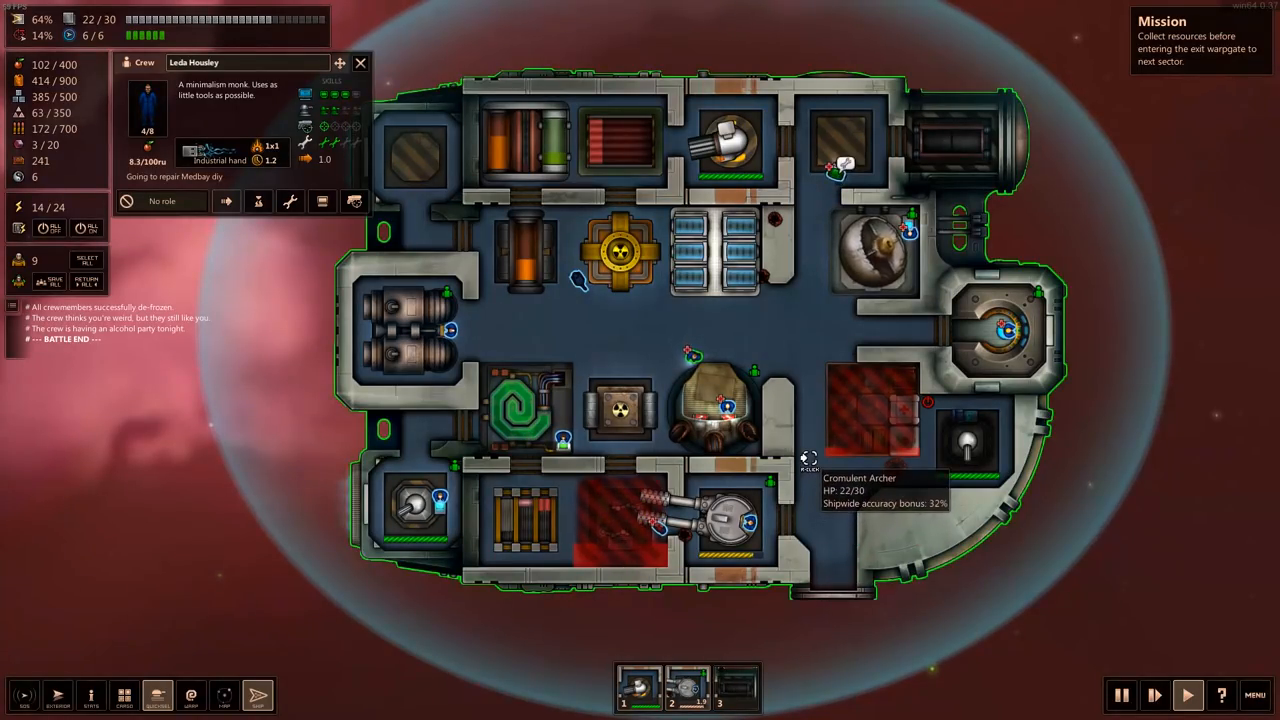
mouse_move(840, 160)
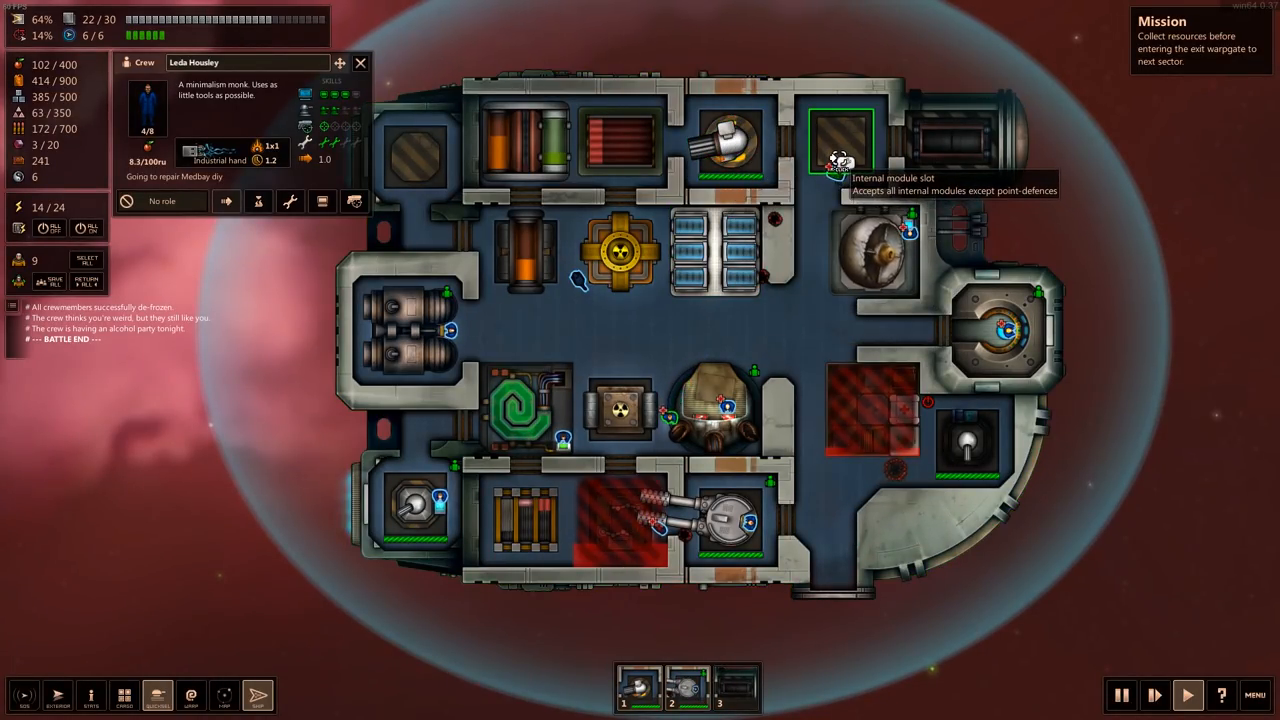
mouse_move(984, 476)
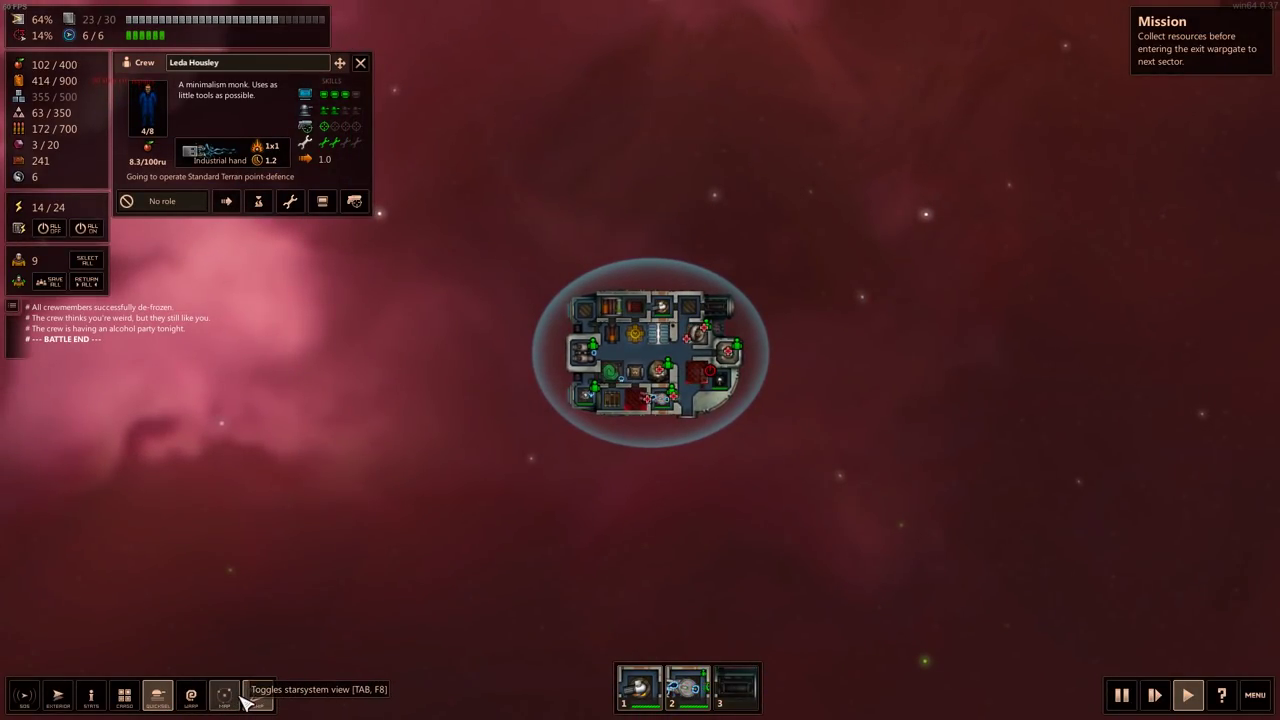
- Switch to the star system map to reach the Ous X event
left_click(224, 696)
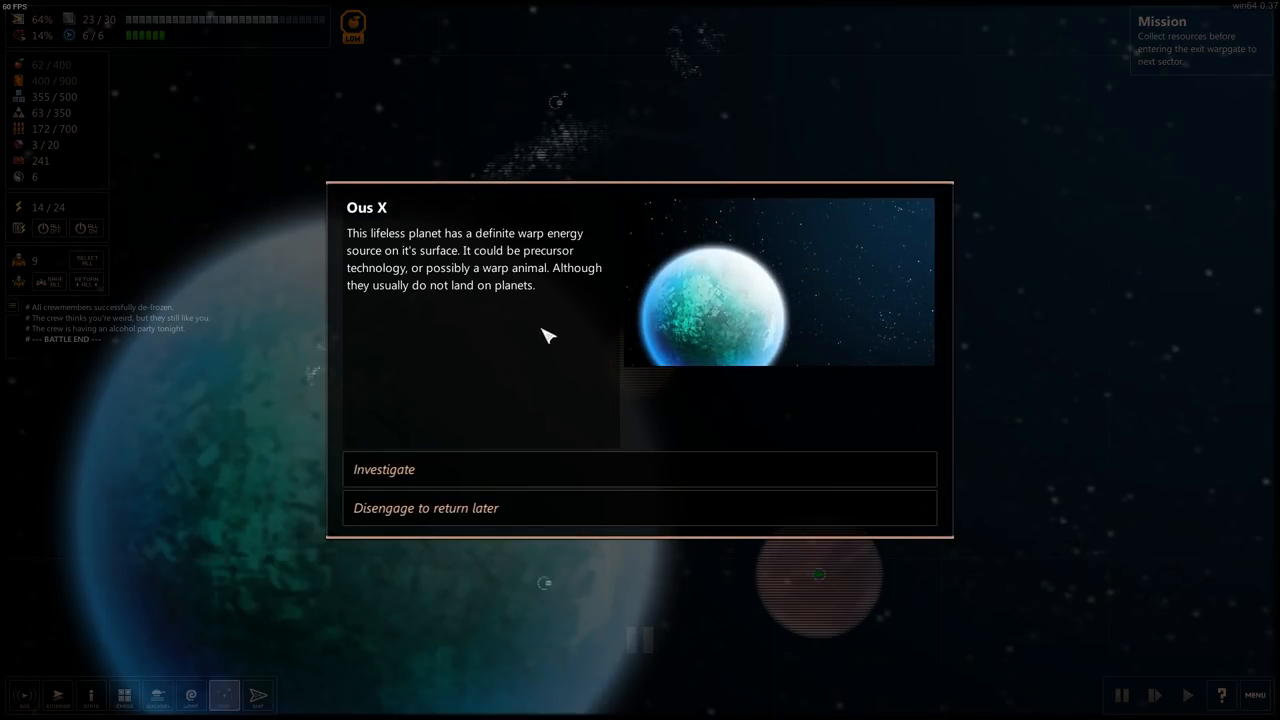
mouse_move(476, 280)
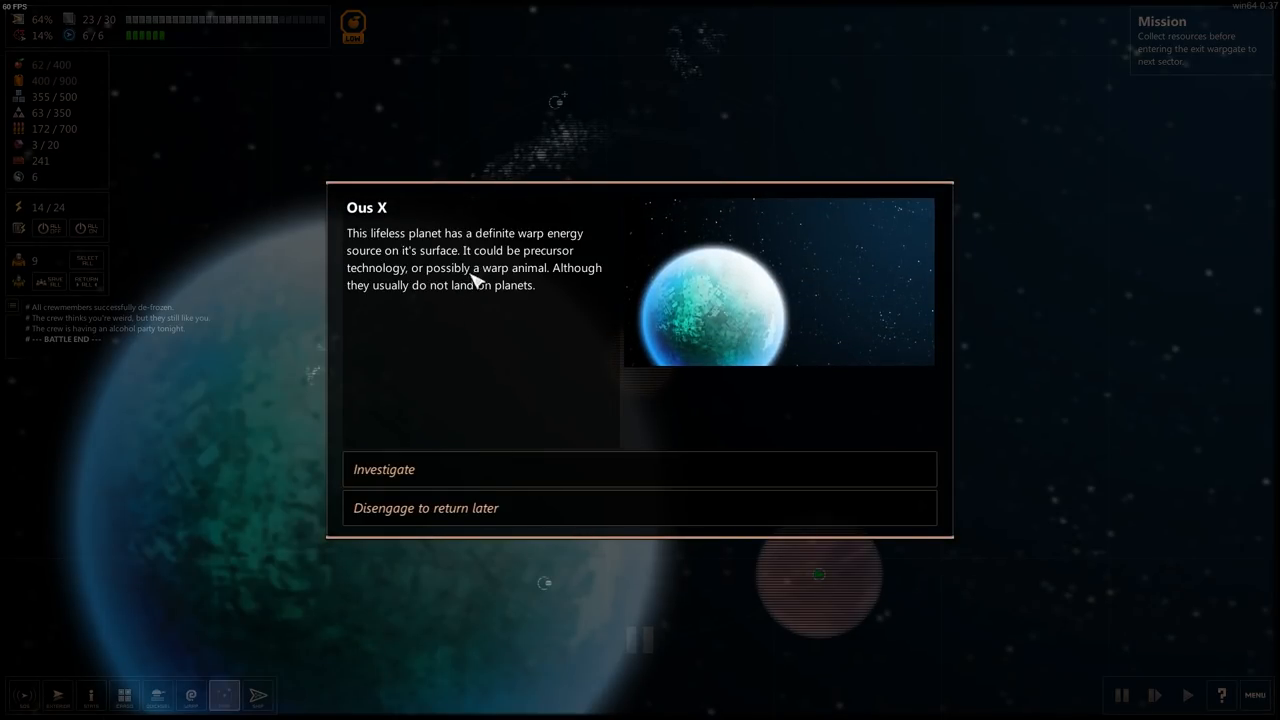
mouse_move(544, 284)
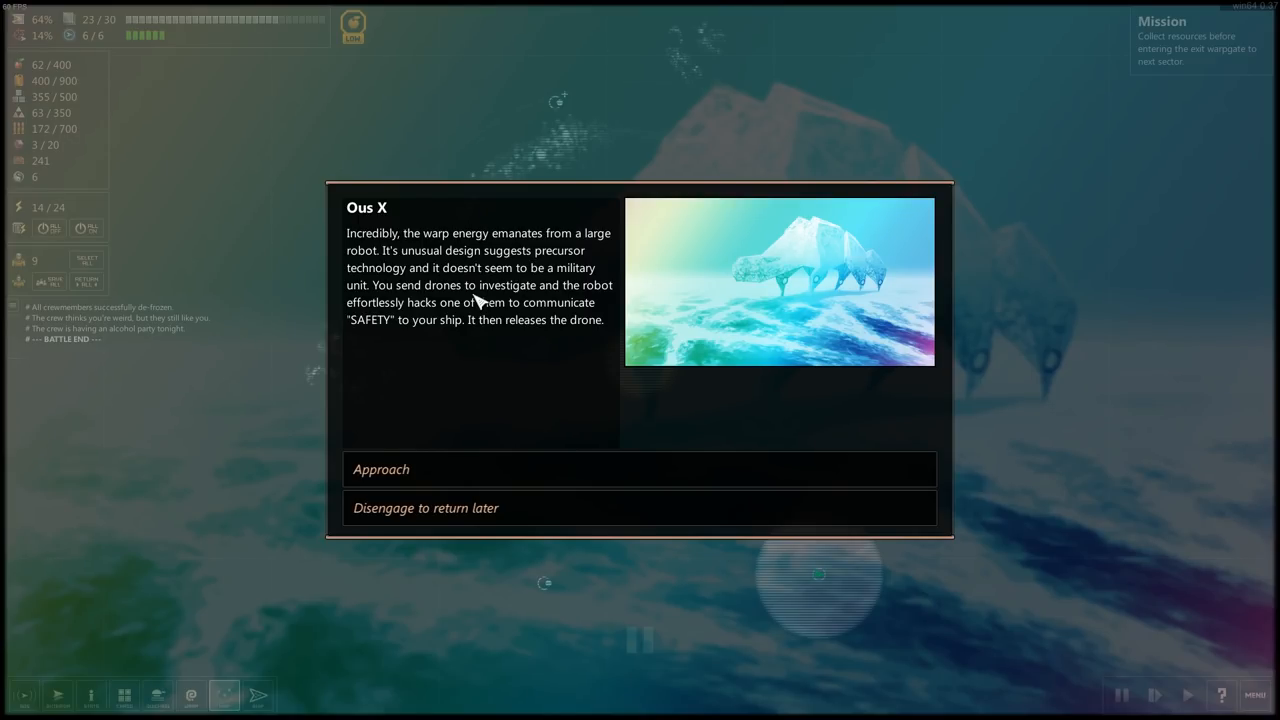
mouse_move(484, 404)
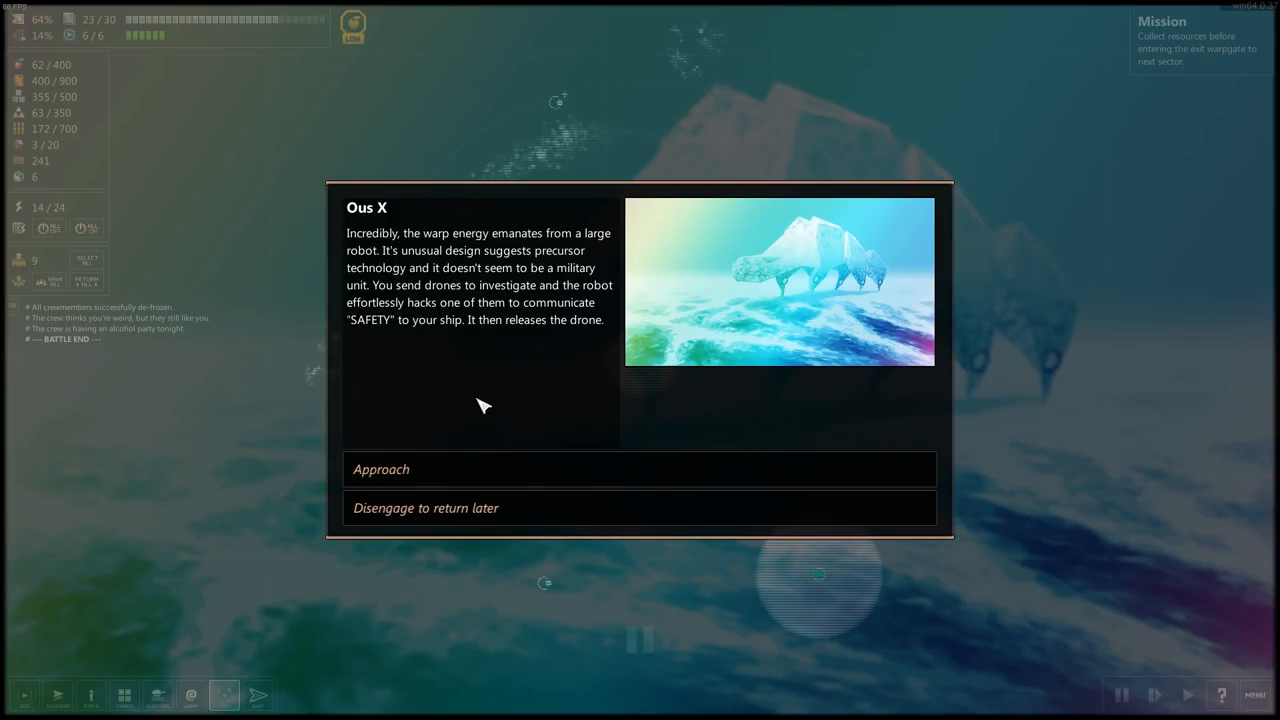
mouse_move(544, 332)
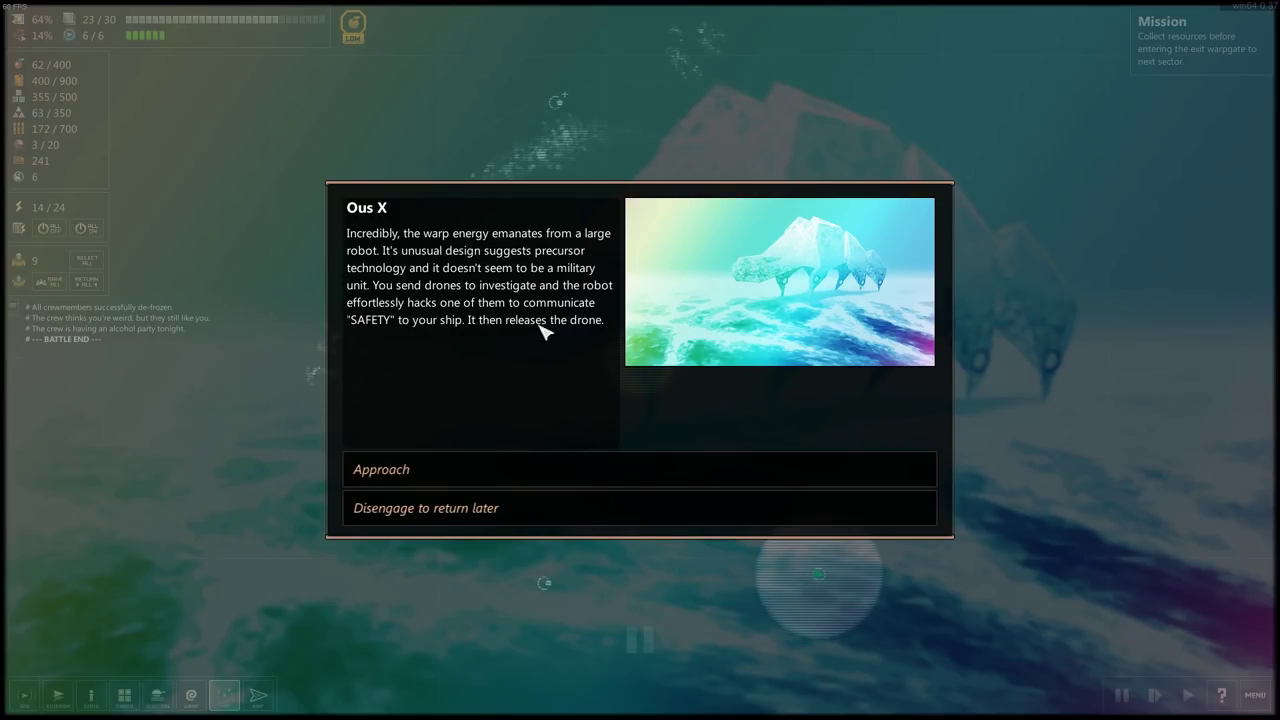
mouse_move(544, 468)
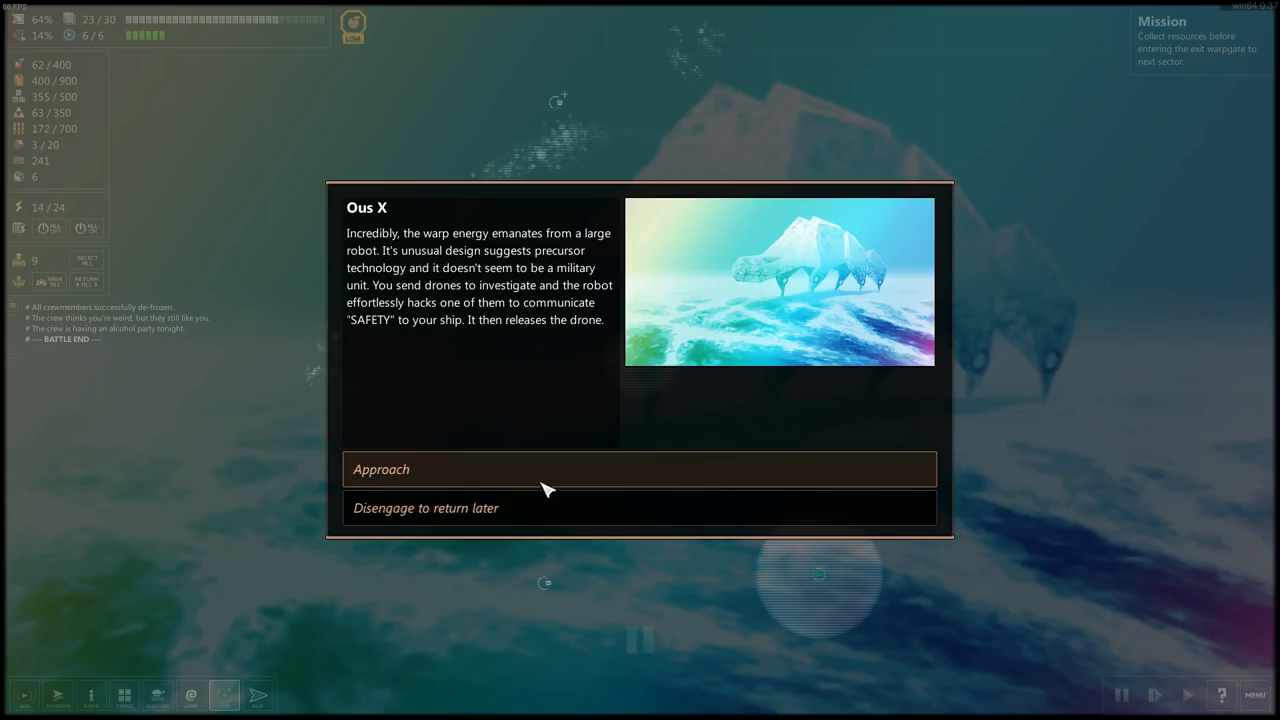
- Approach the precursor robot on Ous X for +7 ship hitpoints and return to the map
left_click(640, 468)
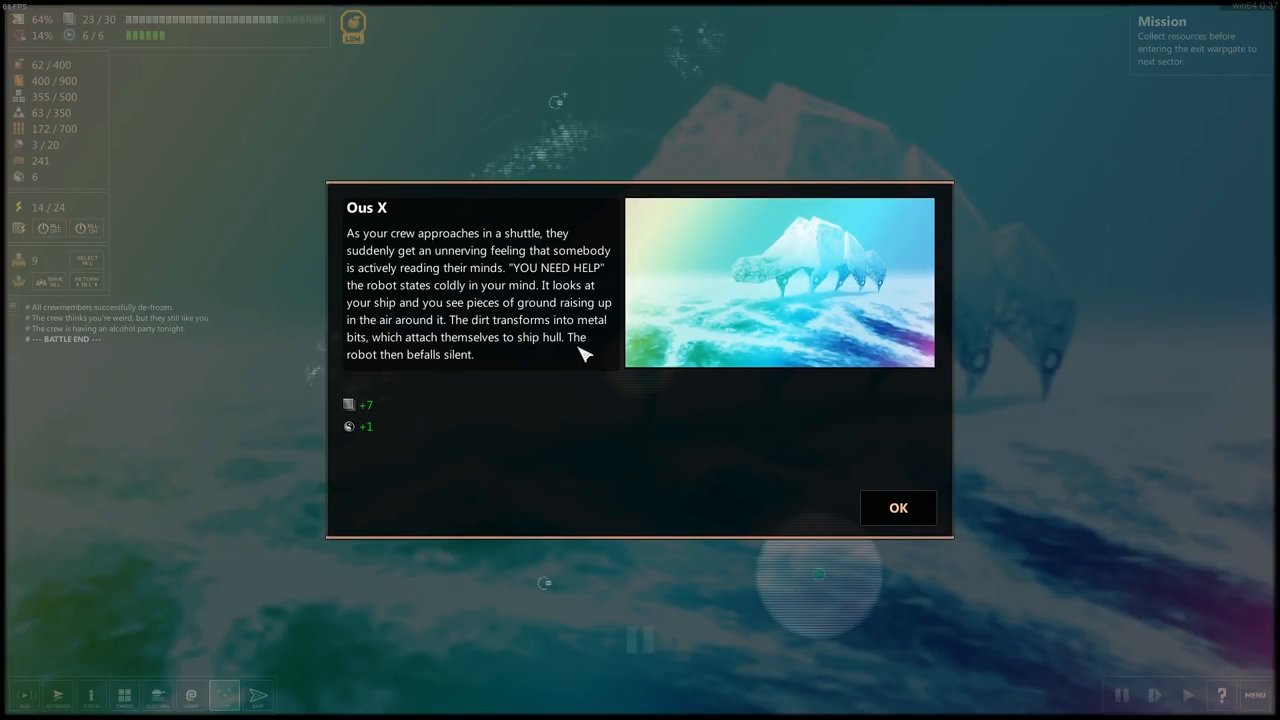
mouse_move(428, 292)
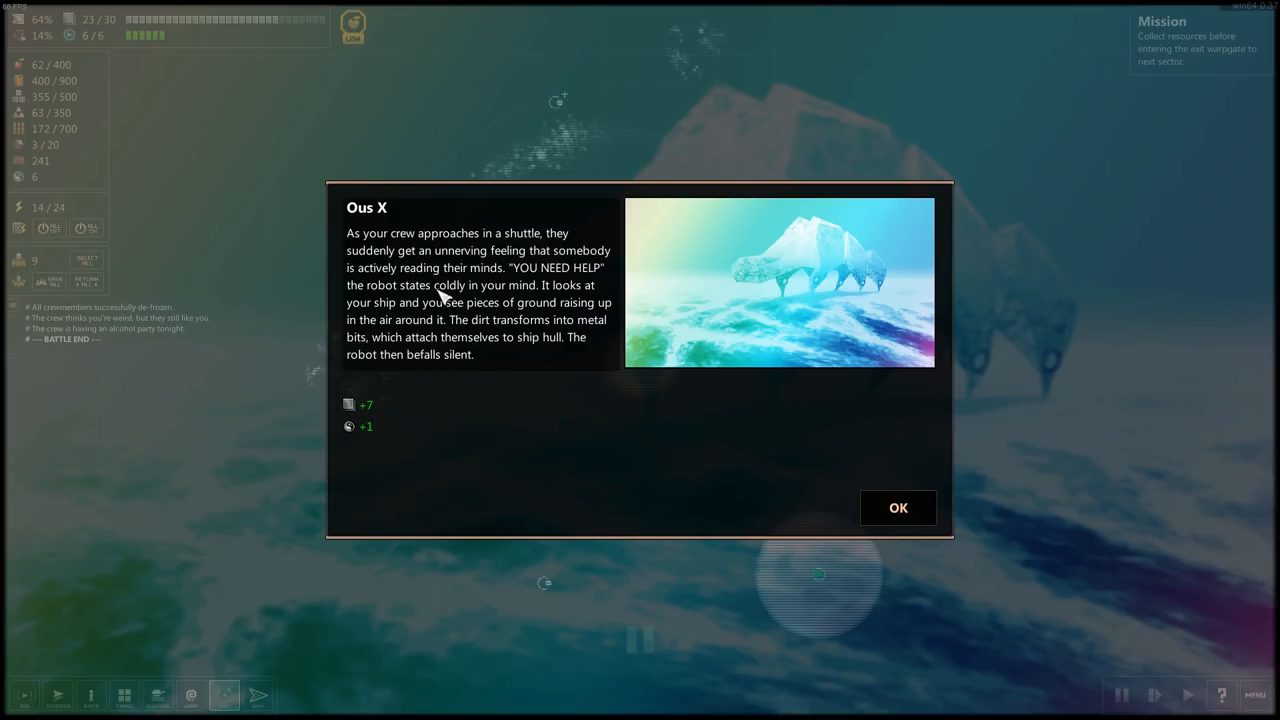
mouse_move(390, 324)
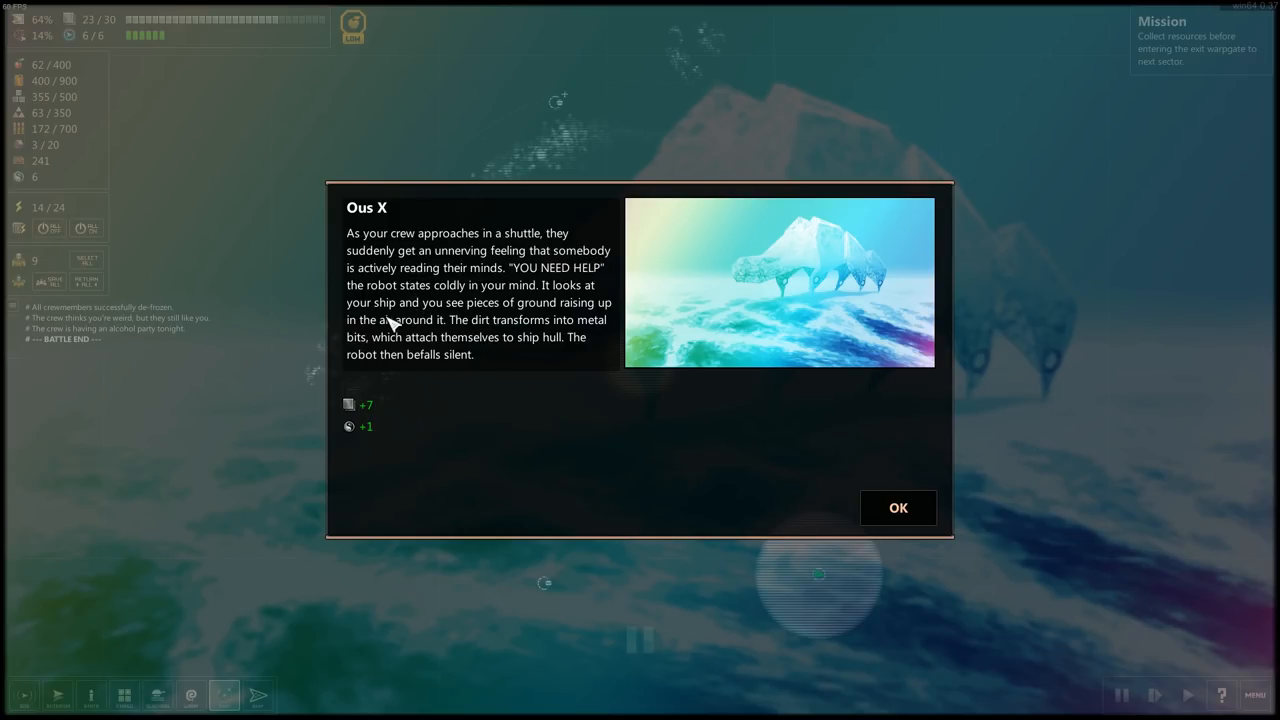
mouse_move(596, 300)
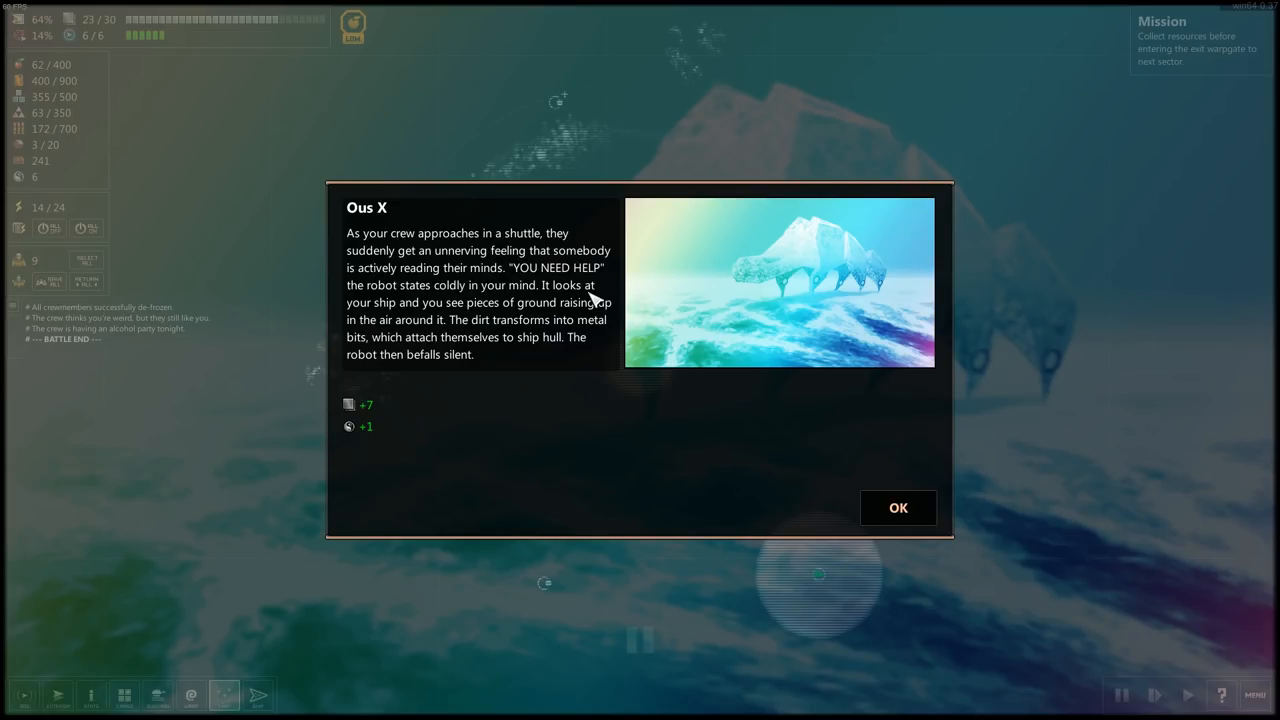
mouse_move(512, 318)
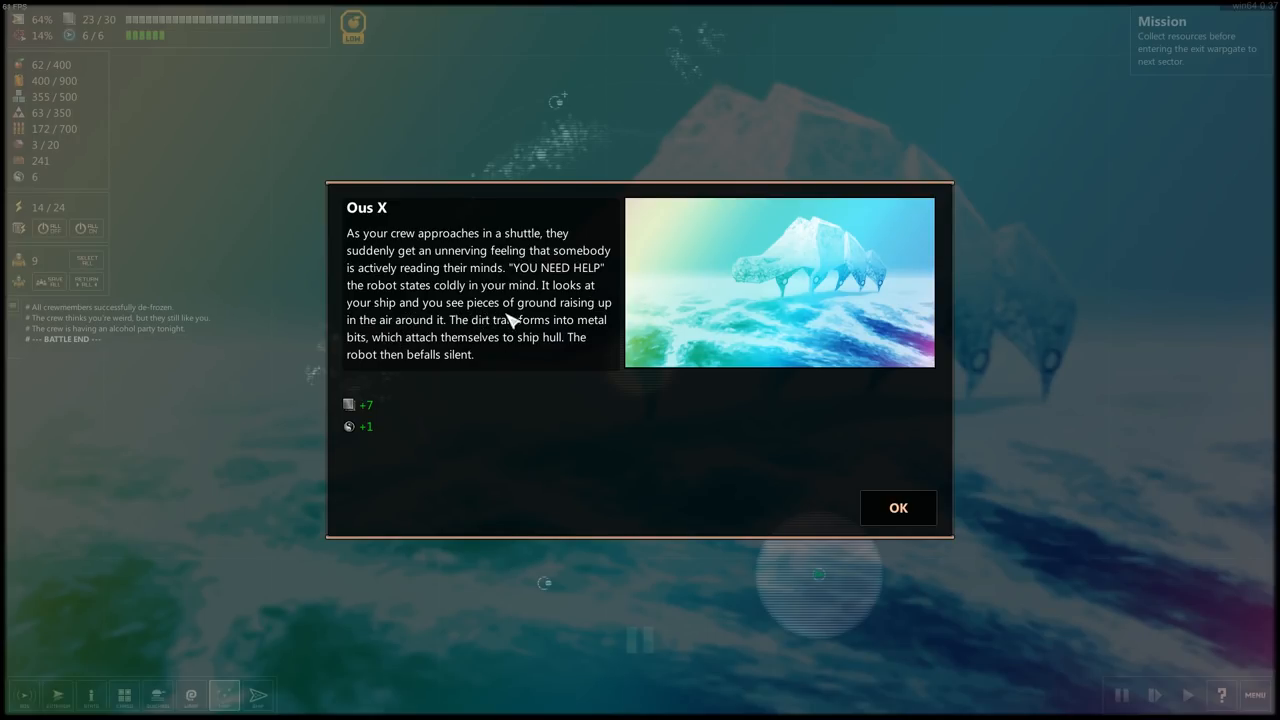
mouse_move(532, 324)
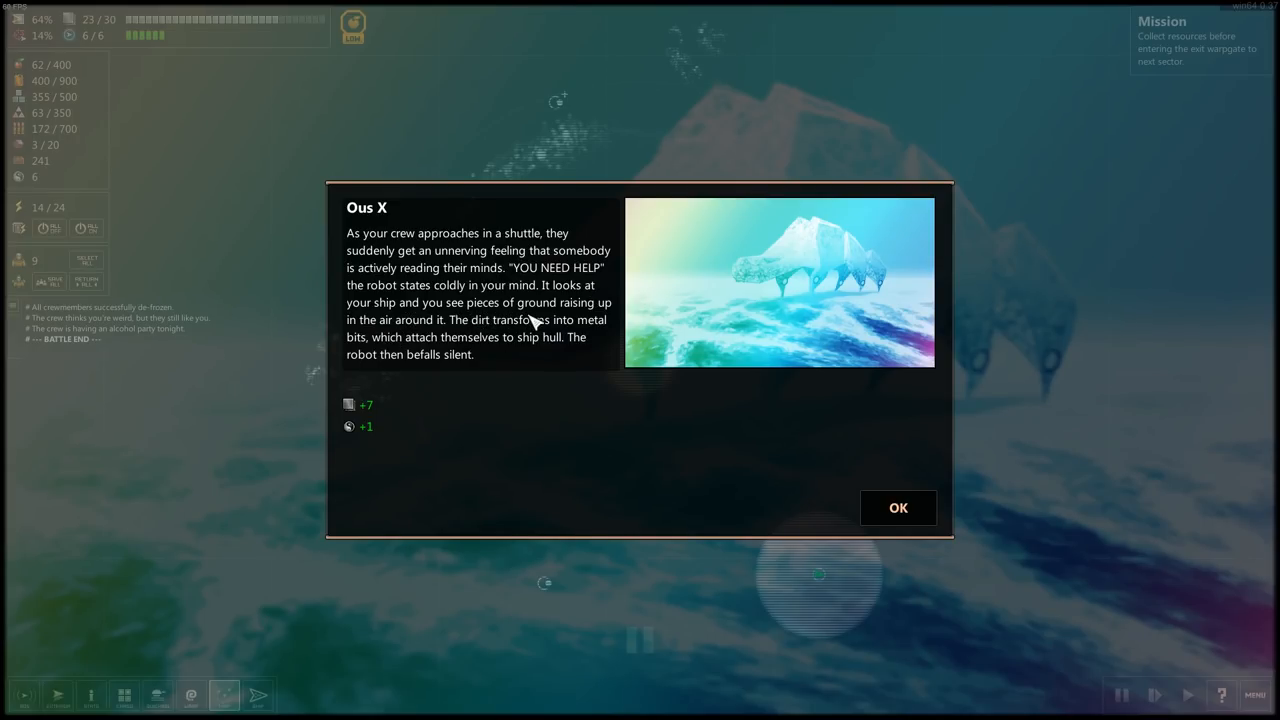
mouse_move(572, 336)
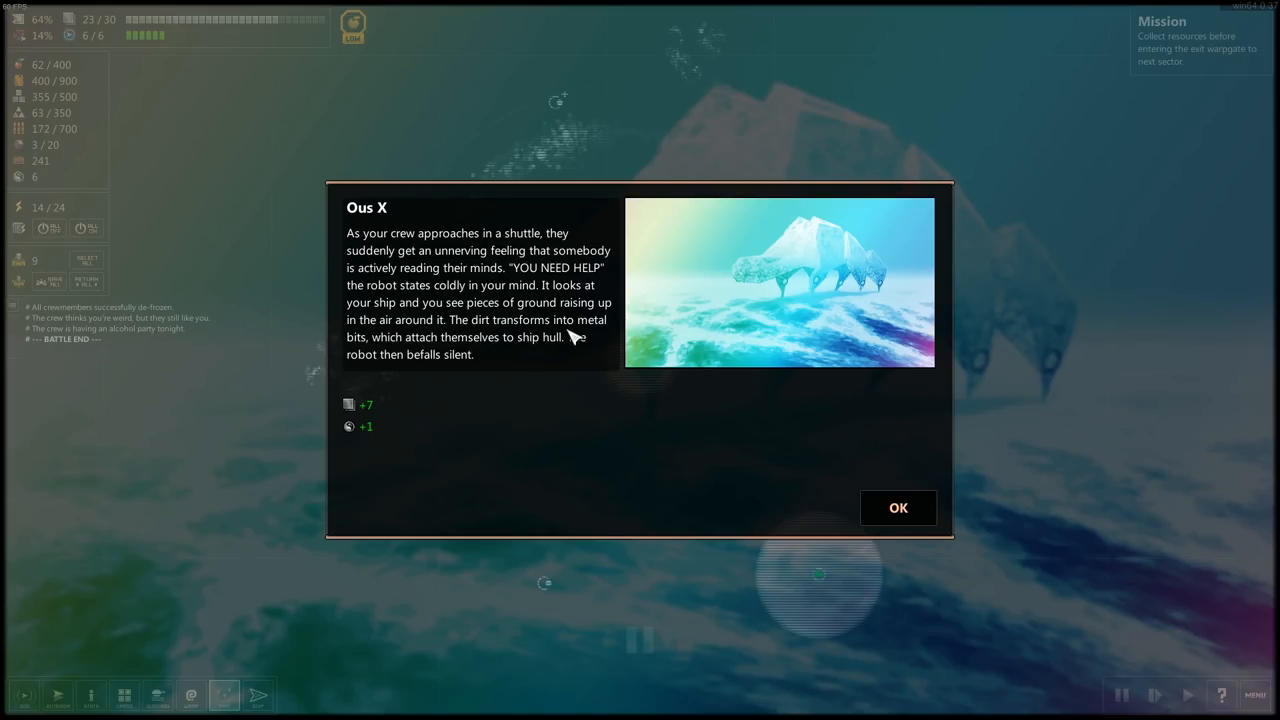
mouse_move(480, 352)
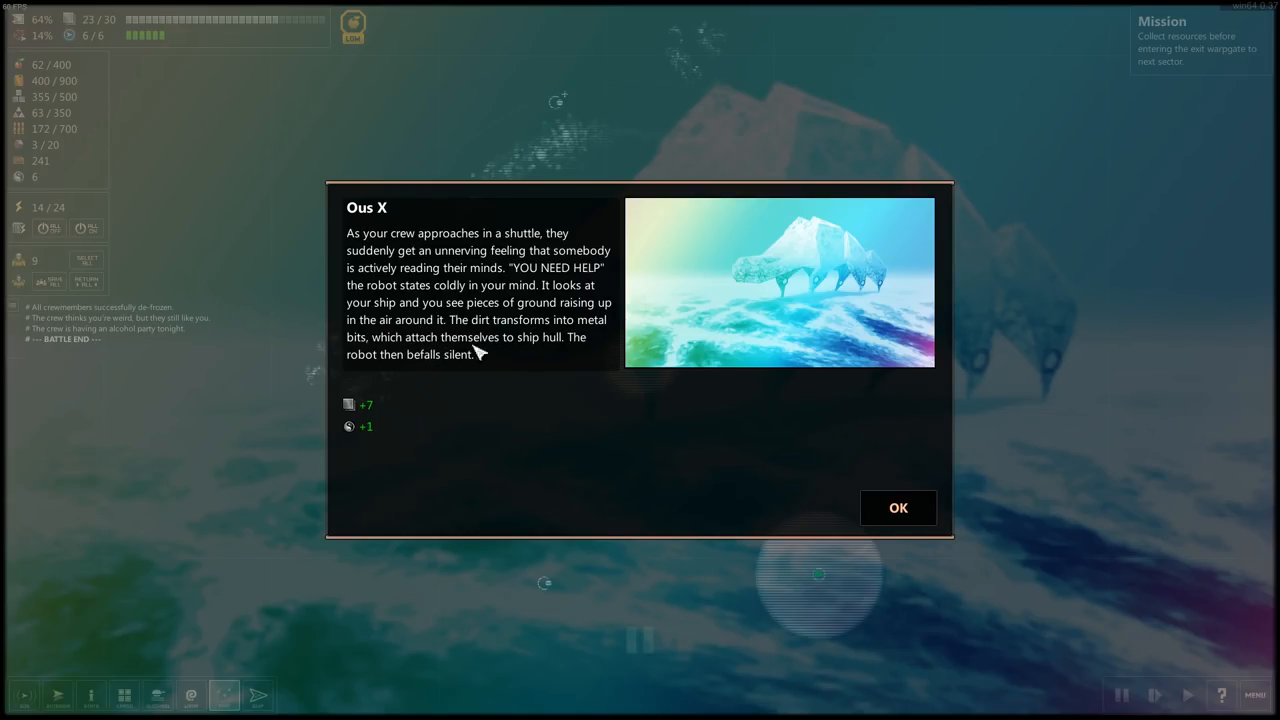
mouse_move(576, 356)
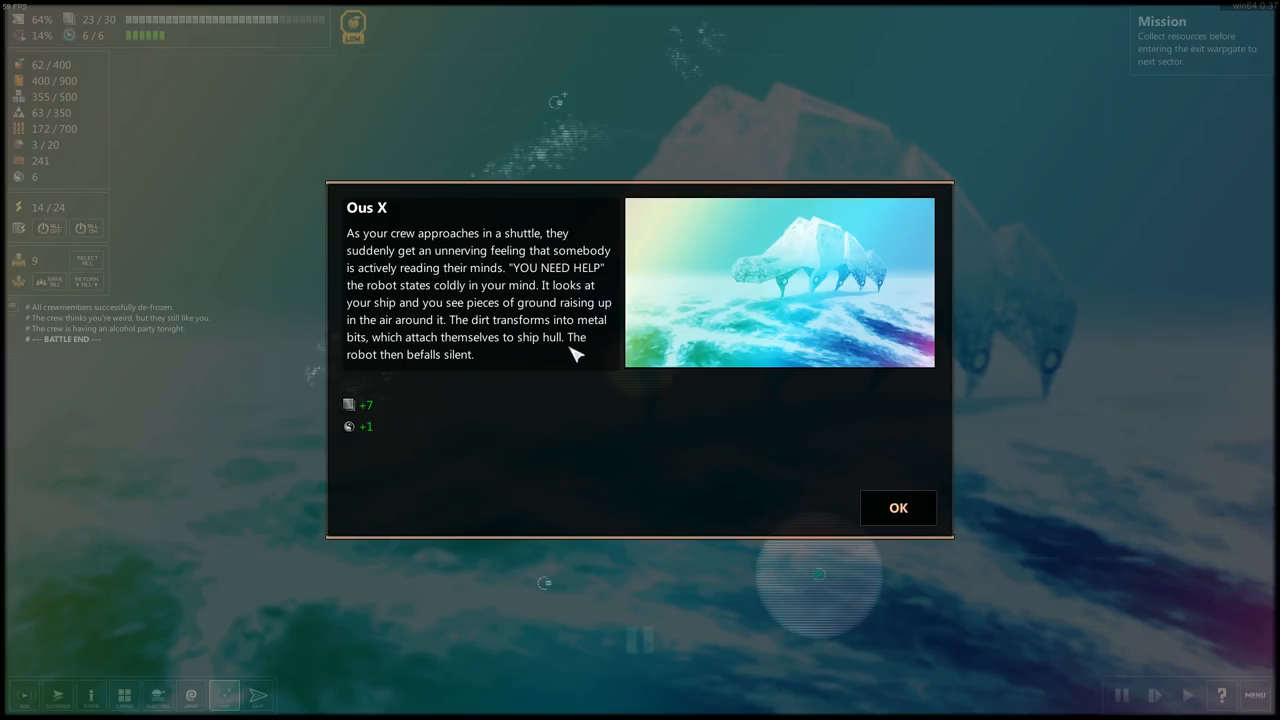
mouse_move(384, 410)
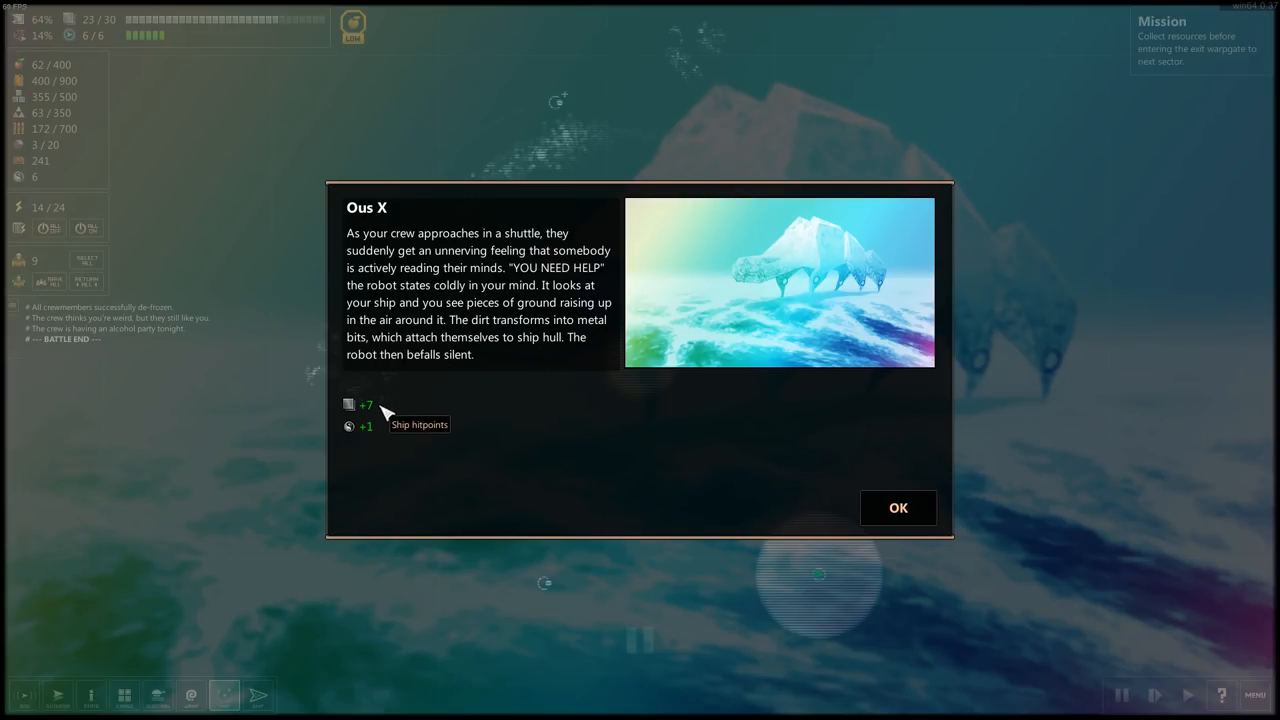
left_click(896, 508)
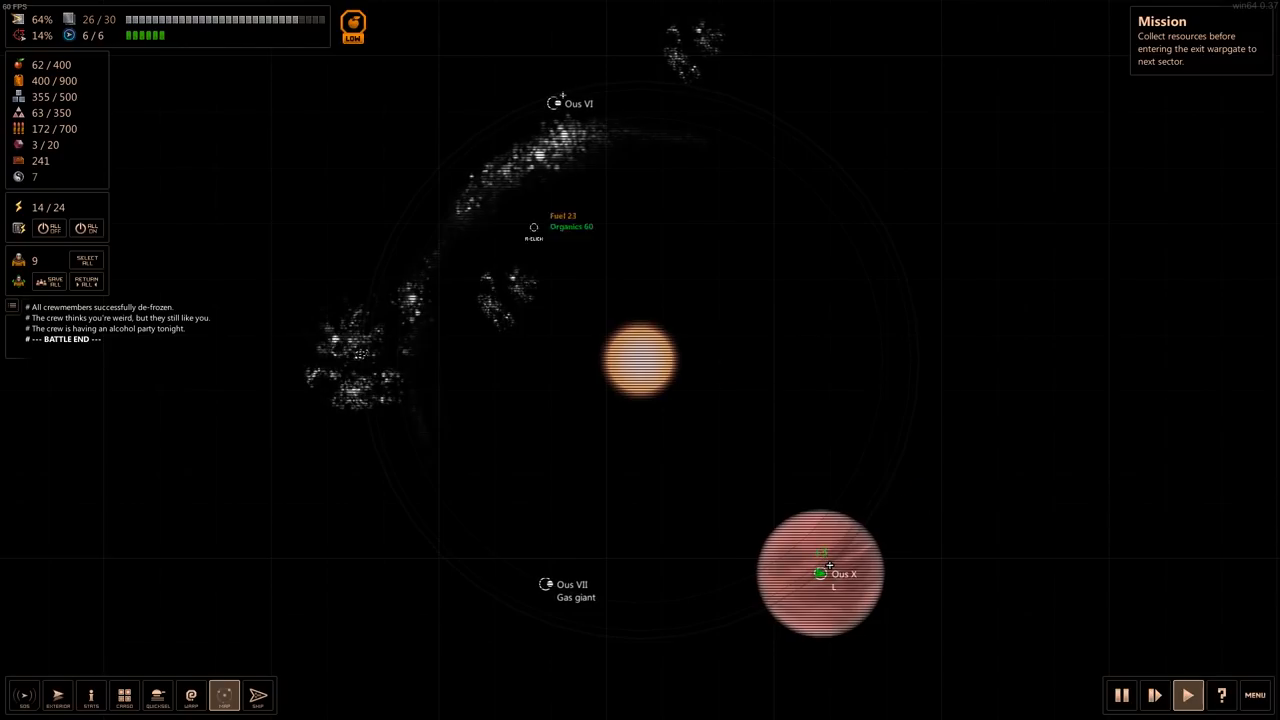